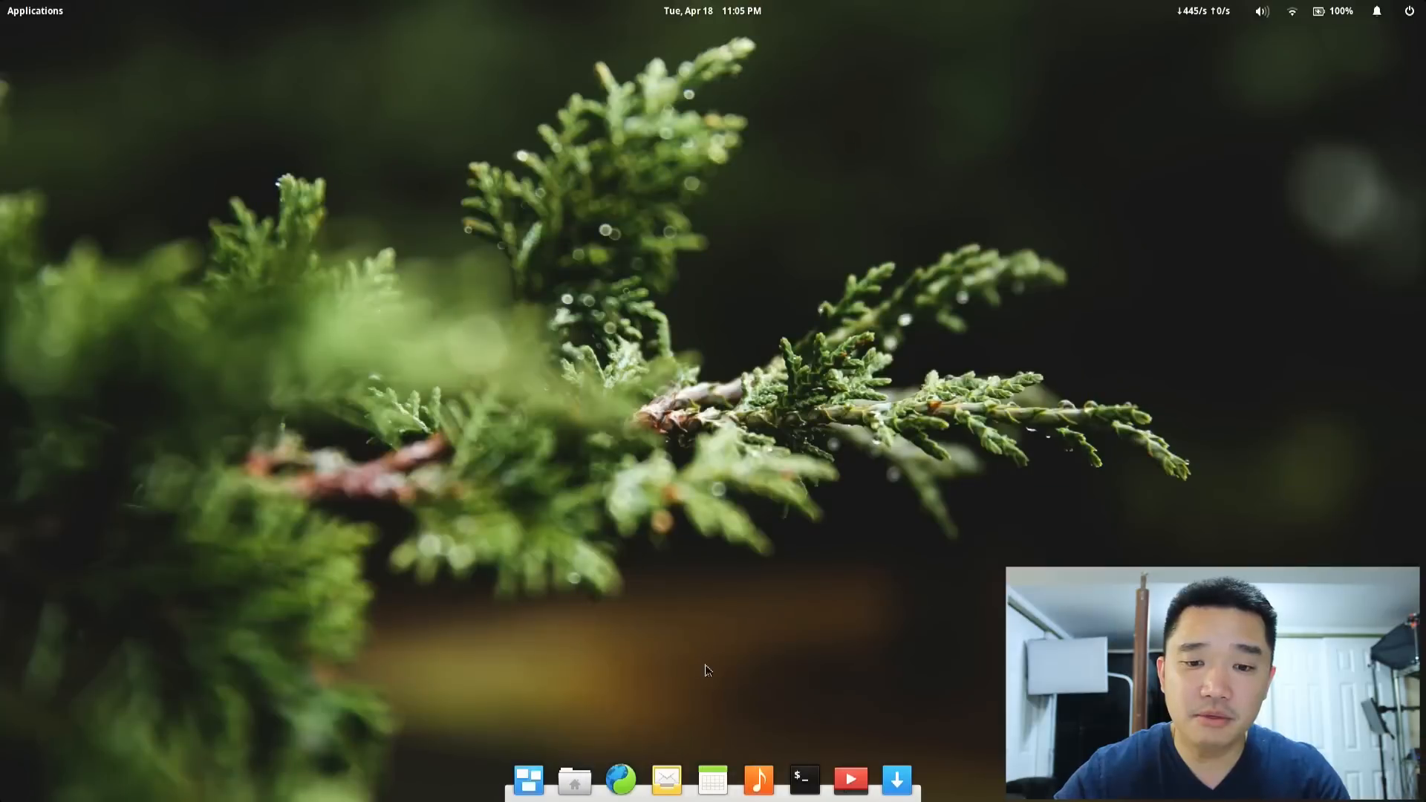
Step: Open a new Terminal window from the dock
click(803, 779)
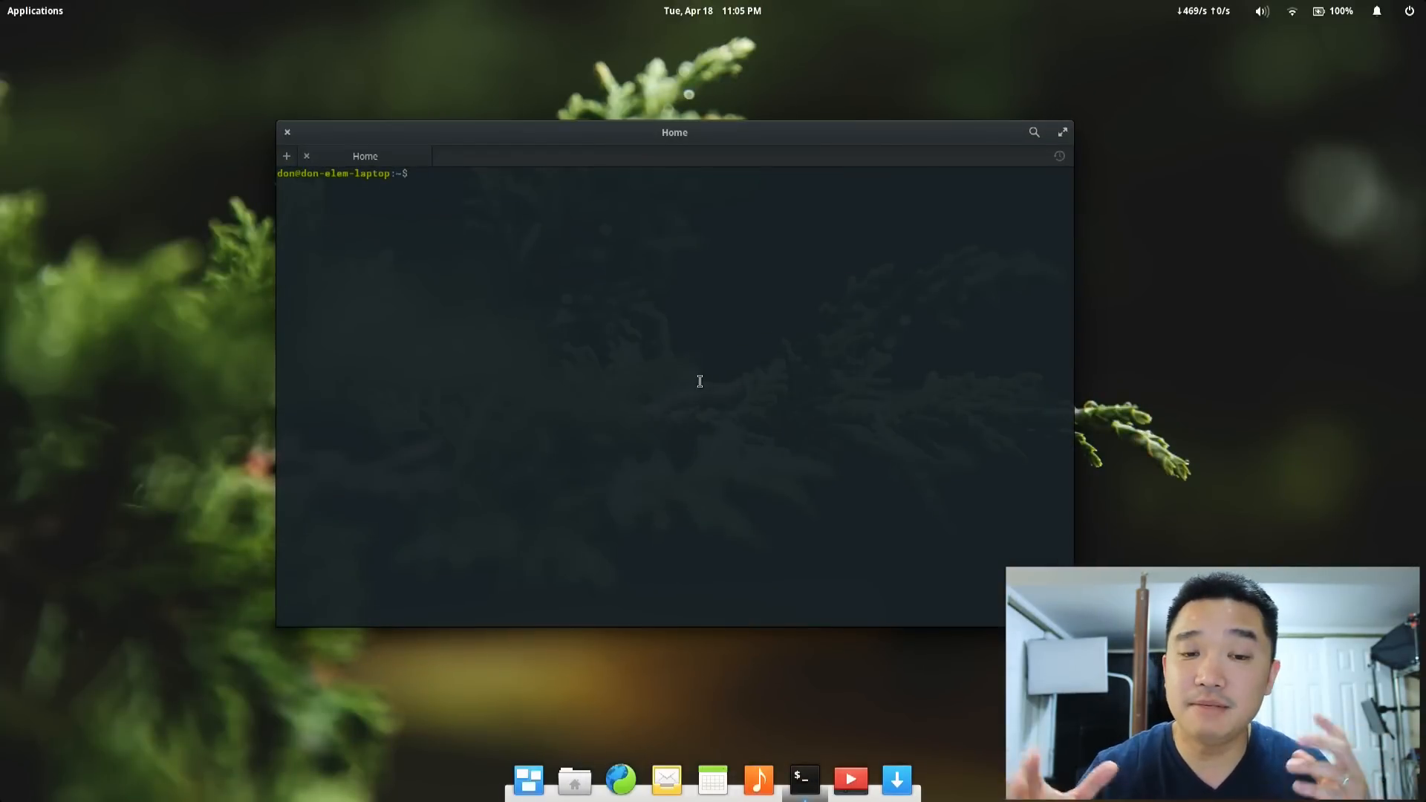
mouse_move(685, 138)
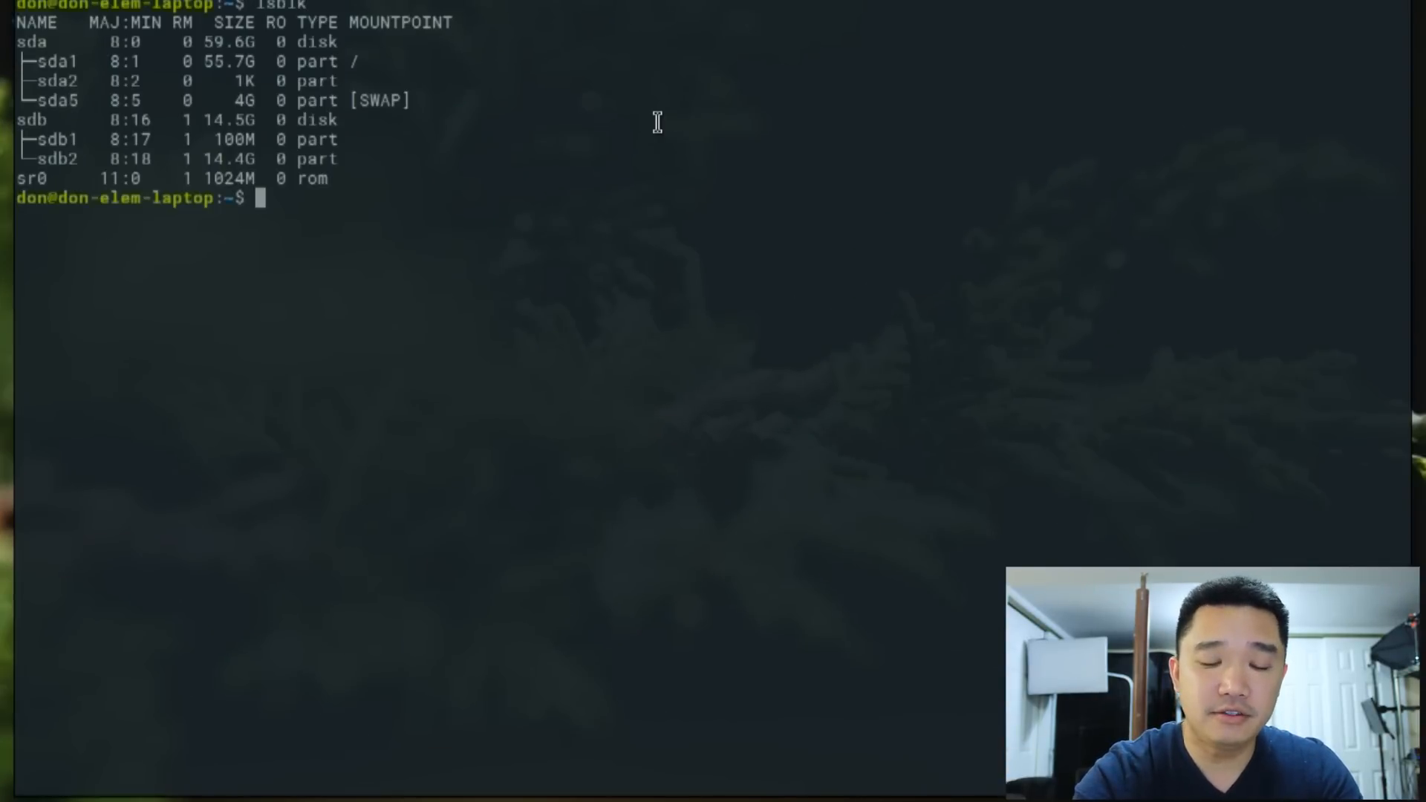
Step: Partition /dev/sdb with fdisk: a 100M W95 FAT32 (type c) partition, then a Linux partition
text(sudo f)
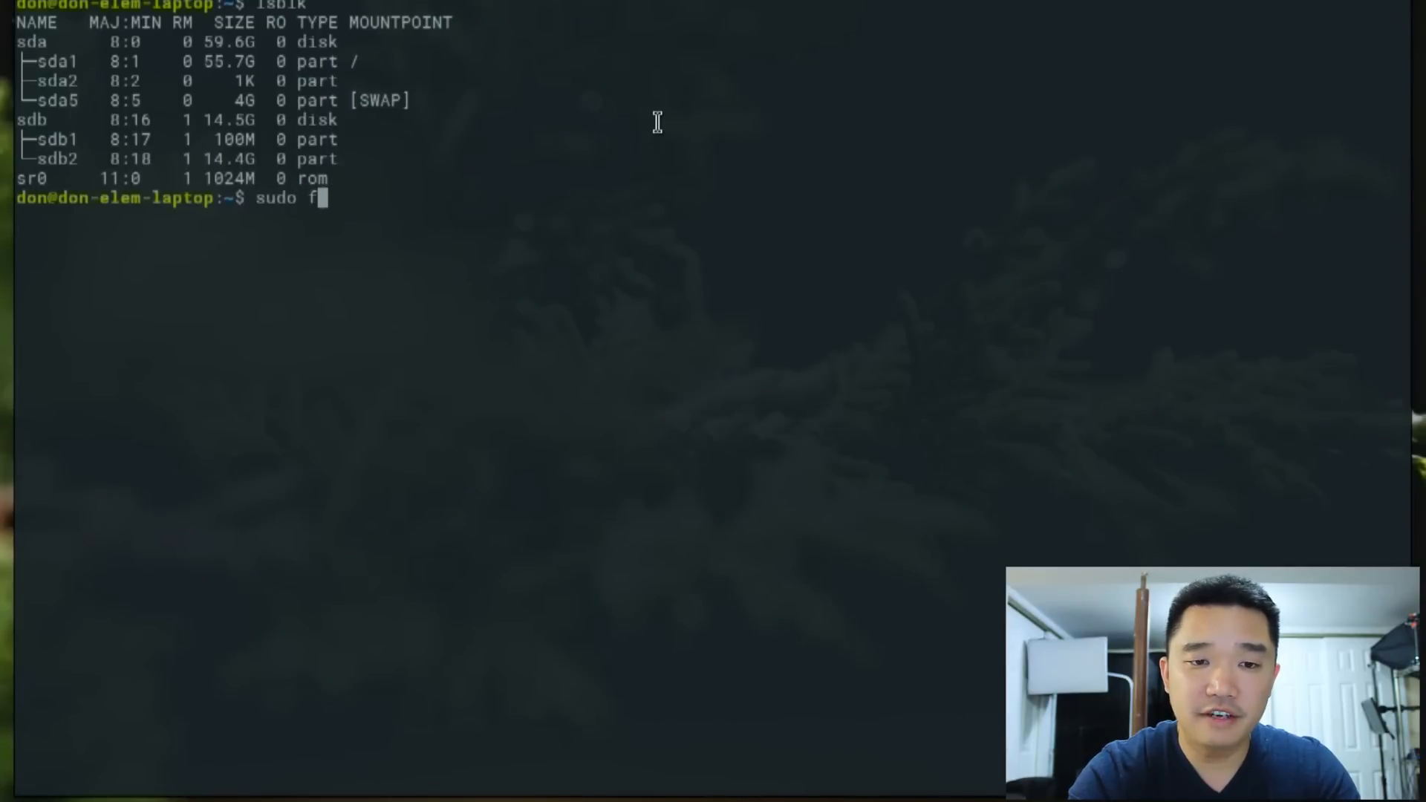
text(disk /d)
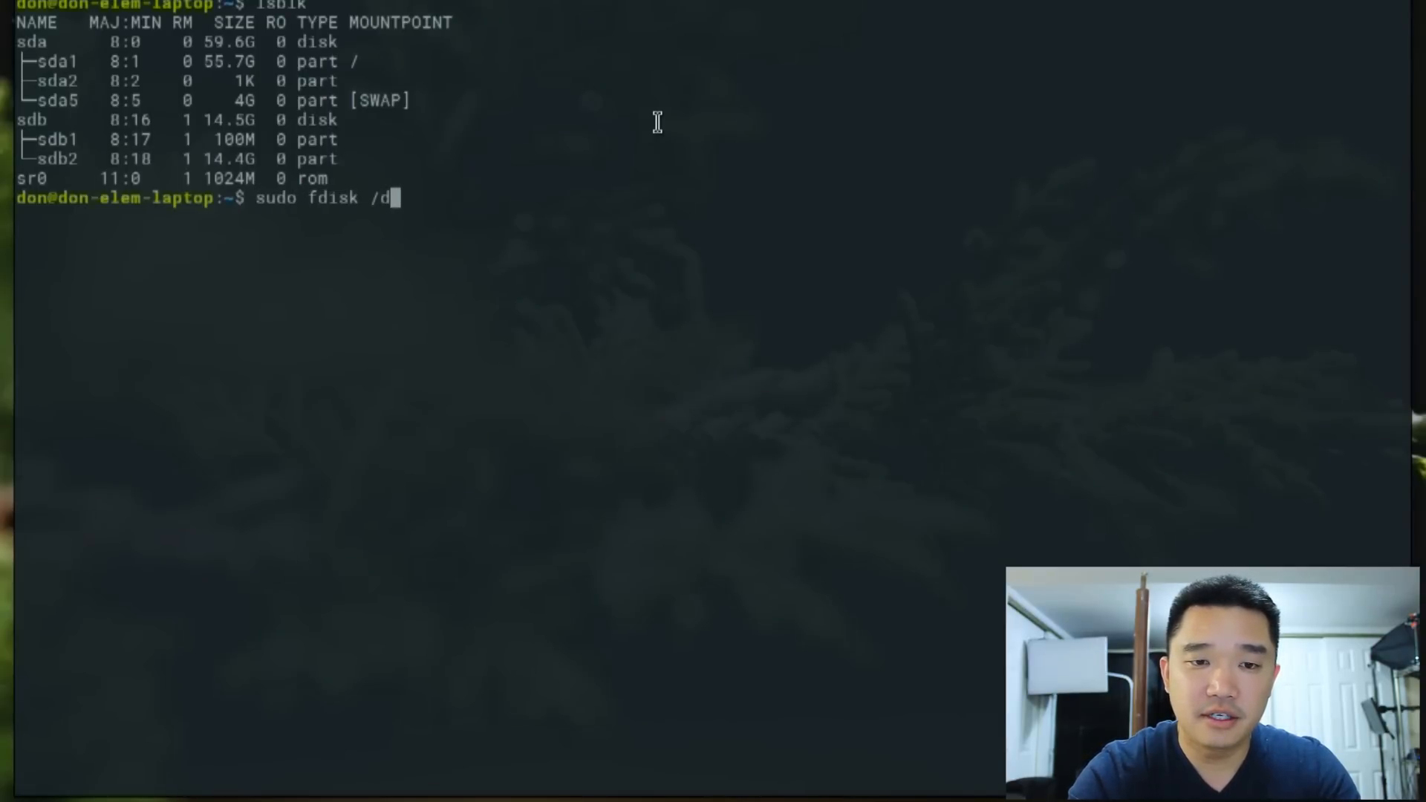
text(ev/sdb)
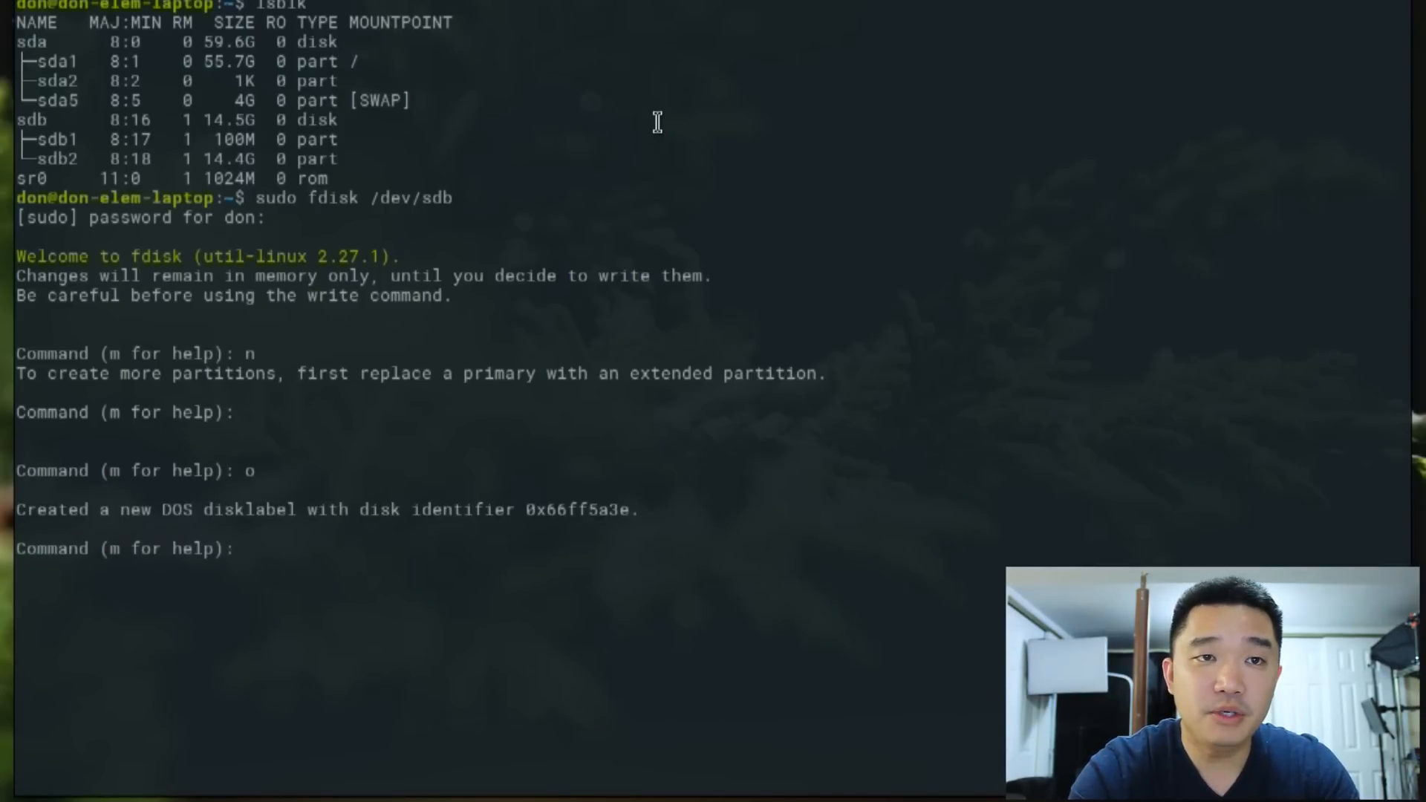
text(n)
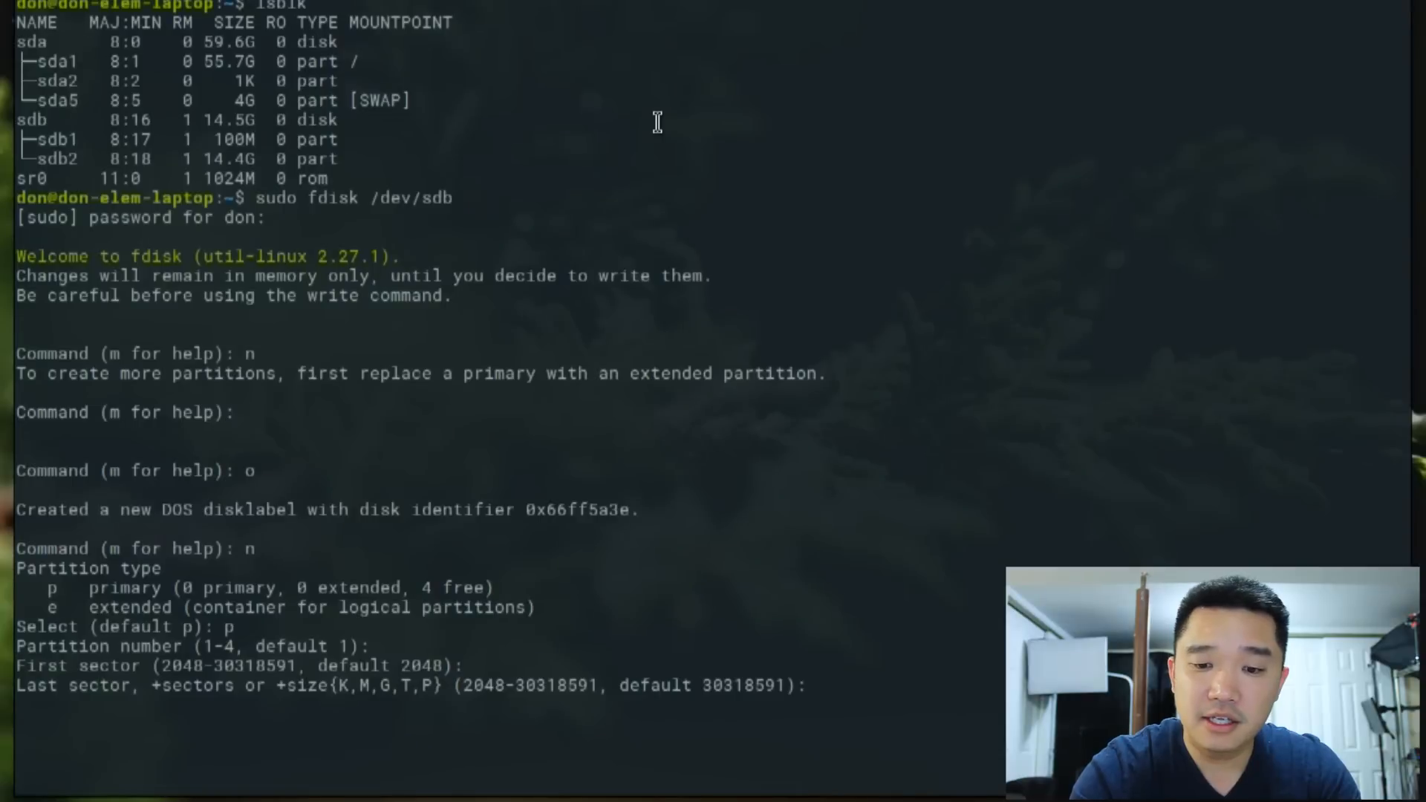
text(+100M)
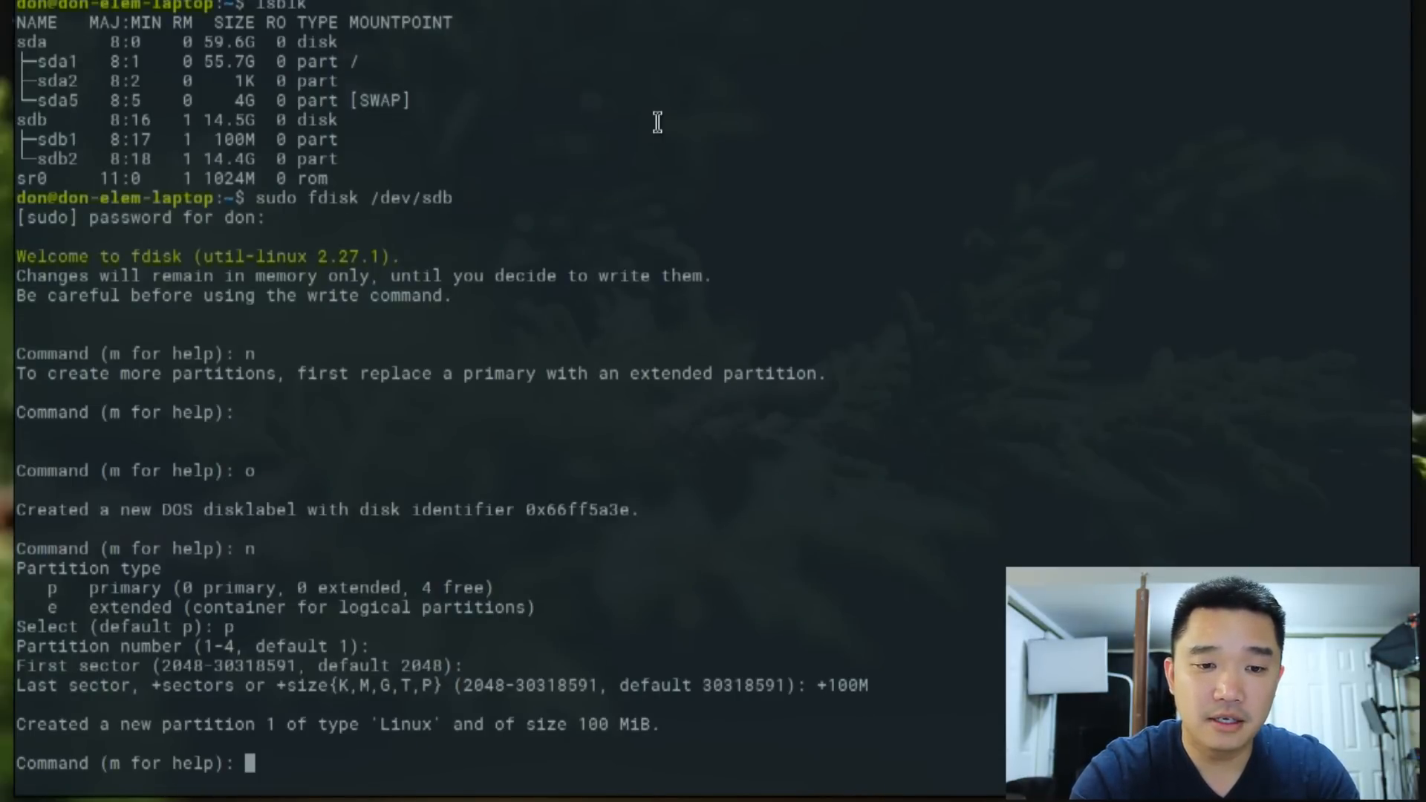
text(t)
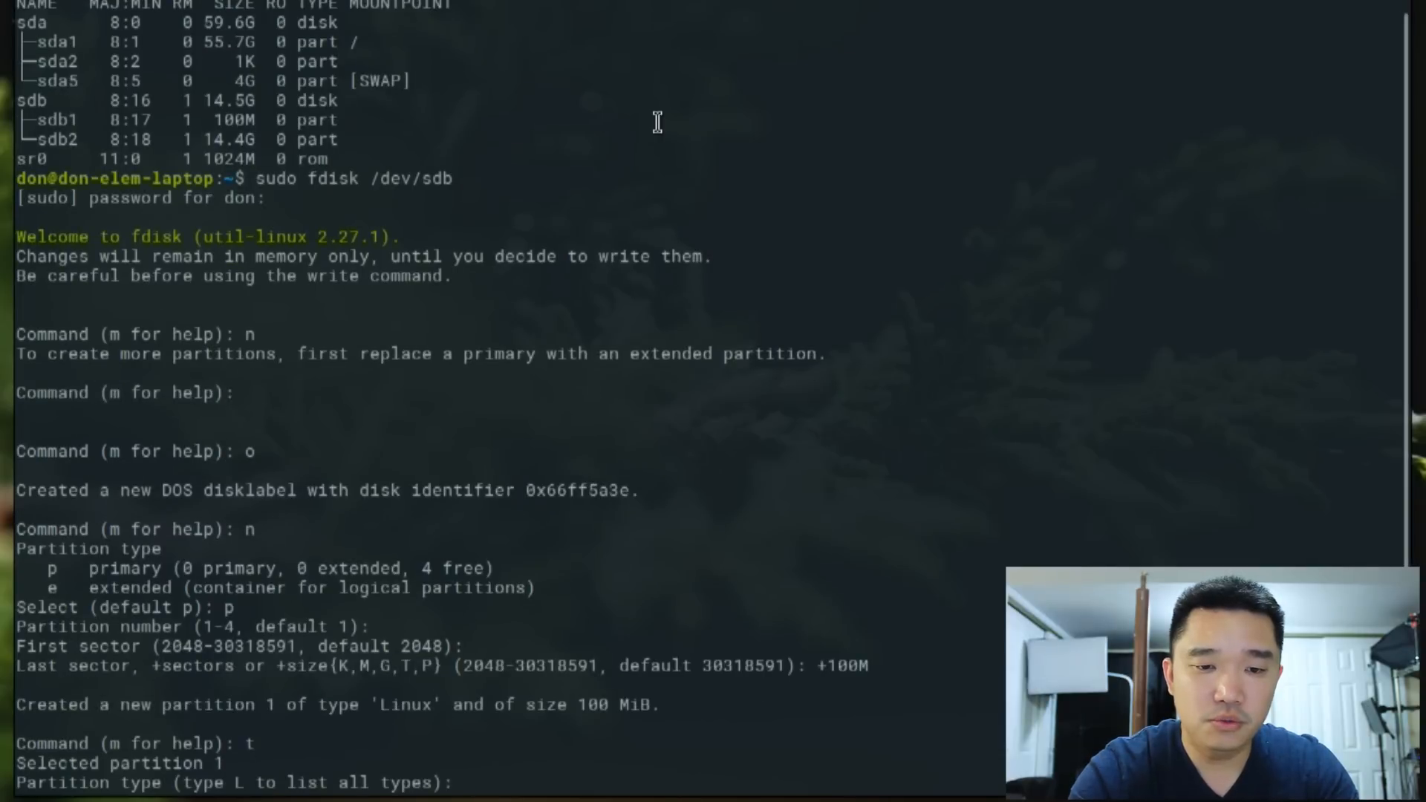
text(c)
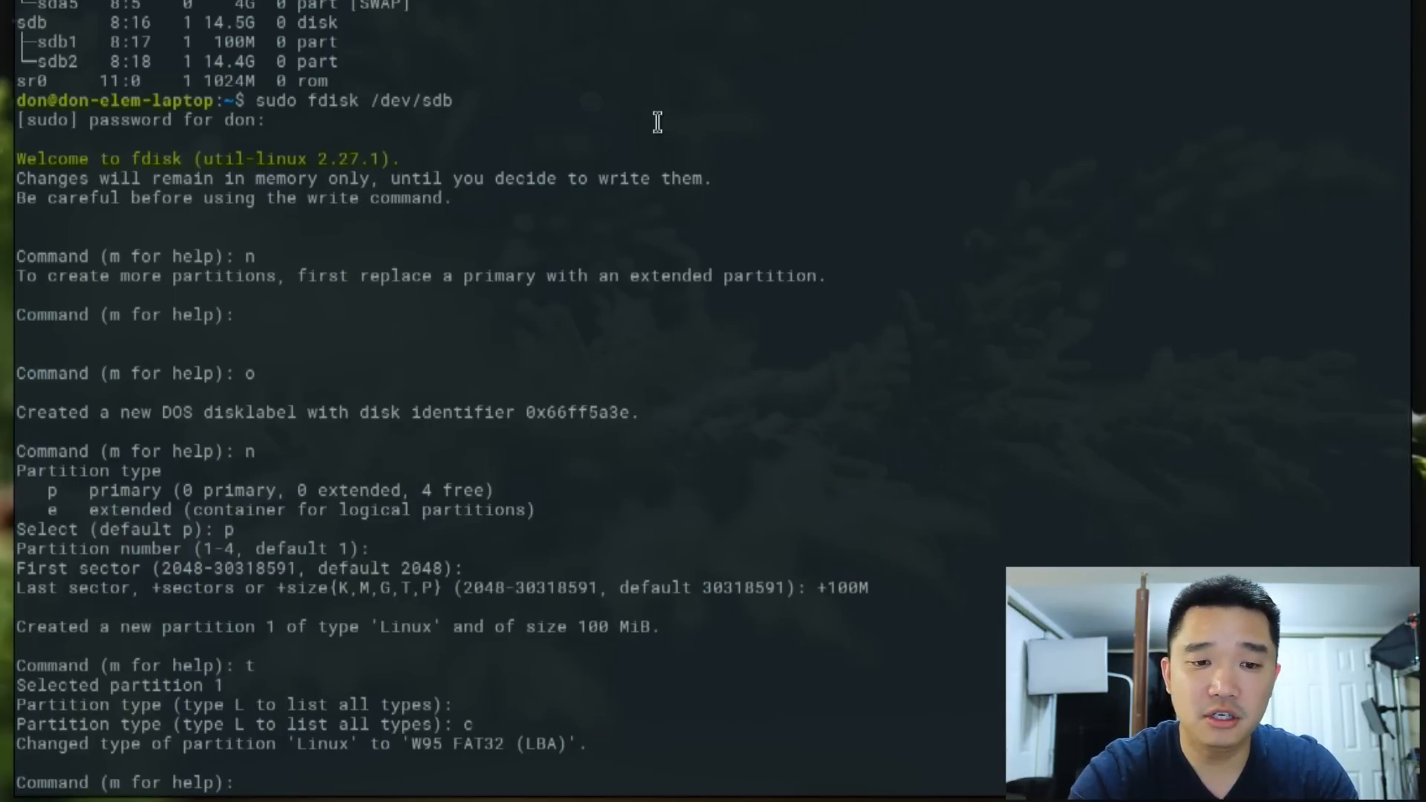
text(p): p)
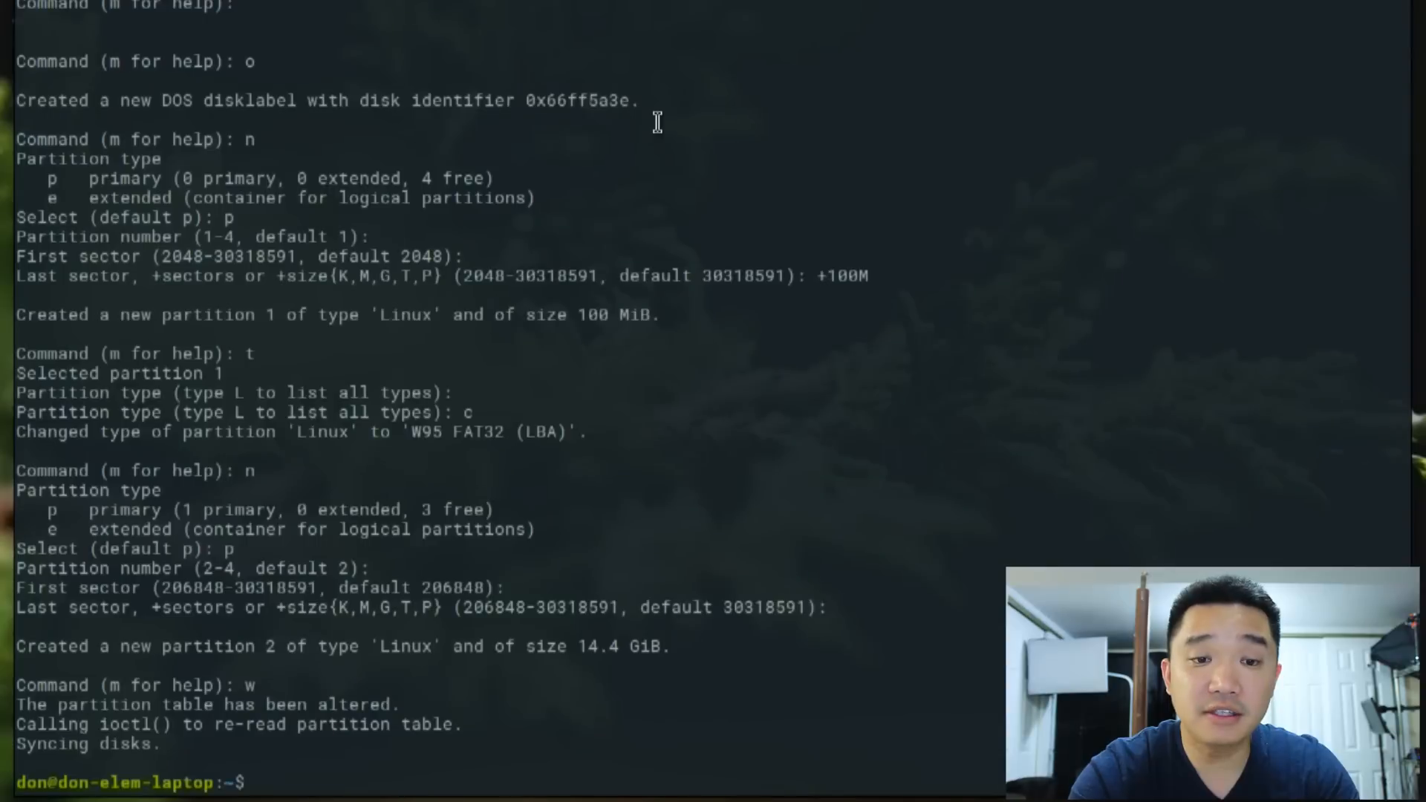
Step: Format /dev/sdb1 as FAT with mkfs.vfat
text(sudo mkfs)
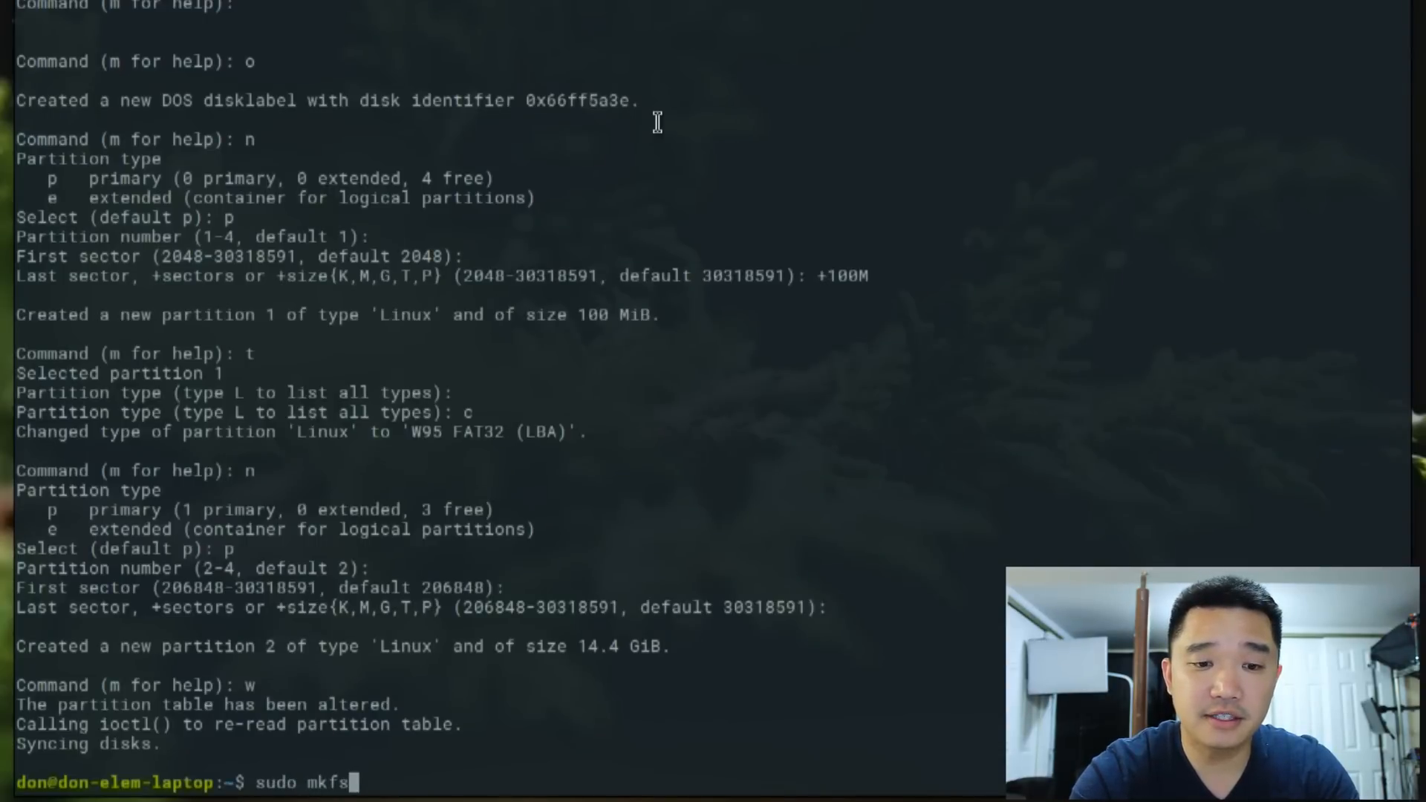
text(.vfat /dev/sd)
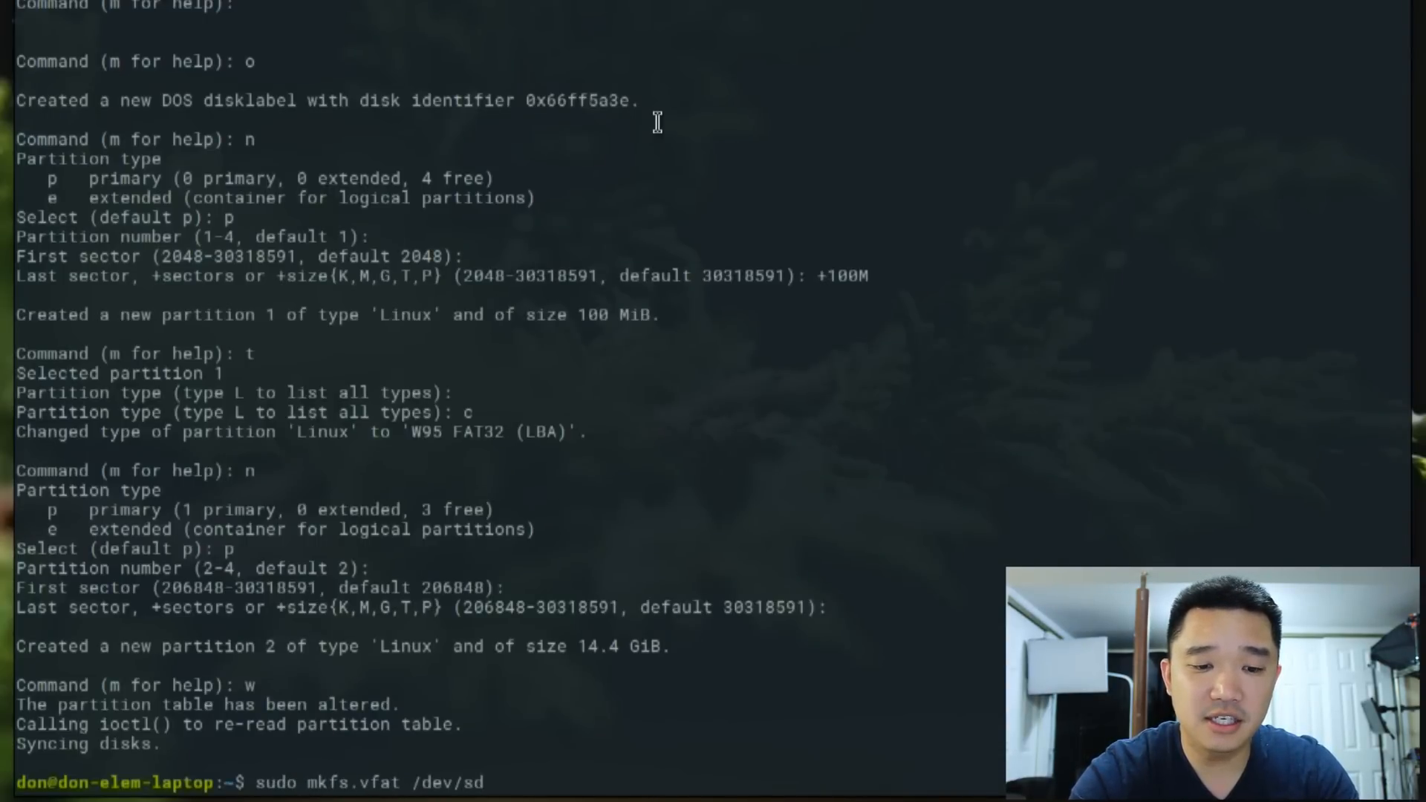
text(b1)
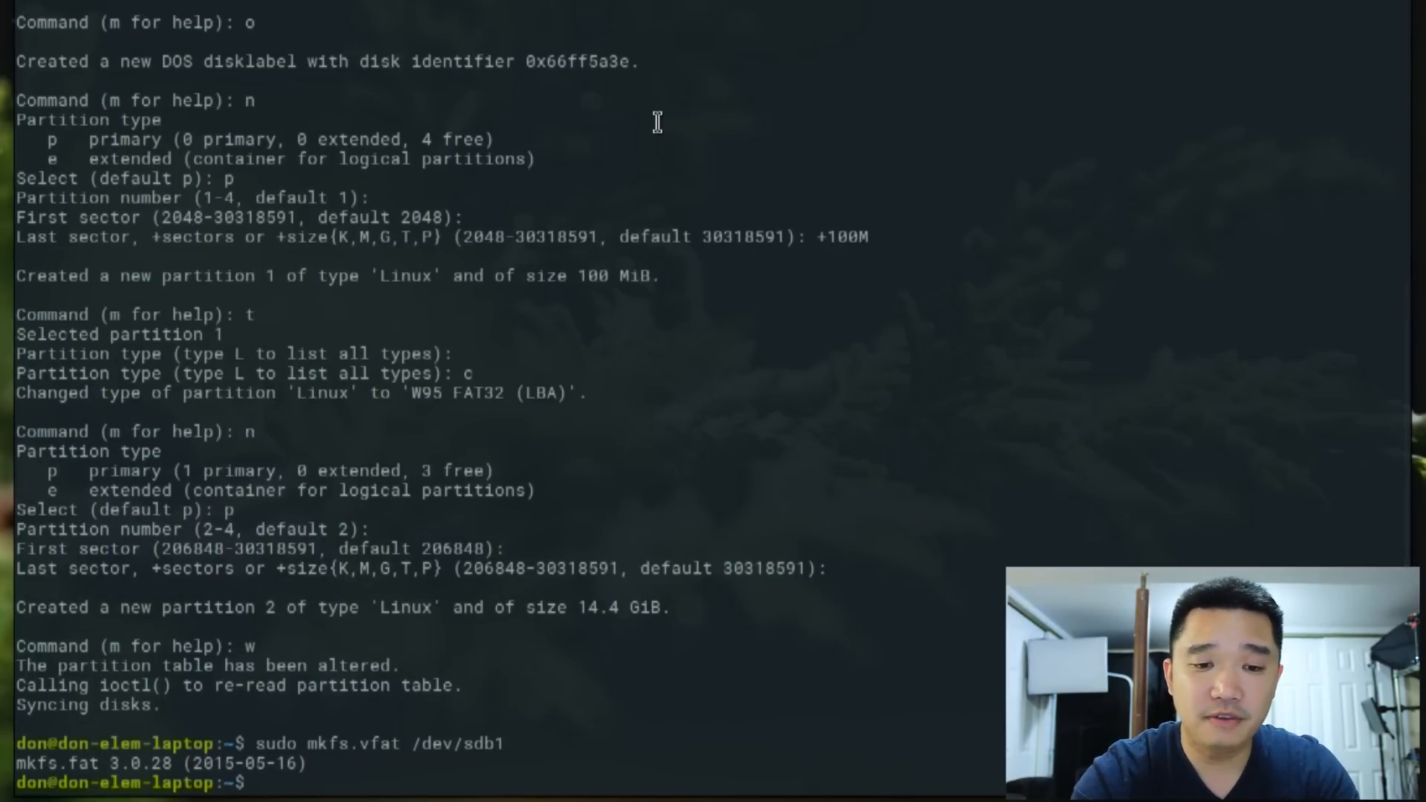
Step: Format /dev/sdb2 as ext4 with mkfs.ext4, confirming with y
text(sudo)
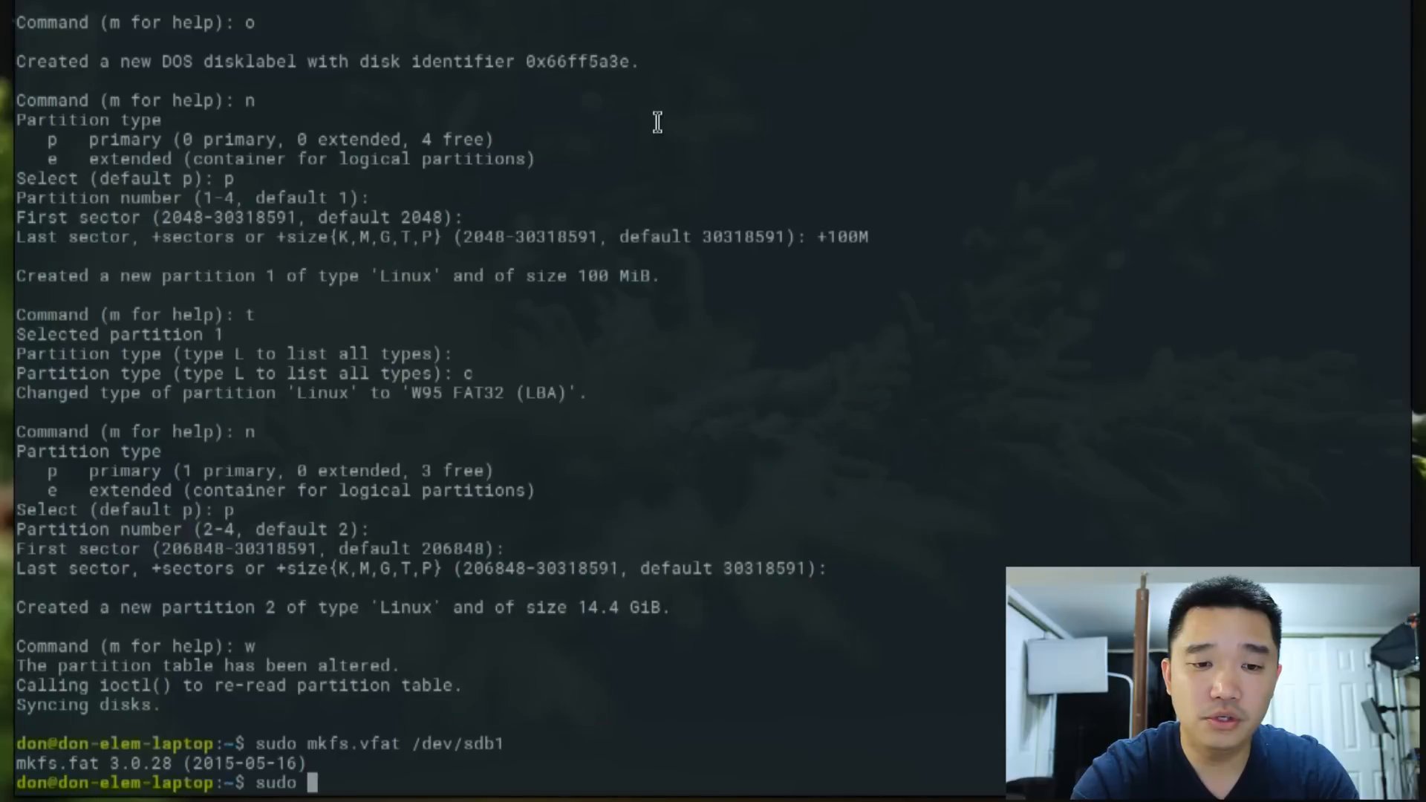
text(mkfs.ext4 /dev/s)
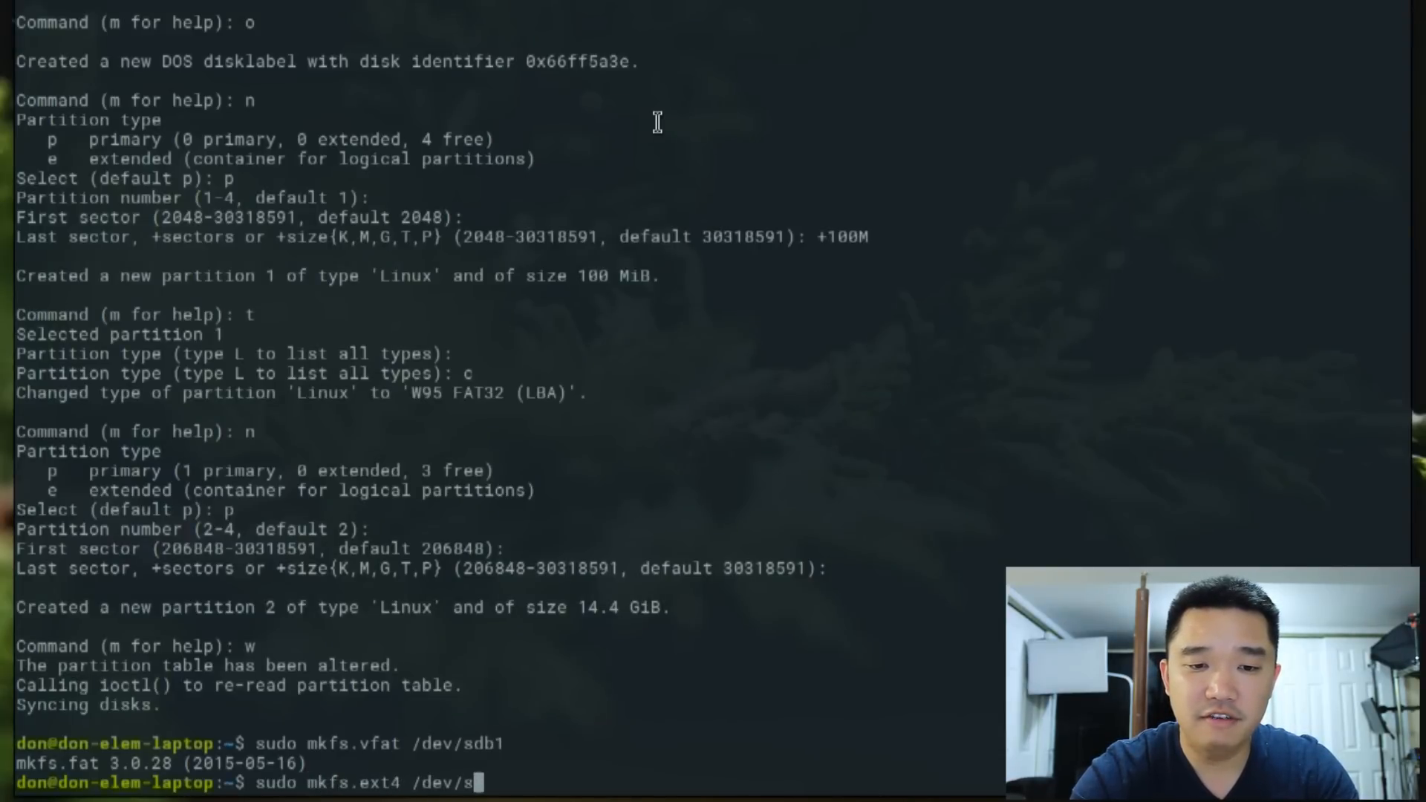
text(db2)
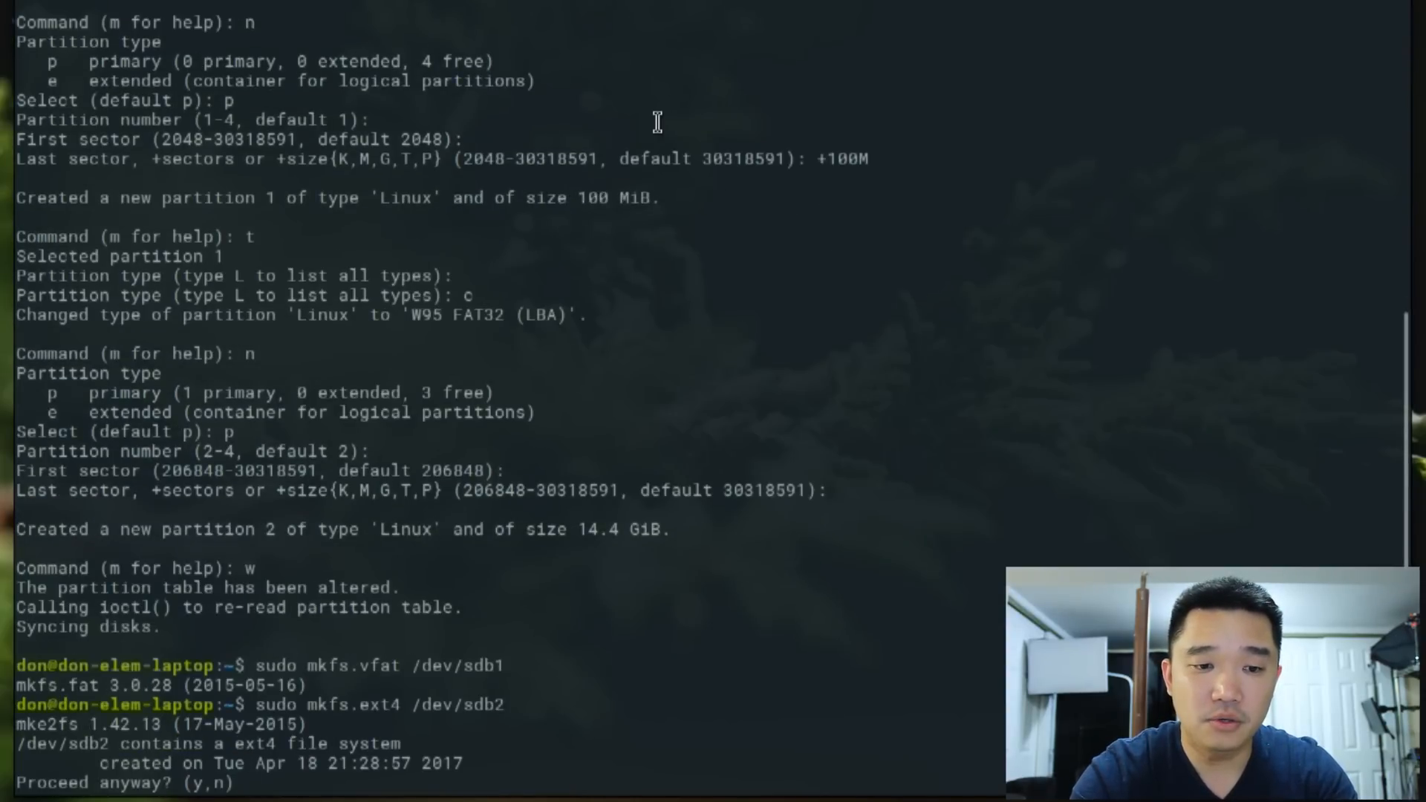
text(y)
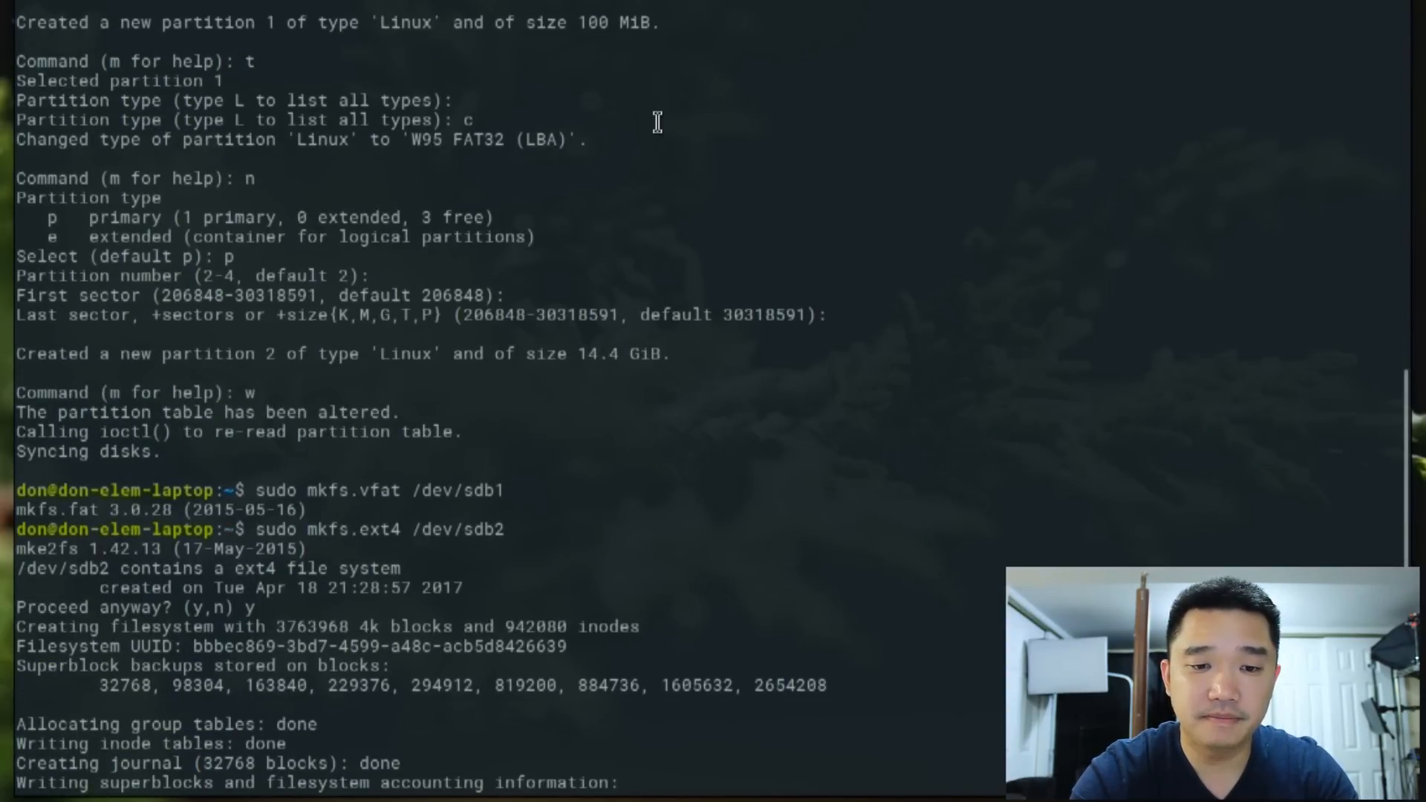
scroll(down, 3)
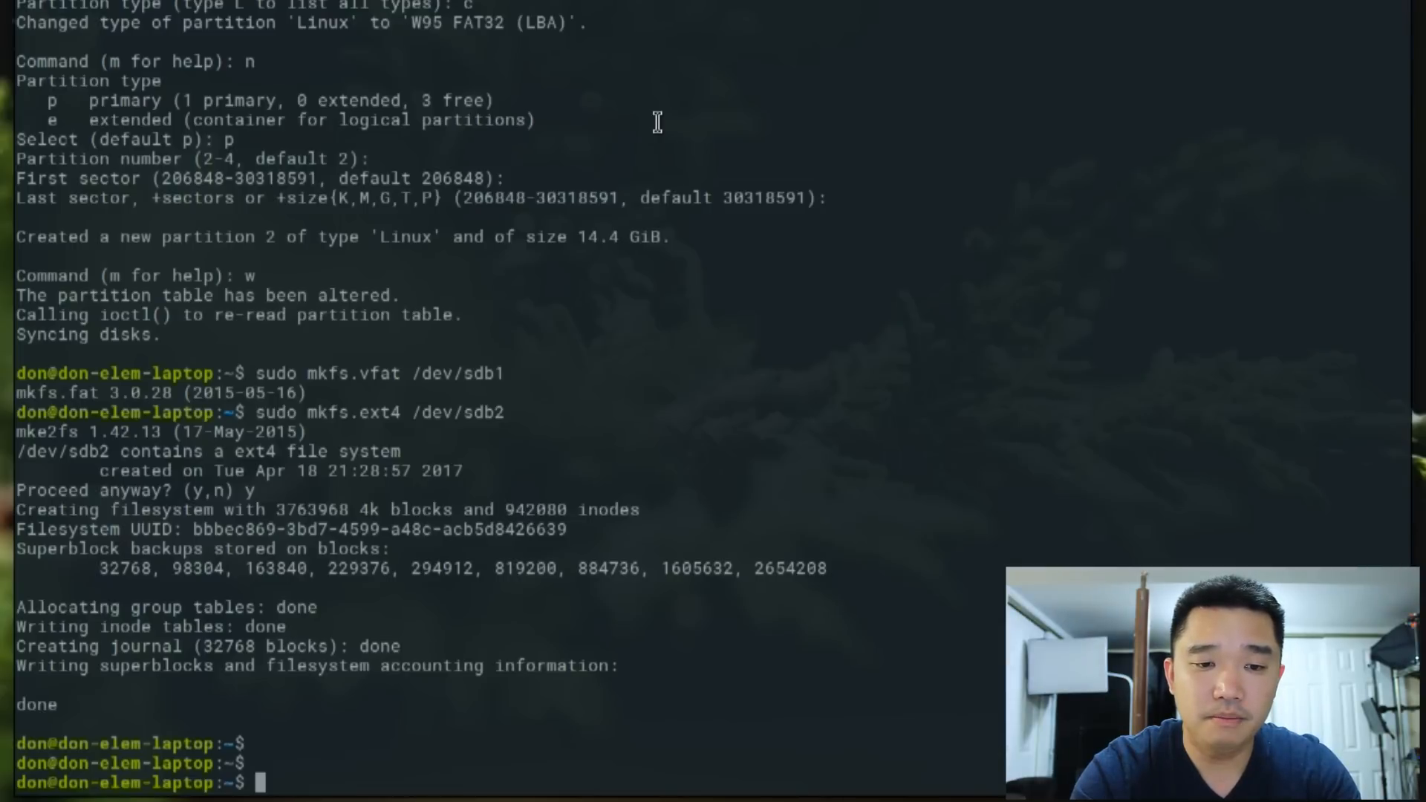
Step: Make /mnt/boot and /mnt/root, then mount /dev/sdb1 and /dev/sdb2 onto them
text(sudo mkdir /)
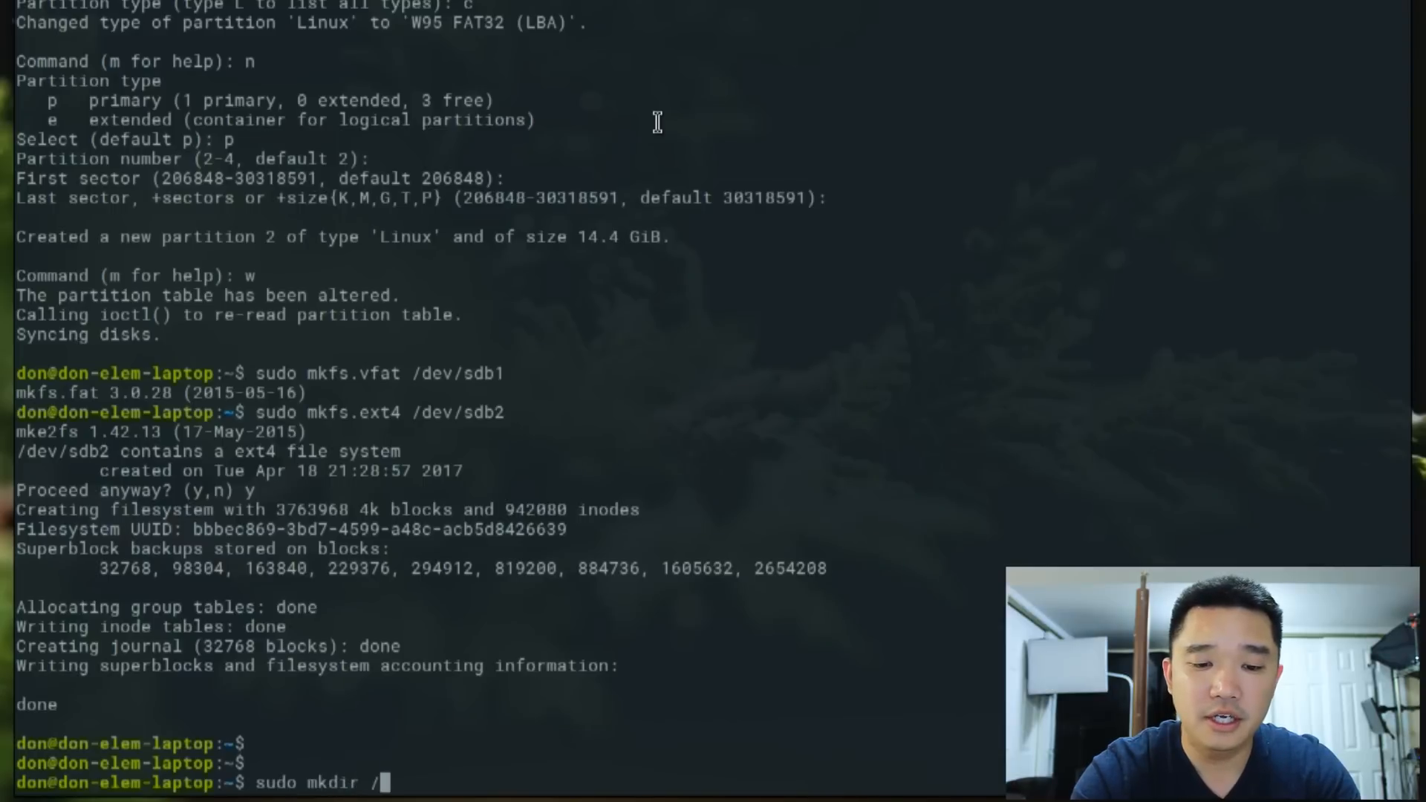
text(mnt/boot)
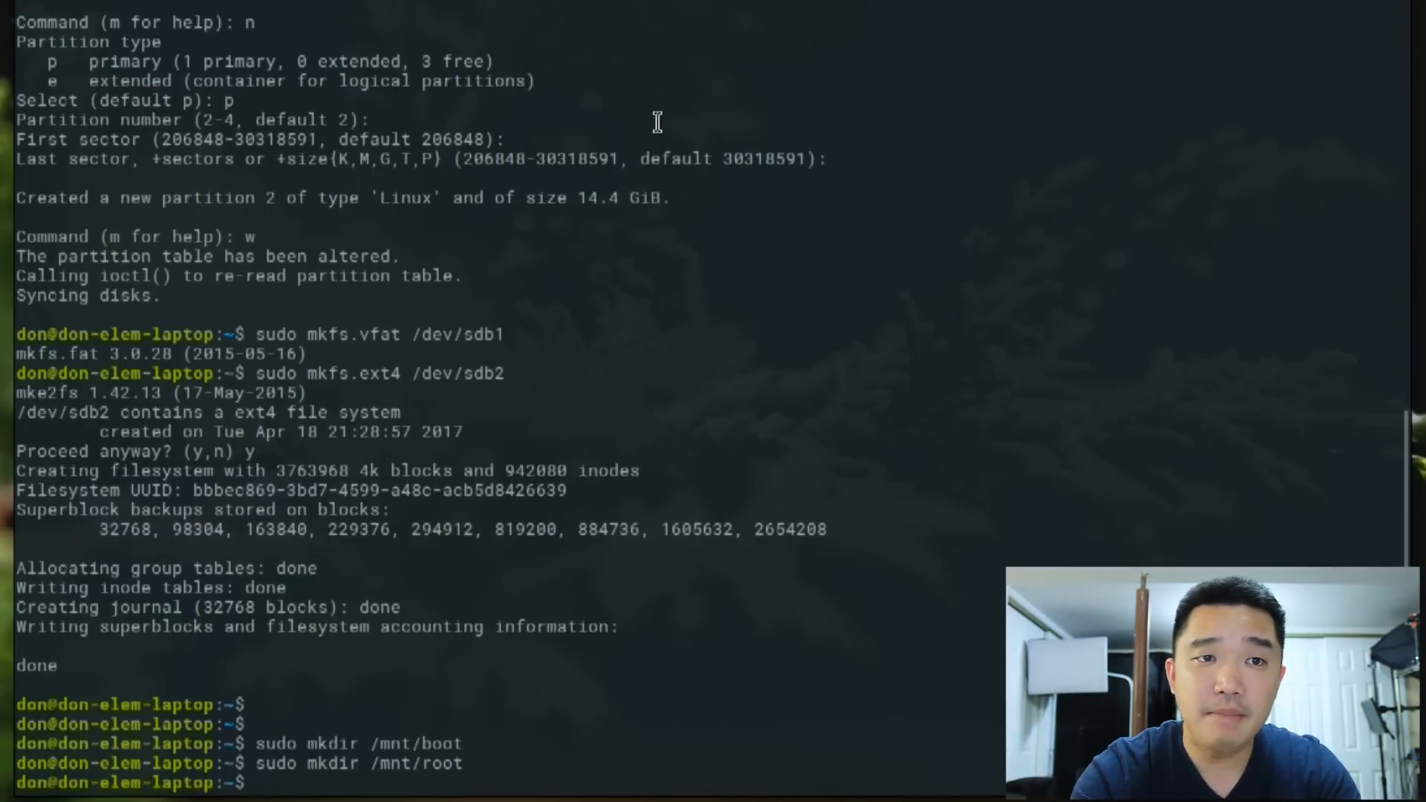
text(sudo)
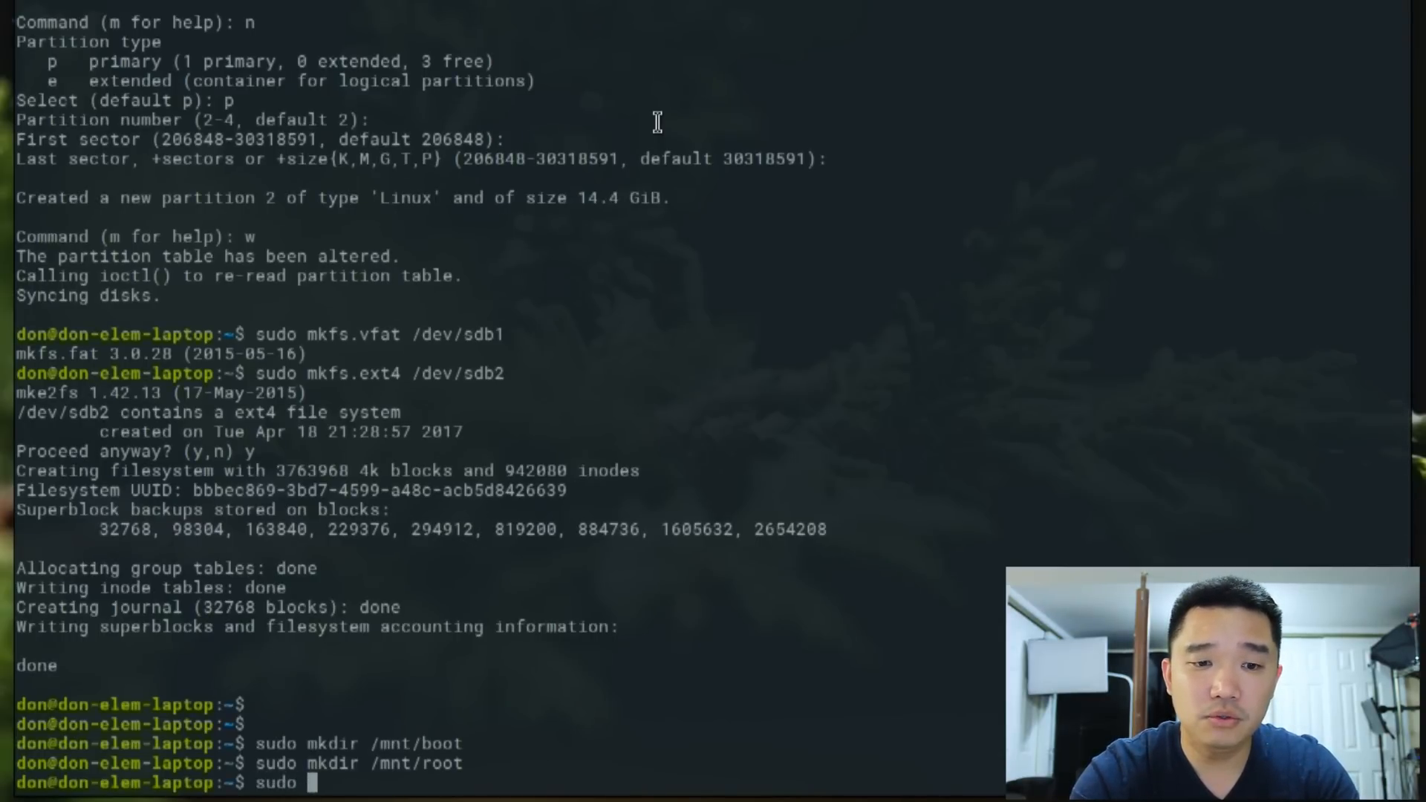
text(mount /dev/)
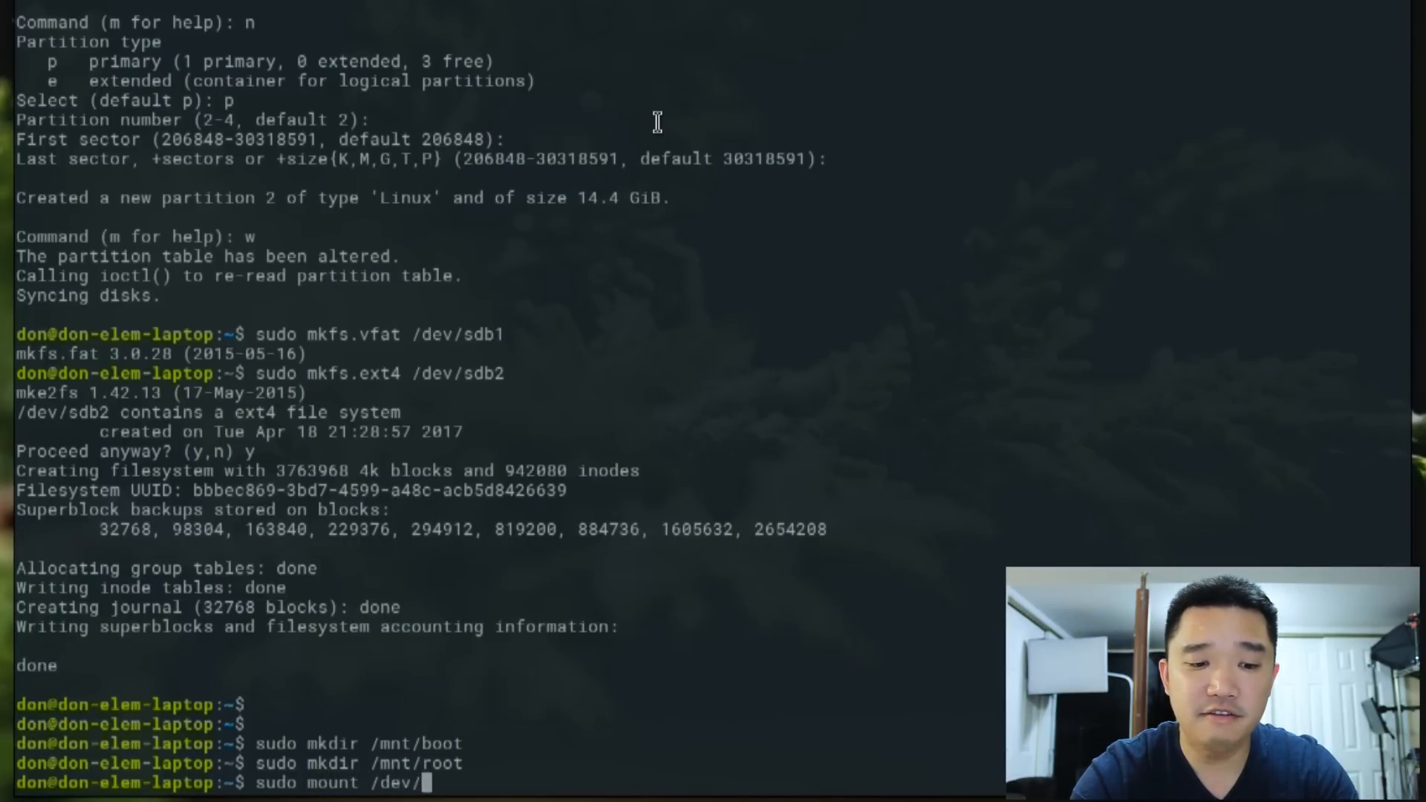
text(sdb1 /)
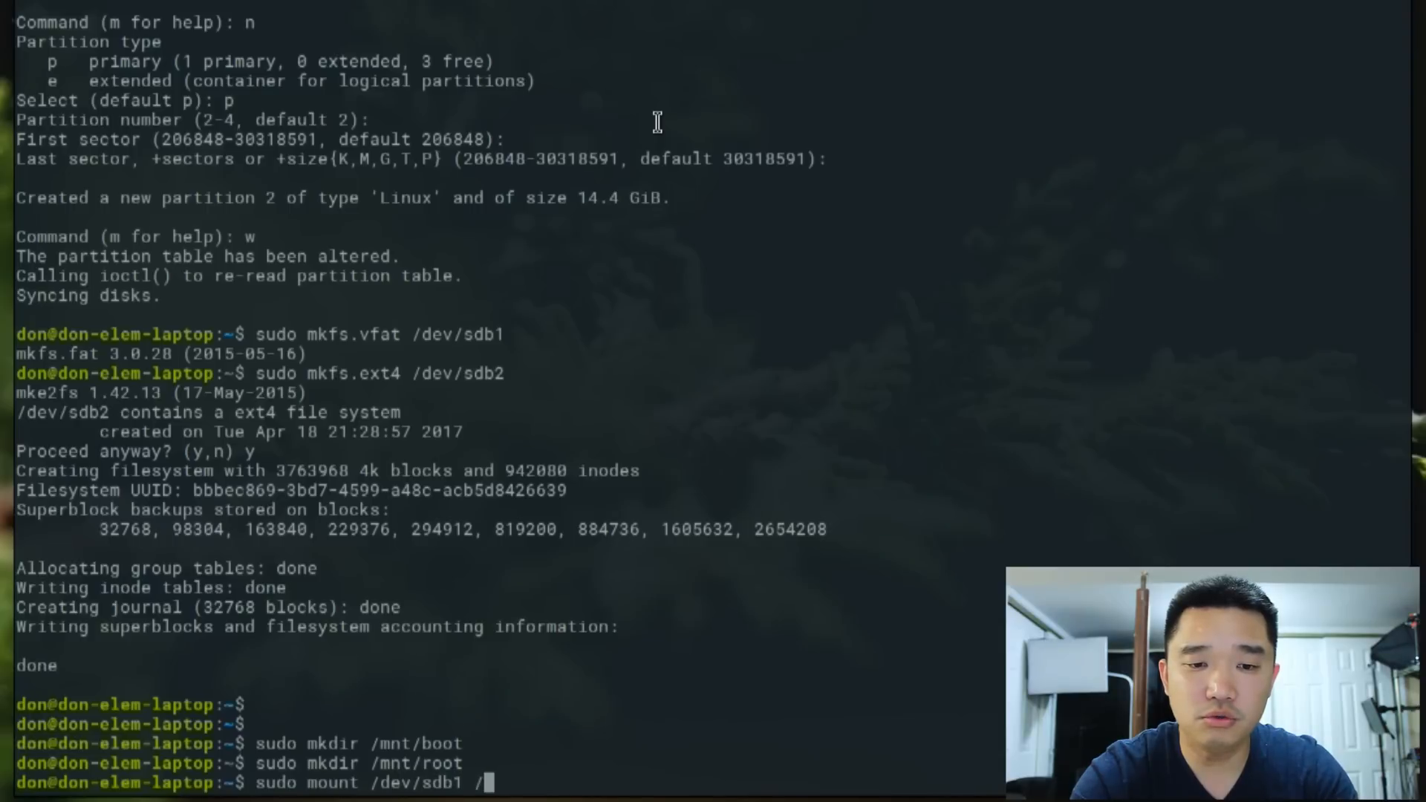
text(mnt/boot)
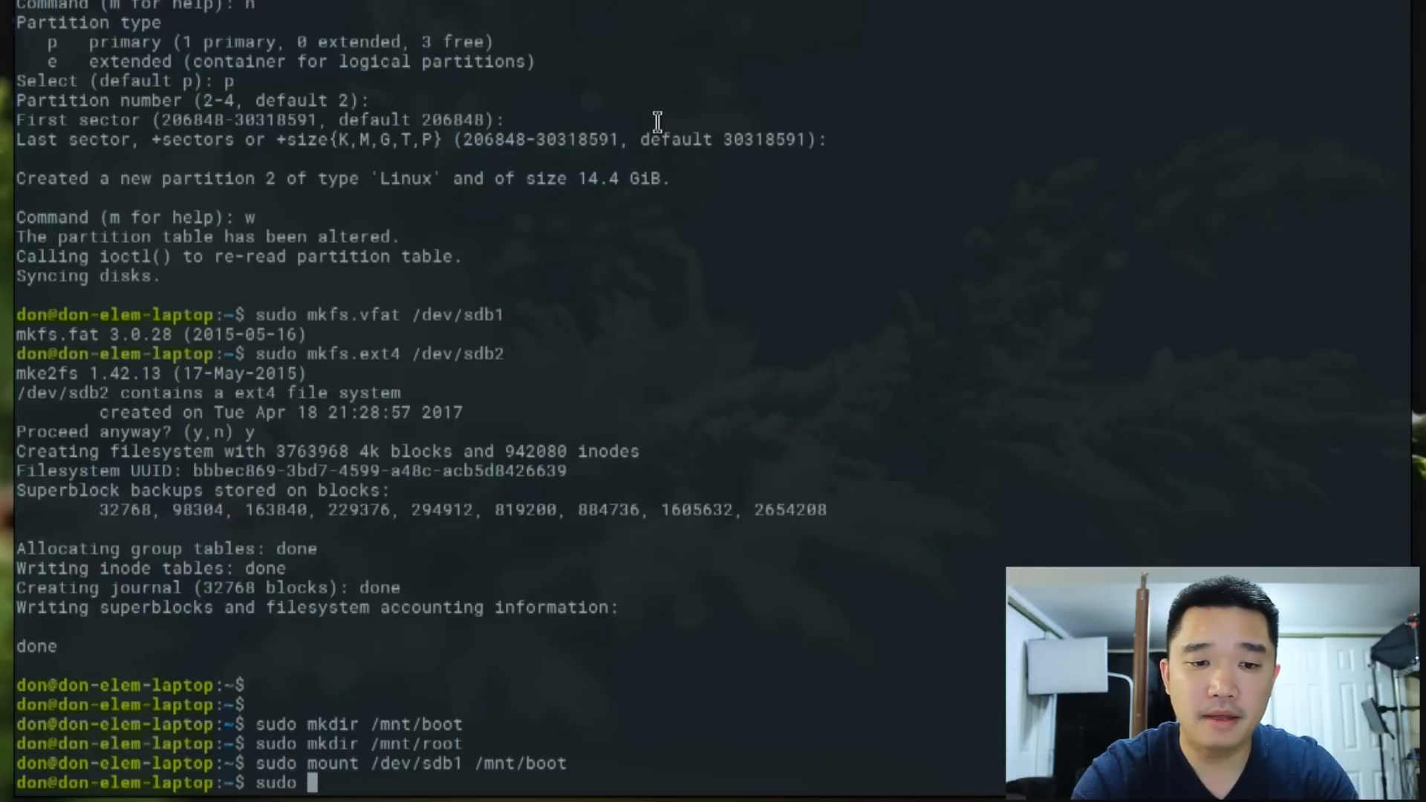
text(mount /dev/sdb2)
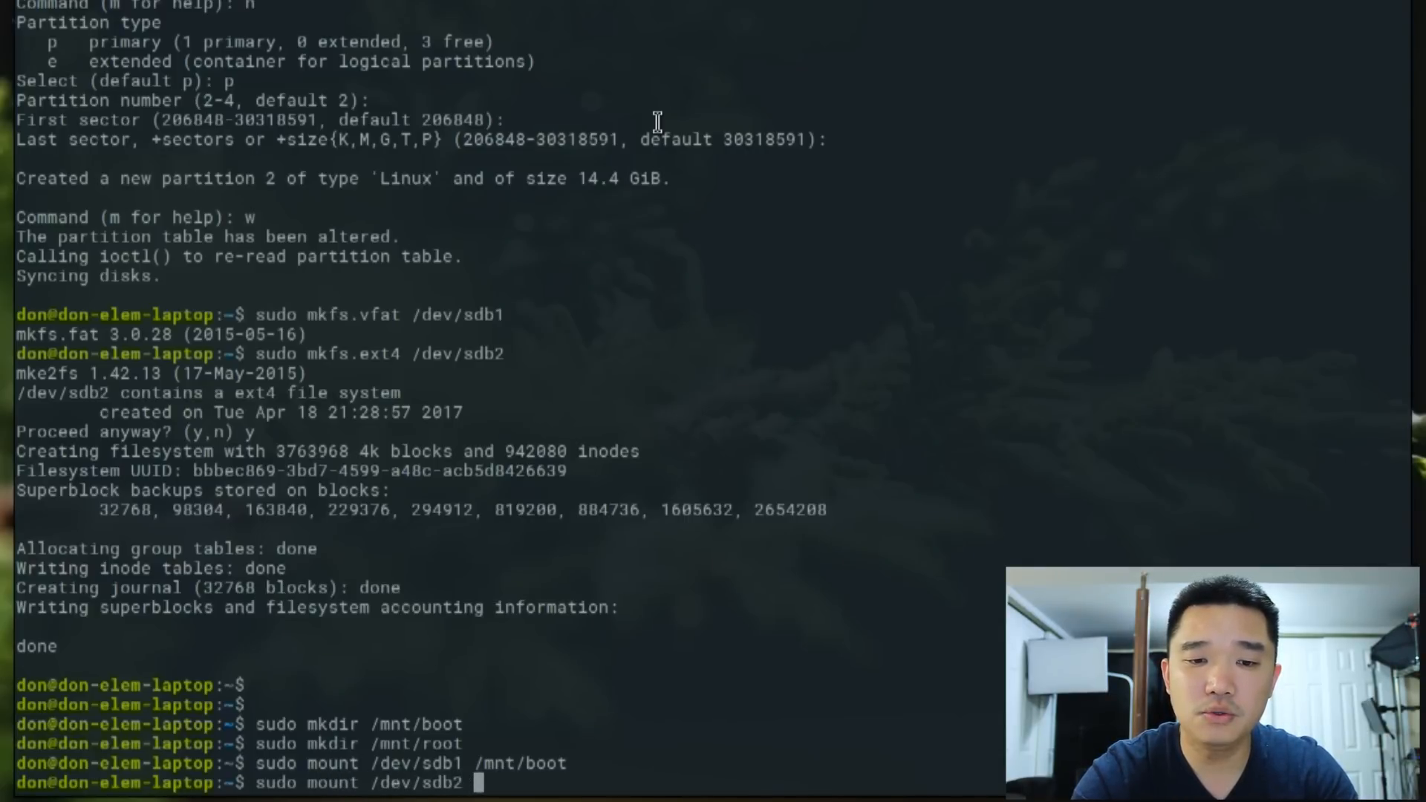
text(/mnt/root)
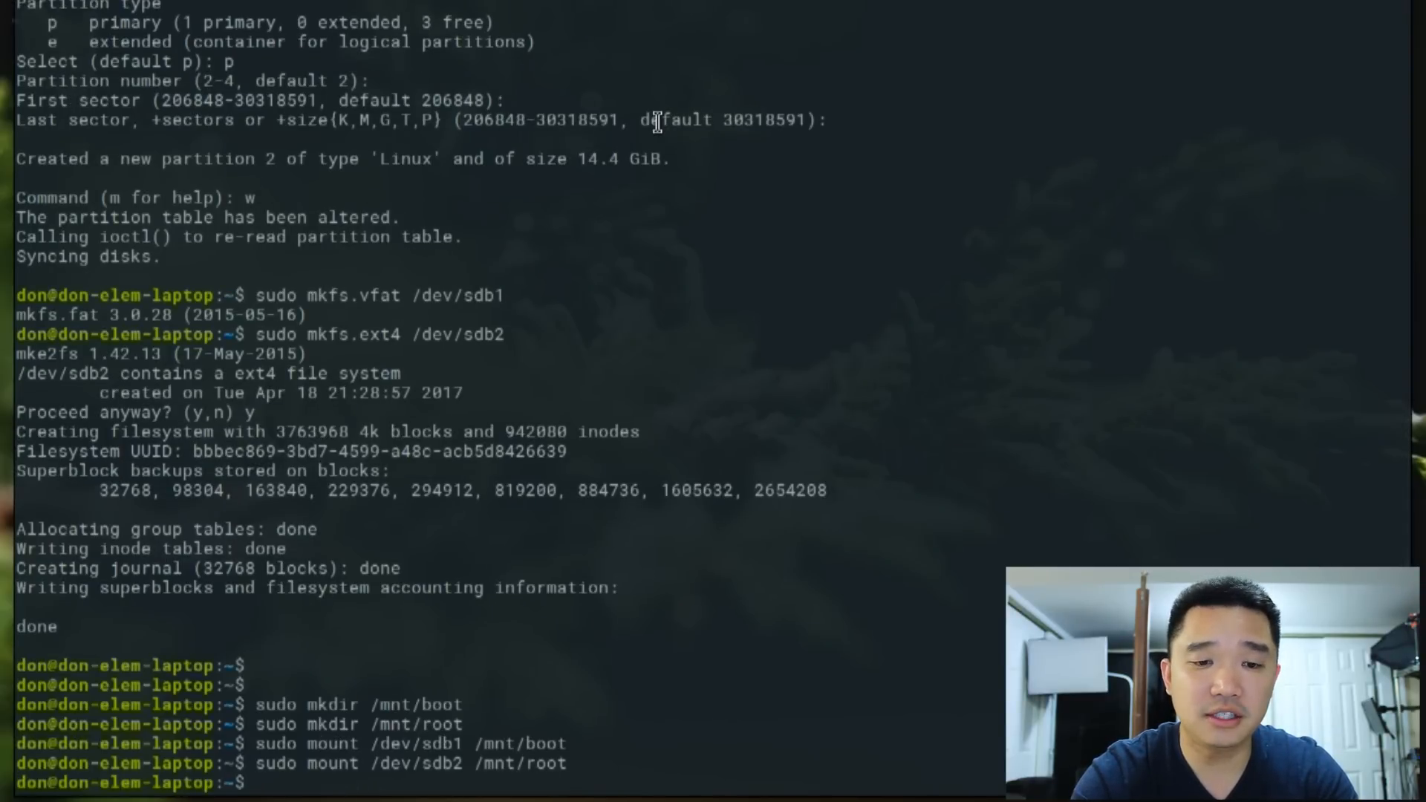
Step: Change to Downloads and try wget on an ArchLinuxARM-rpi-2-latest URL, which returns 404
text(cd Downloads/)
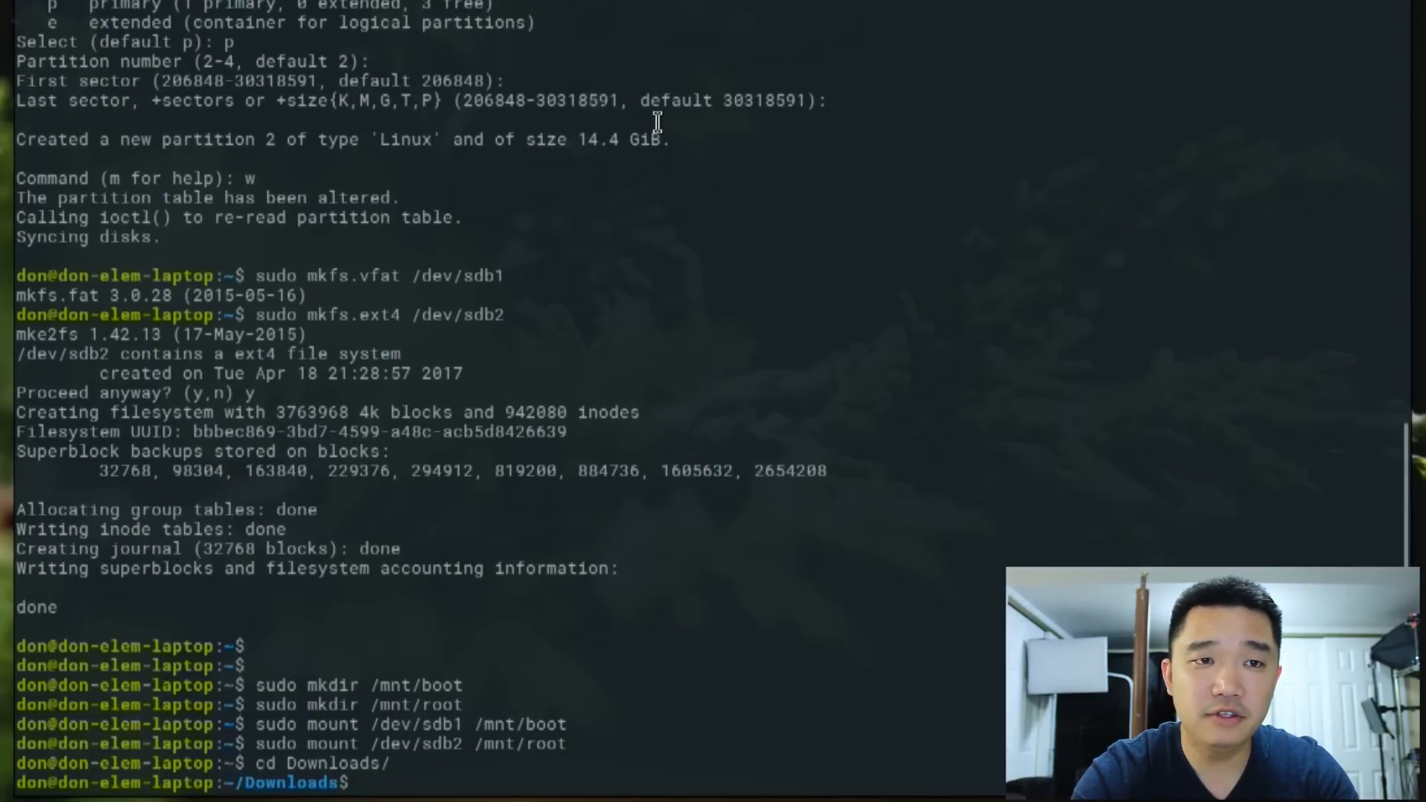
text(wget)
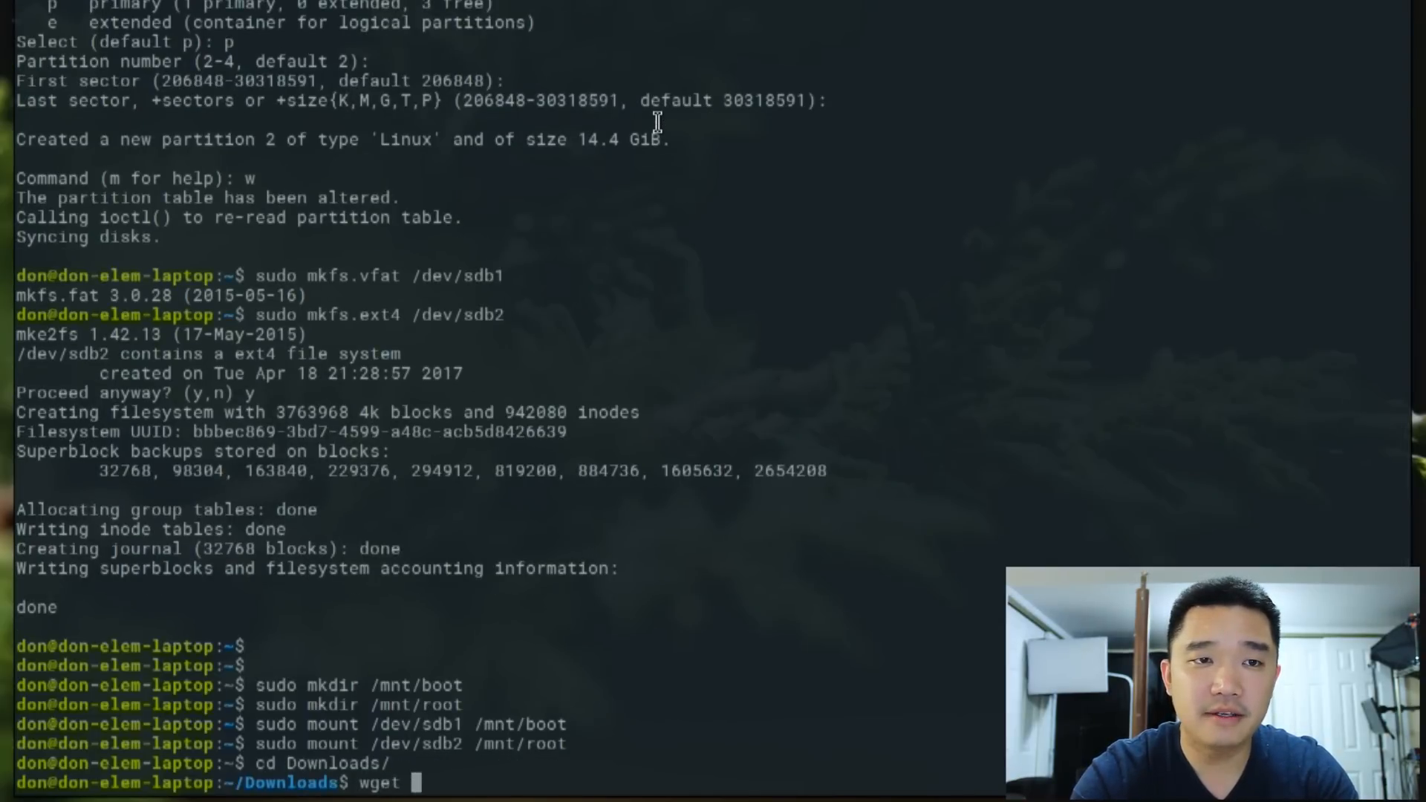
text(http://)
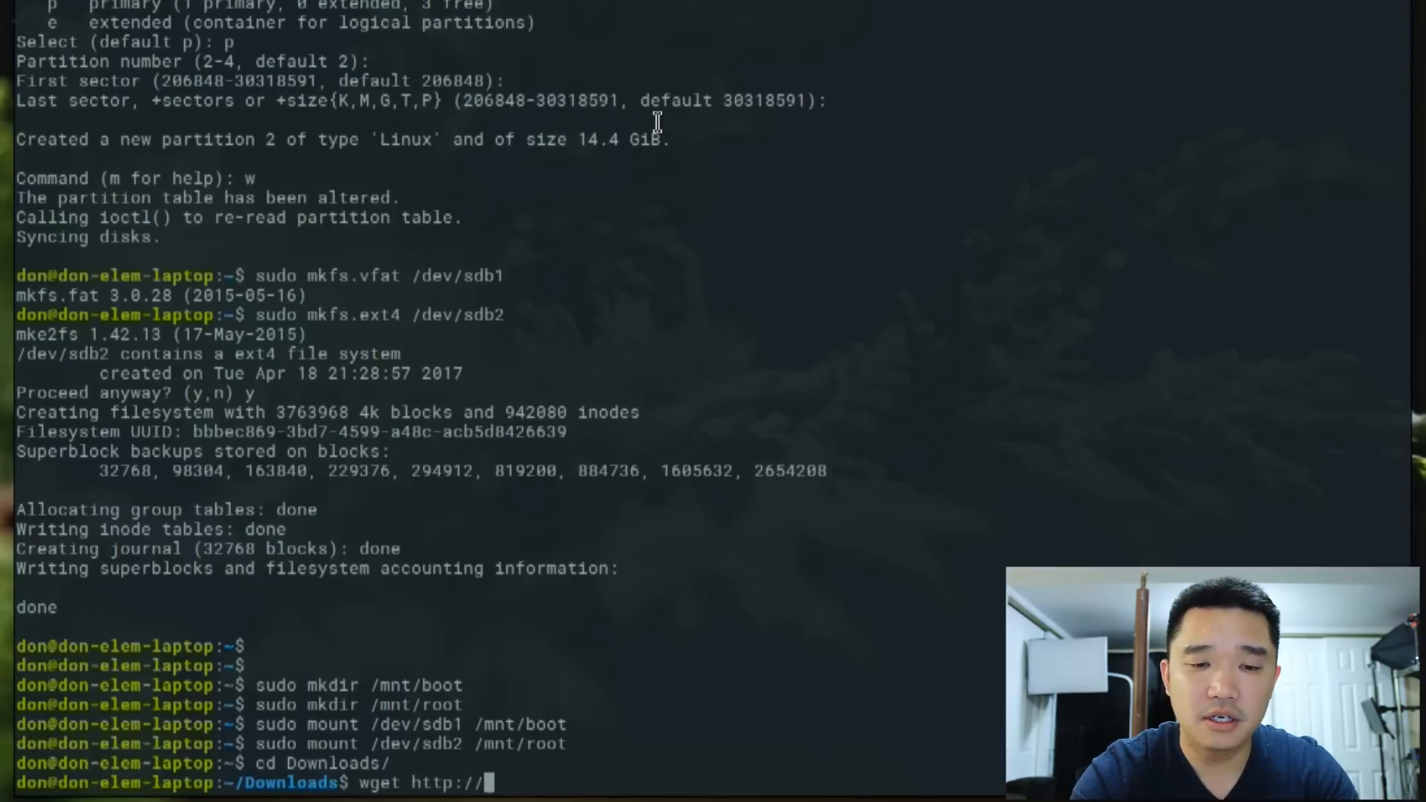
text(archlinuxarm.org/)
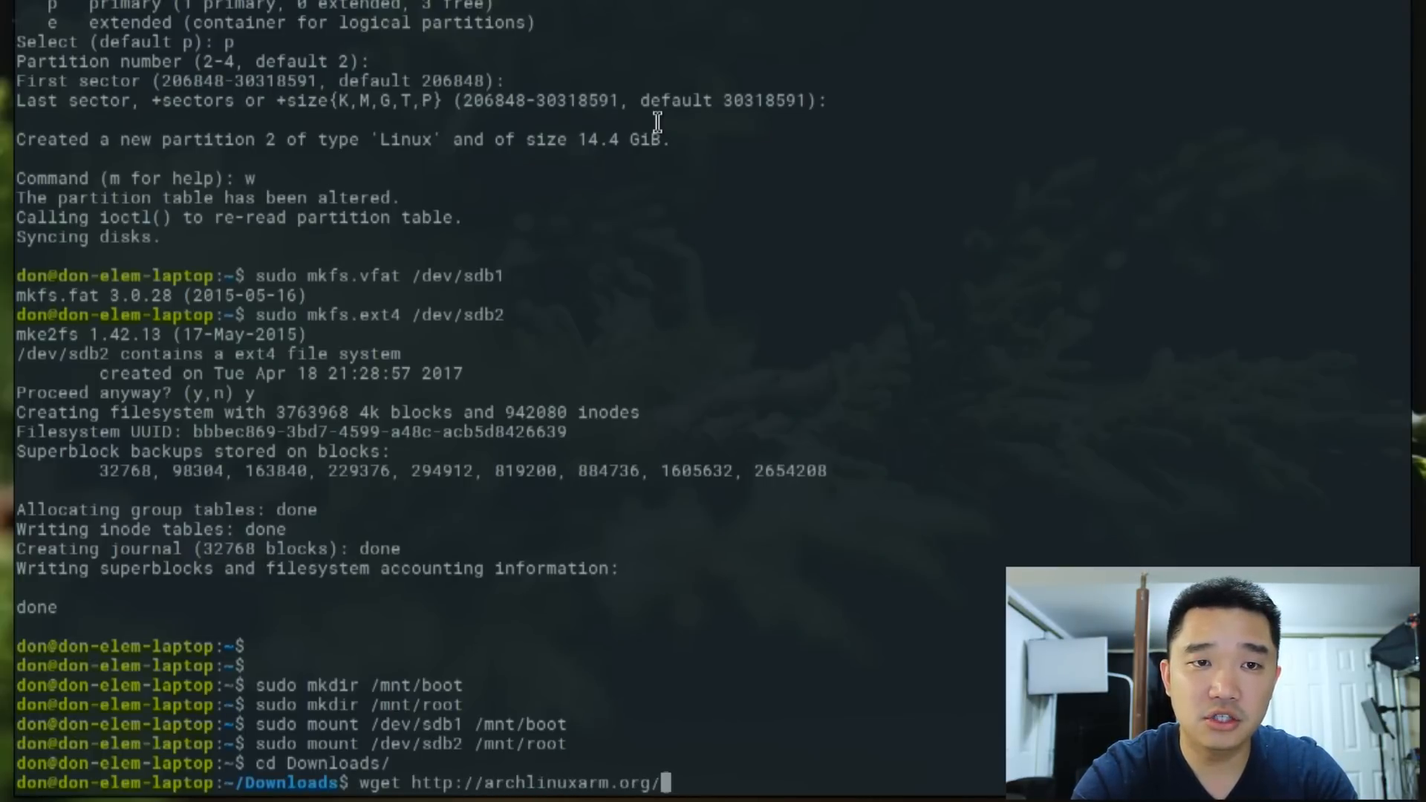
text(Arch)
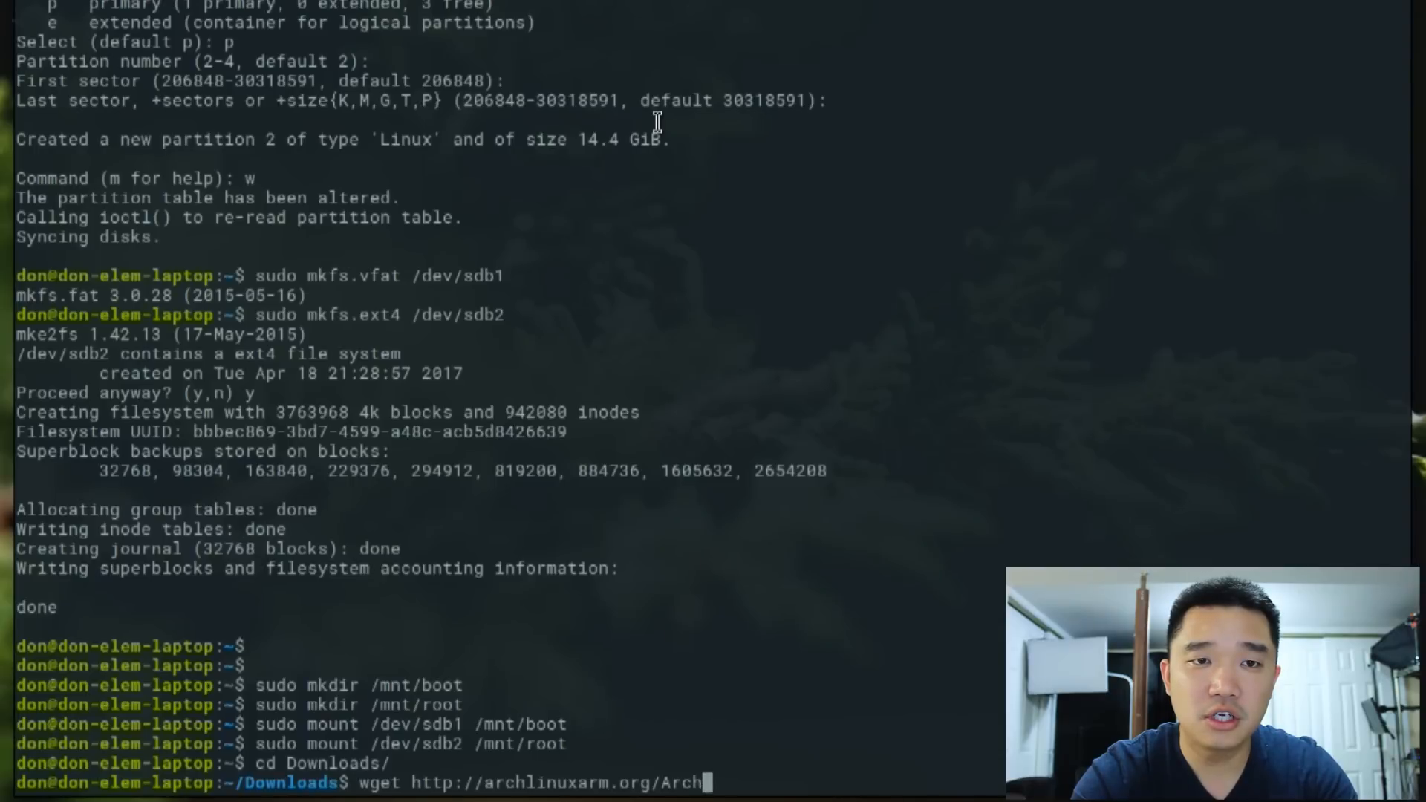
text(Linux)
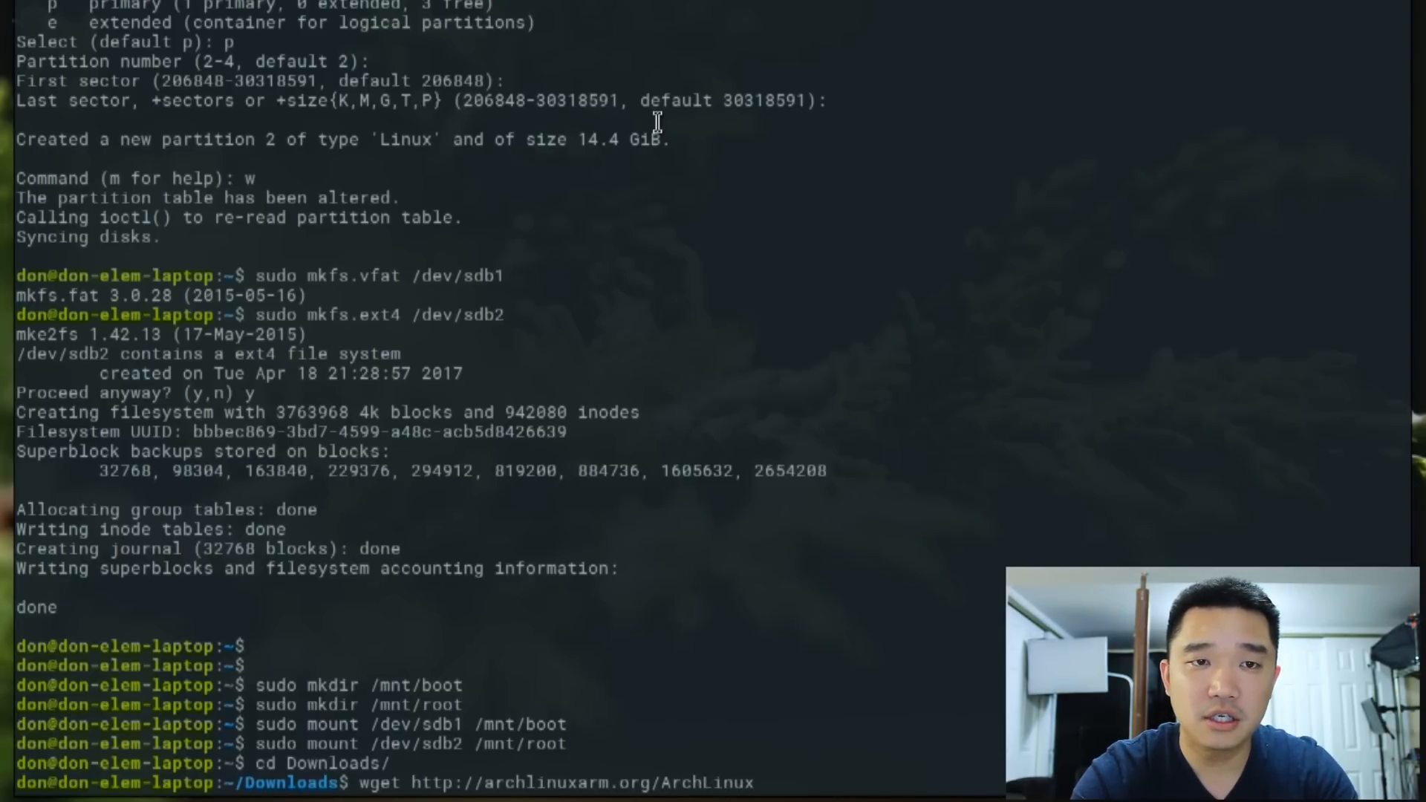
text(ARM)
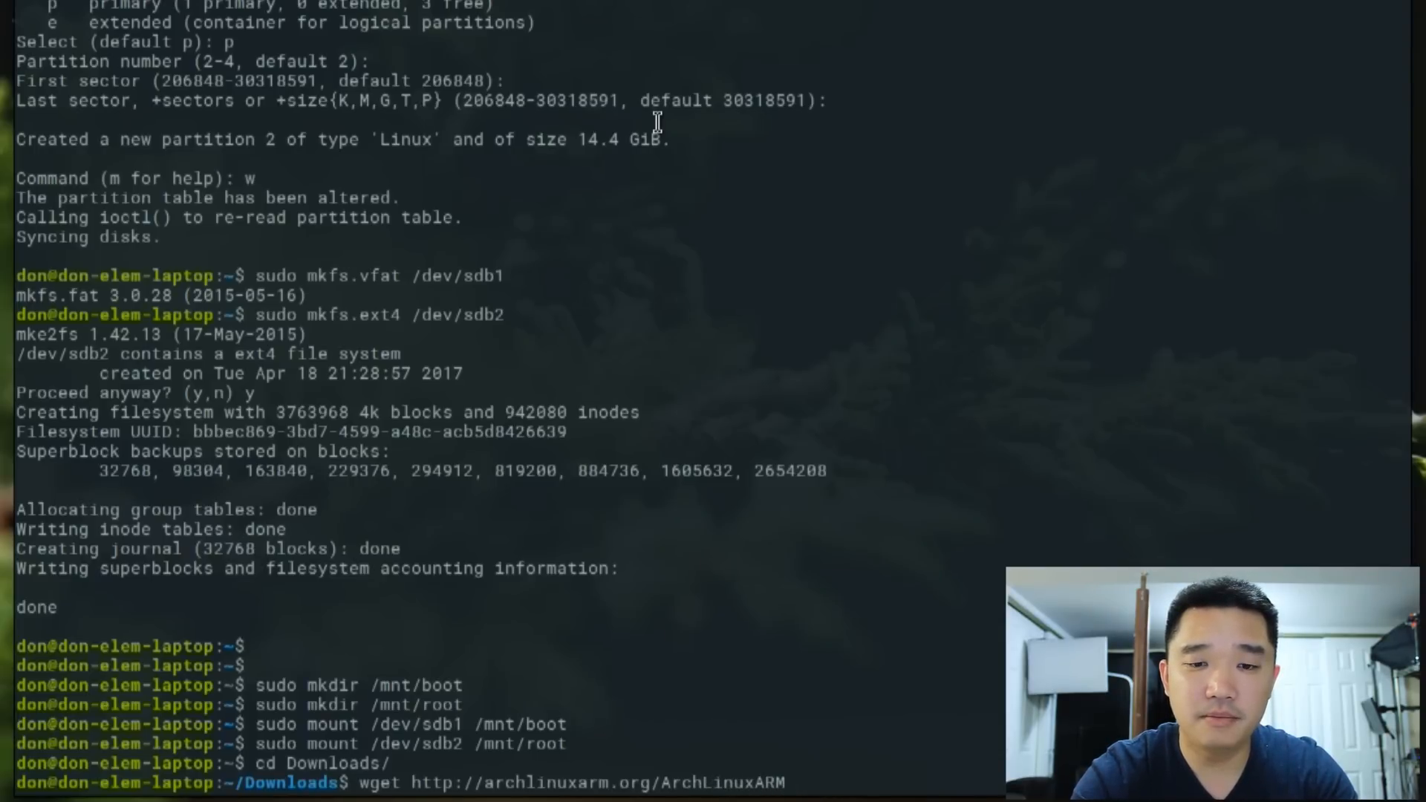
text(-rpi)
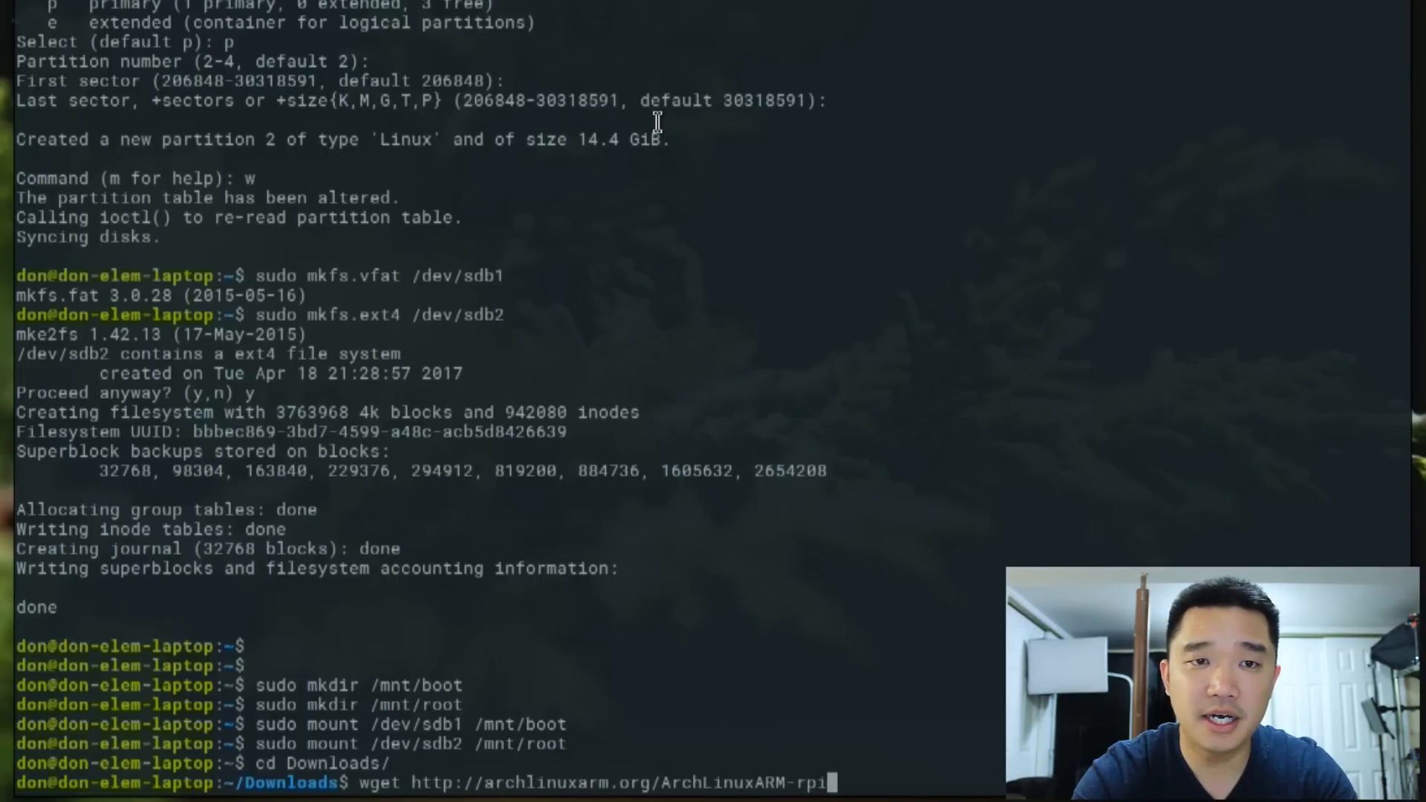
text(-2-latest-tar.gz)
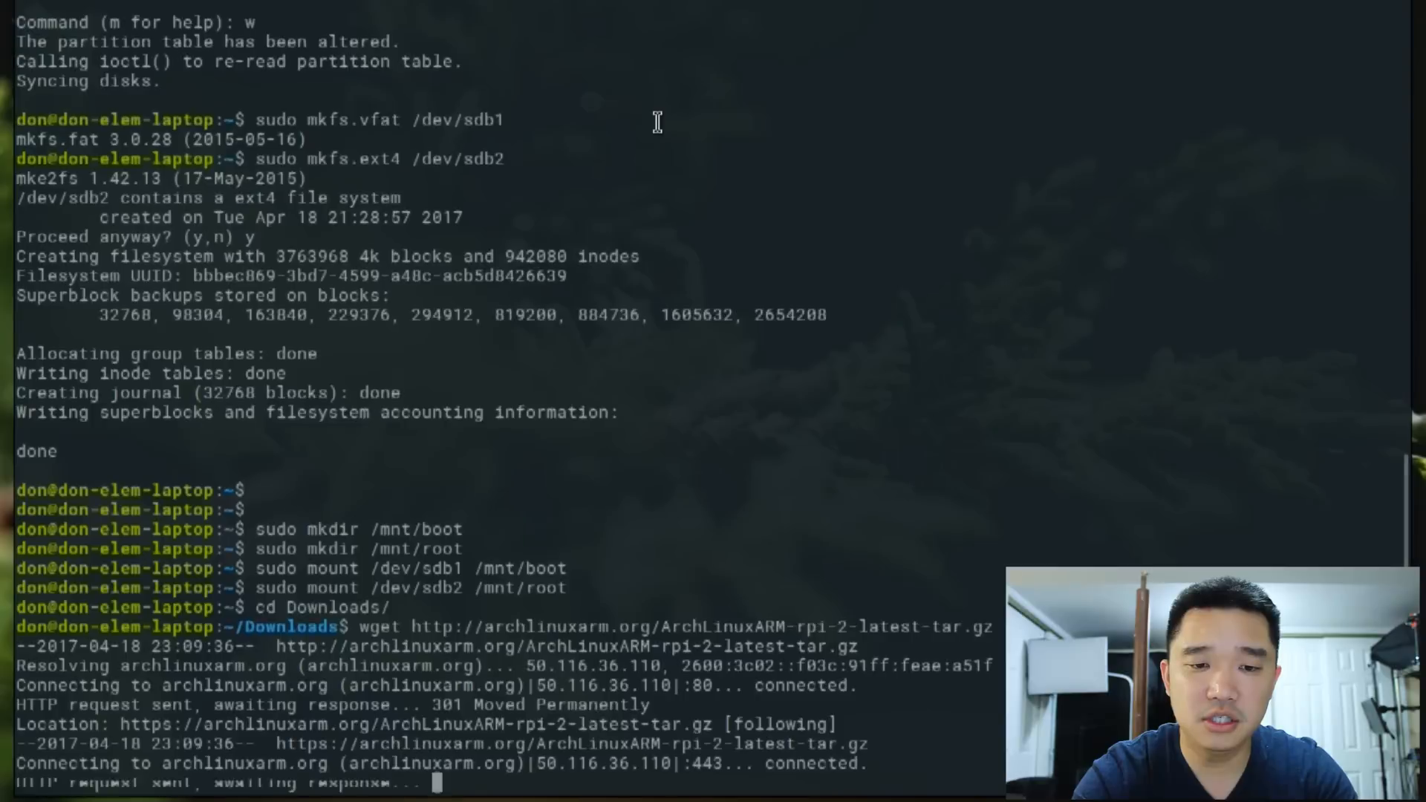
scroll(down, 3)
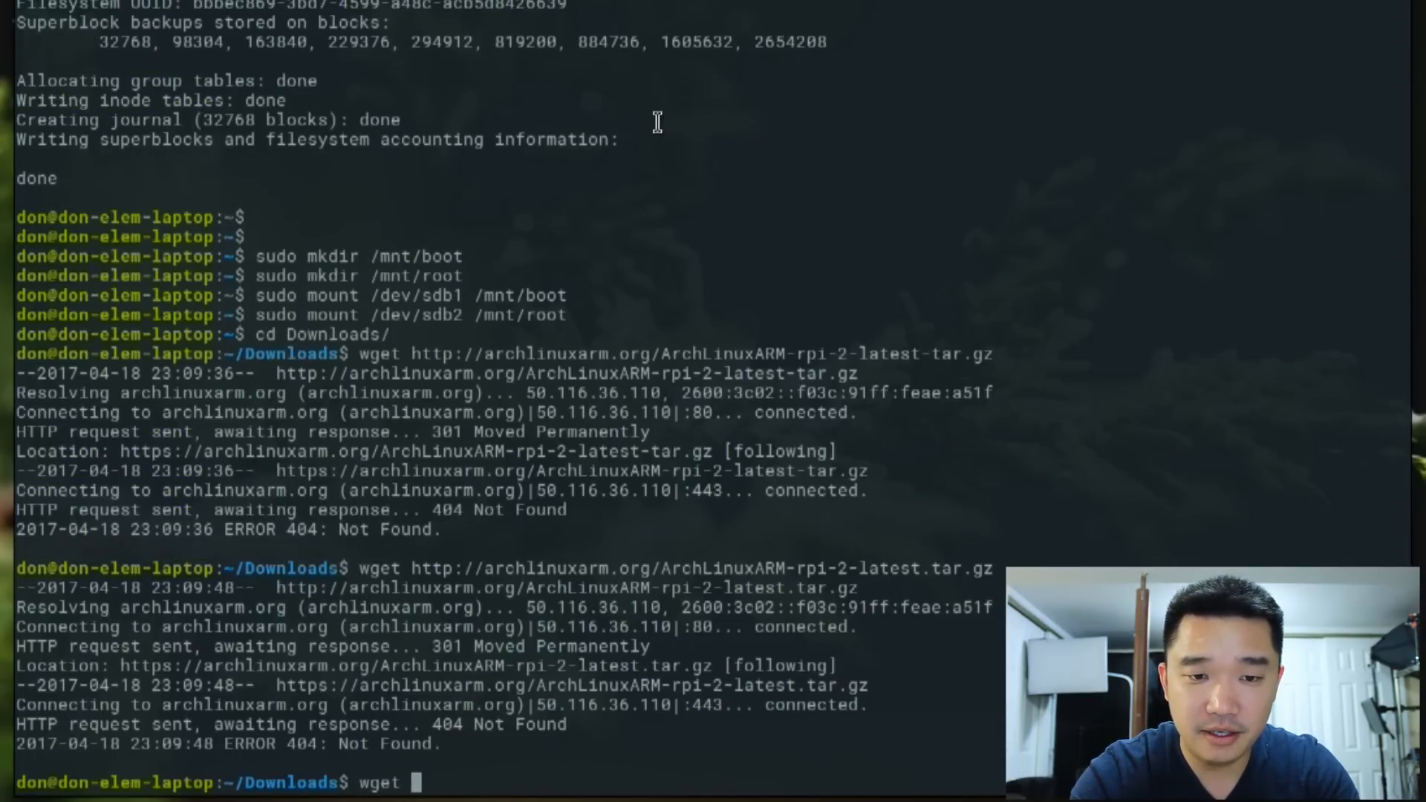
Step: Download ArchLinuxARM-rpi-2-latest.tar.gz from archlinuxarm.org/os with wget
text(http://archlinuxarm.)
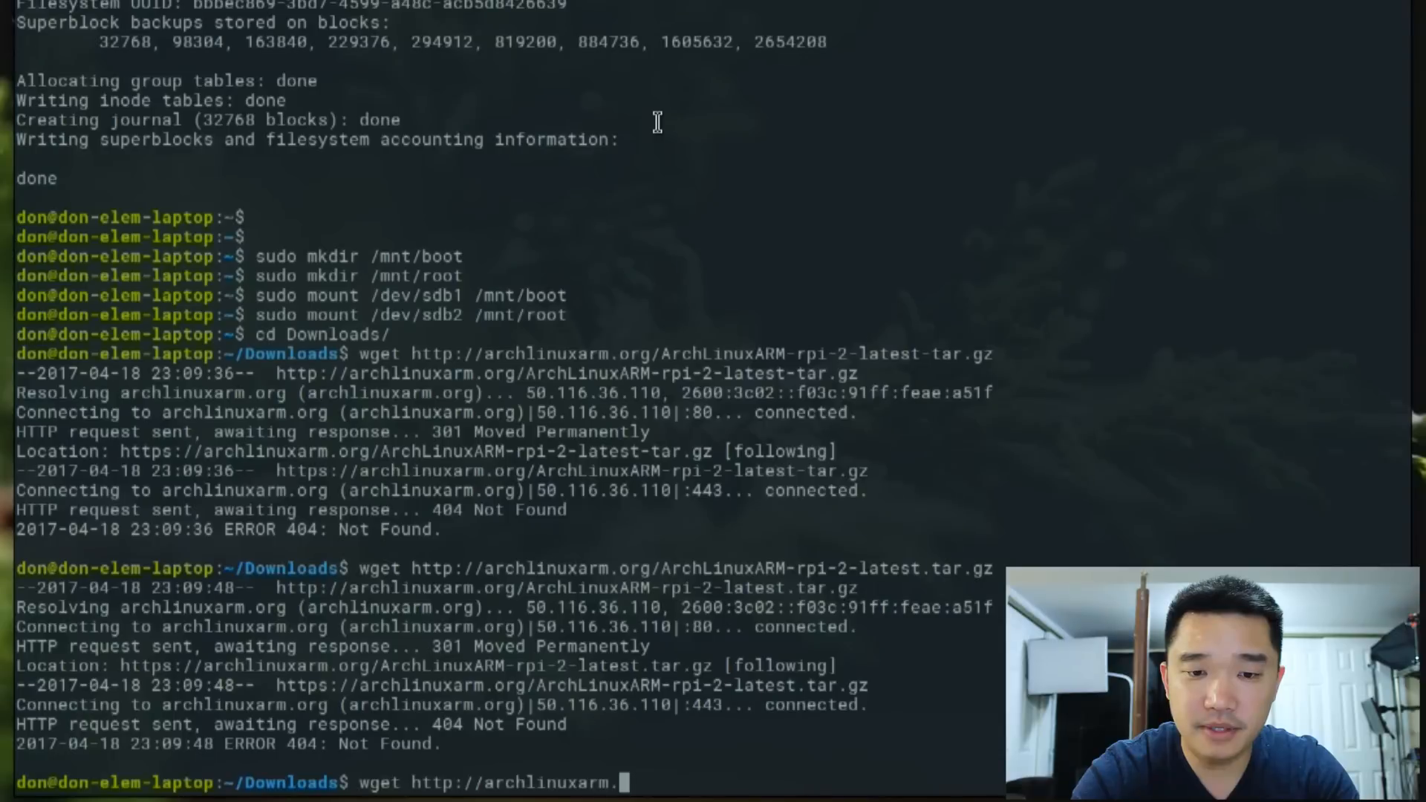
text(/os)
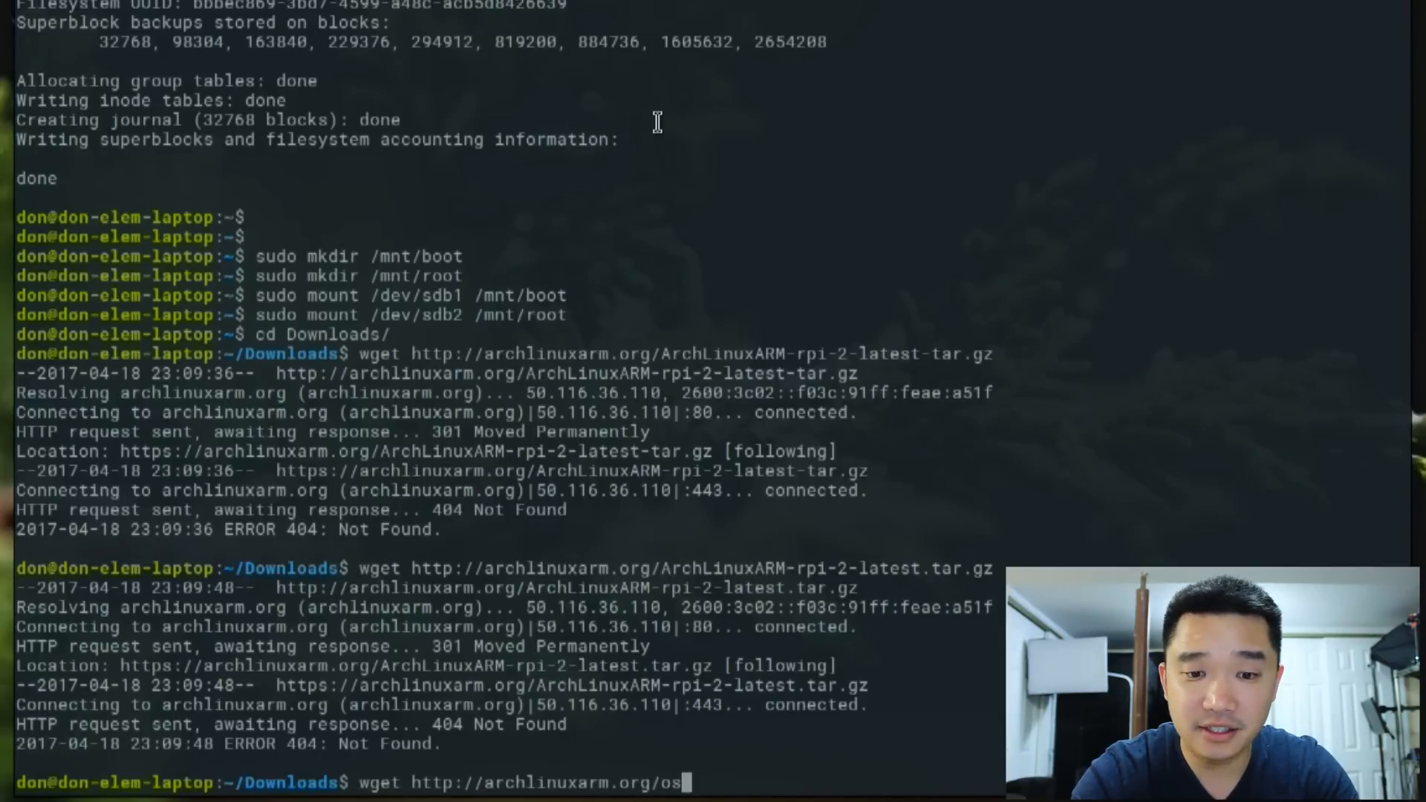
text(A)
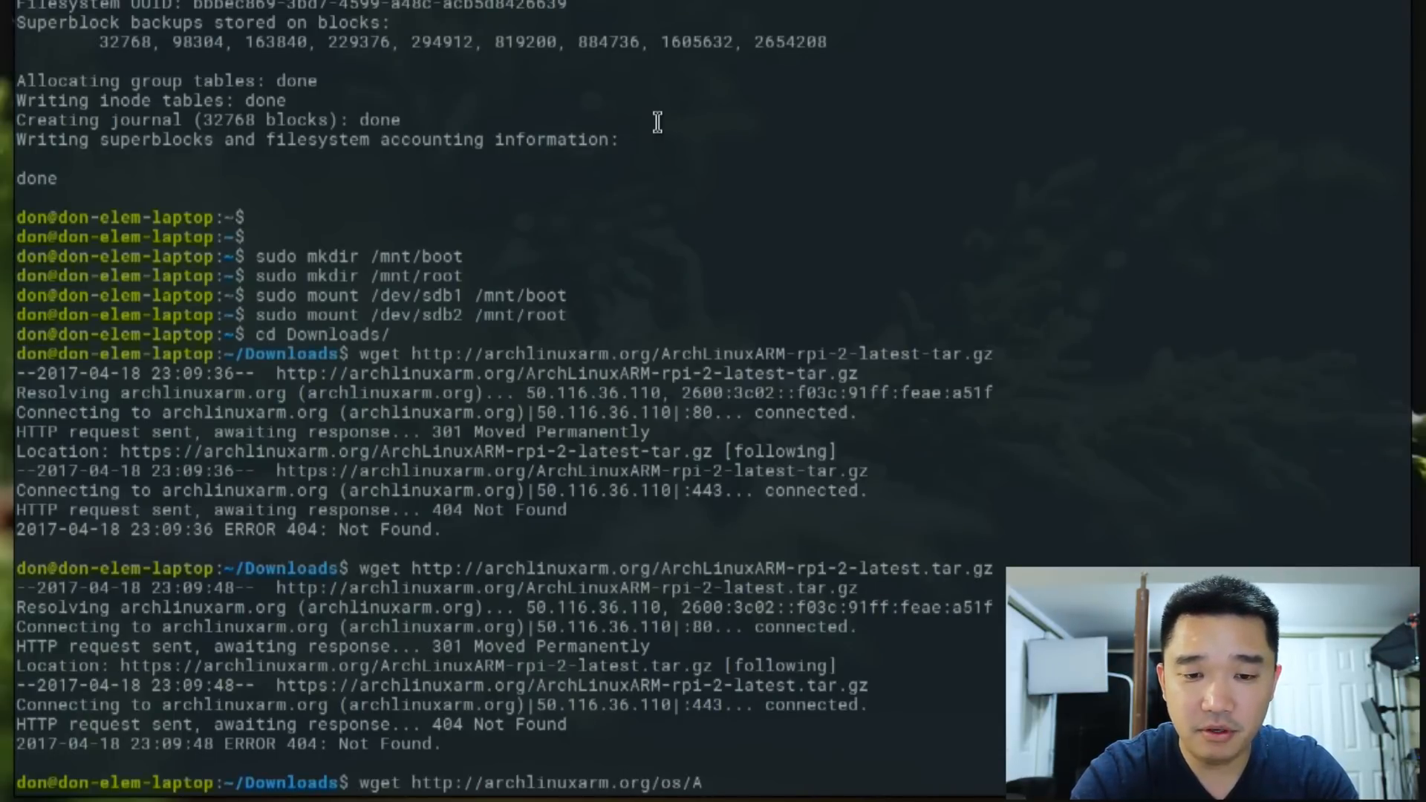
text(ArchLinuxARM-rpi-2)
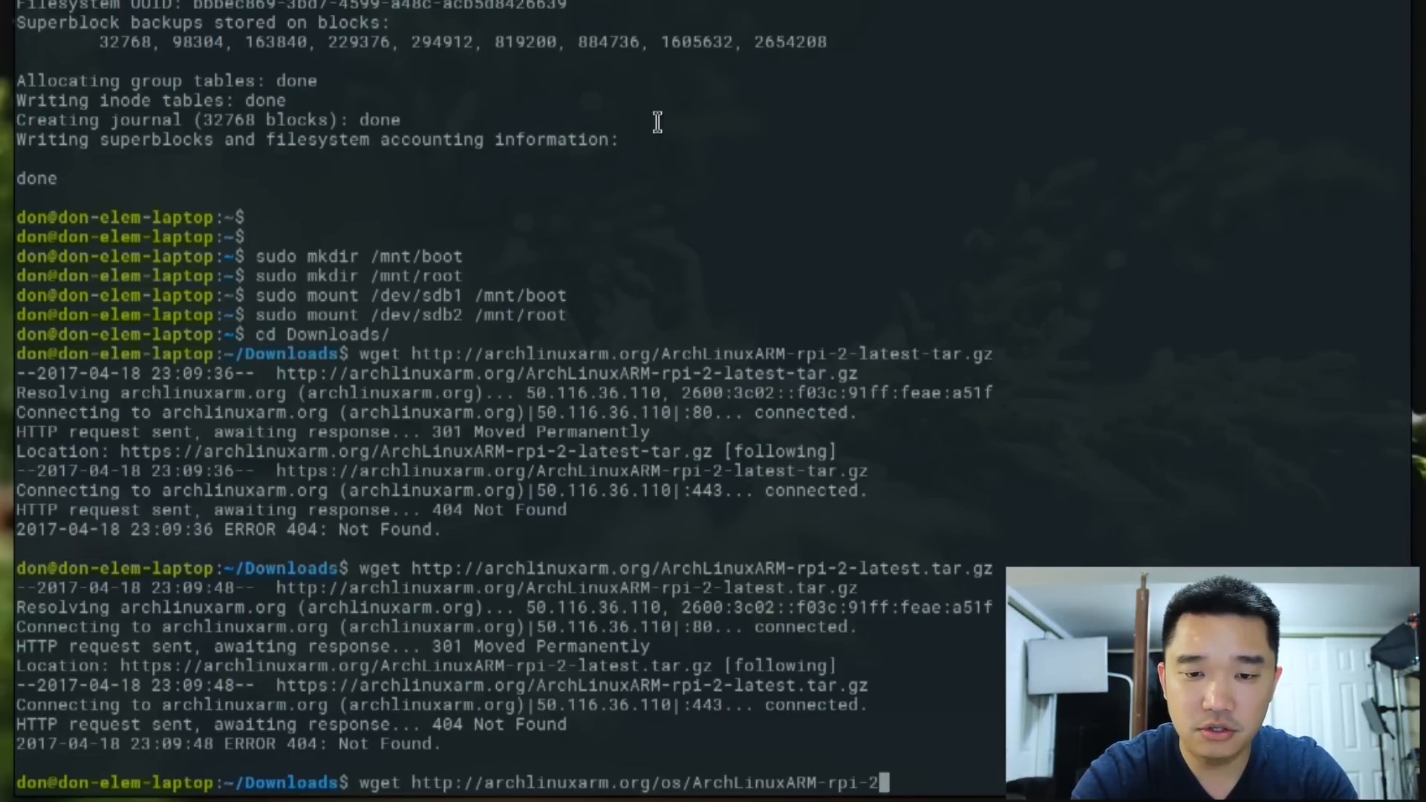
text(latest.tar.)
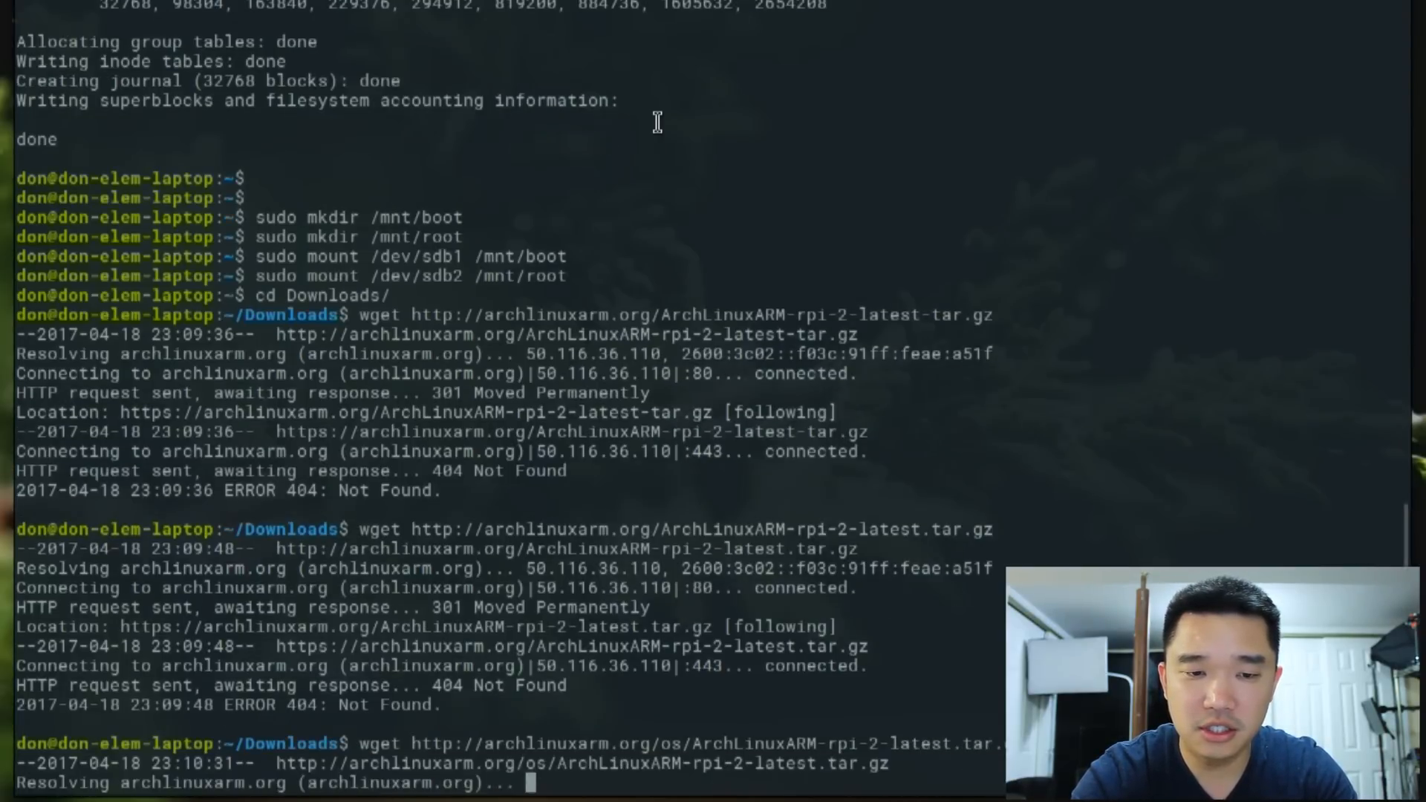
scroll(down, 3)
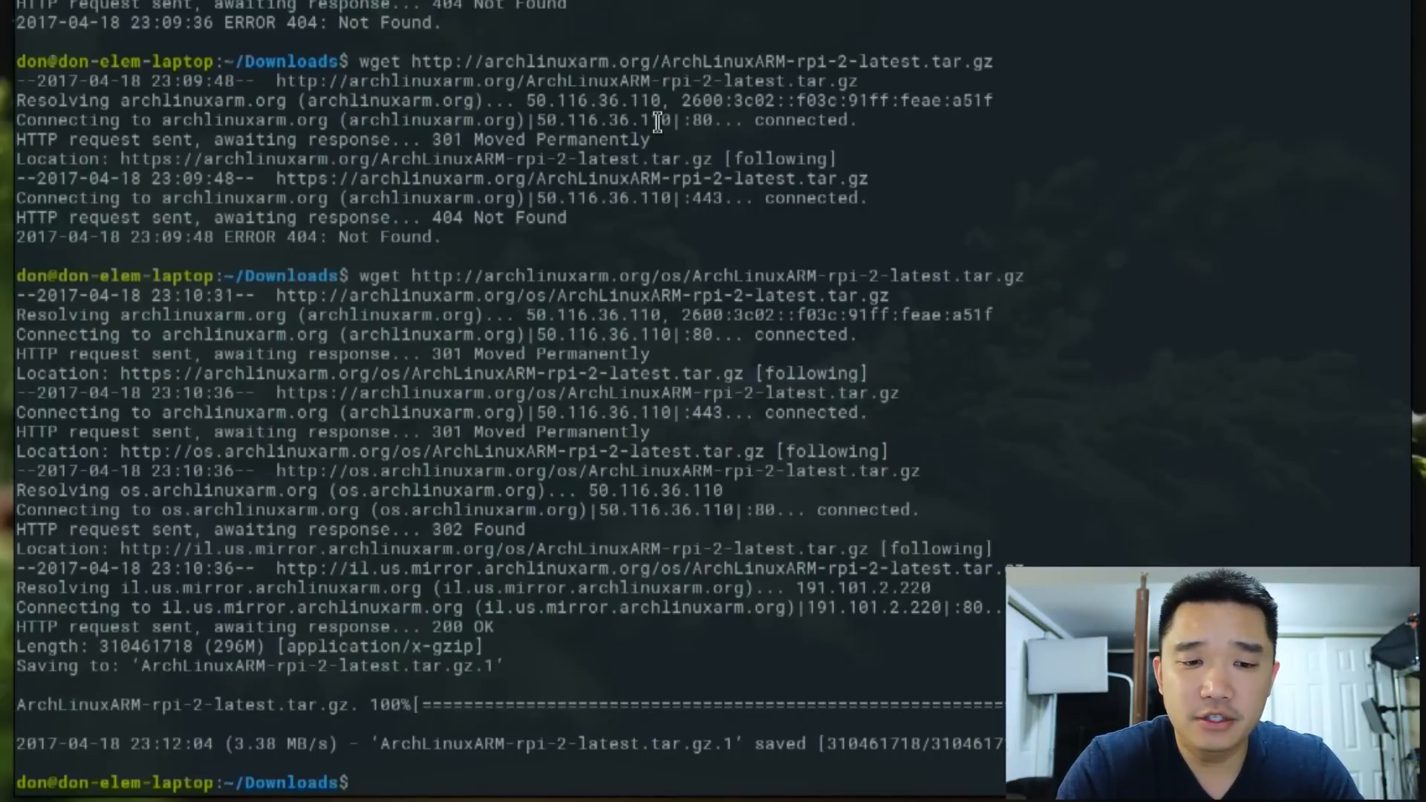
Step: As root, extract ArchLinuxARM-rpi-2-latest.tar.gz with tar zxvf into /mnt/root
text(sudo su)
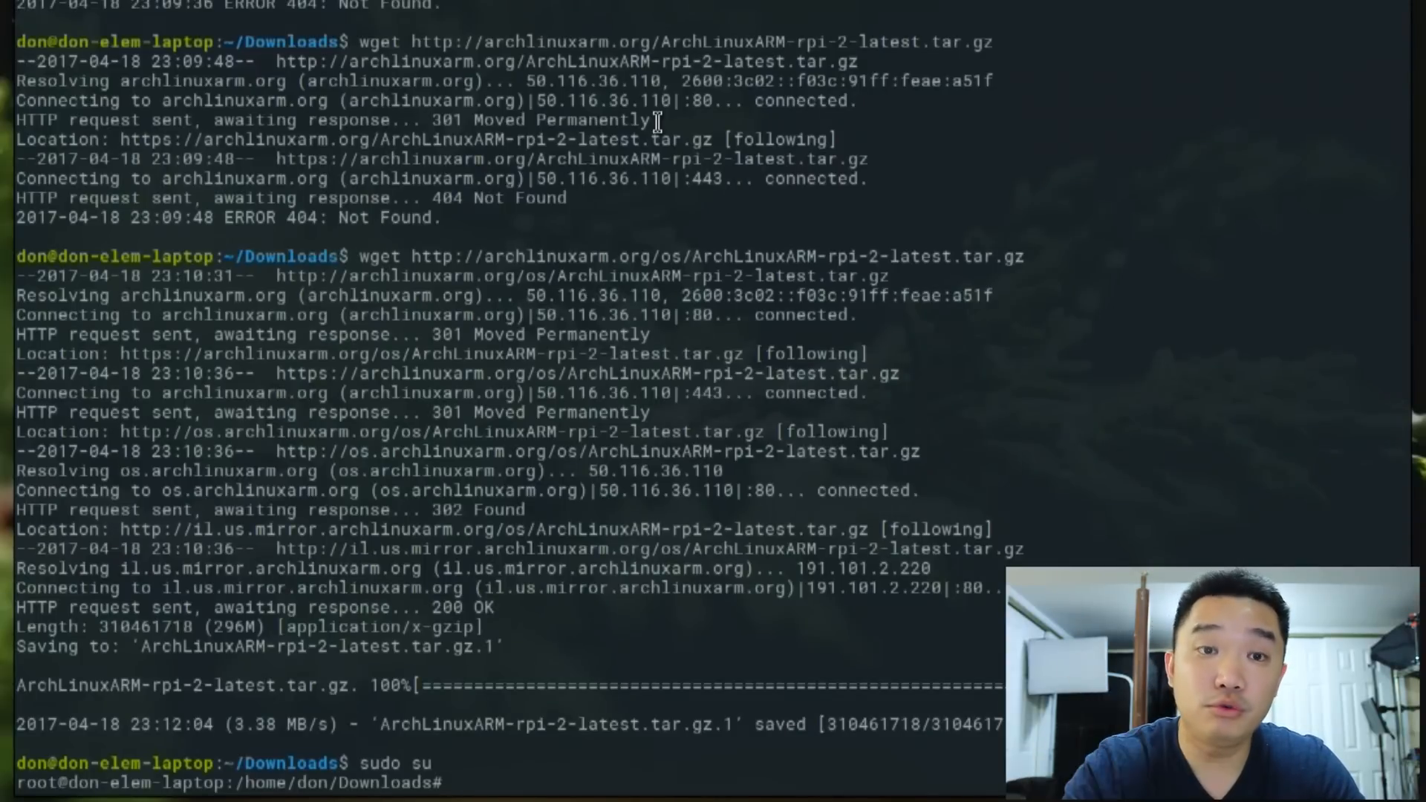
text(tar)
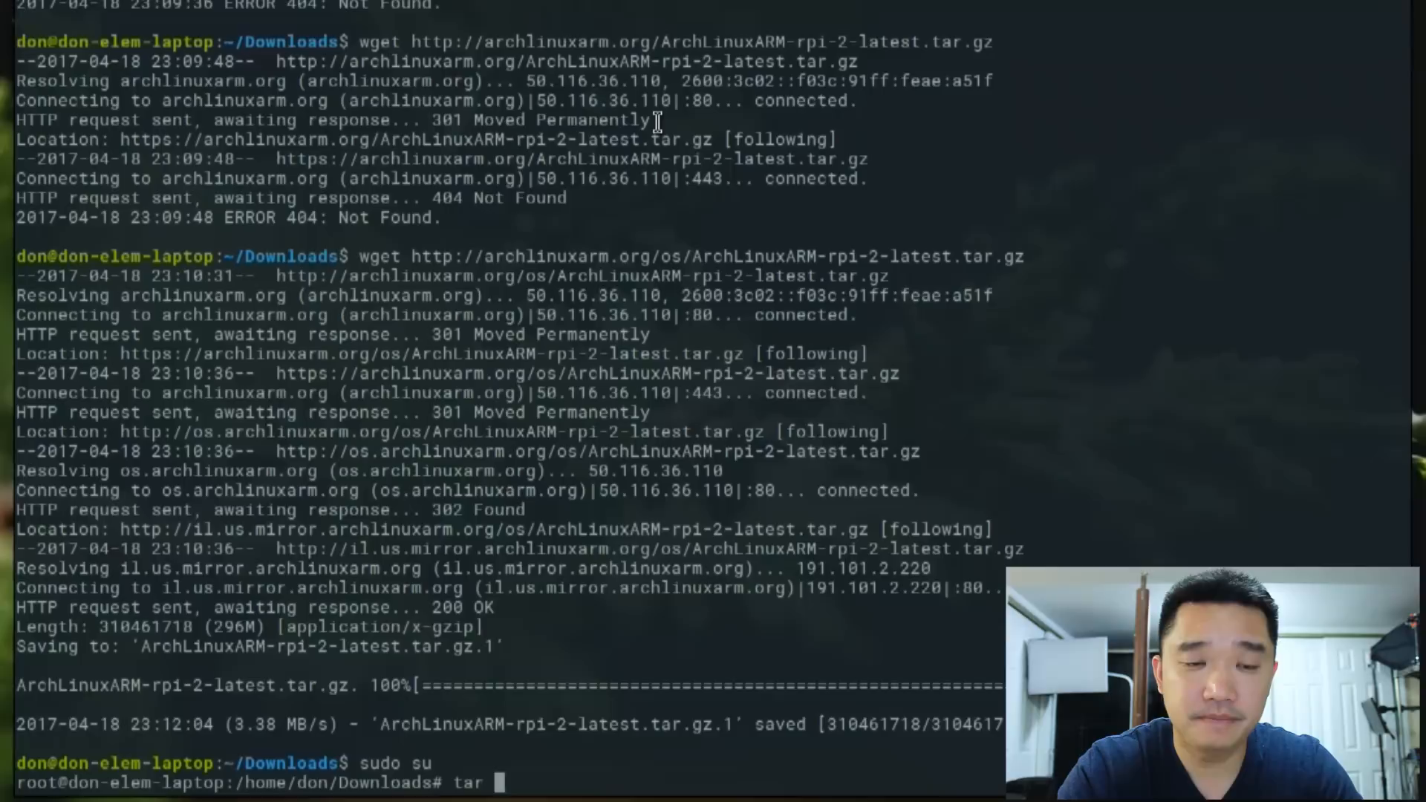
text(zxvf)
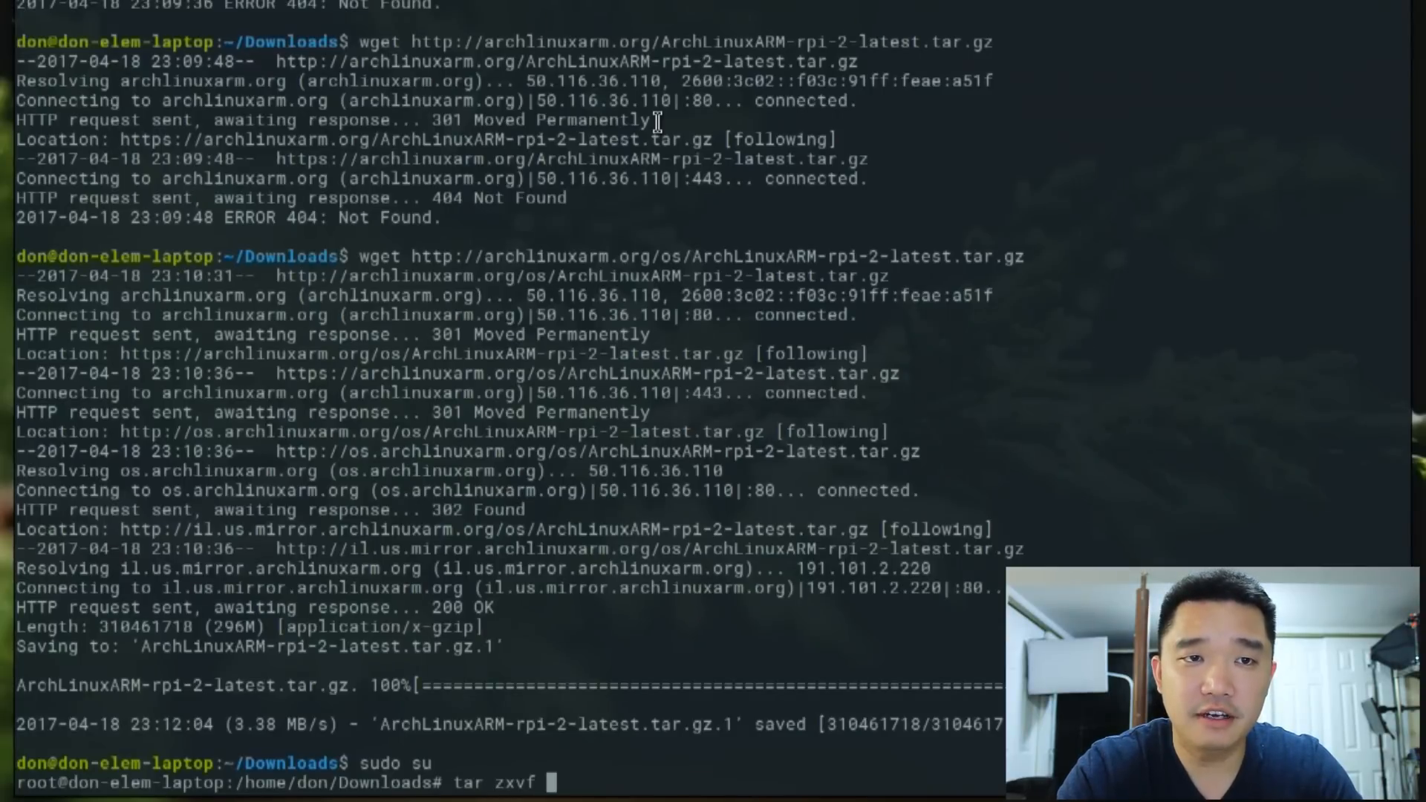
text(ArchLinuxARM-rpi-)
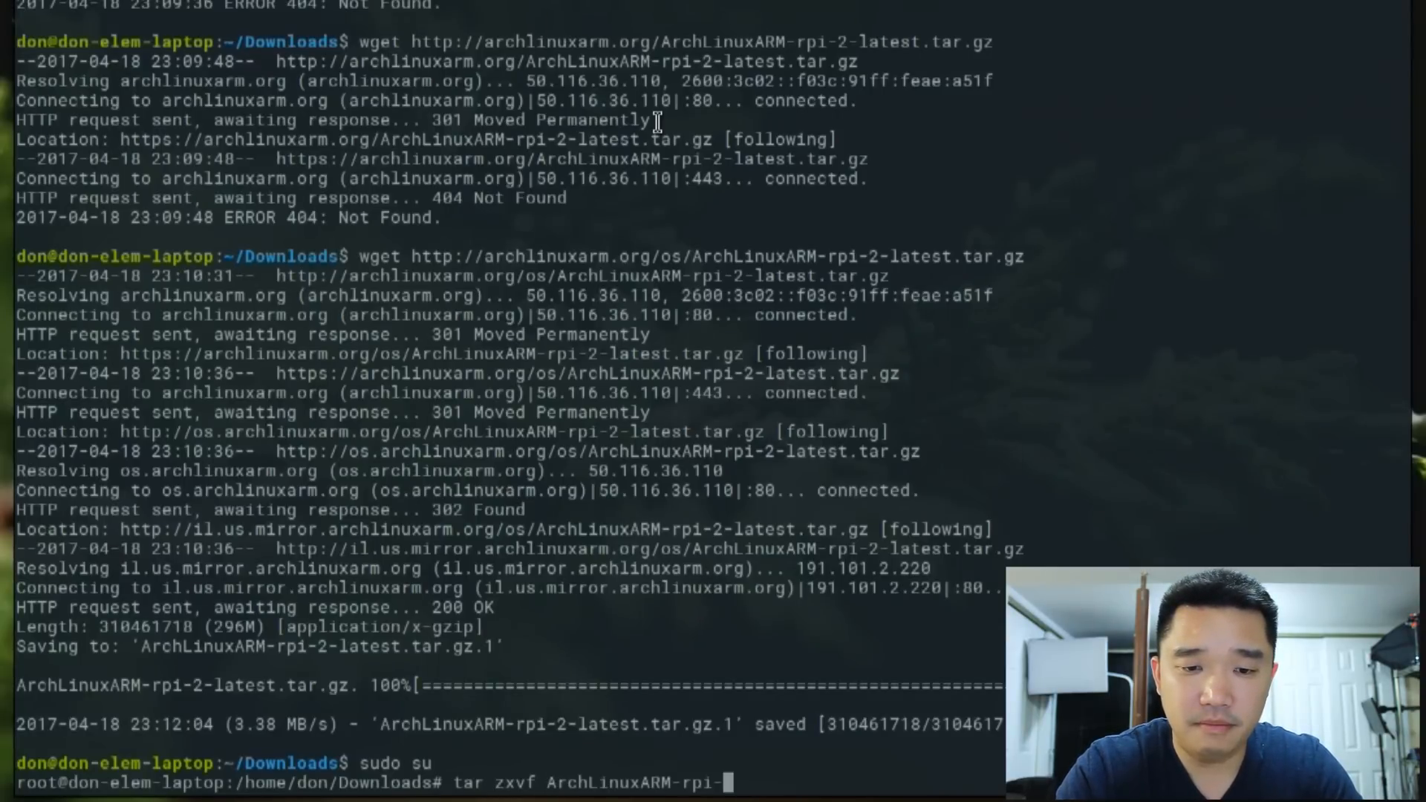
text(2-latest.tar.gz)
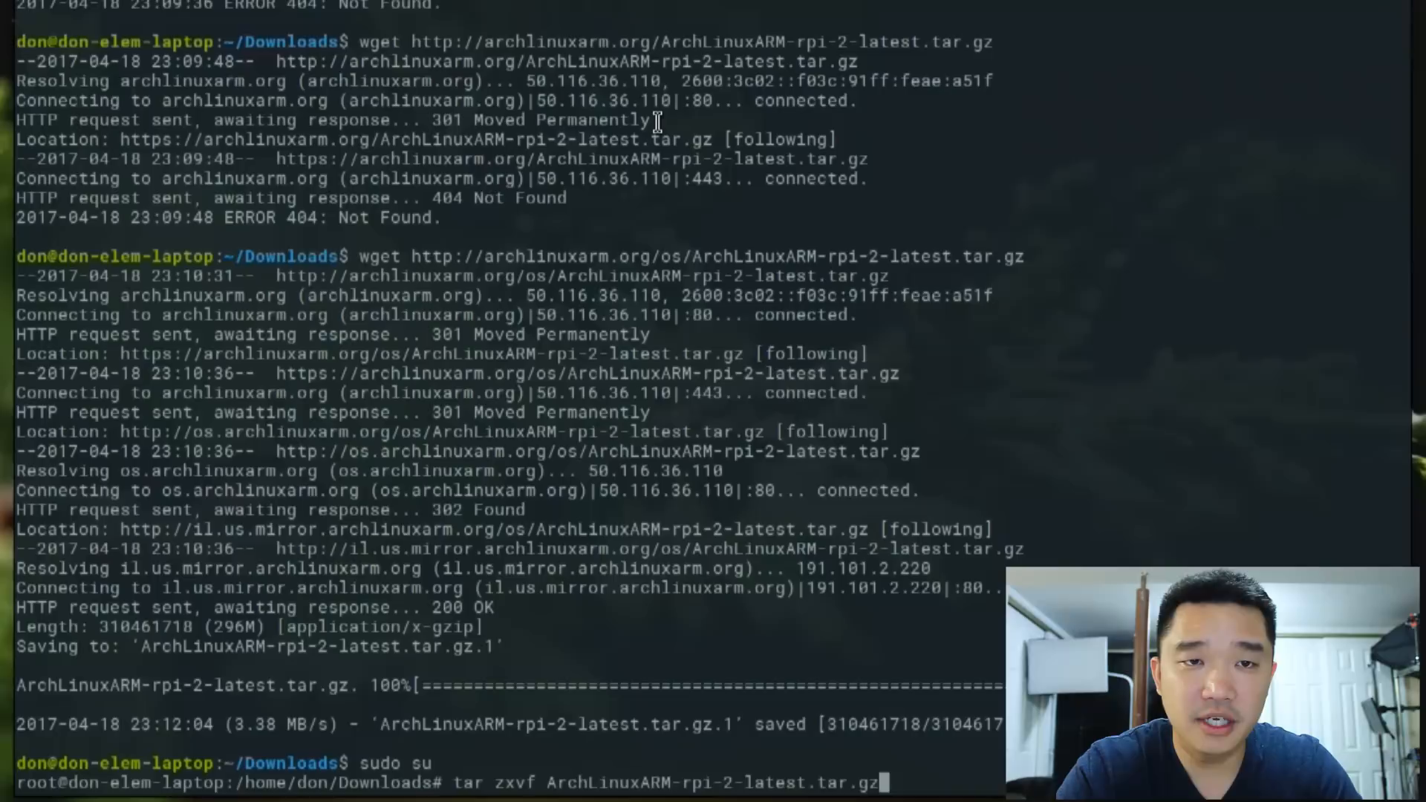
text(-C)
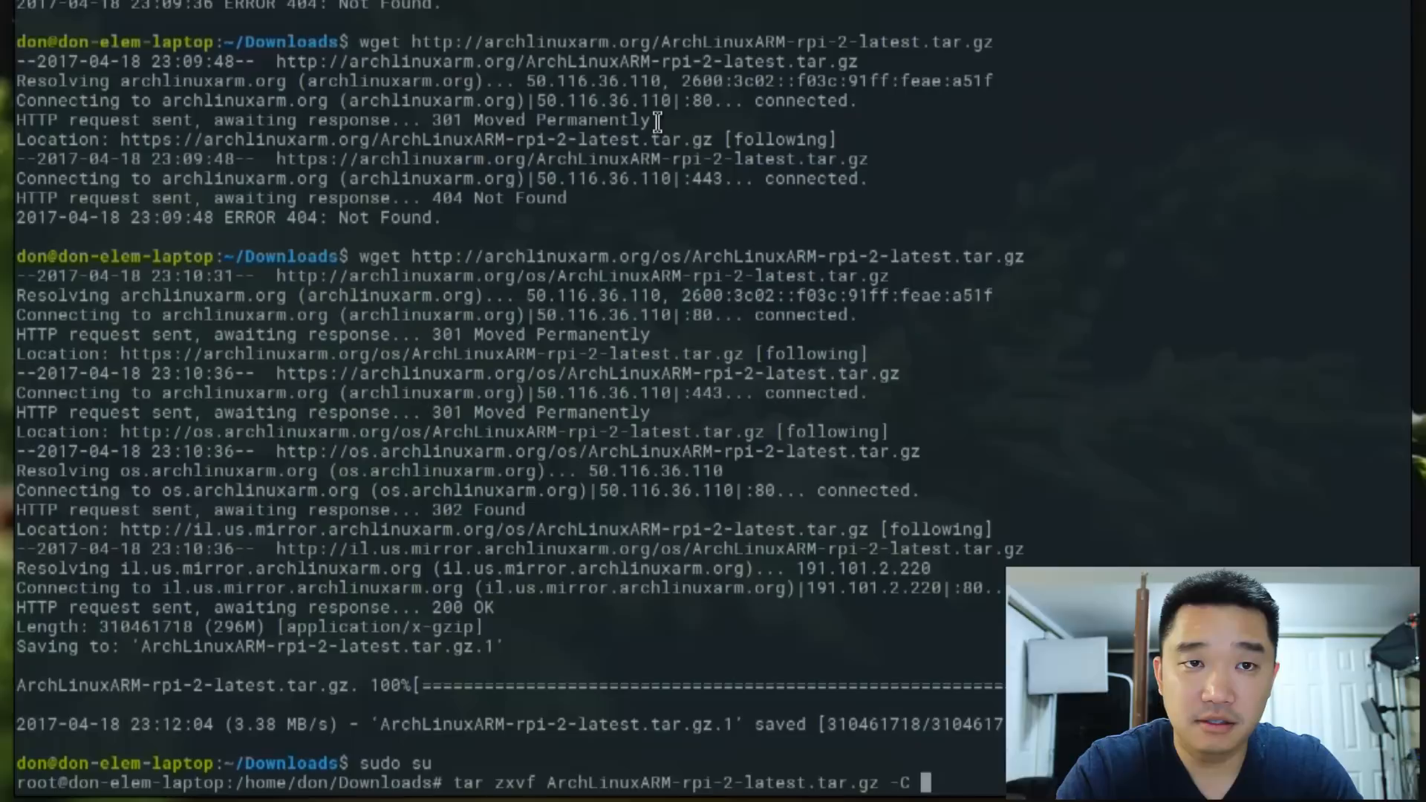
text(/mnt/)
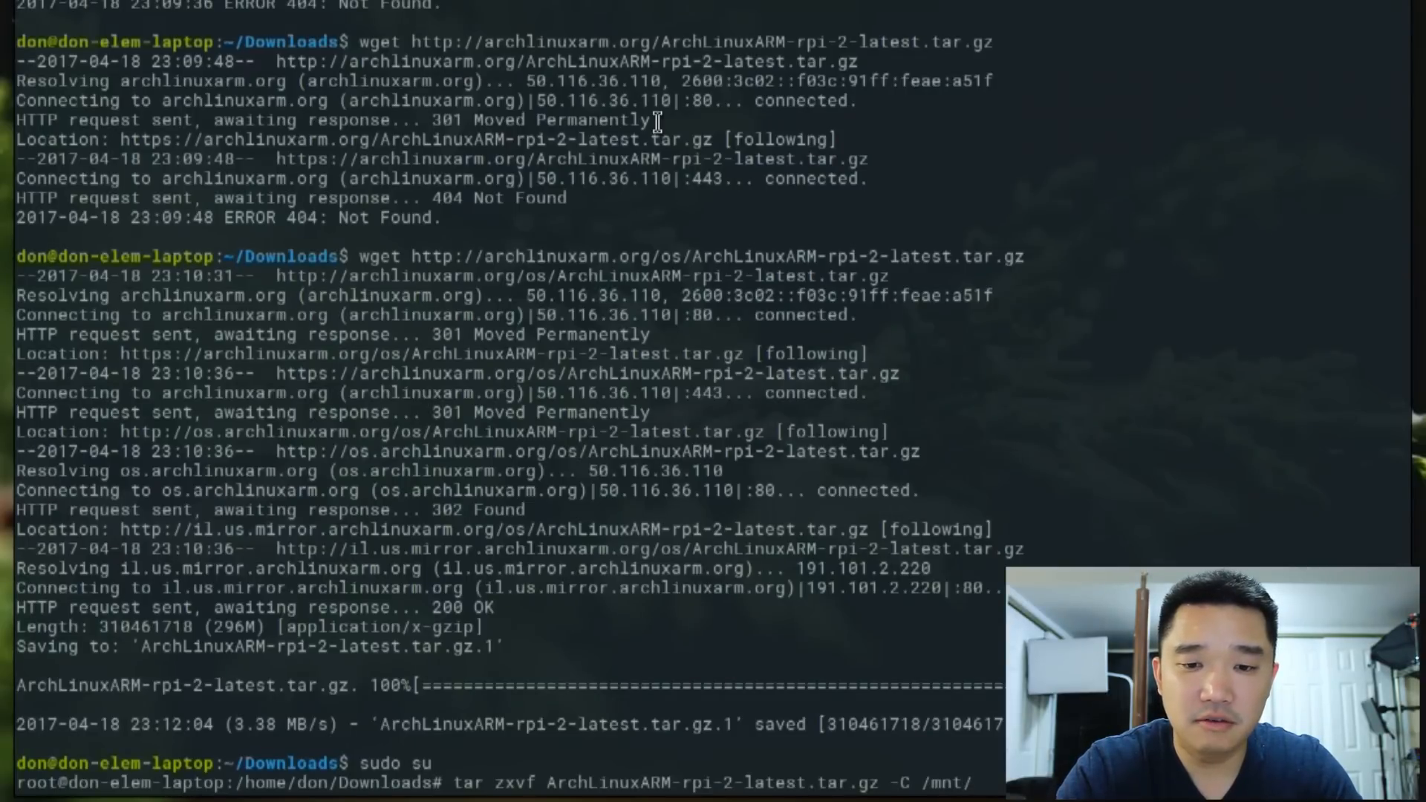
text(roo)
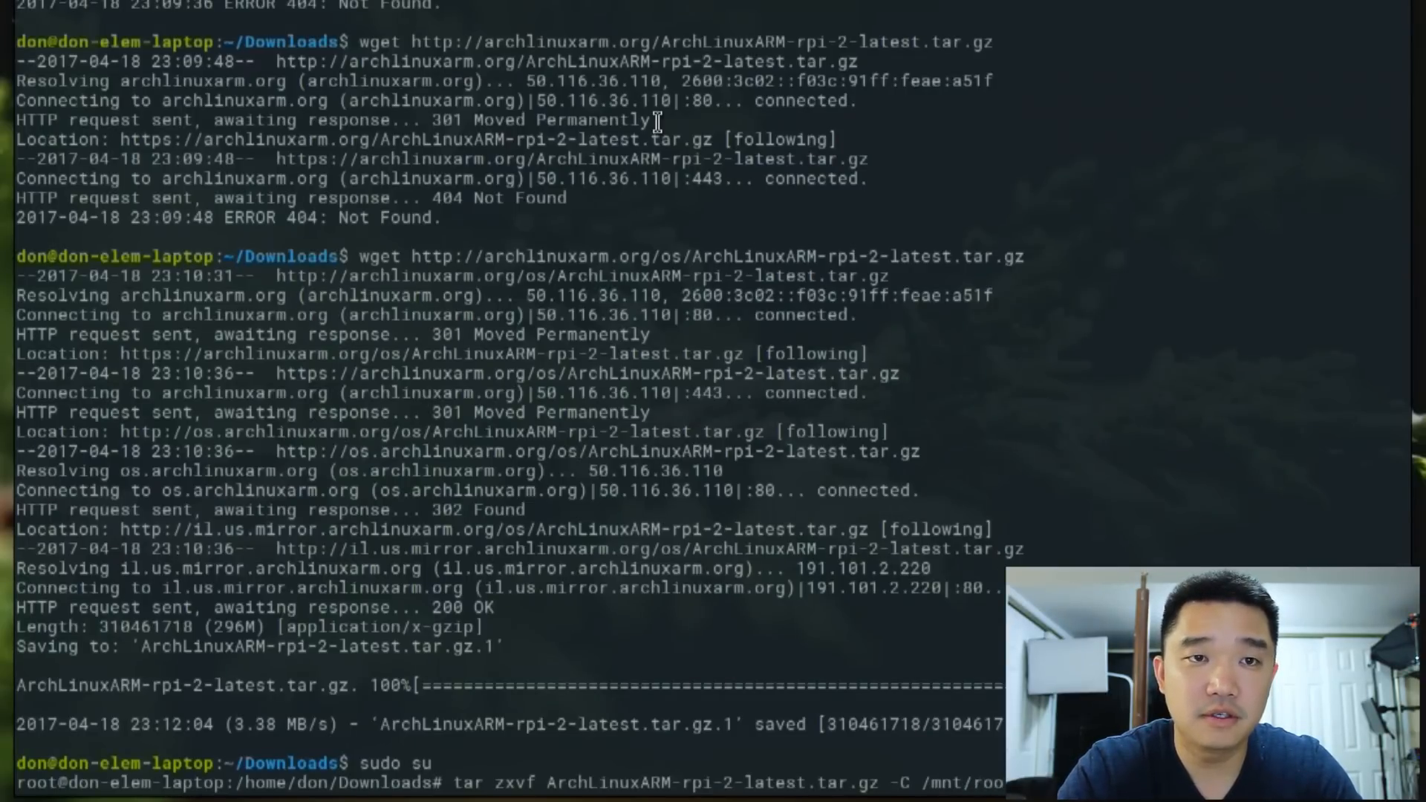
key(Return)
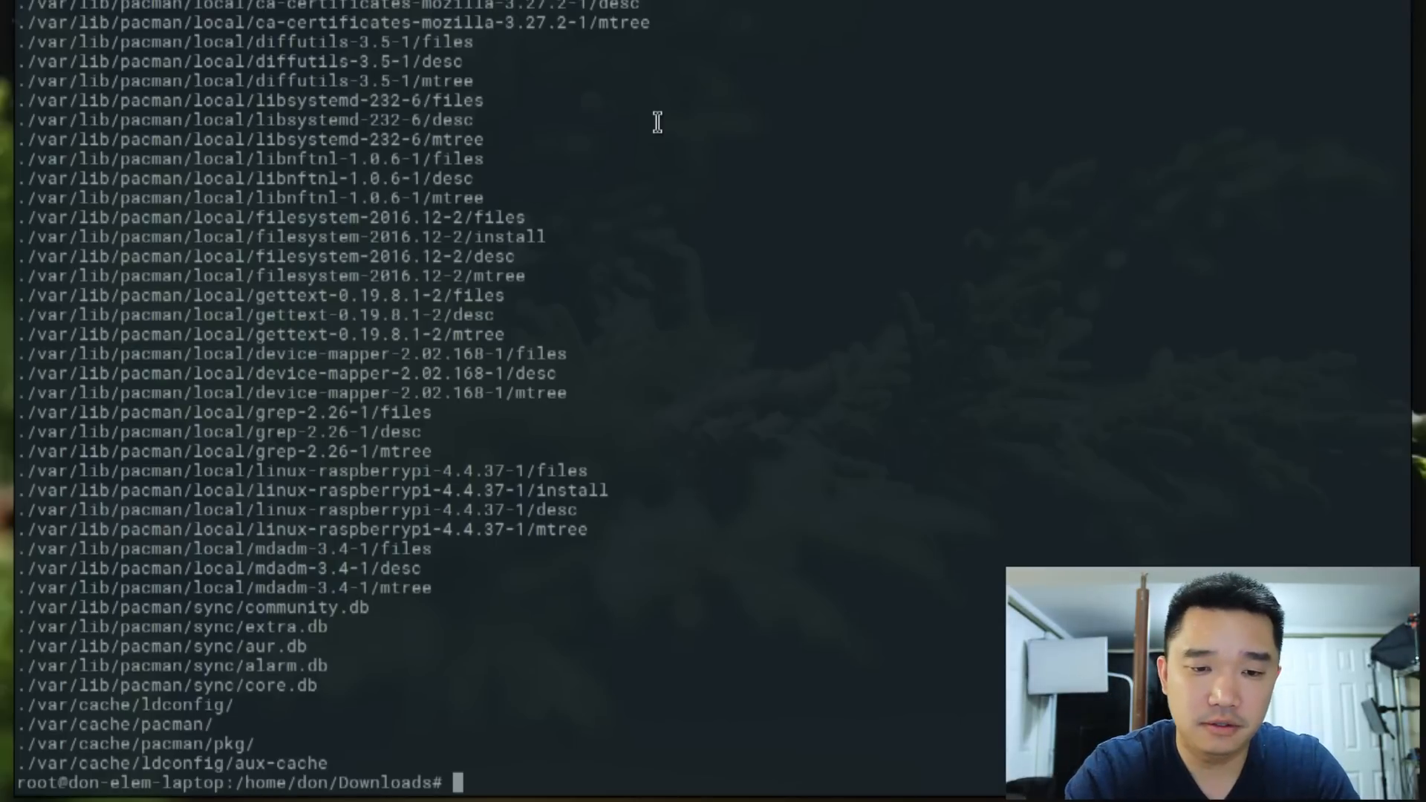
Step: Move /mnt/root/boot/* into /mnt/boot and run sync
text(mv /)
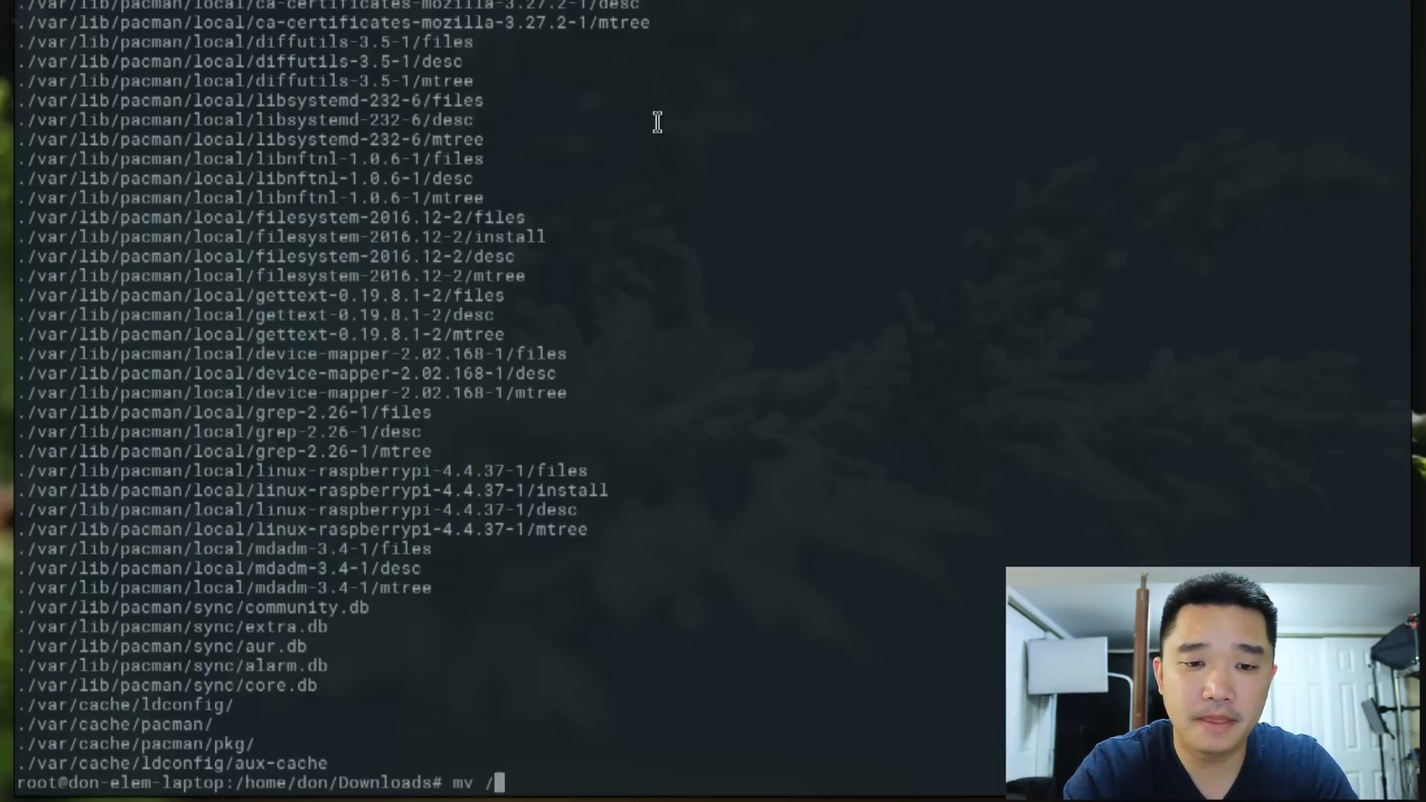
text(mnt/)
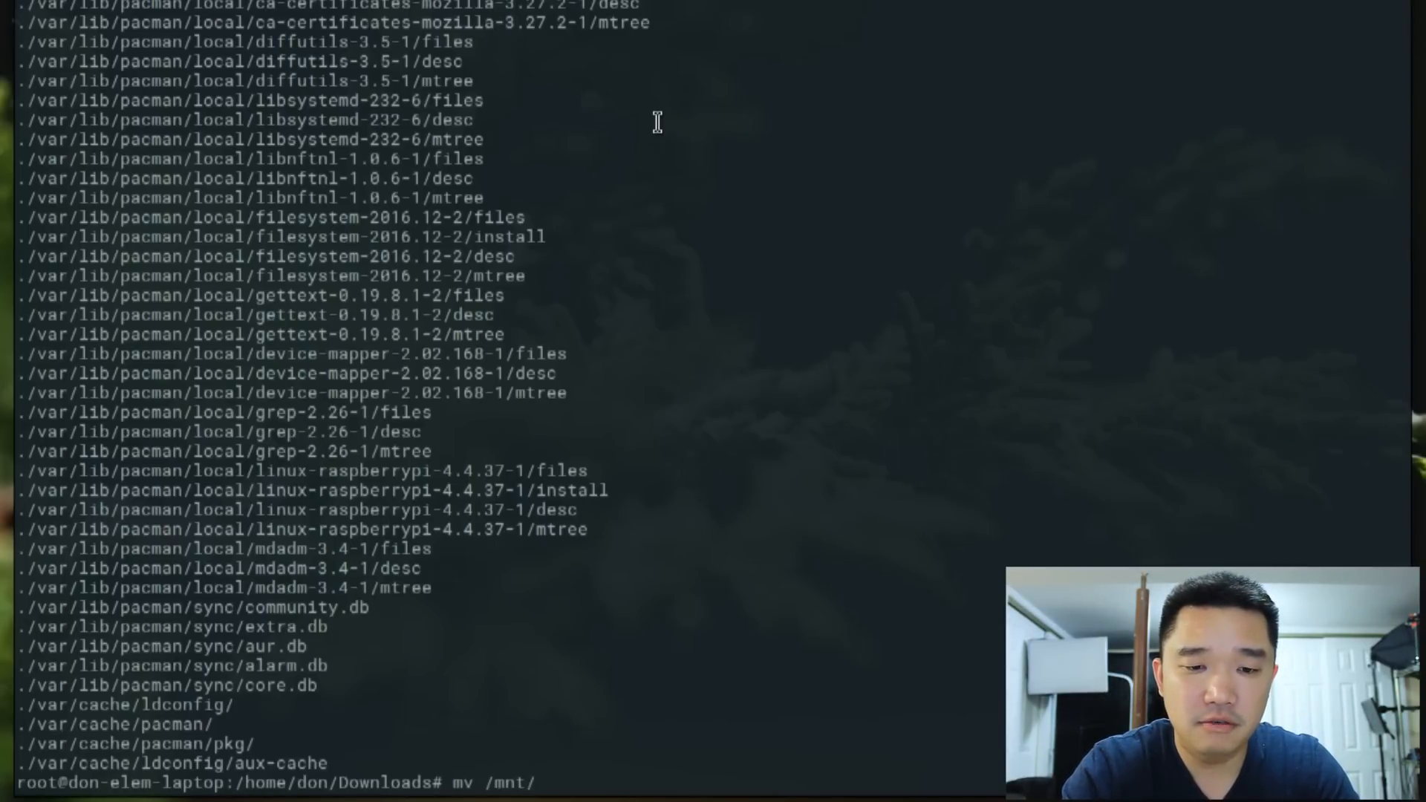
text(root/boot /mnt/boo)
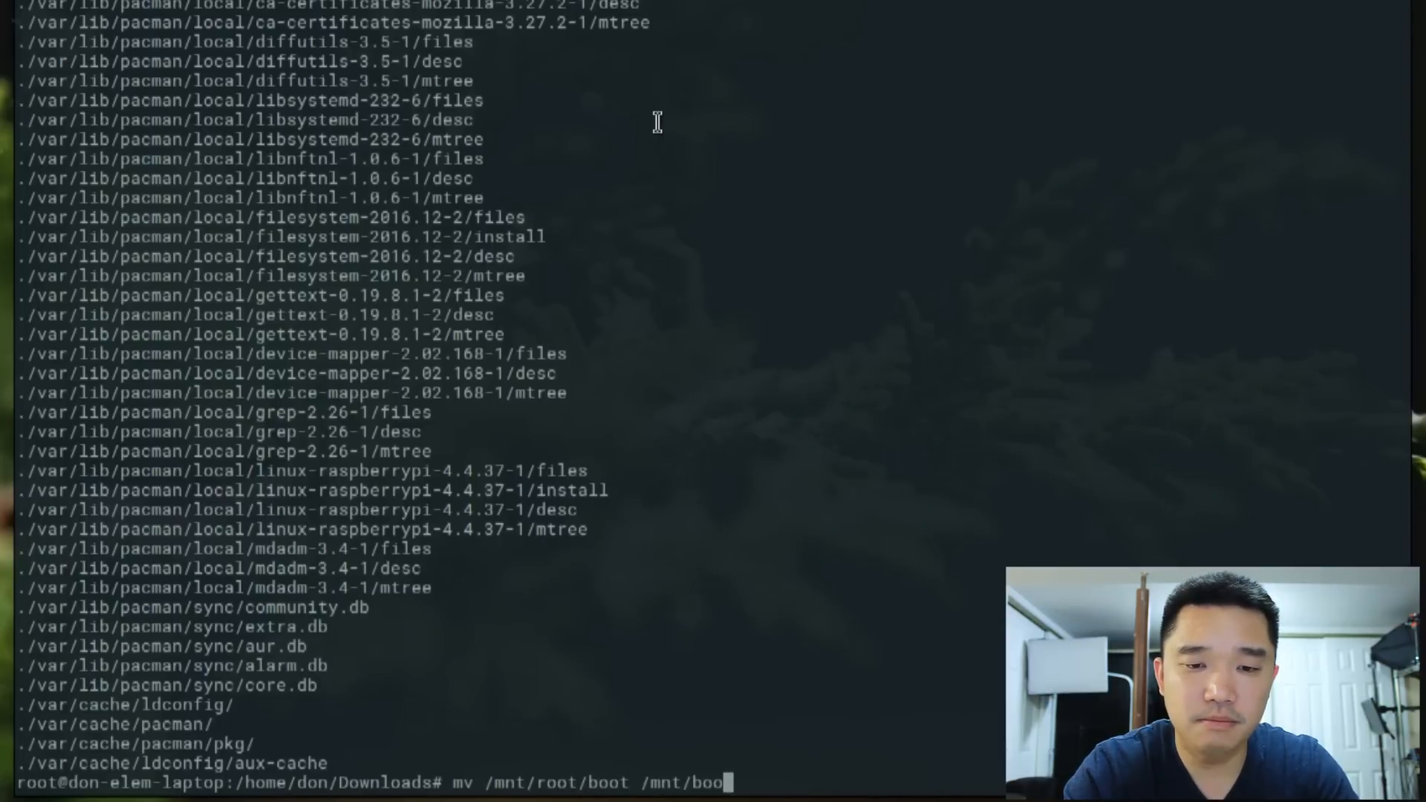
text(t)
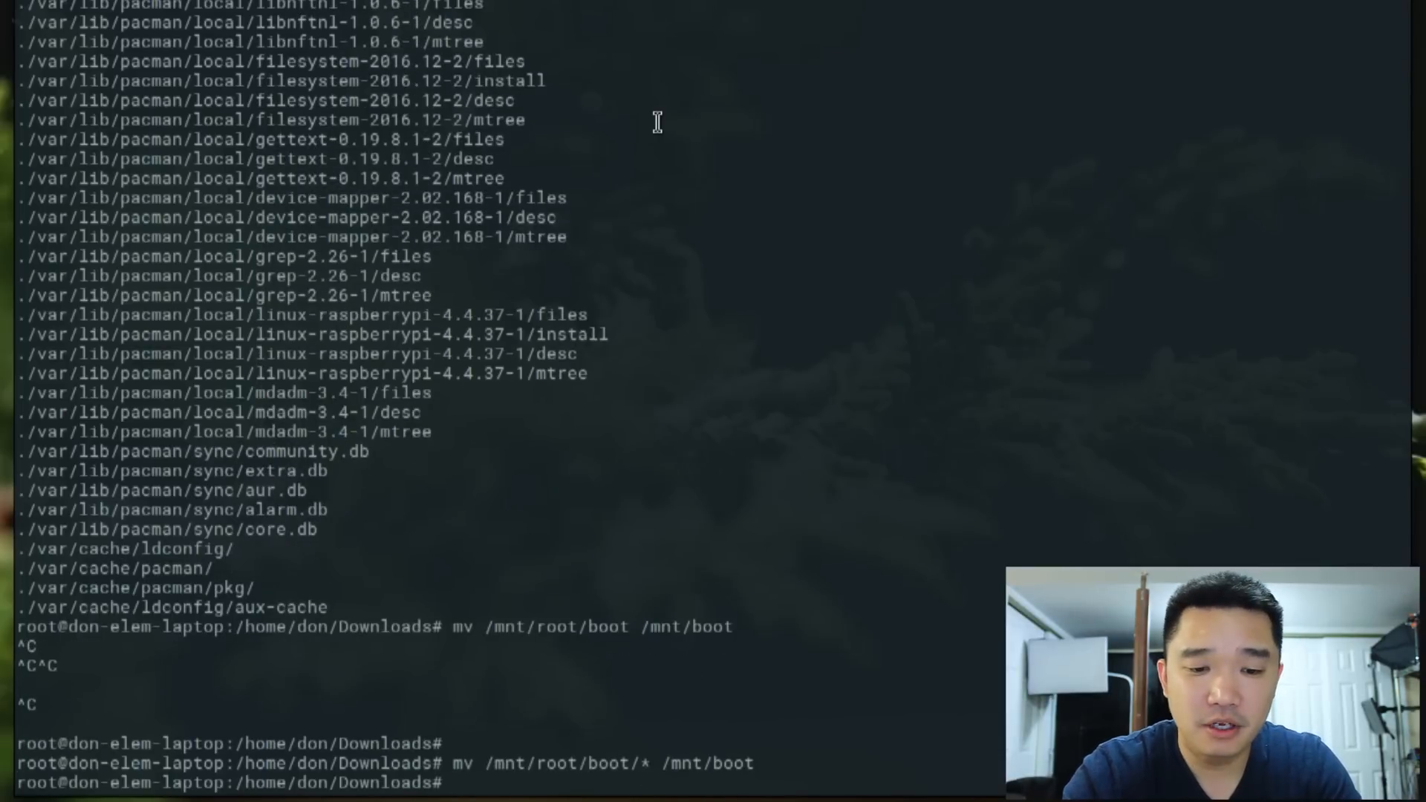
text(sync)
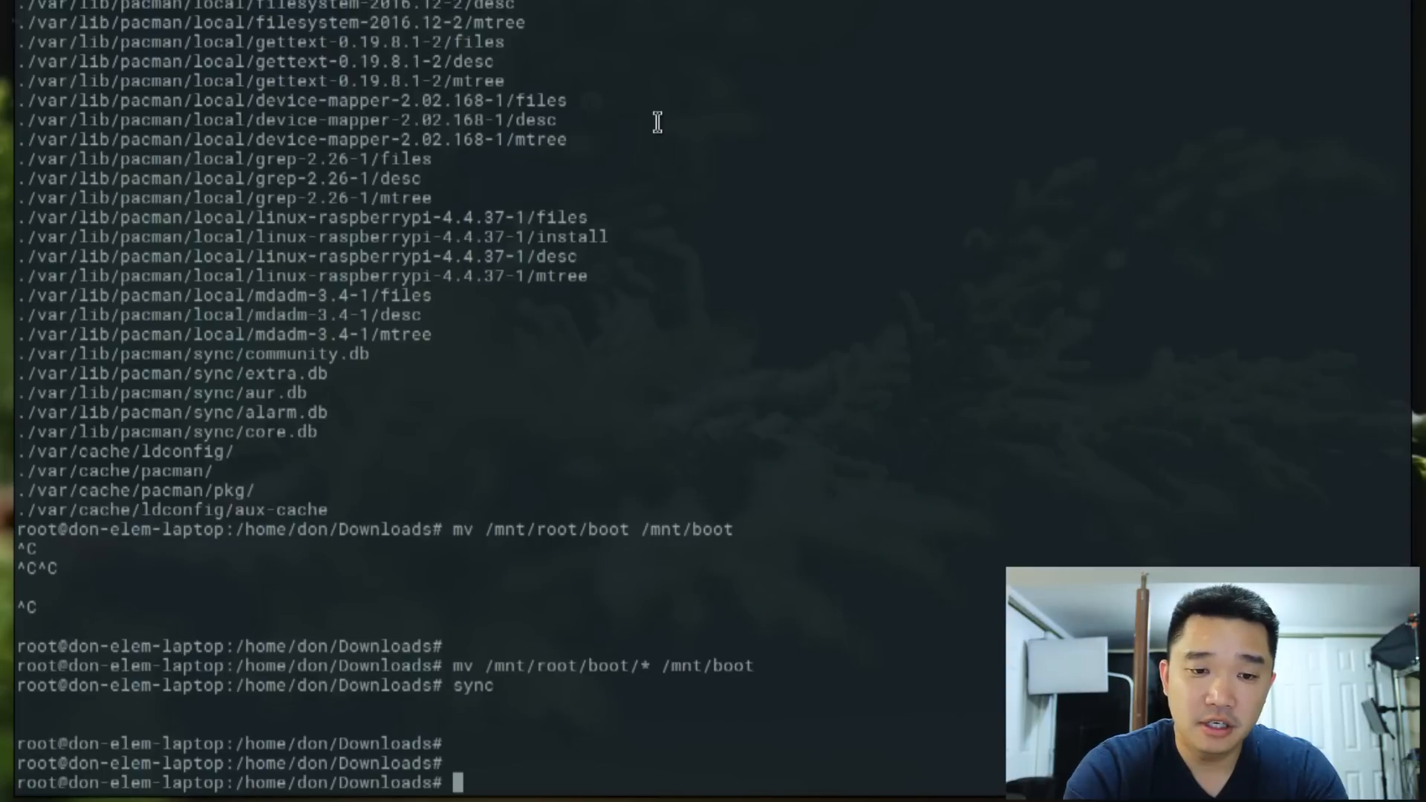
Step: Open /mnt/boot/config.txt in nano
text(nano)
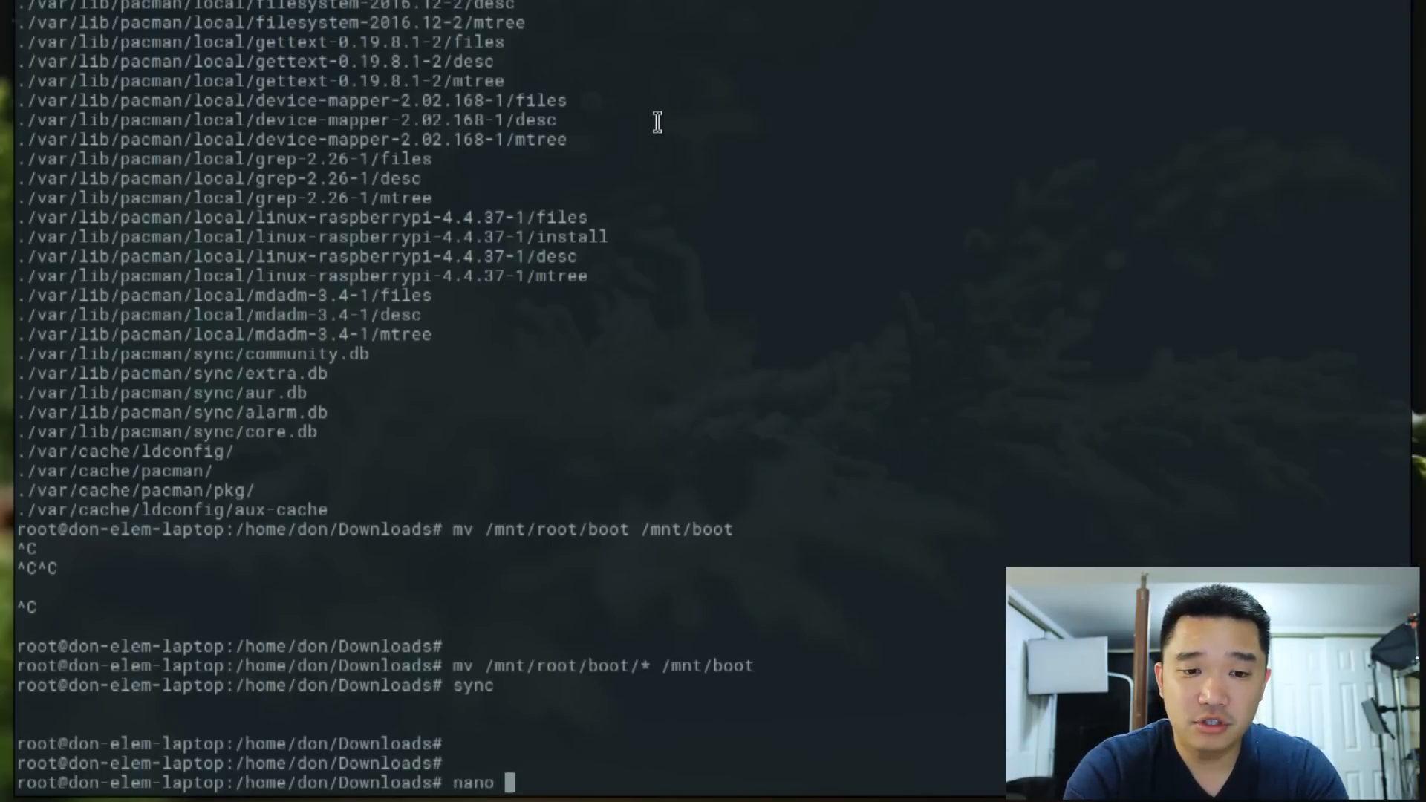
text(/.)
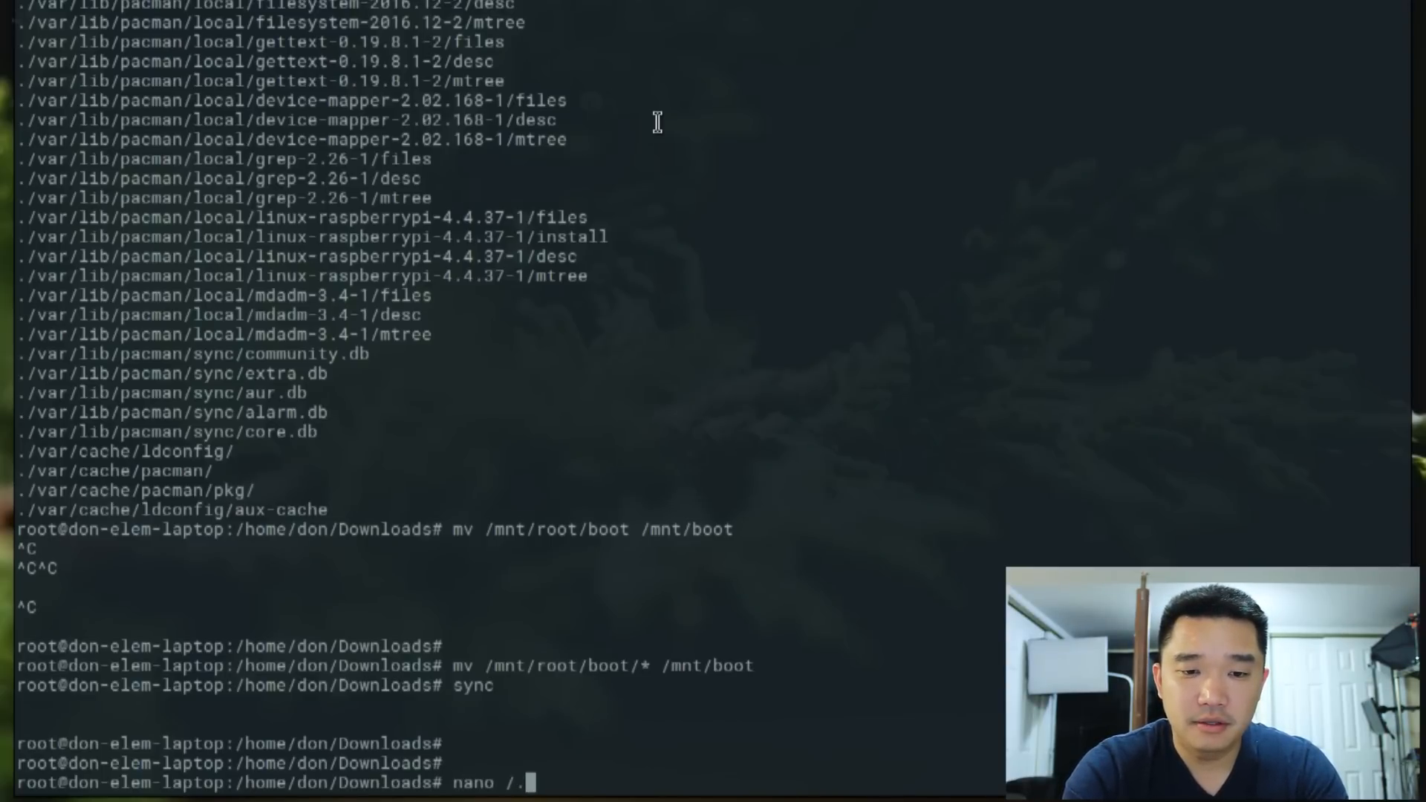
text(mnt/boot/)
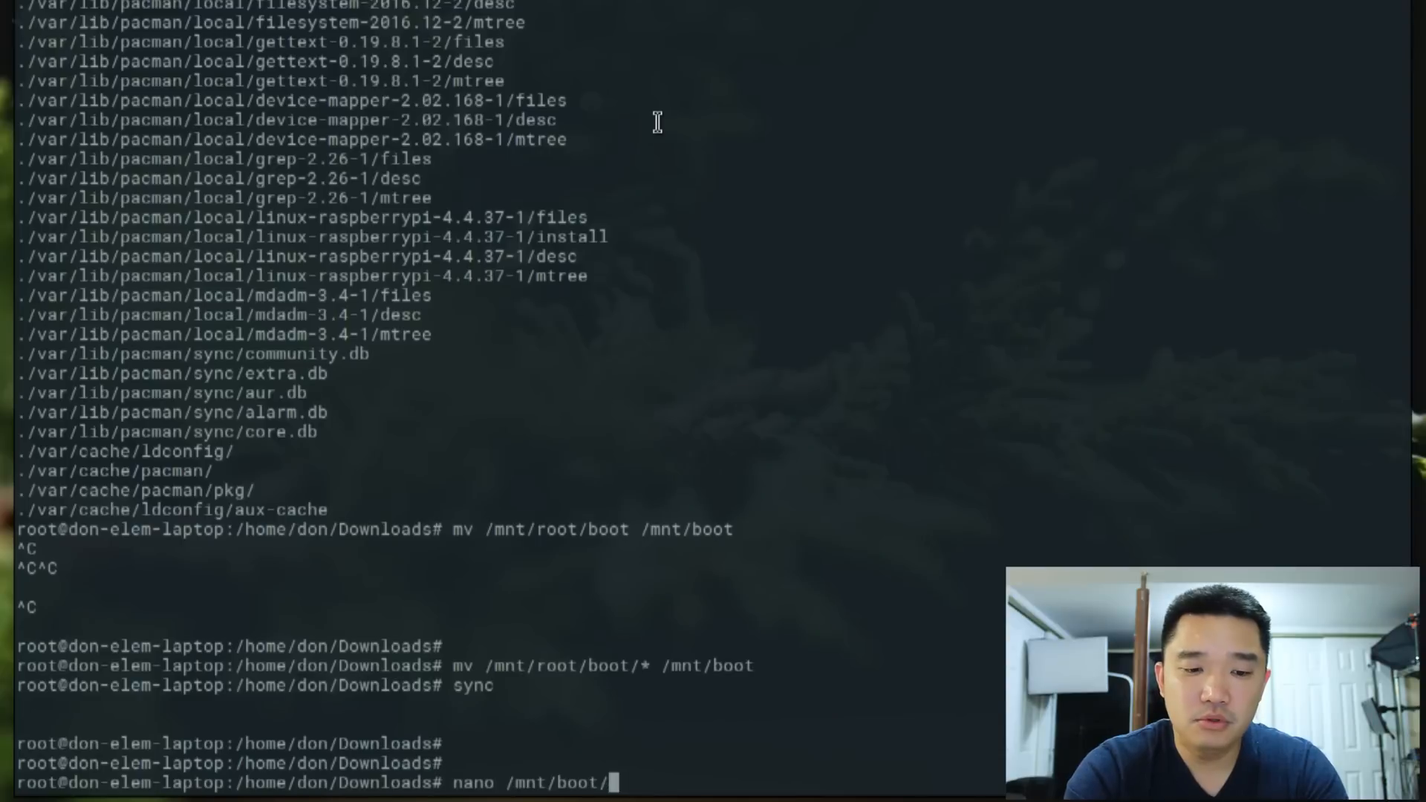
text(config)
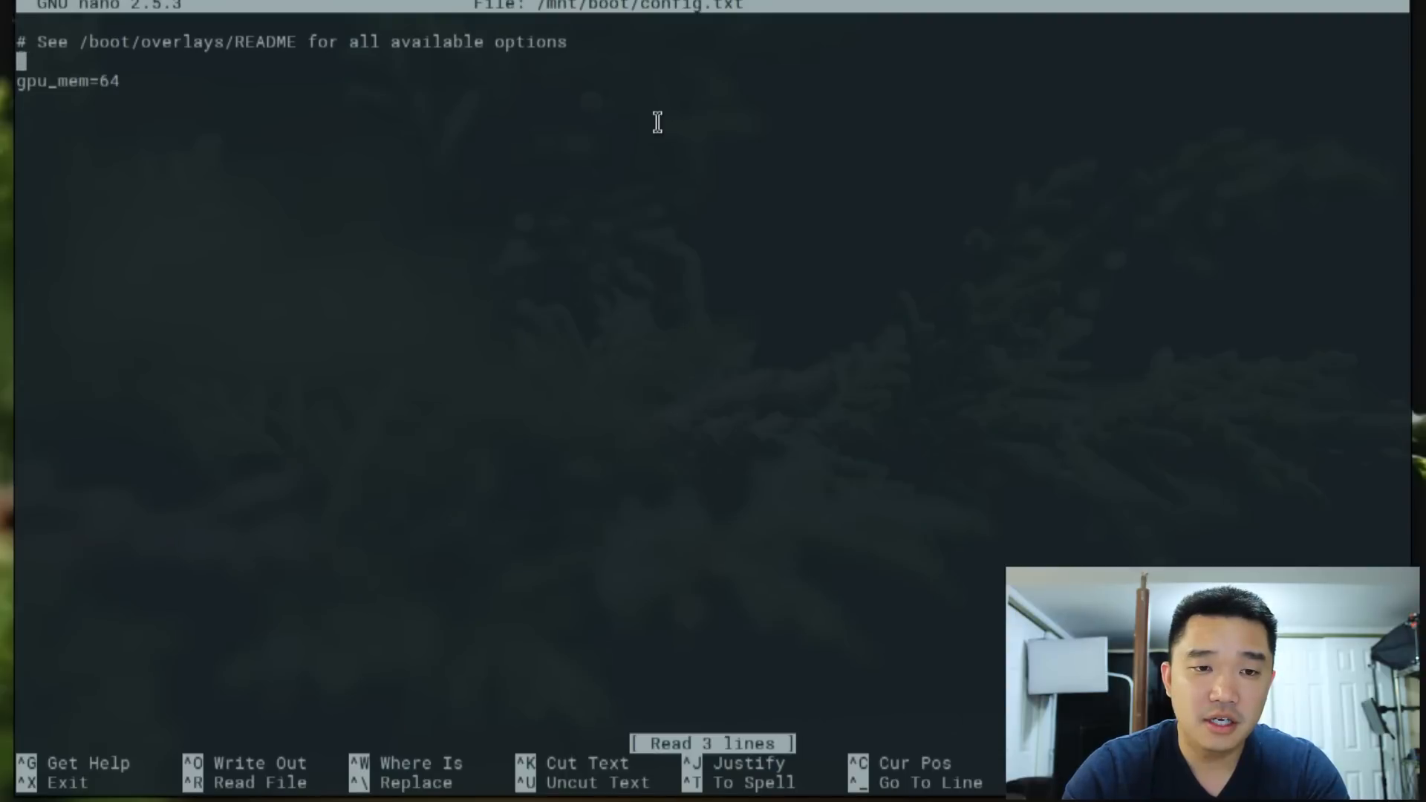
Step: Add disable_overscan=1 to config.txt, save and exit nano, then unmount /mnt/boot
text(dis)
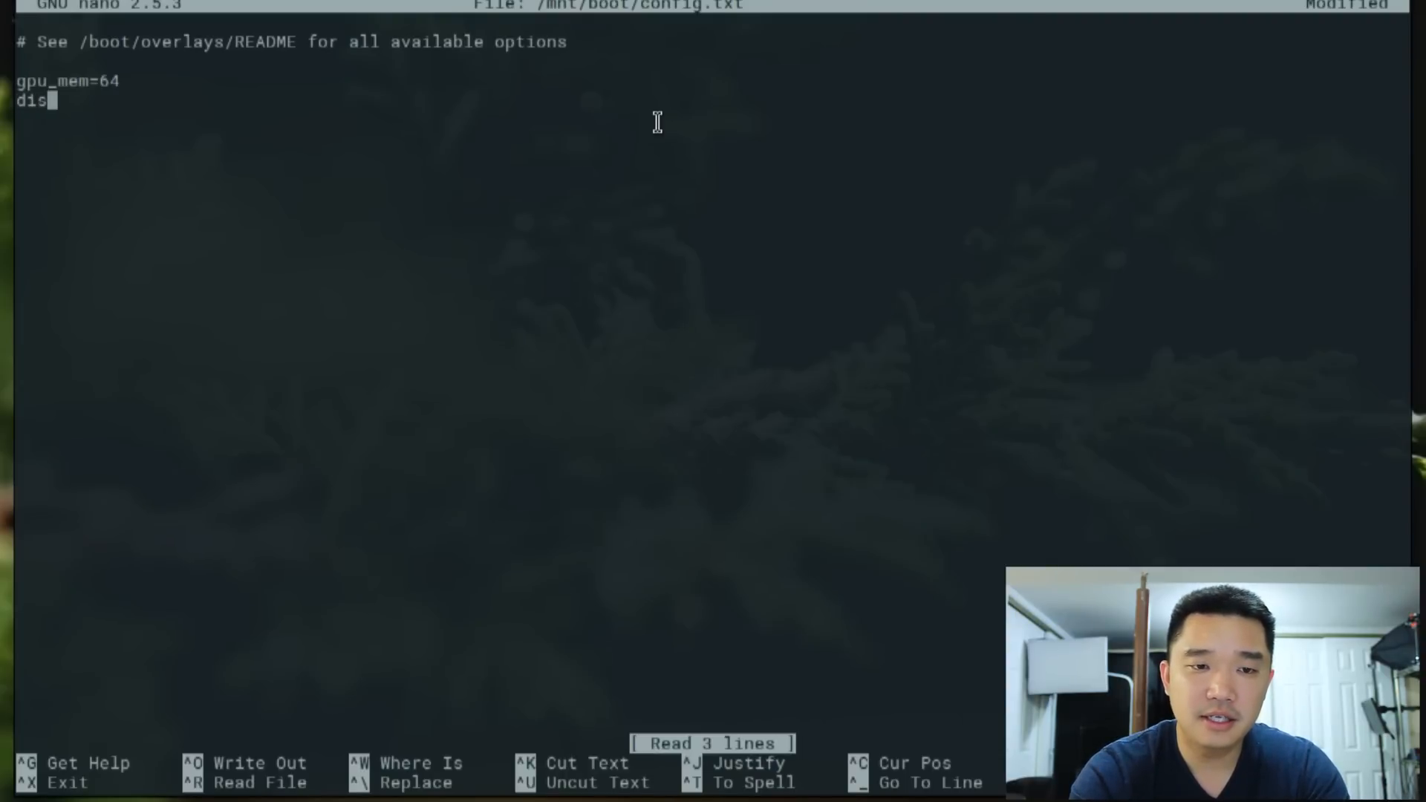
text(able_overs)
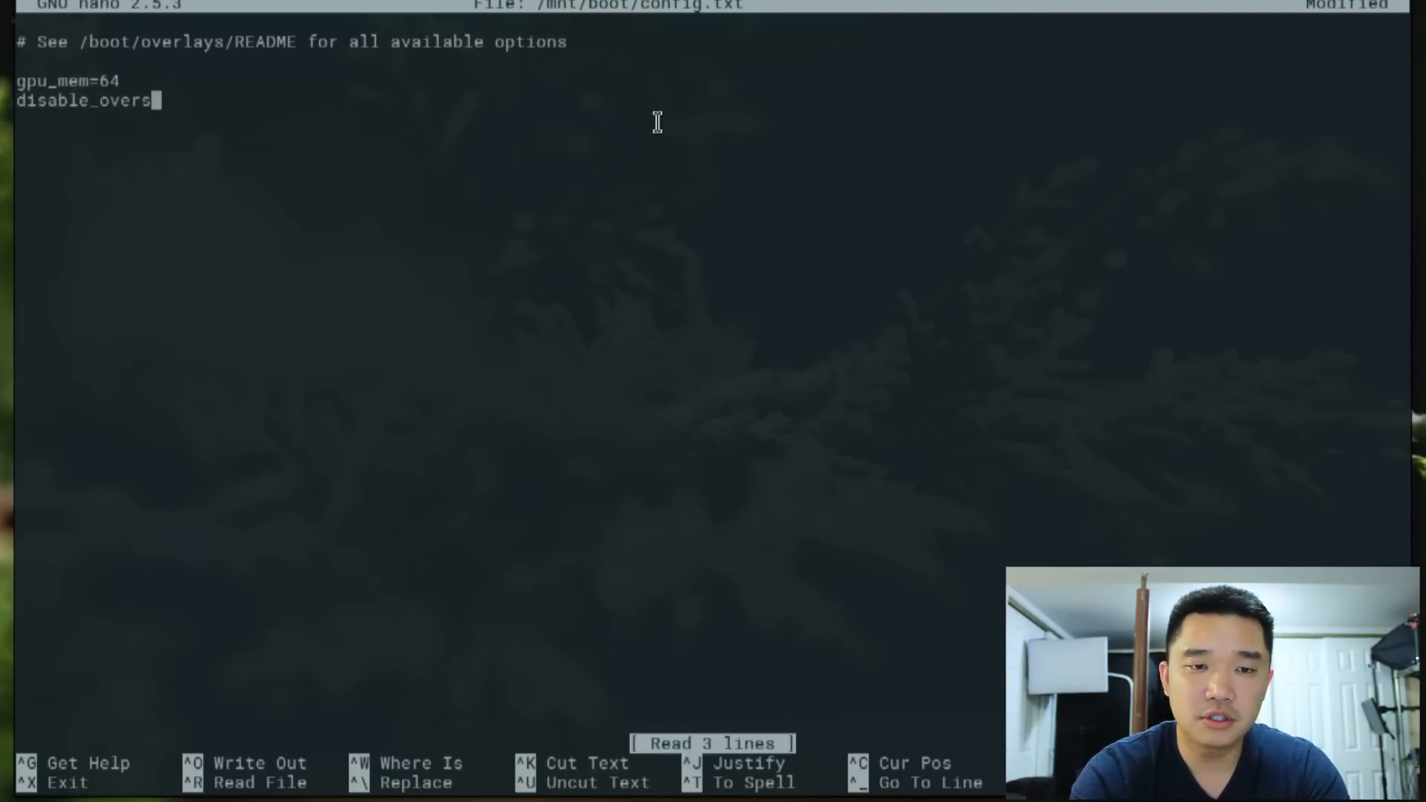
text(can=1)
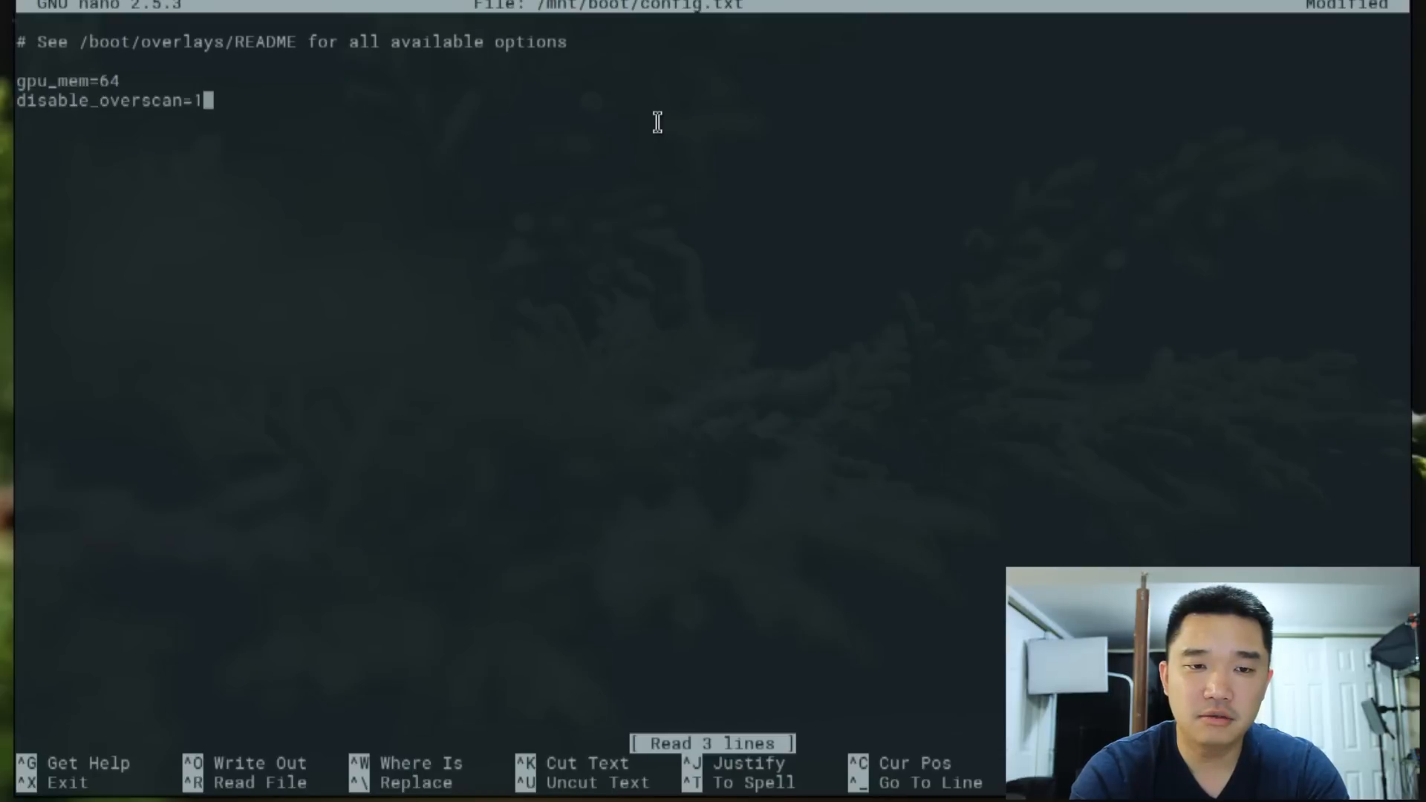
key(ctrl+x)
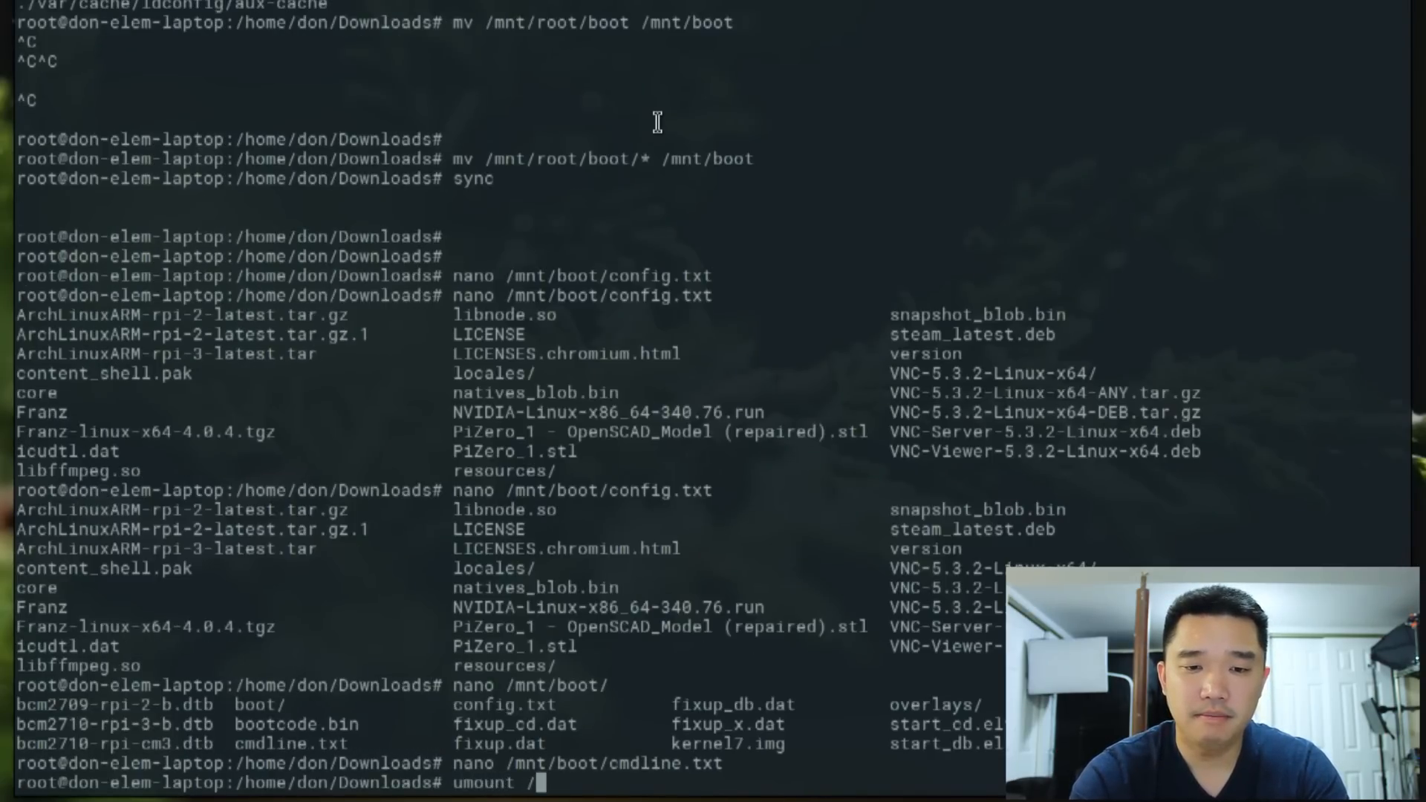
text(mnt/boot/)
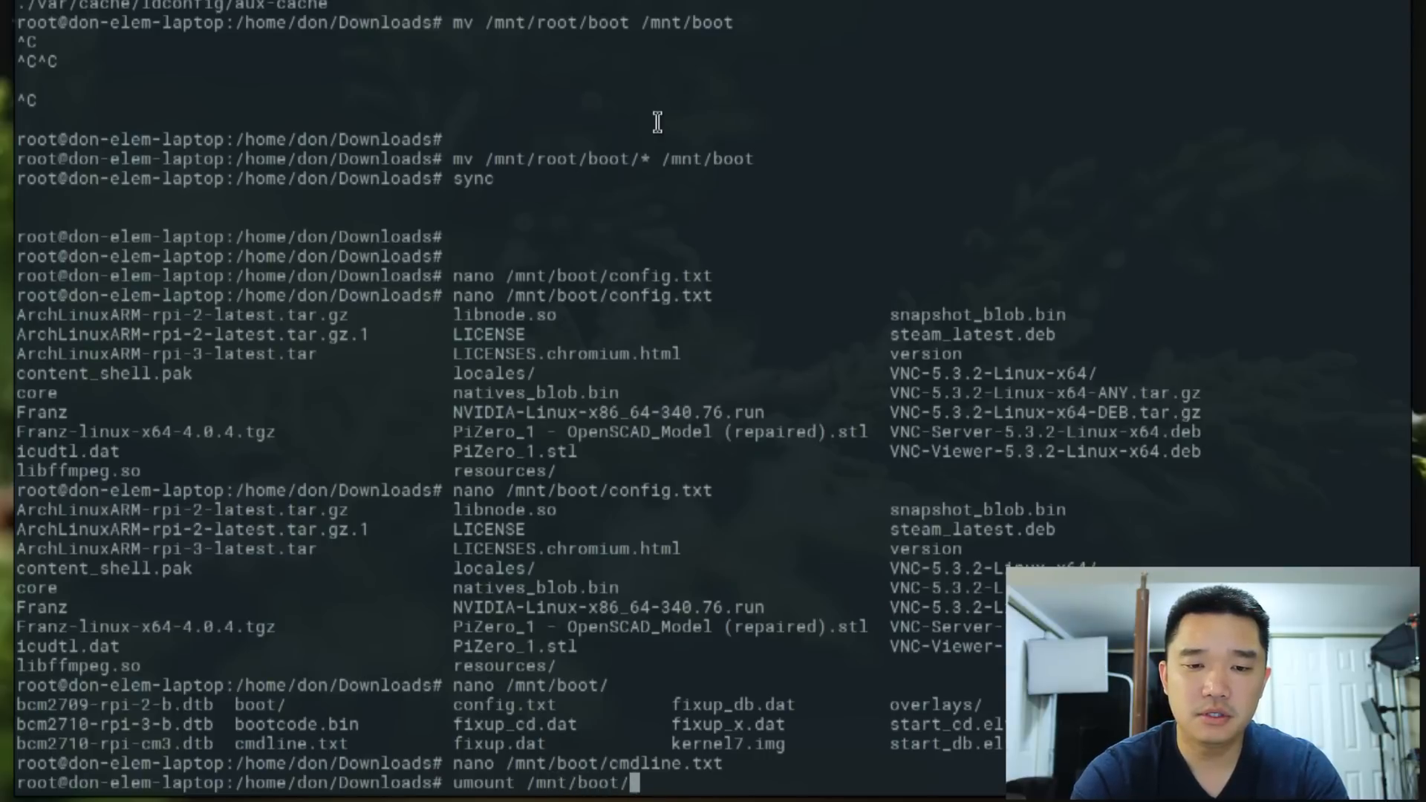
key(Return)
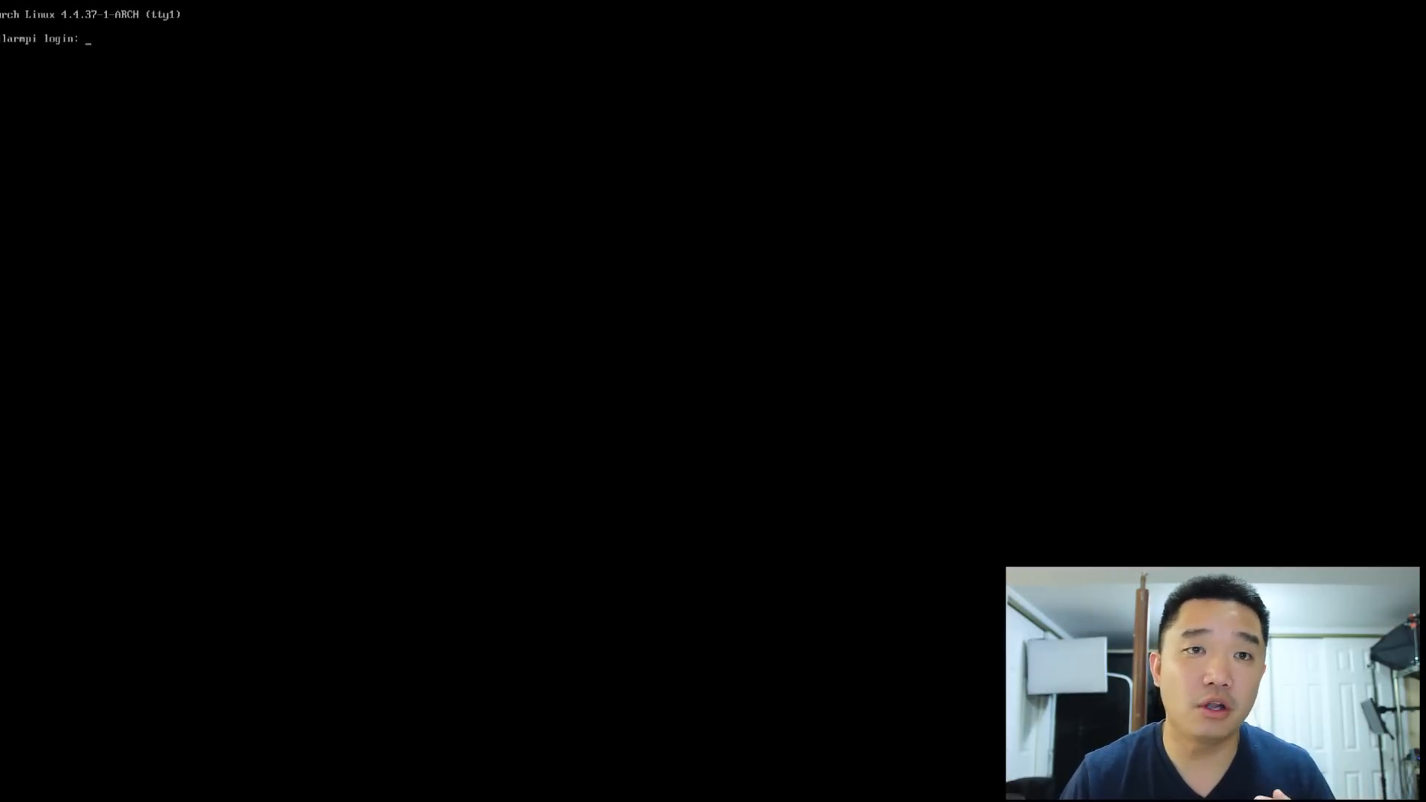
Step: Log in to the alarmpi console as root and run ip addr
text(root)
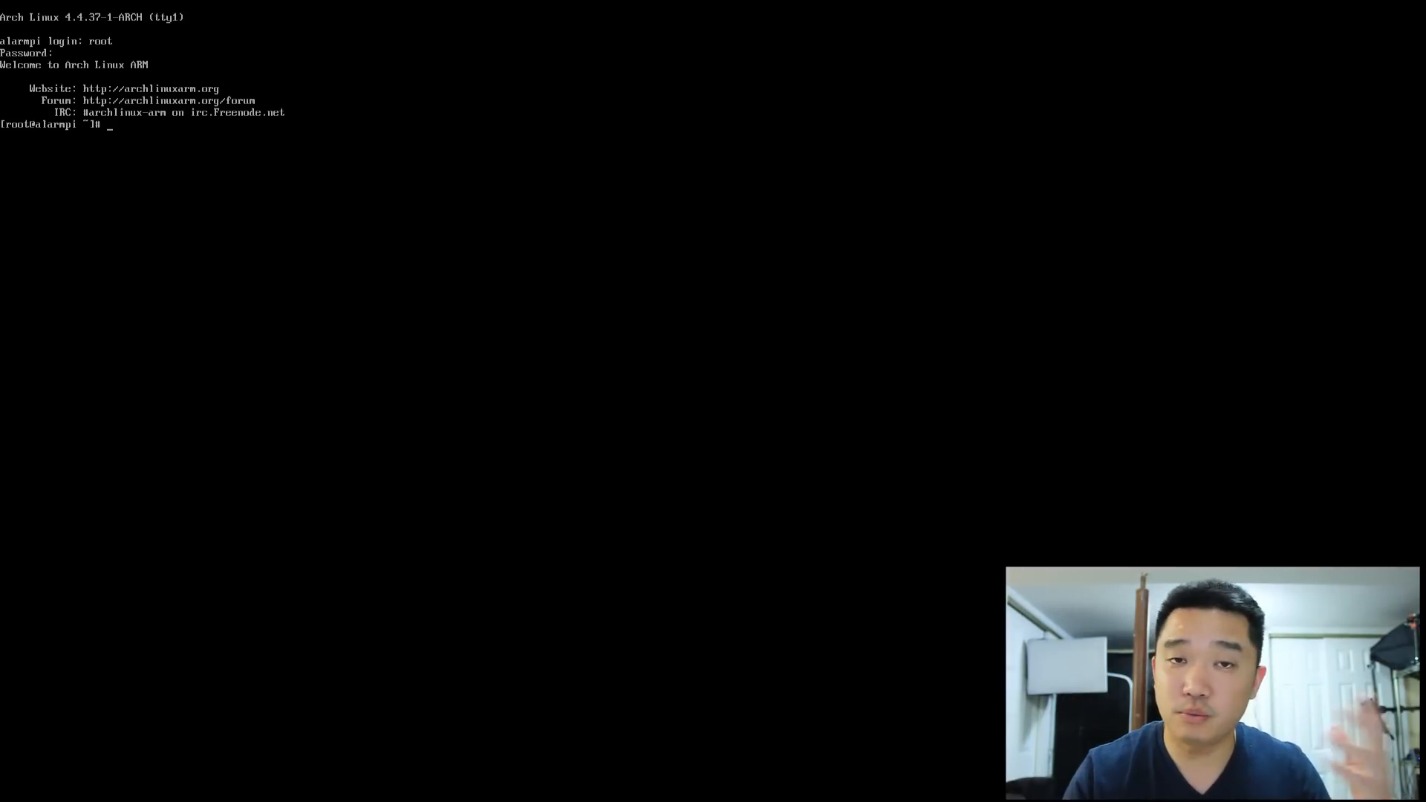
text(ip addr)
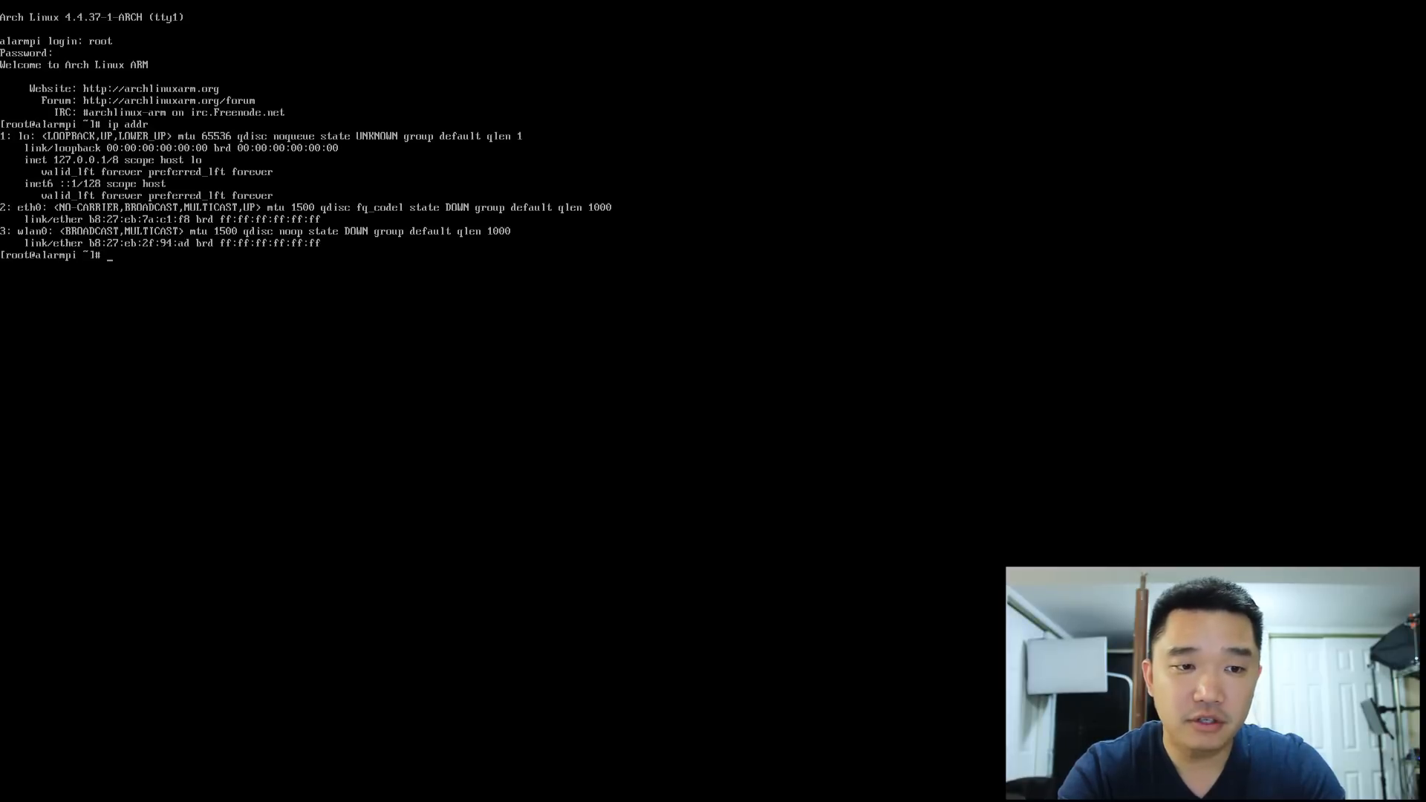
Step: View the sample wpa_supplicant.conf, cd into /etc/wpa_supplicant, and start nano home_network
text(cd /etc/)
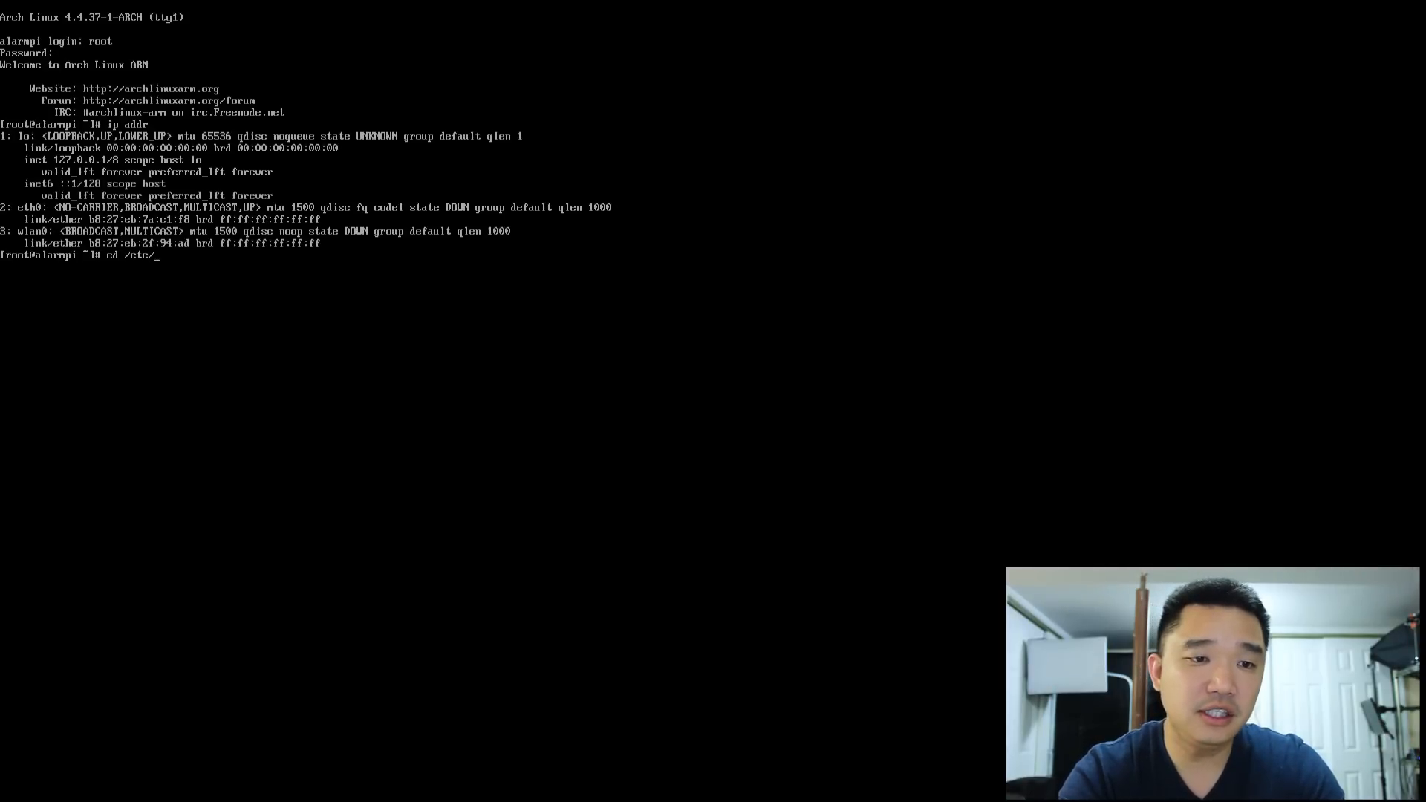
text(w)
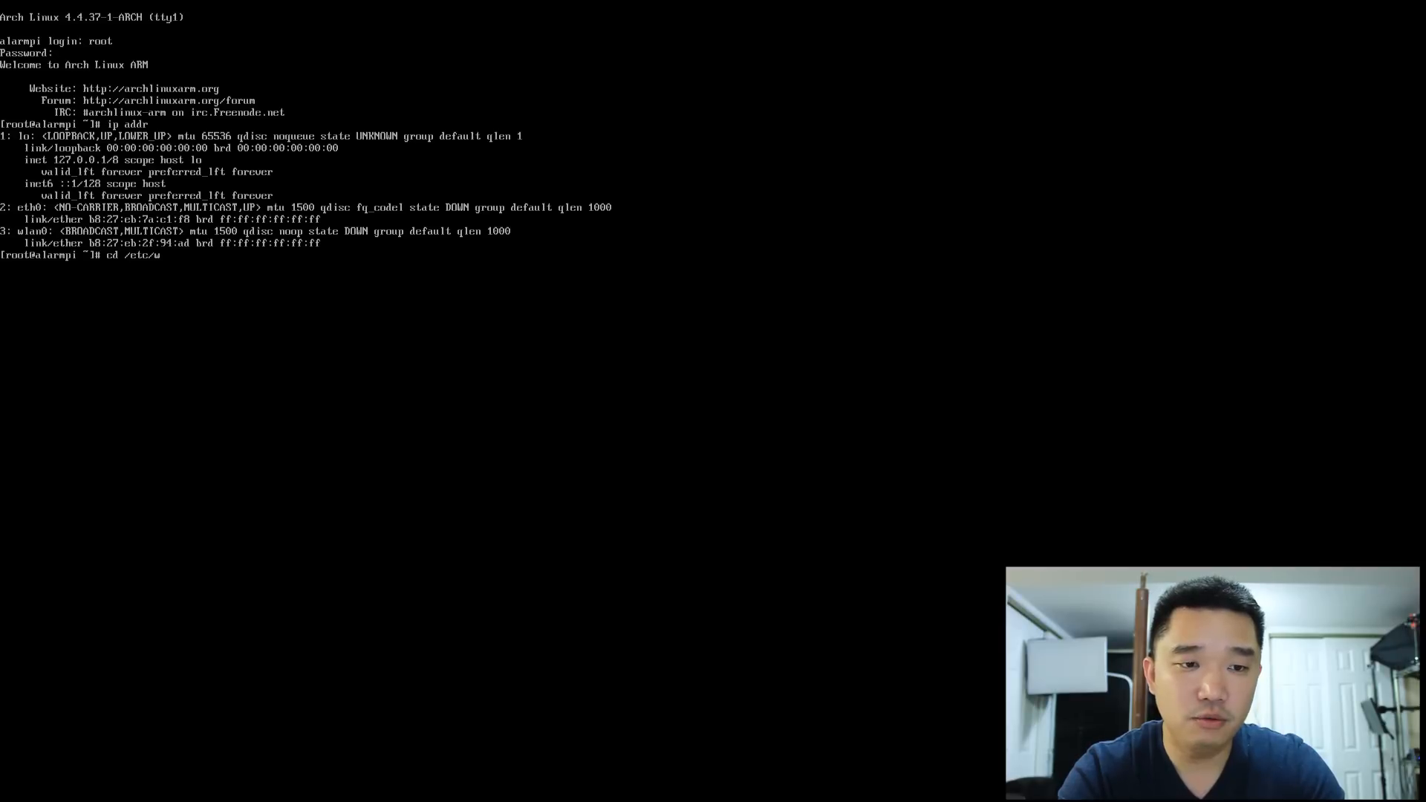
text(pa_supplicant/wpa_supplicant.conf)
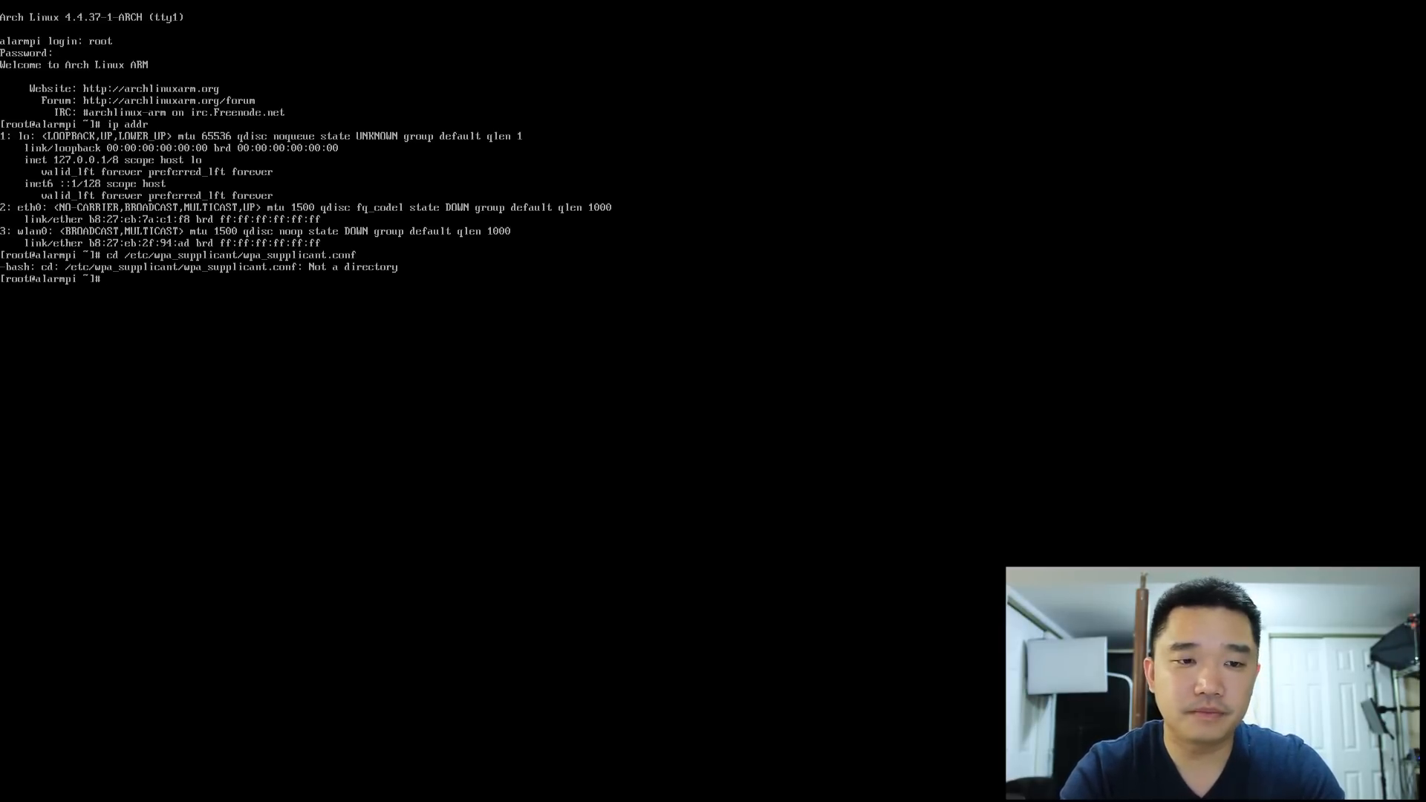
text(cd /etc/wpa_supplicant/)
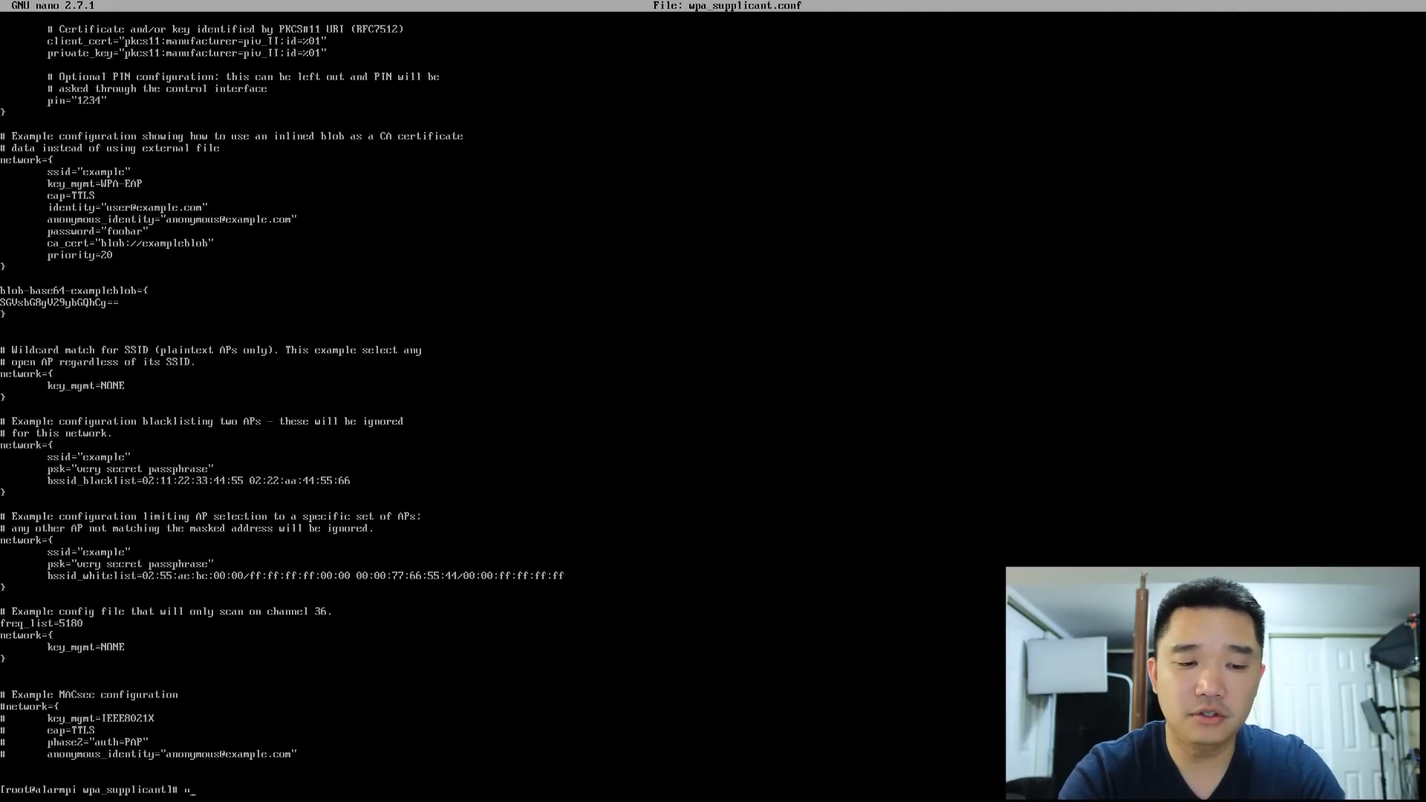
text(nano home)
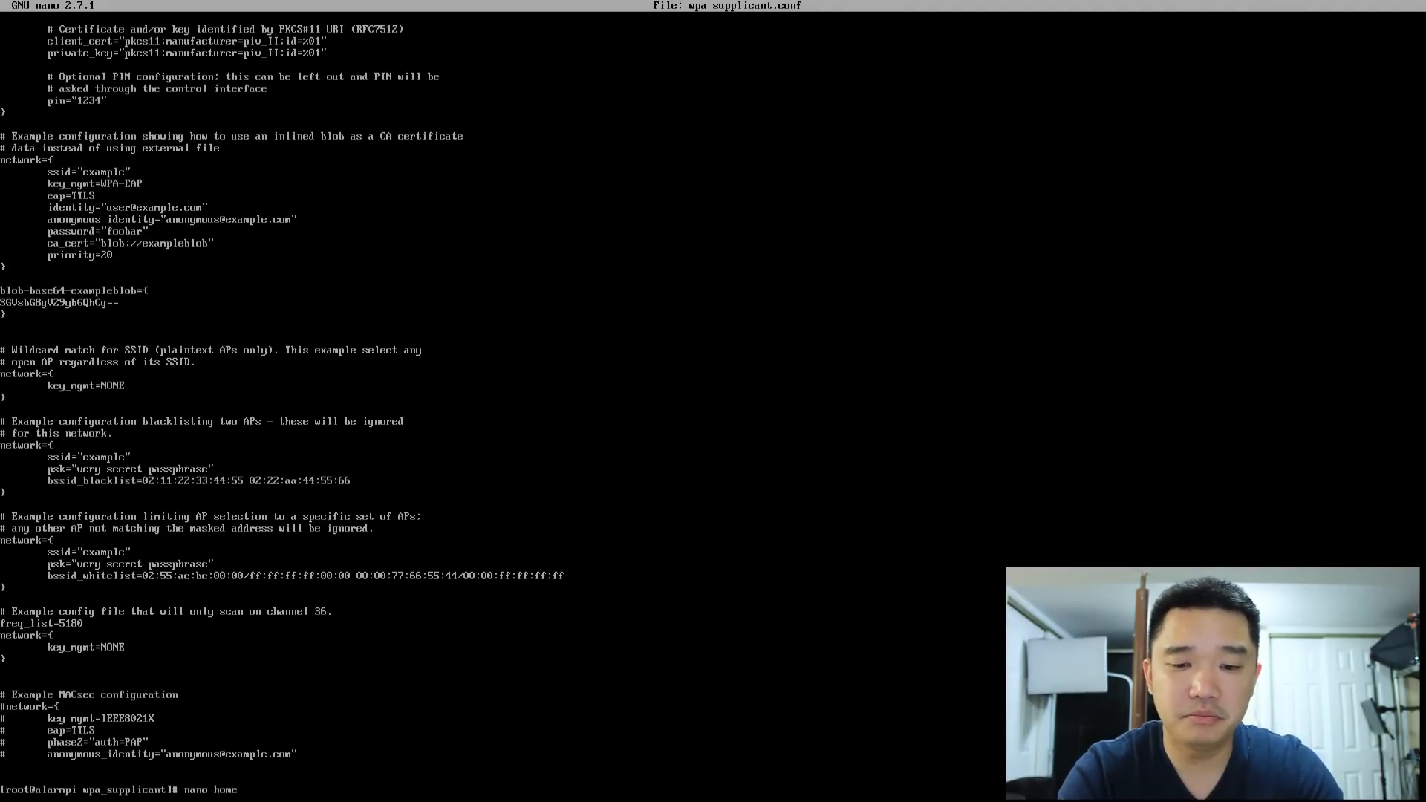
text(_network)
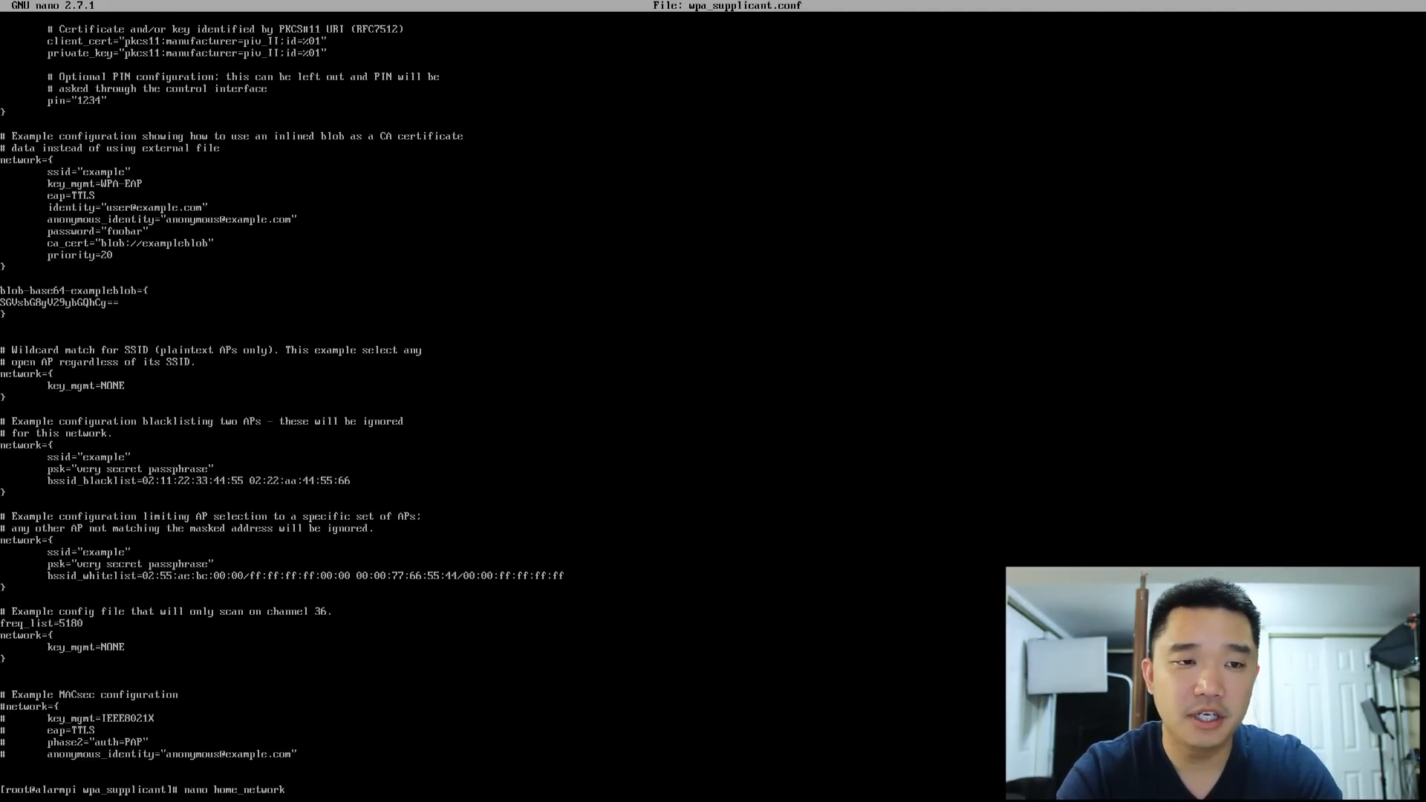
Step: Write network={ ssid="friday" psk="…" } into home_network in nano, then save and exit
key(Return)
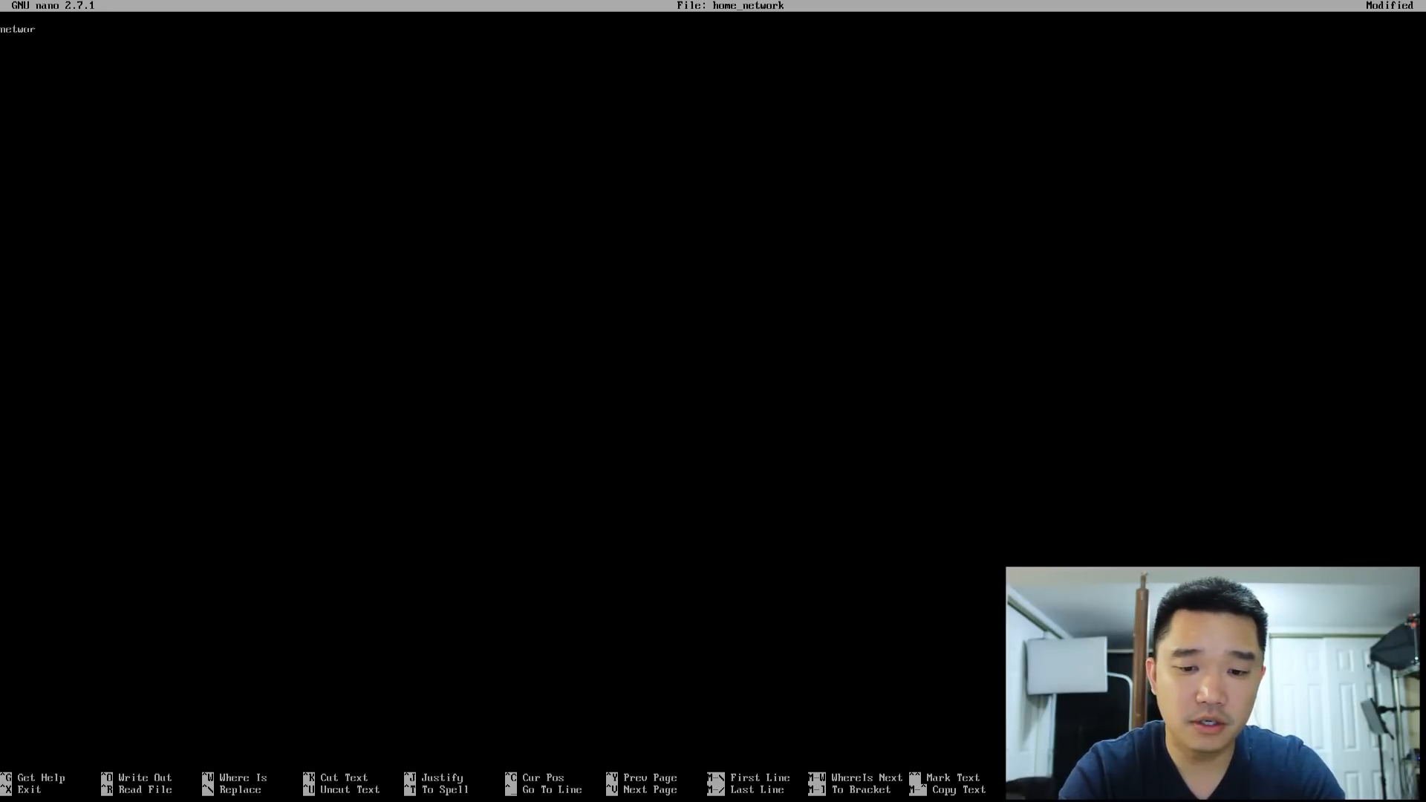
text(k=)
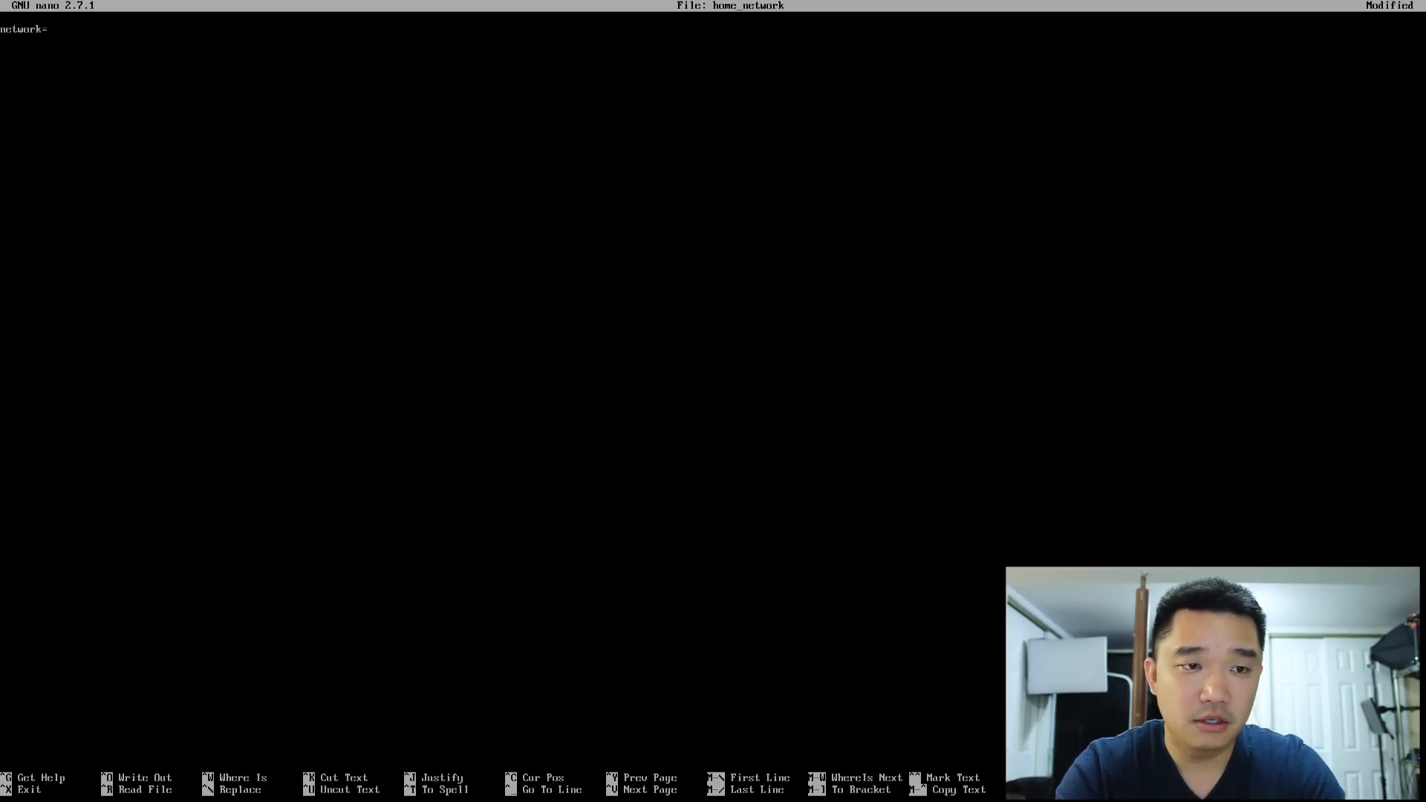
text({)
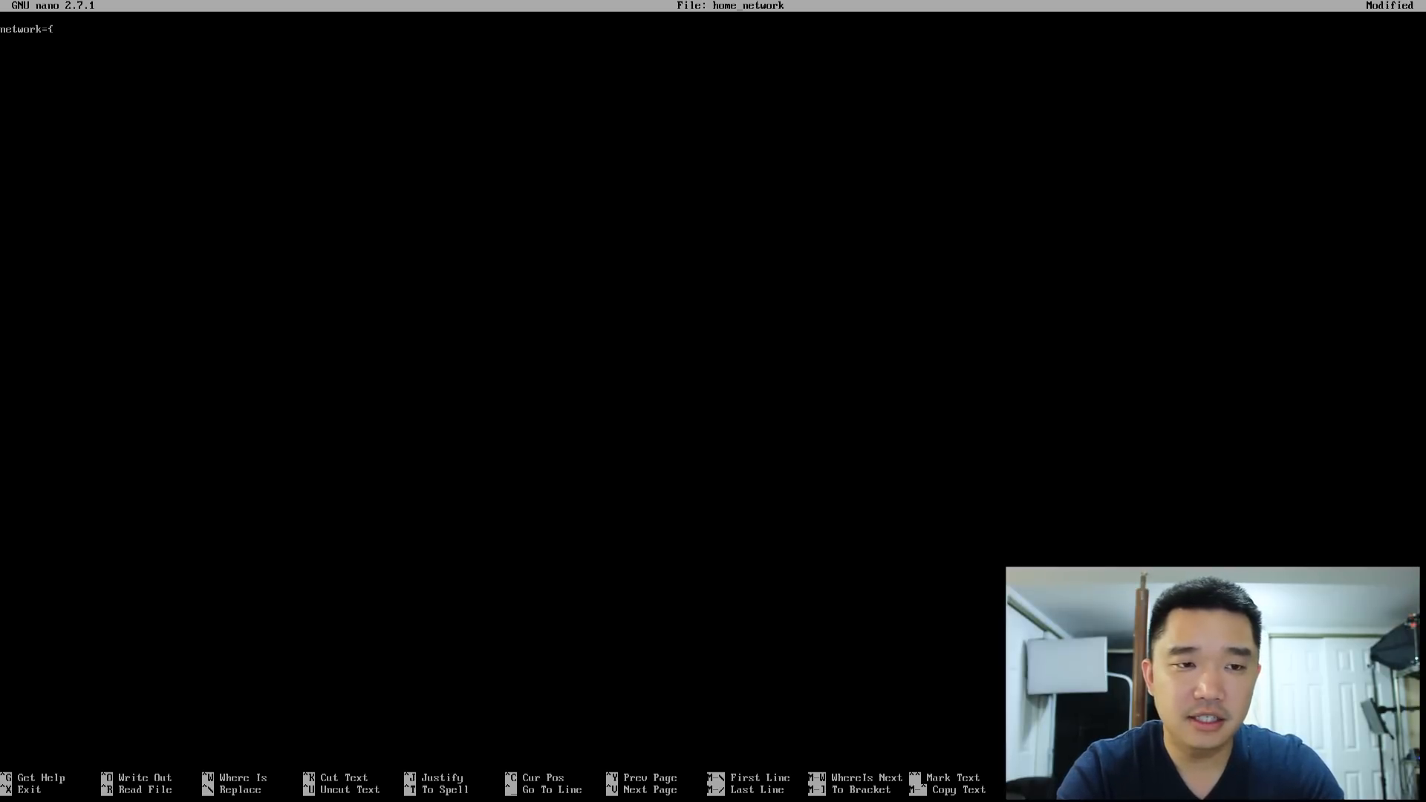
text(ssid=fir)
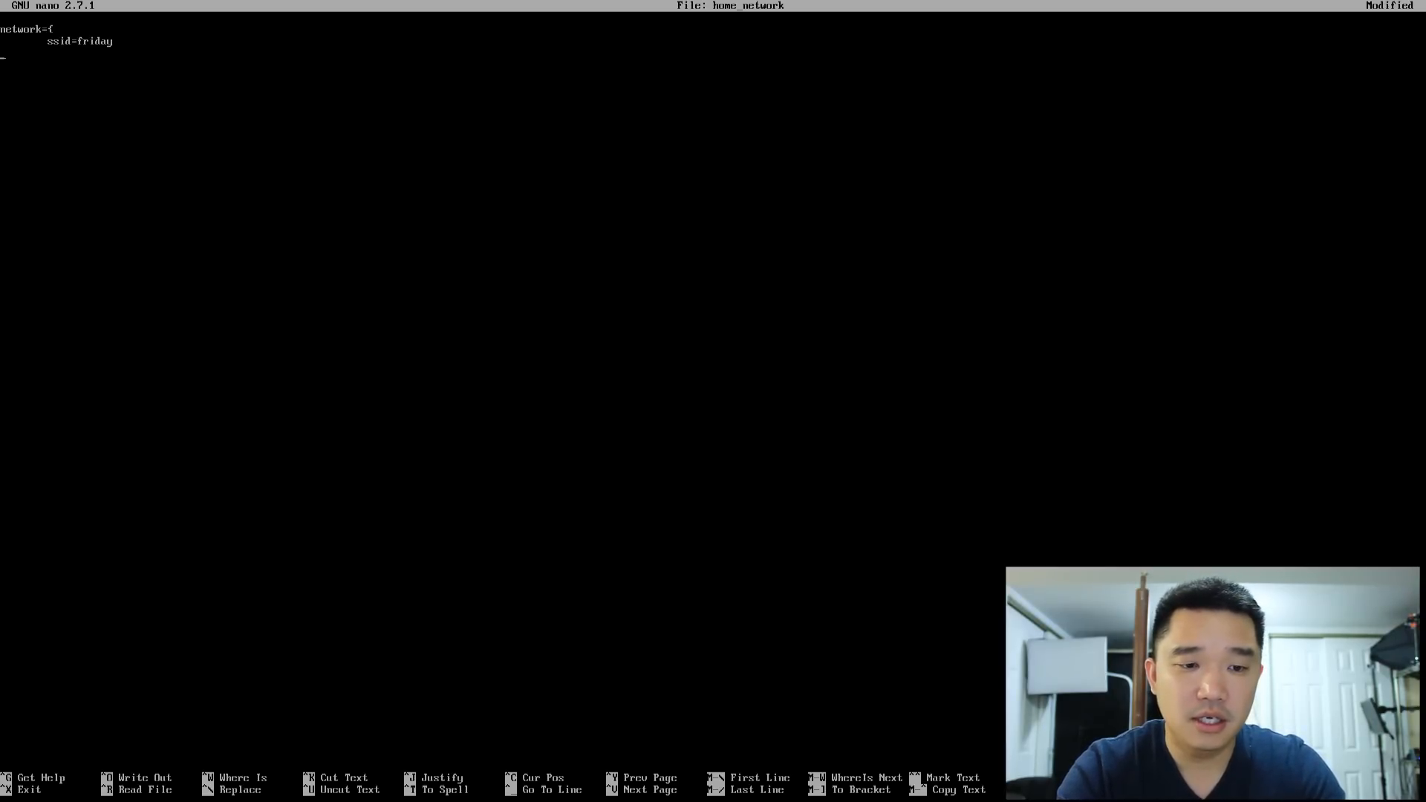
text(psk)
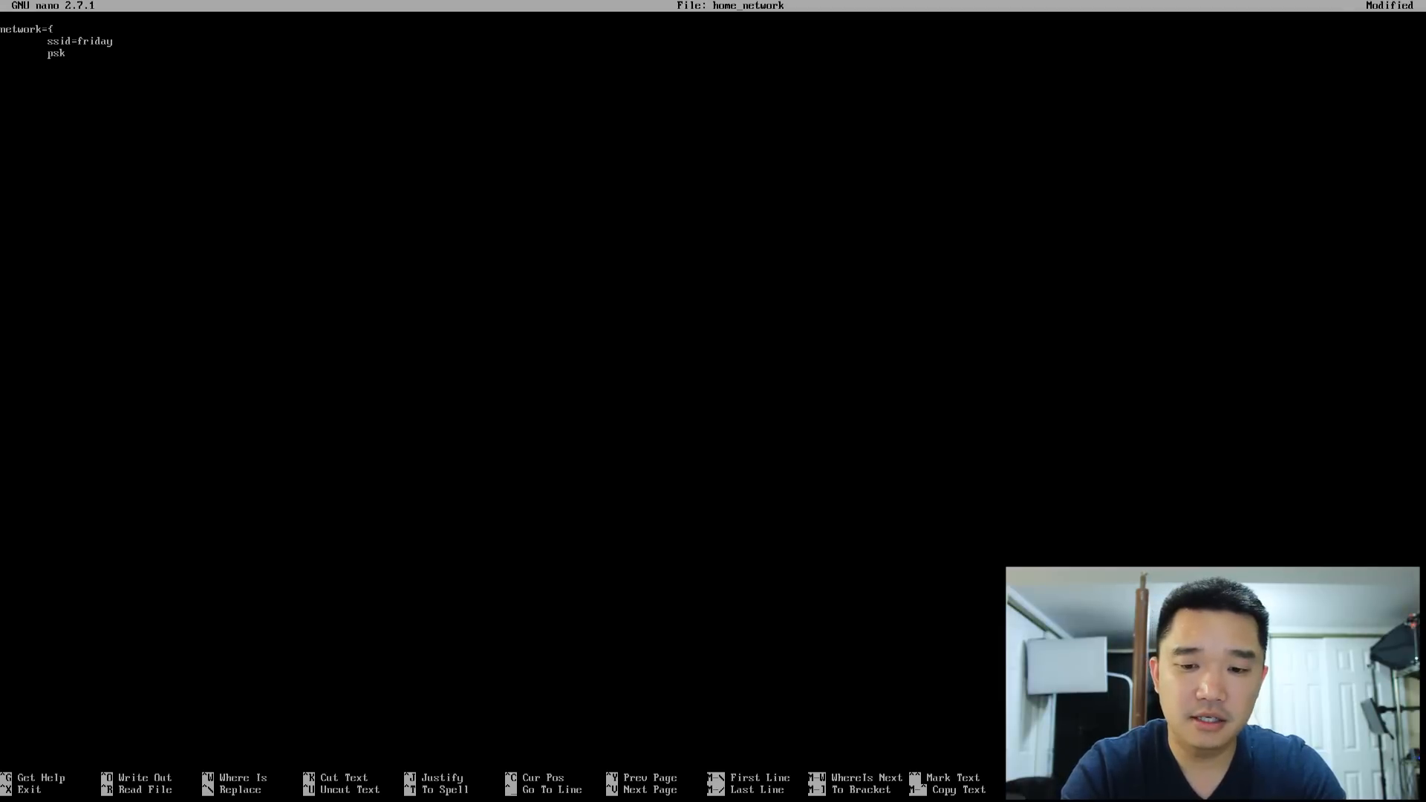
text(=)
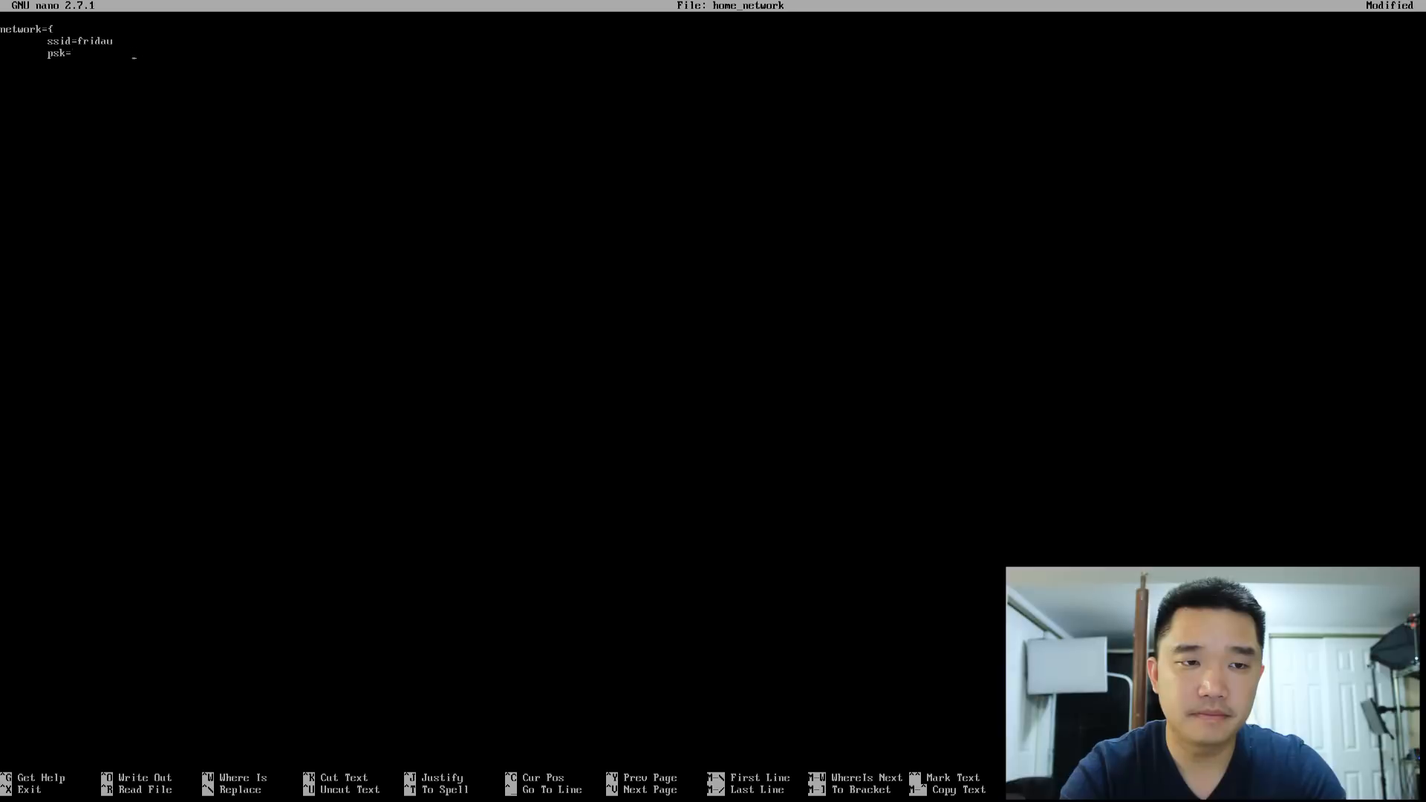
text(")
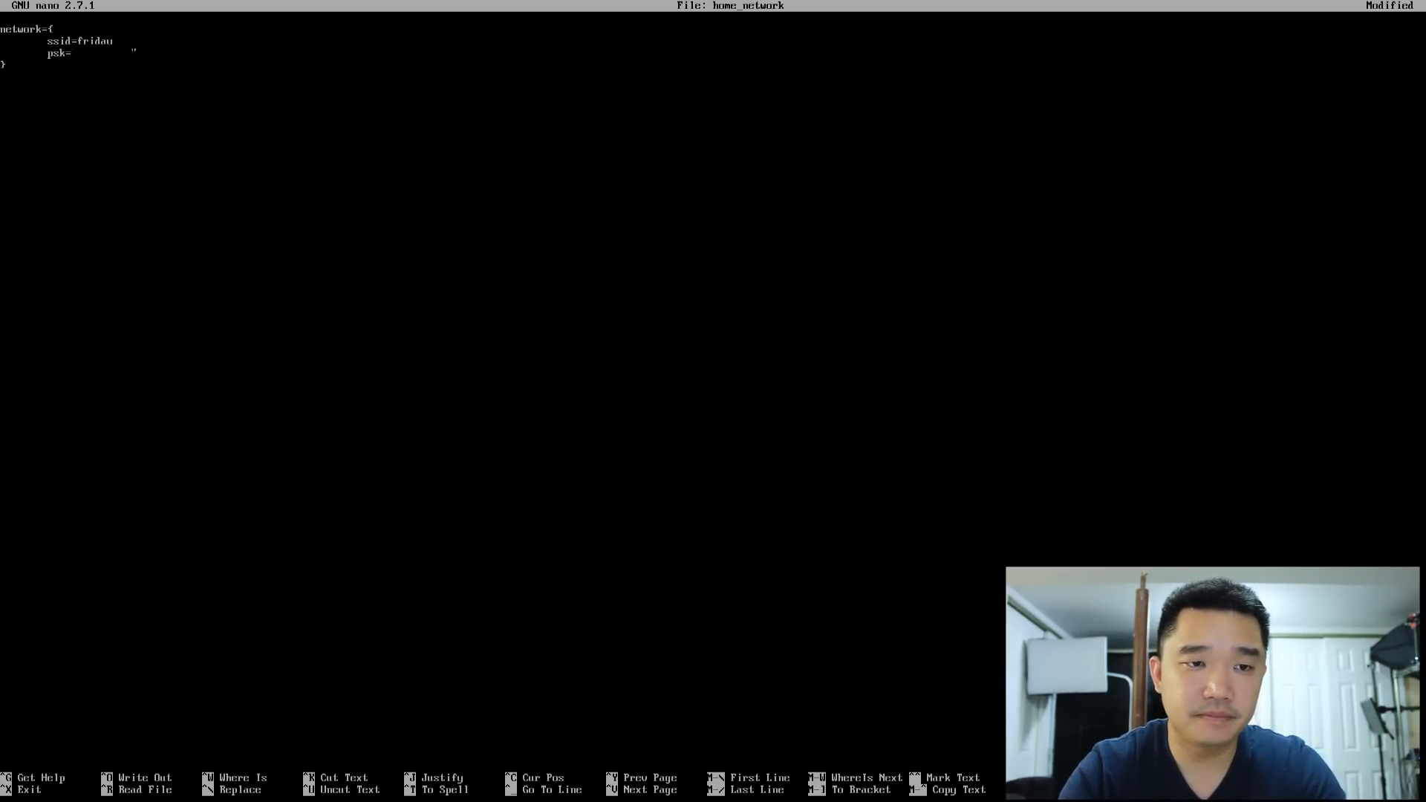
text(")
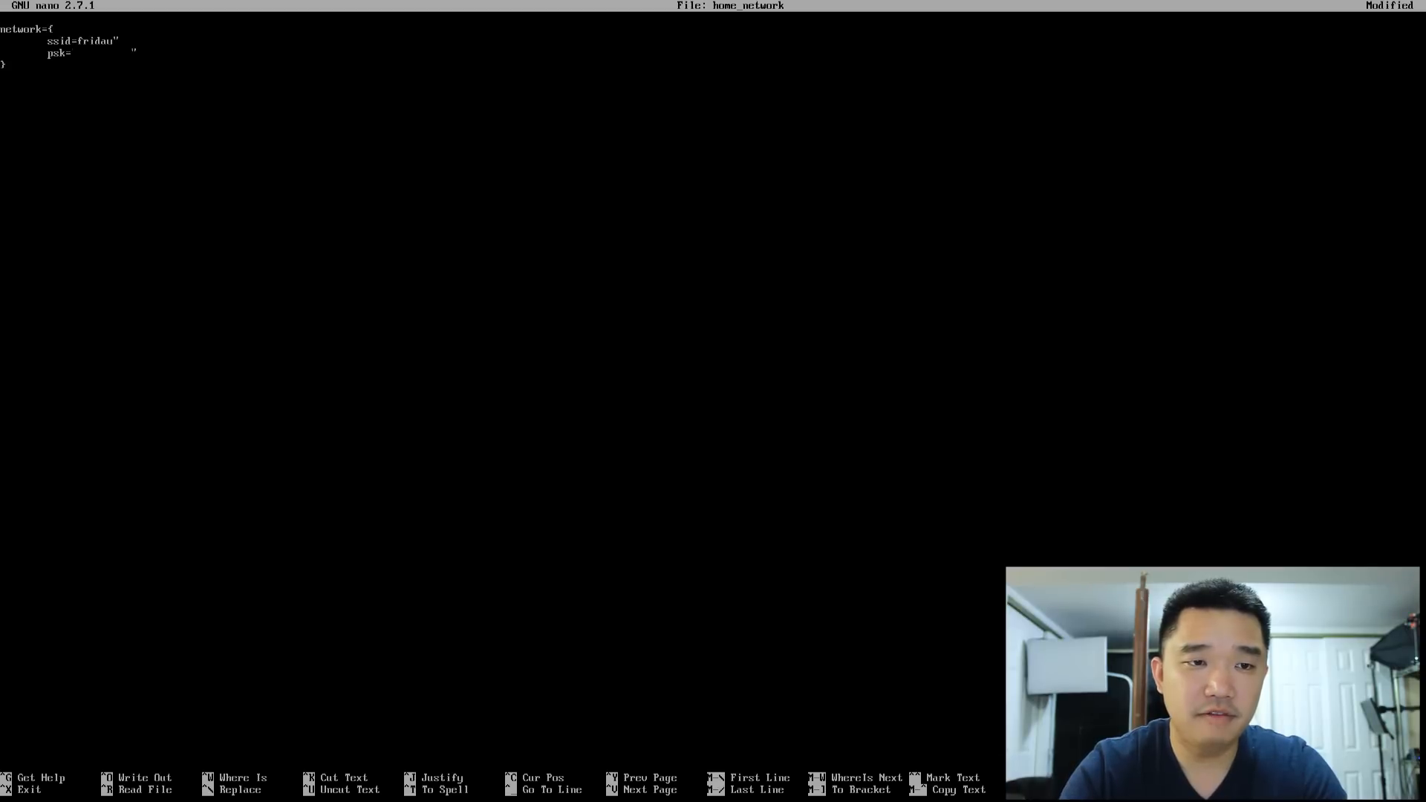
text(")
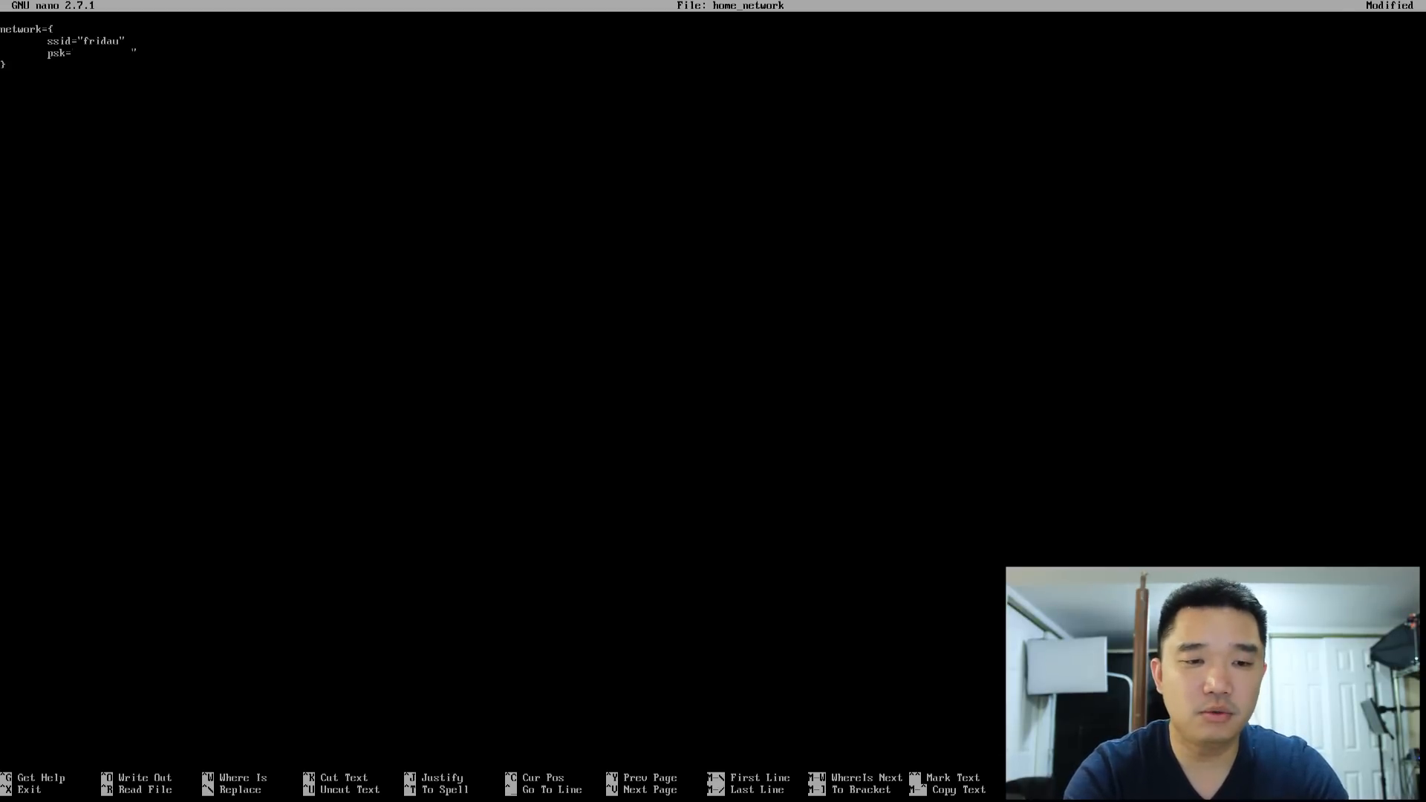
key(ctrl+x)
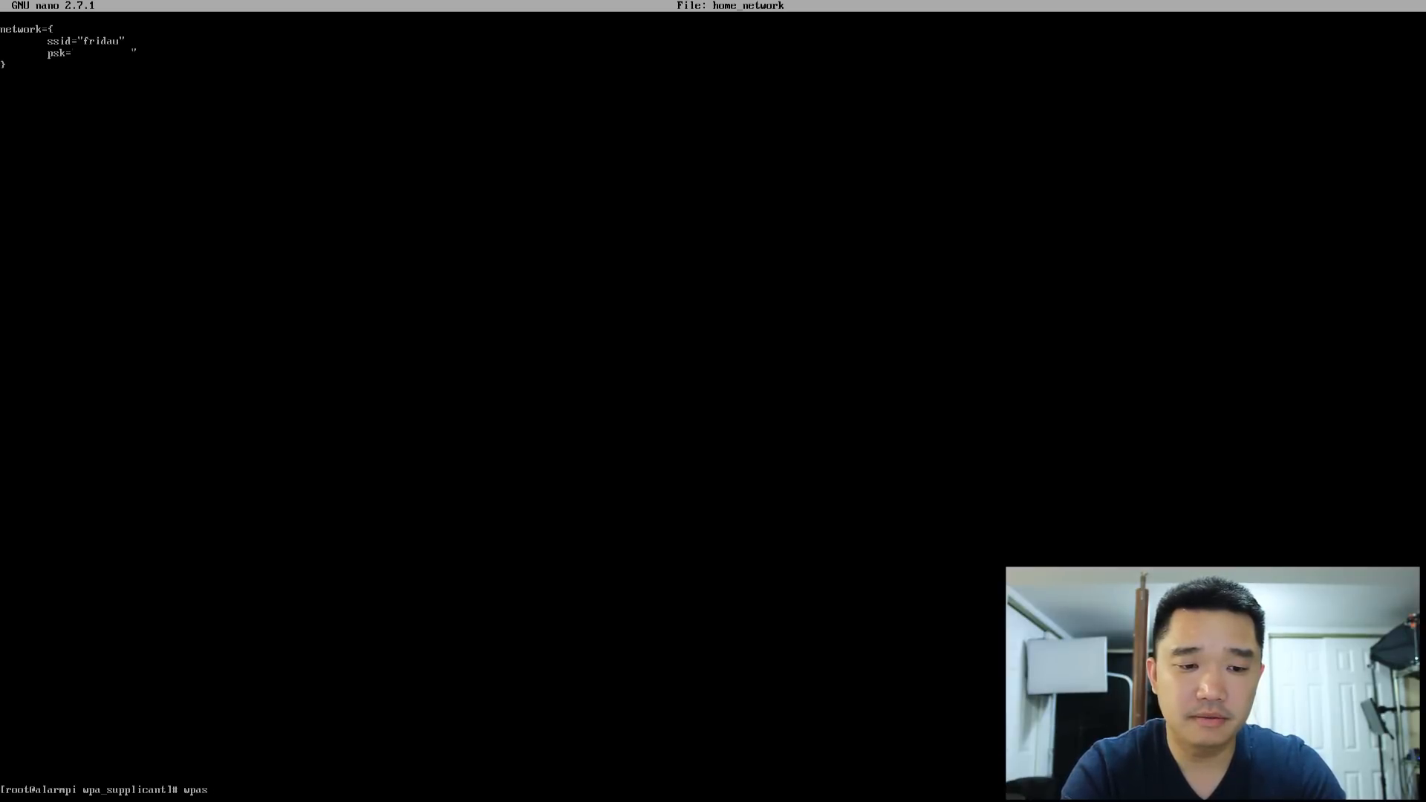
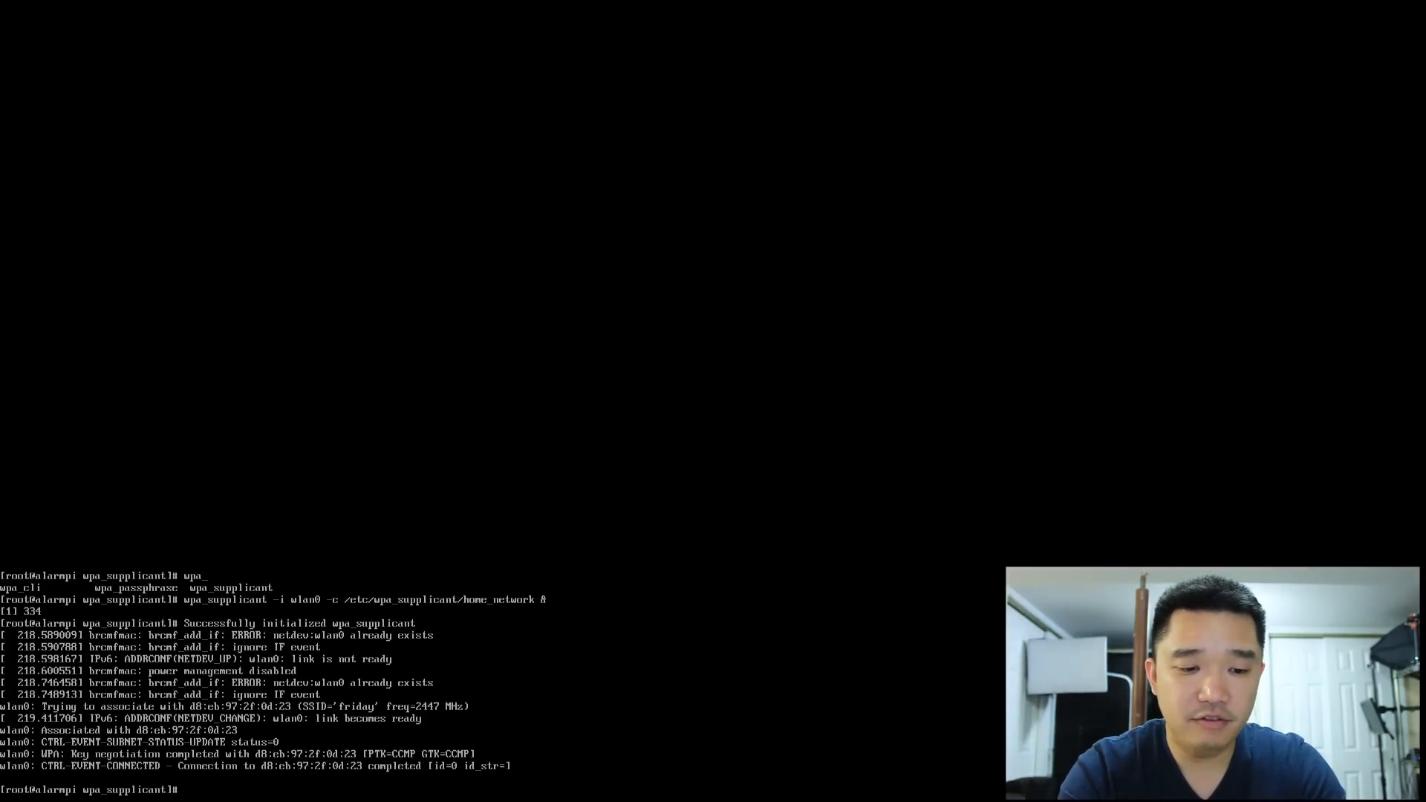
Step: Obtain a DHCP lease on wlan0 with dhcpcd
text(d)
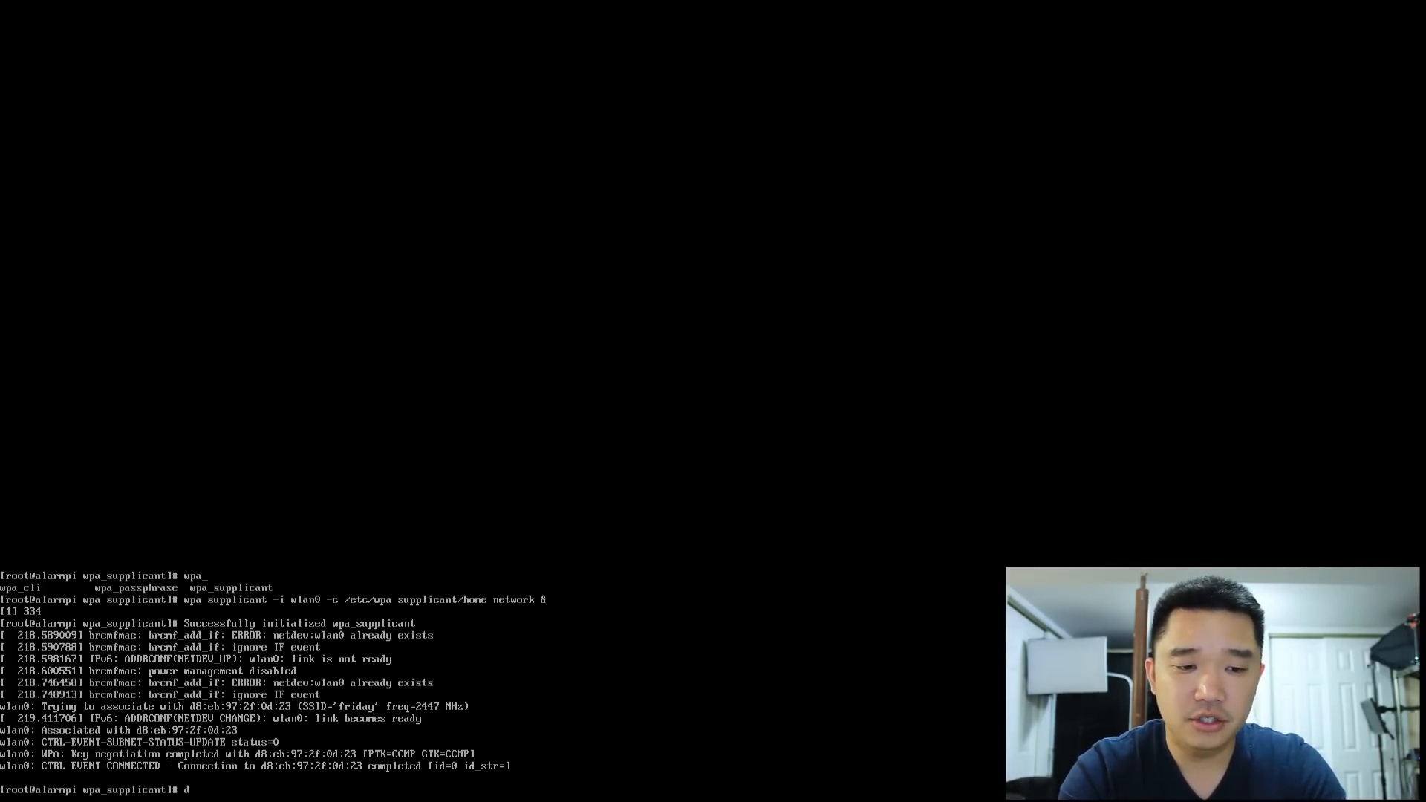
text(dhcpc)
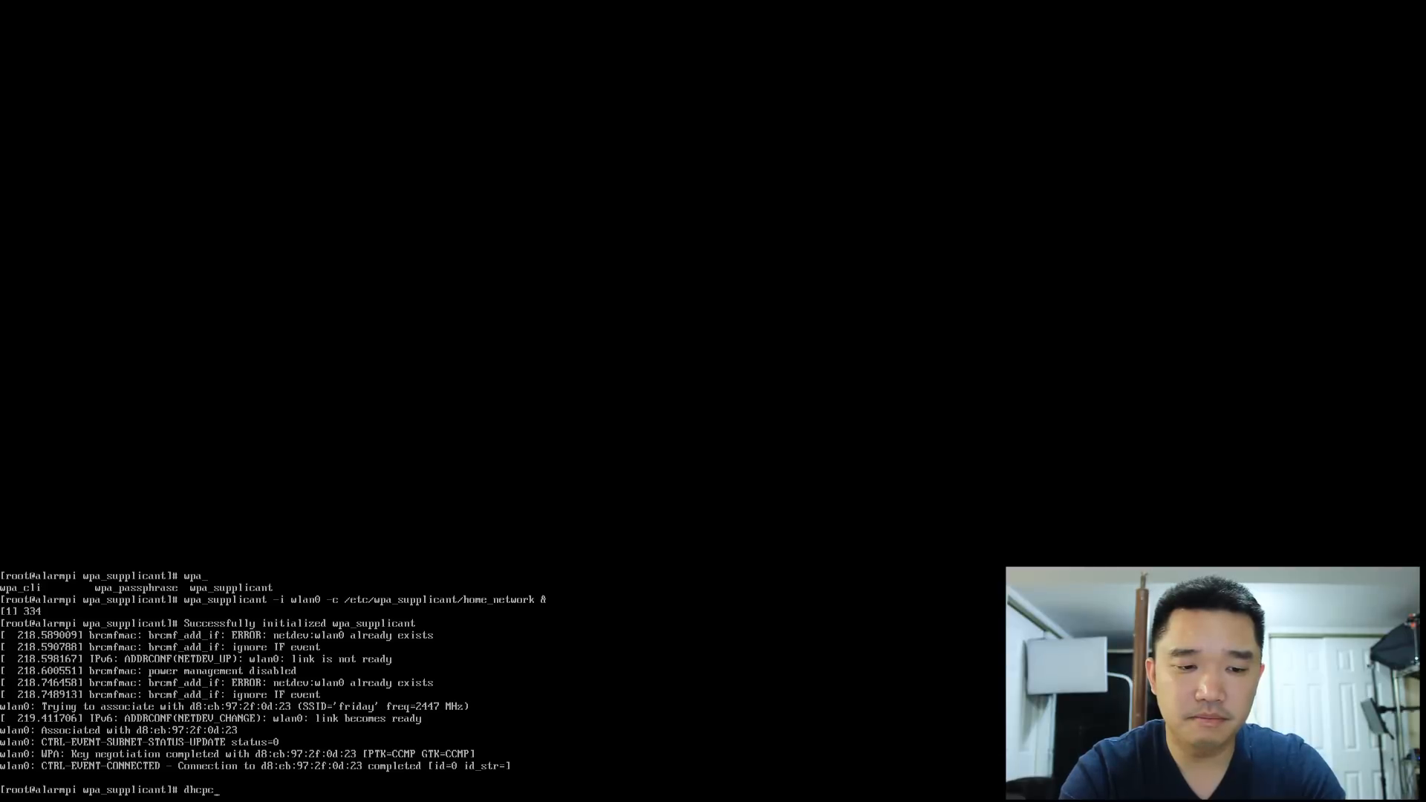
text(d wlan0)
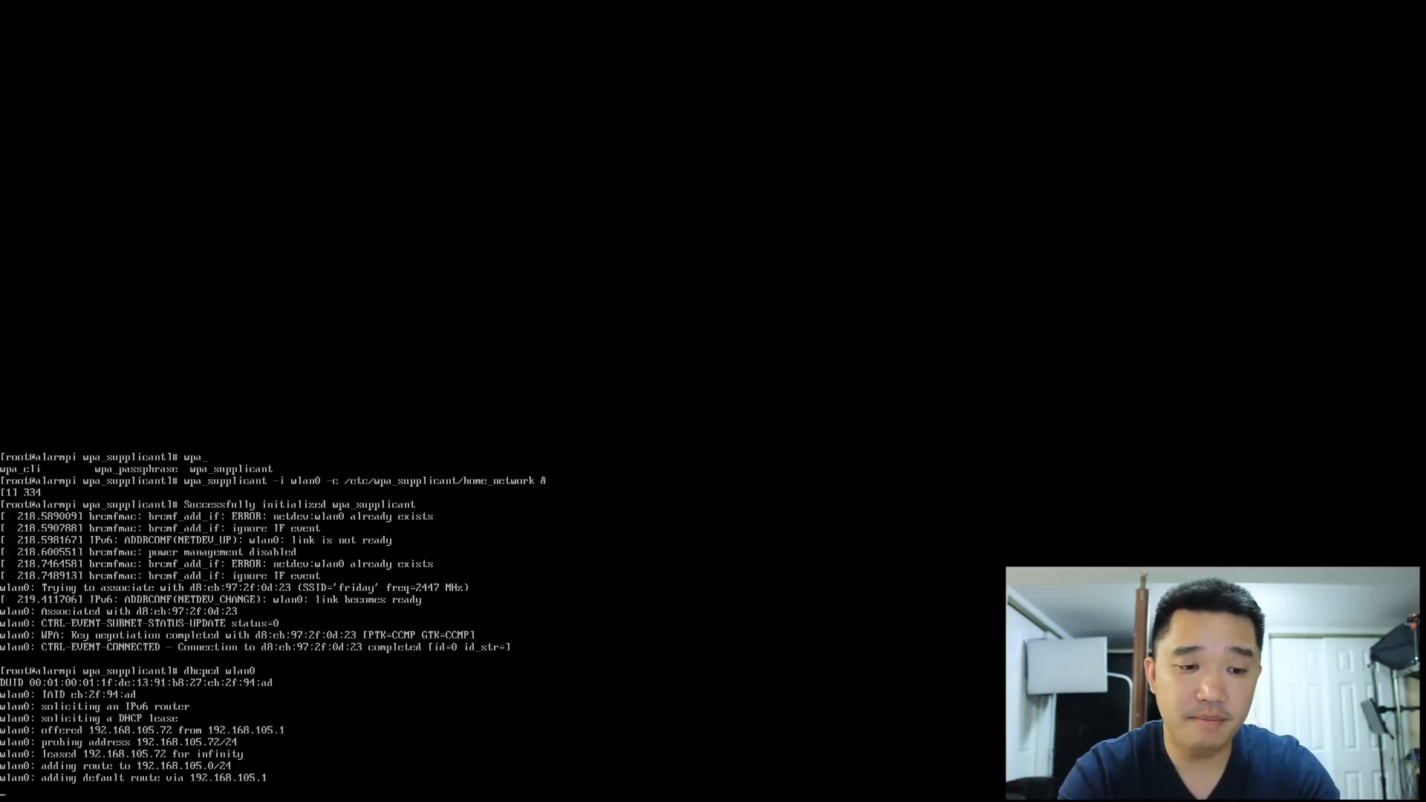
Step: Ping google.com to confirm connectivity, then clear the console
text(pi wpa_supplicant]# p)
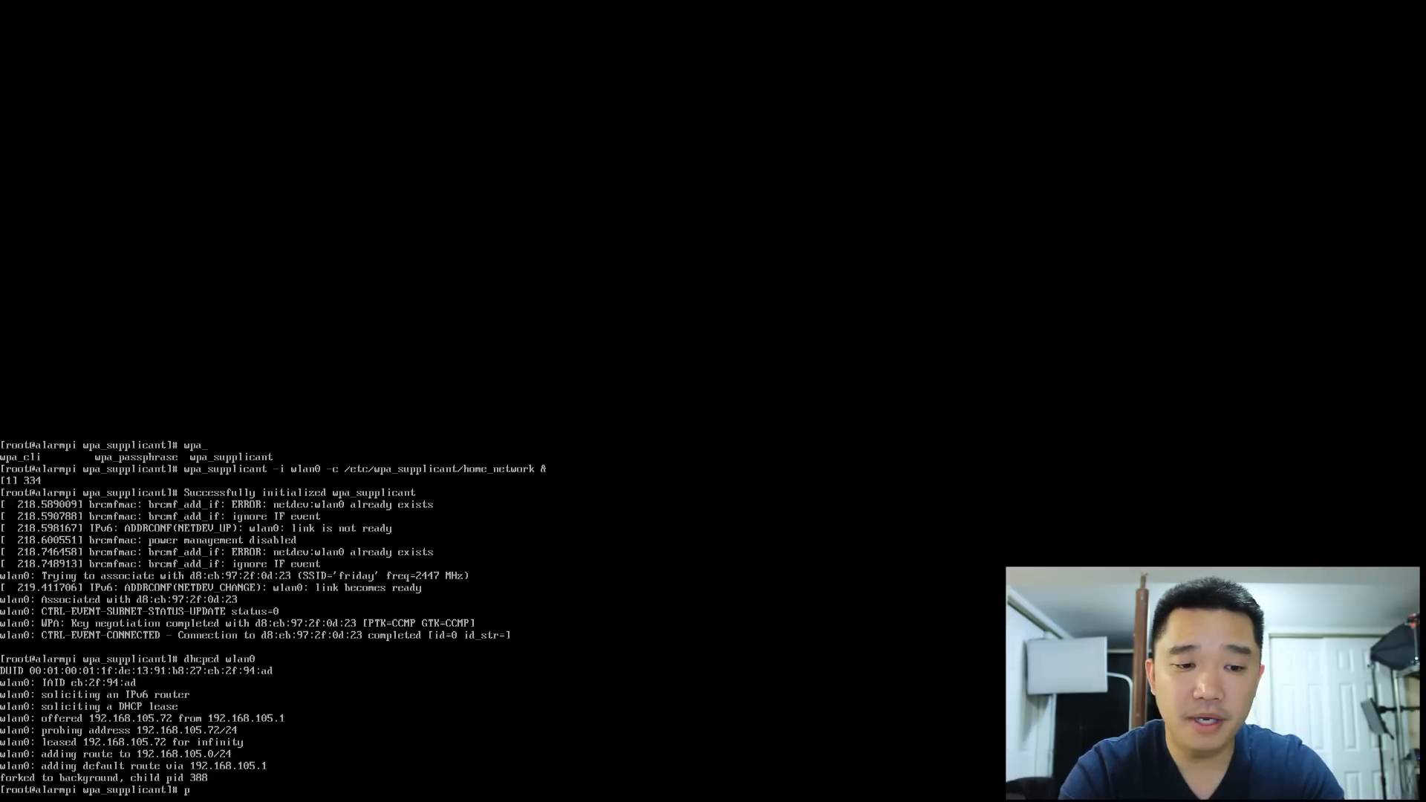
text(ing google.com)
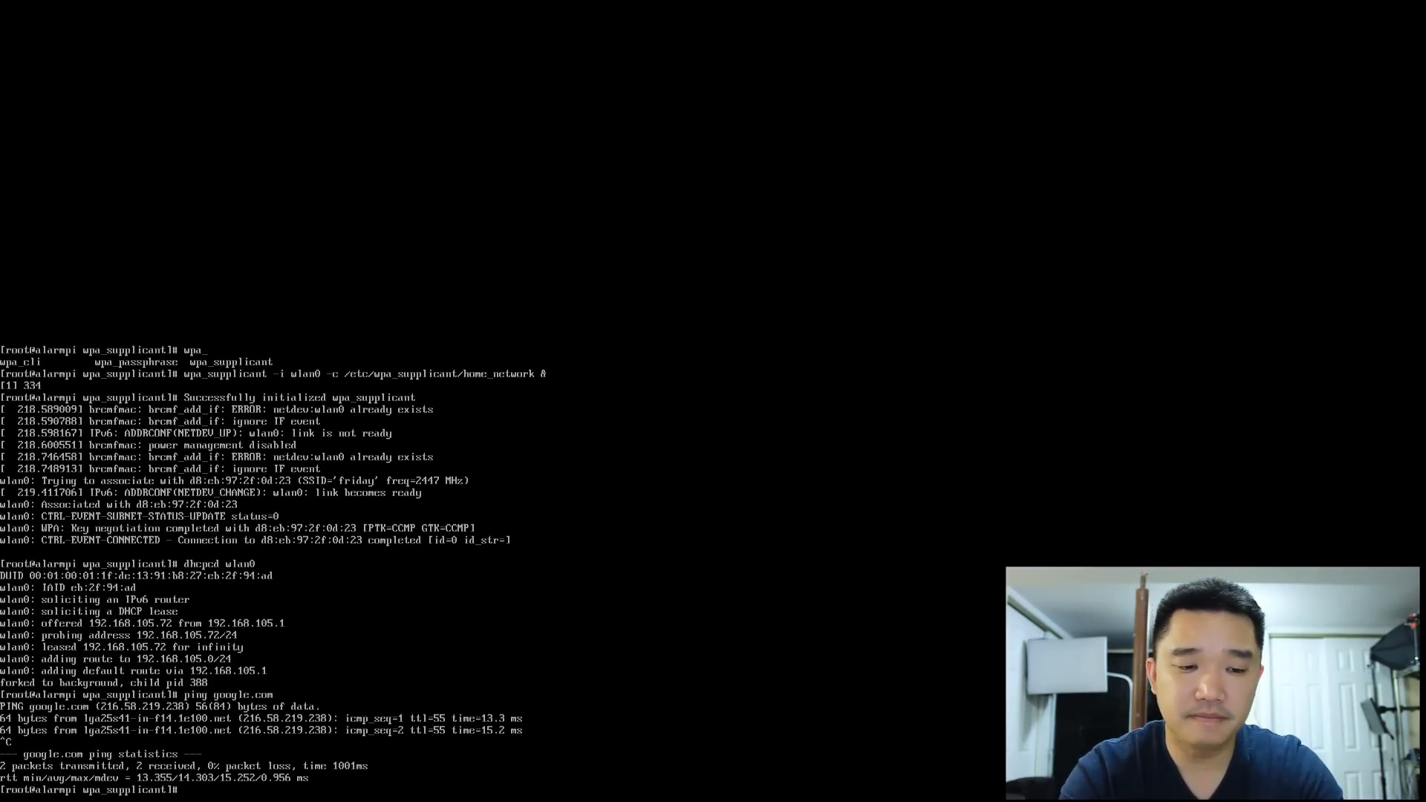
text(clear)
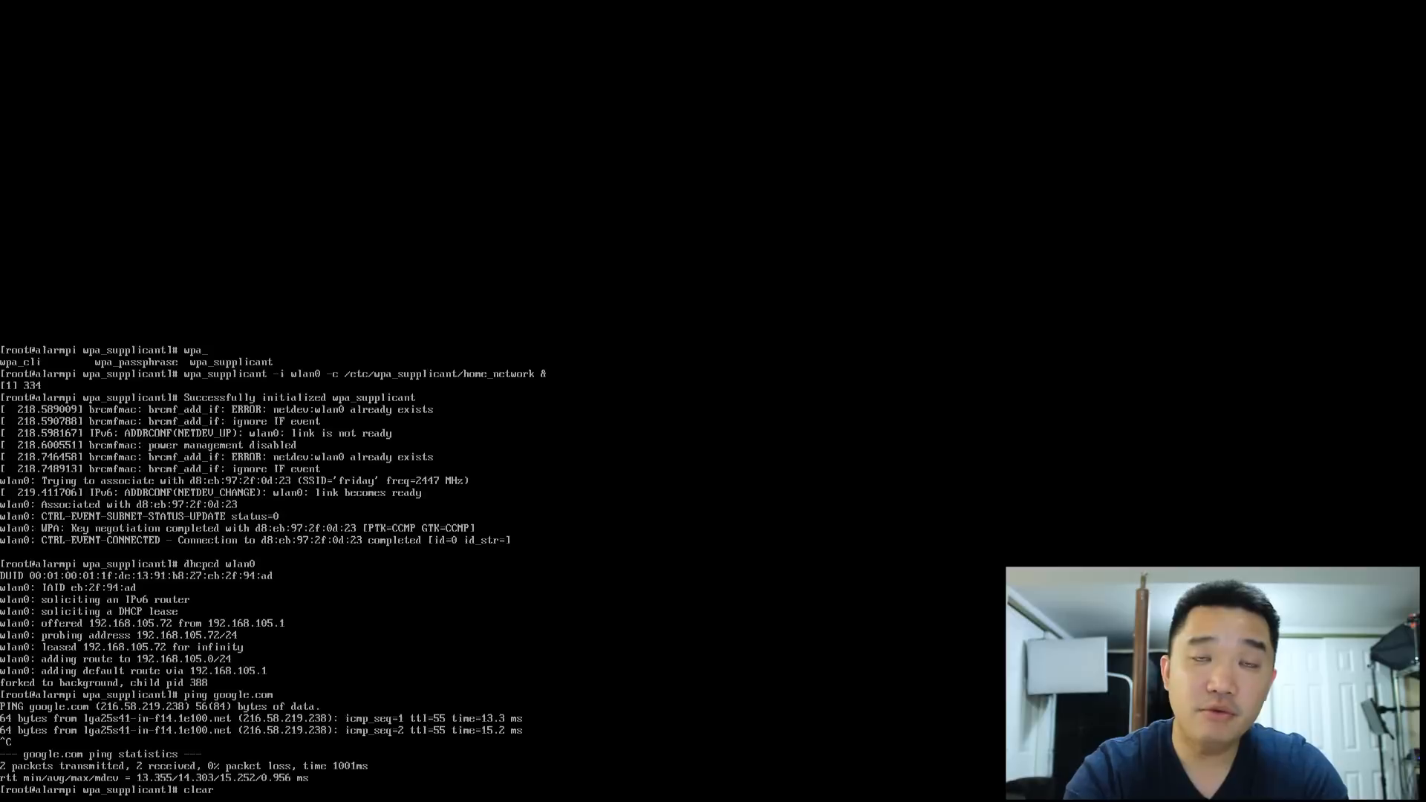
key(Return)
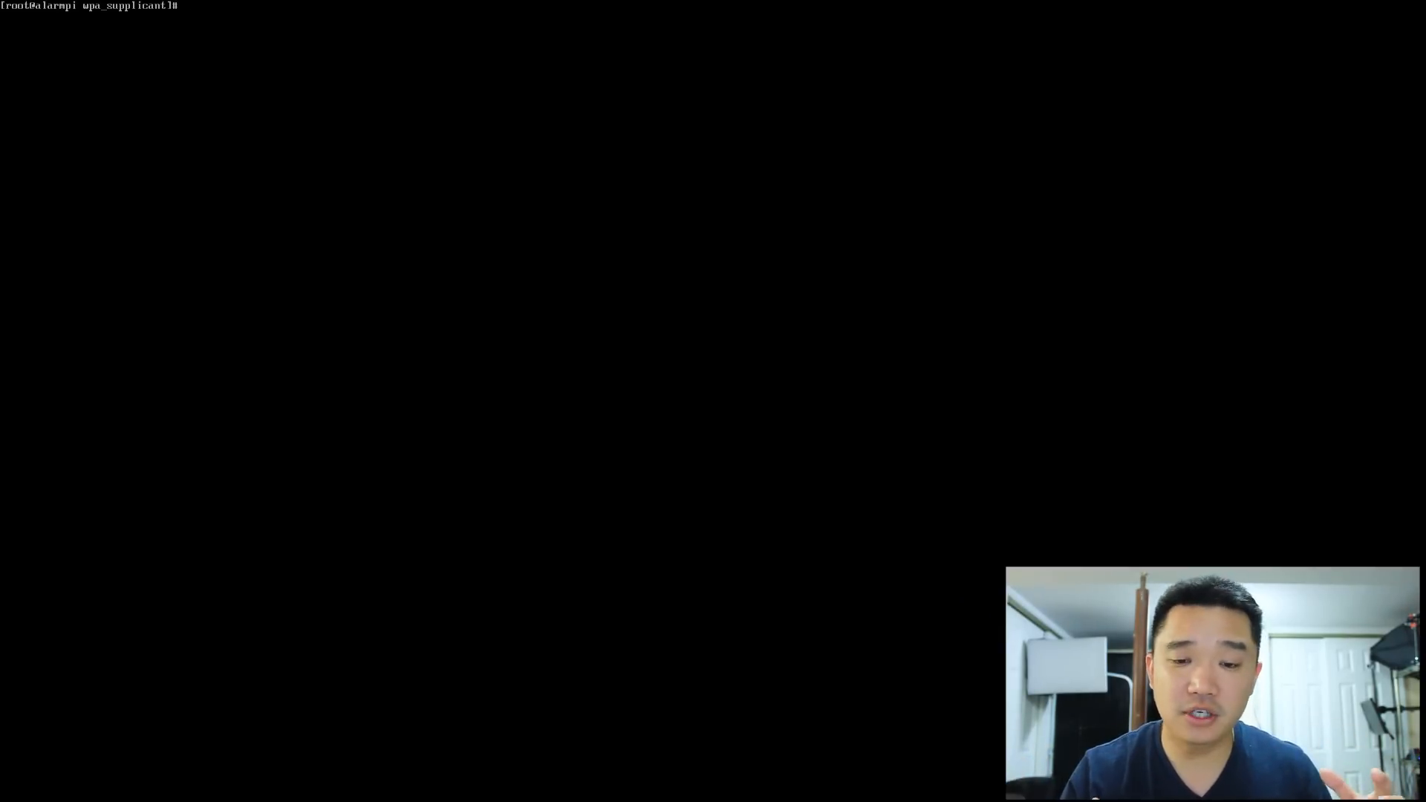
Step: Initialize the keyring with pacman-key --init and start a pacman -Syu upgrade
text(p)
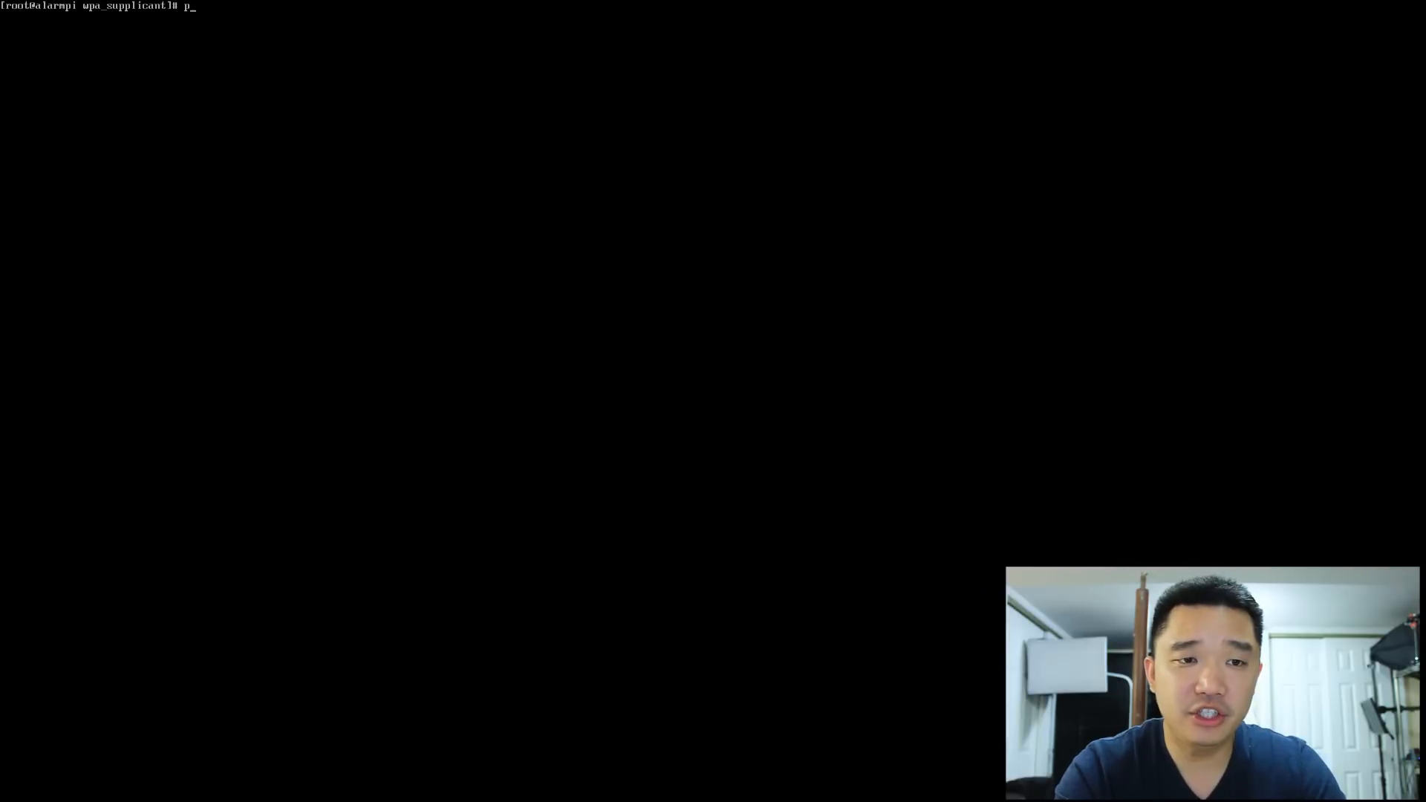
text(ac)
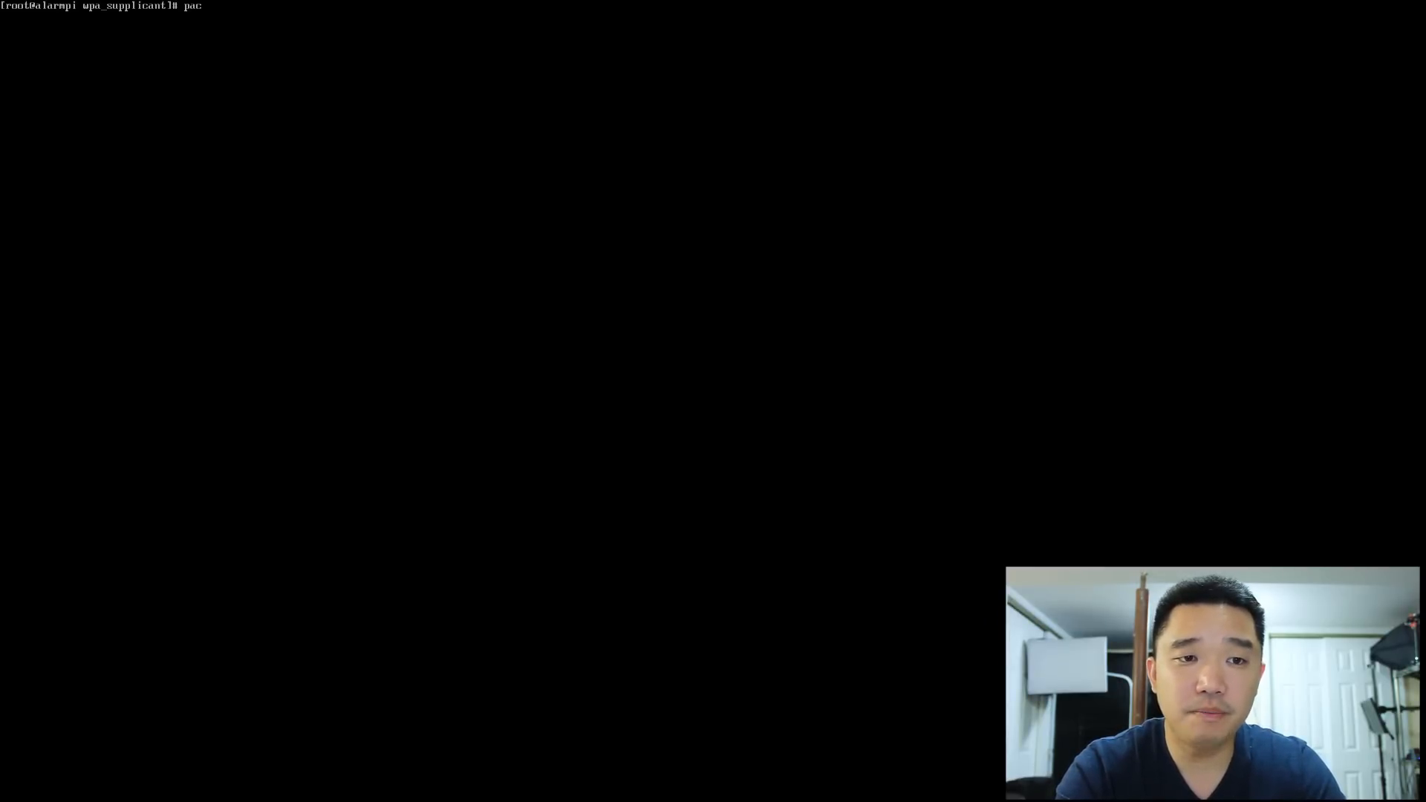
text(man-key --init)
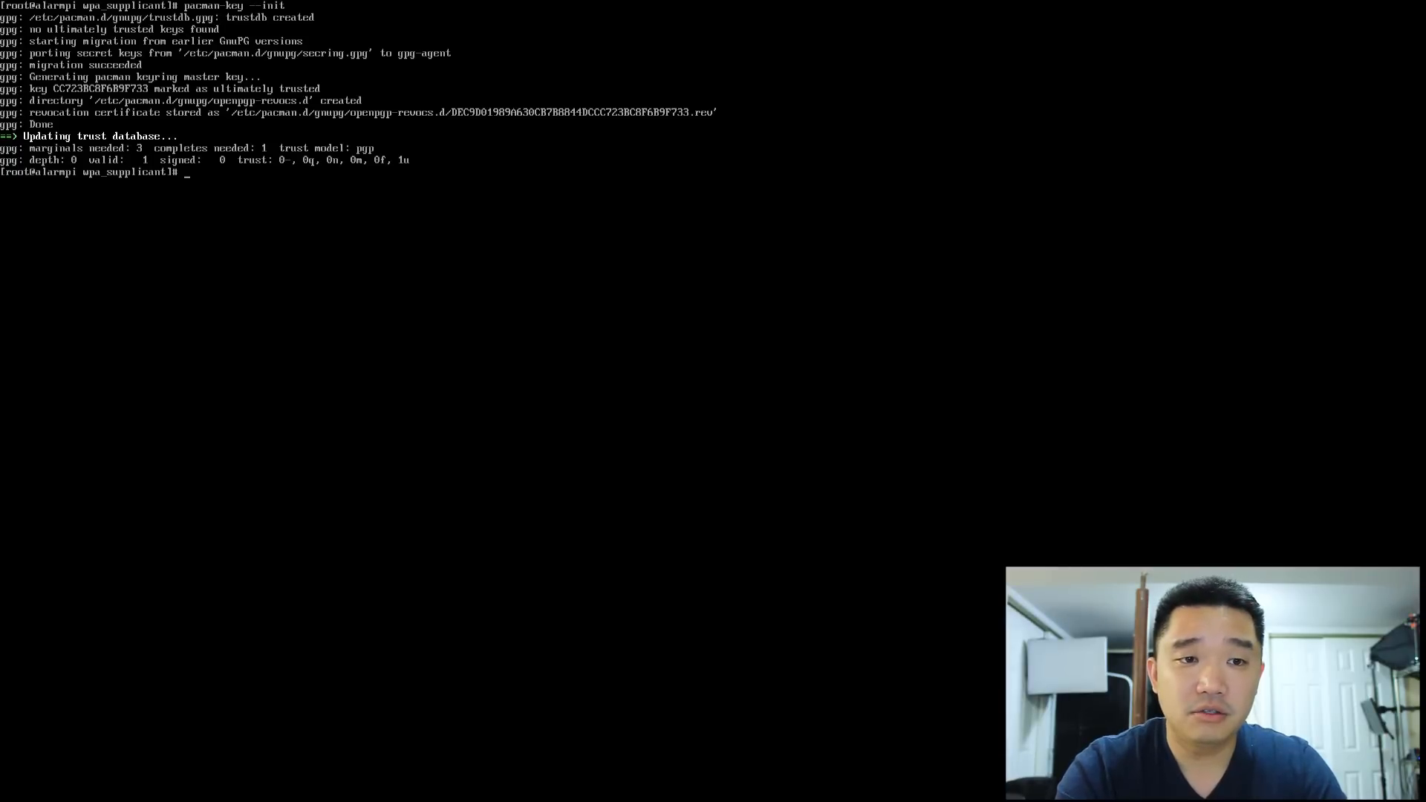
text(pacman -Syu)
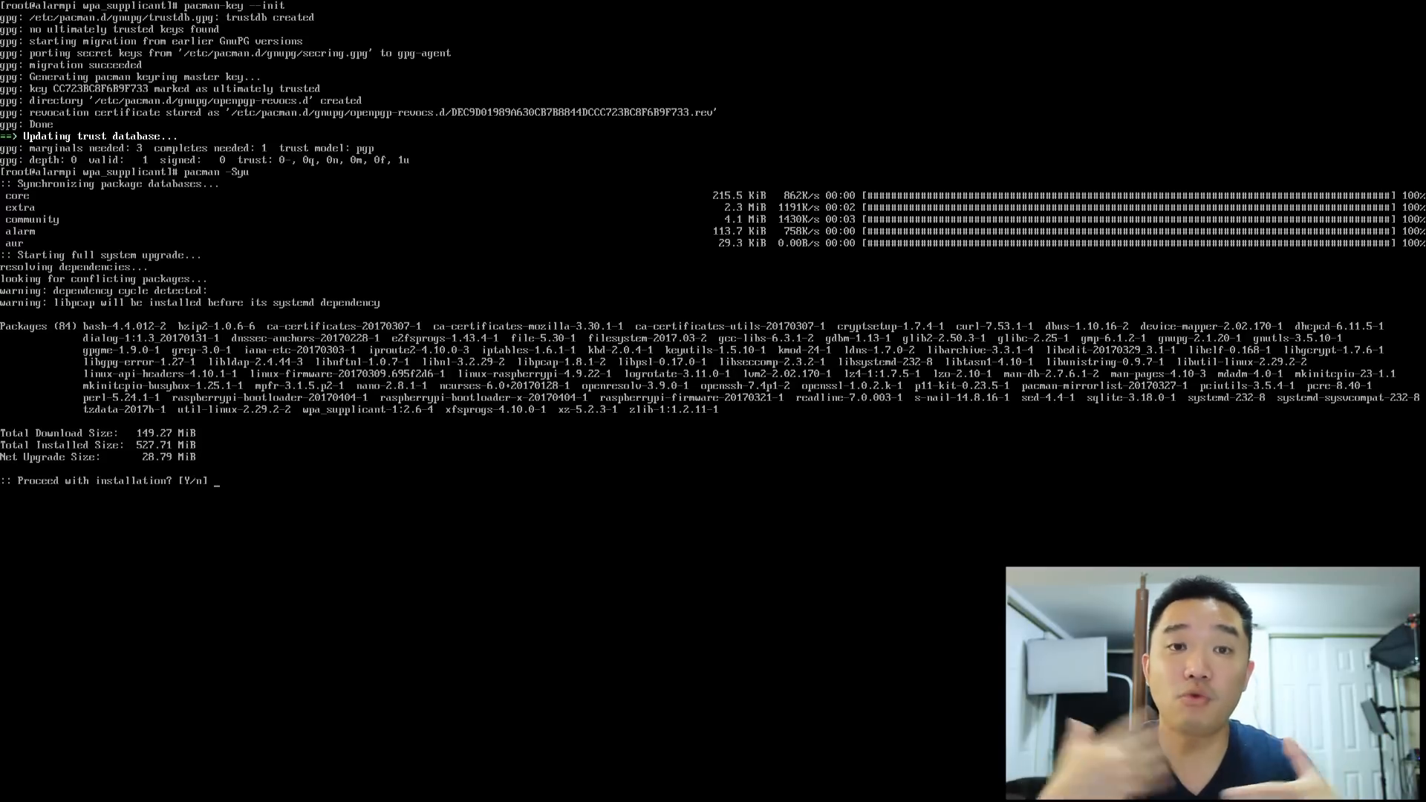
Step: Answer y to install the 84 upgraded packages and wait for pacman to finish
text(y)
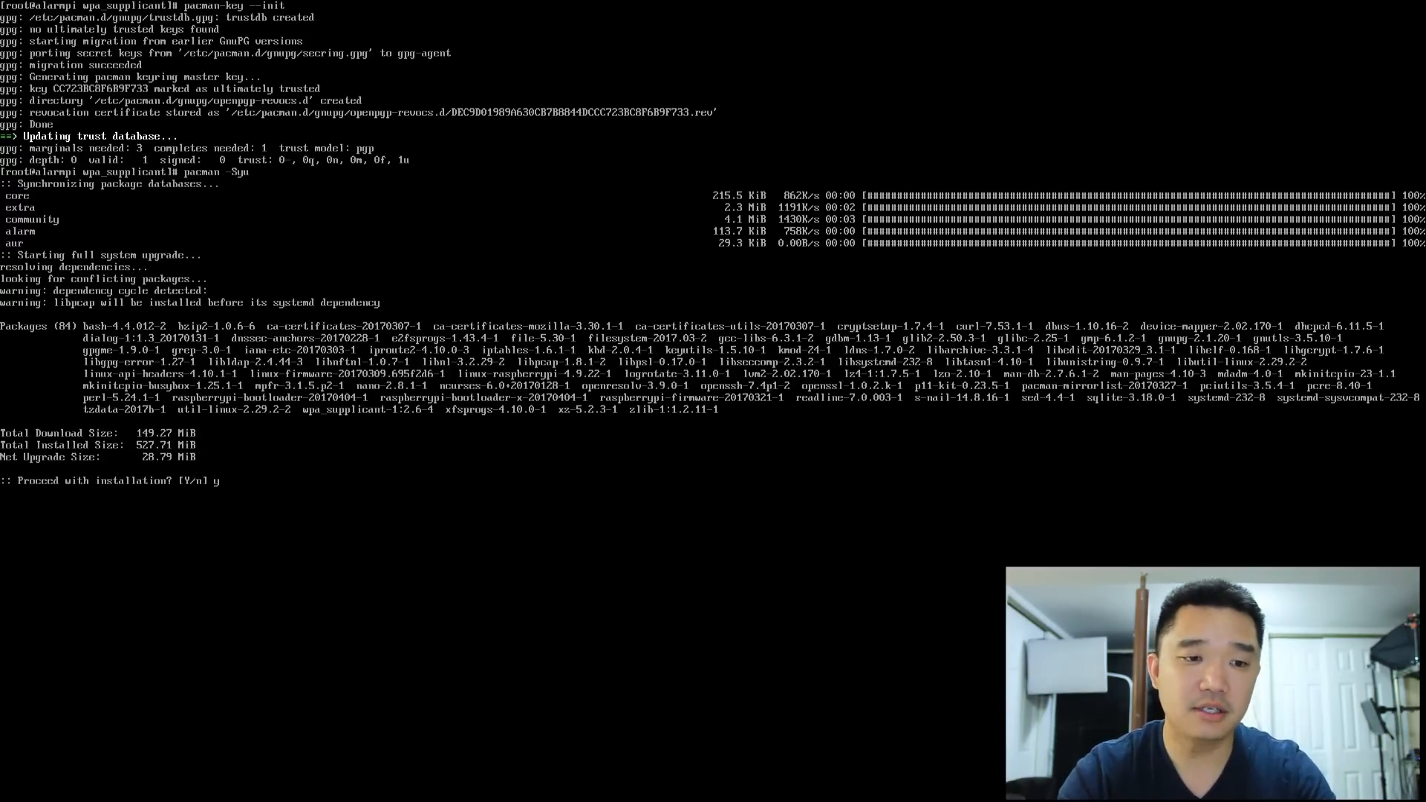
key(Return)
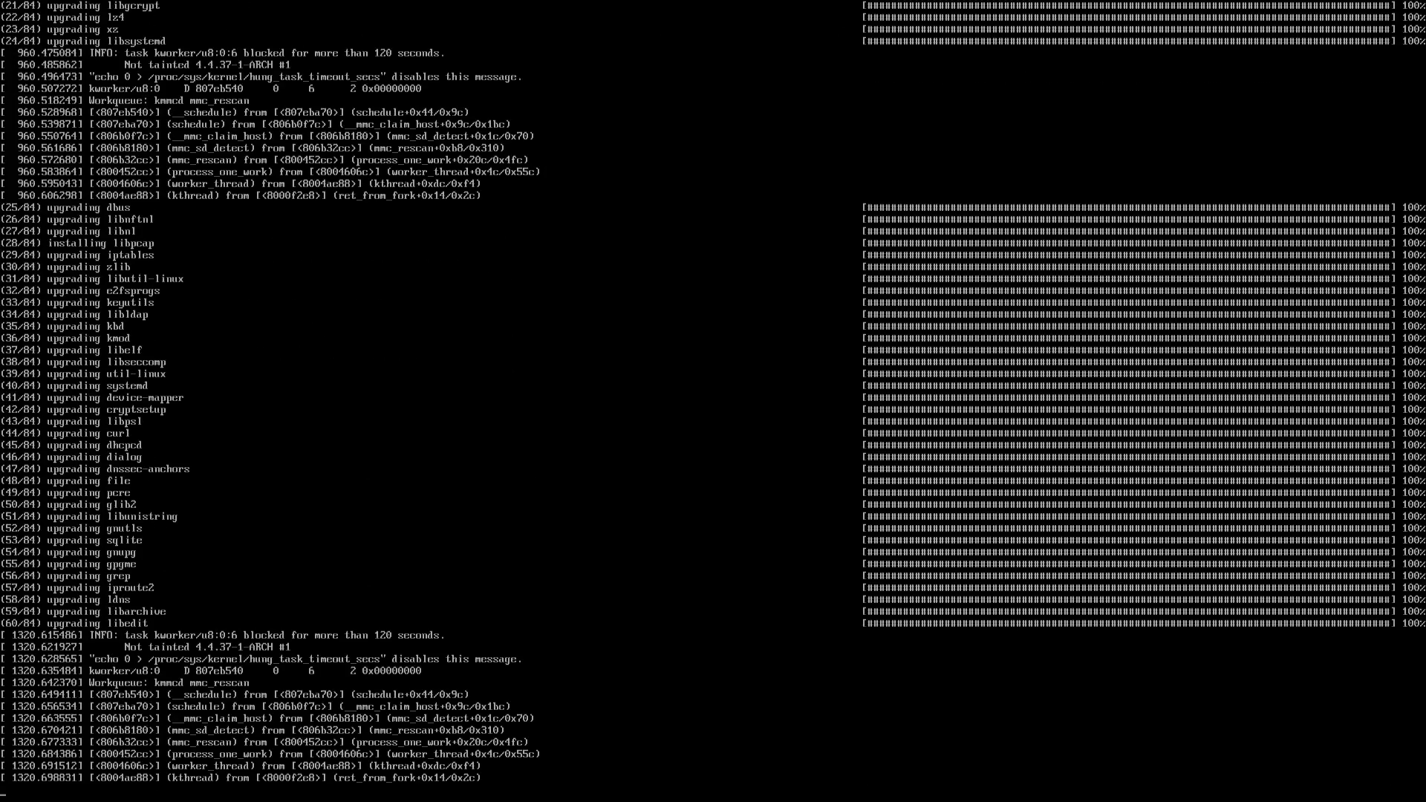
scroll(down, 3)
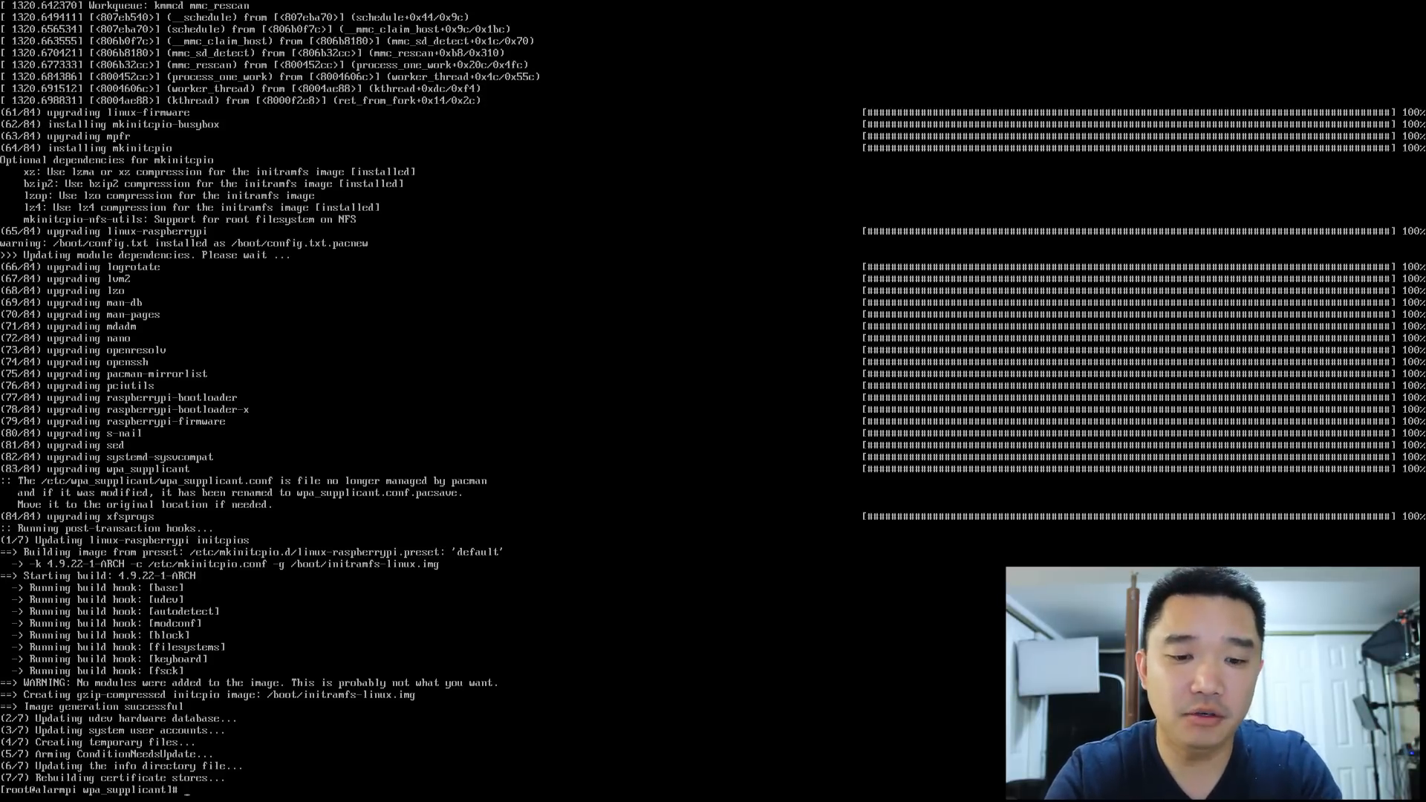
Step: Install sudo and screen with pacman, then change into /etc/sudoers.d and list it
text(pacman -S)
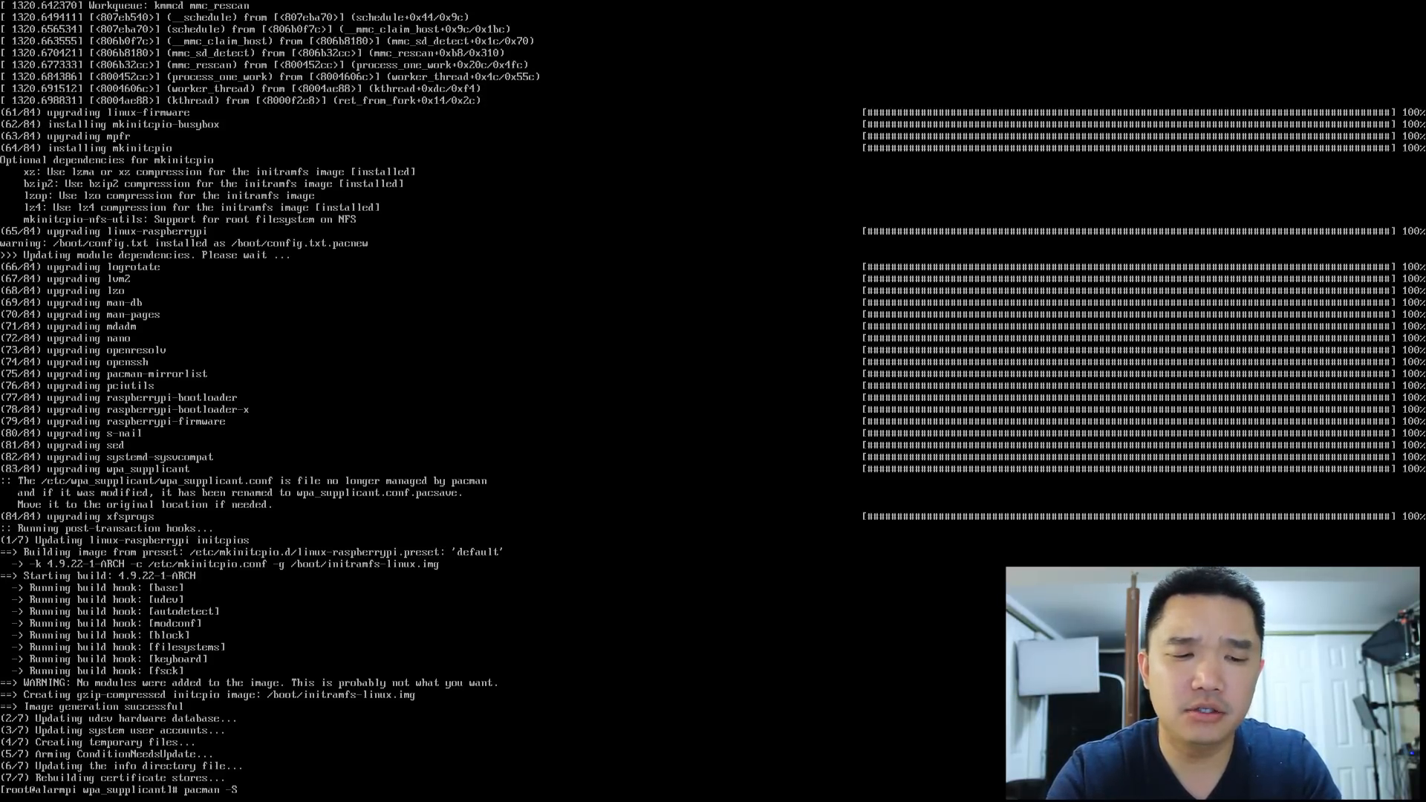
text(sudo)
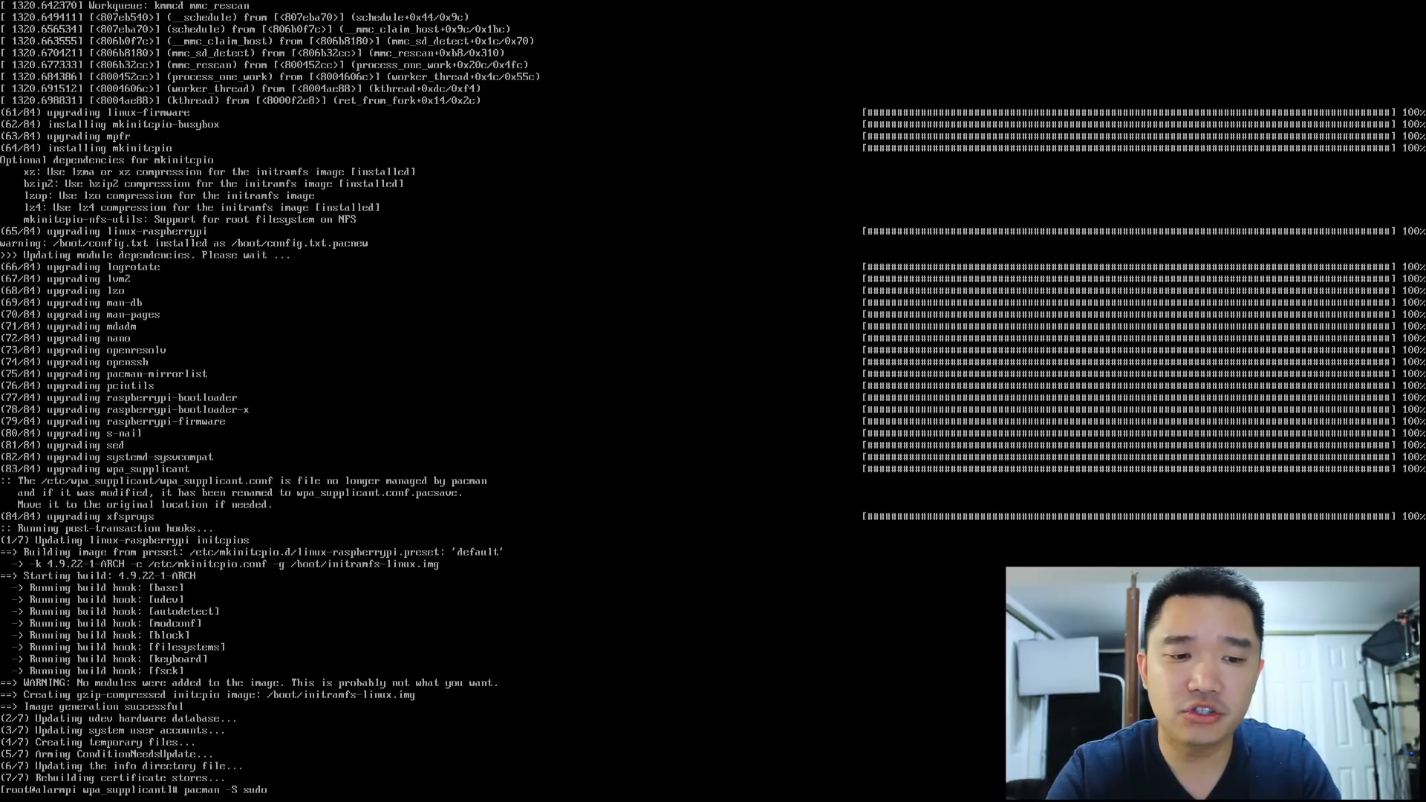
text(screen)
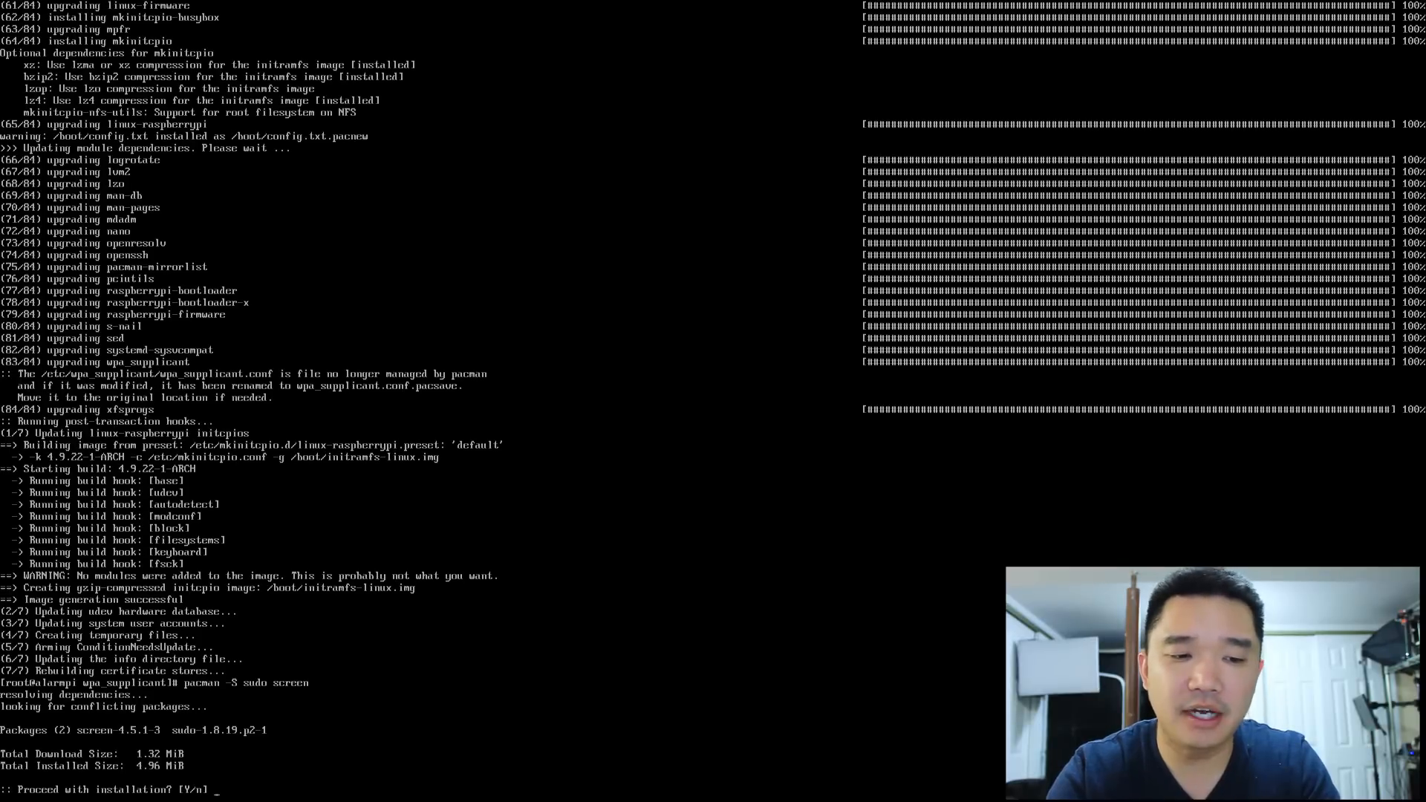
text(y)
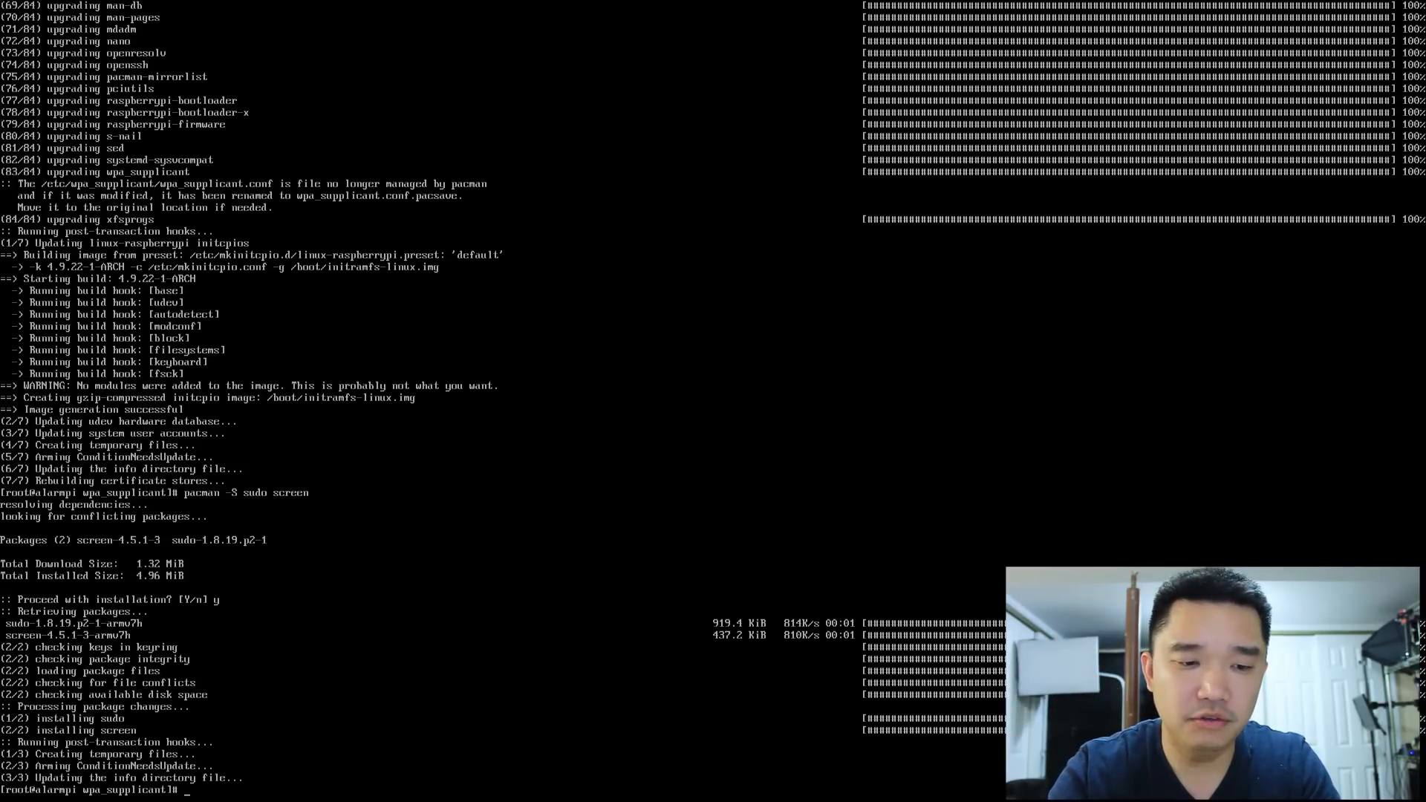
text(cd)
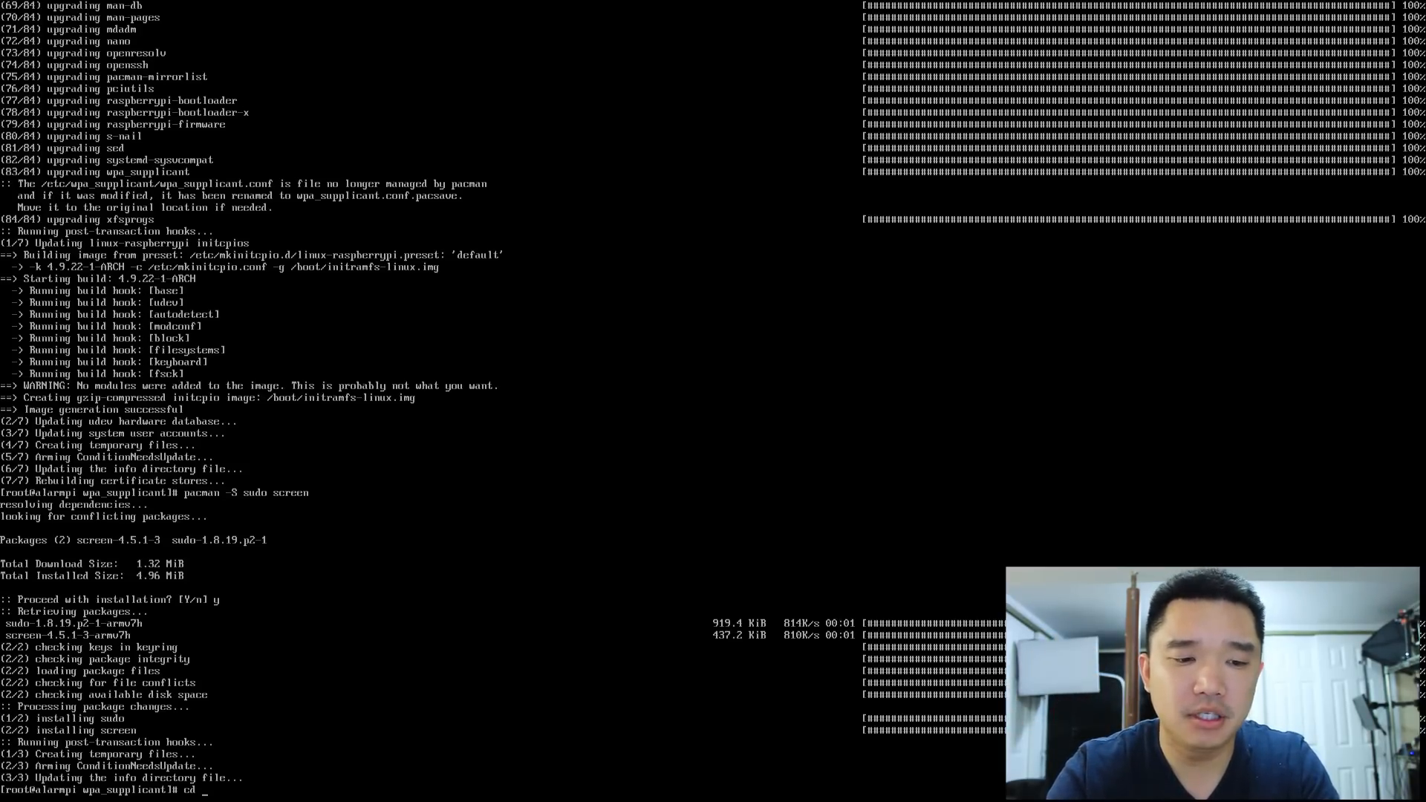
text(/etc/sudoers.d/)
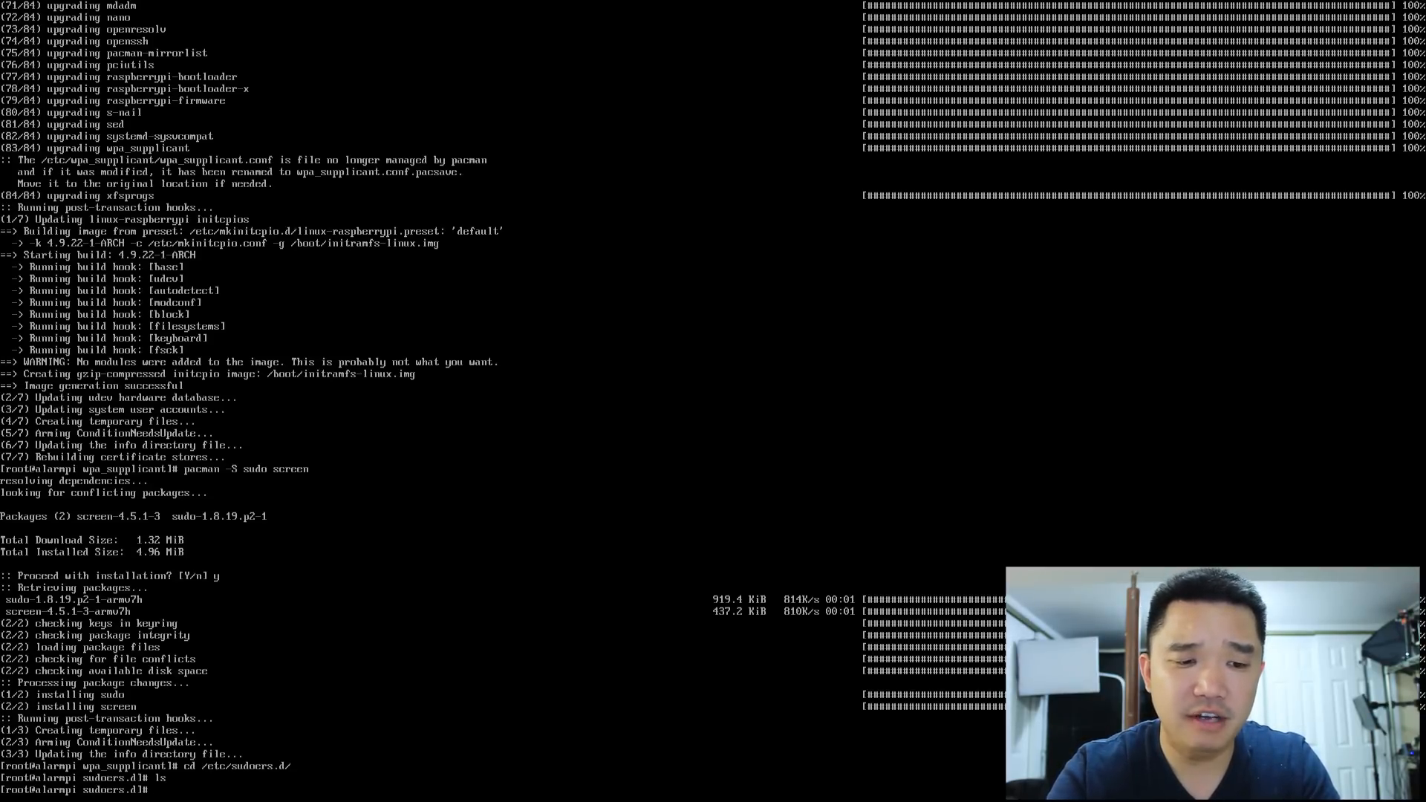
Step: Create myOverrides with 'alarm ALL=NOPASSWD: ALL' in nano and save it
text(nano)
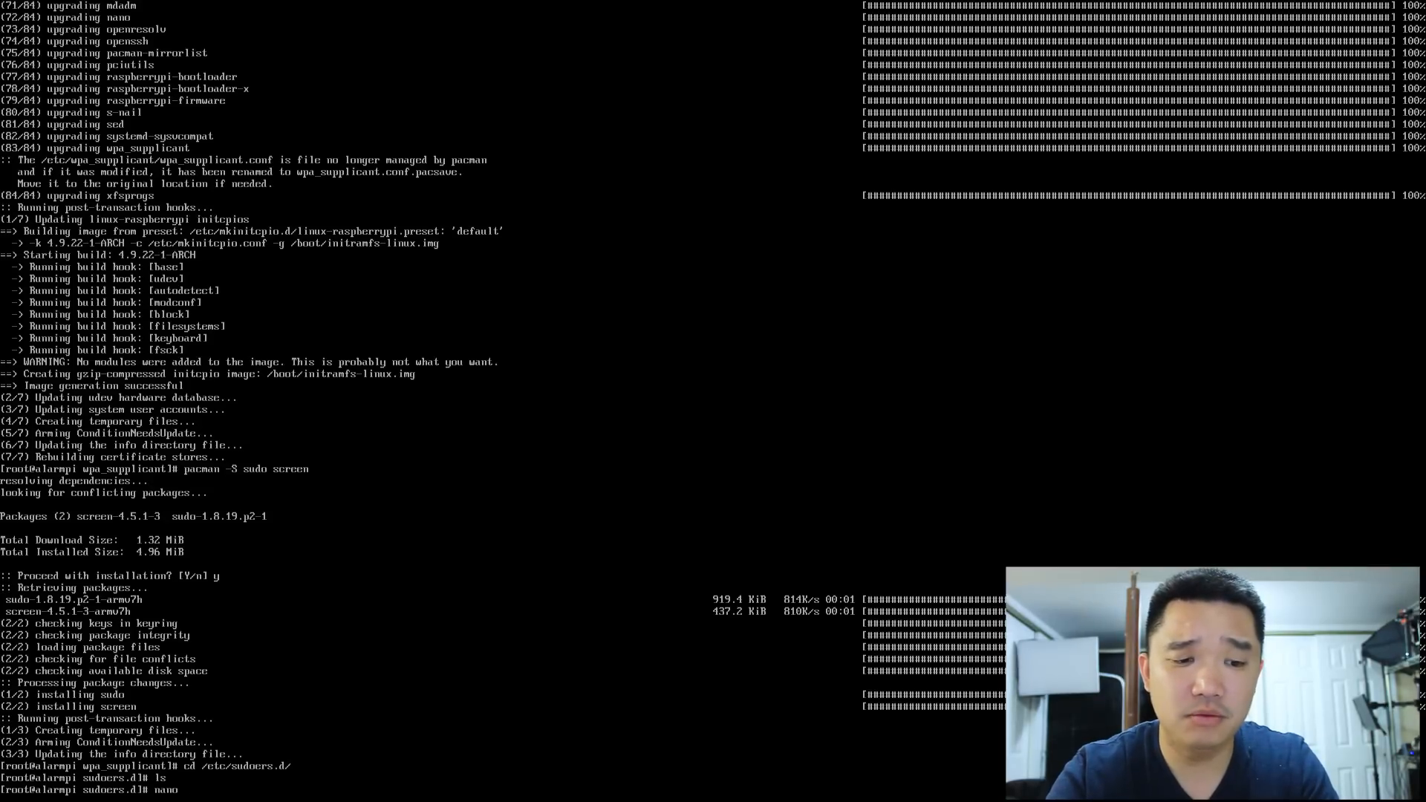
text(my0)
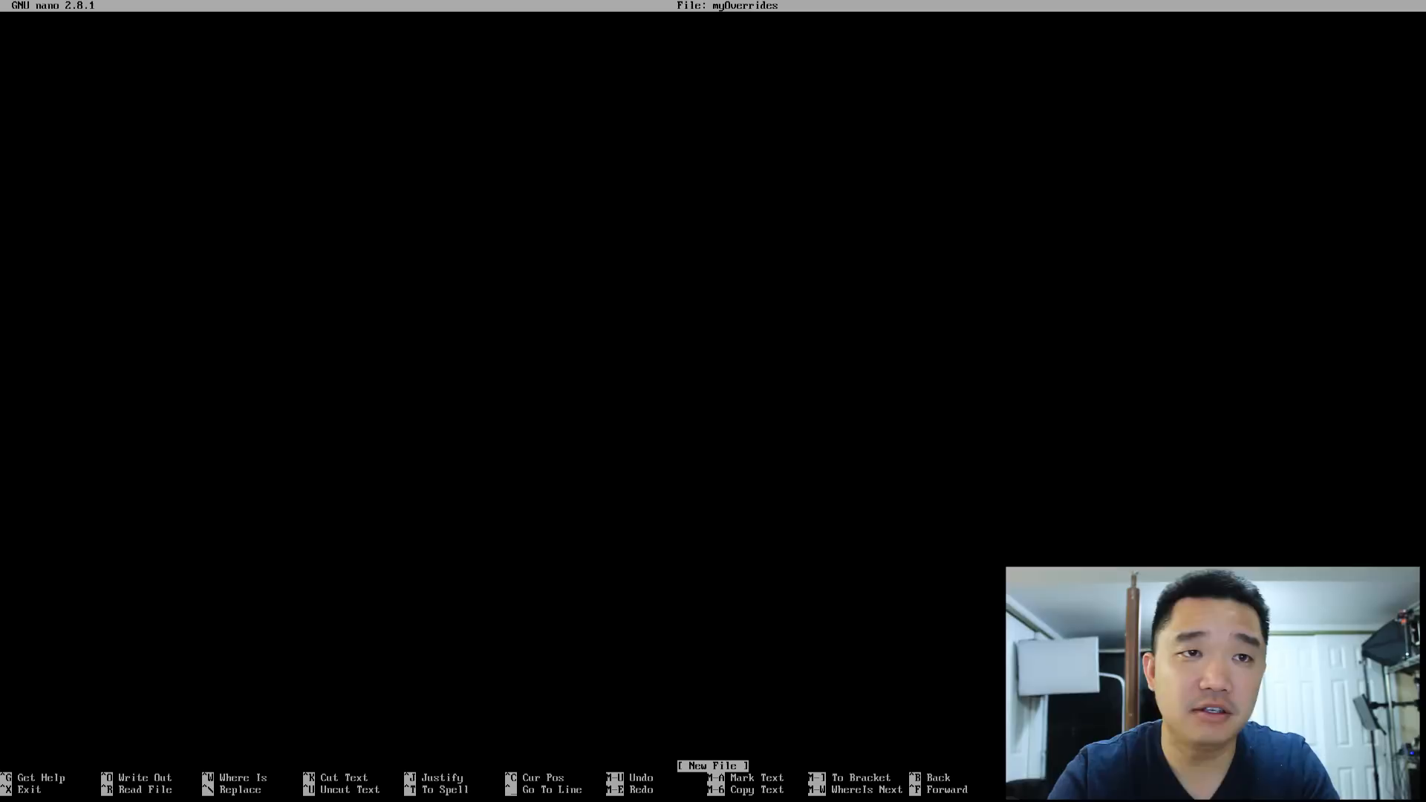
text(ala)
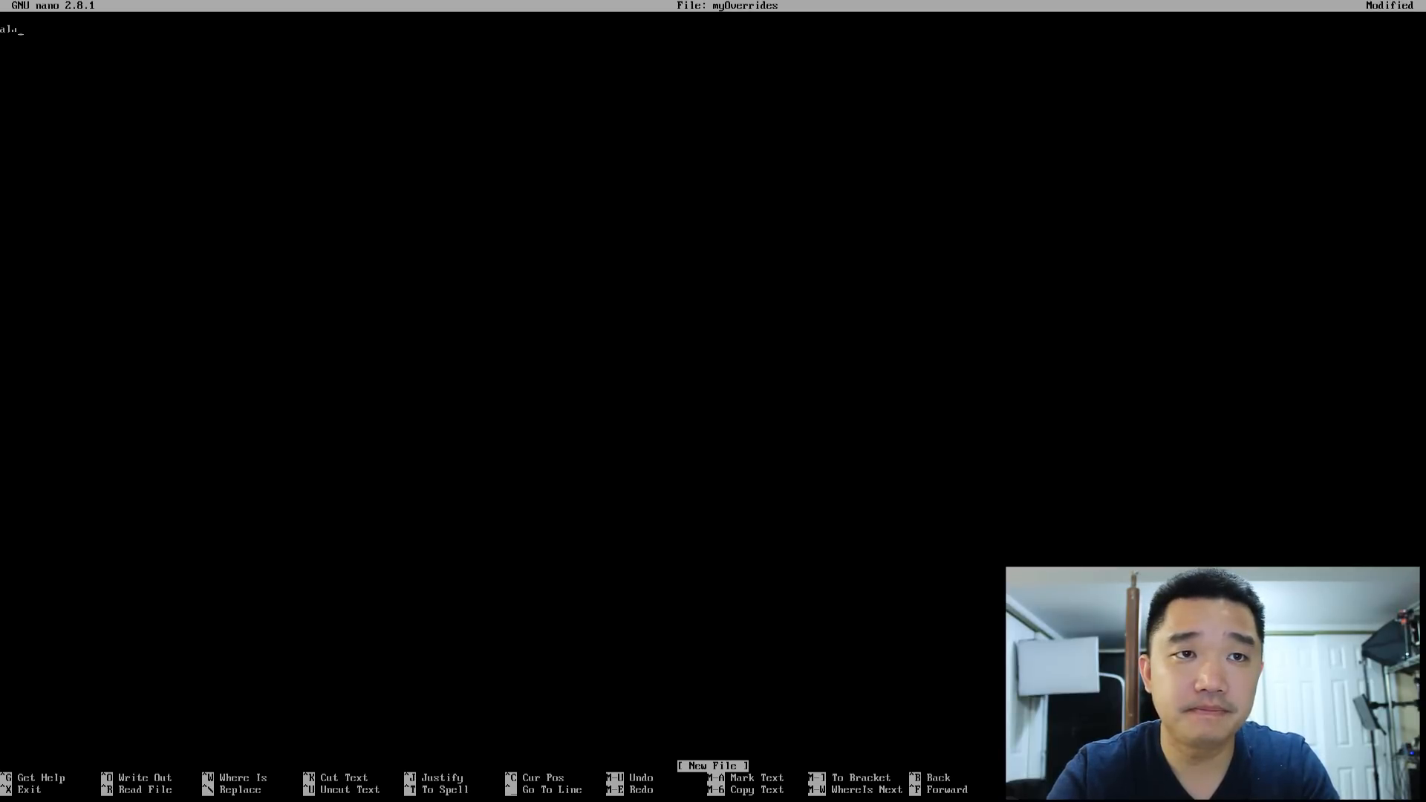
text(rm)
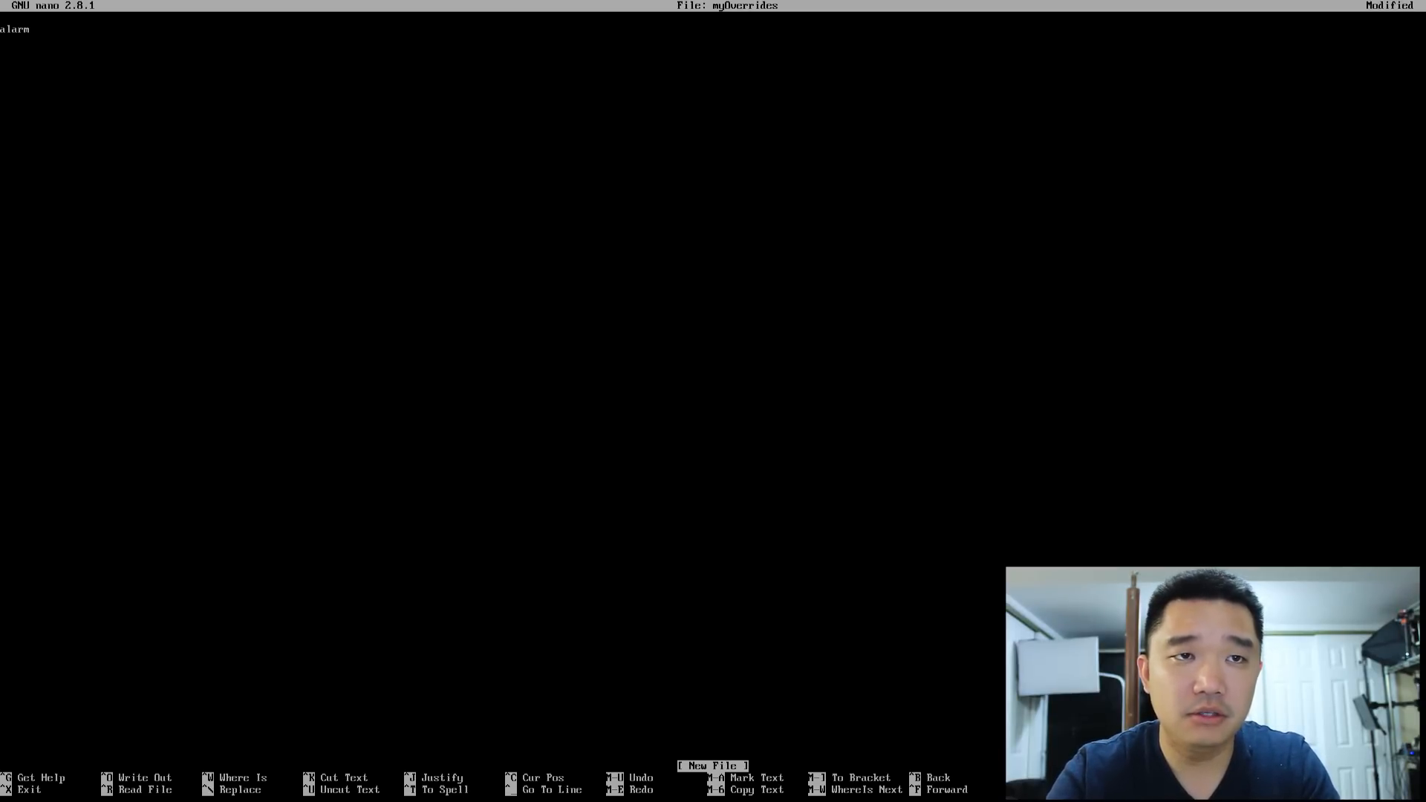
text(ALL-N)
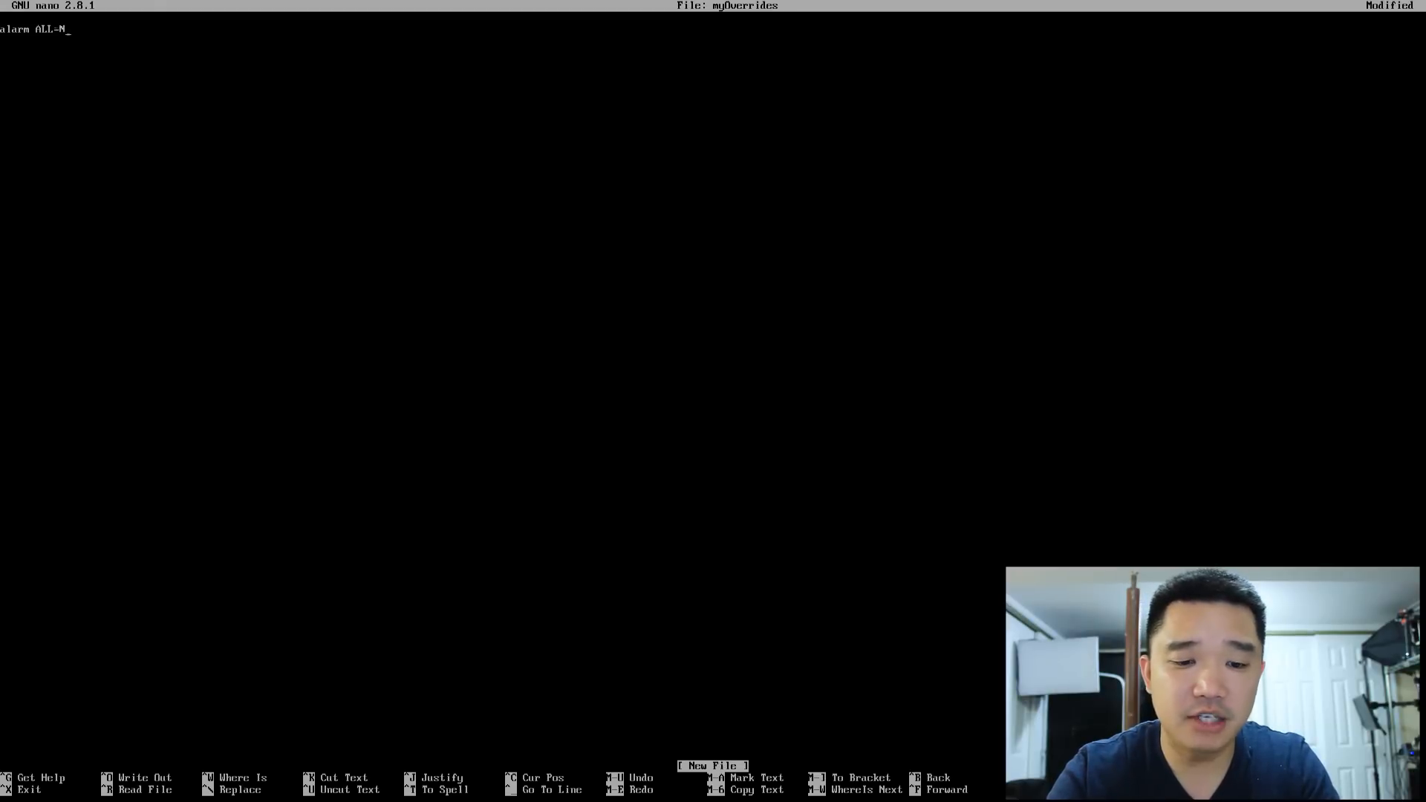
text(OPA)
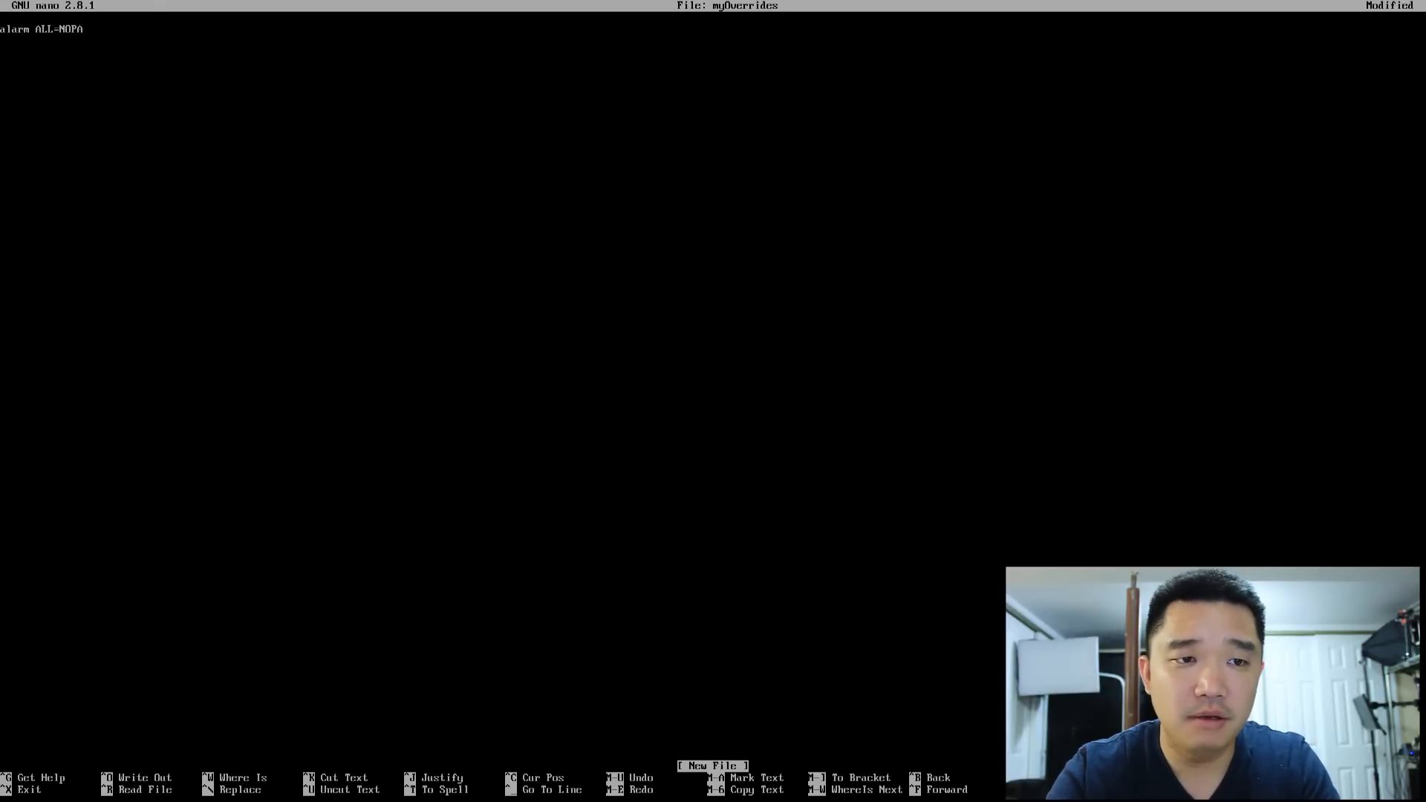
text(SSW)
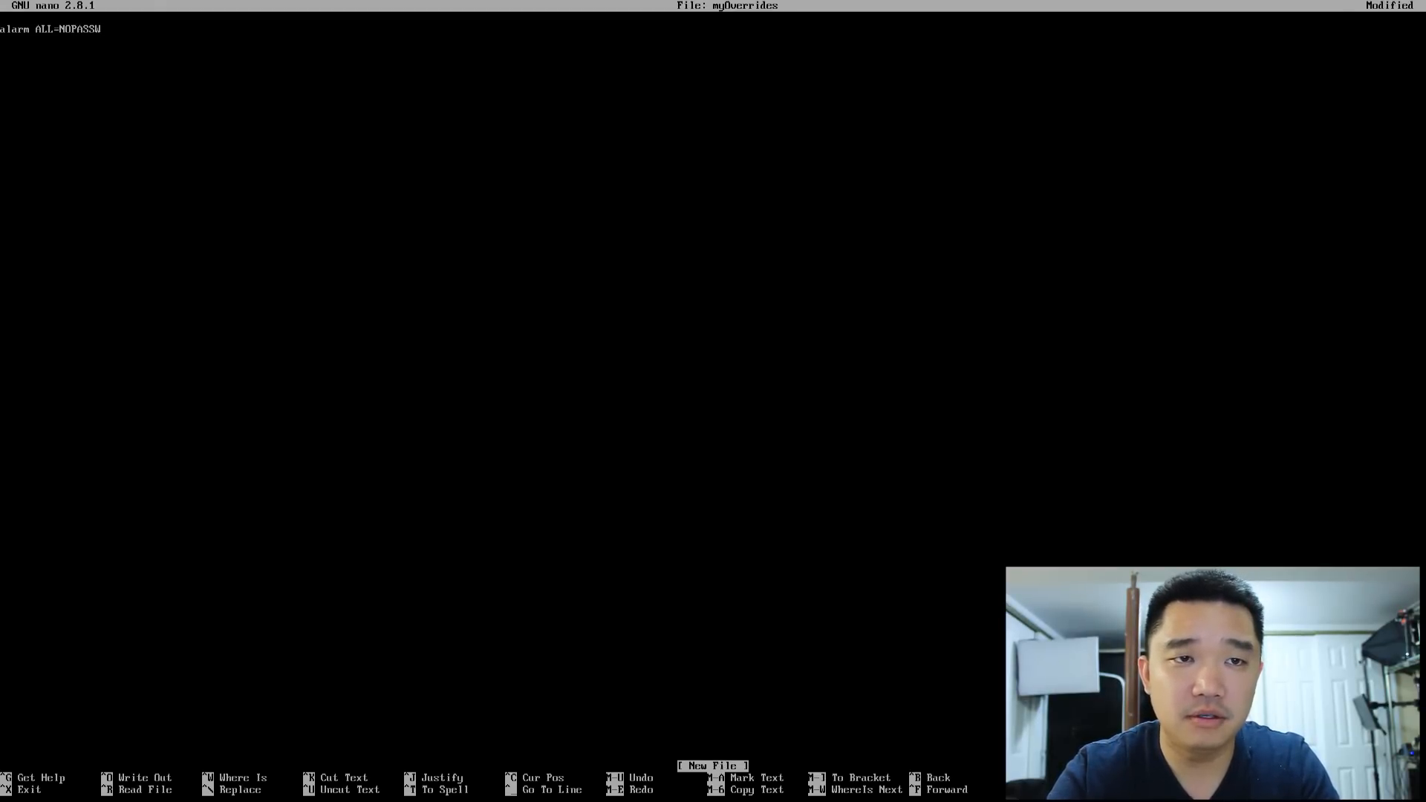
text(D: A::)
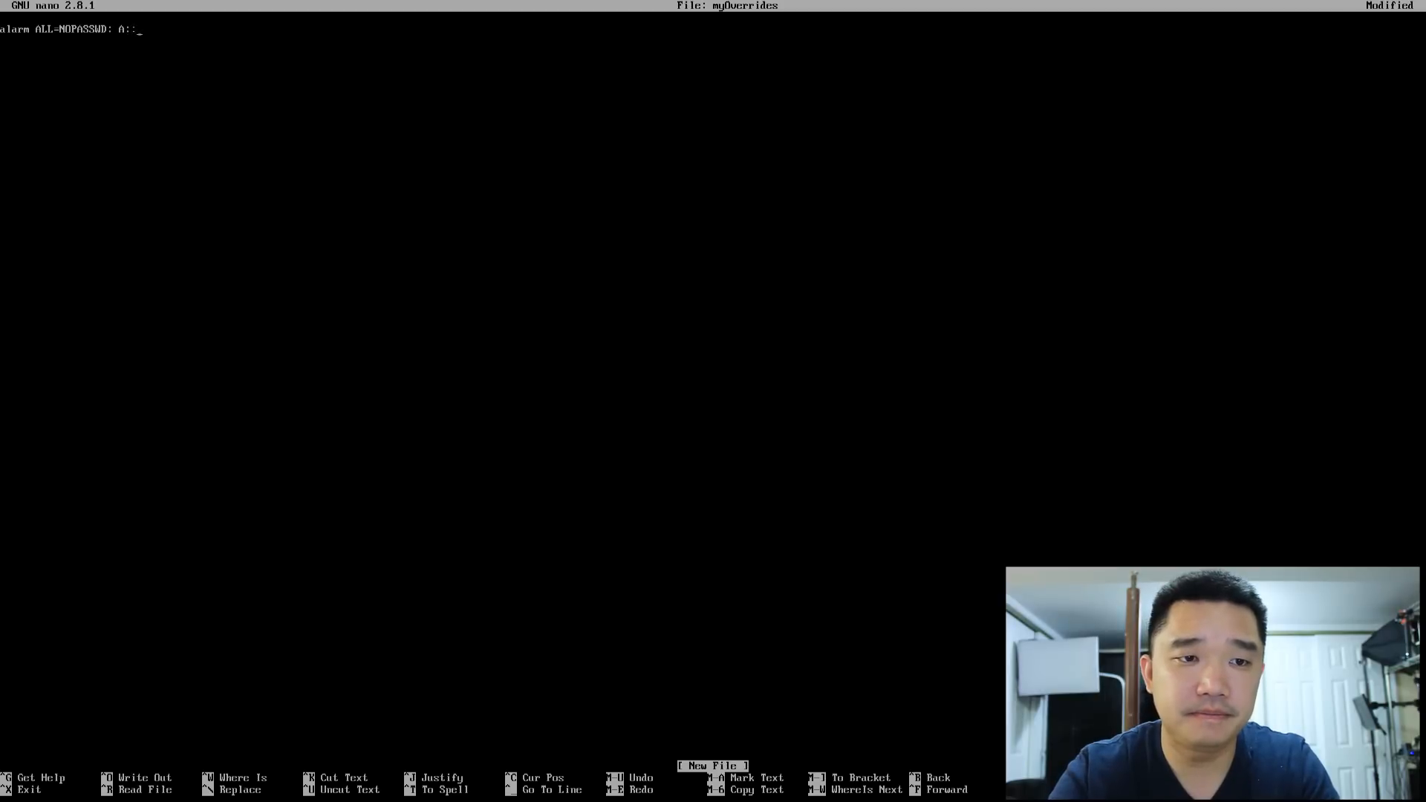
text(LL)
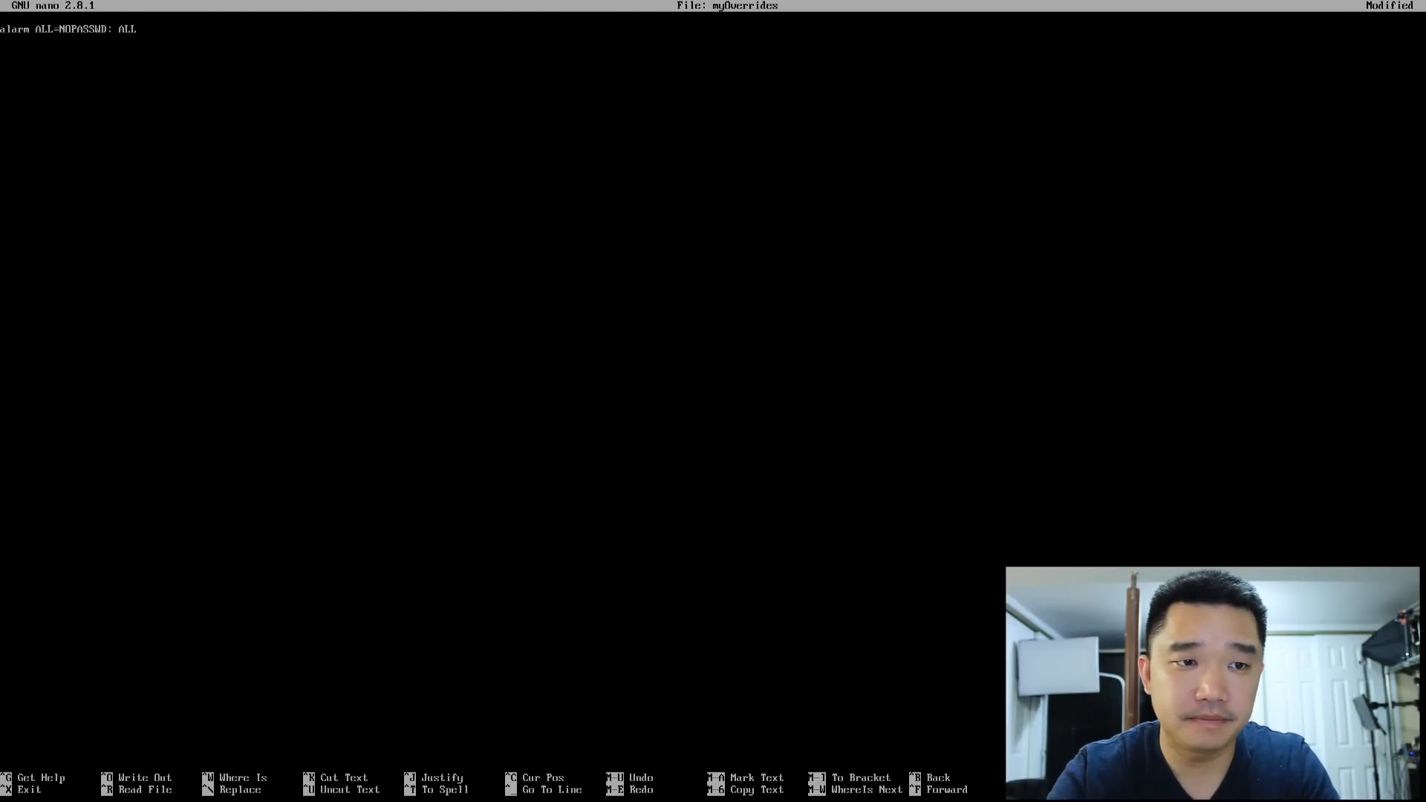
key(ctrl+x)
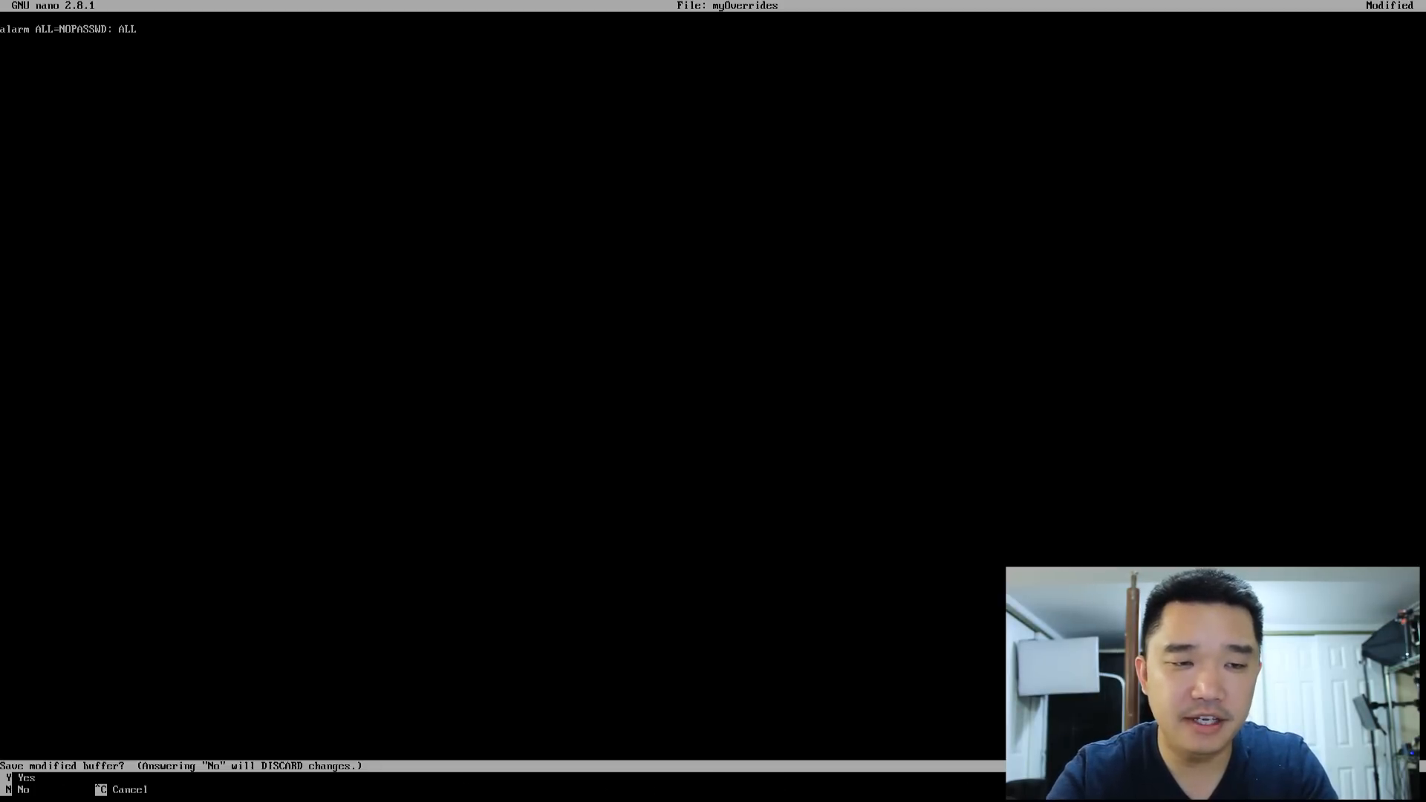
key(y)
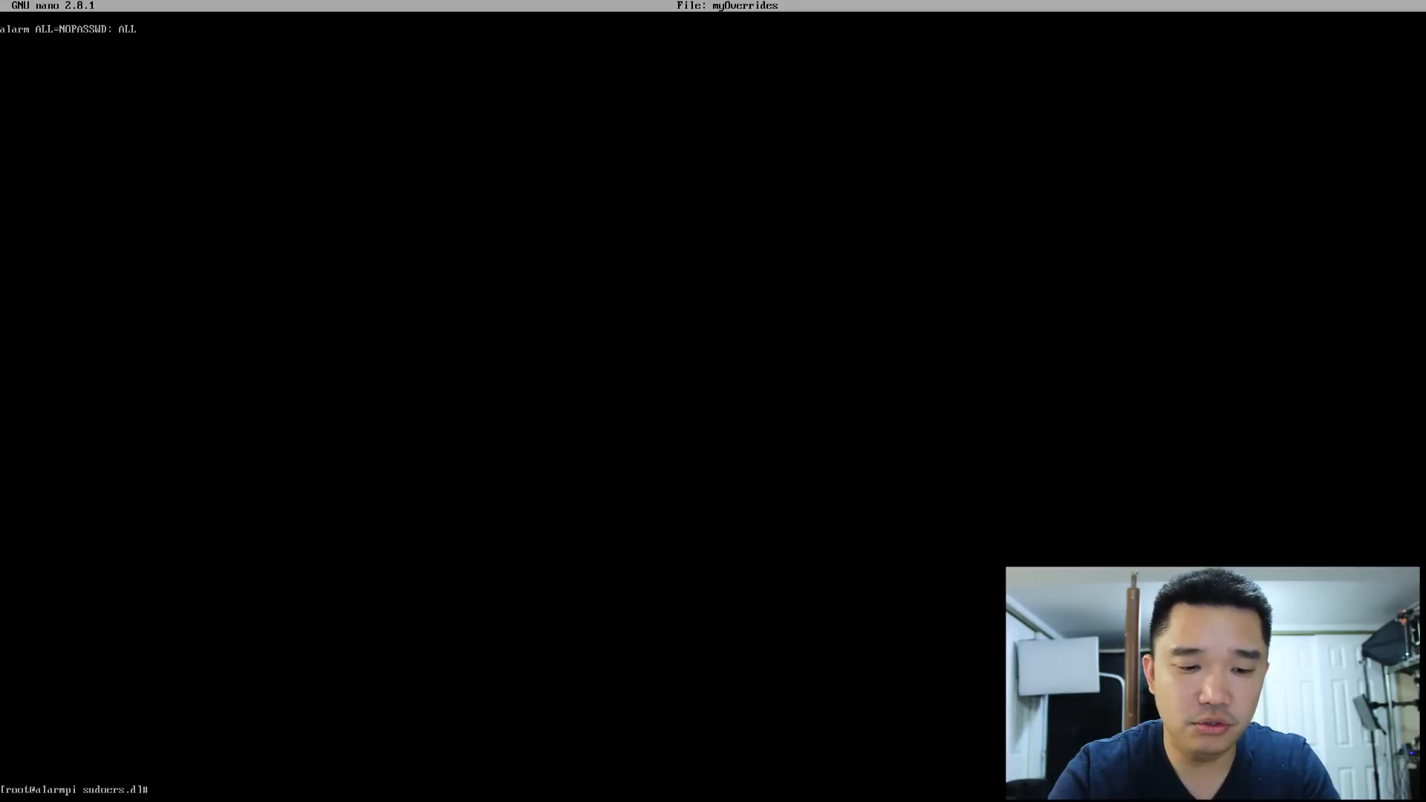
Step: Switch to user alarm, install packer with sudo pacman -S, and return home
text(su)
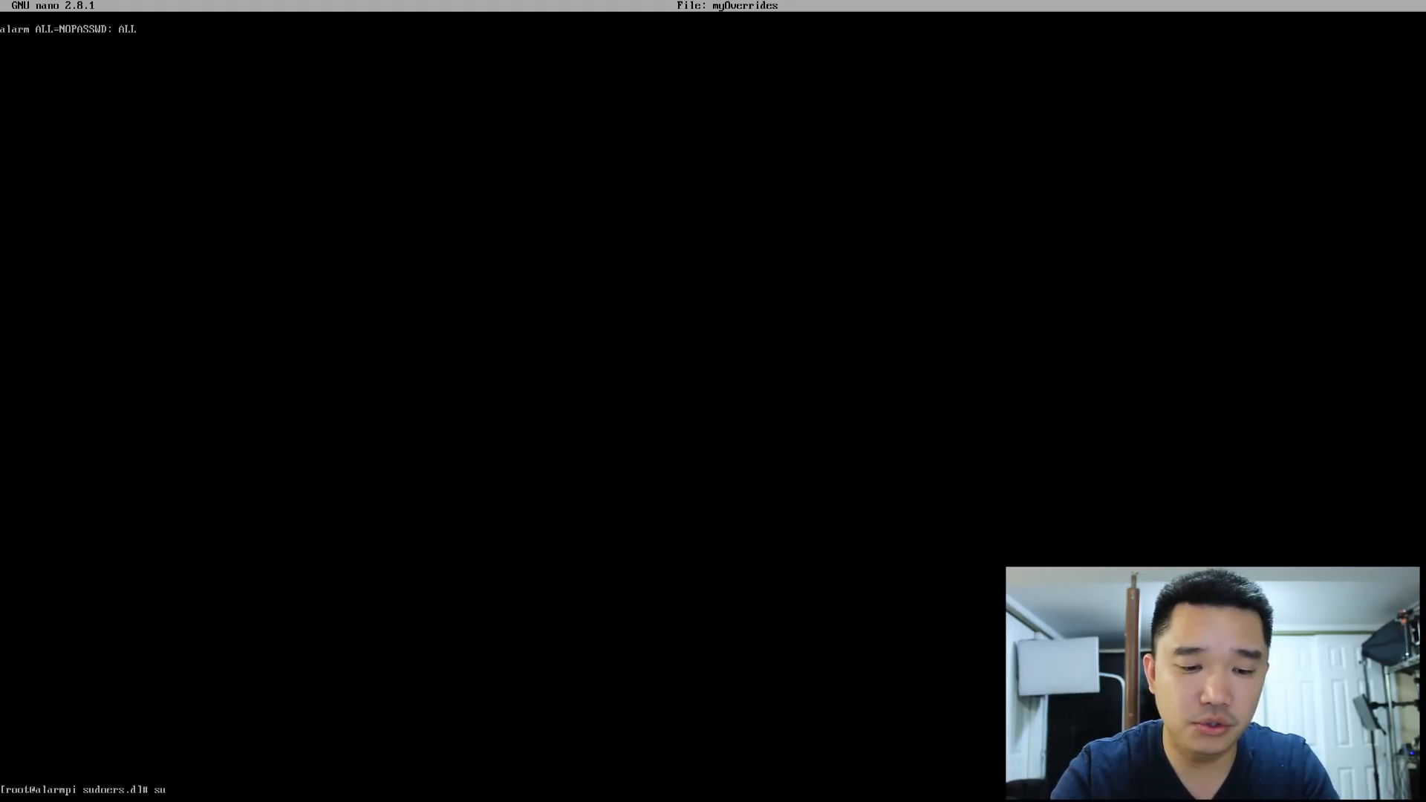
text(alo)
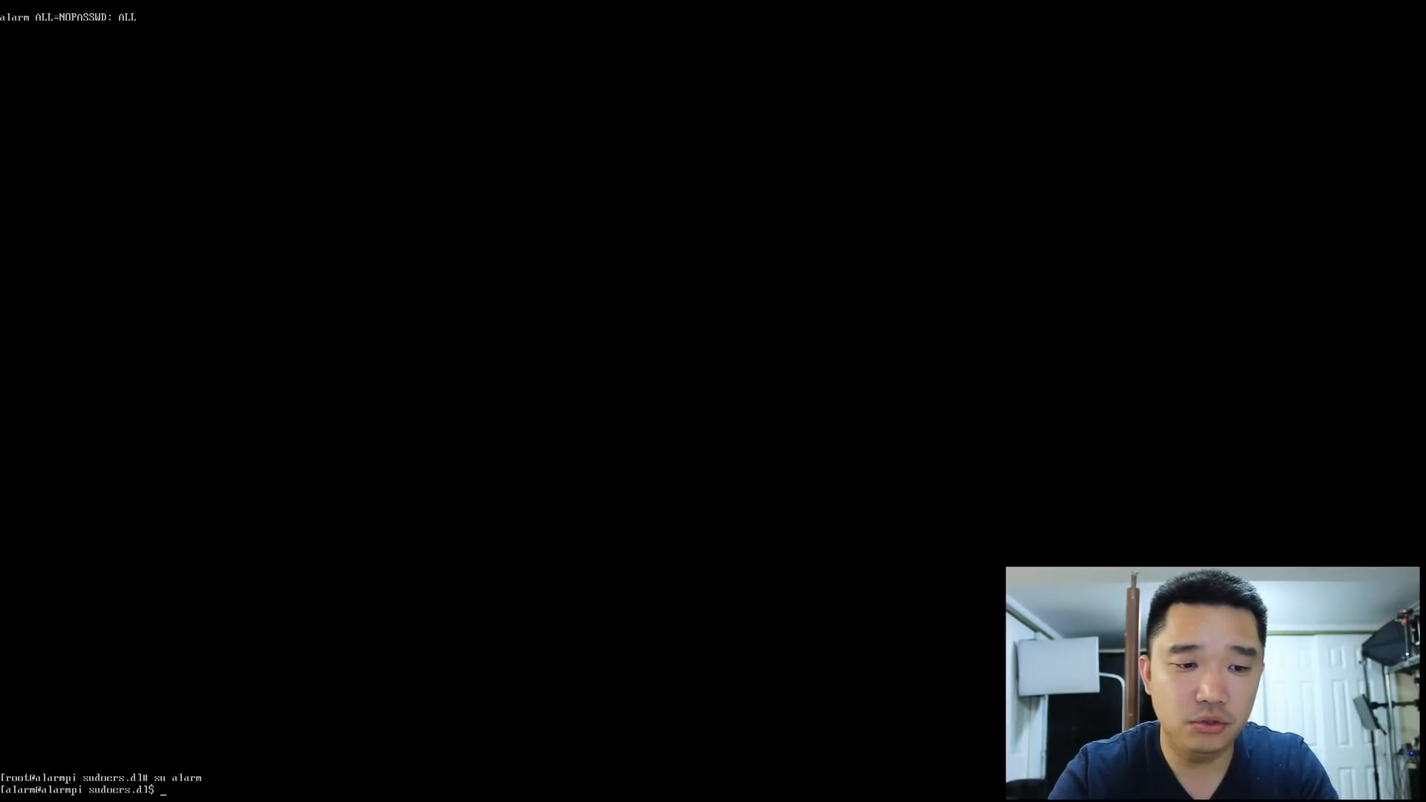
text(sudo pacman -S packer)
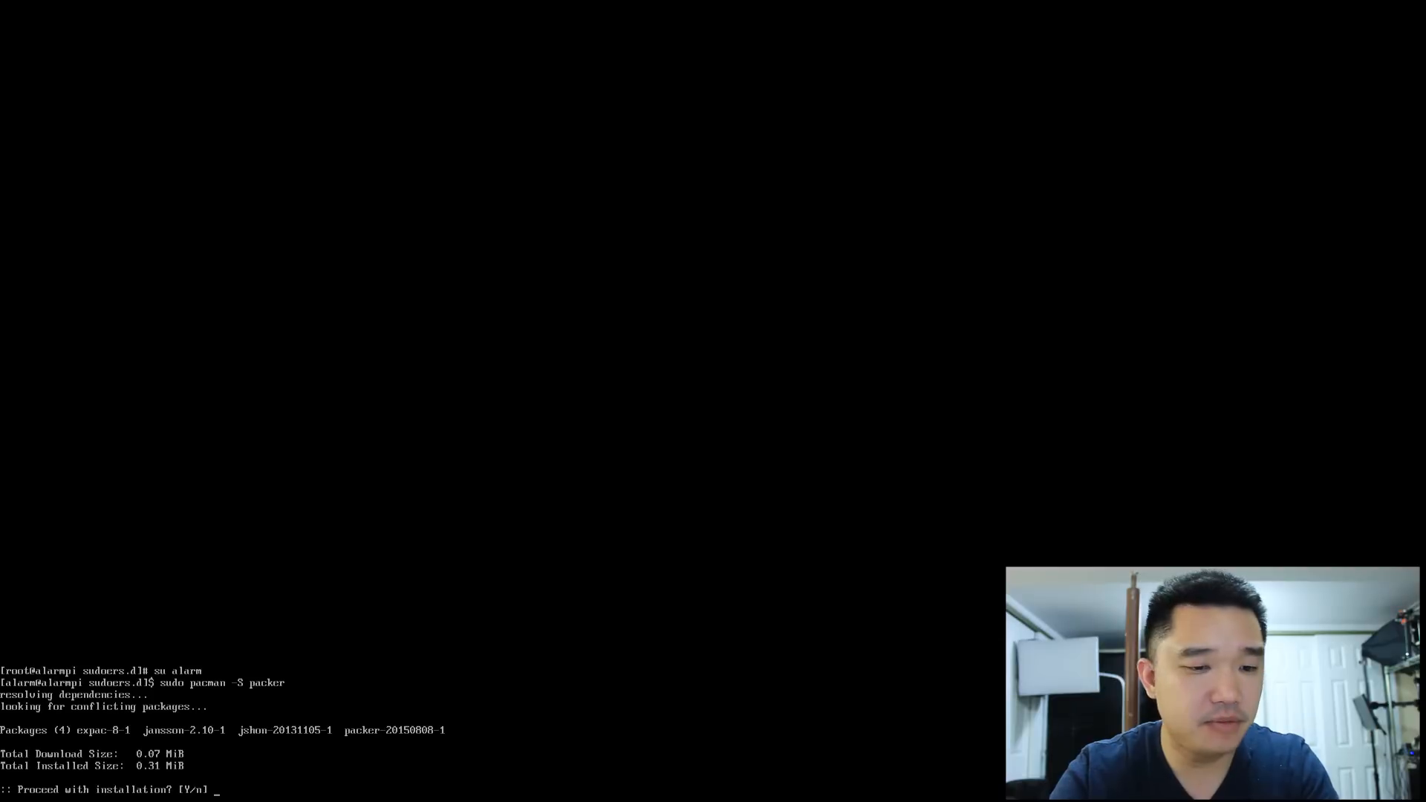
text(y)
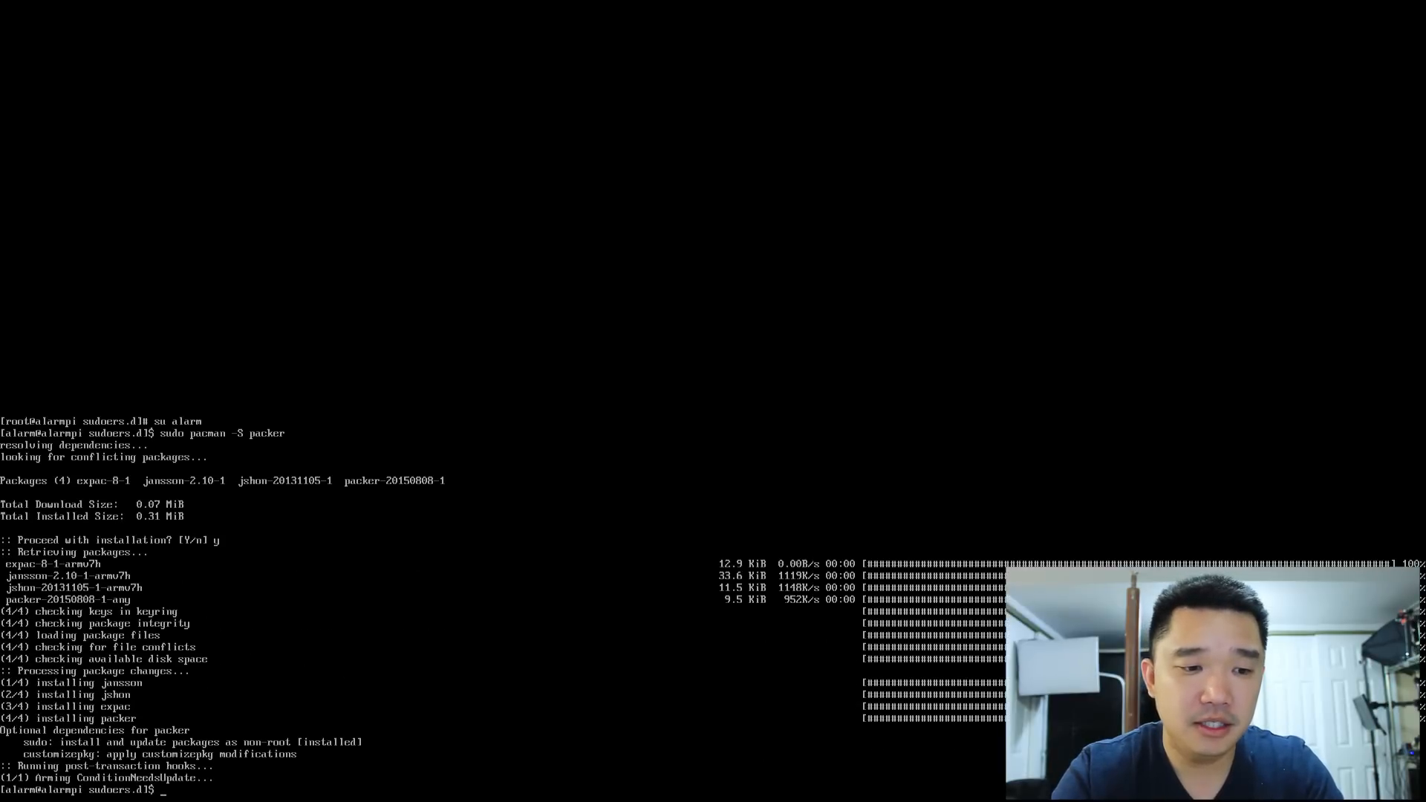
text(cd)
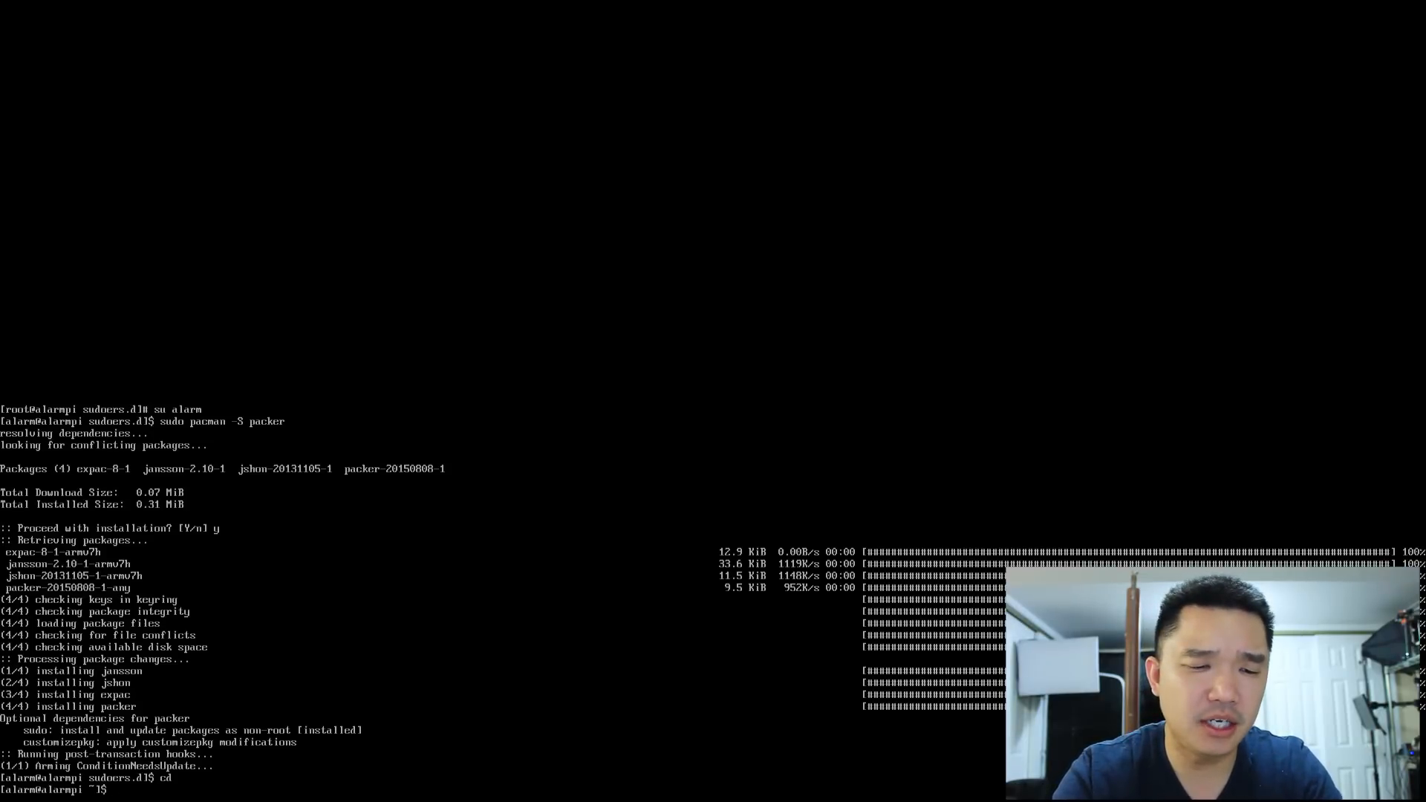
text(sdo)
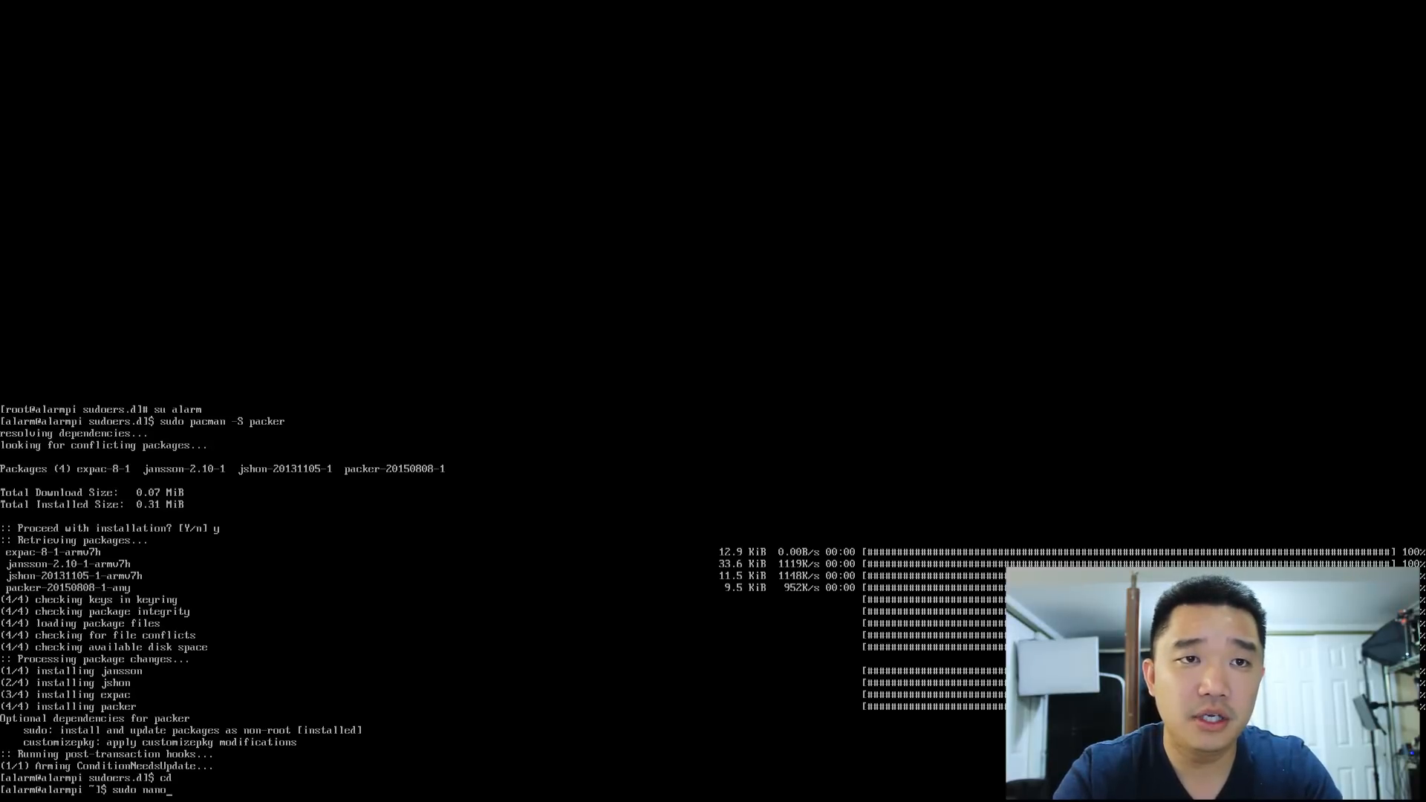
Step: Change the EDITOR default in /usr/bin/packer to ${EDITOR:-nano}
text(/e)
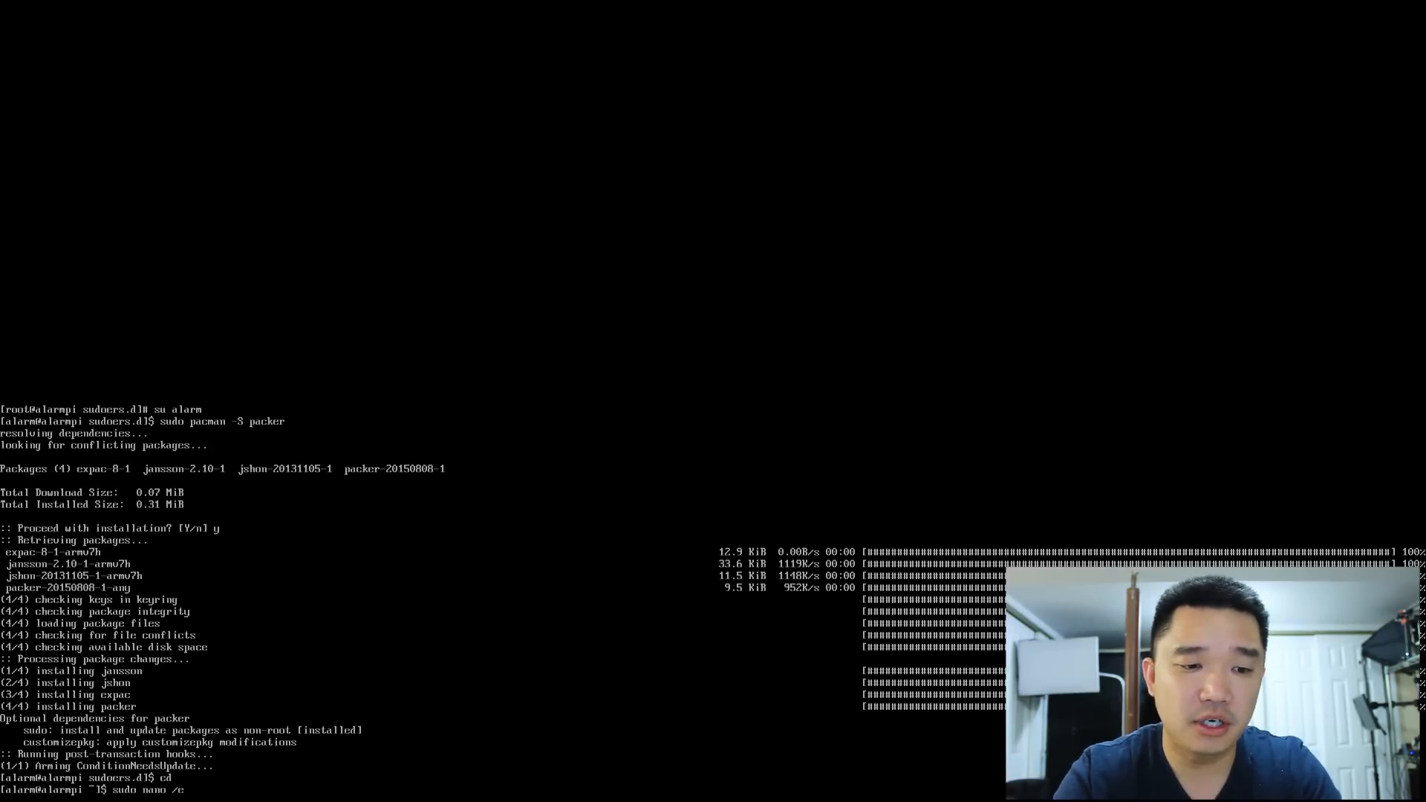
text(usr/)
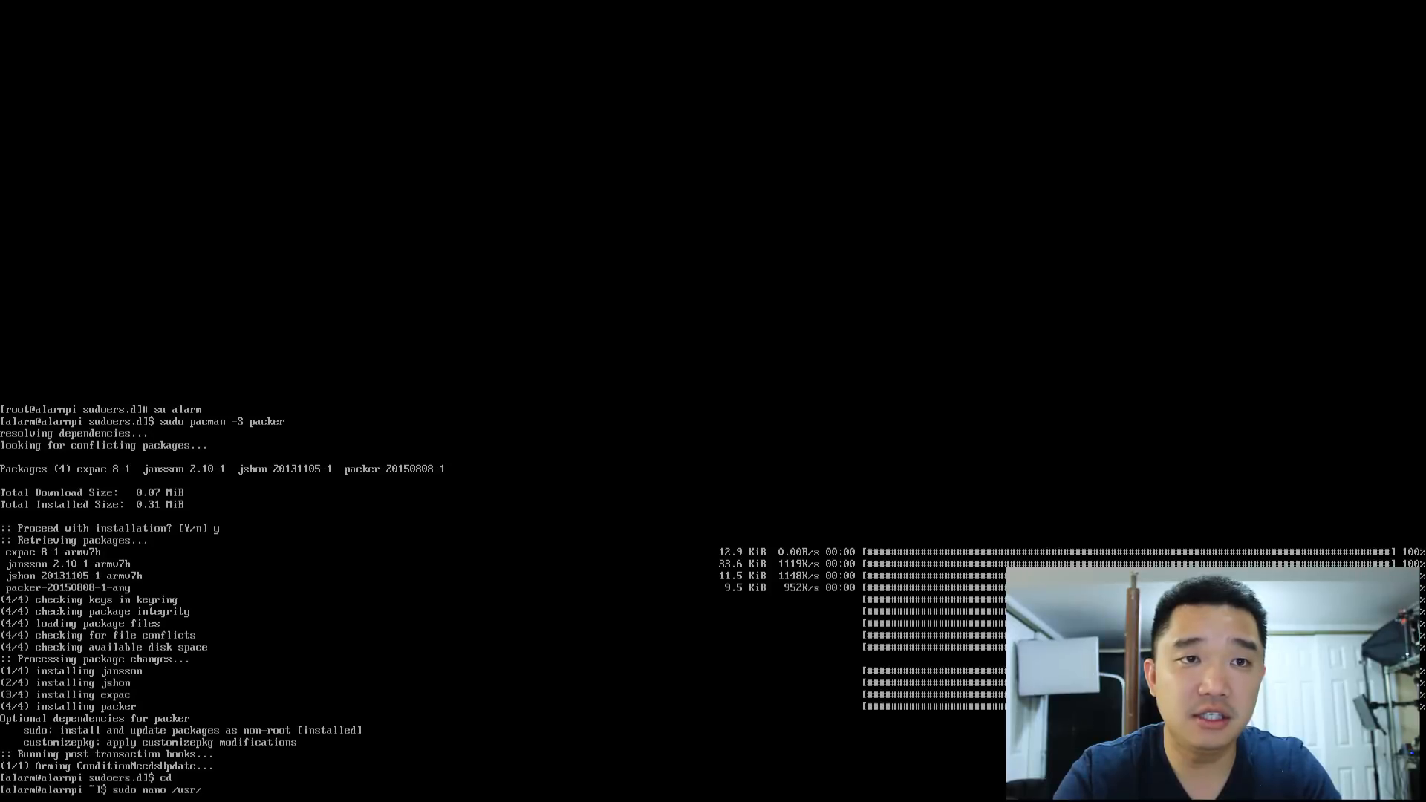
text(bin/)
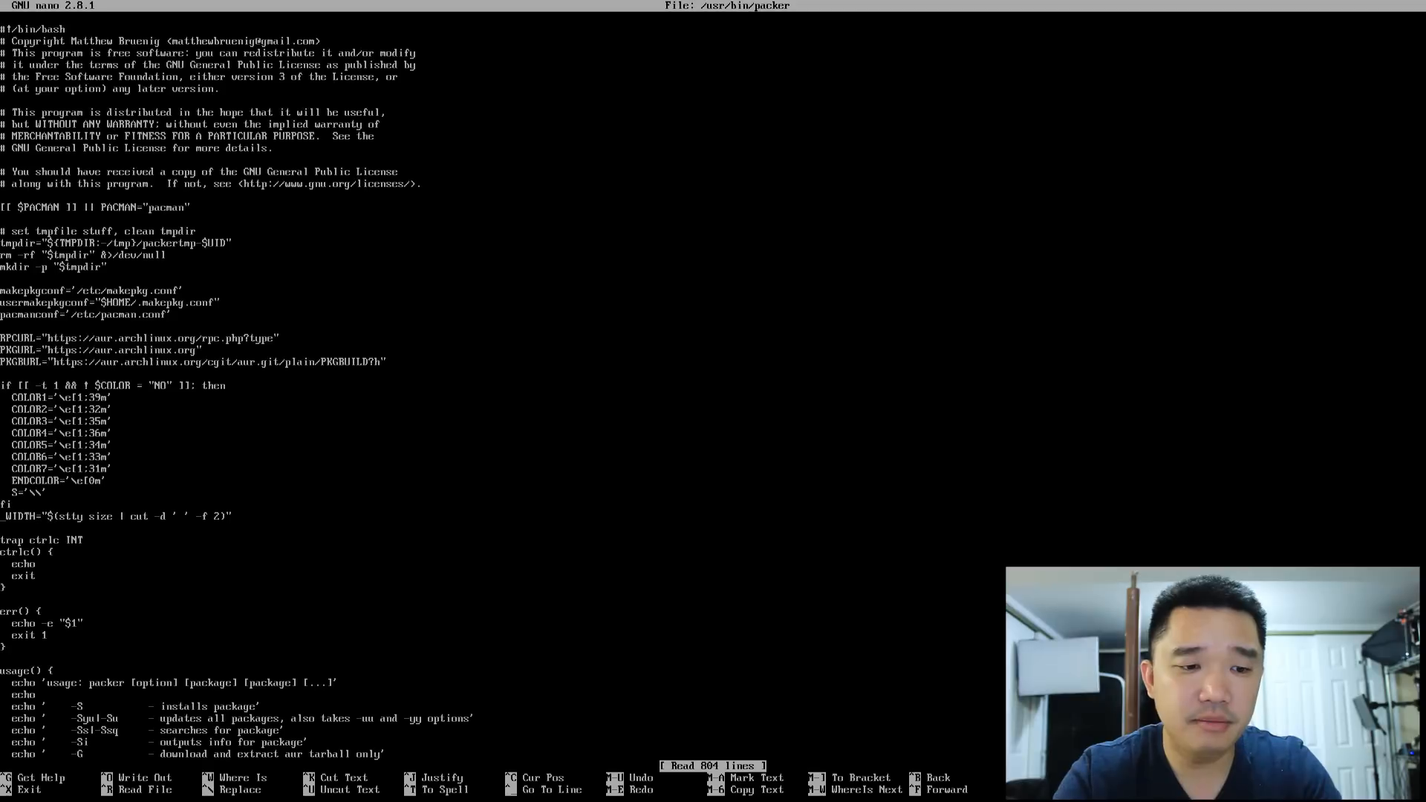
key(ctrl+w)
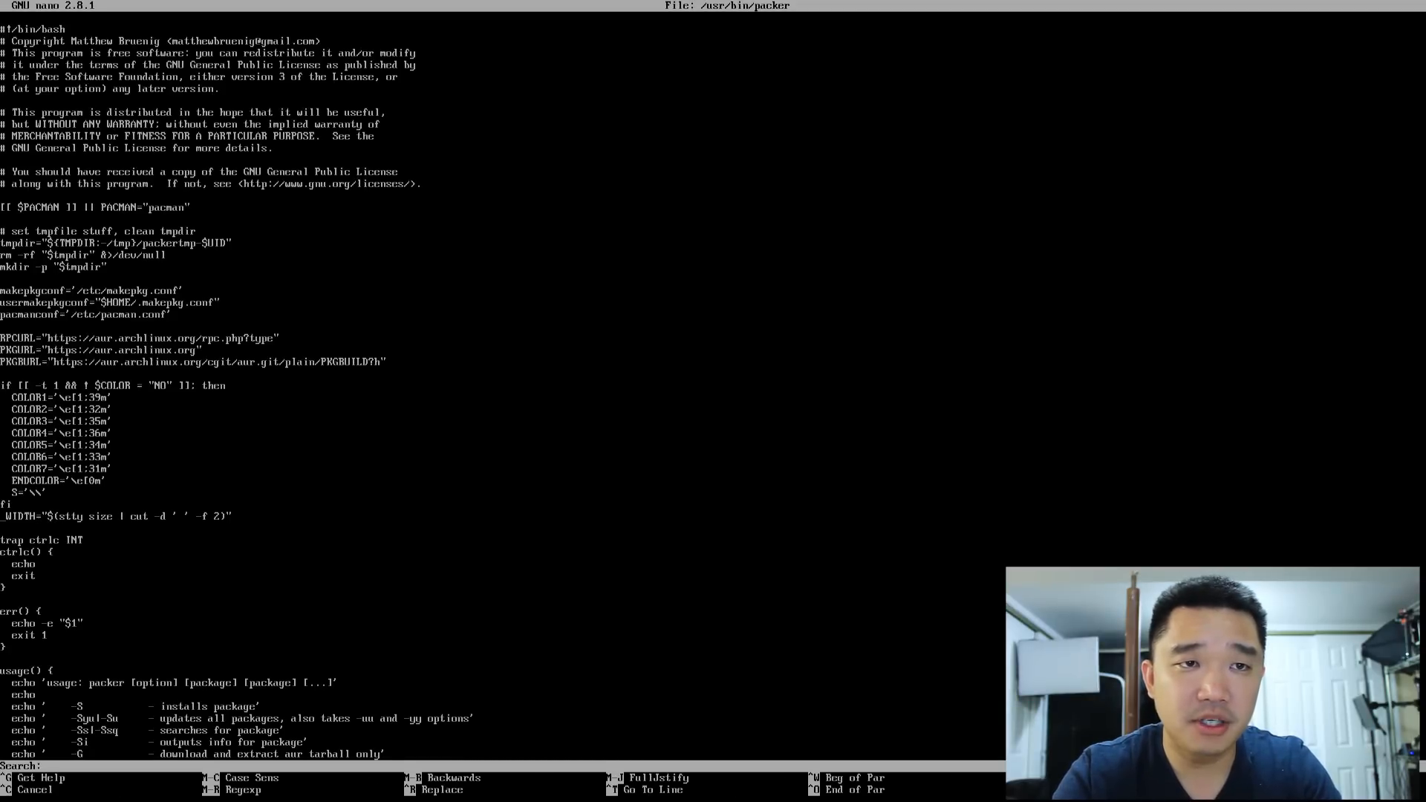
text(ed)
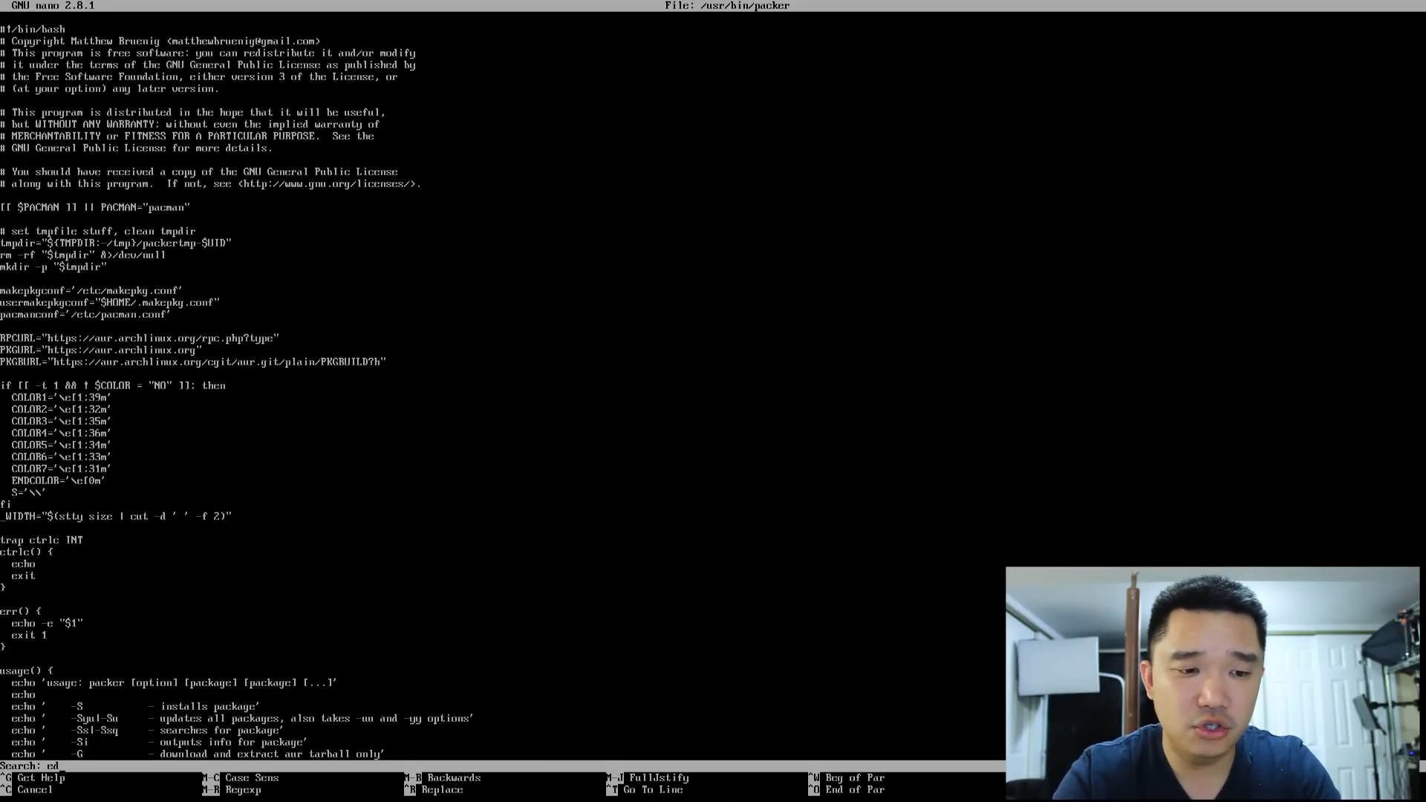
key(Enter)
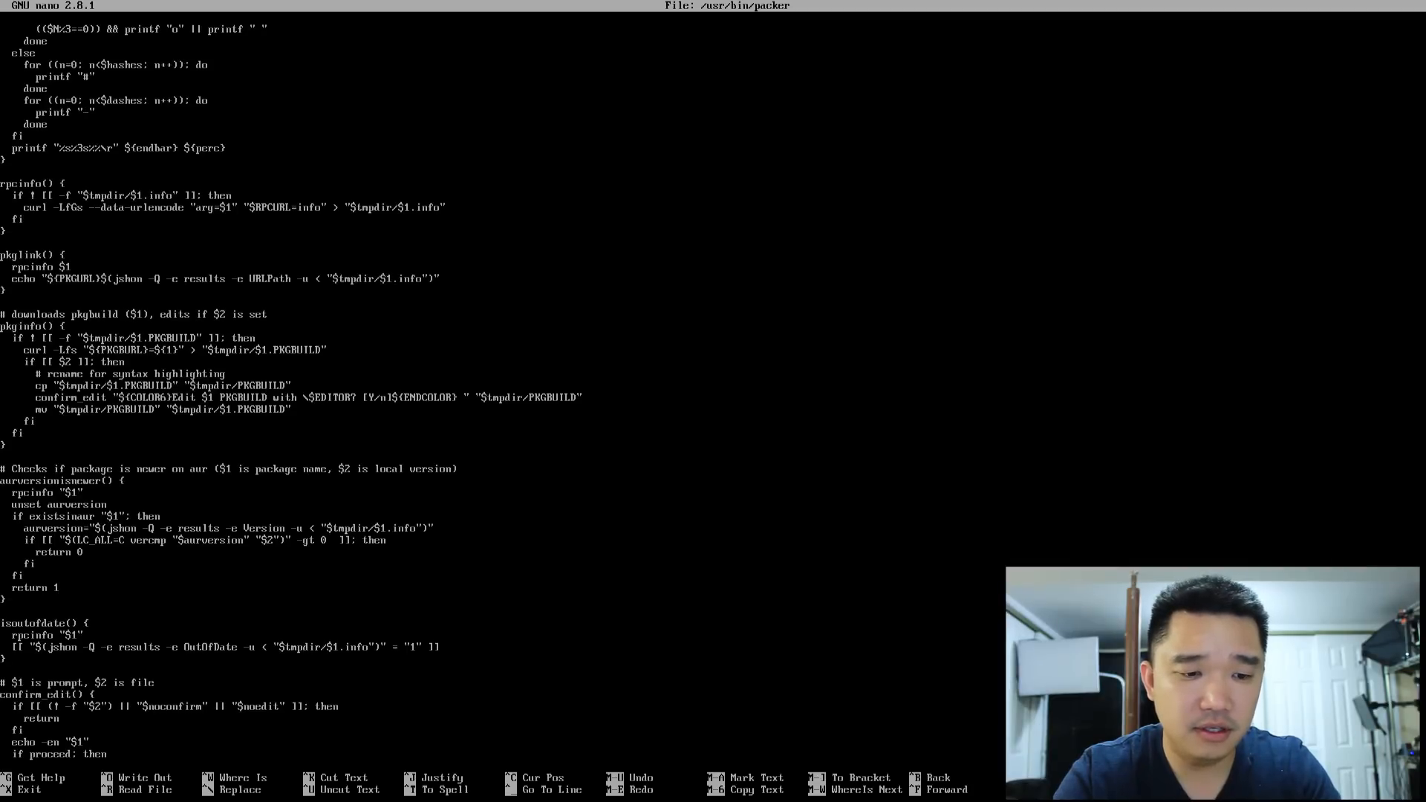
key(ctrl+w)
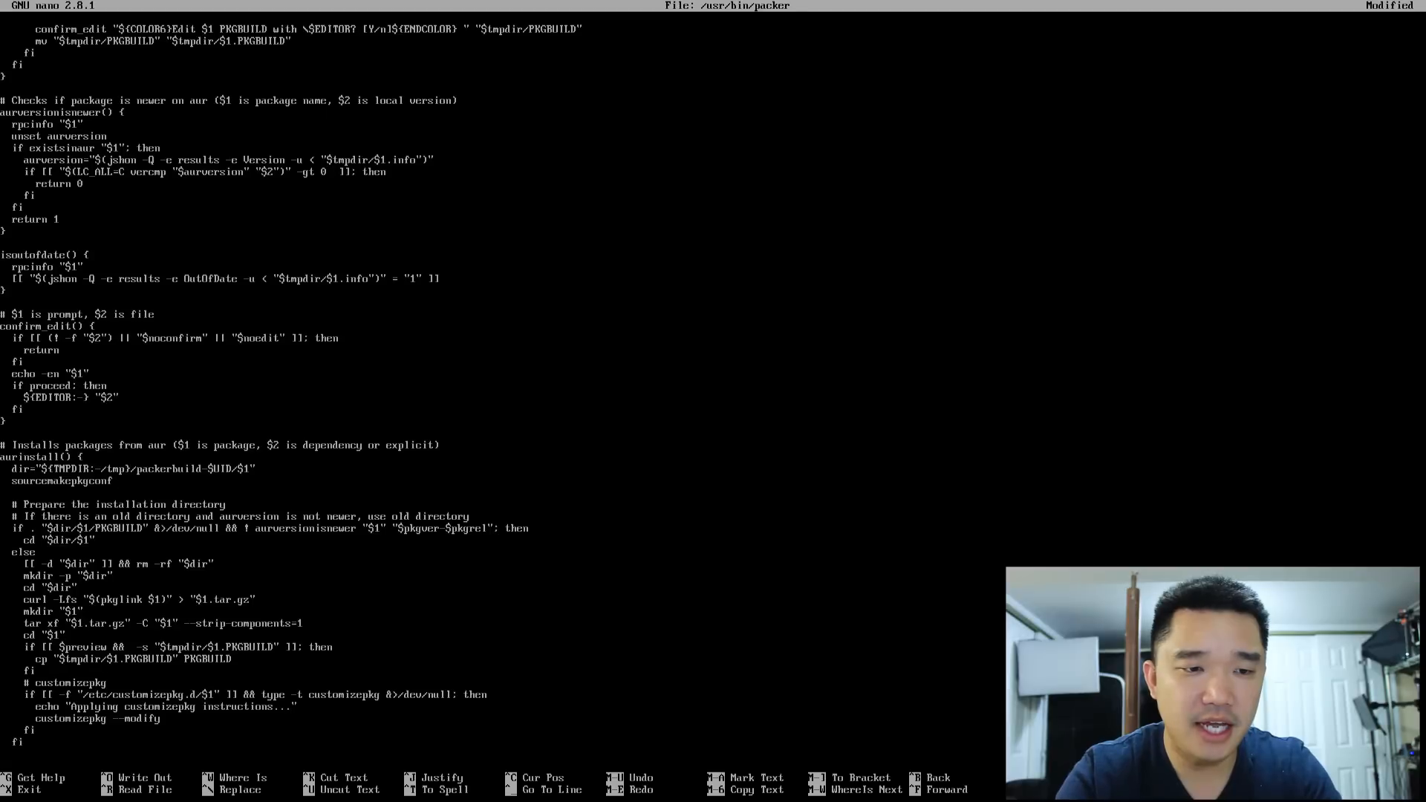
text(nano)
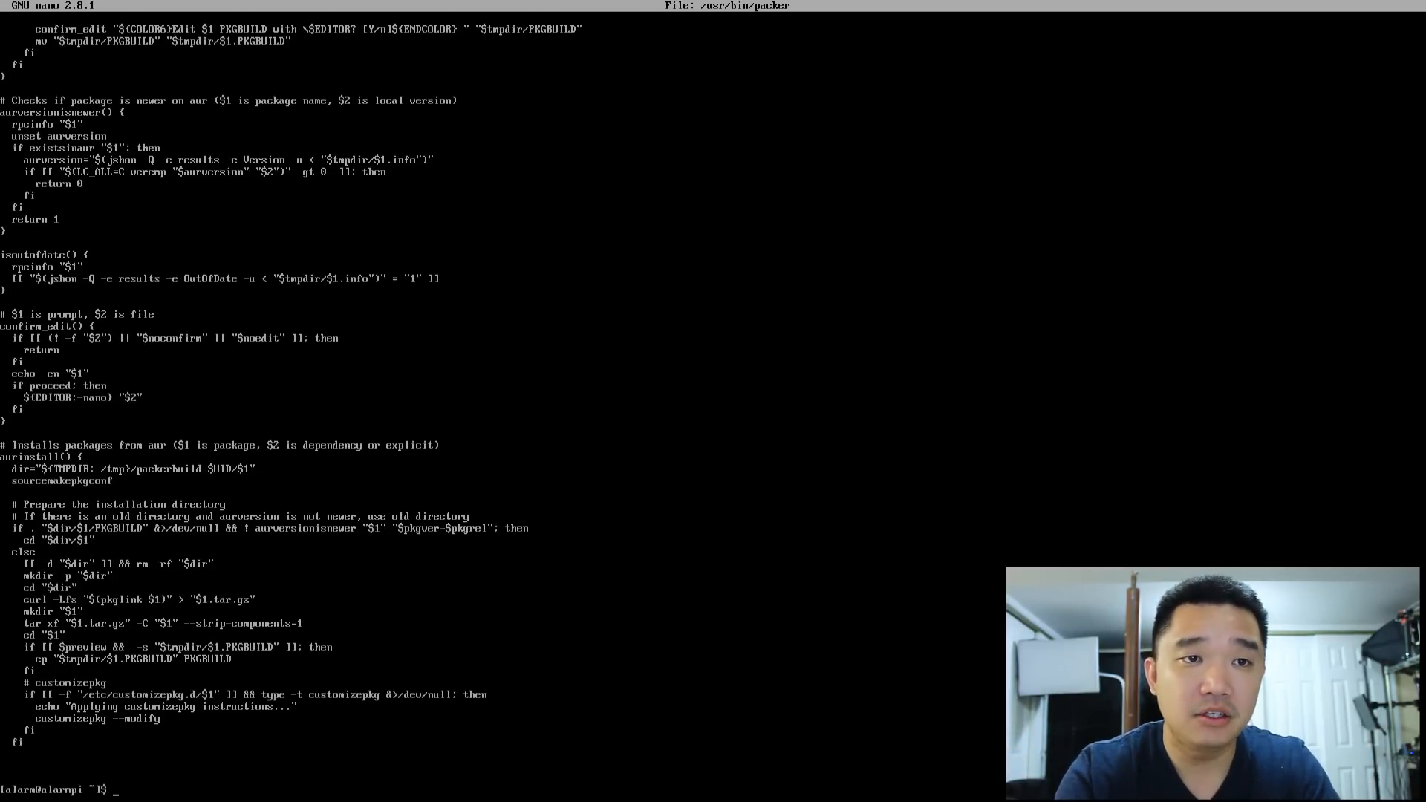
Step: Install xorg-server, xf86-video-fbdev and xorg-xrefresh with sudo pacman, keeping libgl provider 1
text(sudo pacman -S)
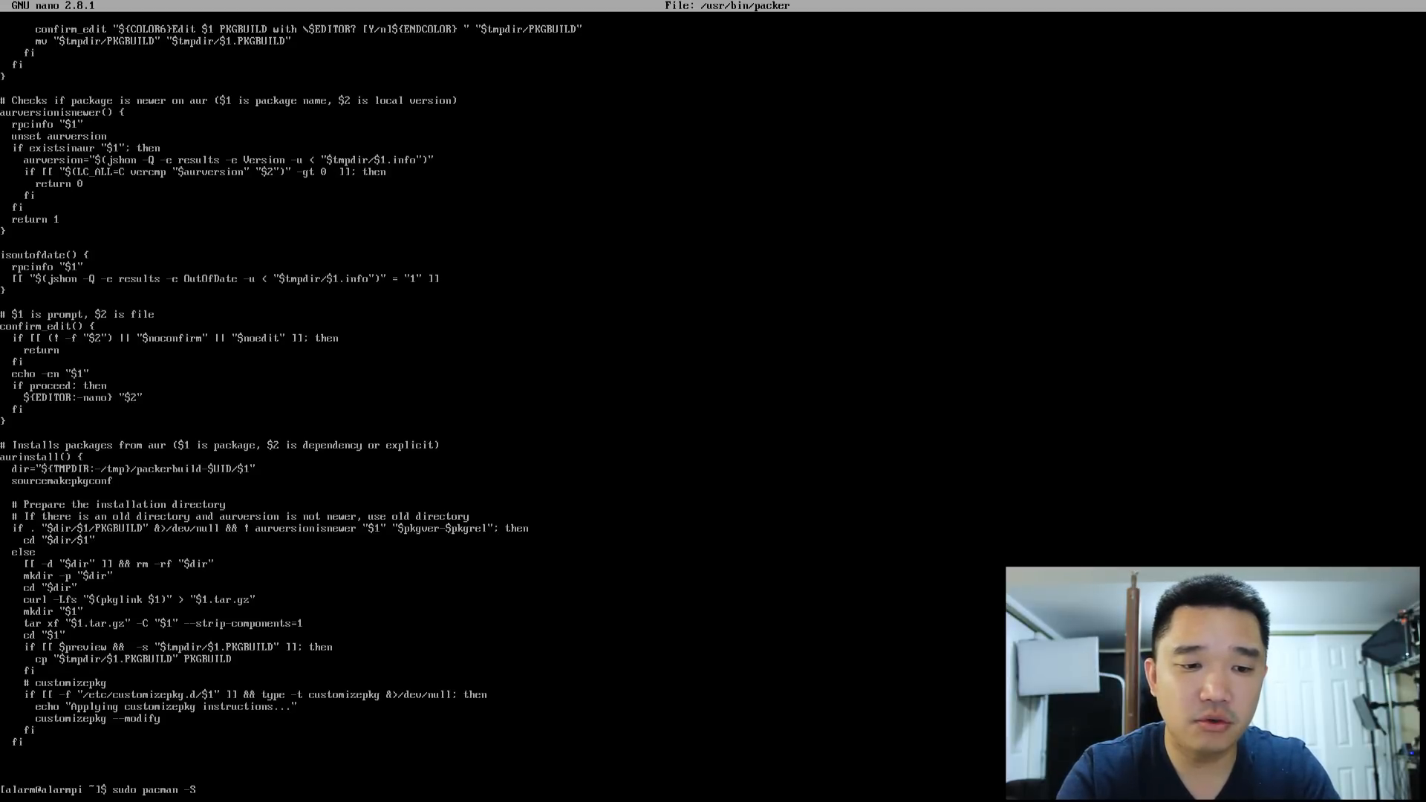
text(xorg-)
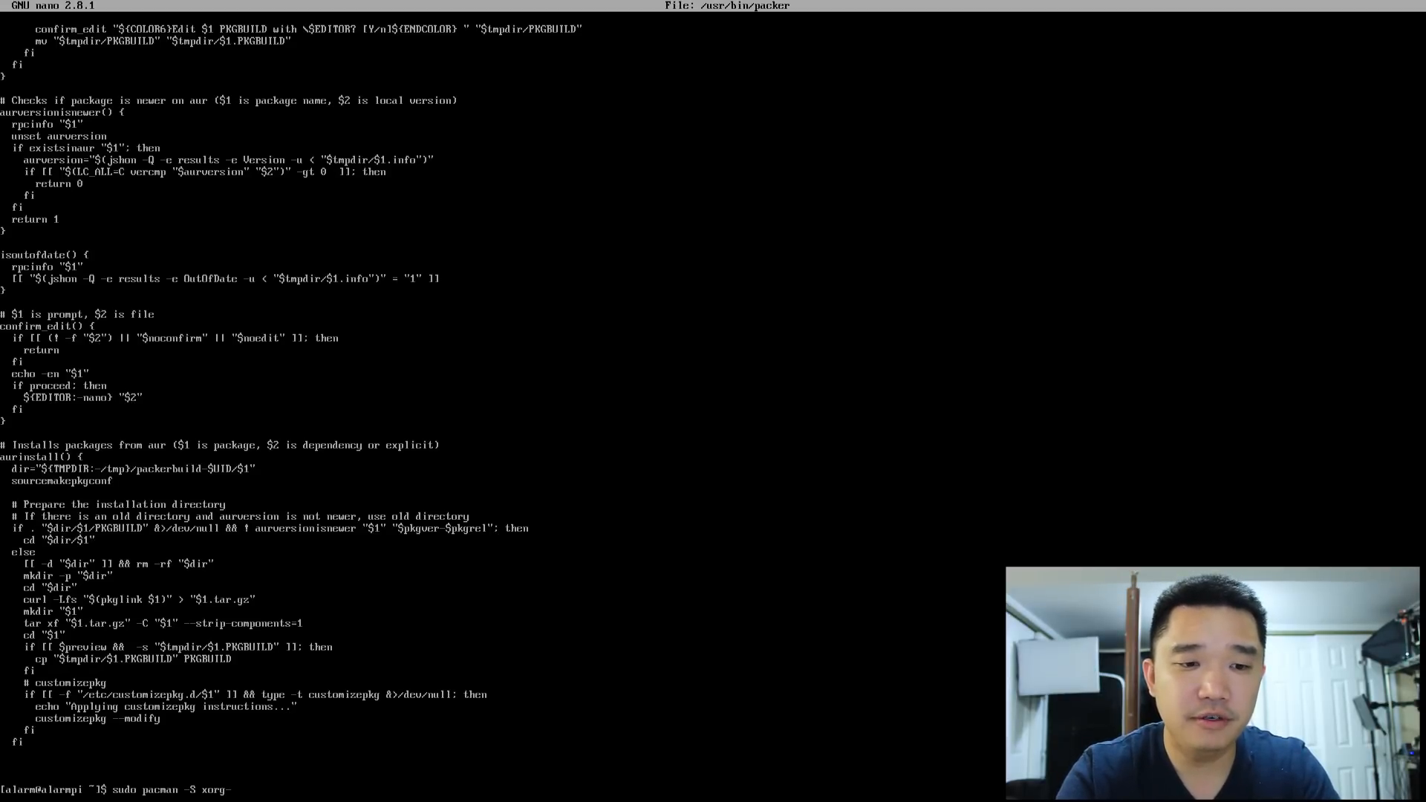
text(server x)
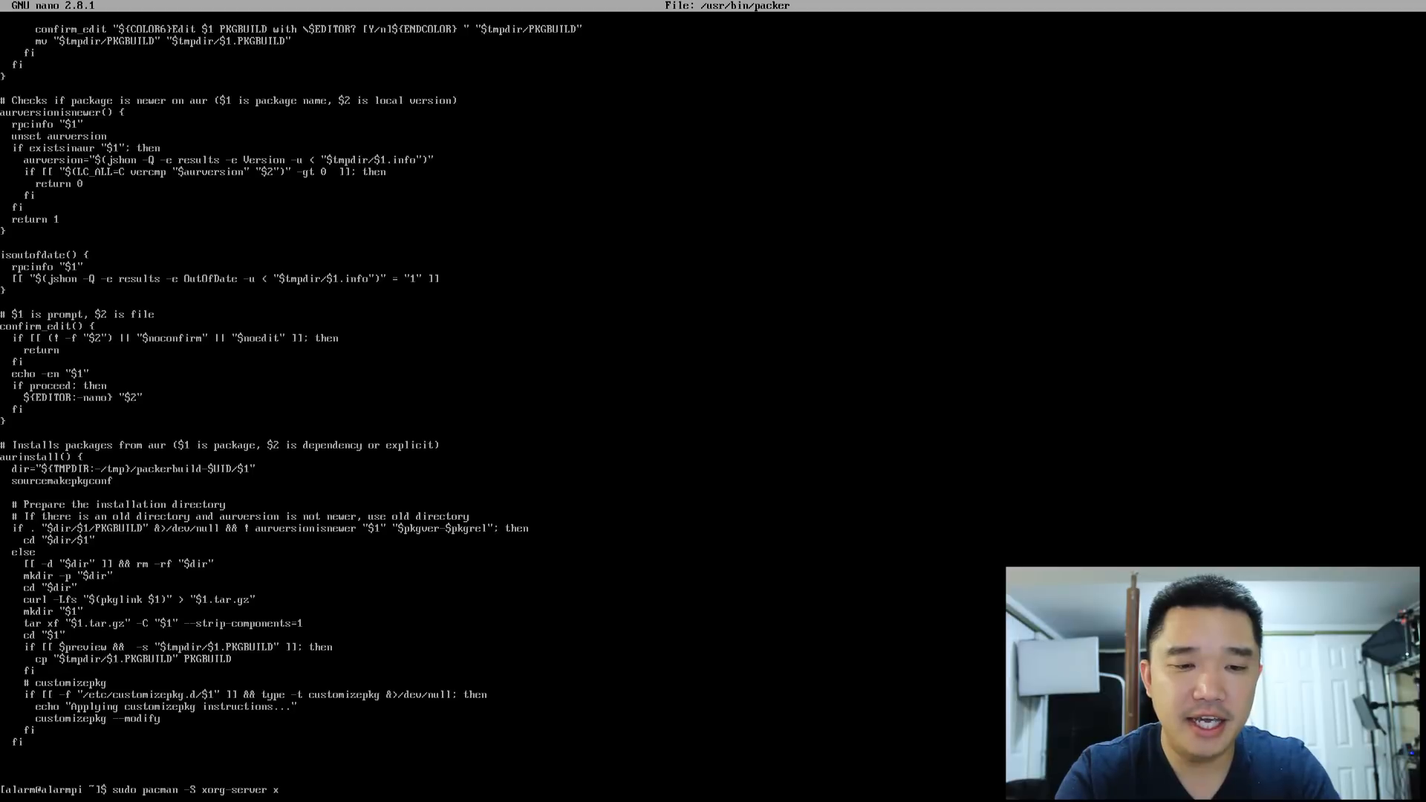
text(xf86-)
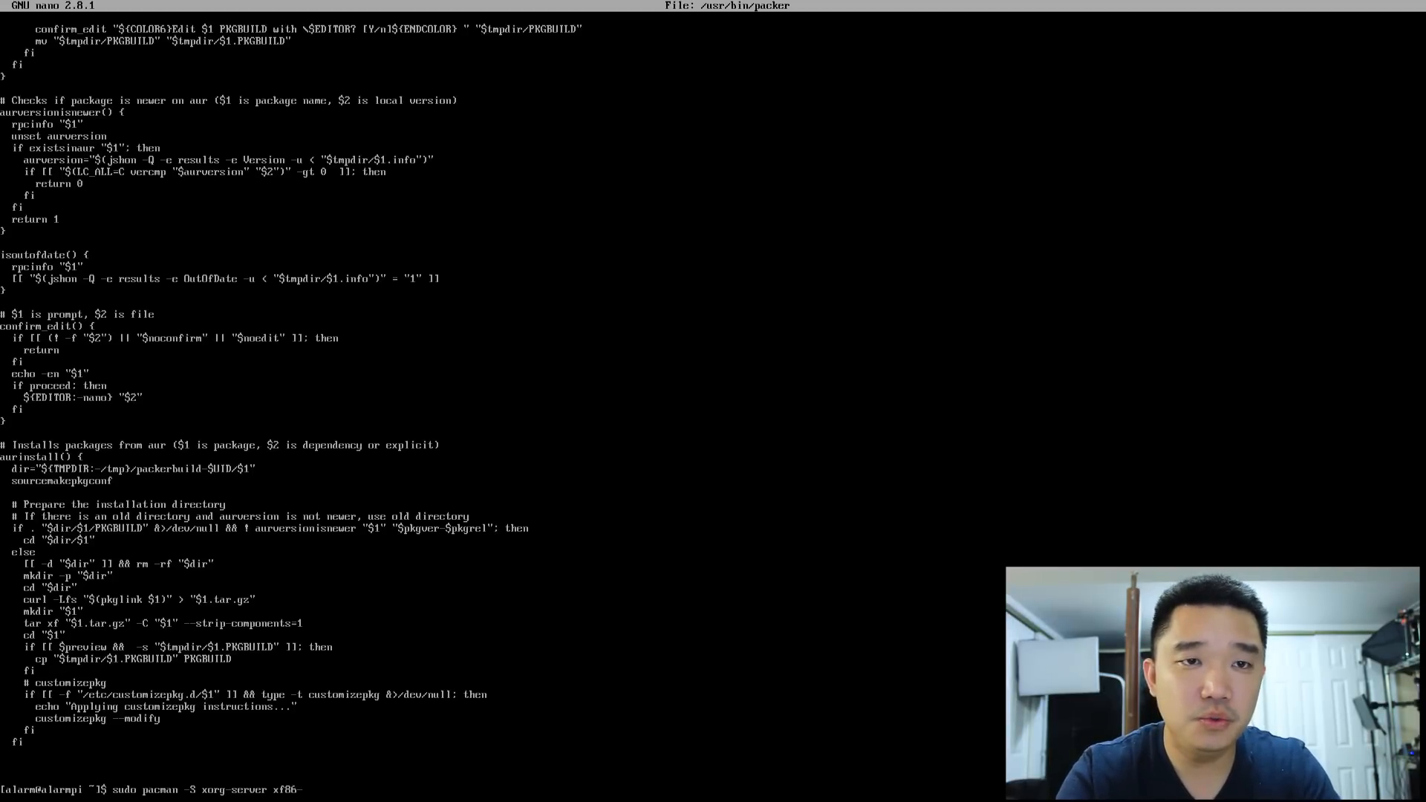
text(vide)
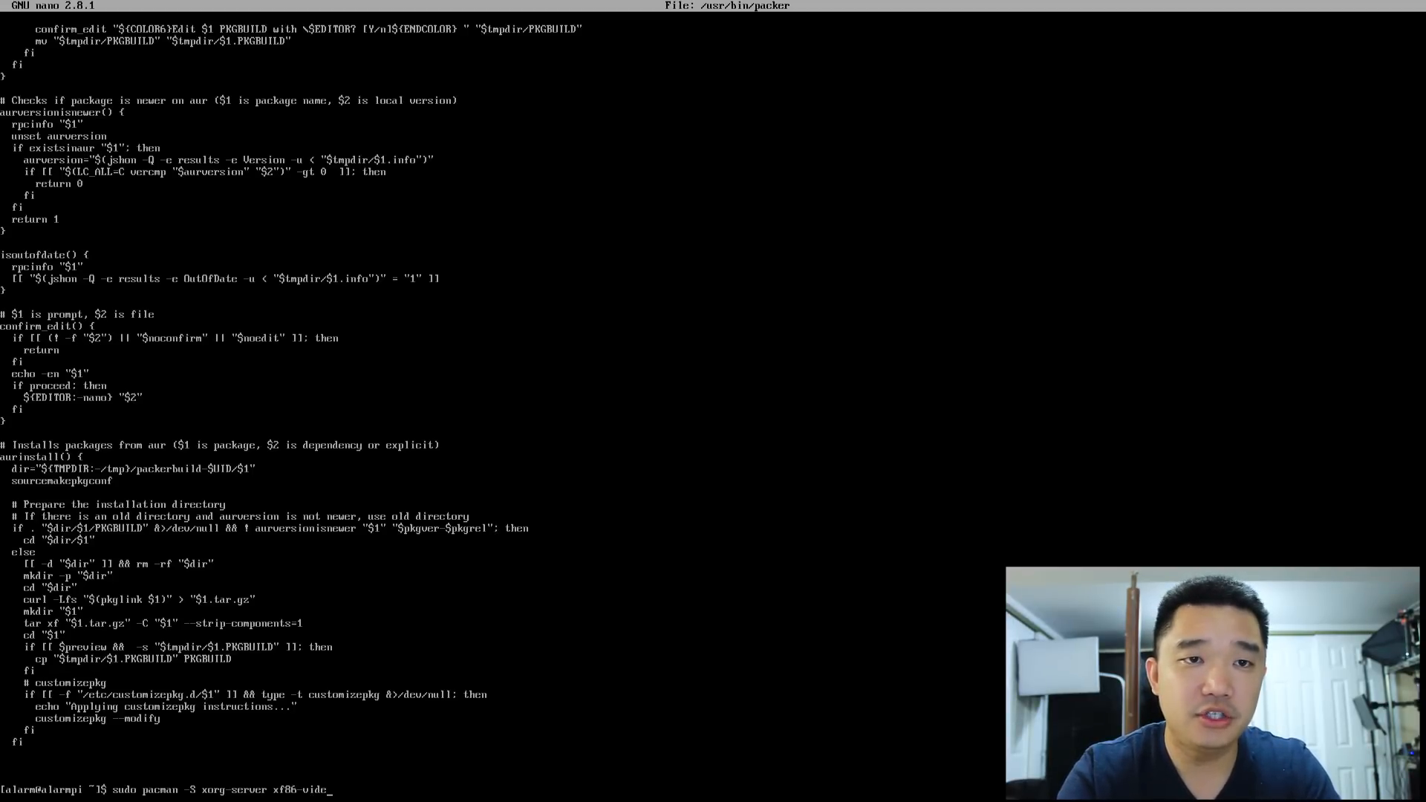
text(o-fbdev)
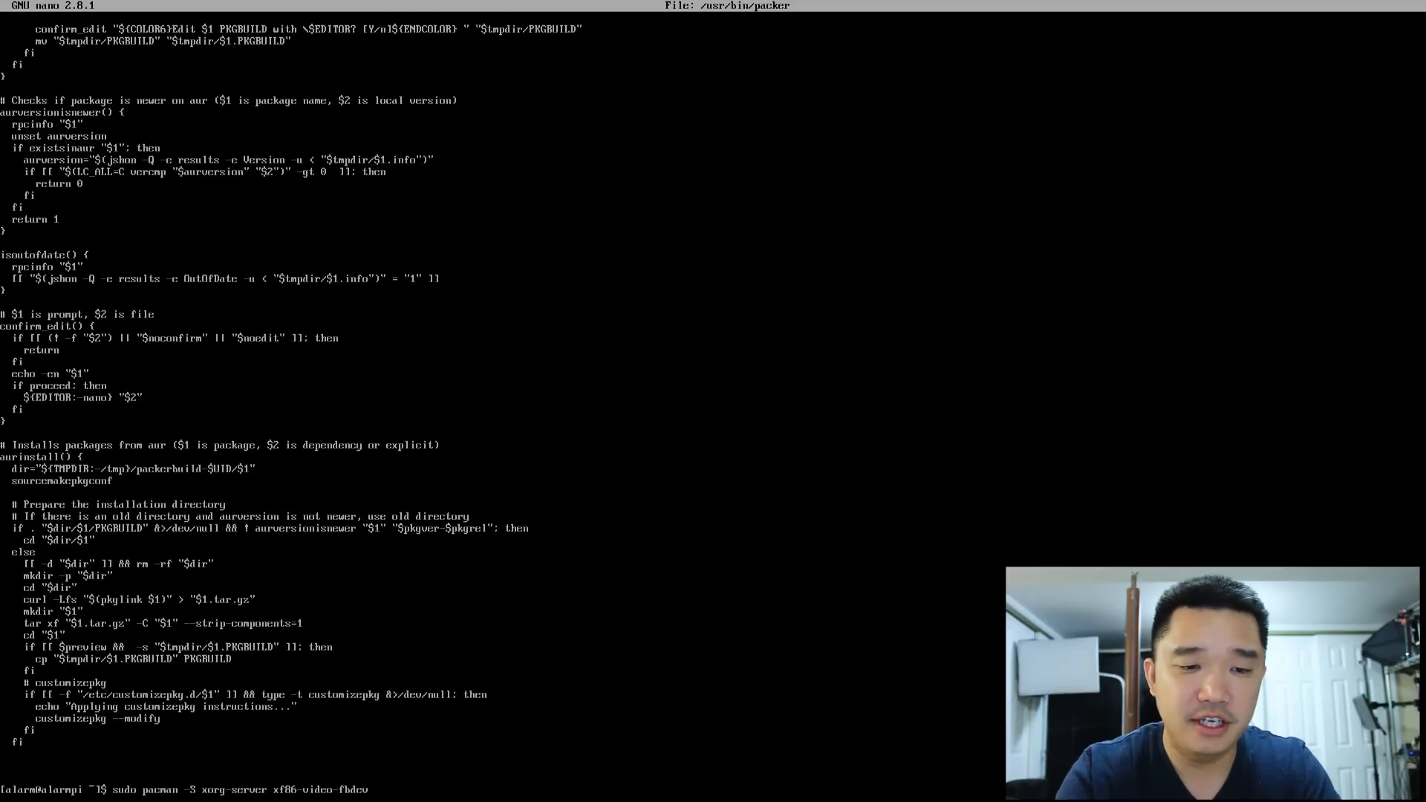
text(xorg-xre)
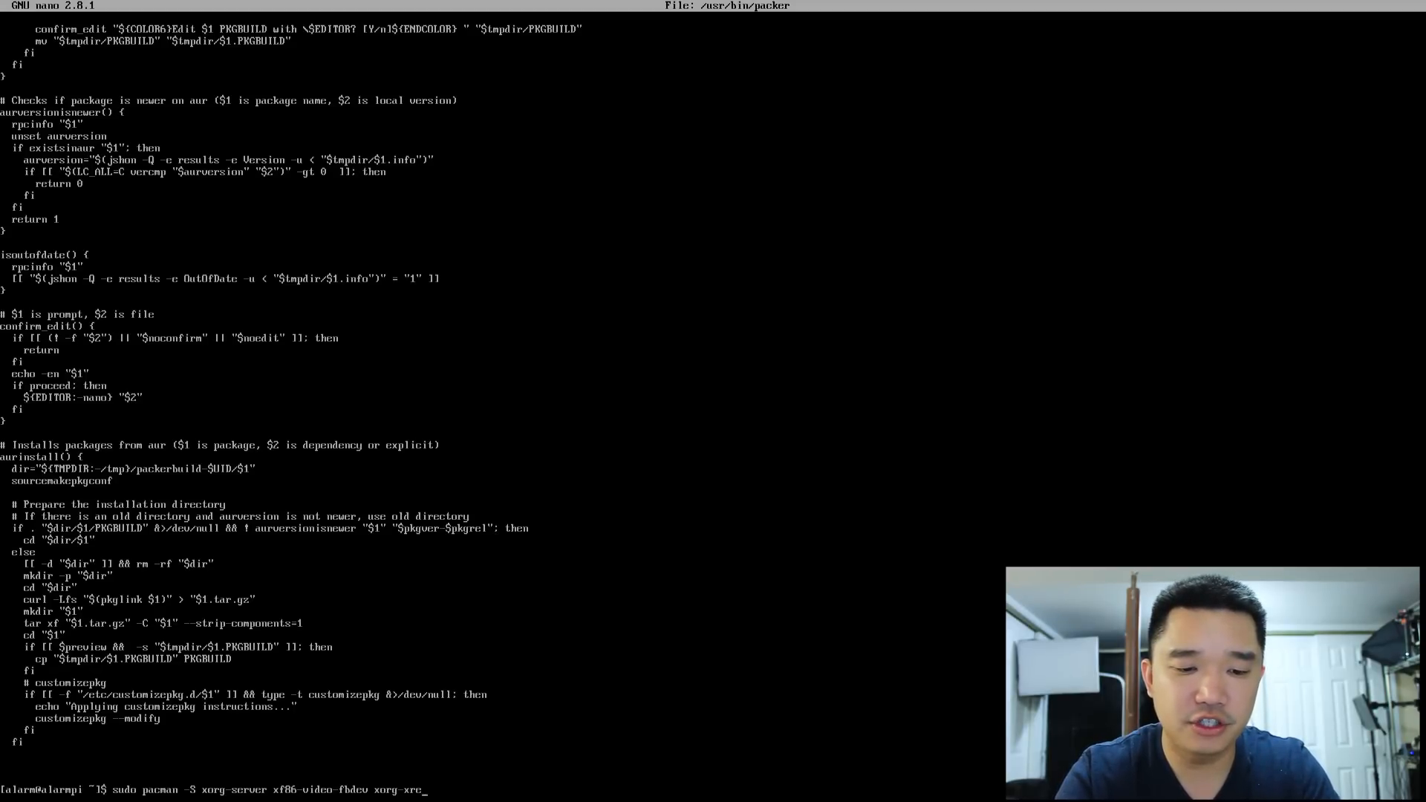
text(fresh)
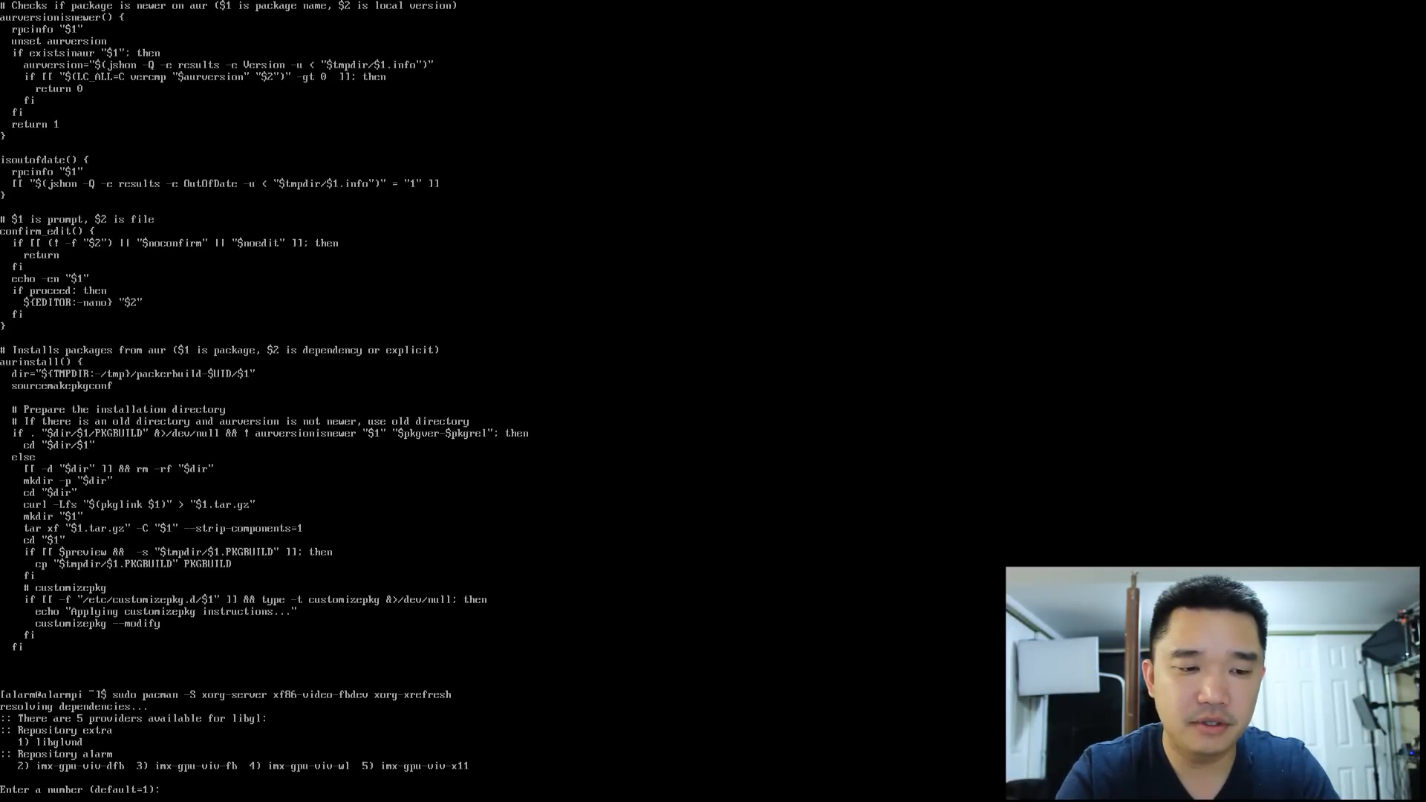
key(enter)
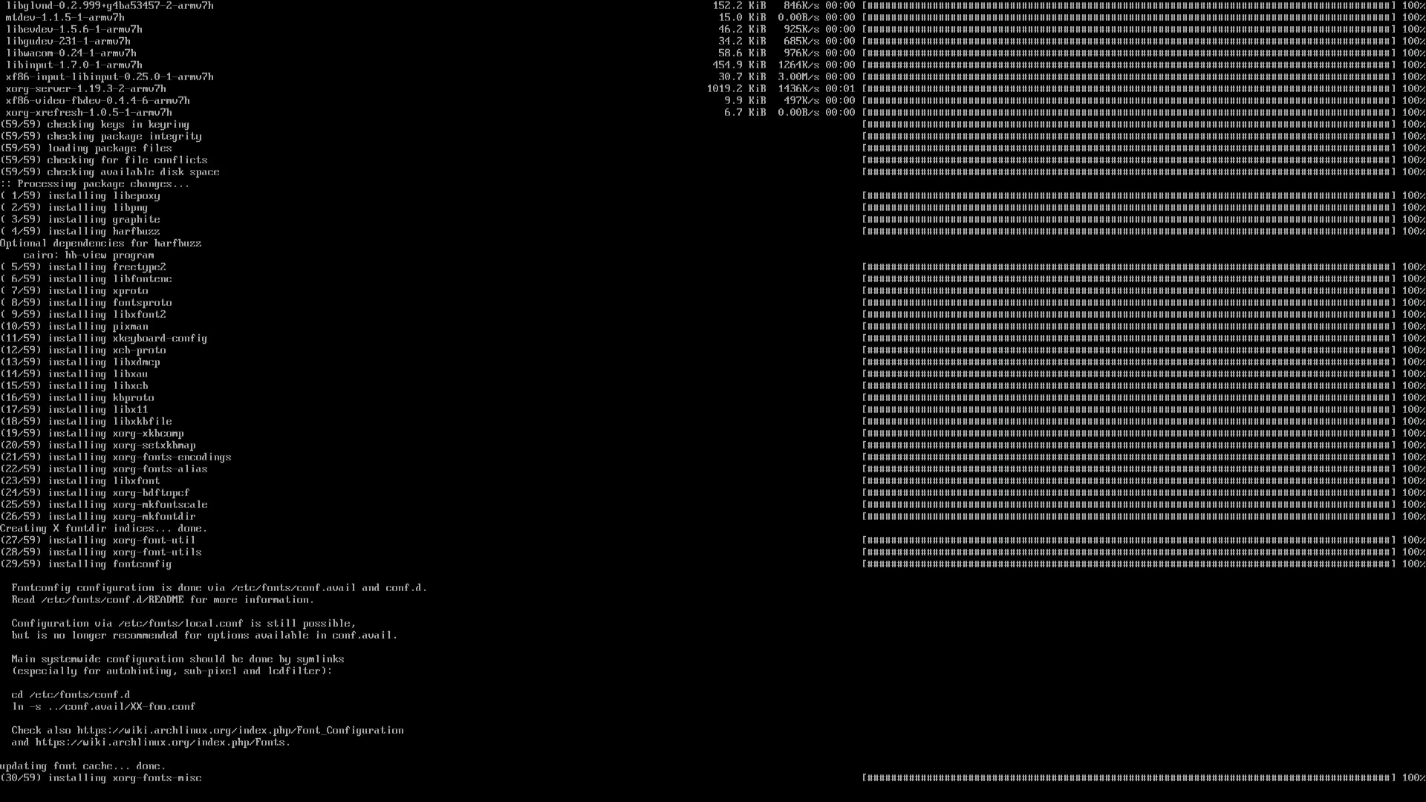
scroll(down, 3)
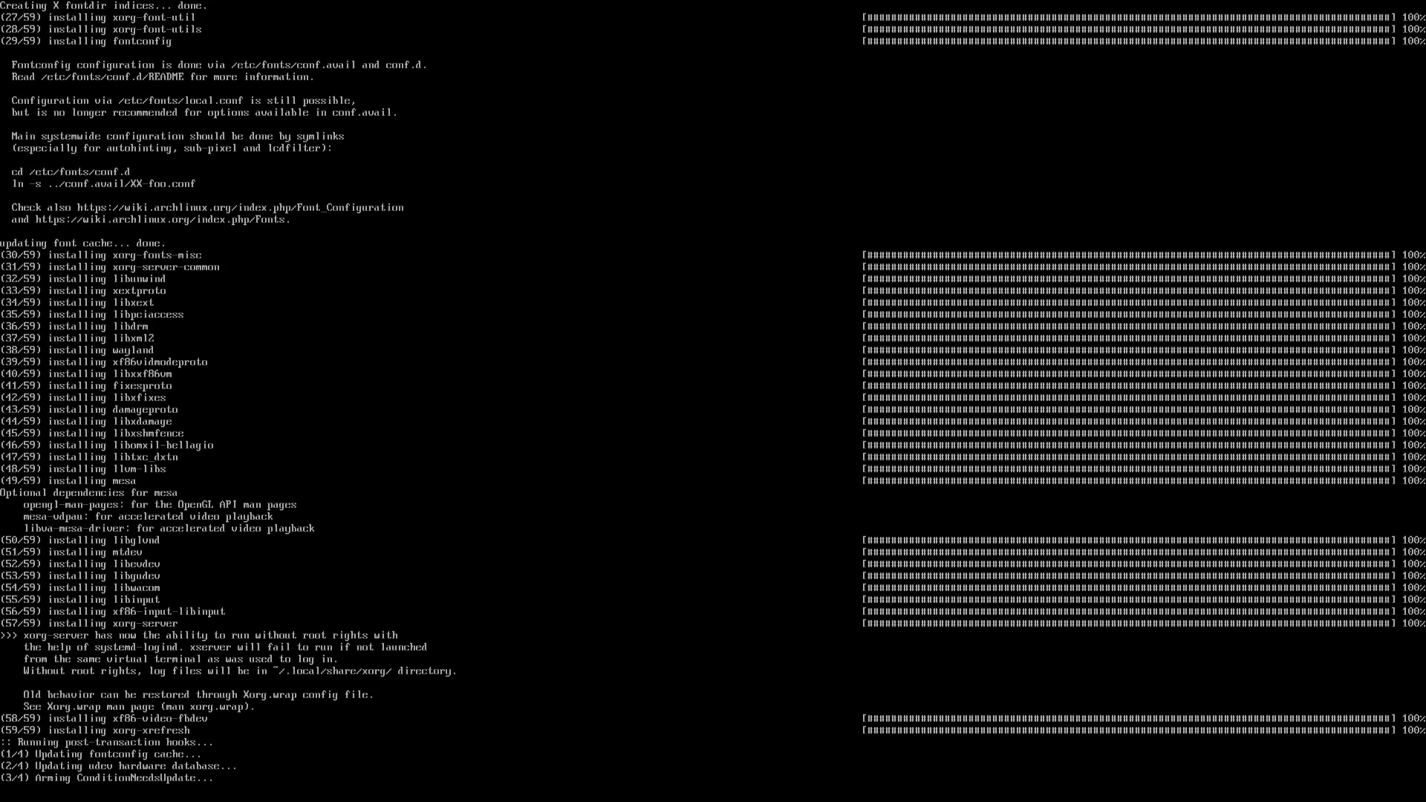
scroll(down, 3)
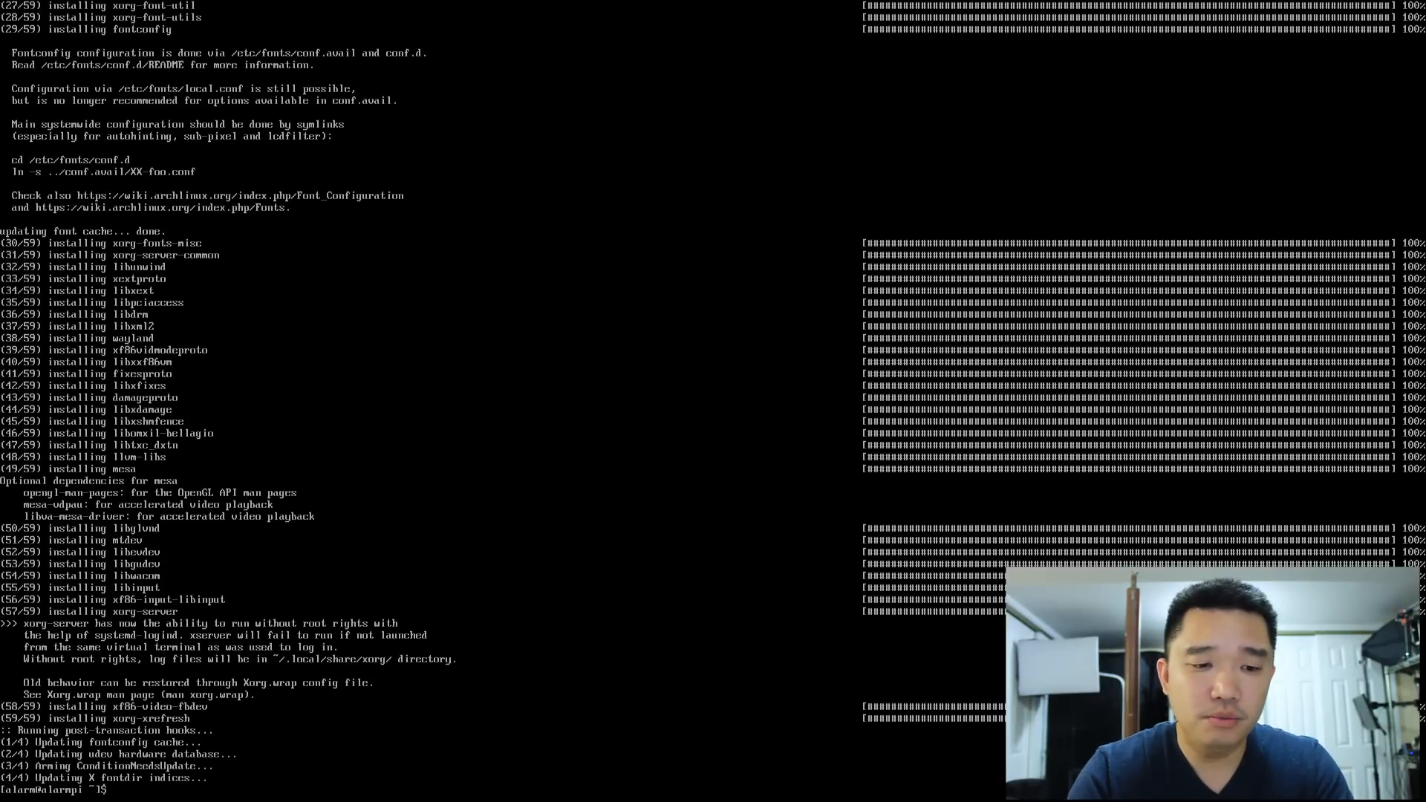
Step: Install the xfce4 and xfce4-goodies package groups with sudo pacman, accepting the default selections
text(sudo pacman -)
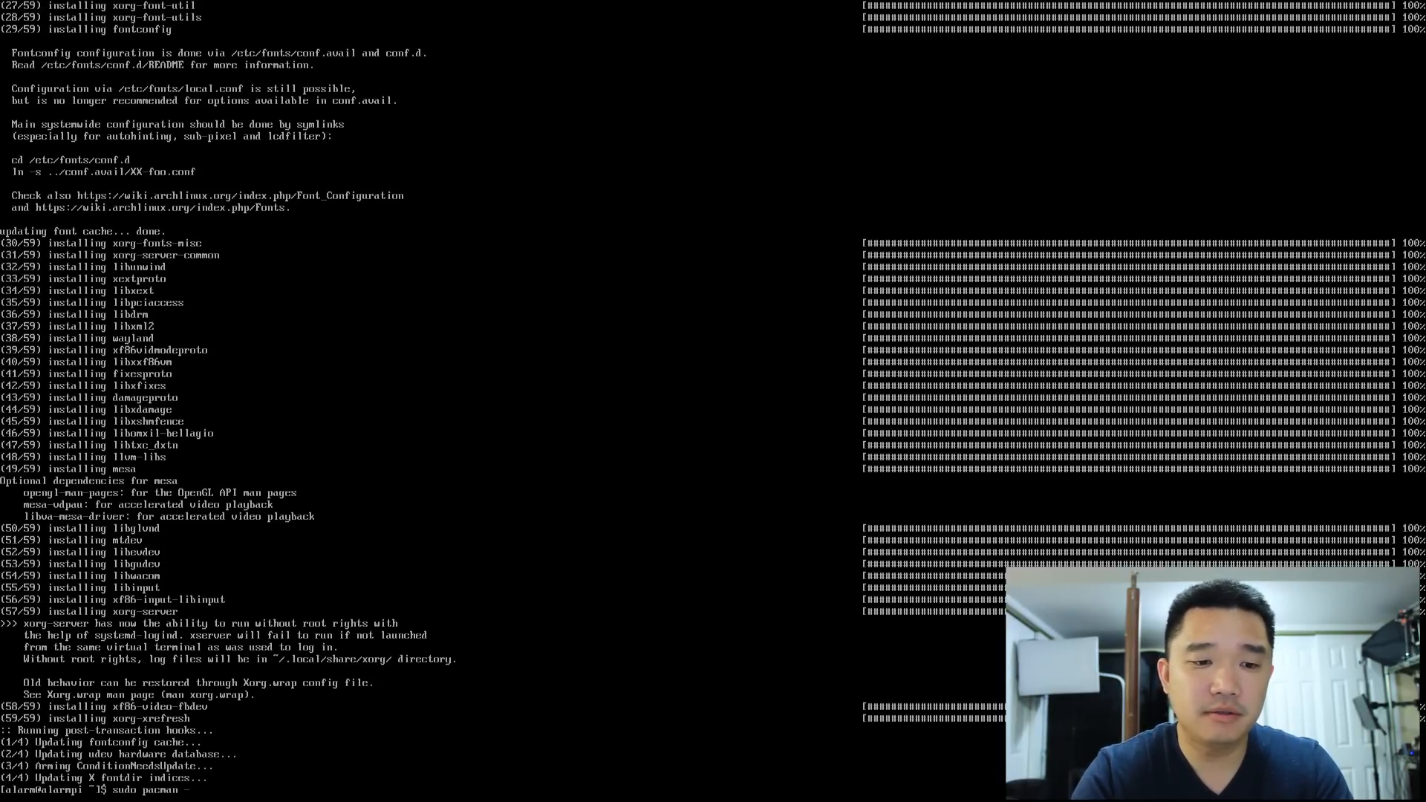
text(S)
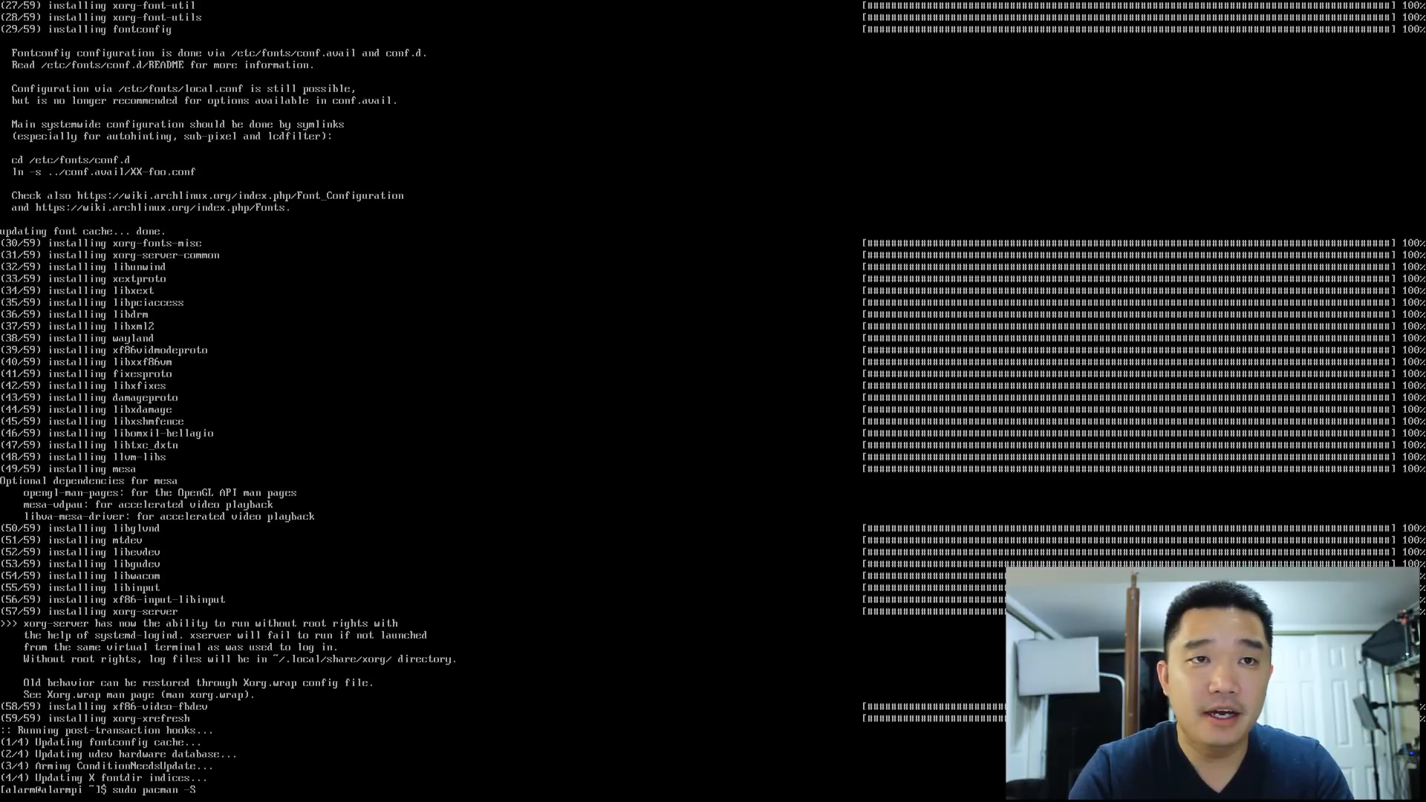
text(xfce4)
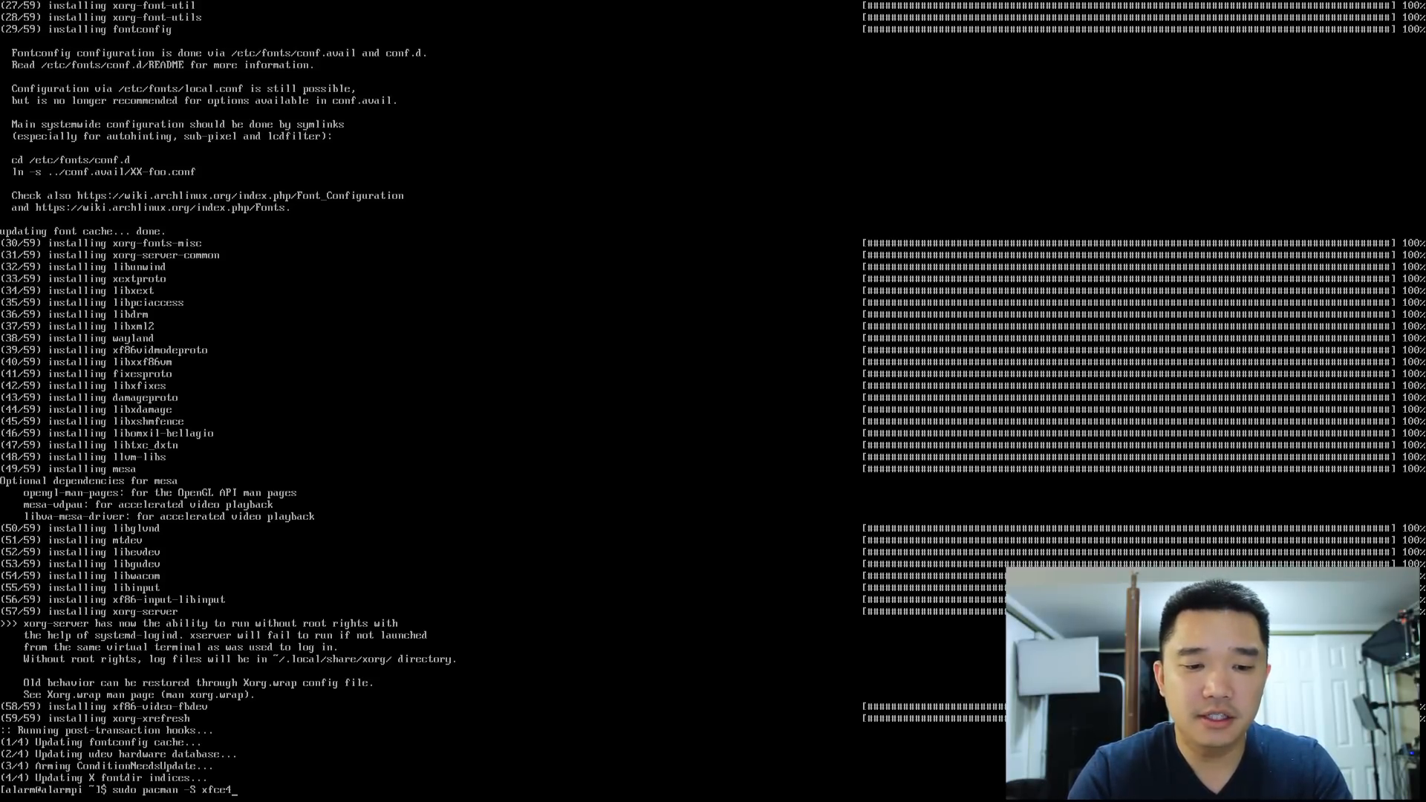
text(xfce4-goodies)
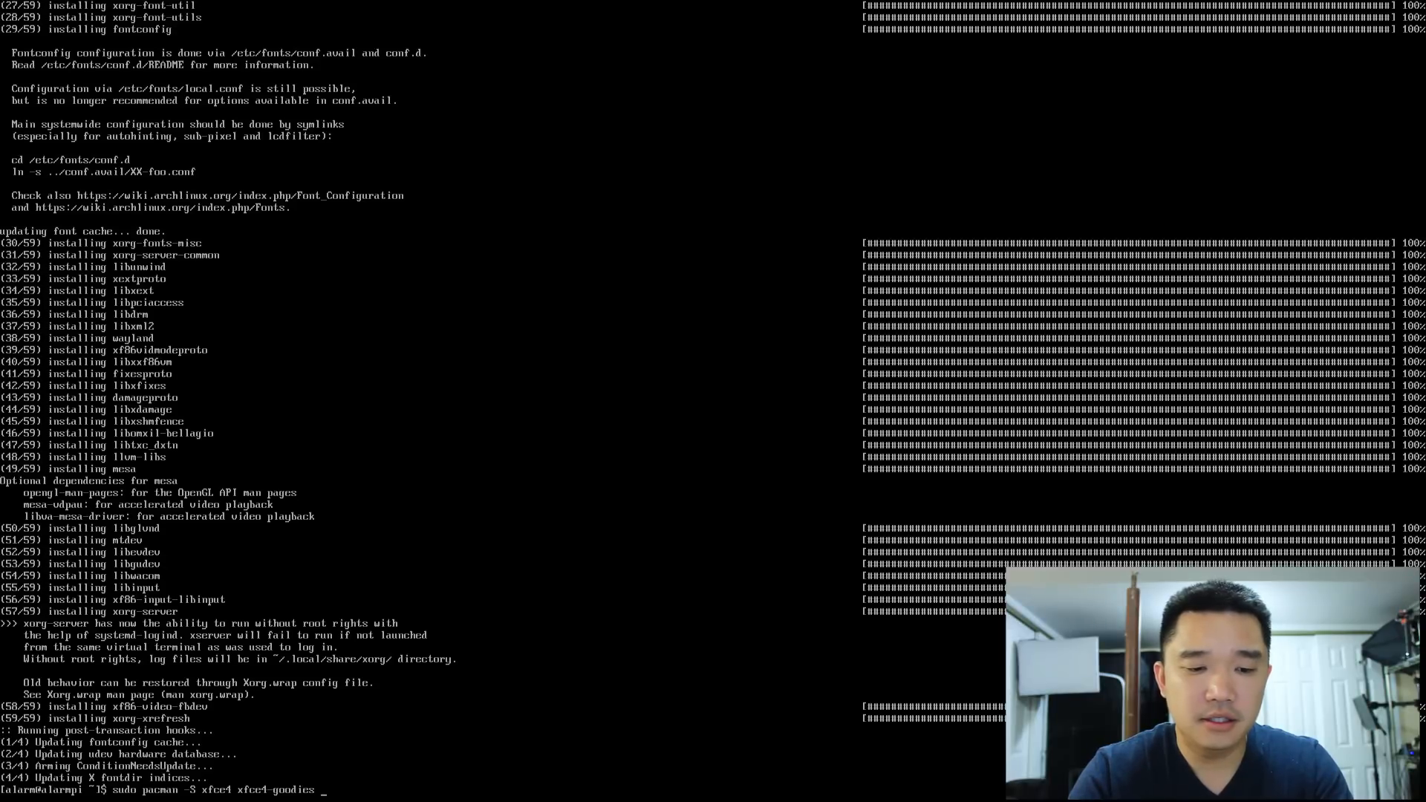
text(x)
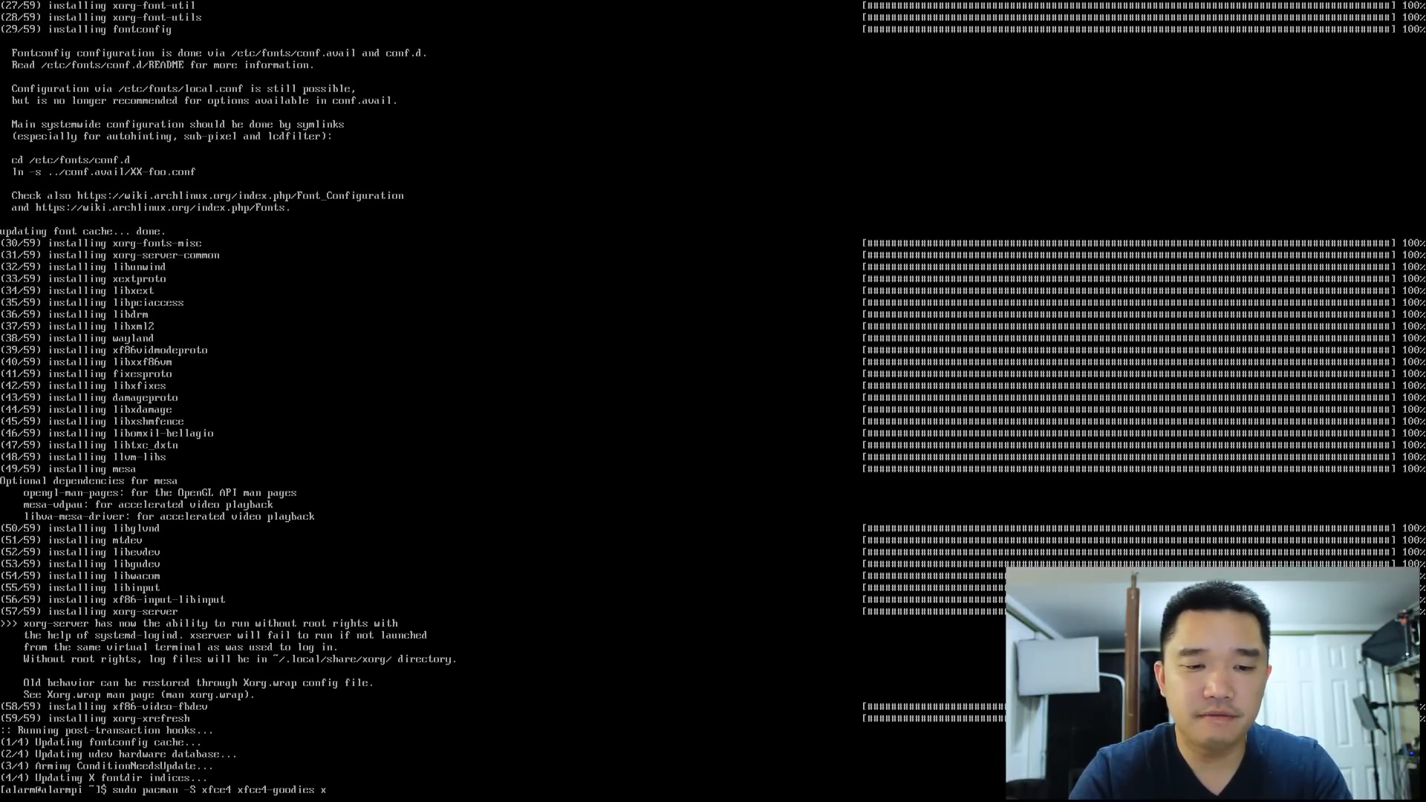
text(xarchive)
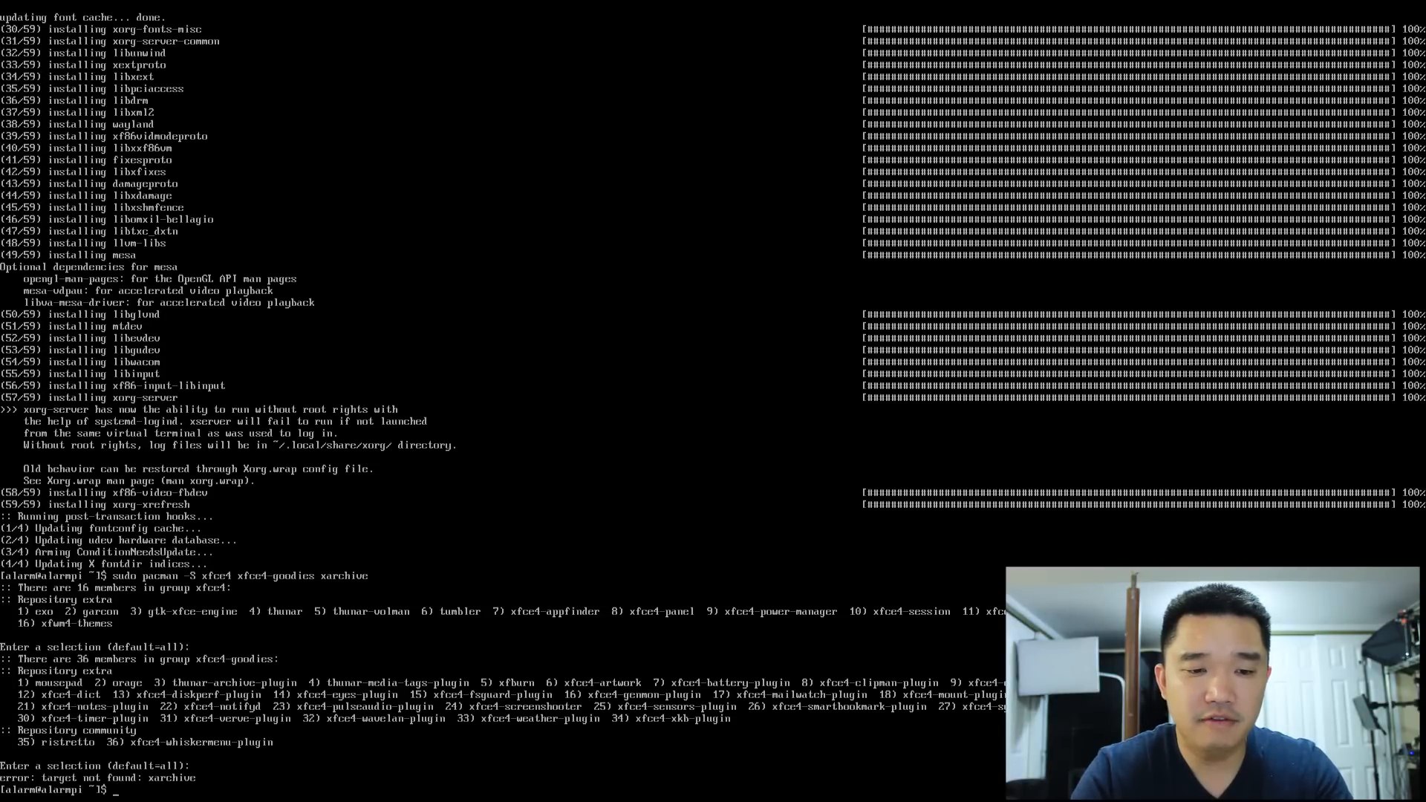
text(sudo pacman -S xfce4 xfce4-goodies xa)
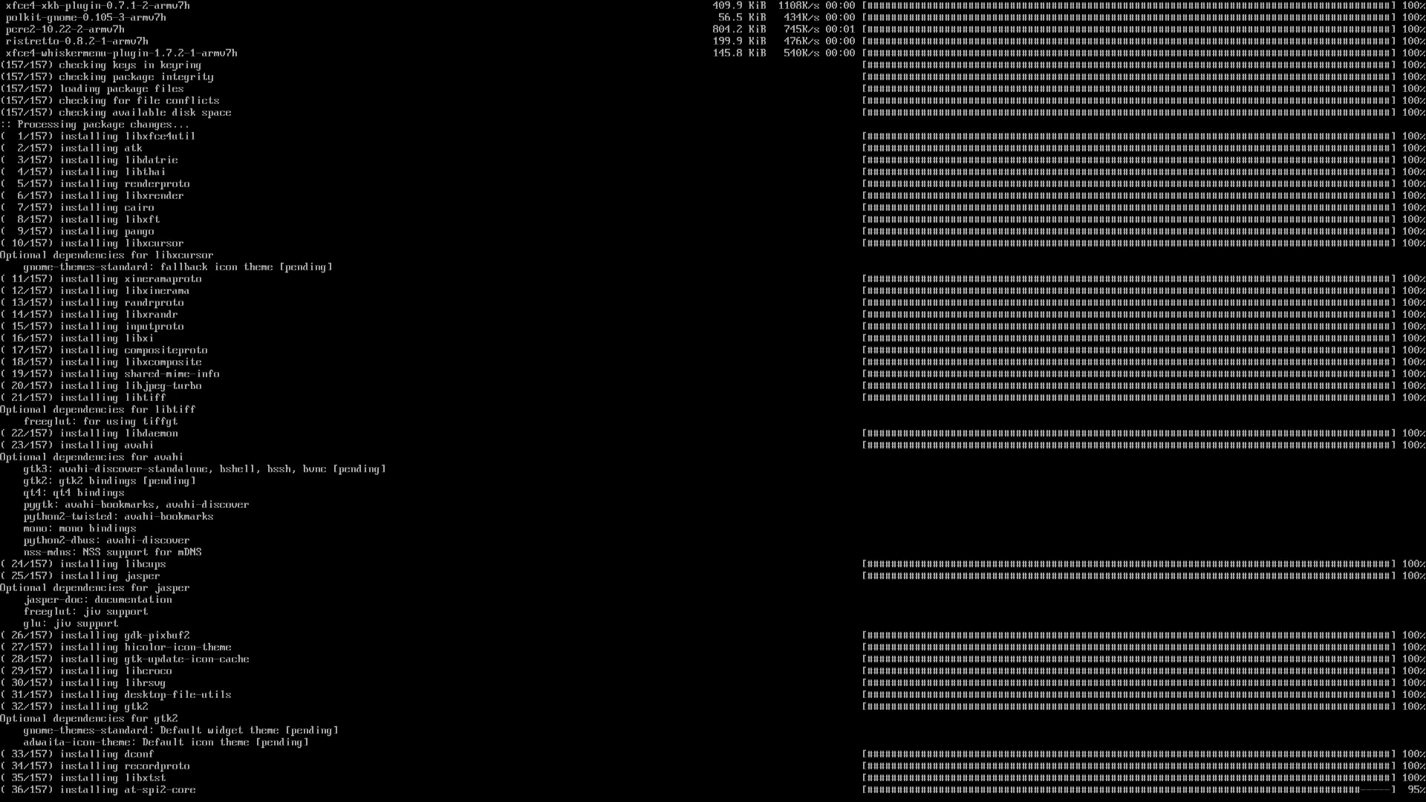
scroll(down, 3)
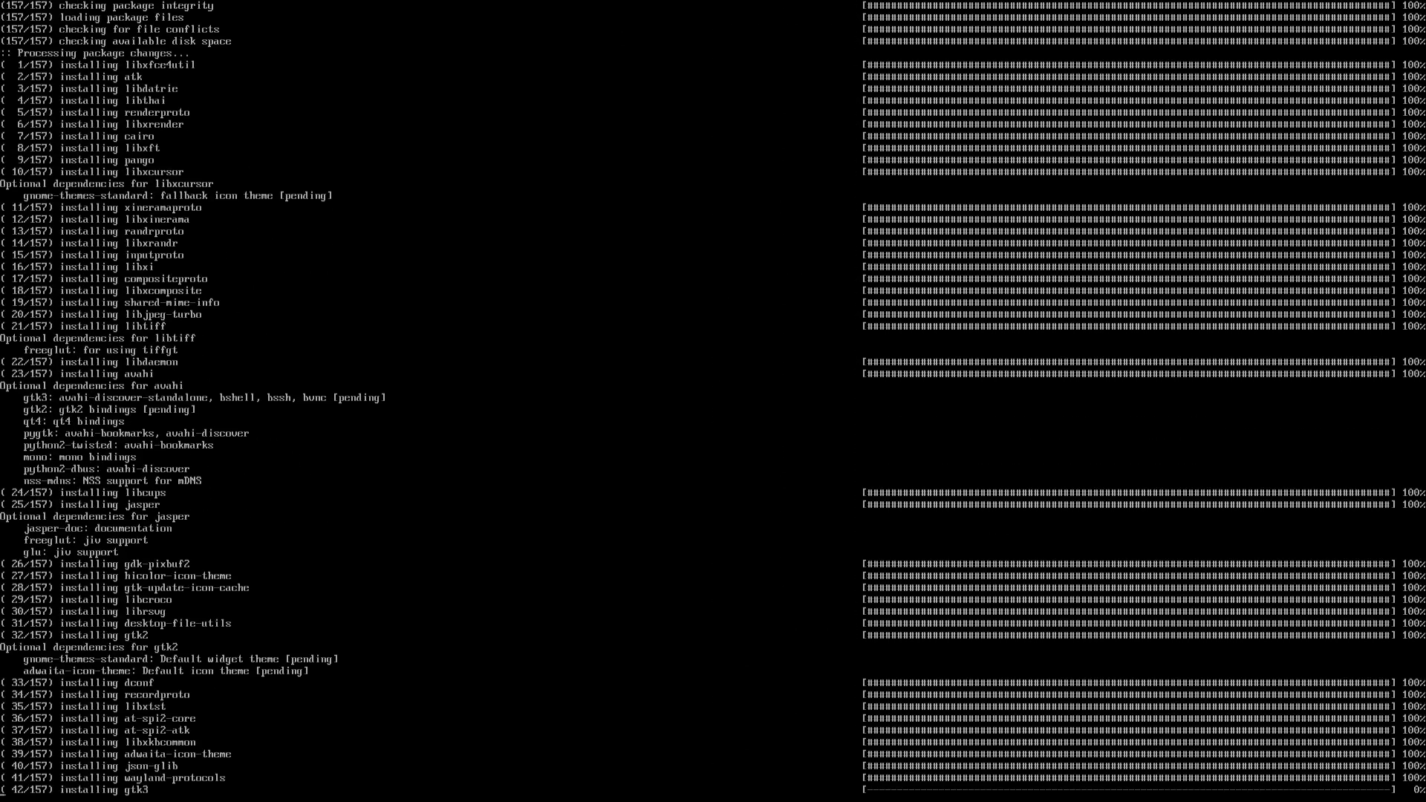
scroll(down, 3)
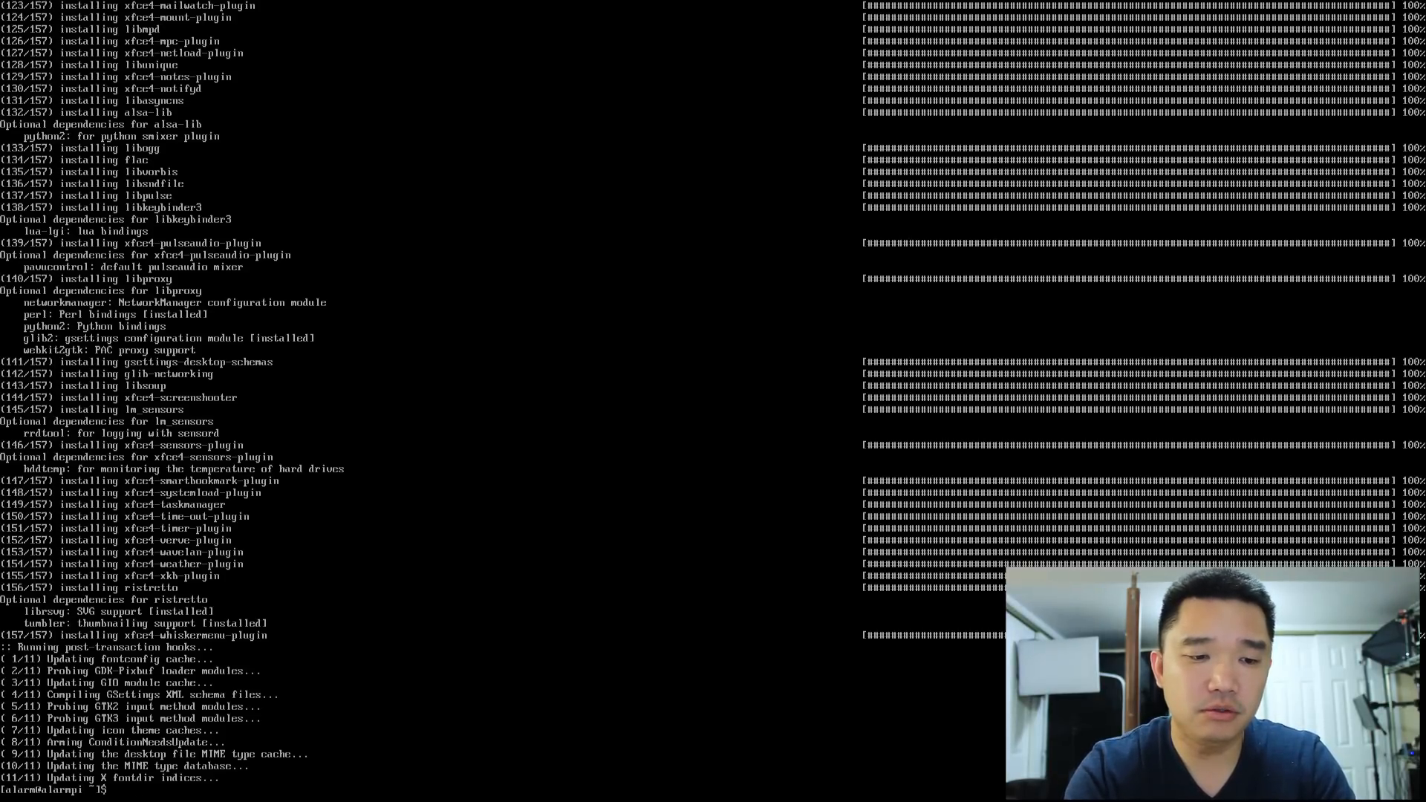
Step: Install the sddm package with sudo pacman -S sddm
text(sudo pacman)
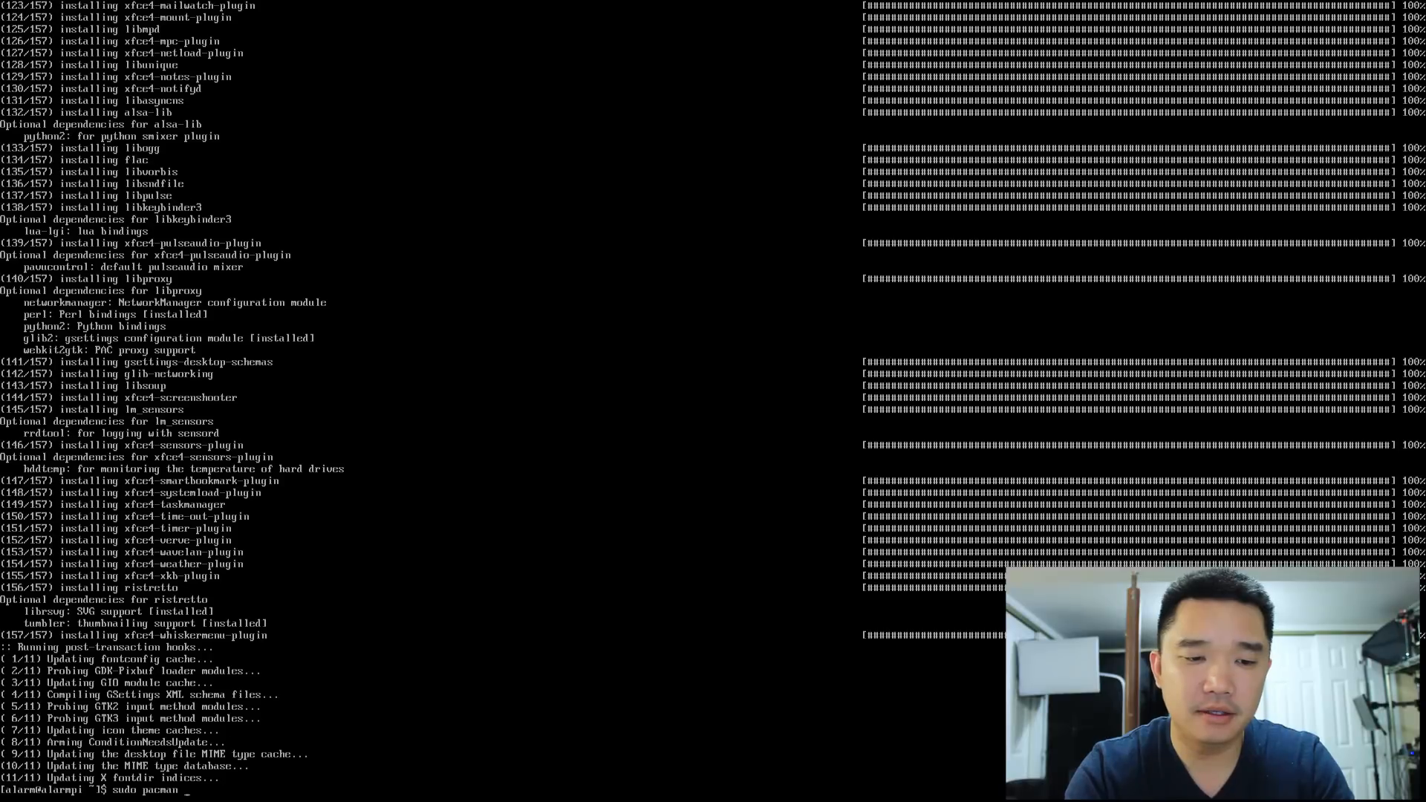
text(-S)
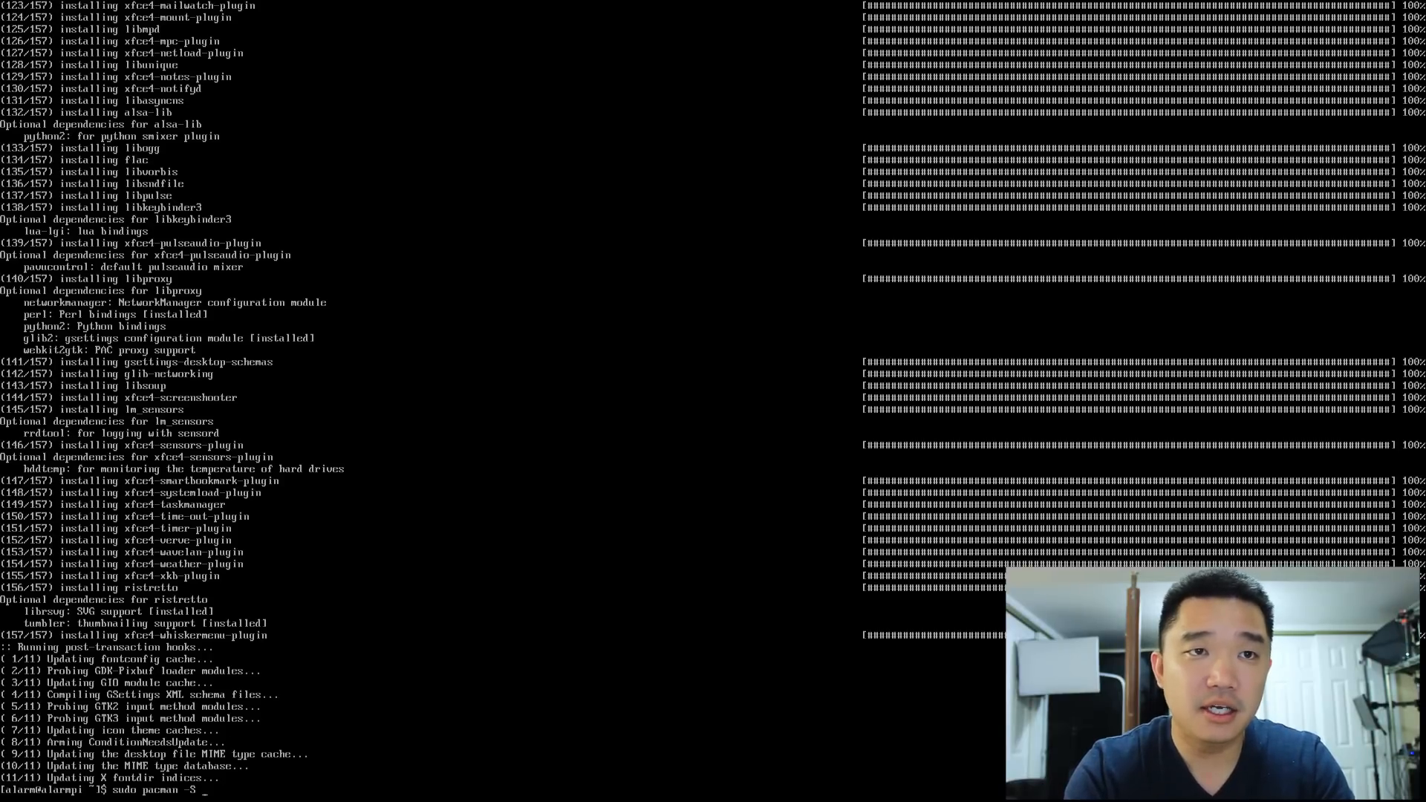
text(sddm)
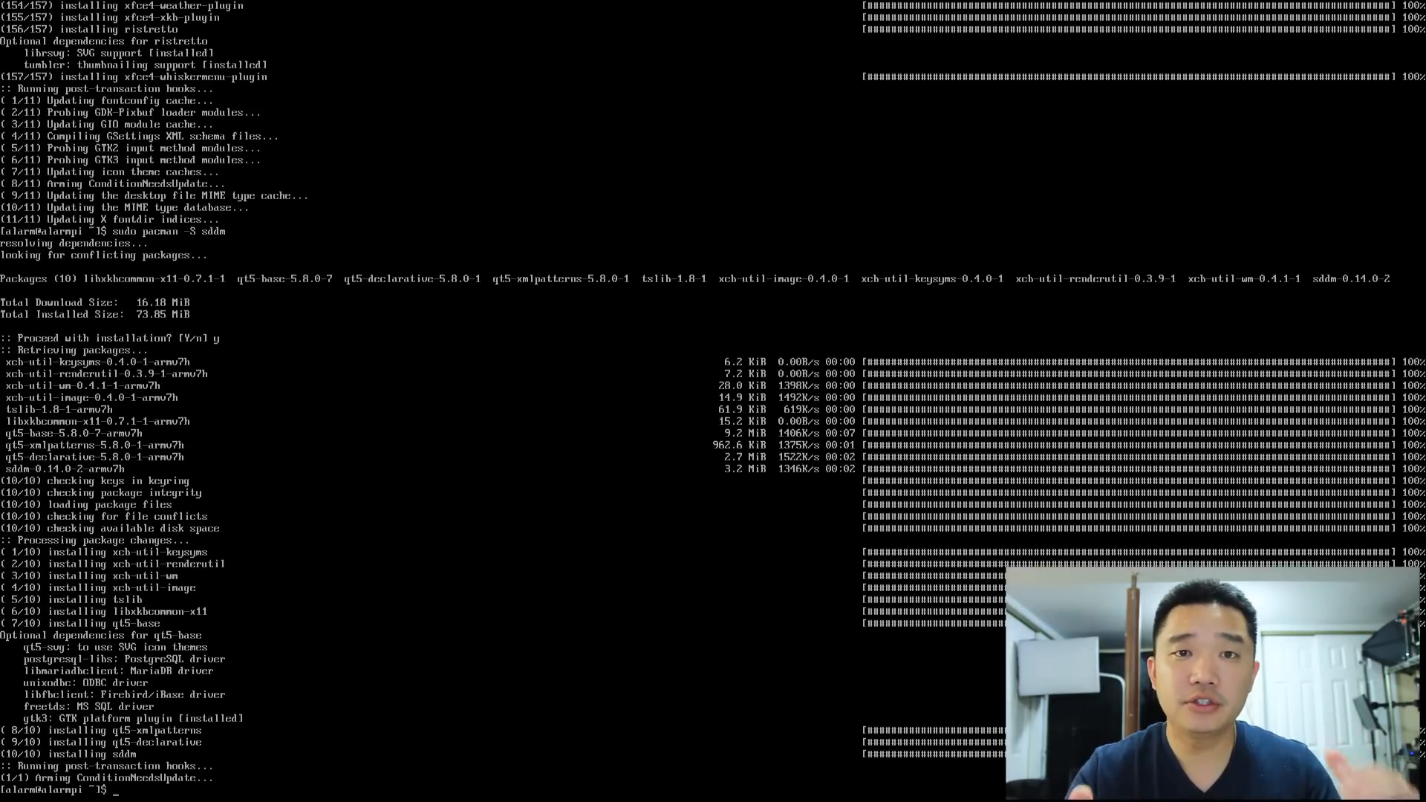
Step: Write the sddm --example-config output to /etc/sddm.conf through sudo sh
text(sudo sh -c ")
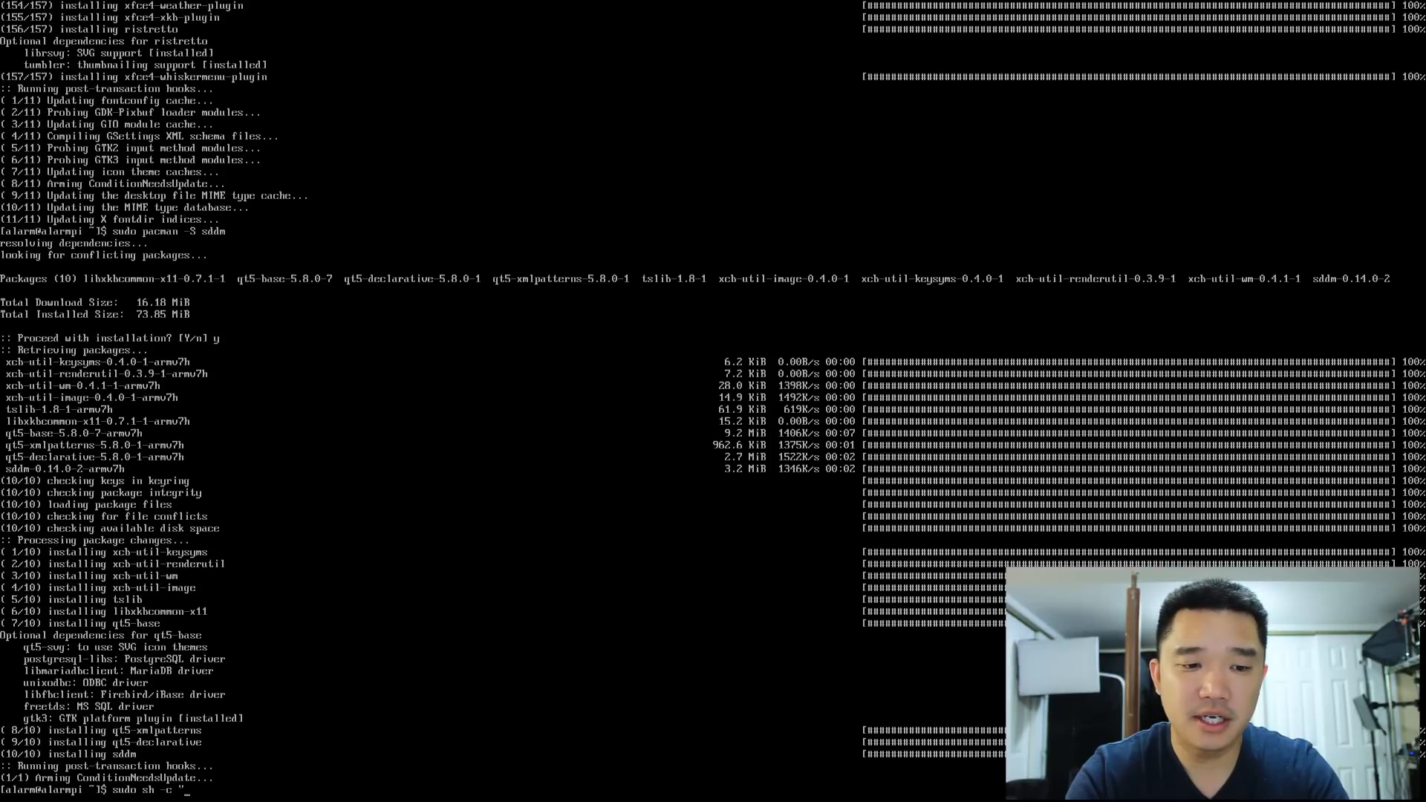
text(sddm)
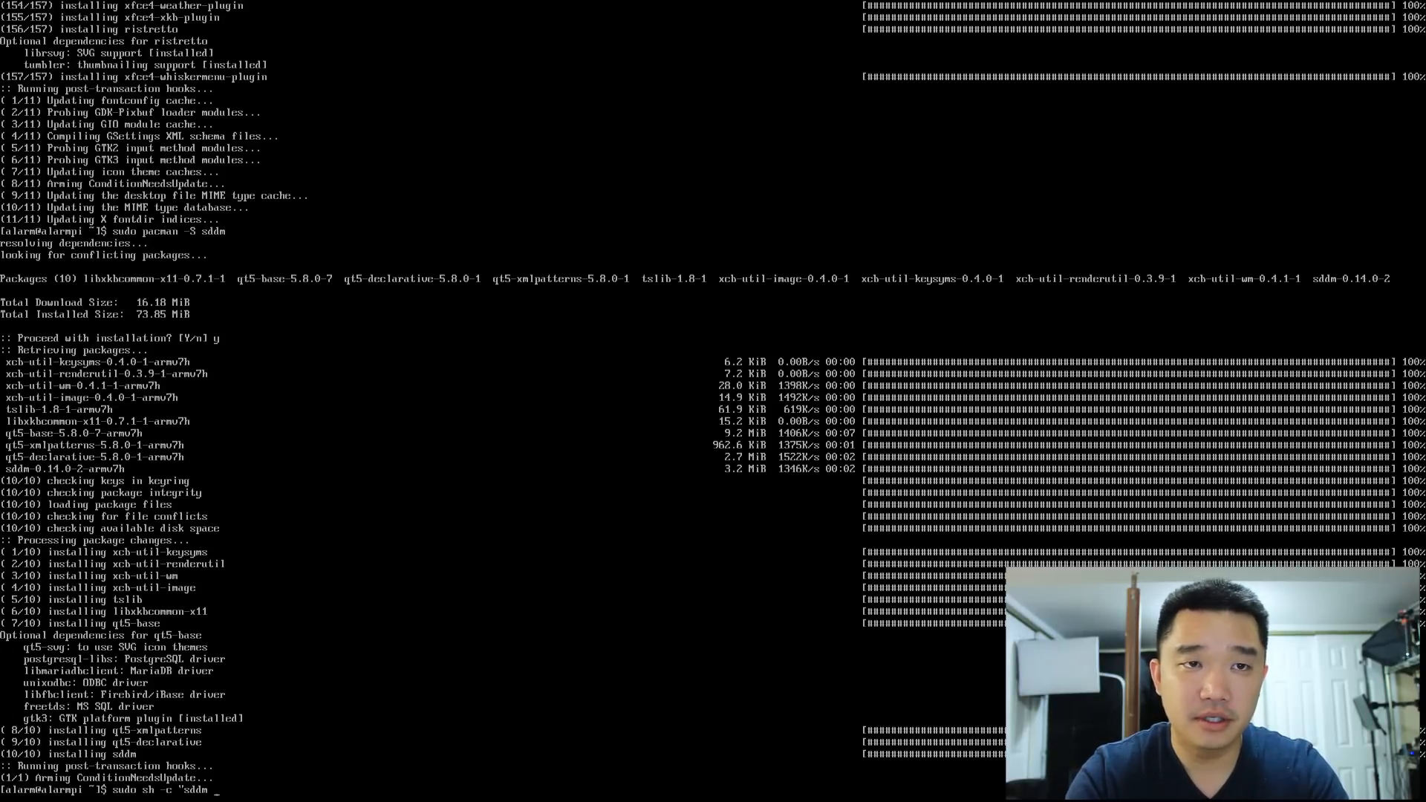
text(--example)
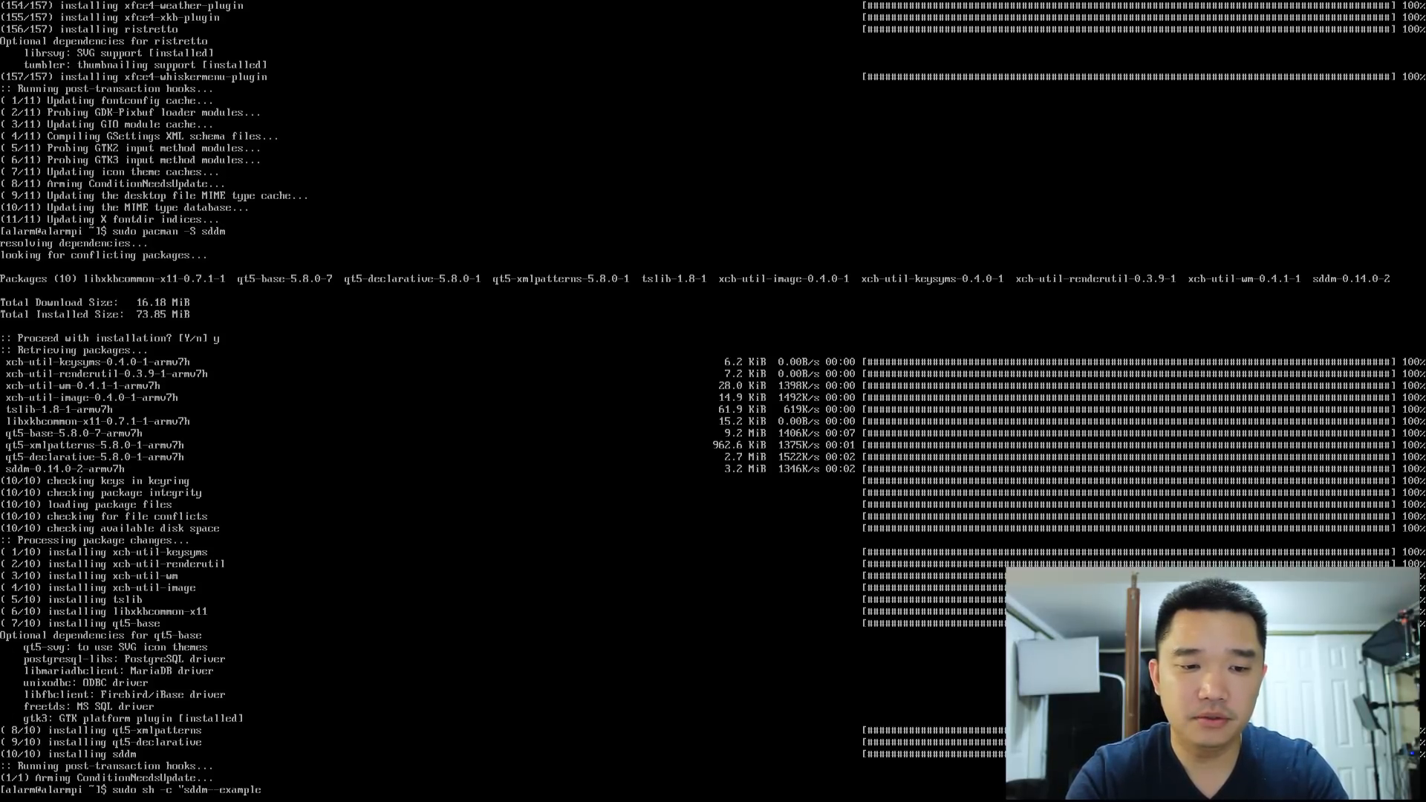
text(-config >)
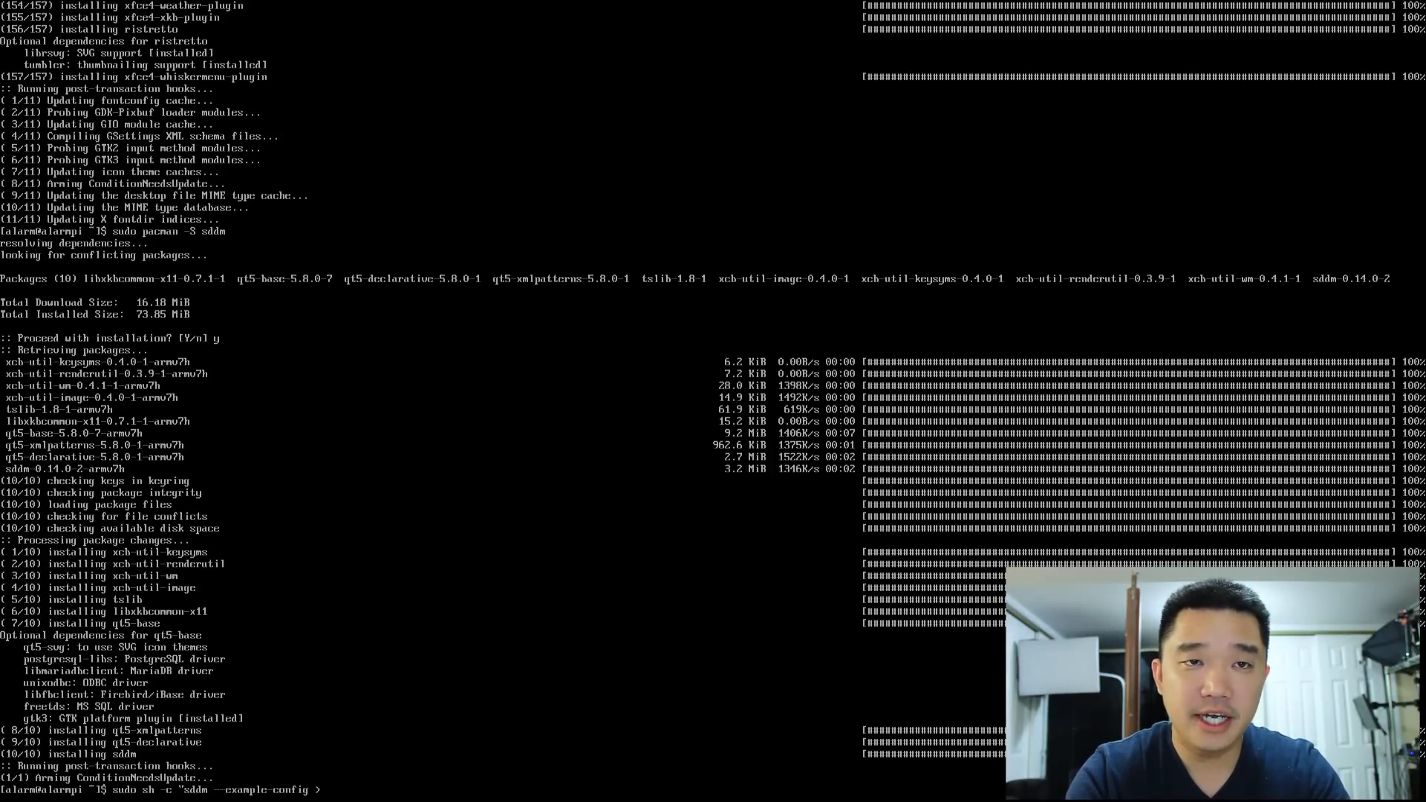
text(/etc/)
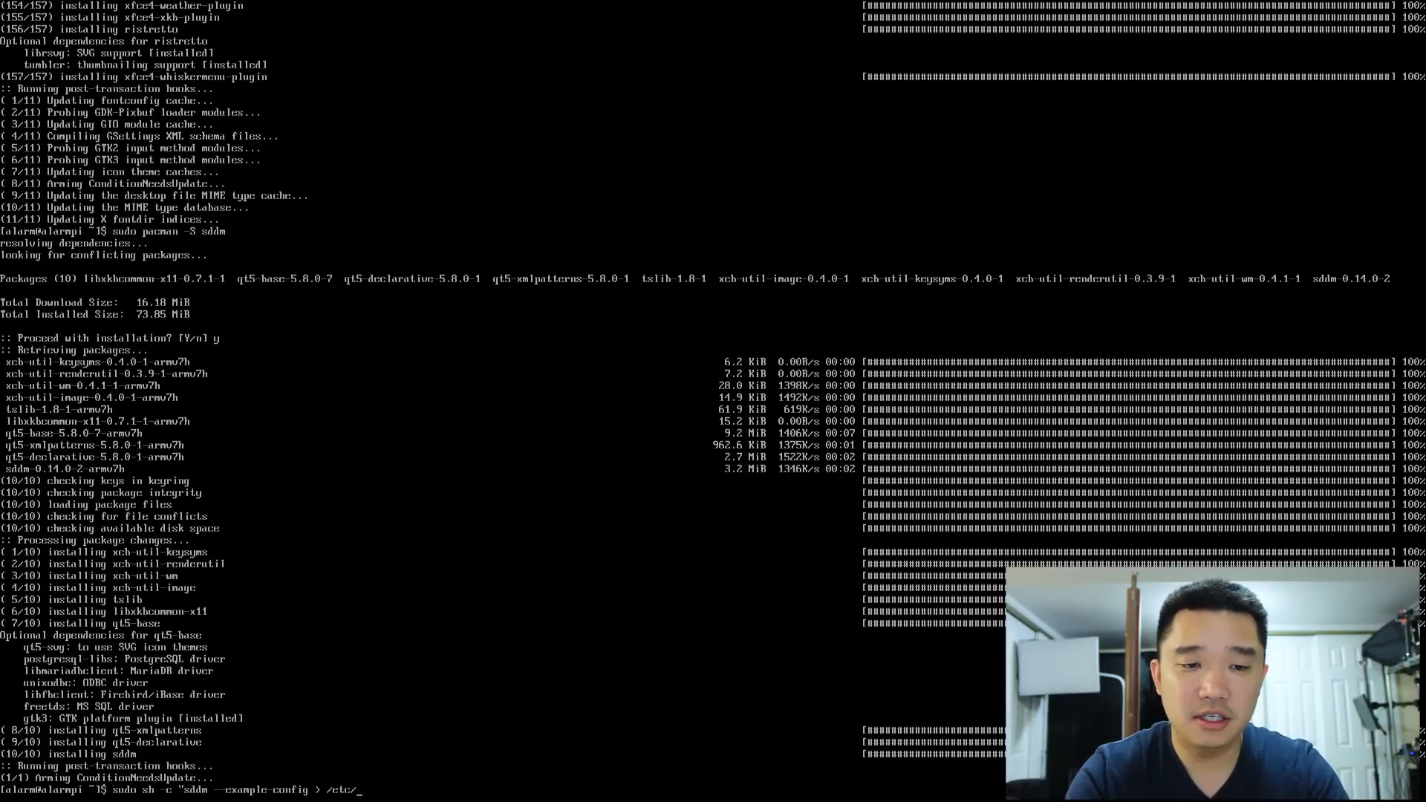
text(sddm.conf")
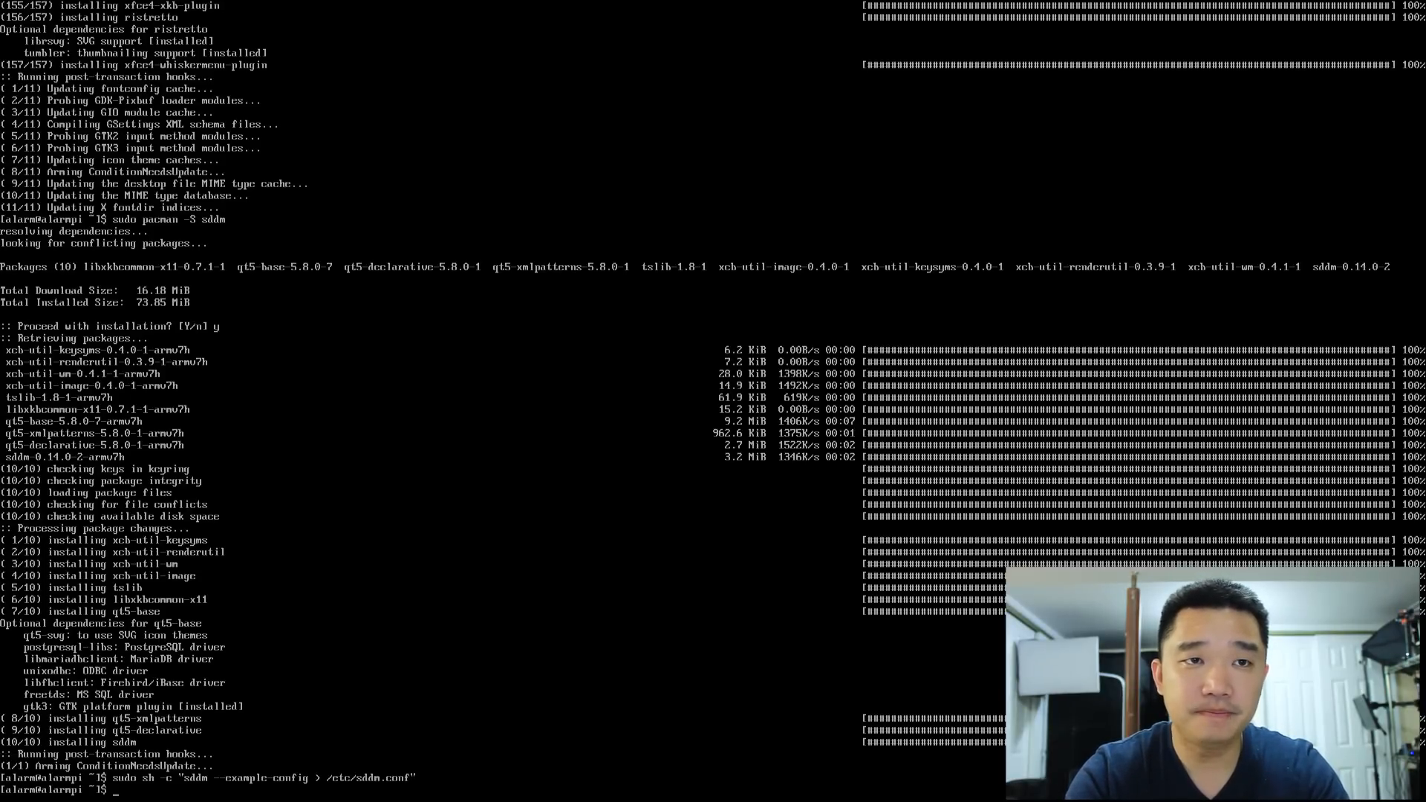
Step: Install archlinux-themes-sddm with packer and enable the sddm service with systemctl
text(packer -S arch)
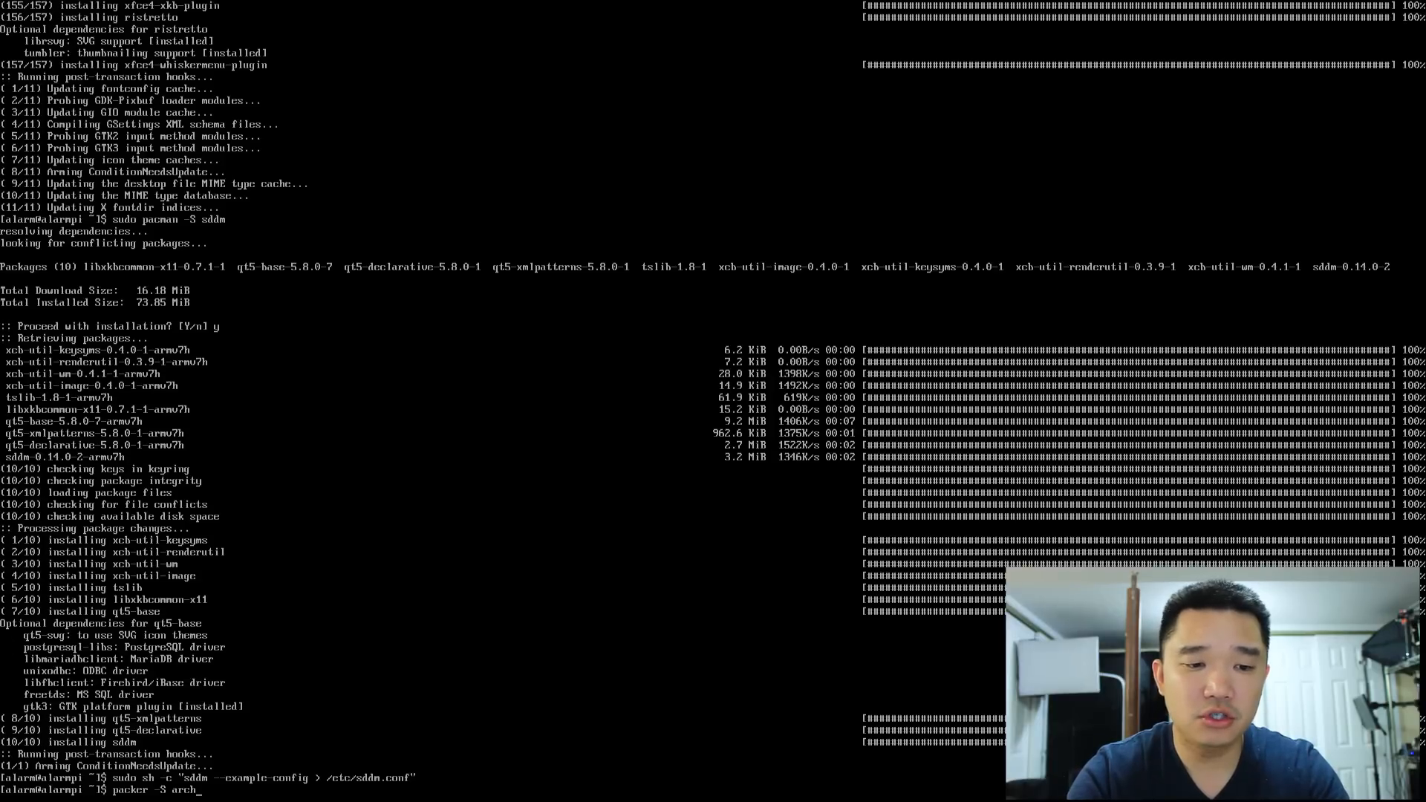
text(linux-)
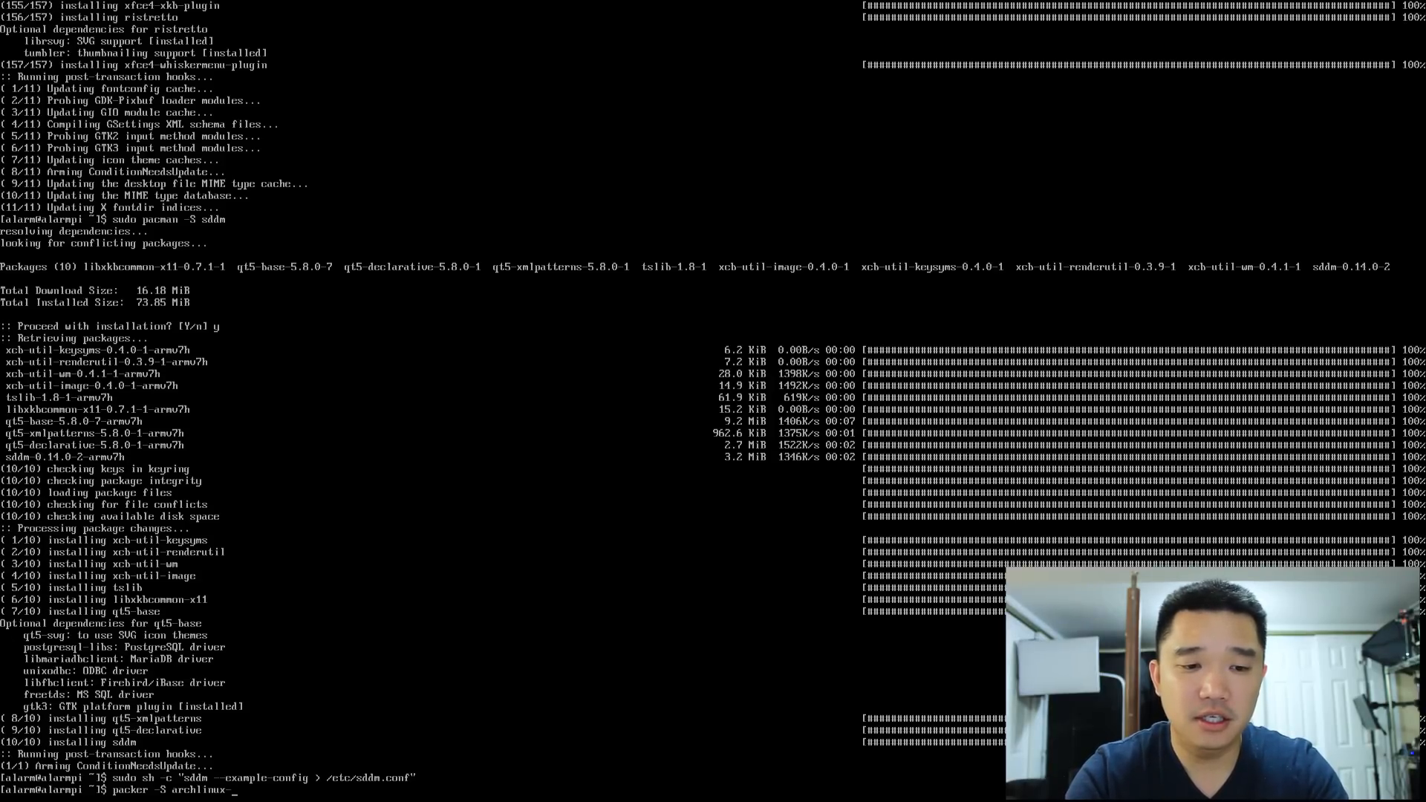
text(themes-sddm)
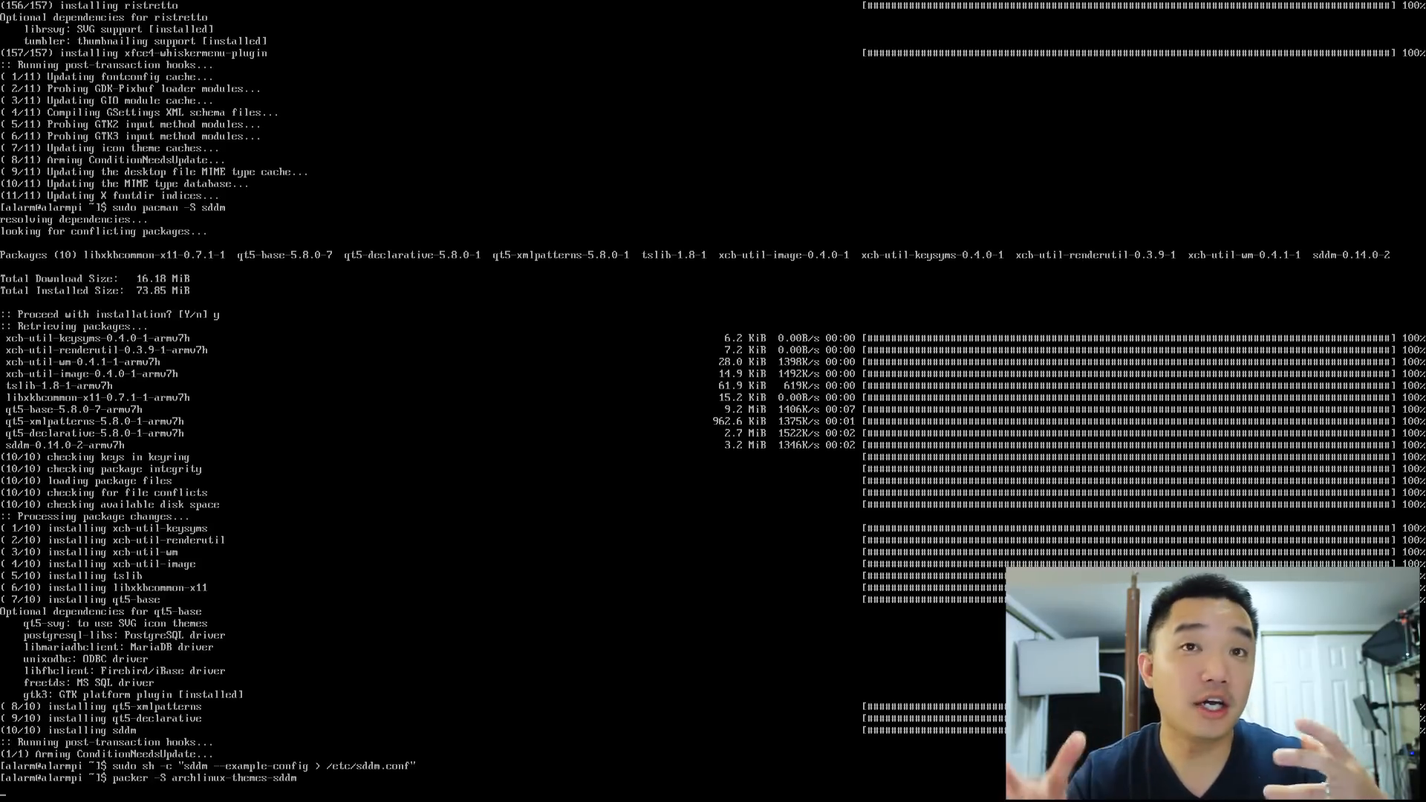
key(Return)
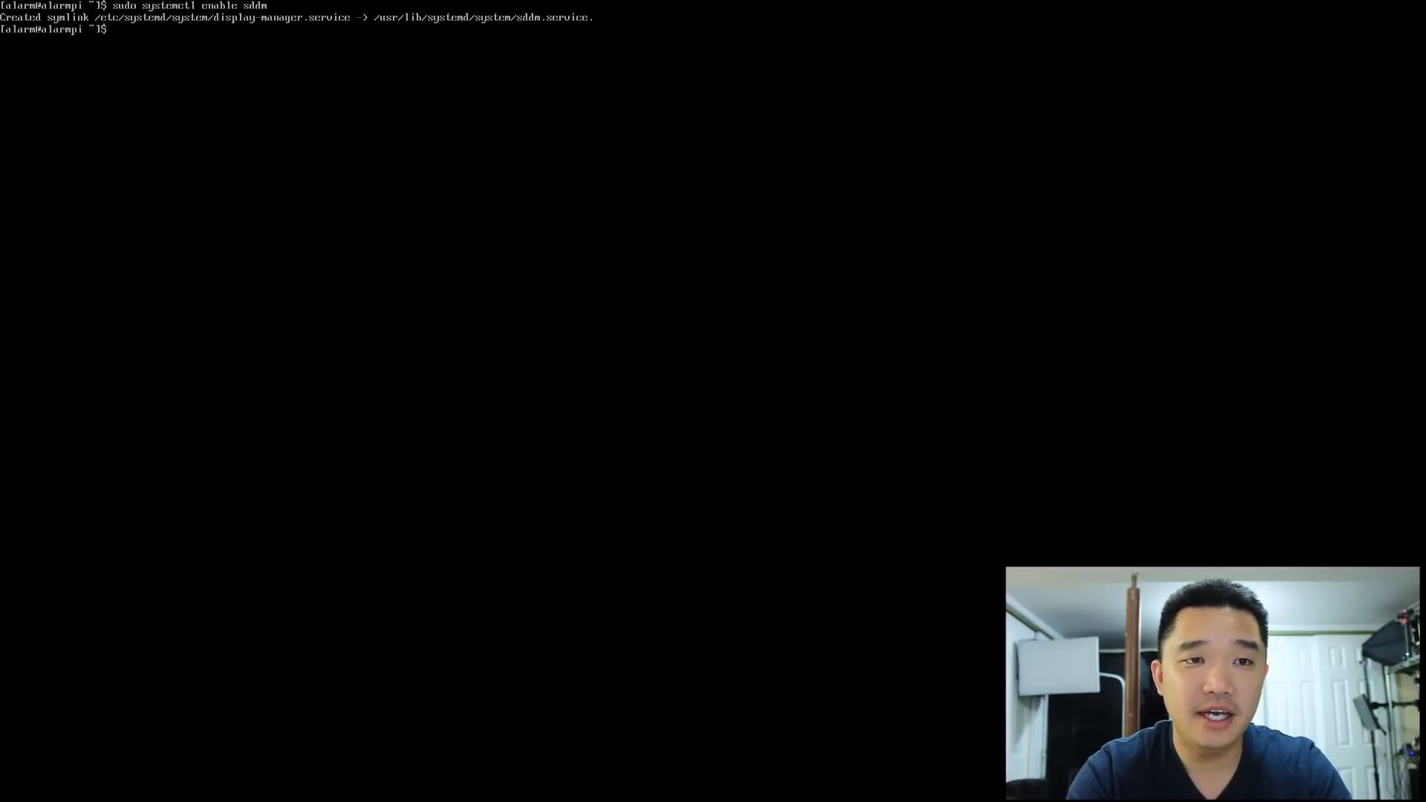
Step: Start the sddm service with sudo systemctl start sddm
text(sudo)
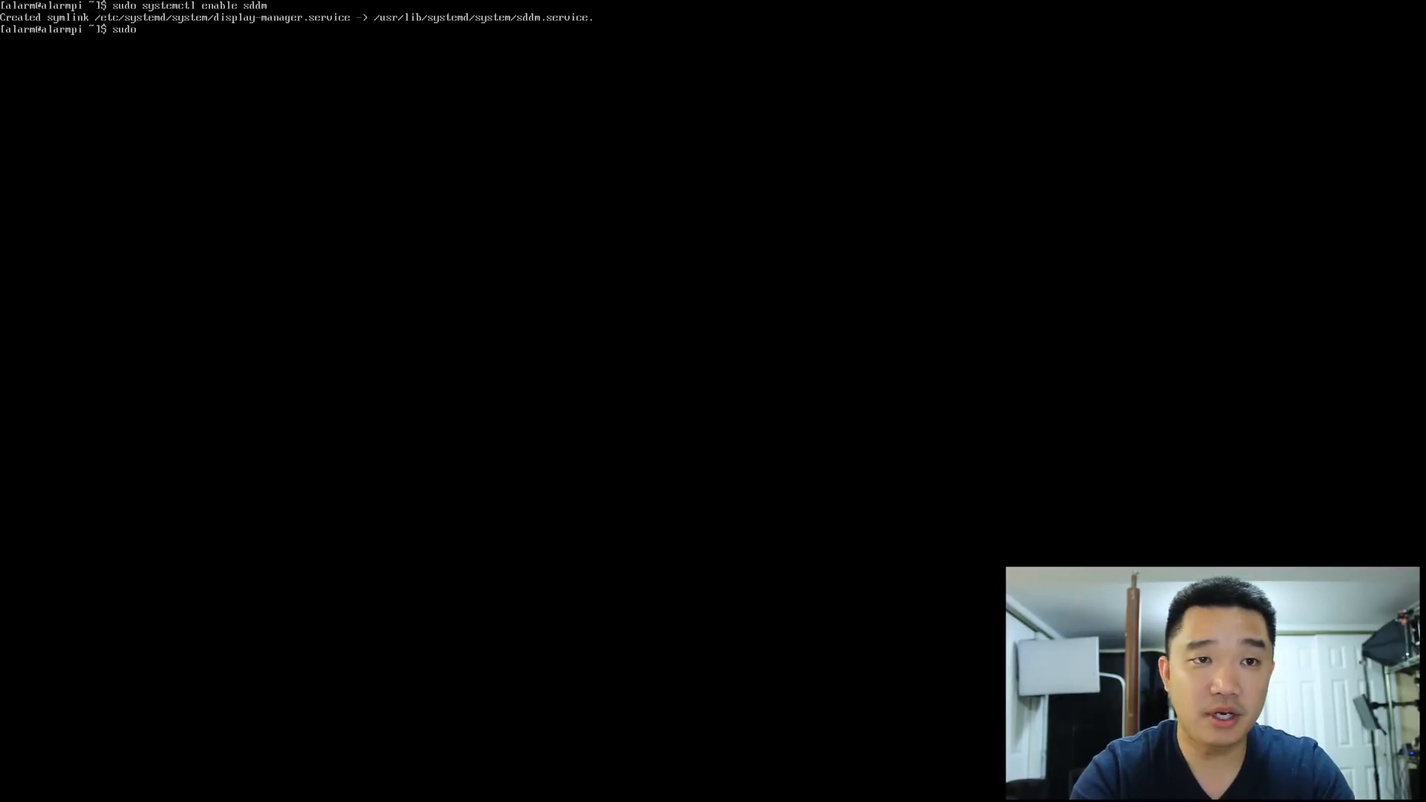
text(system)
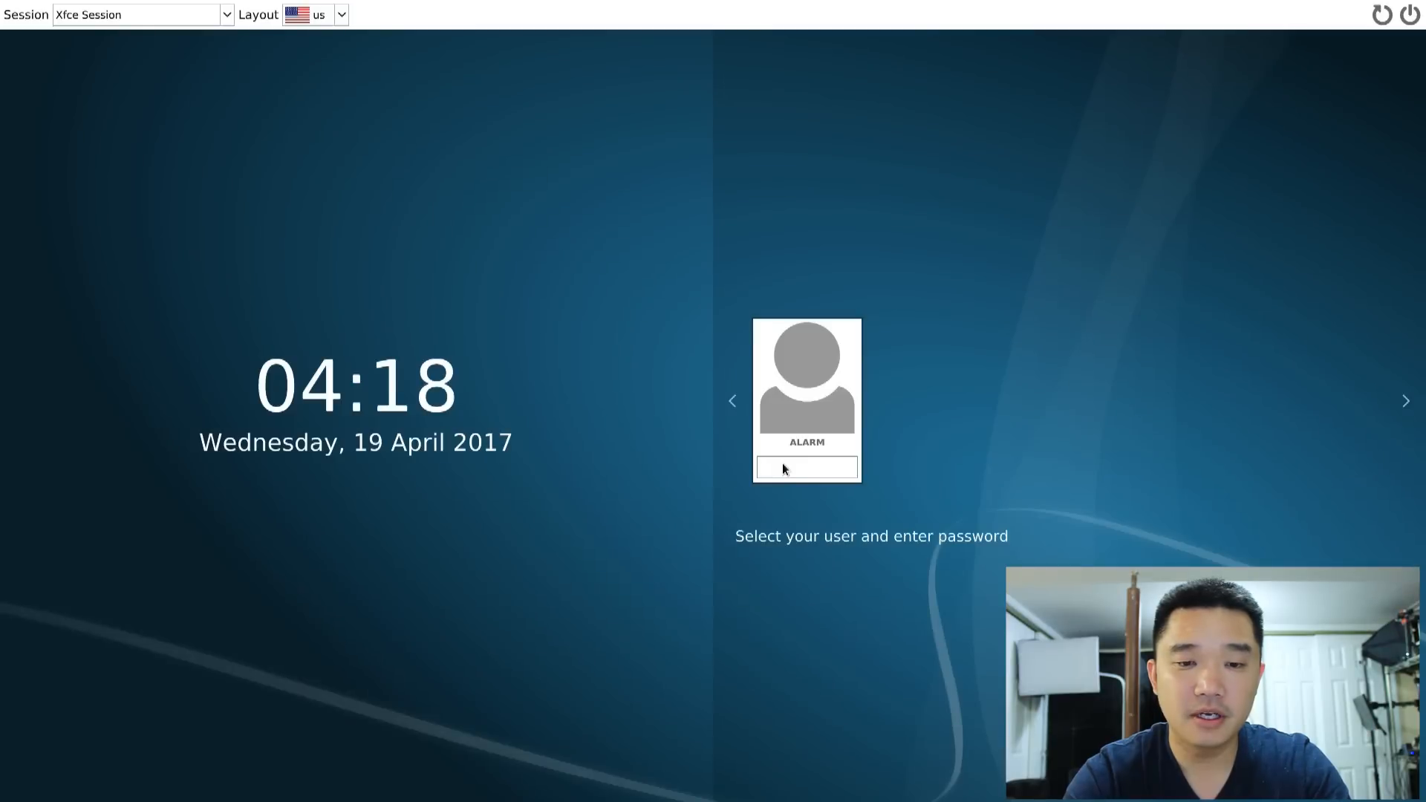
Step: Enter the alarm user's password to log in to the Xfce Session
text(•)
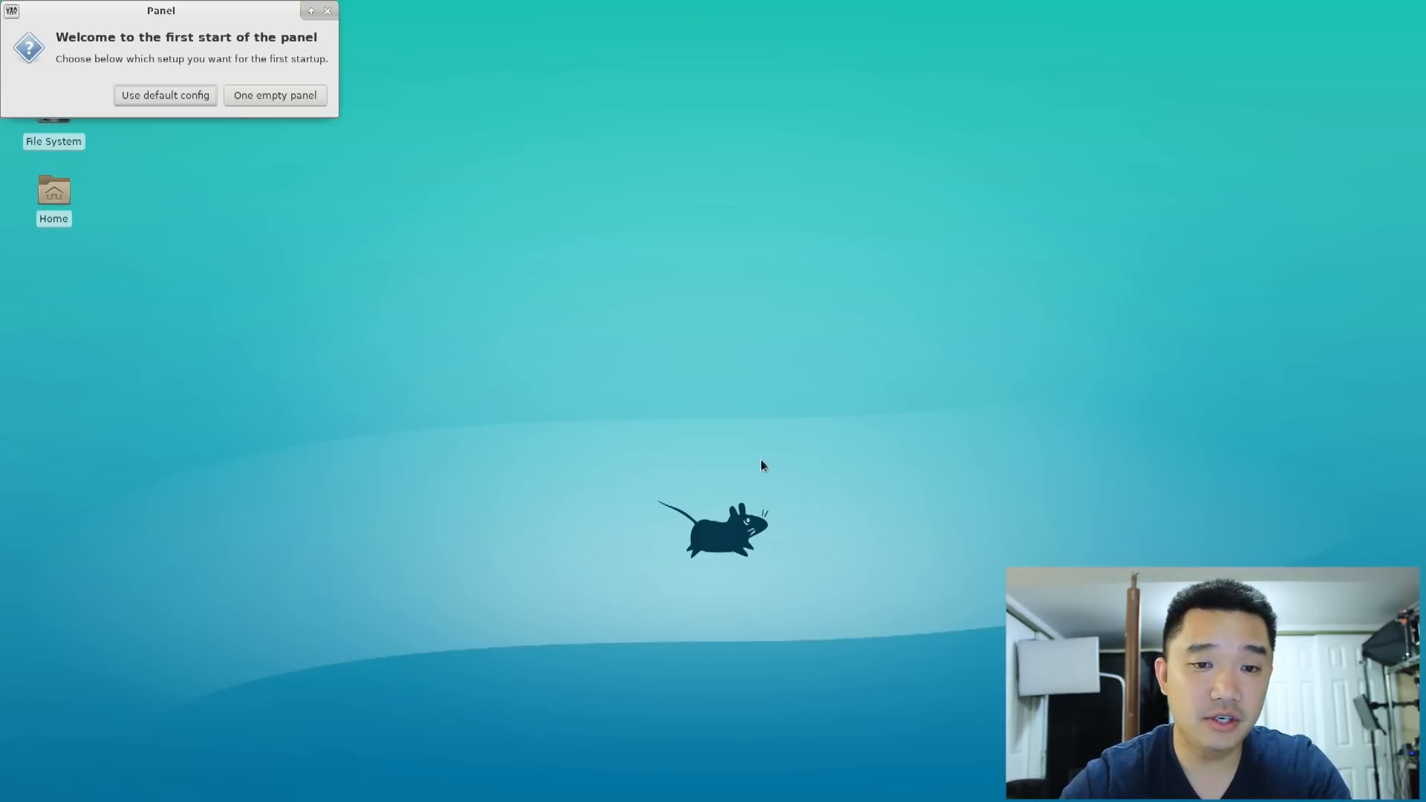
mouse_move(253, 115)
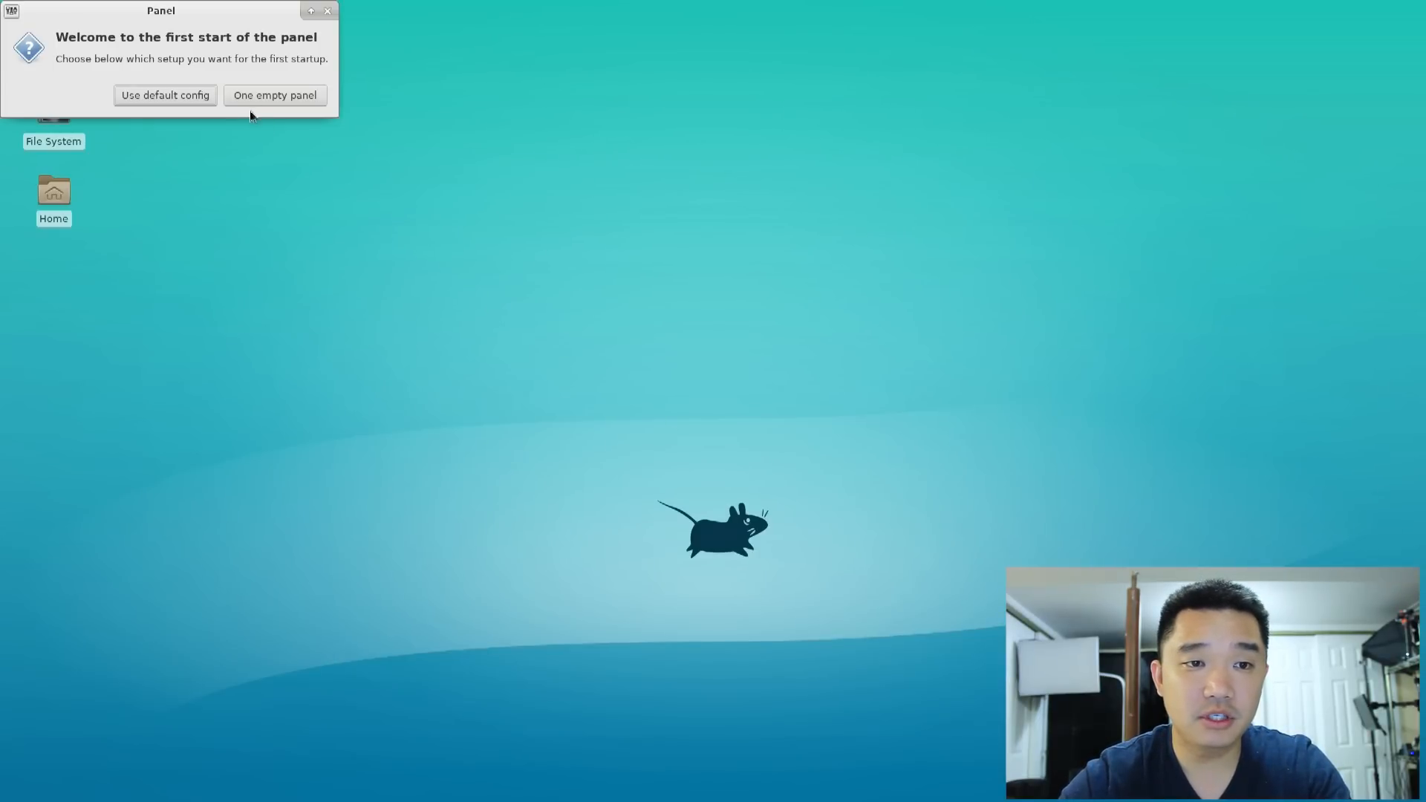
Step: Choose Use default config in the first-start panel dialog
click(165, 94)
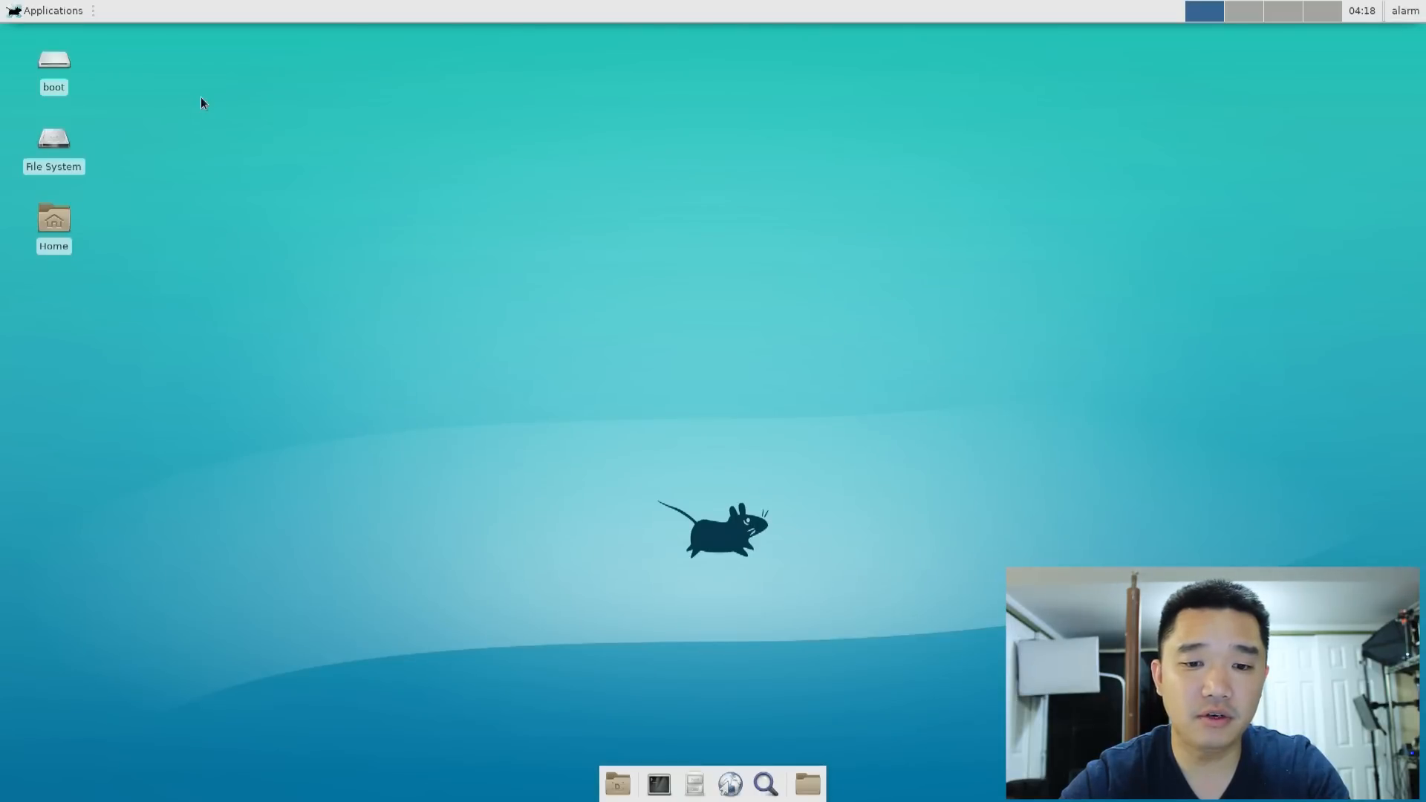
mouse_move(271, 154)
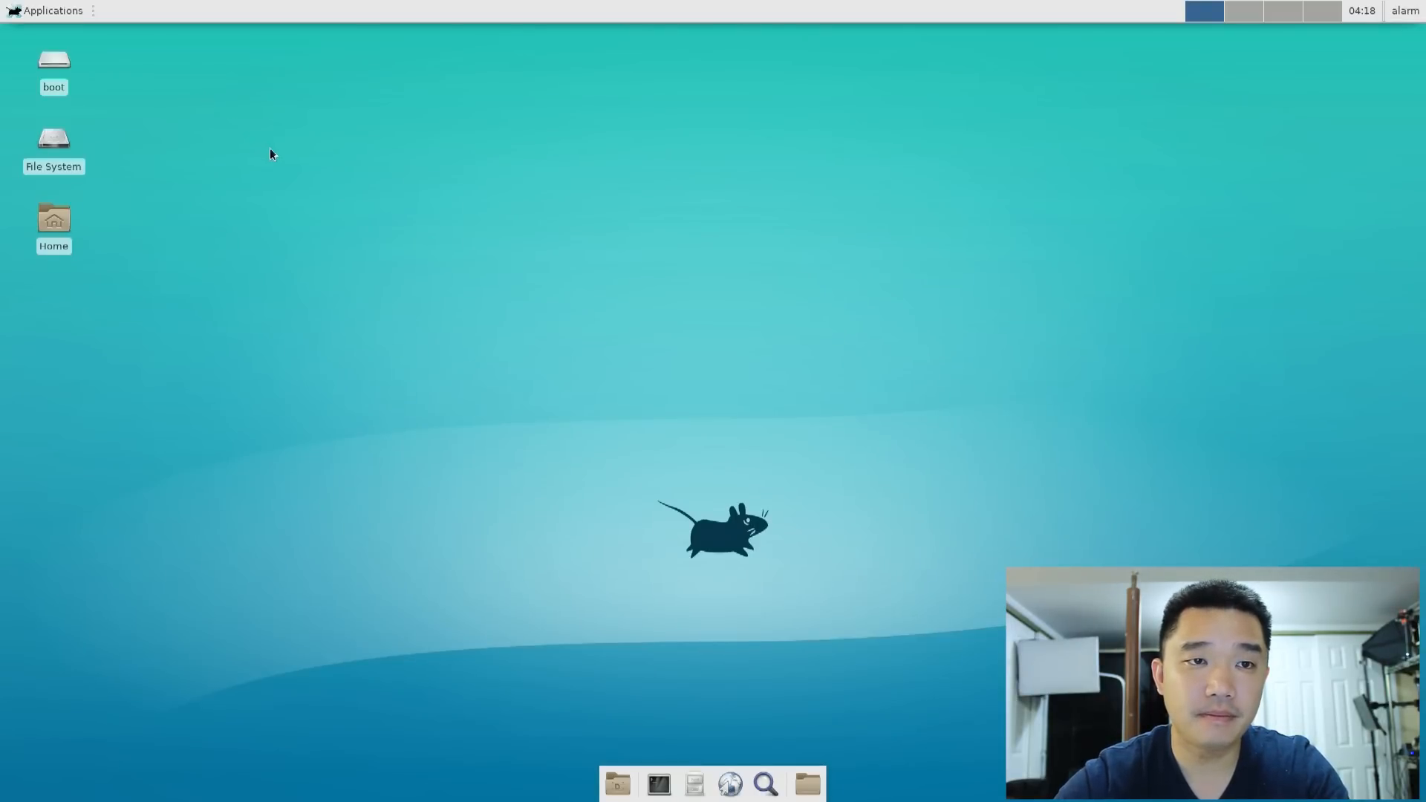
mouse_move(309, 158)
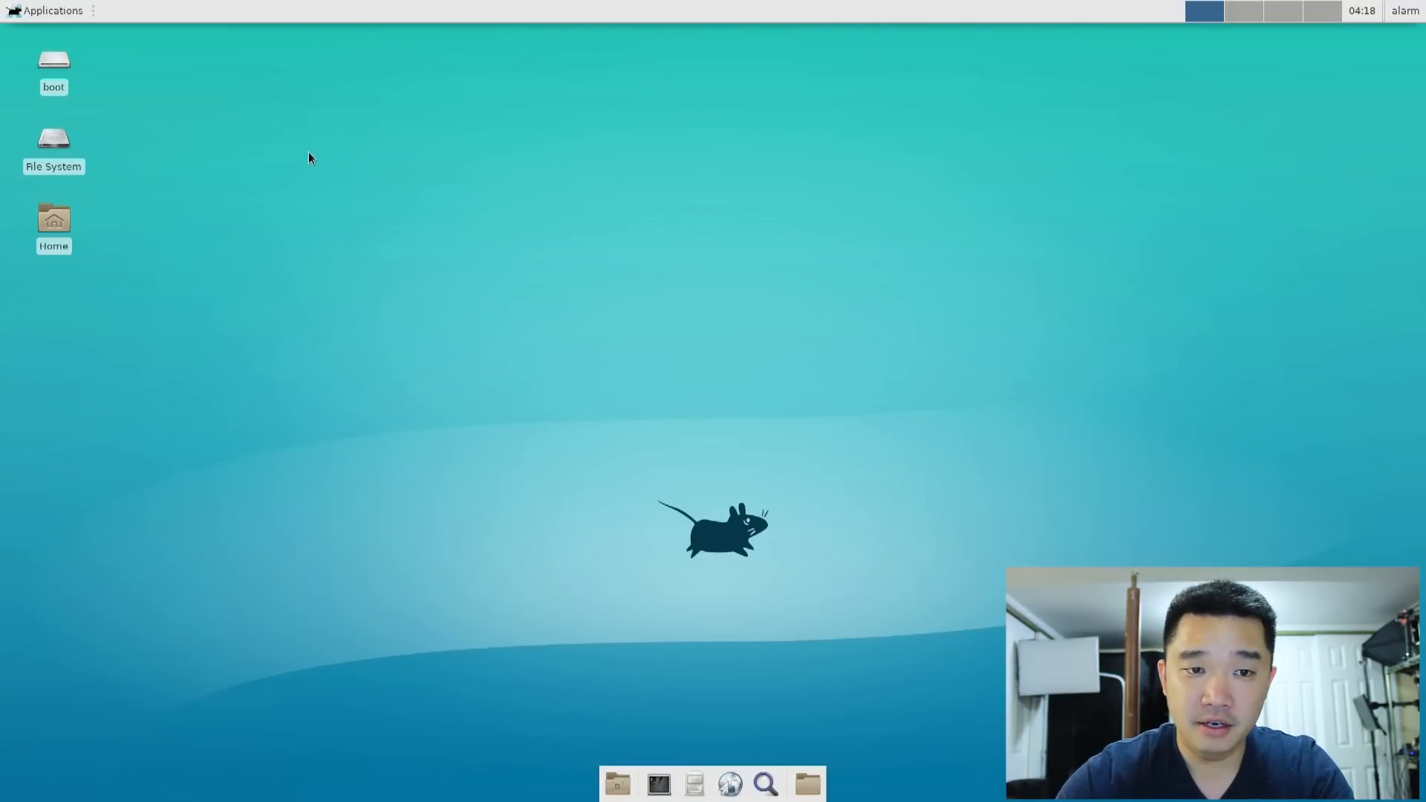
mouse_move(583, 562)
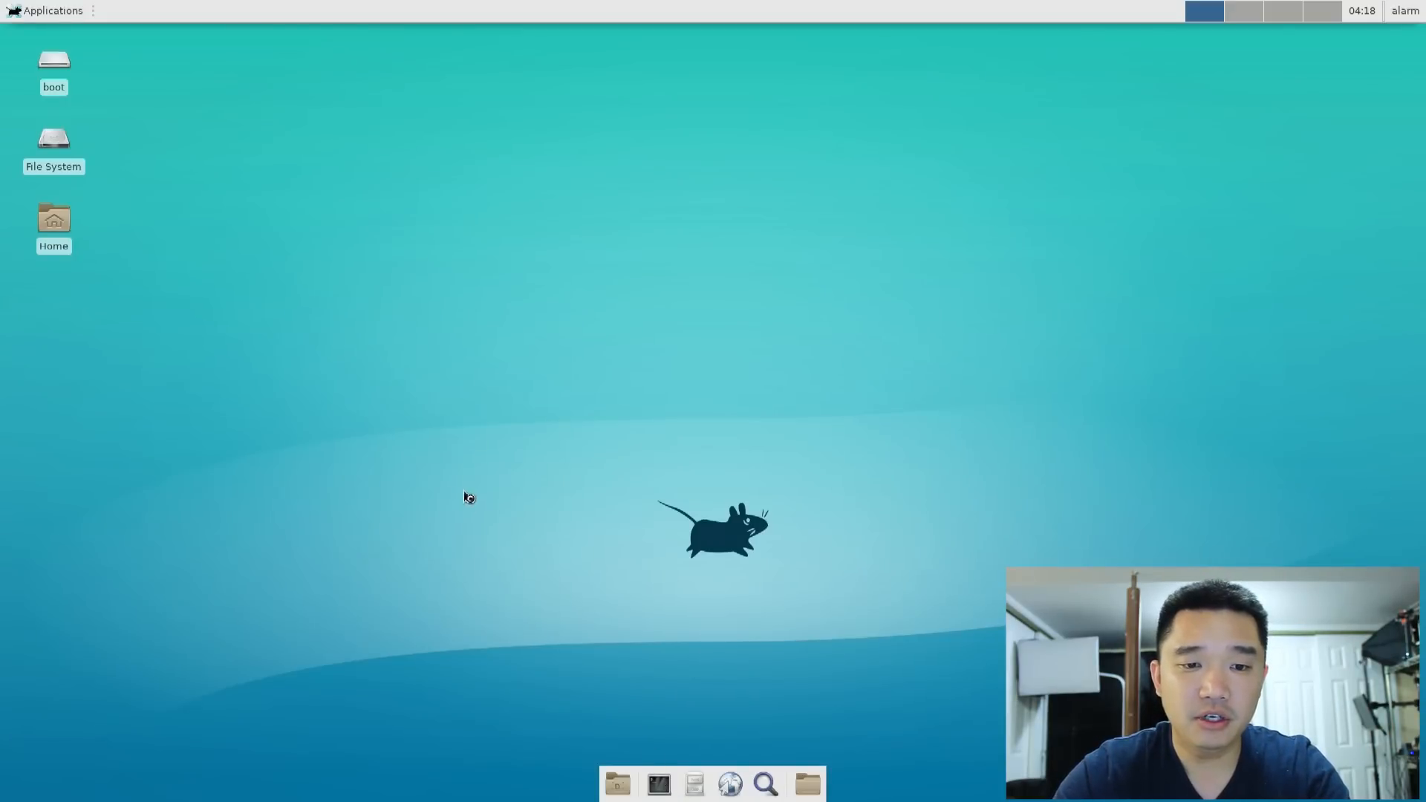
mouse_move(582, 701)
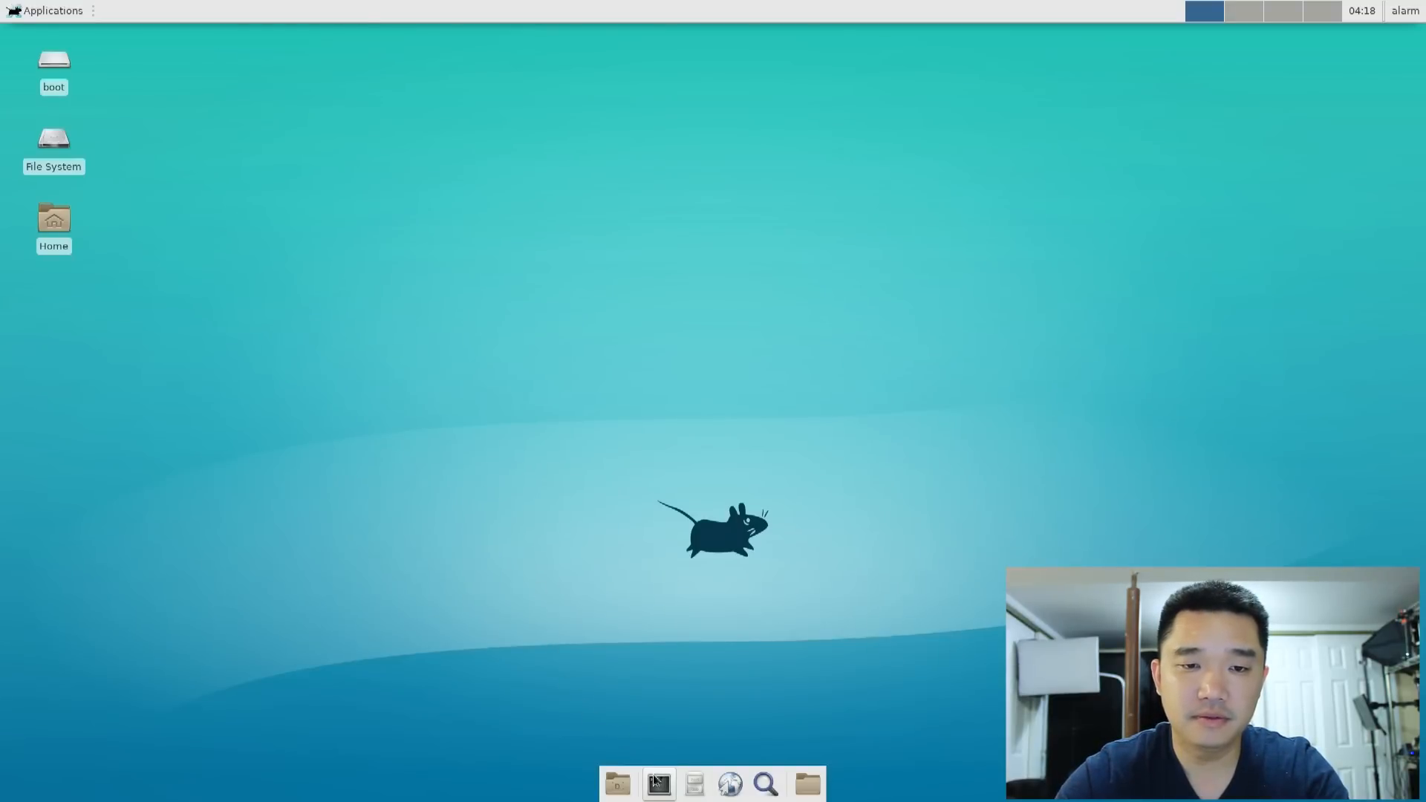
Step: Open a terminal and install networkmanager and network-manager-applet, fixing the misspelled package name
click(659, 783)
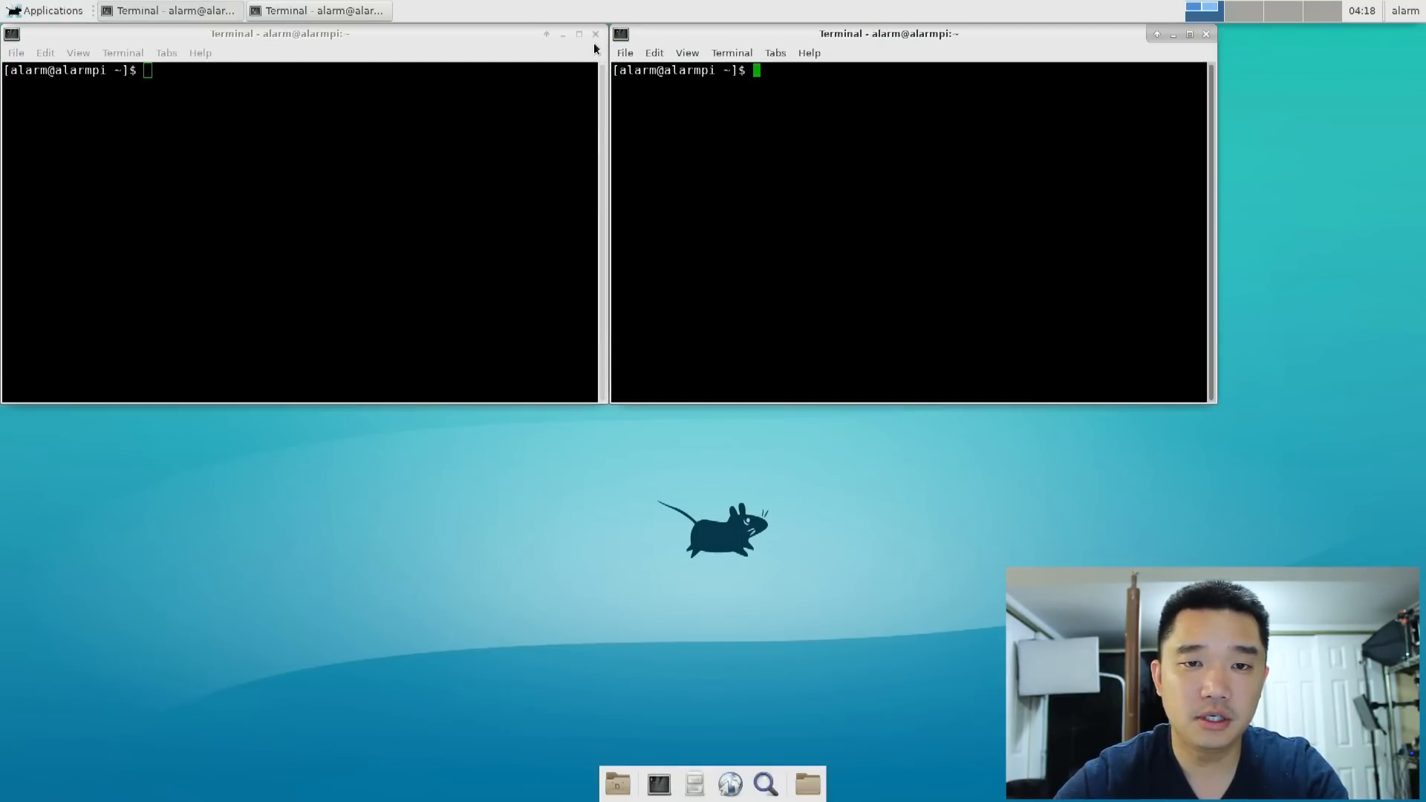
click(595, 34)
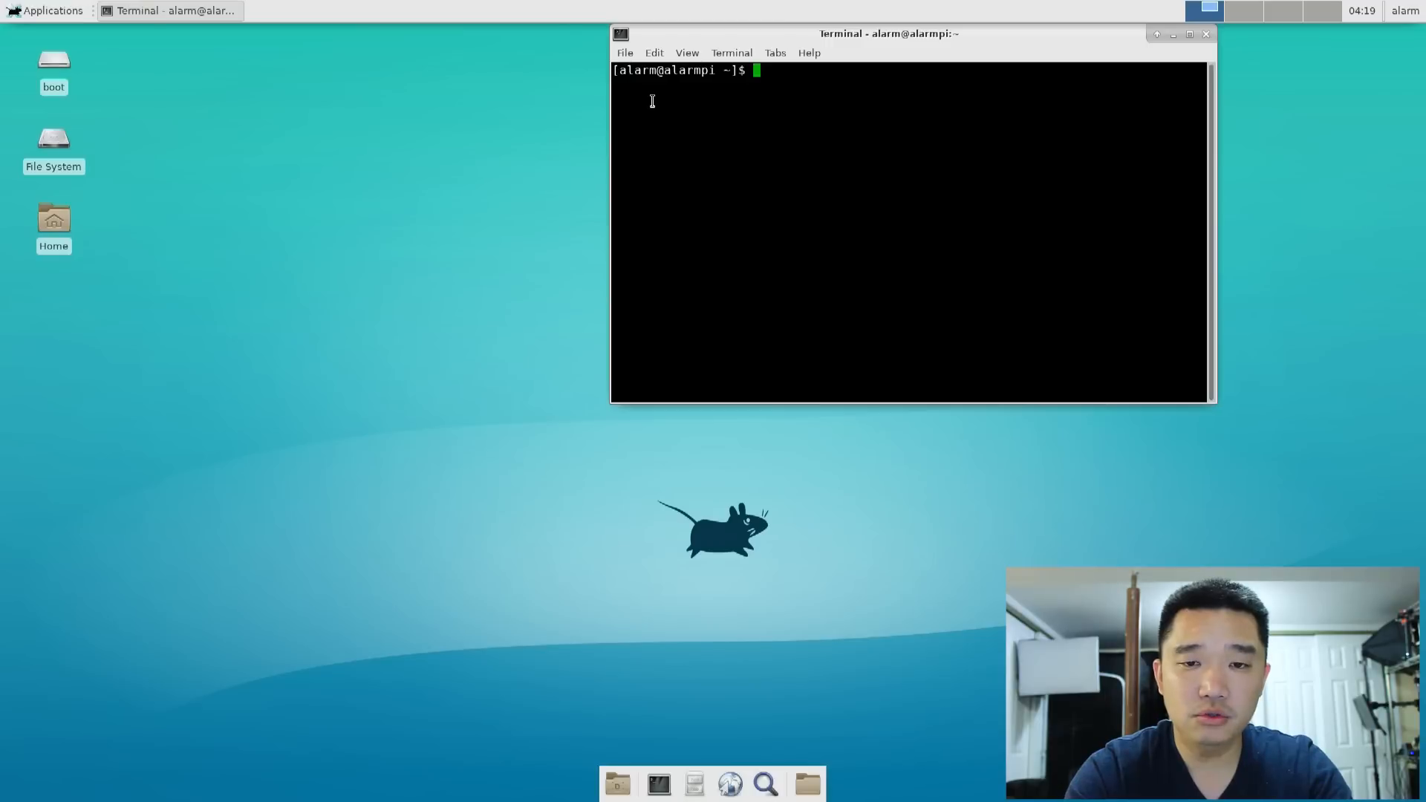
text(sudo a)
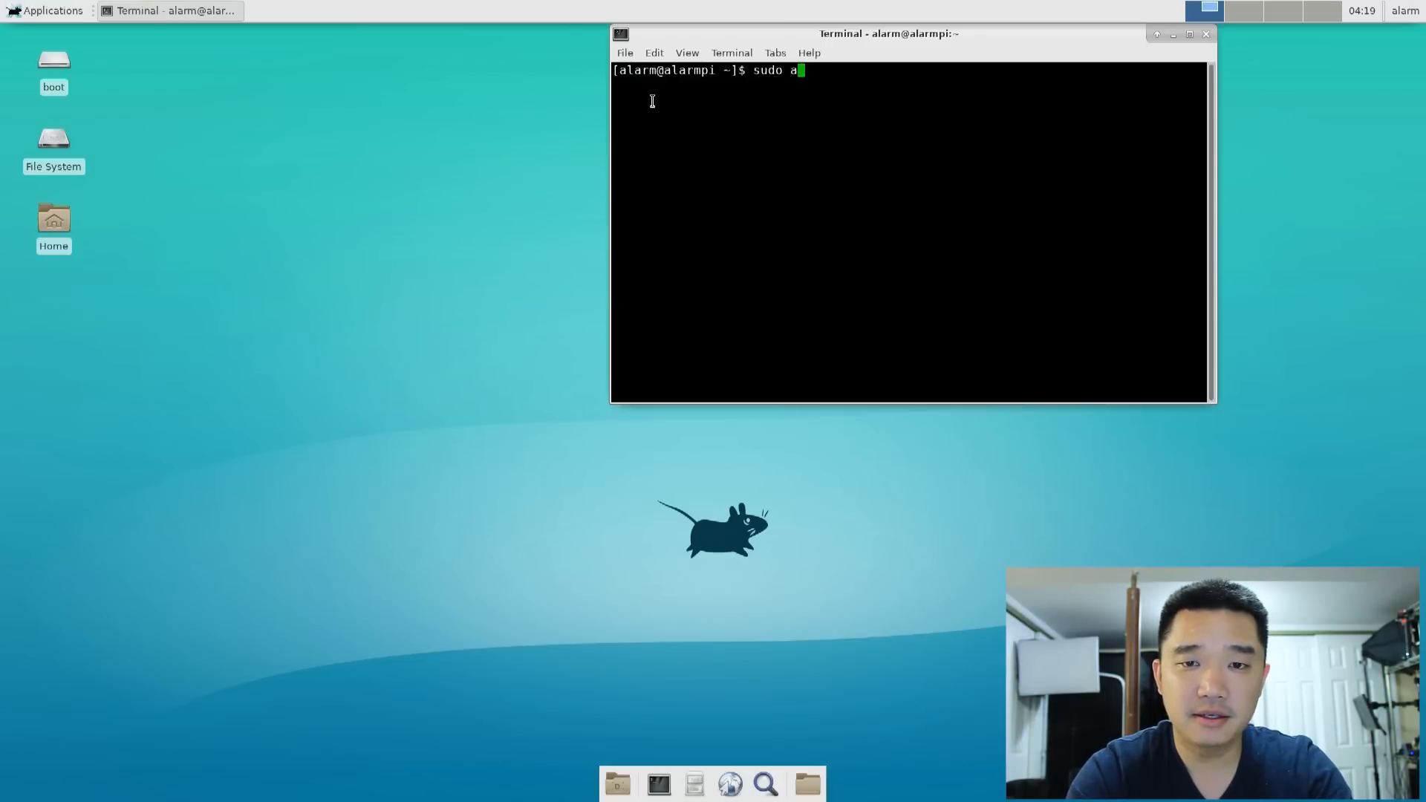
text(pacman -S)
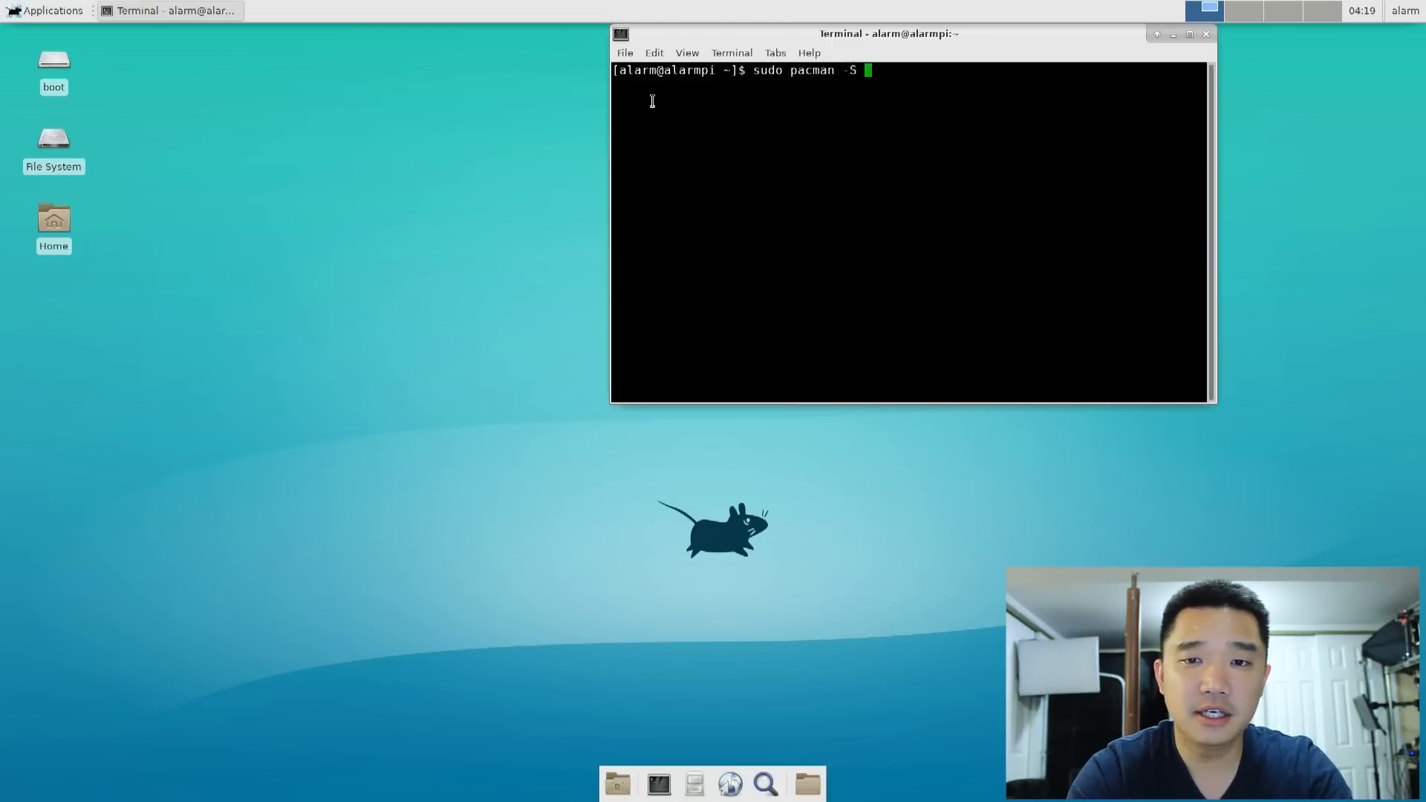
text(networkmanaer)
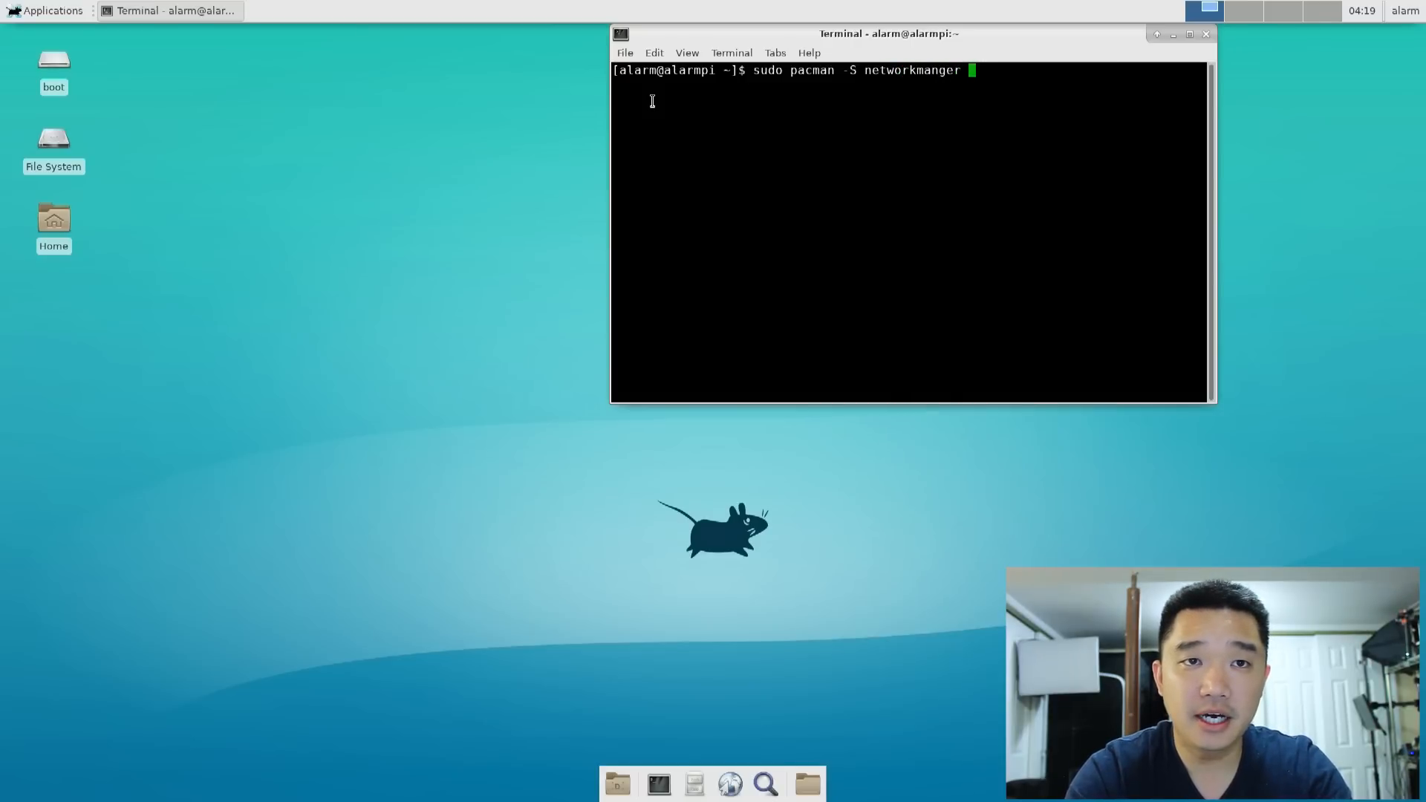
text(netw)
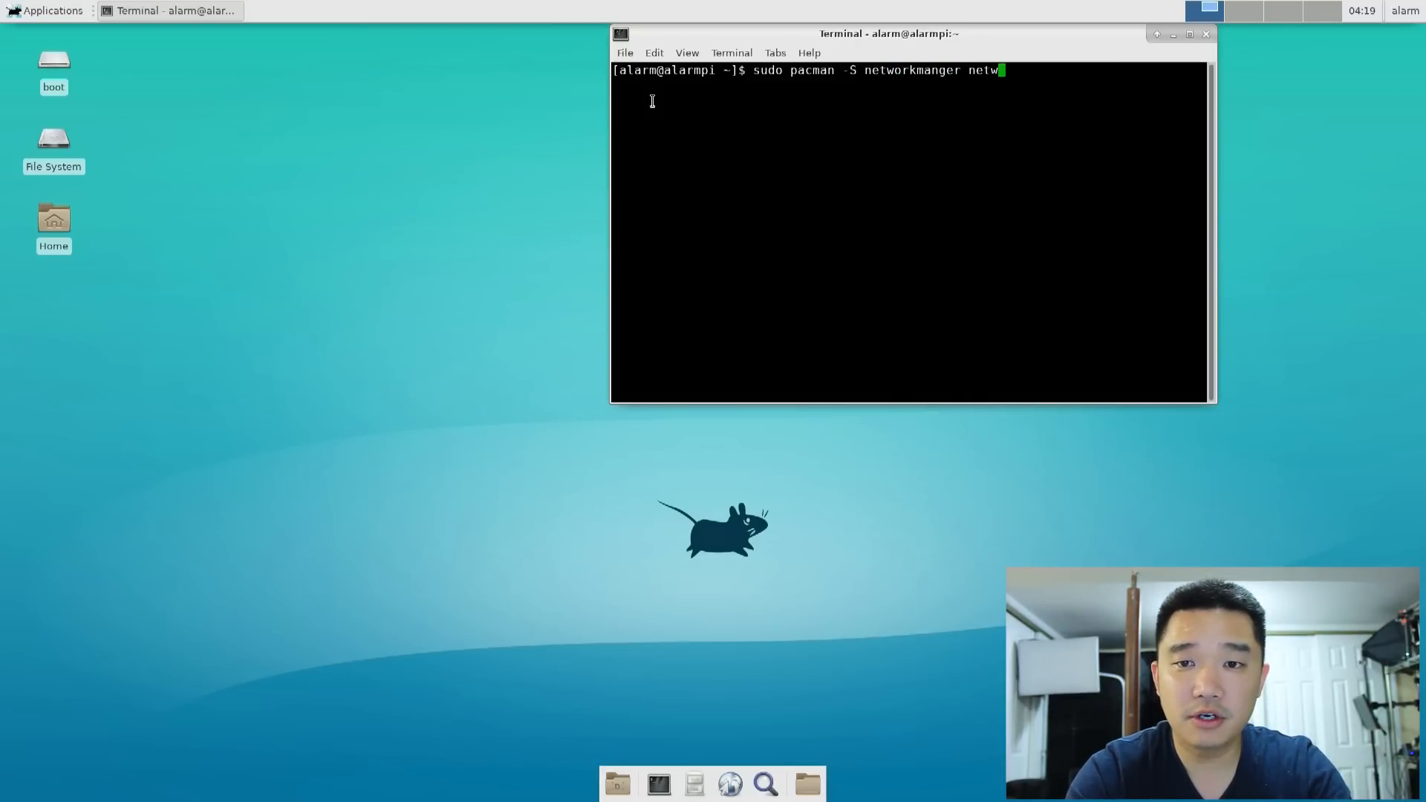
text(ork-manager-)
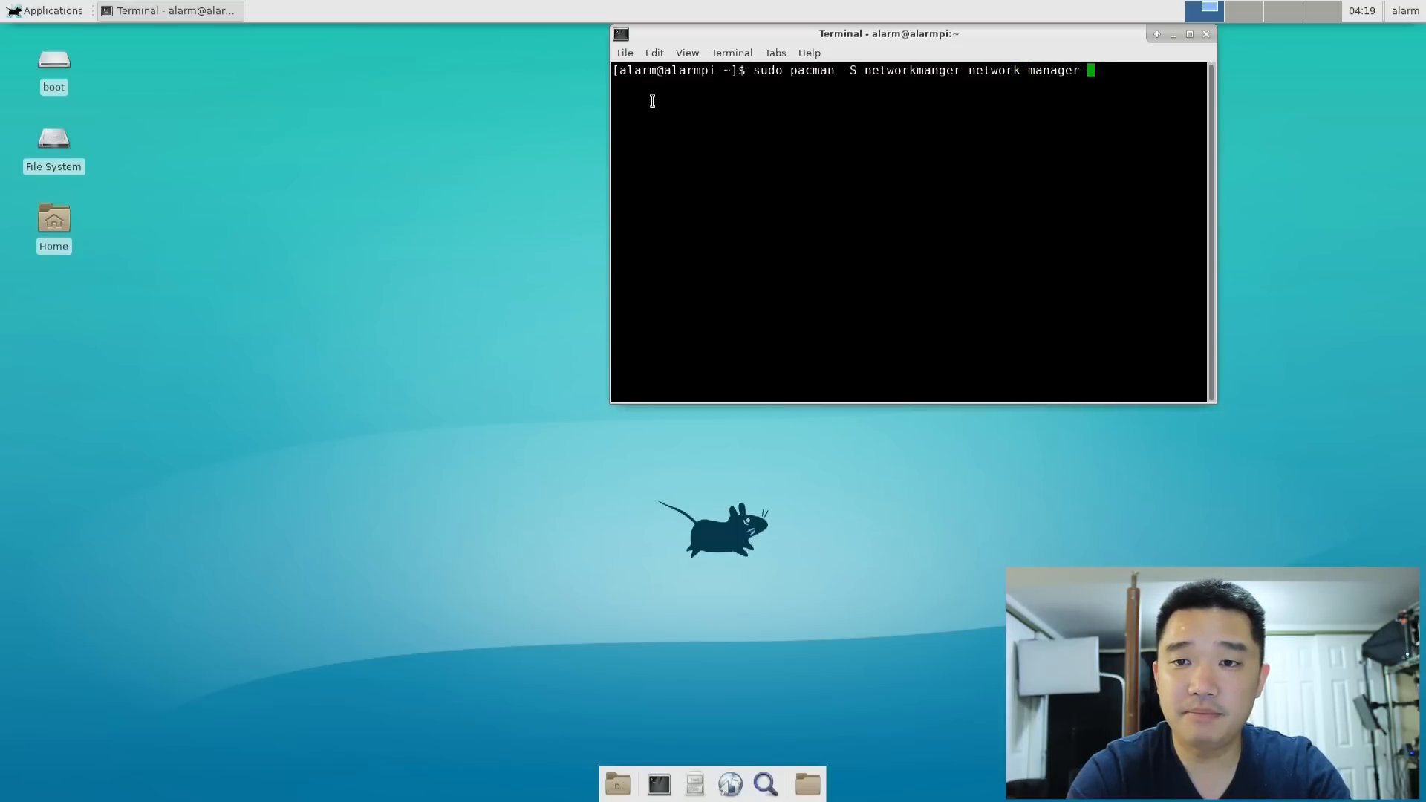
text(applet)
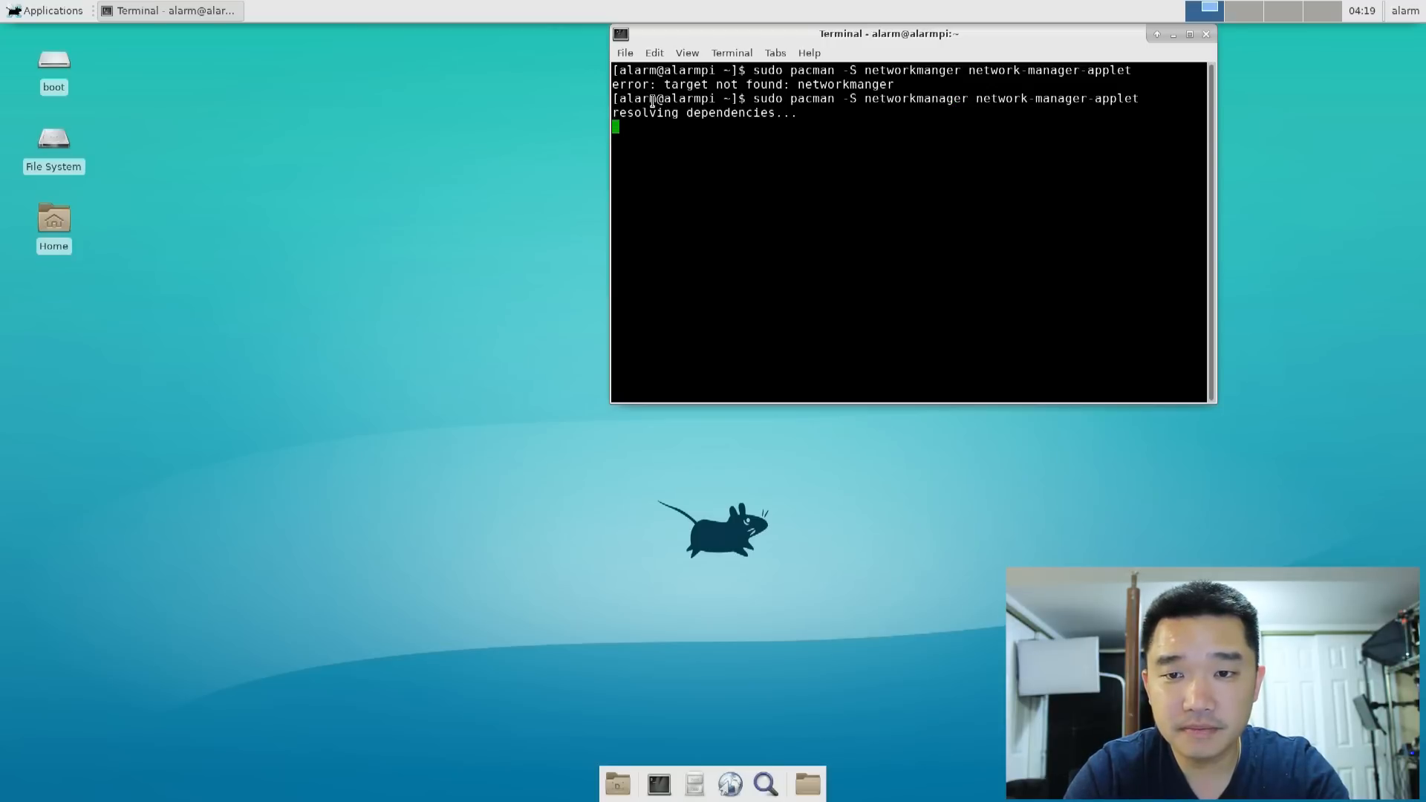
text(u)
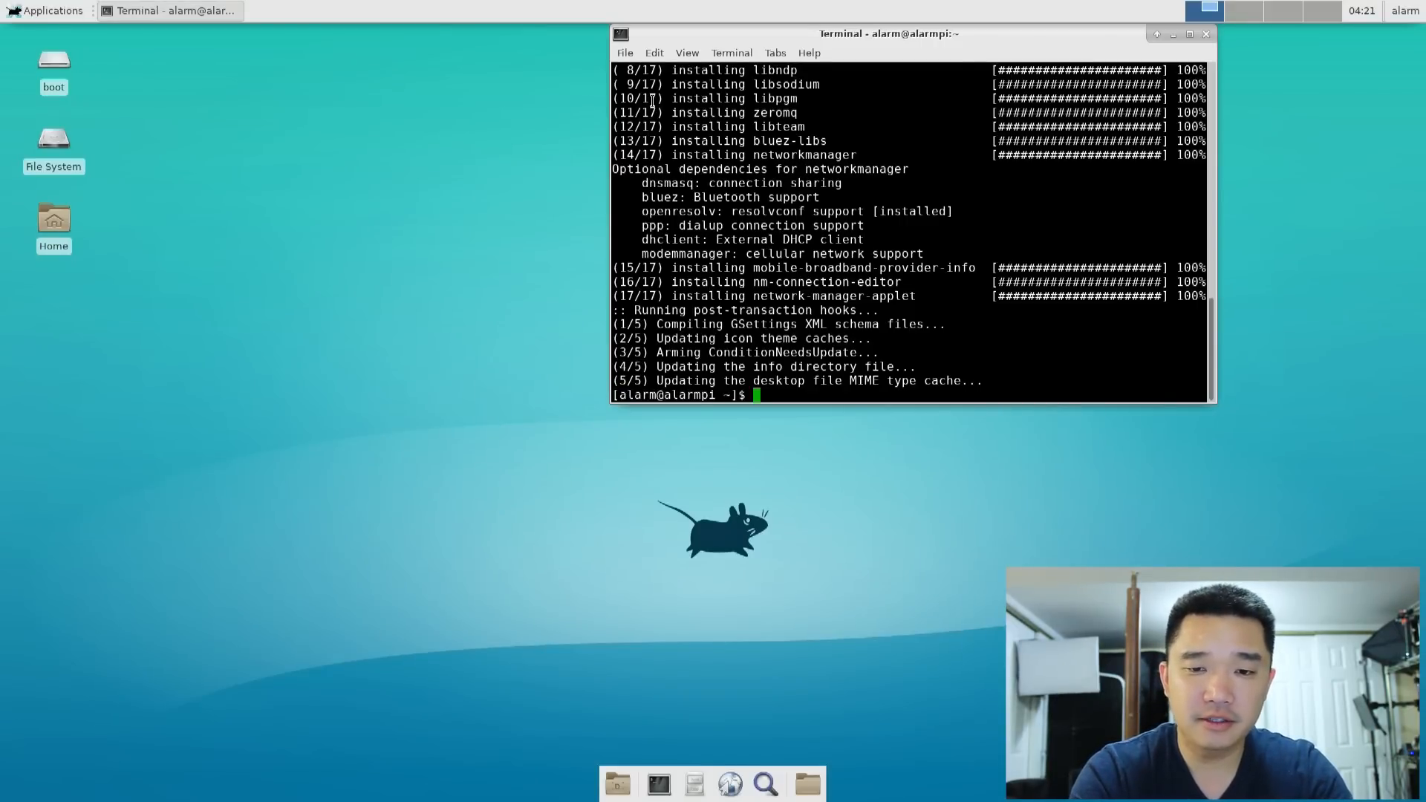
Step: Enable and start the NetworkManager service with sudo systemctl
text(sudo)
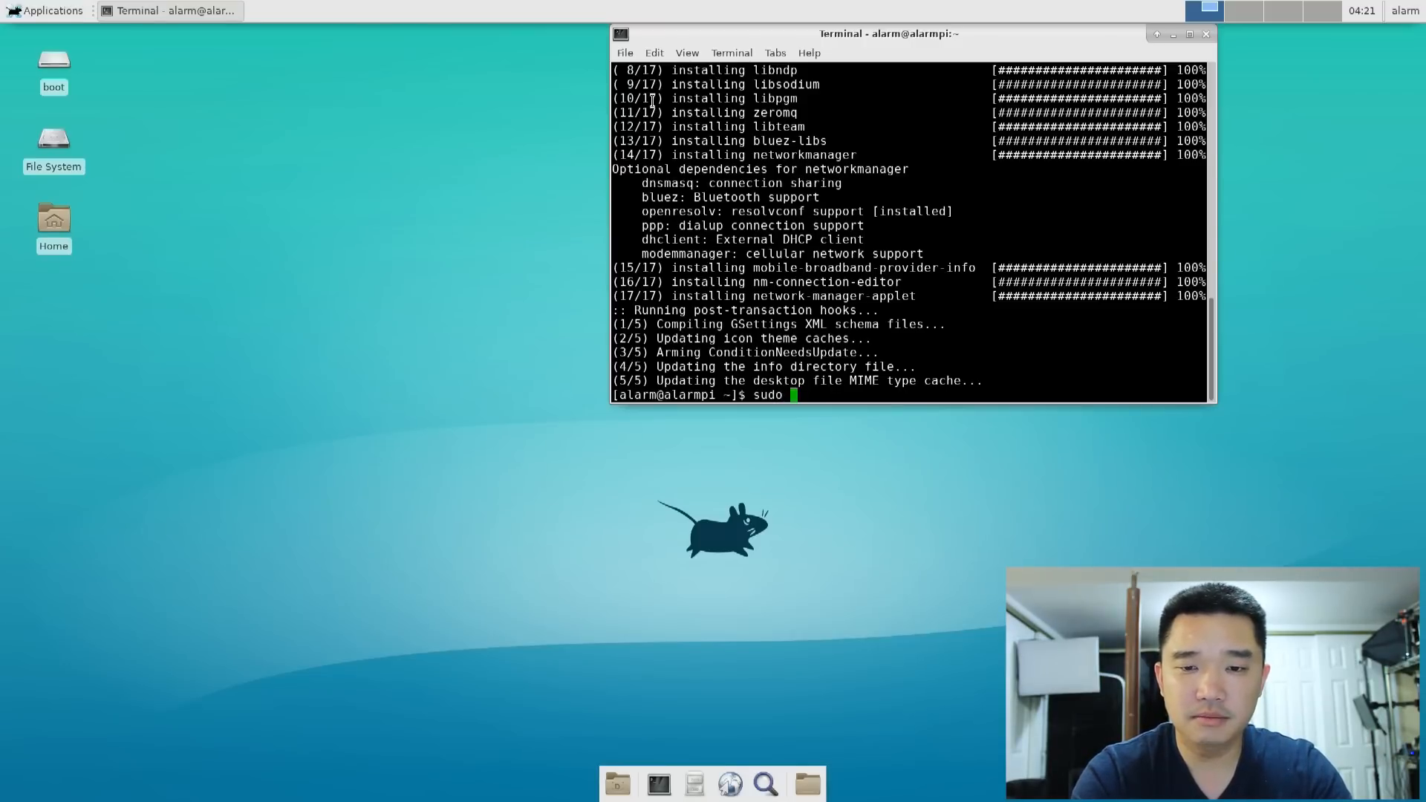
text(systemctl enable networkmanager)
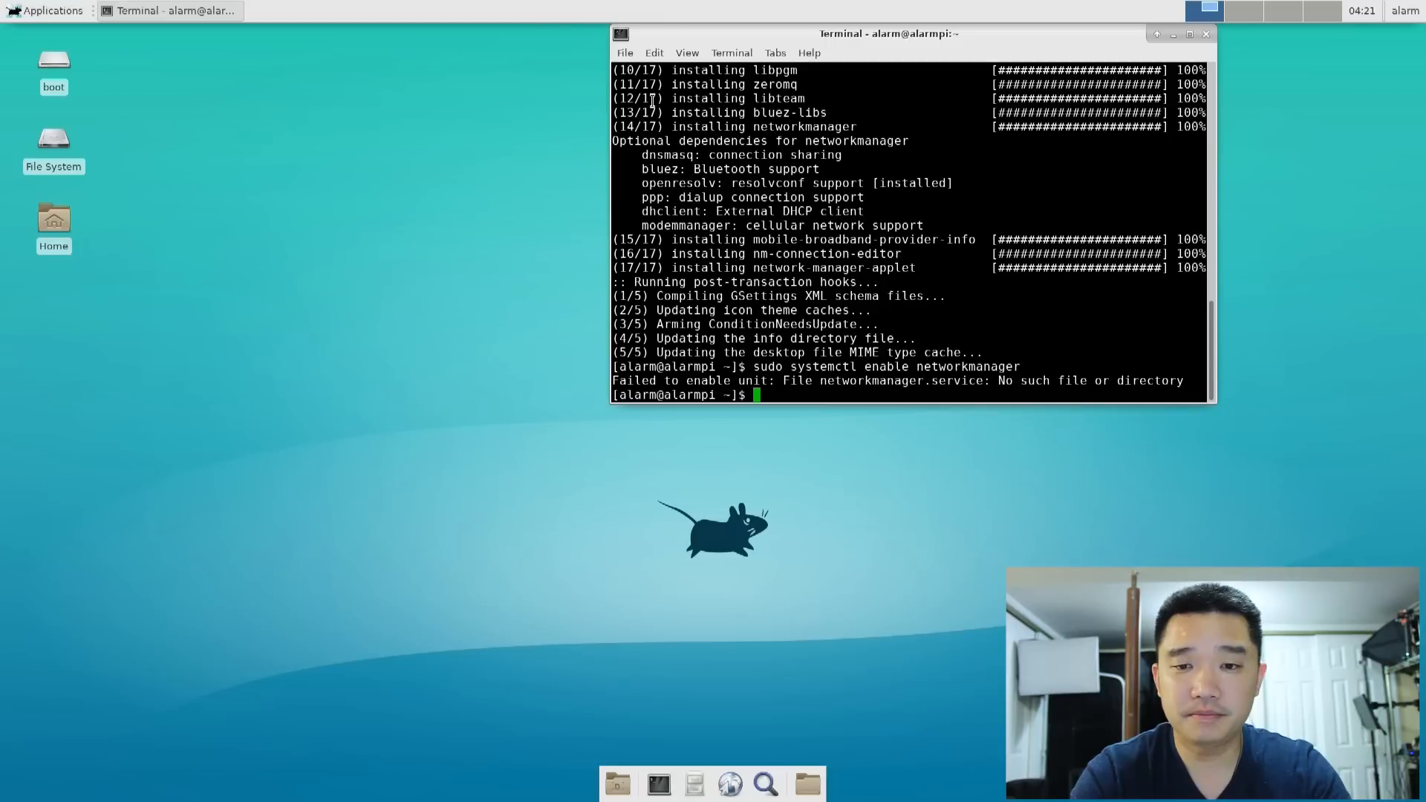
text(sudo systemctl enable n)
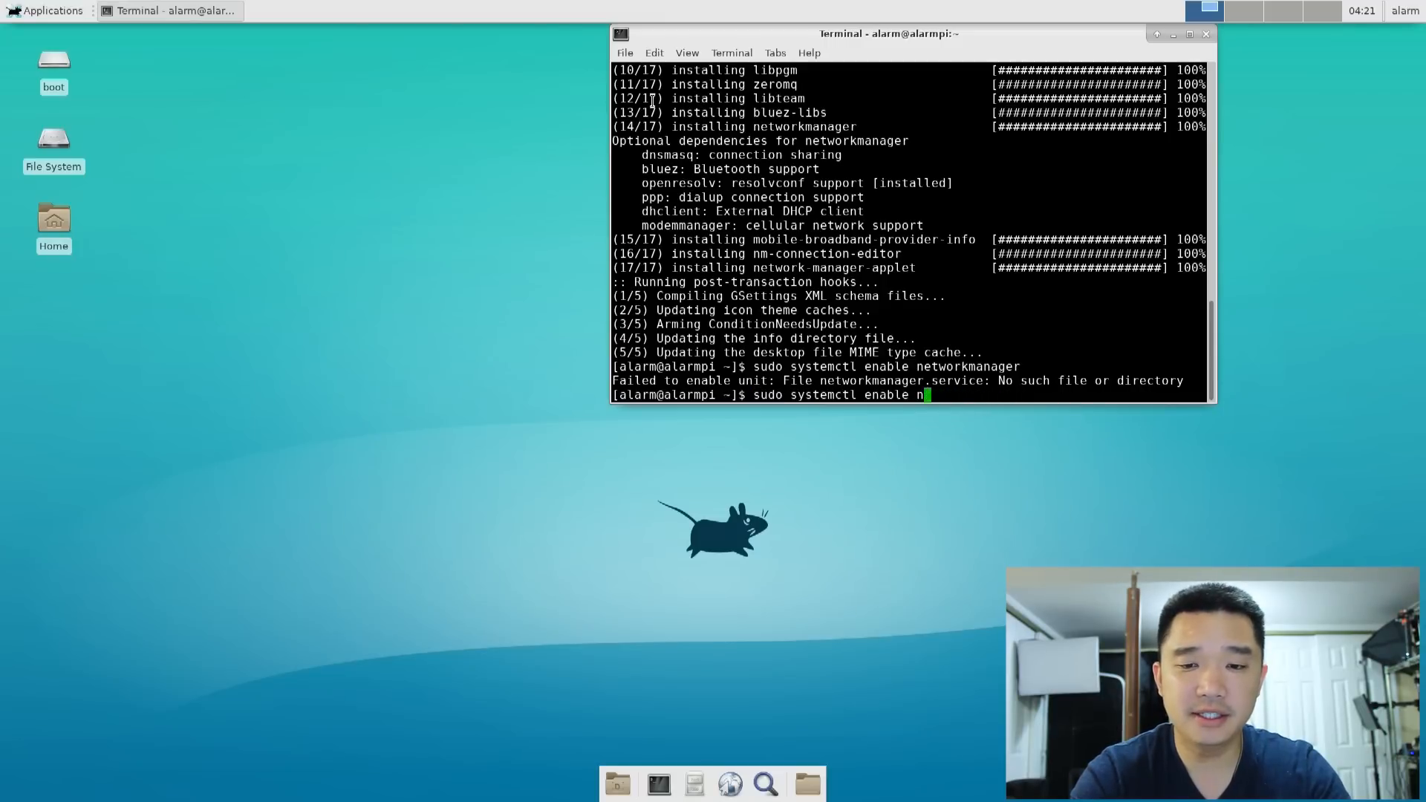
text(etworkManager)
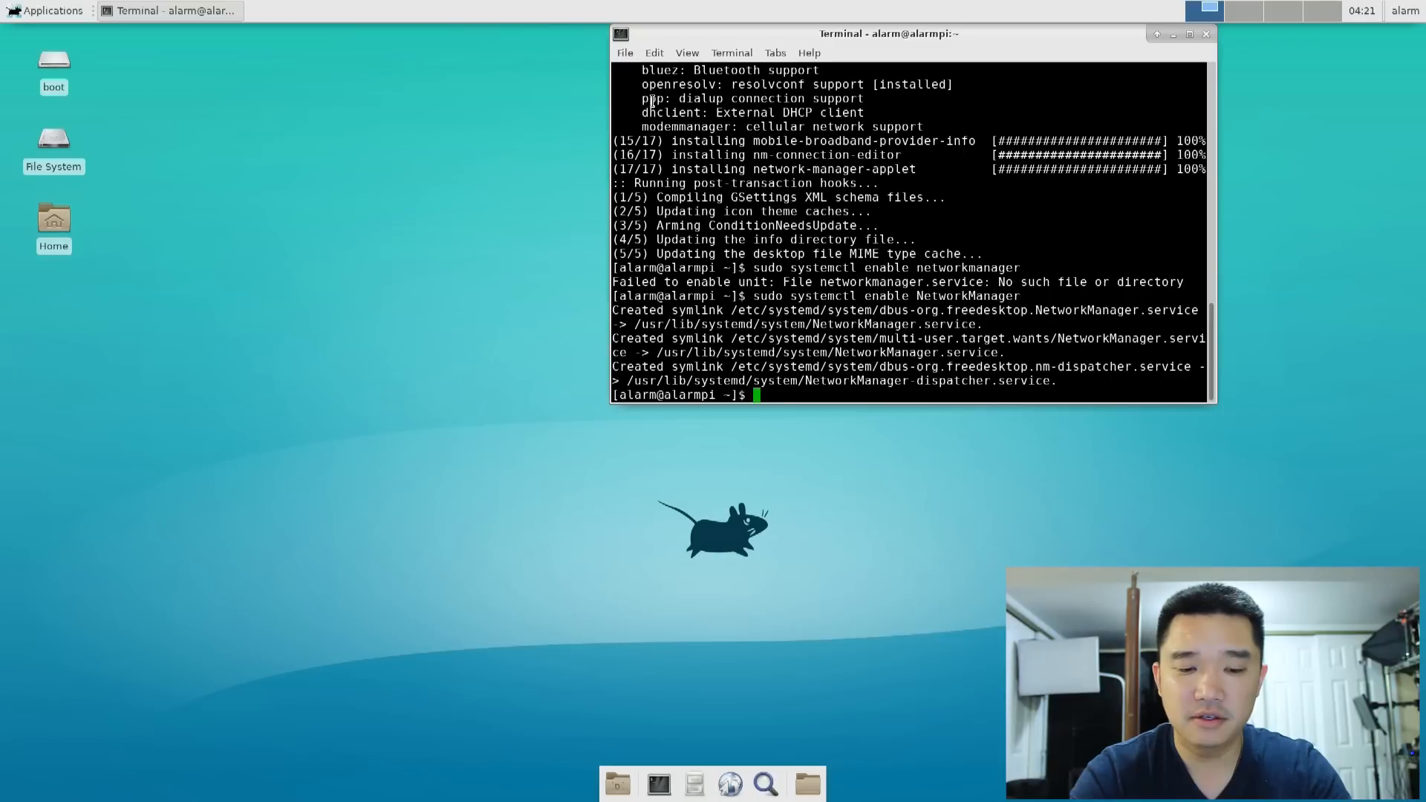
text(sudo systemctl)
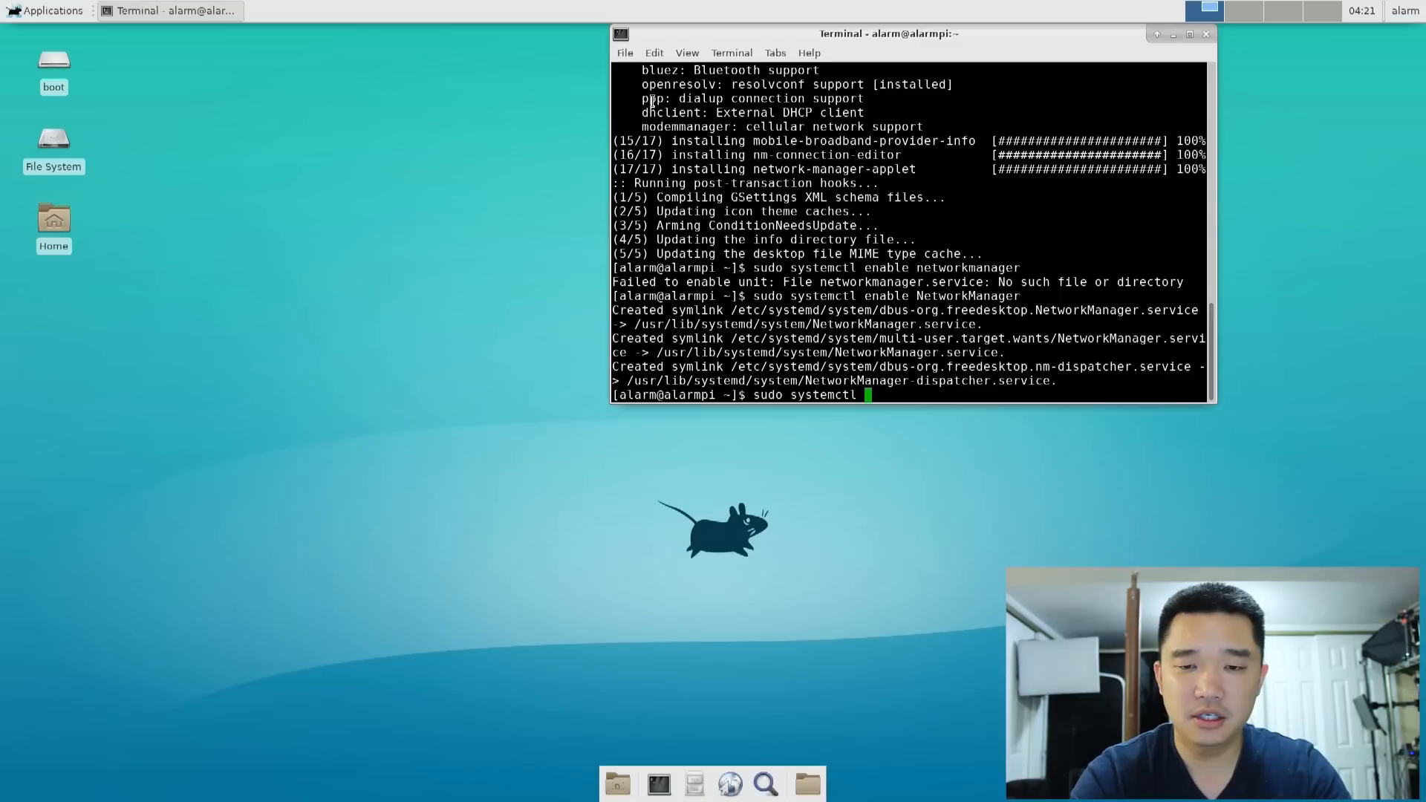
text(start Net)
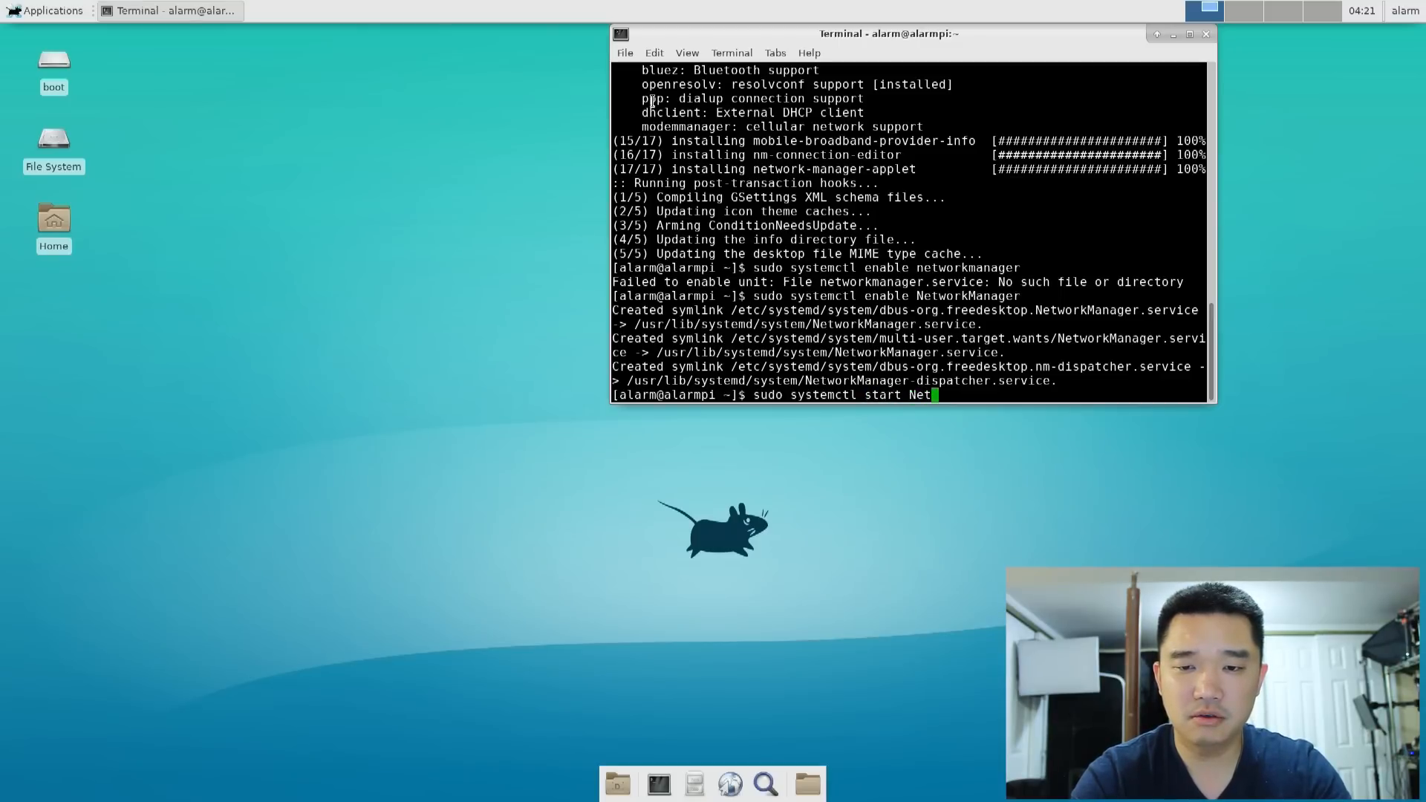
text(workMan)
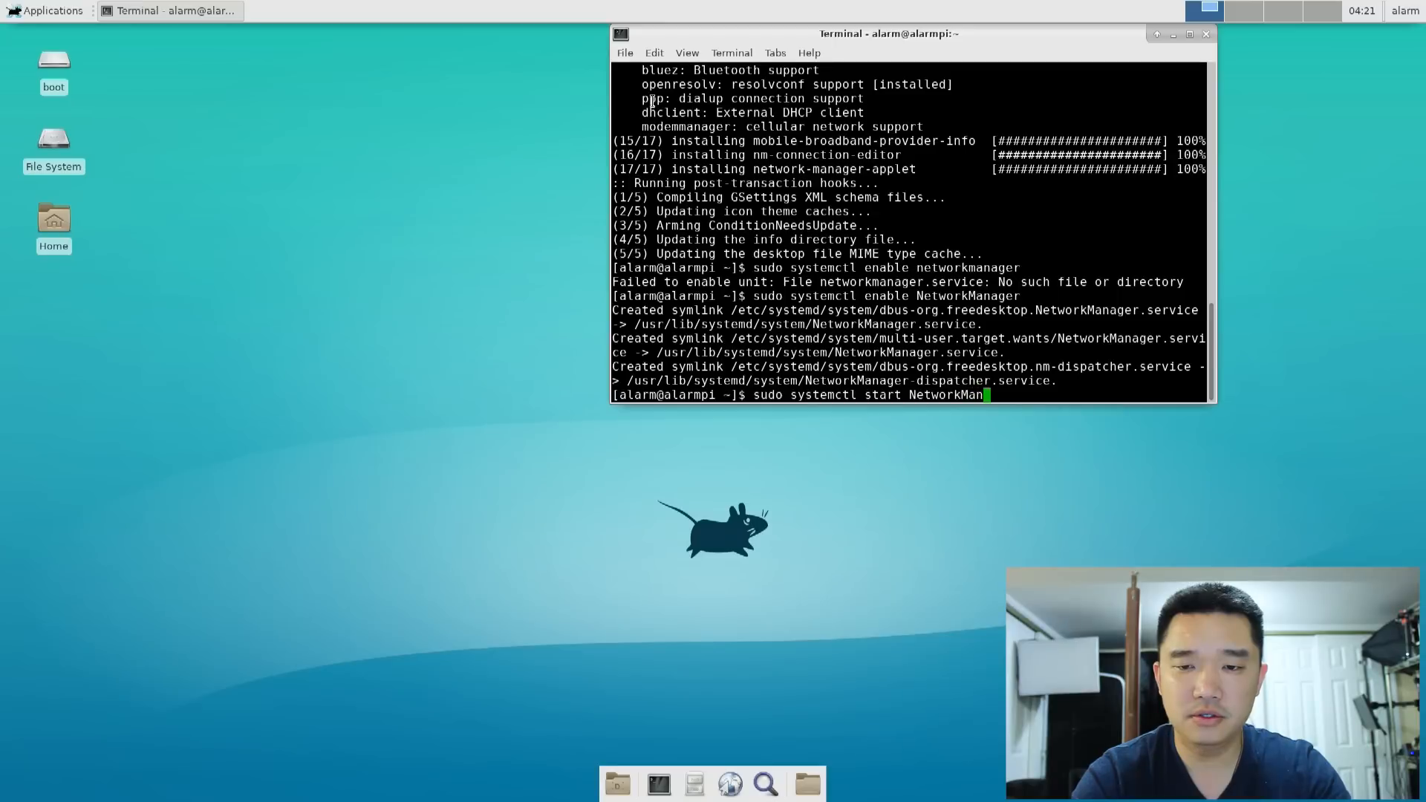
text(ager)
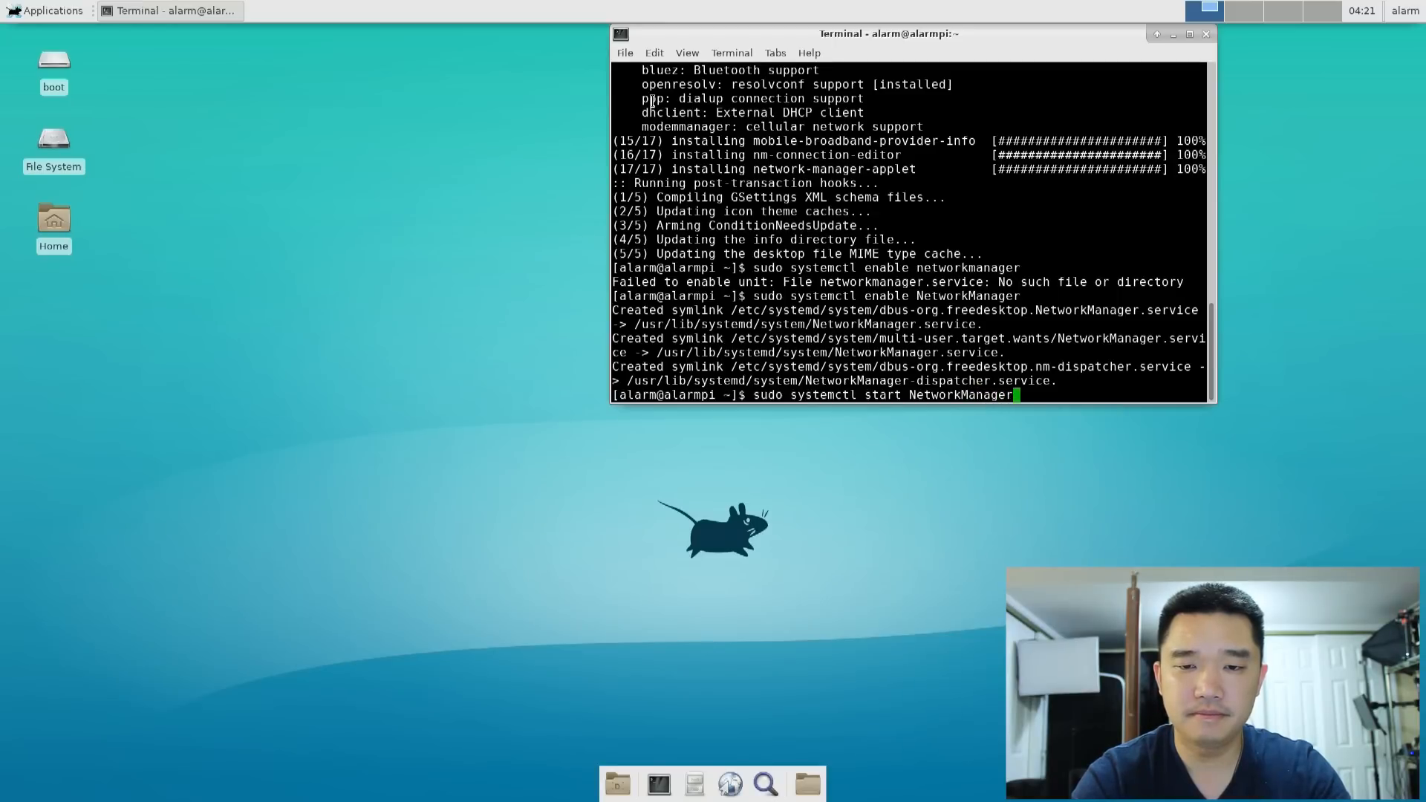
key(Return)
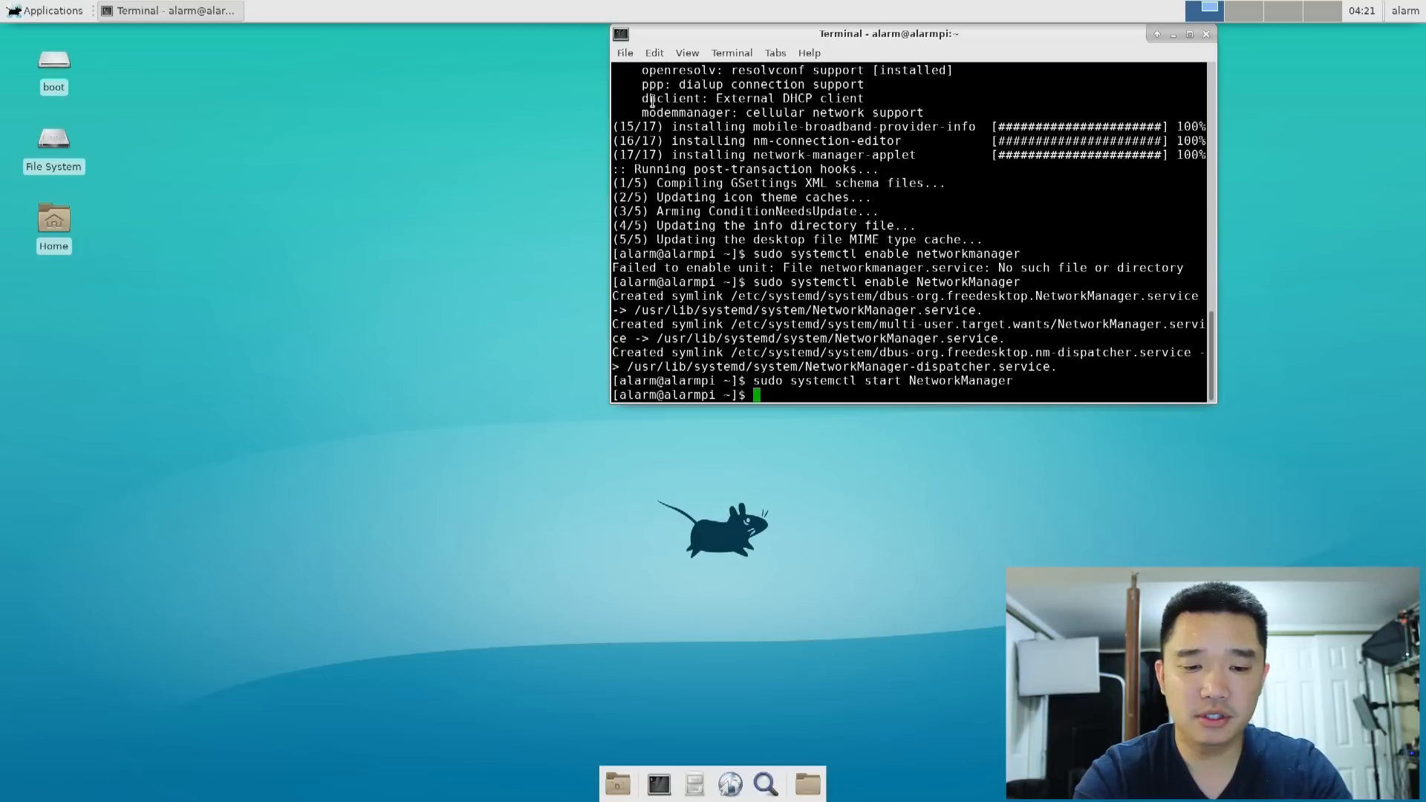
Step: Enter a corrected sudo reboot command
text(sudo rebot)
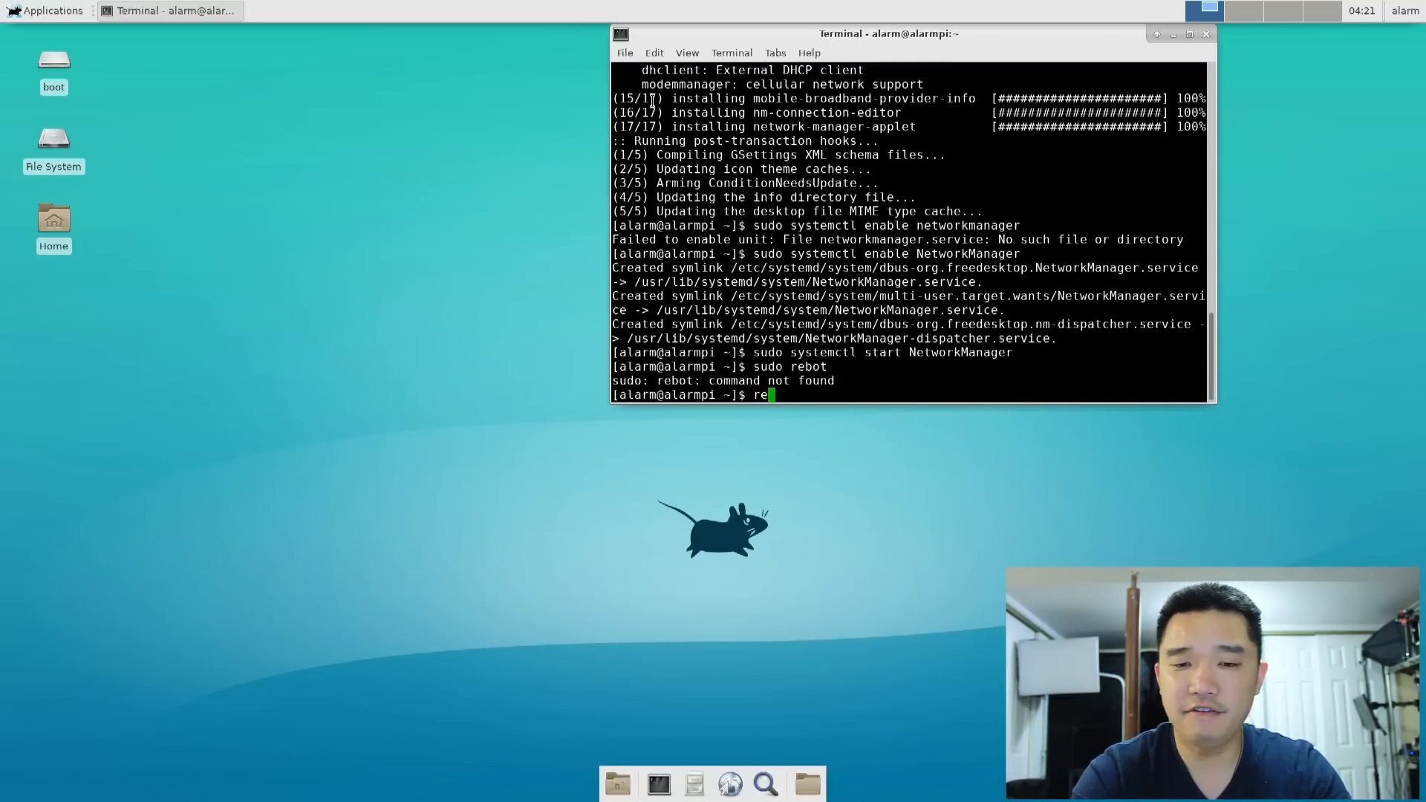
text(sudo)
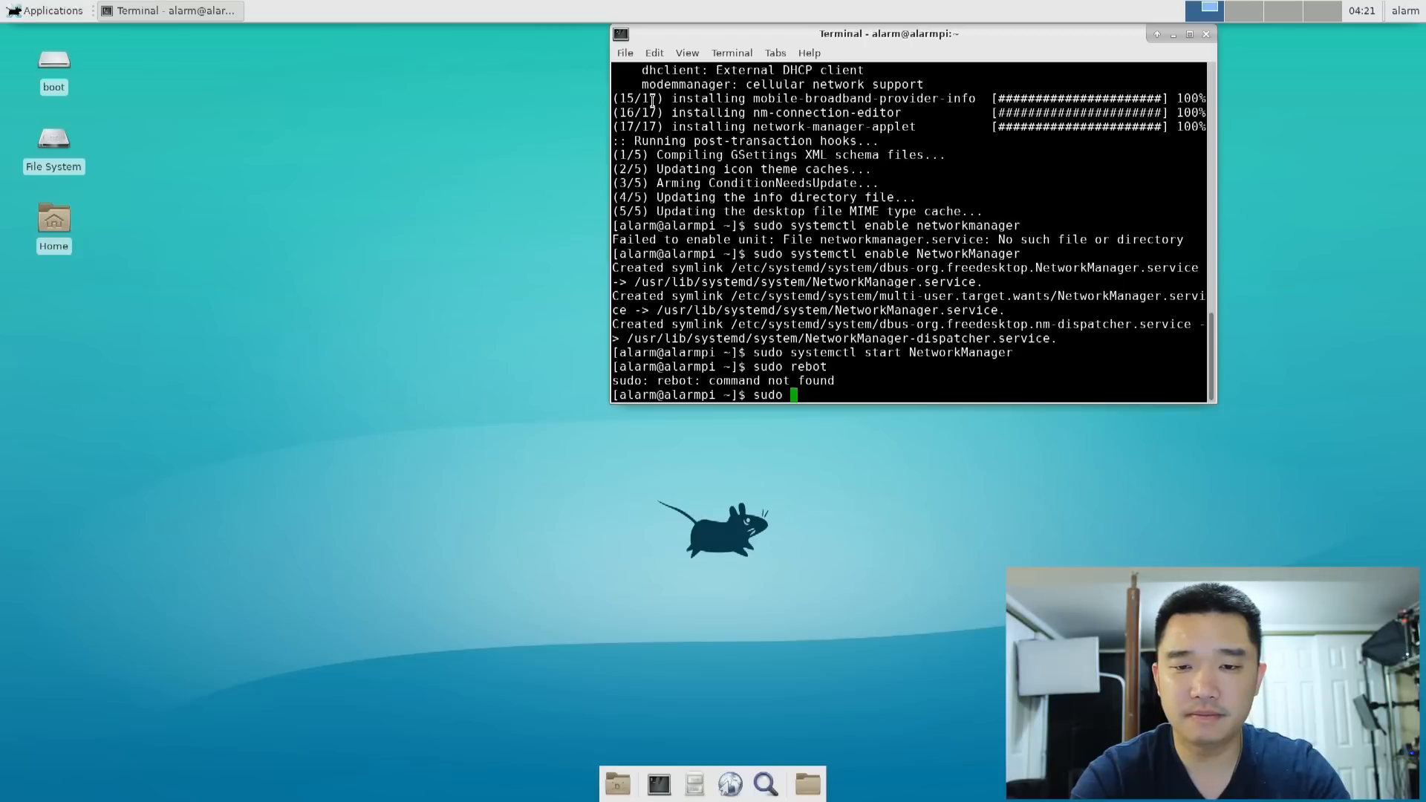
text(reboot)
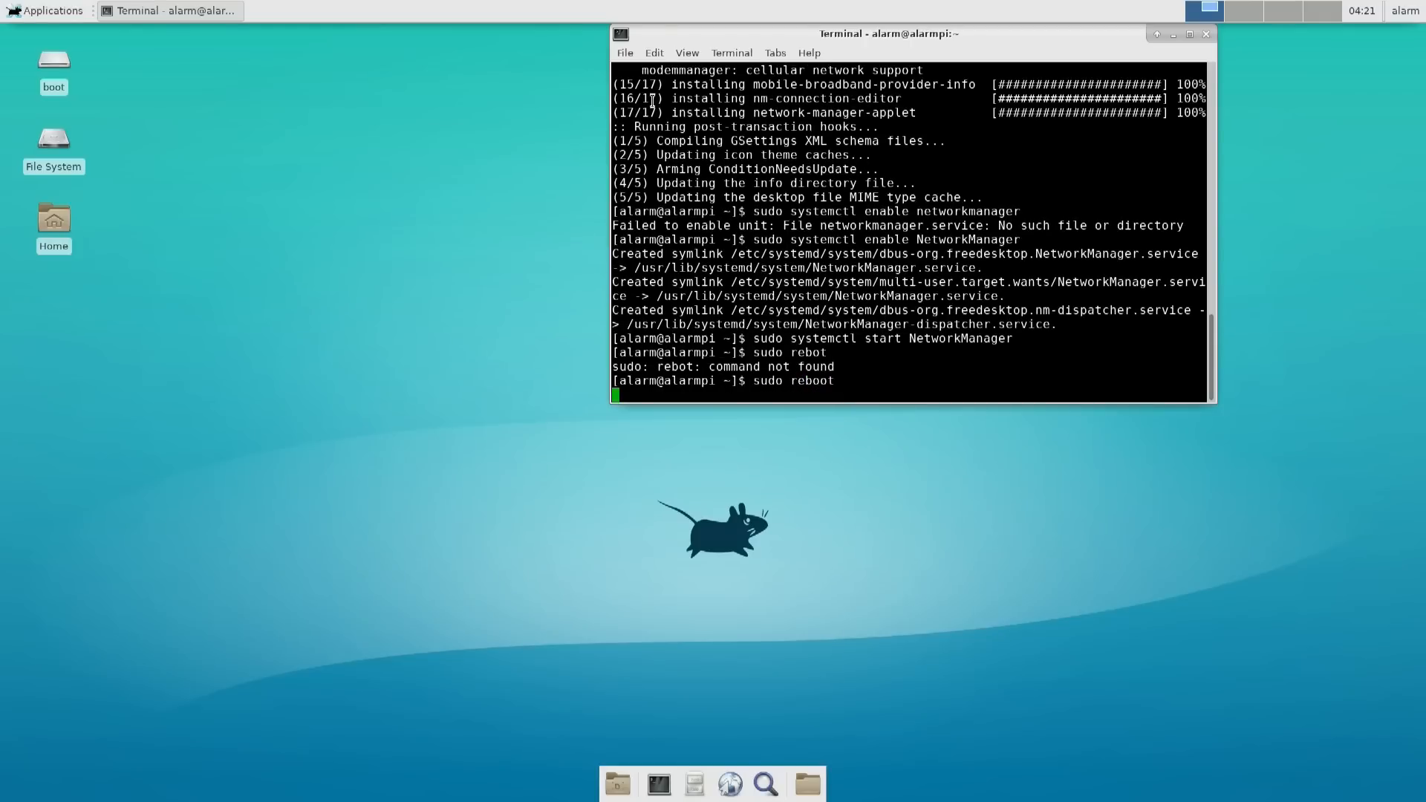
Step: Reboot, then add a new Wi-Fi connection from the network applet's Edit Connections
key(Return)
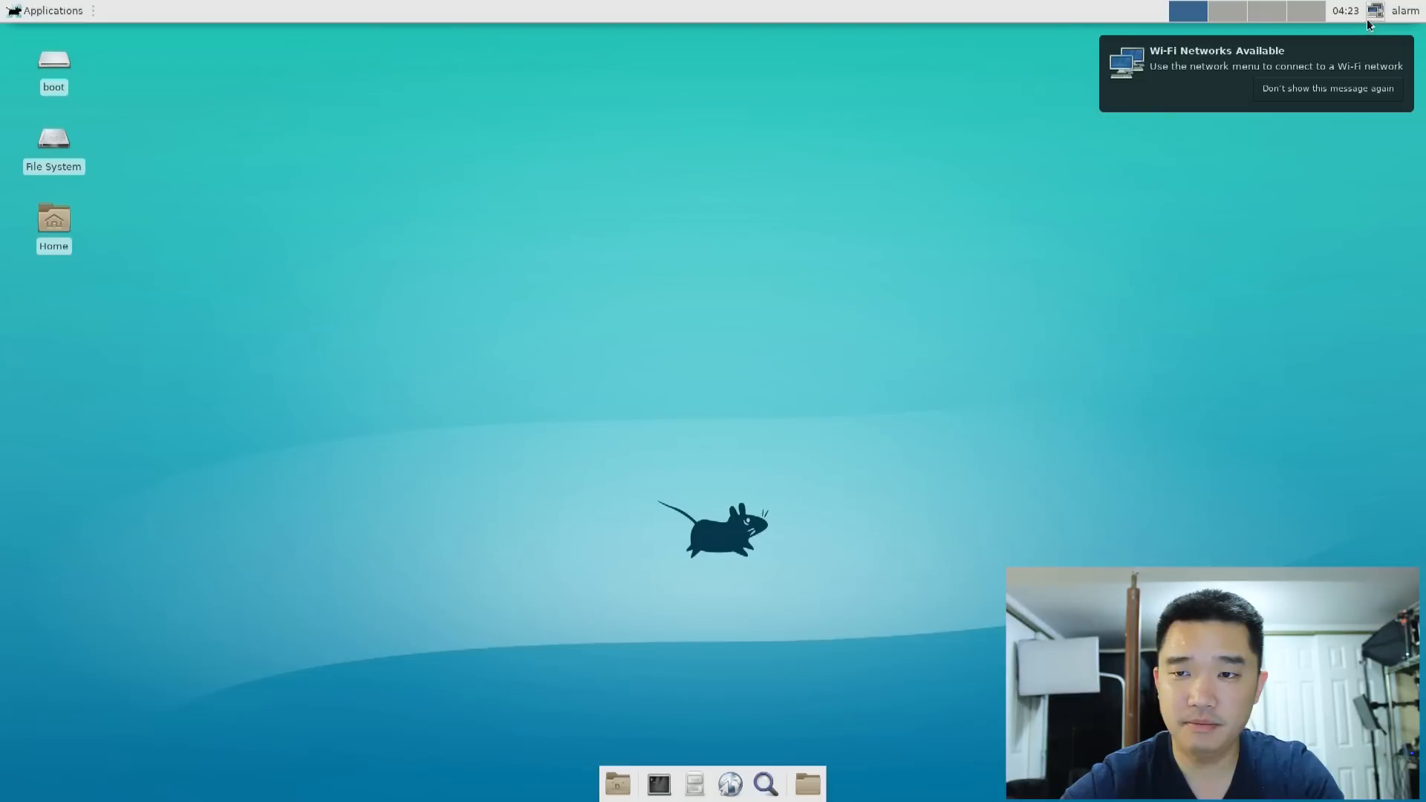
click(1375, 9)
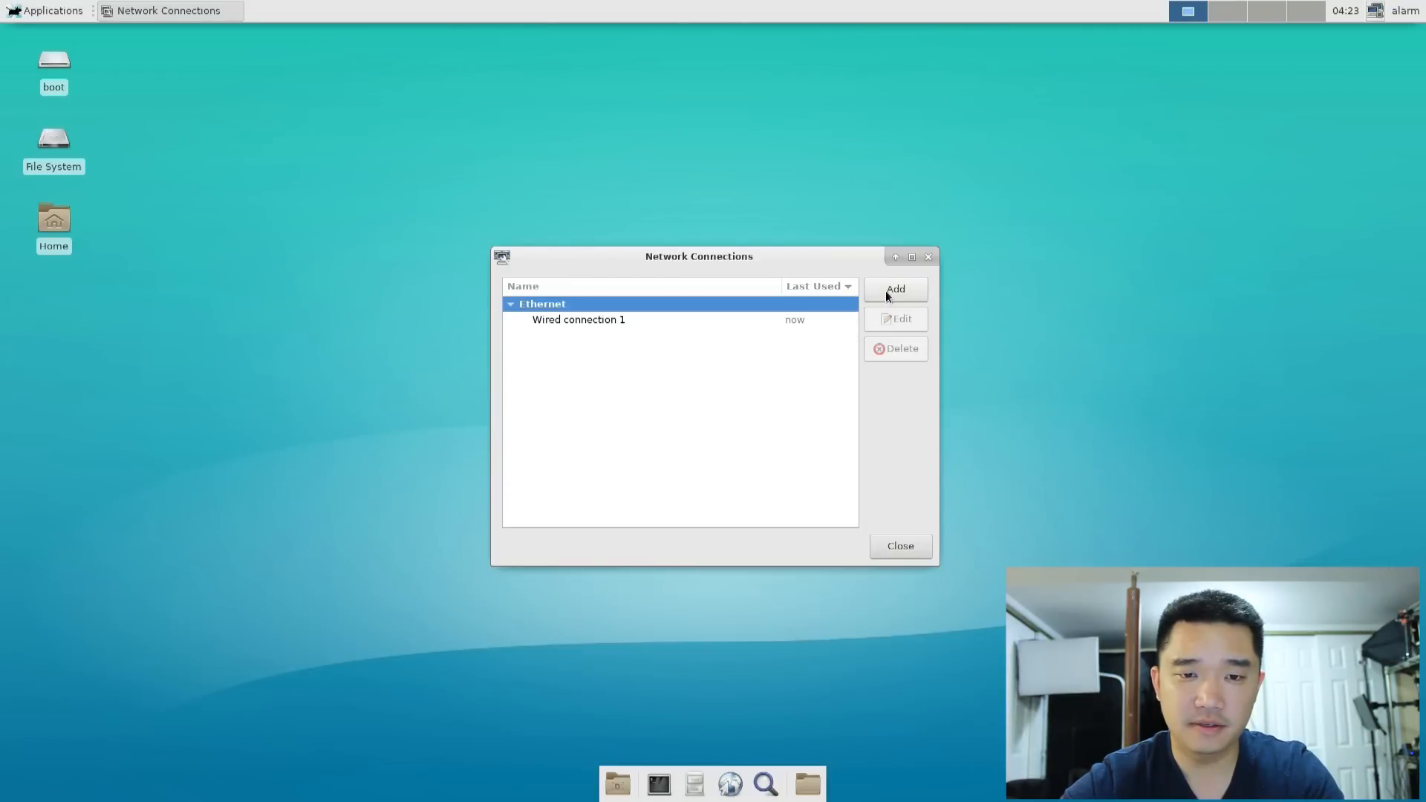
click(895, 288)
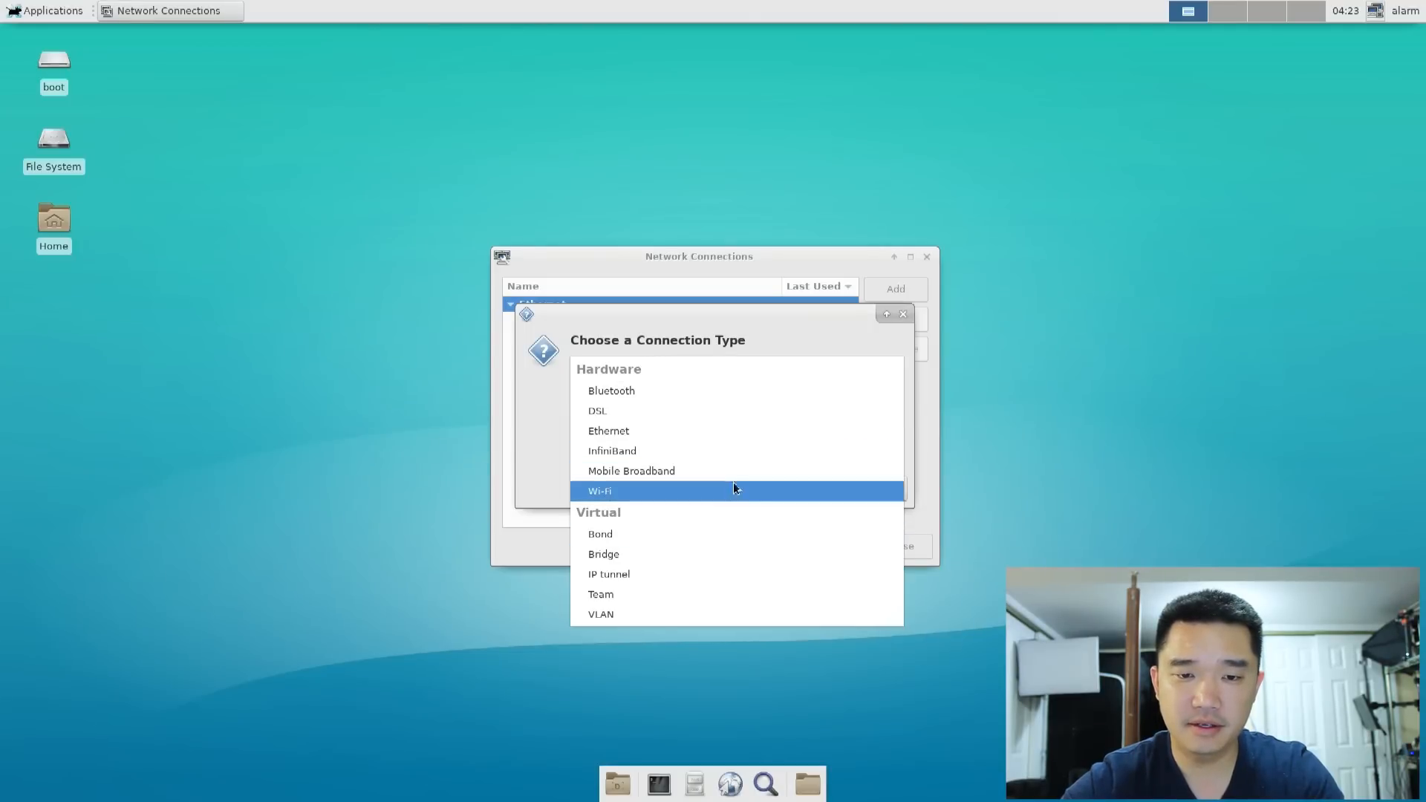
click(600, 490)
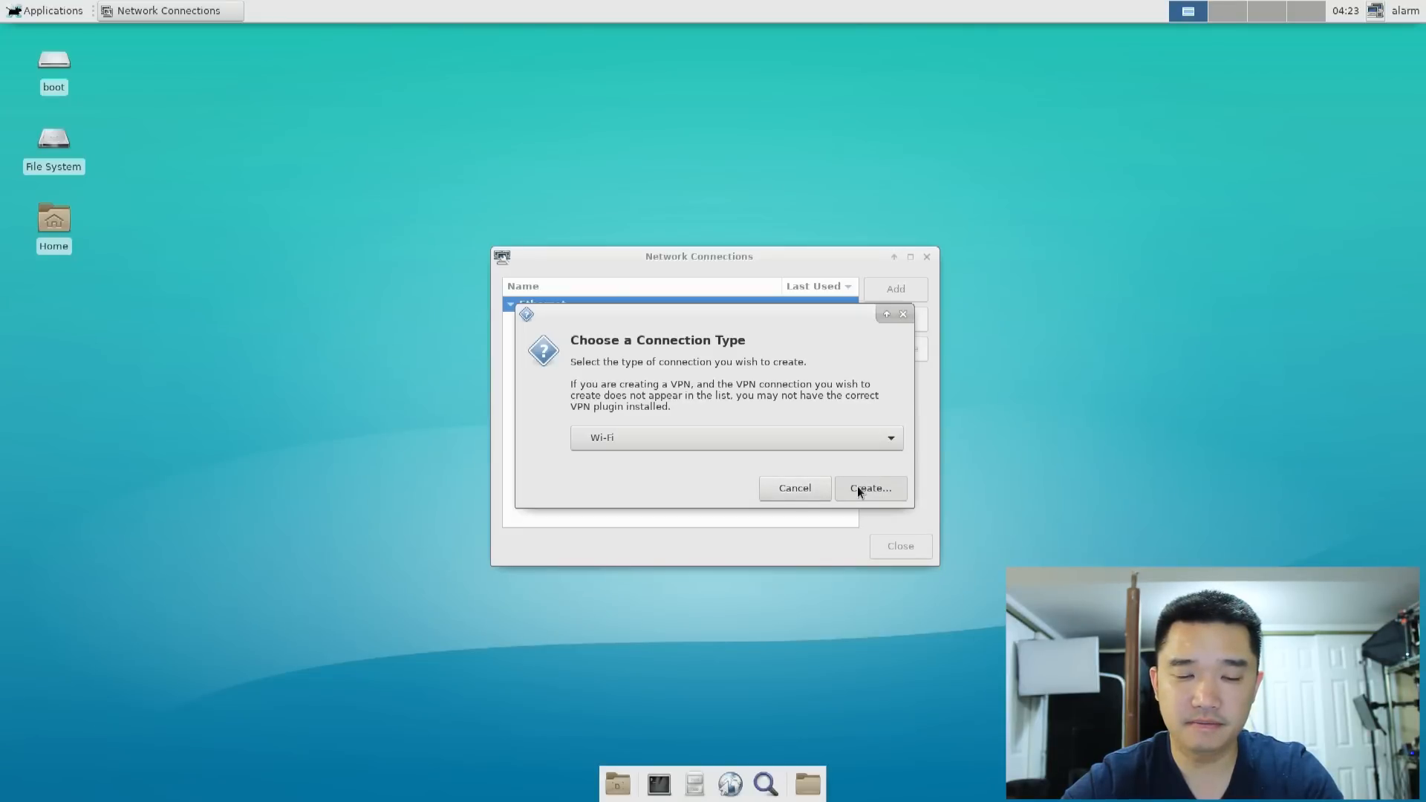
mouse_move(860, 447)
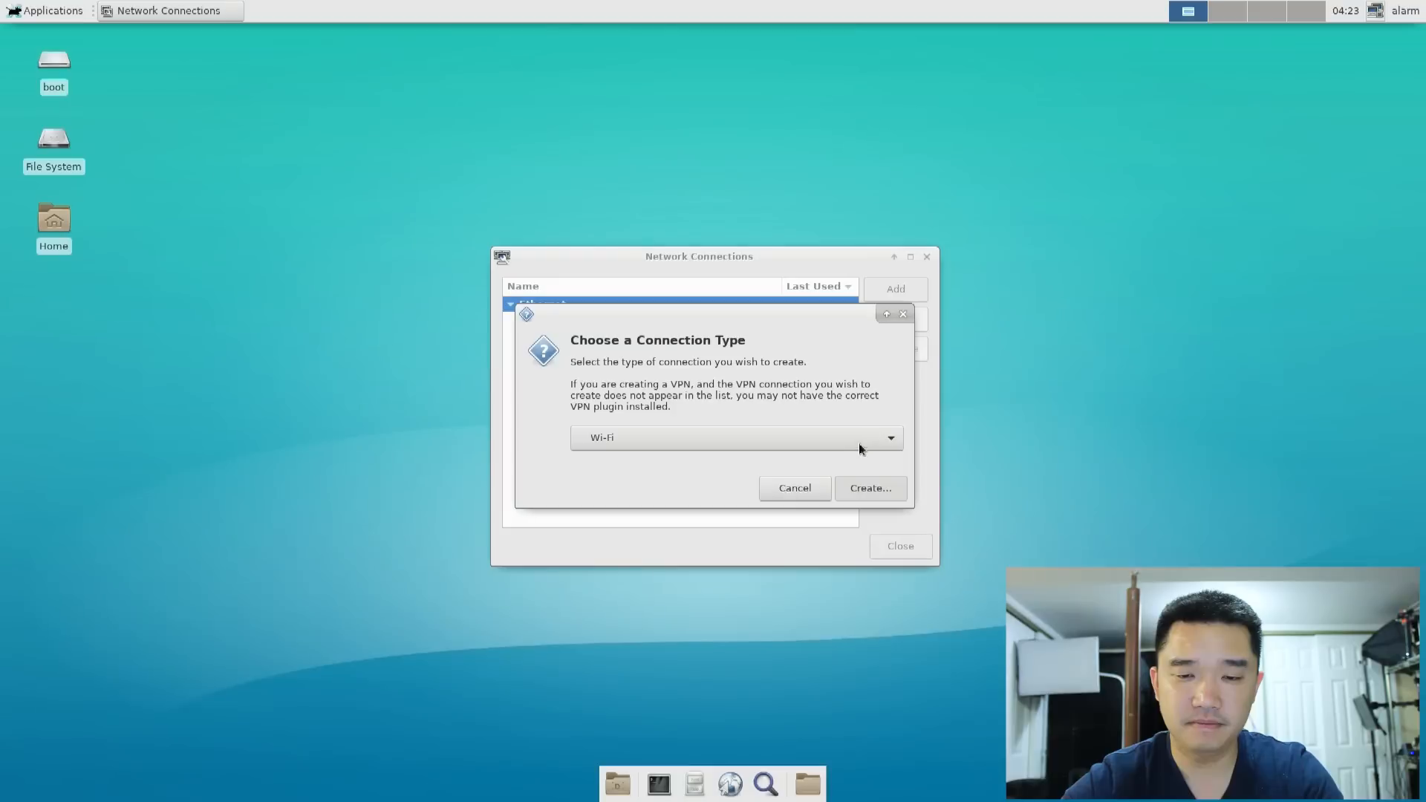
click(793, 487)
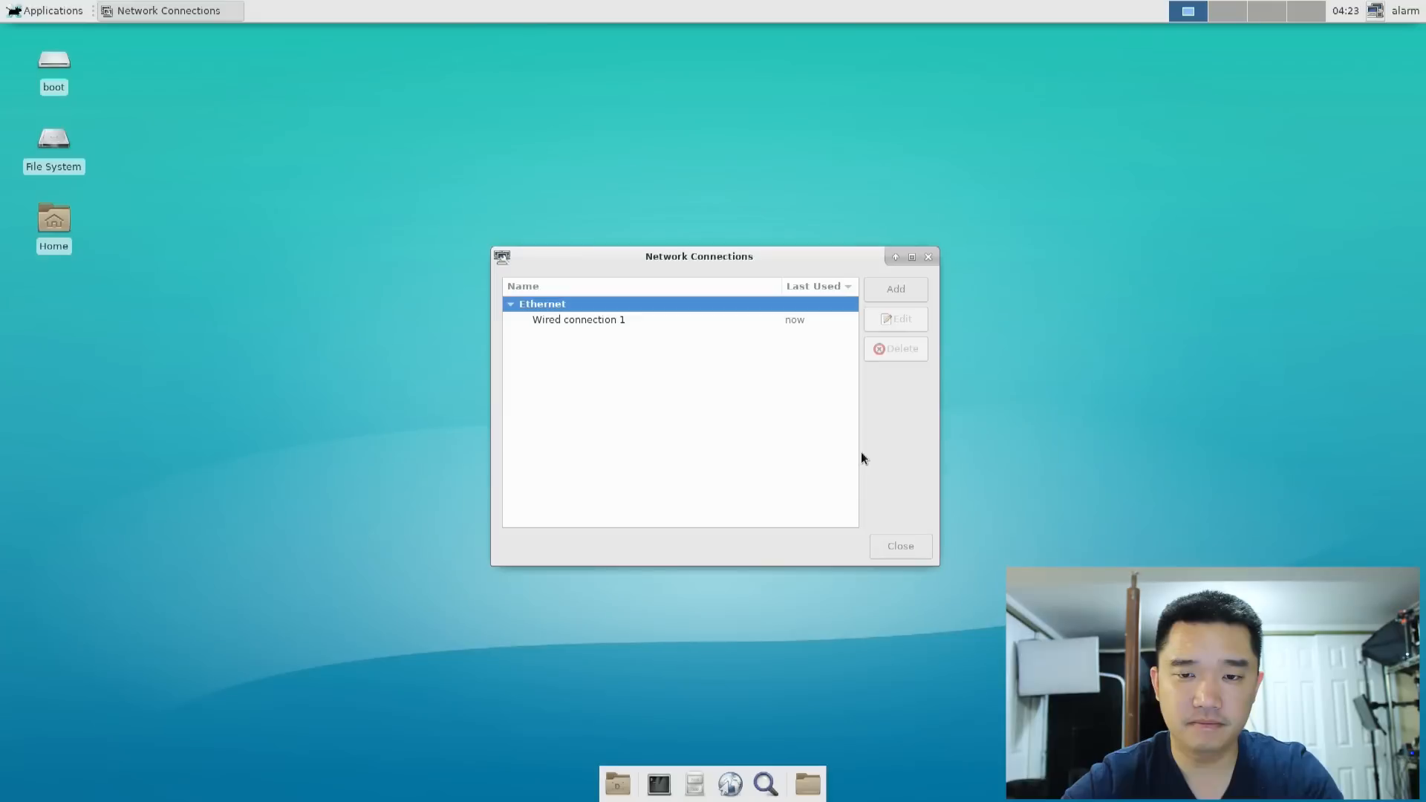
Step: Set the Wi-Fi network SSID to friday, correcting the typo
click(895, 289)
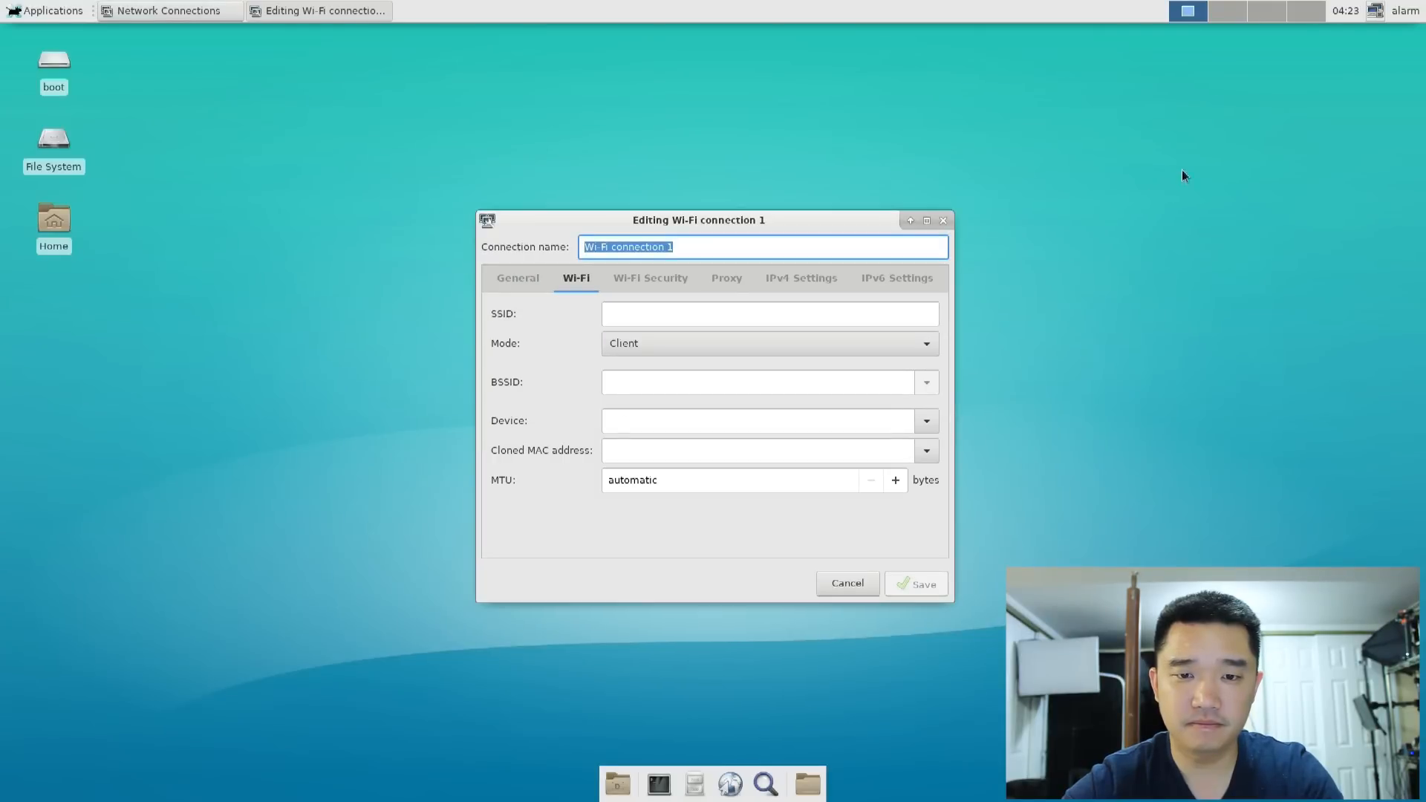
click(768, 312)
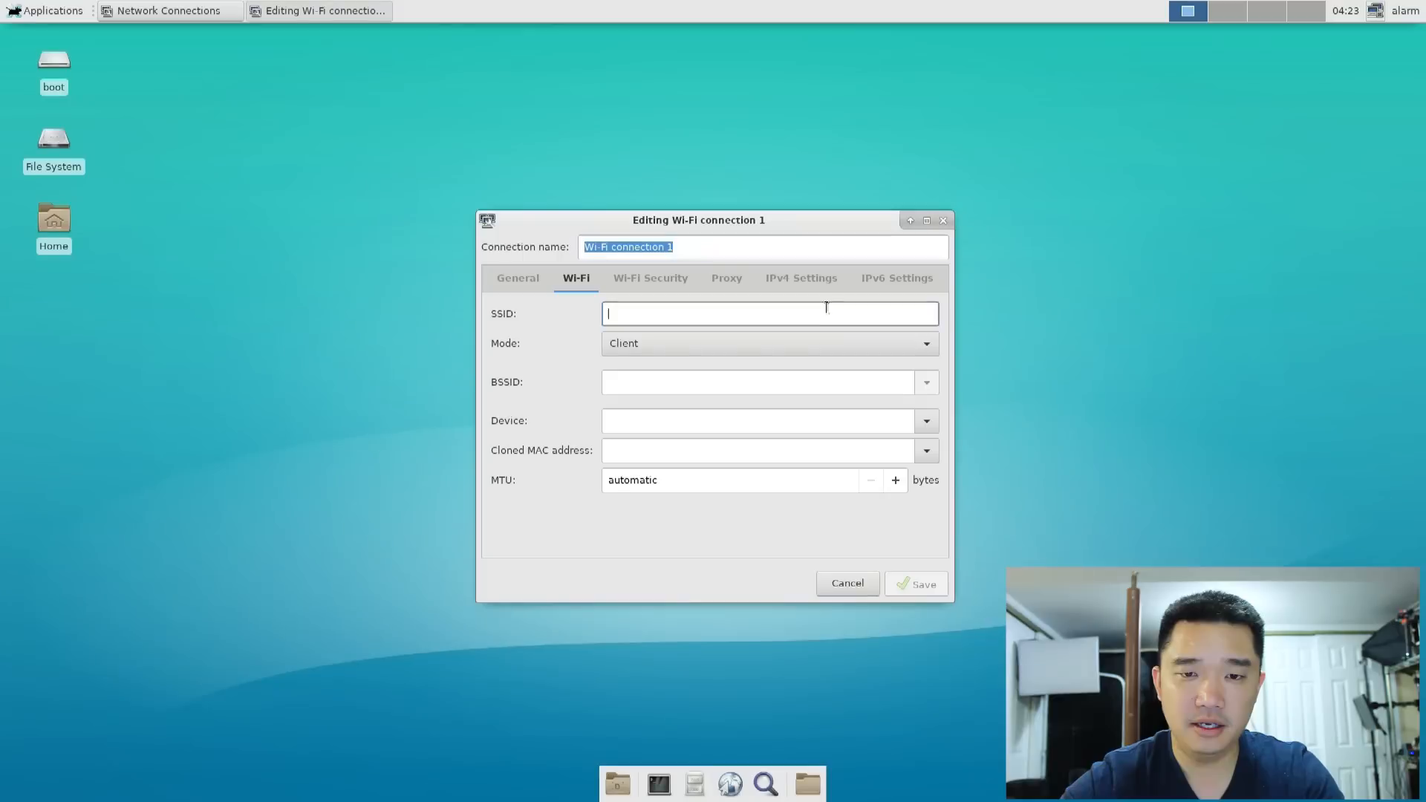
text(firda)
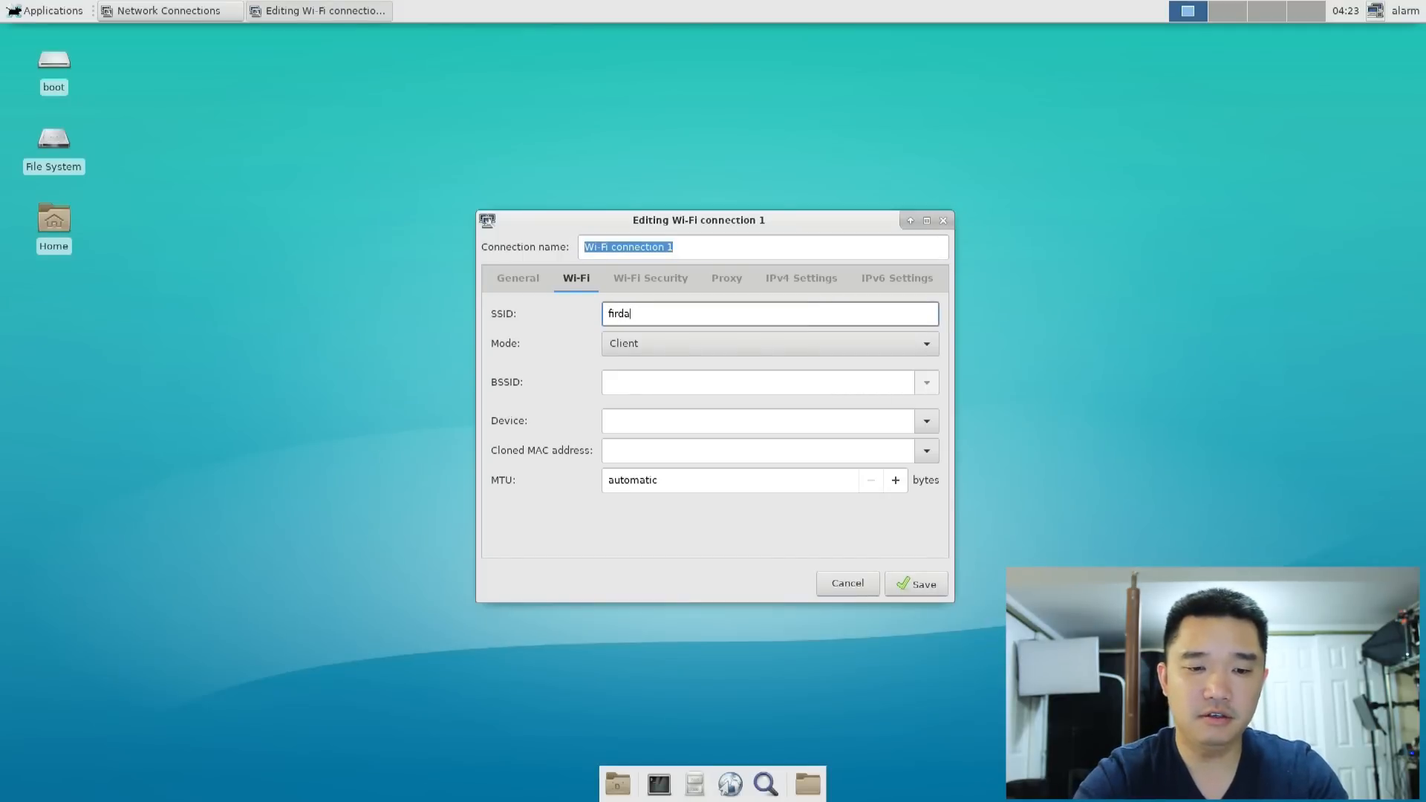
key(BackSpace)
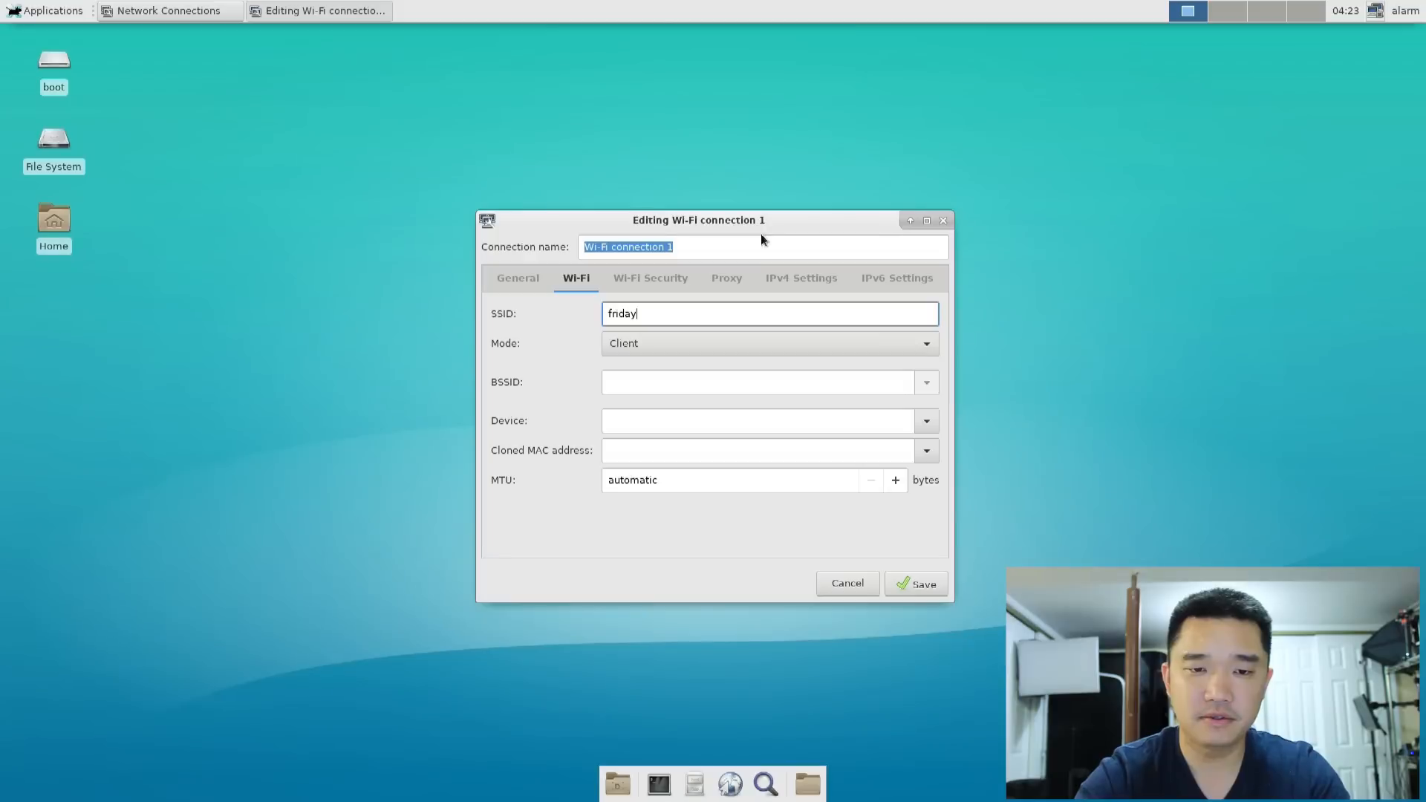
Step: Set WPA & WPA2 Personal security with a password and name the connection home
click(649, 277)
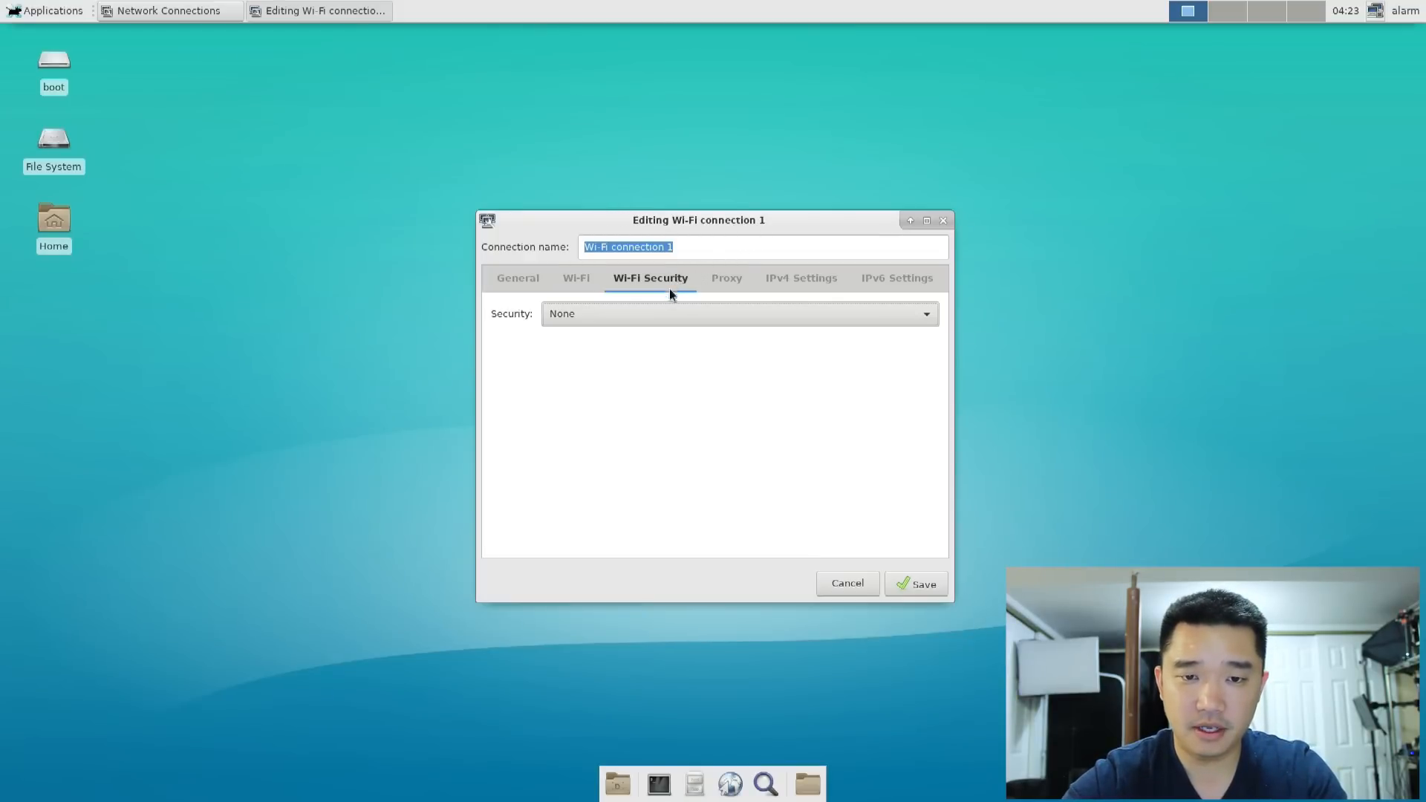
click(739, 313)
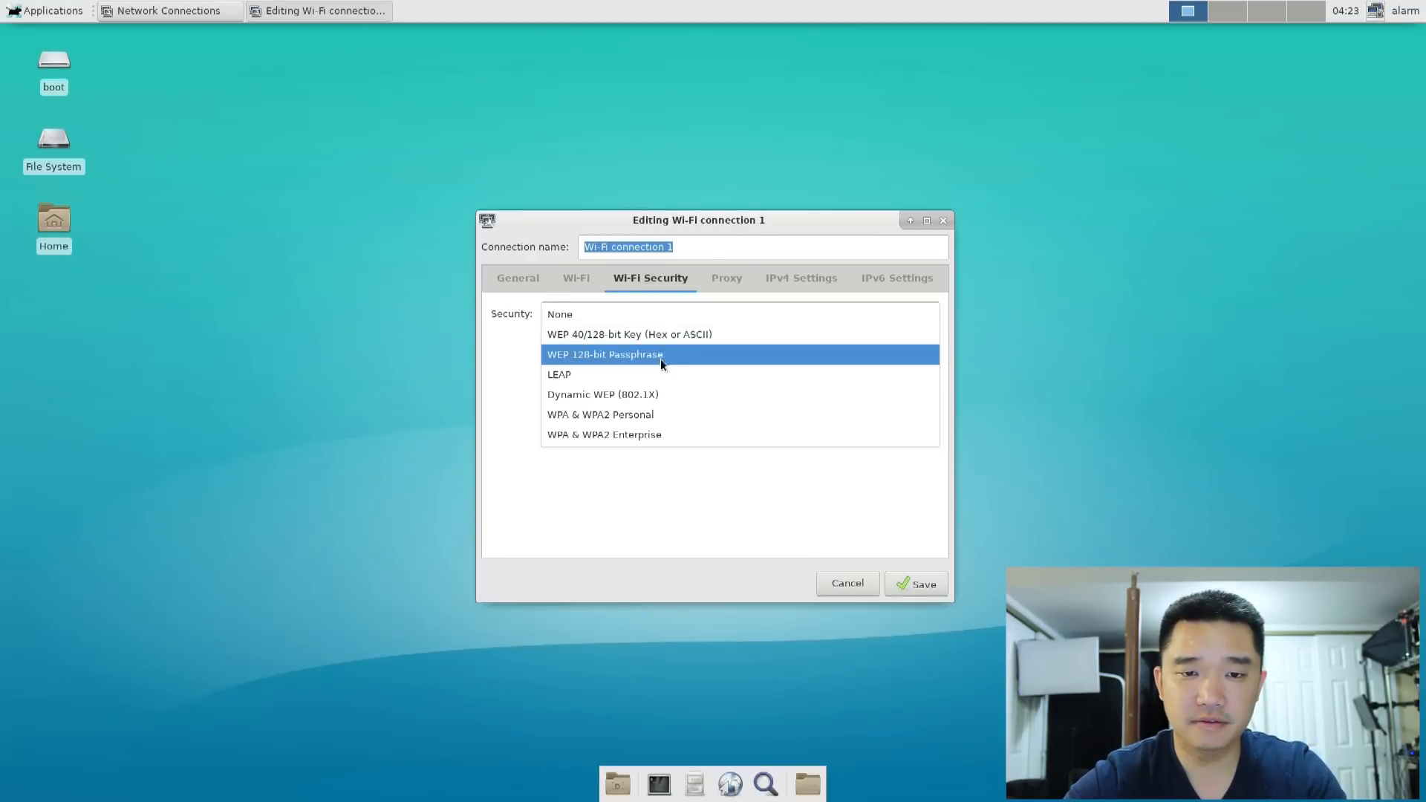
click(600, 414)
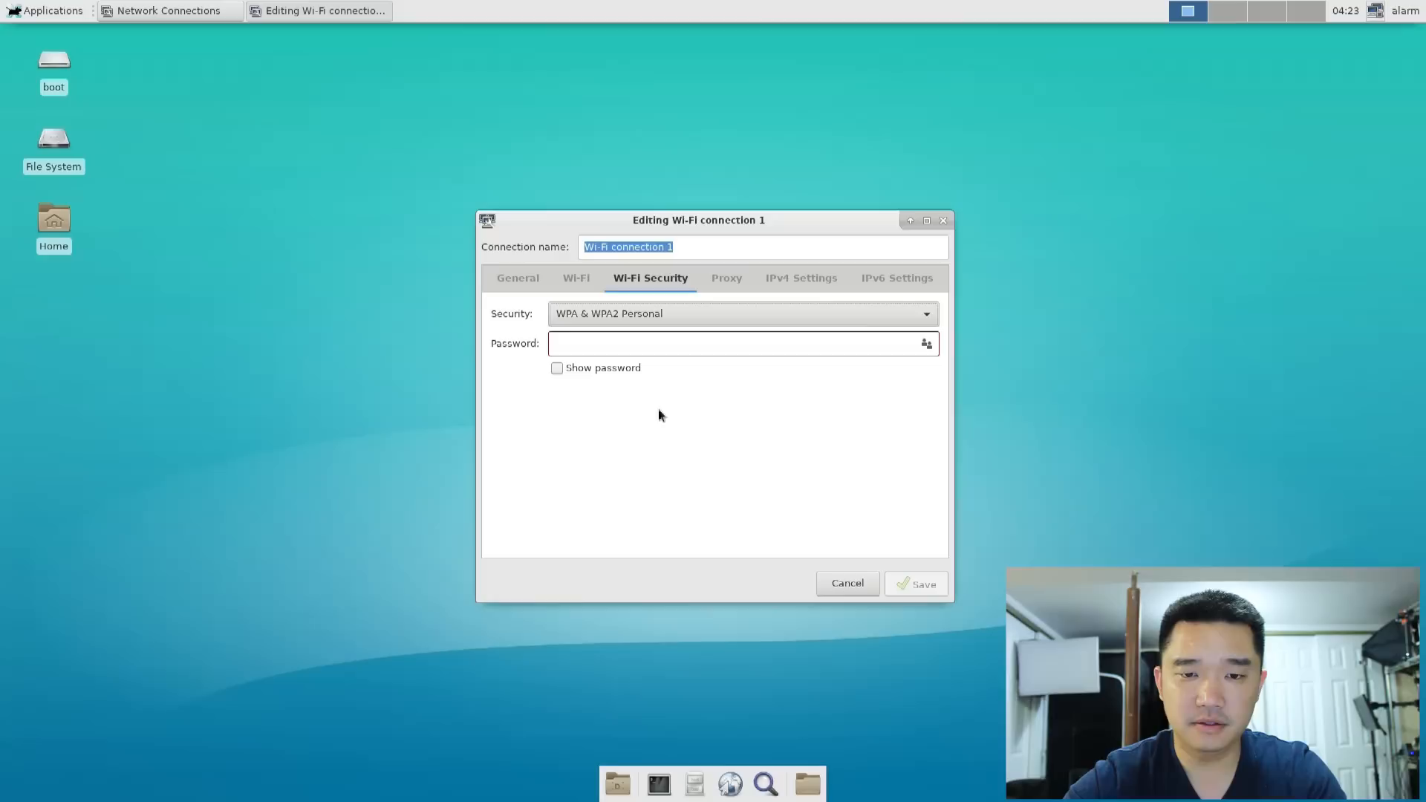
text(•)
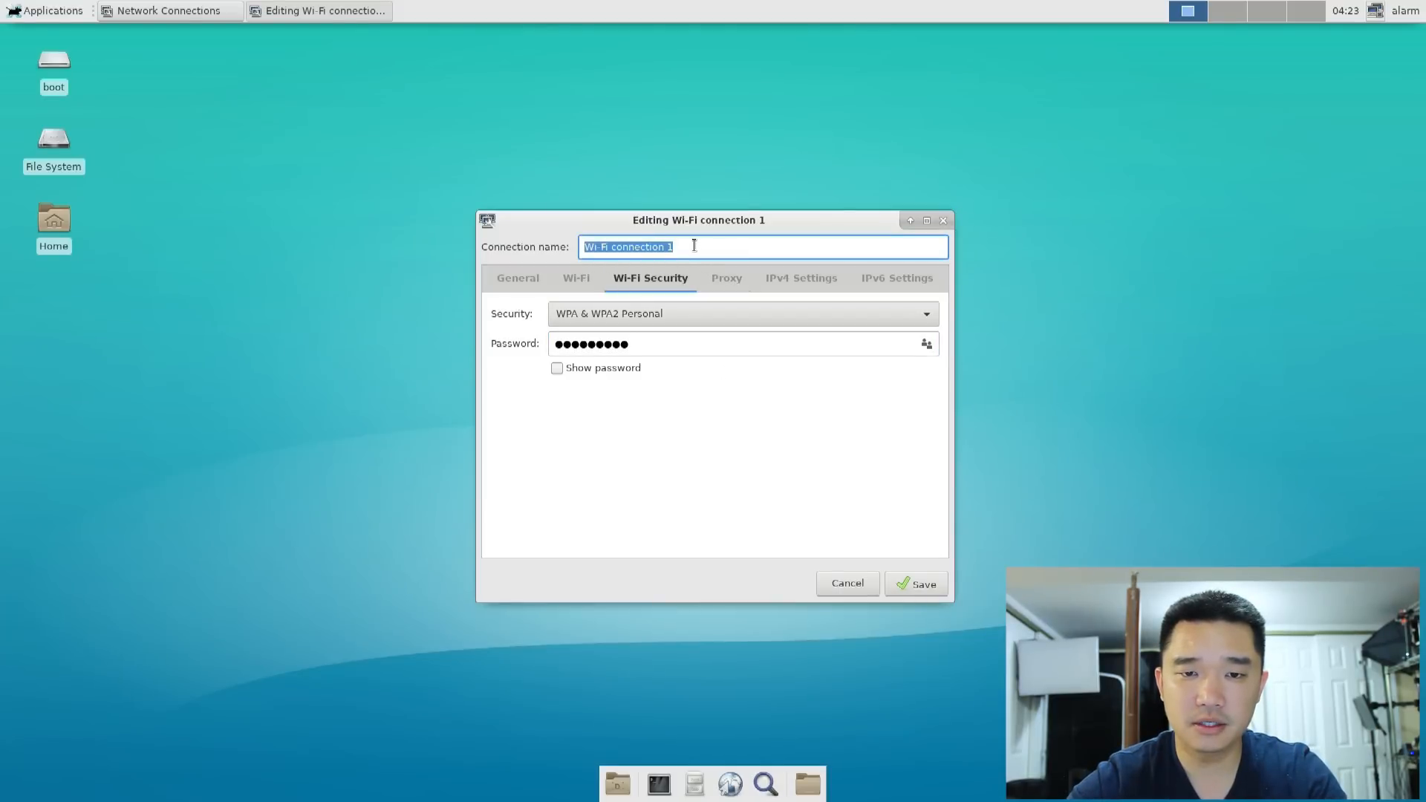
text(home)
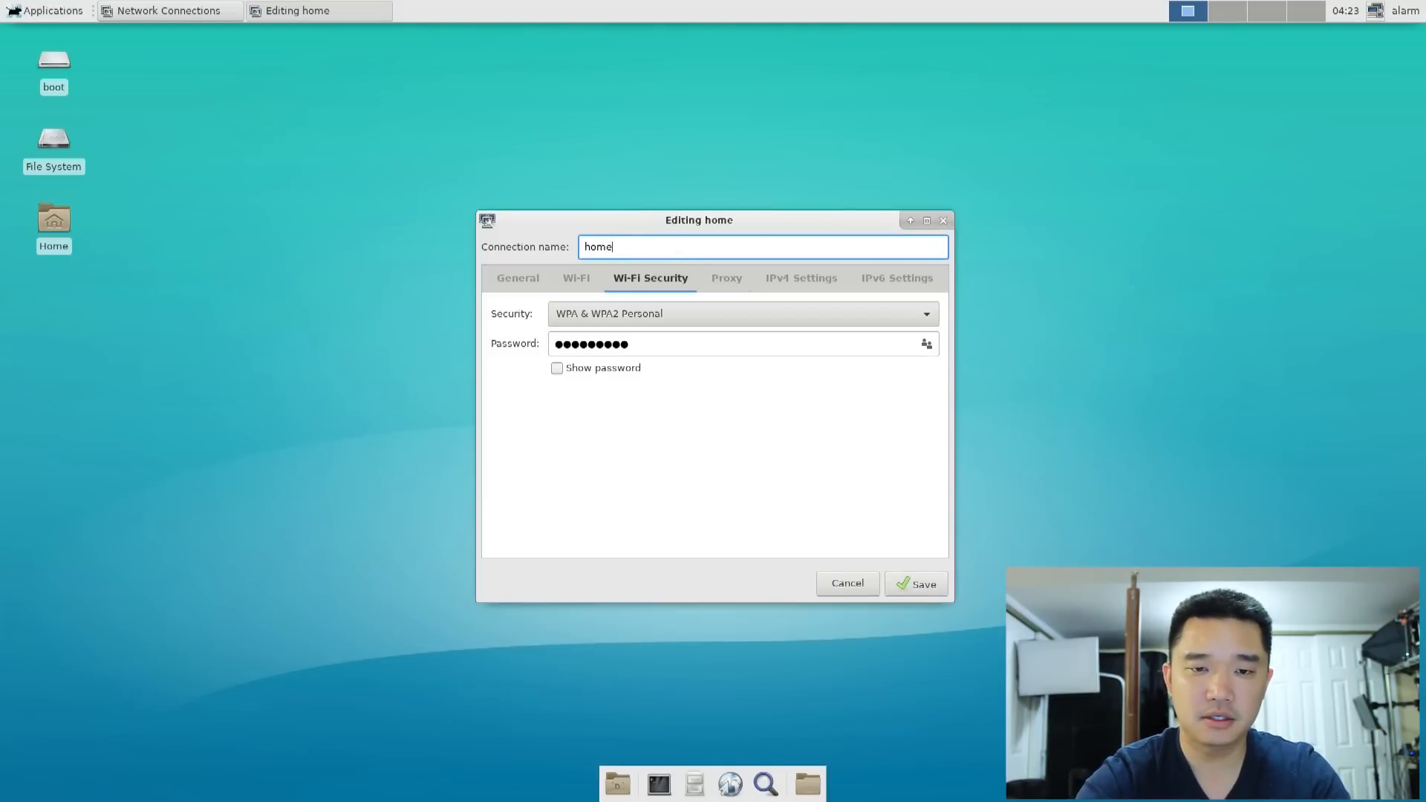
mouse_move(888, 557)
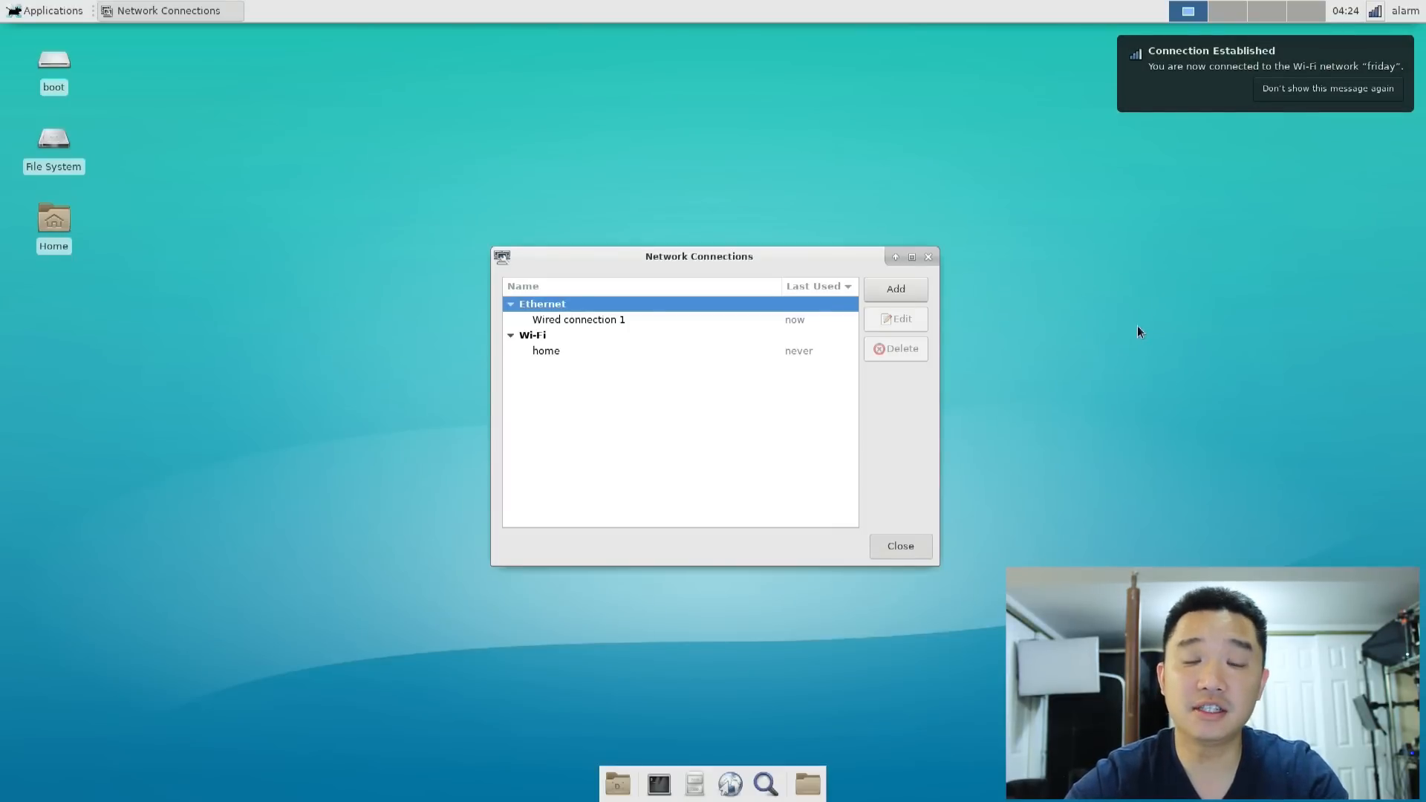
Step: Close the Network Connections window now that the friday Wi-Fi connection is saved
click(899, 546)
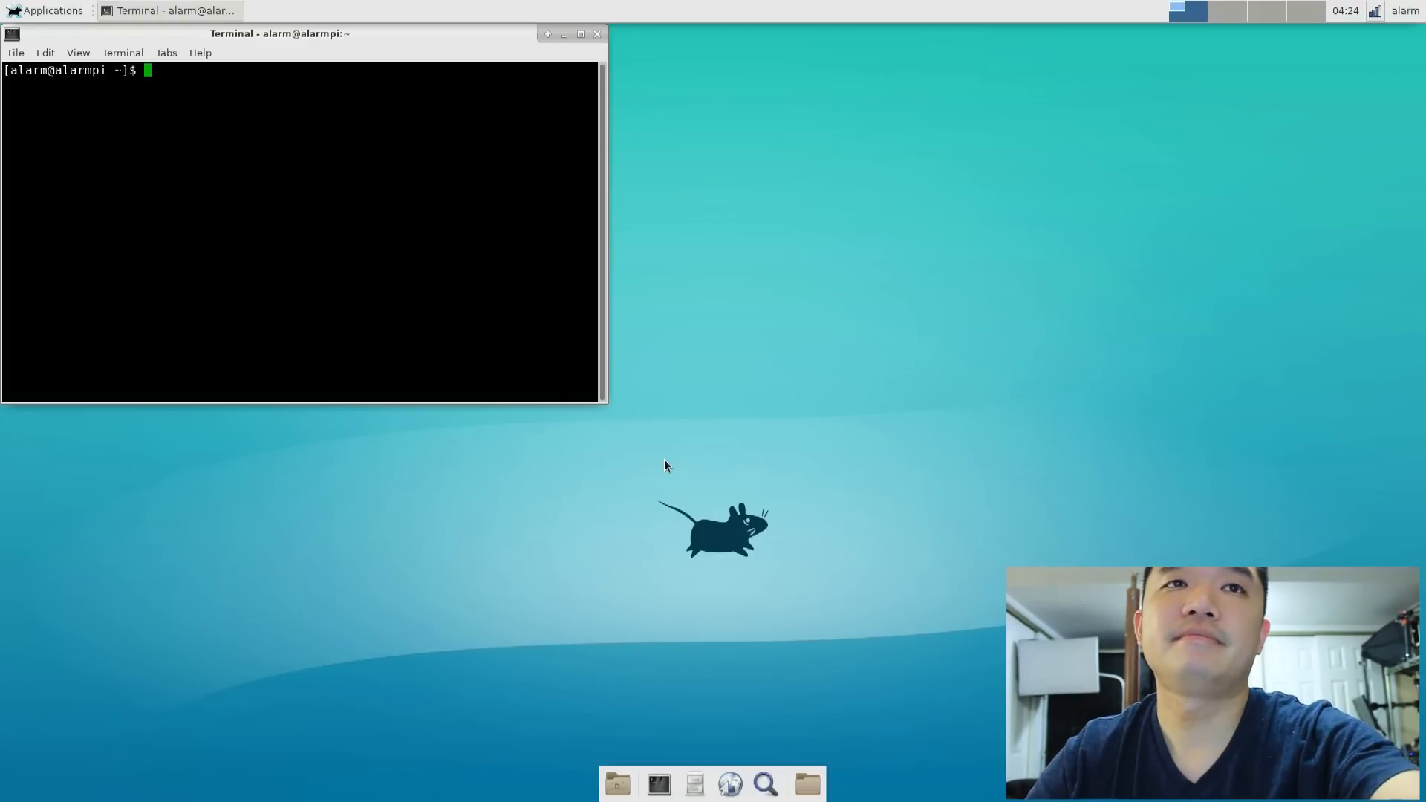
mouse_move(692, 402)
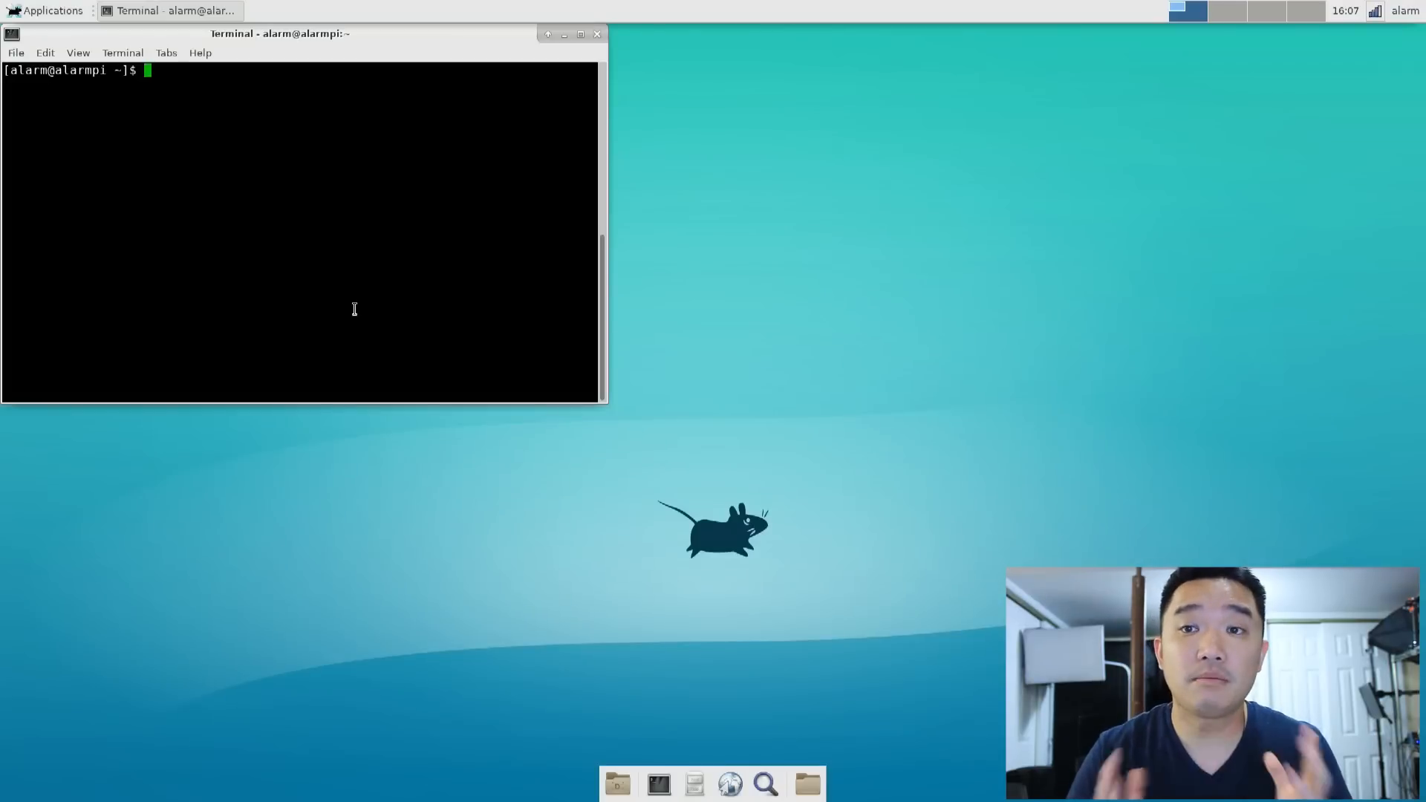
Step: Clear the screen and pacman-install make, gcc, git-core, automake, autoconf, pkg-config, libtool, binutils and patch
text(clear)
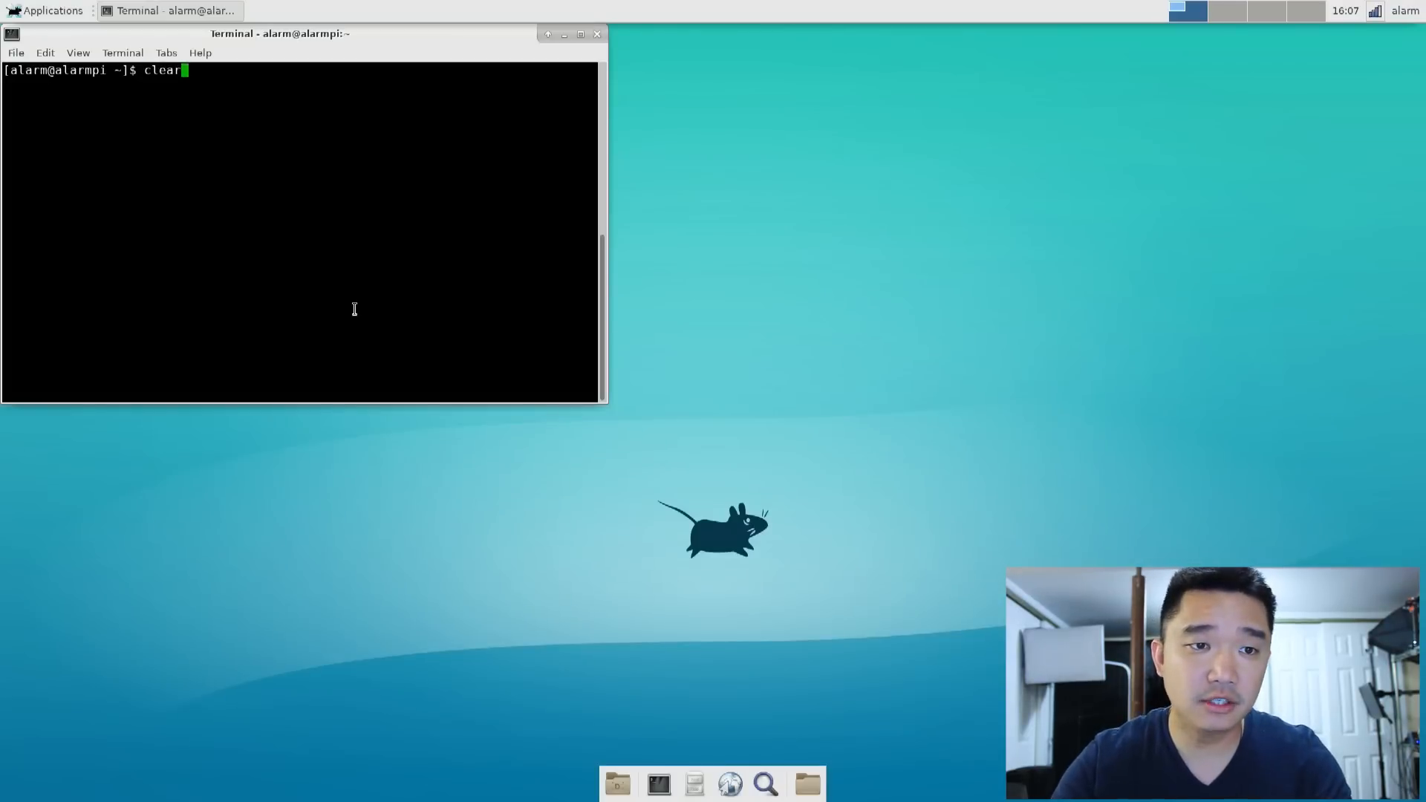
text(sudo pacman -S make gcc git-core automake autoconf pkg-config libtool binutils)
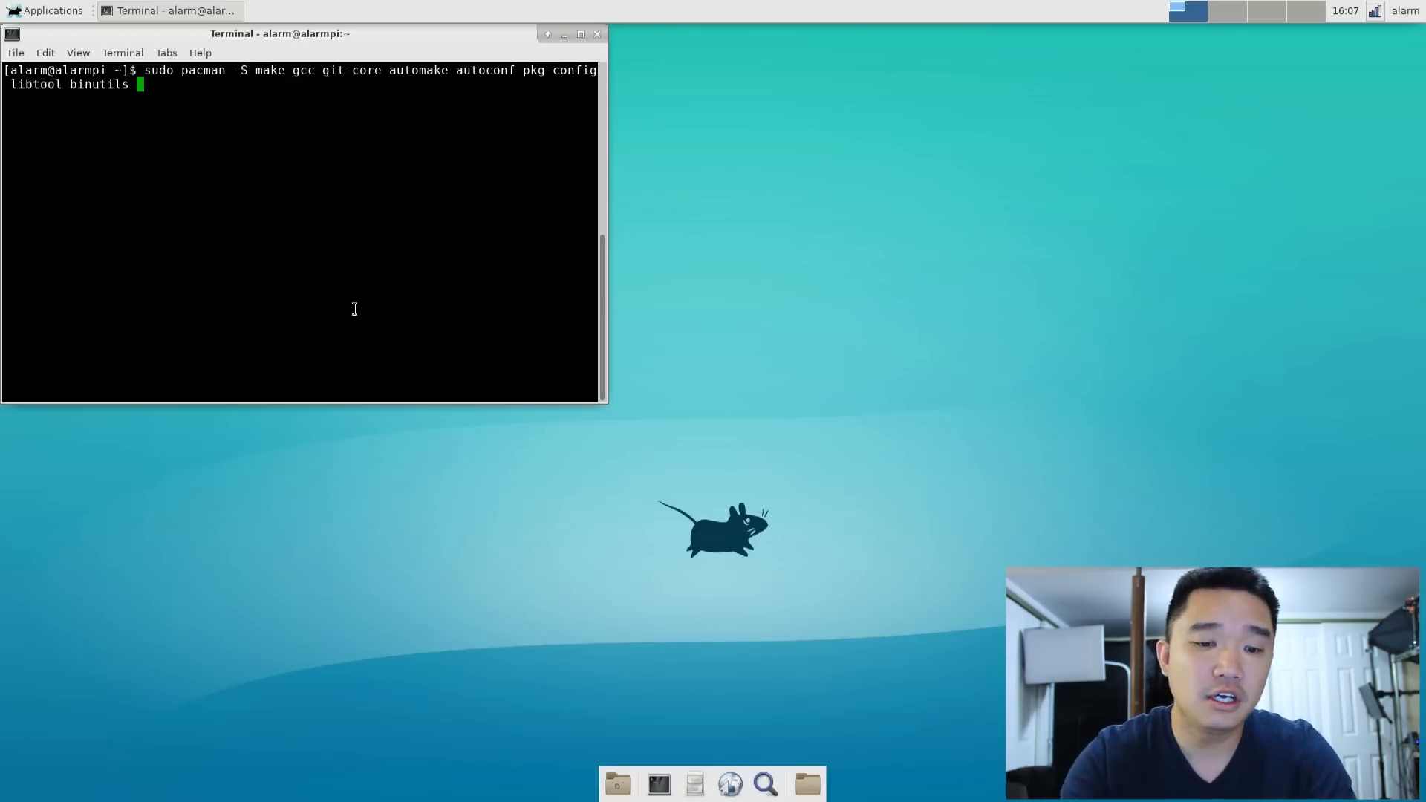
text(patch)
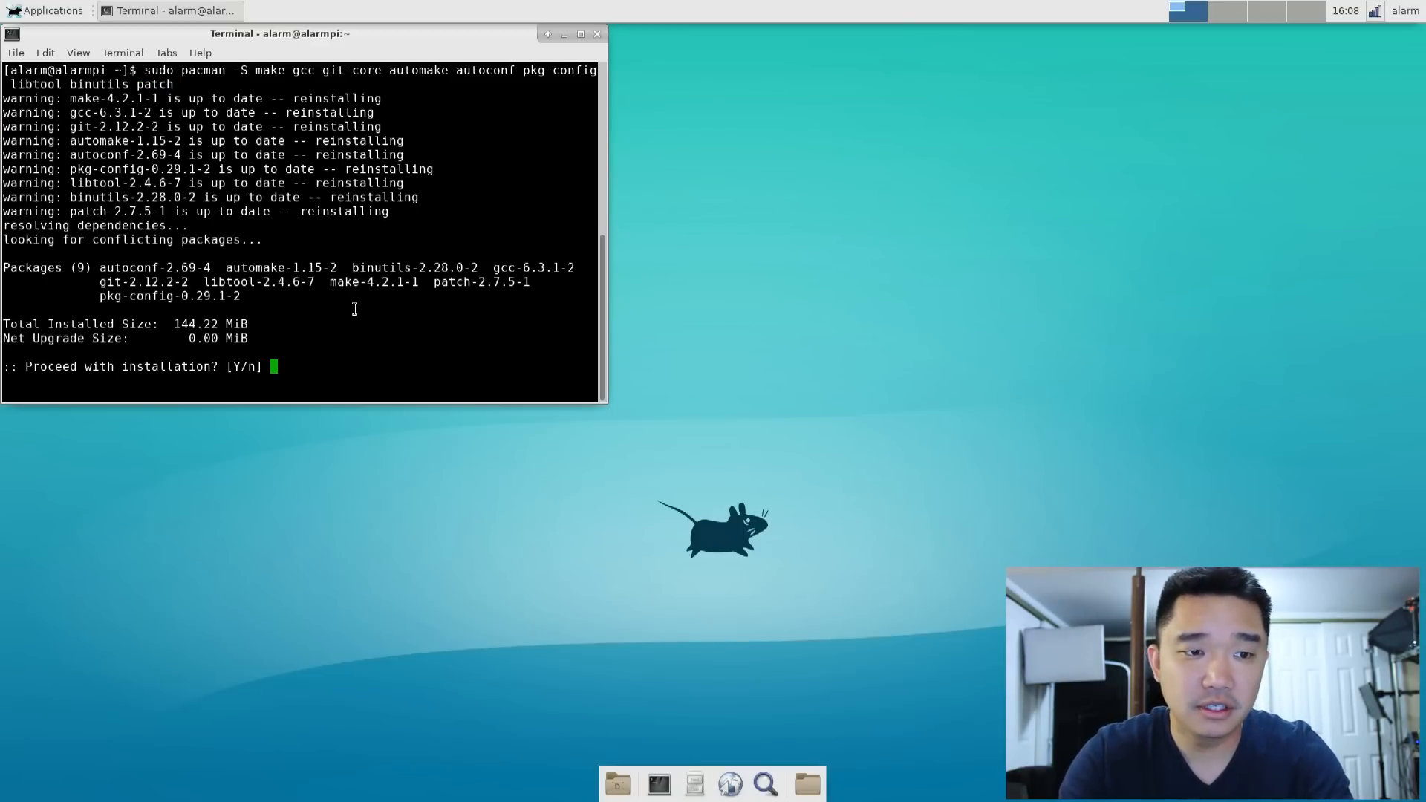
text(y)
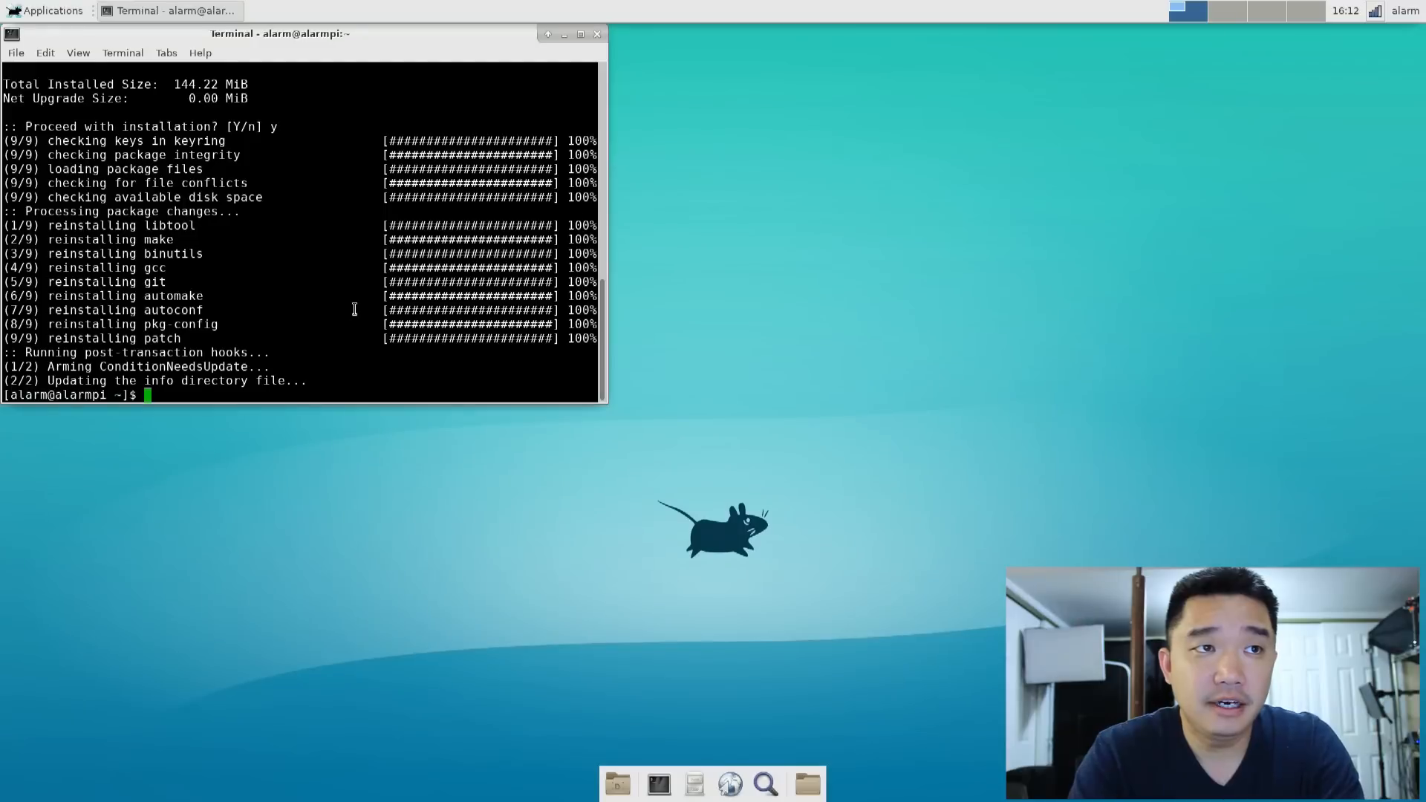
Step: Install yaourt from the AUR with packer -S yaourt
text(packer)
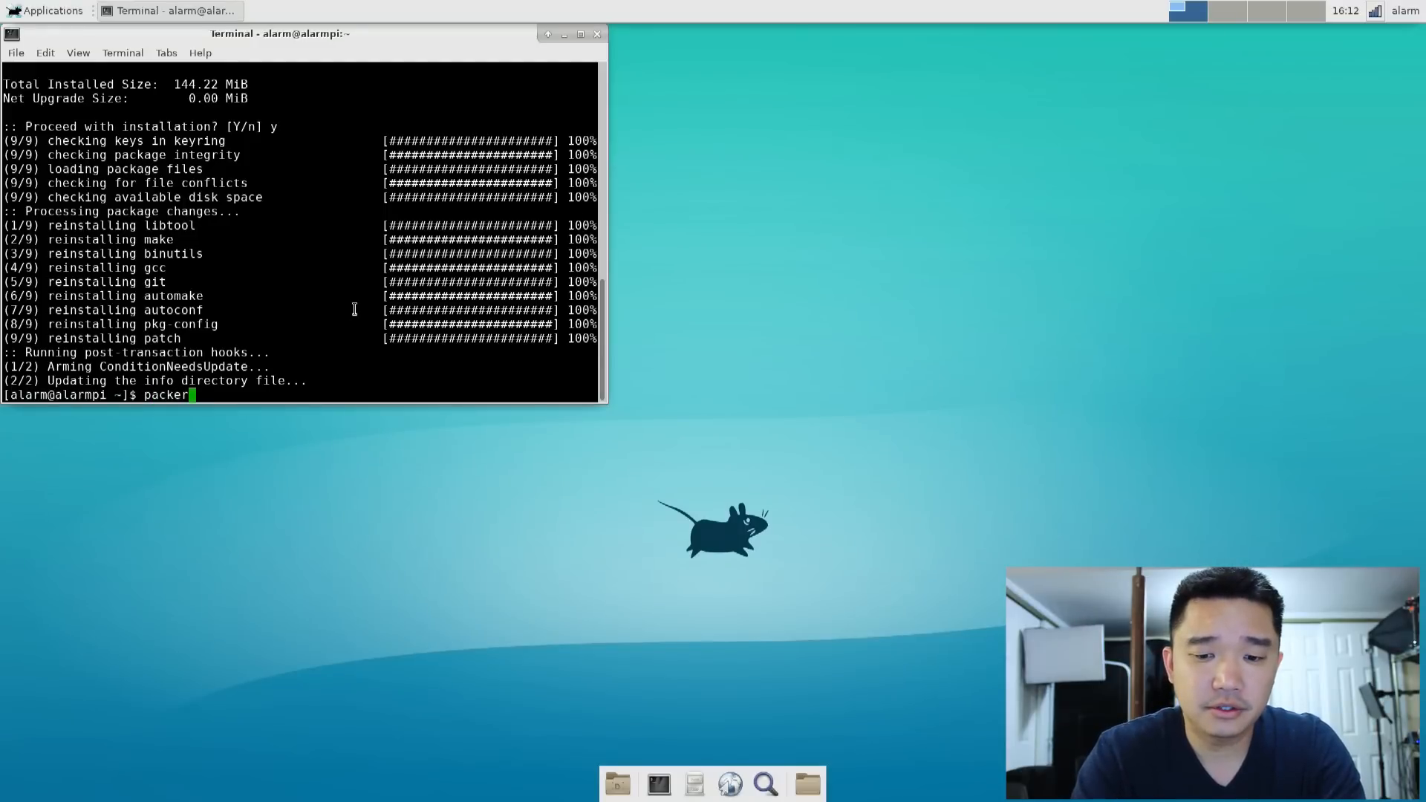
text(-S y)
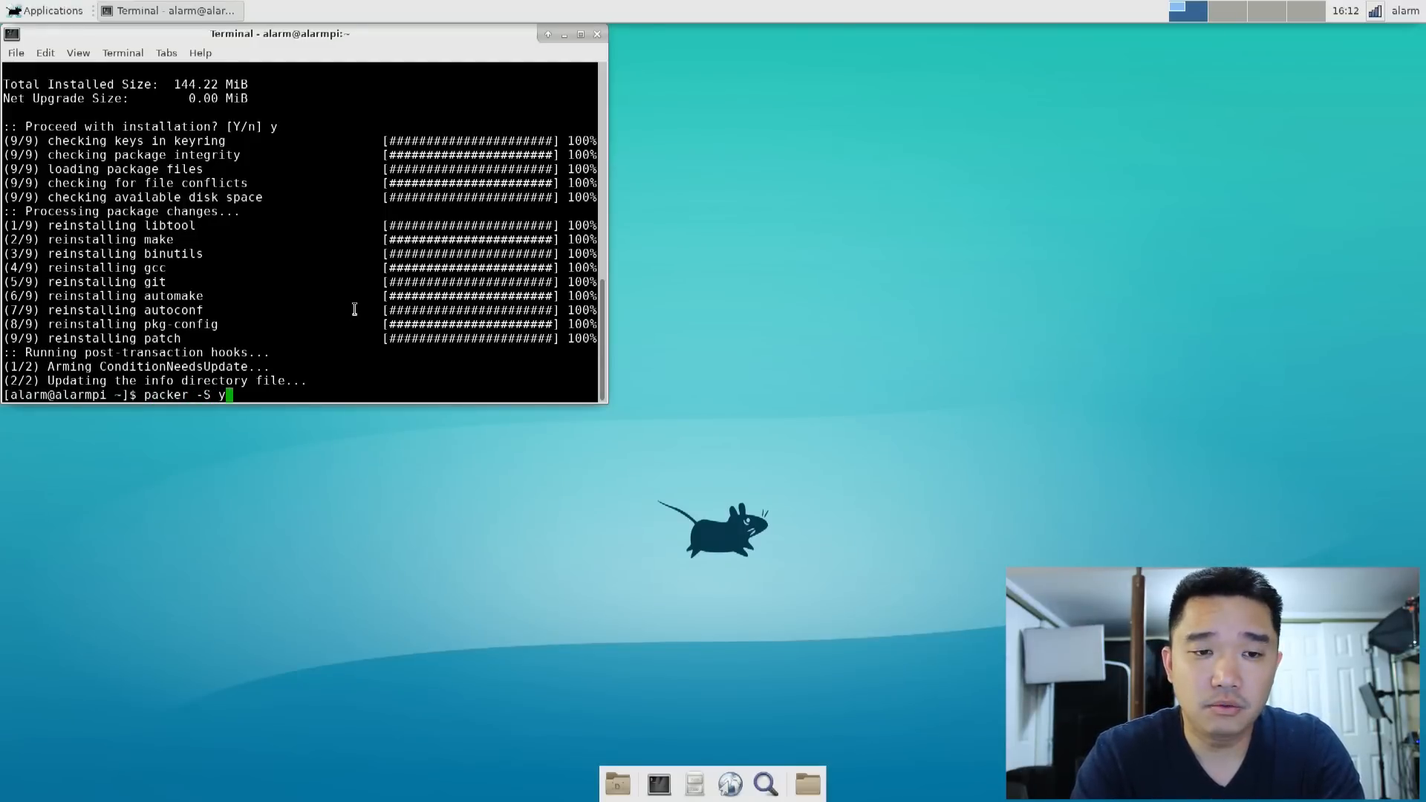
text(aourt)
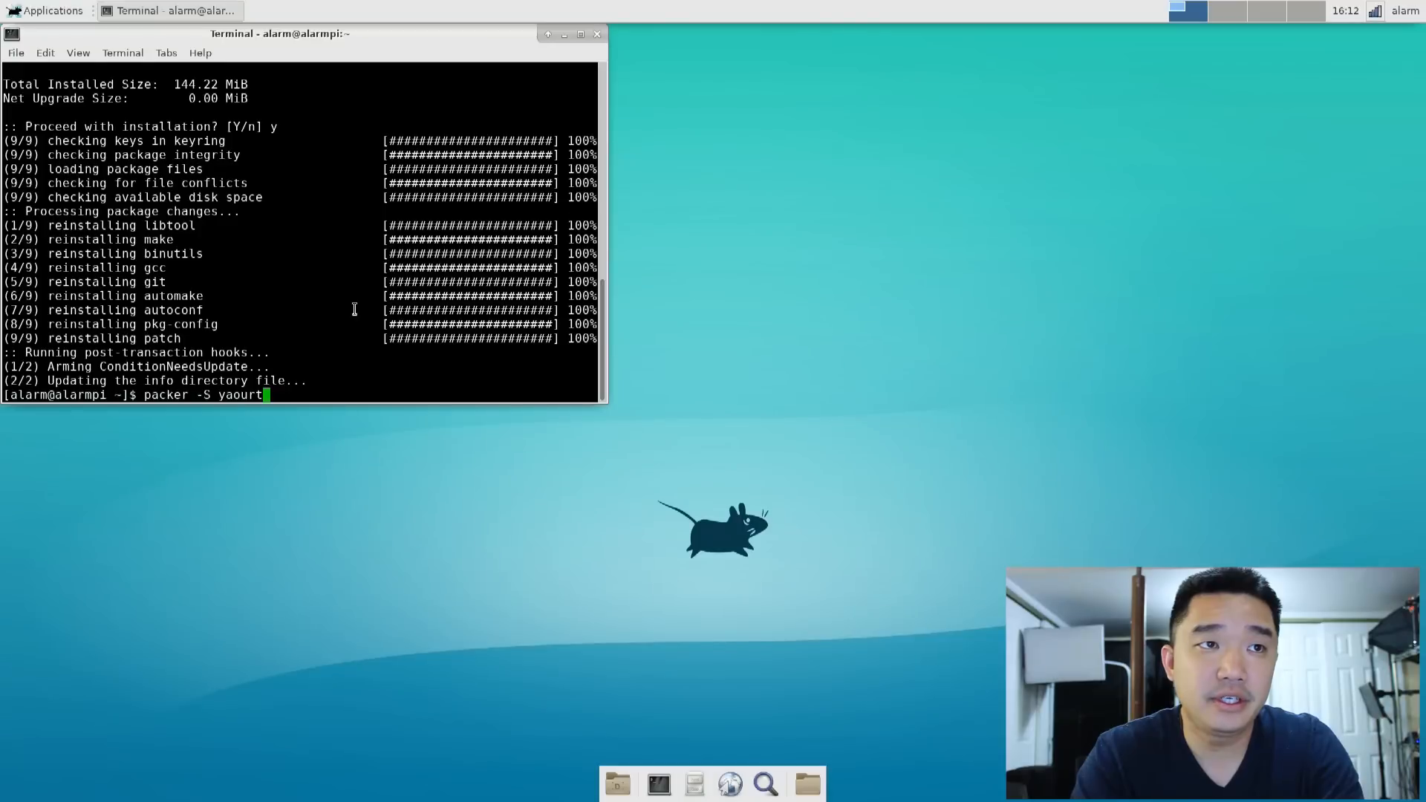
text(blueman)
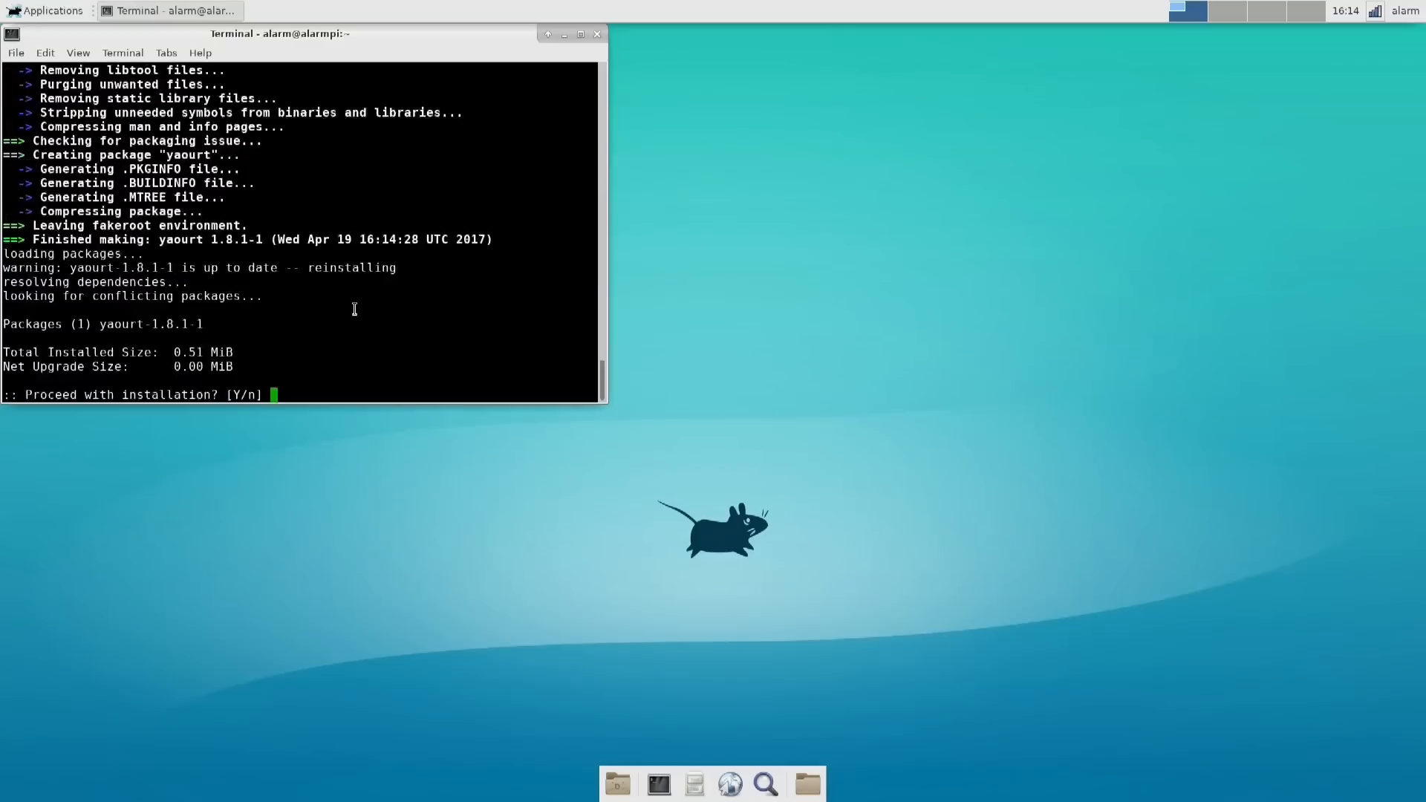
key(Return)
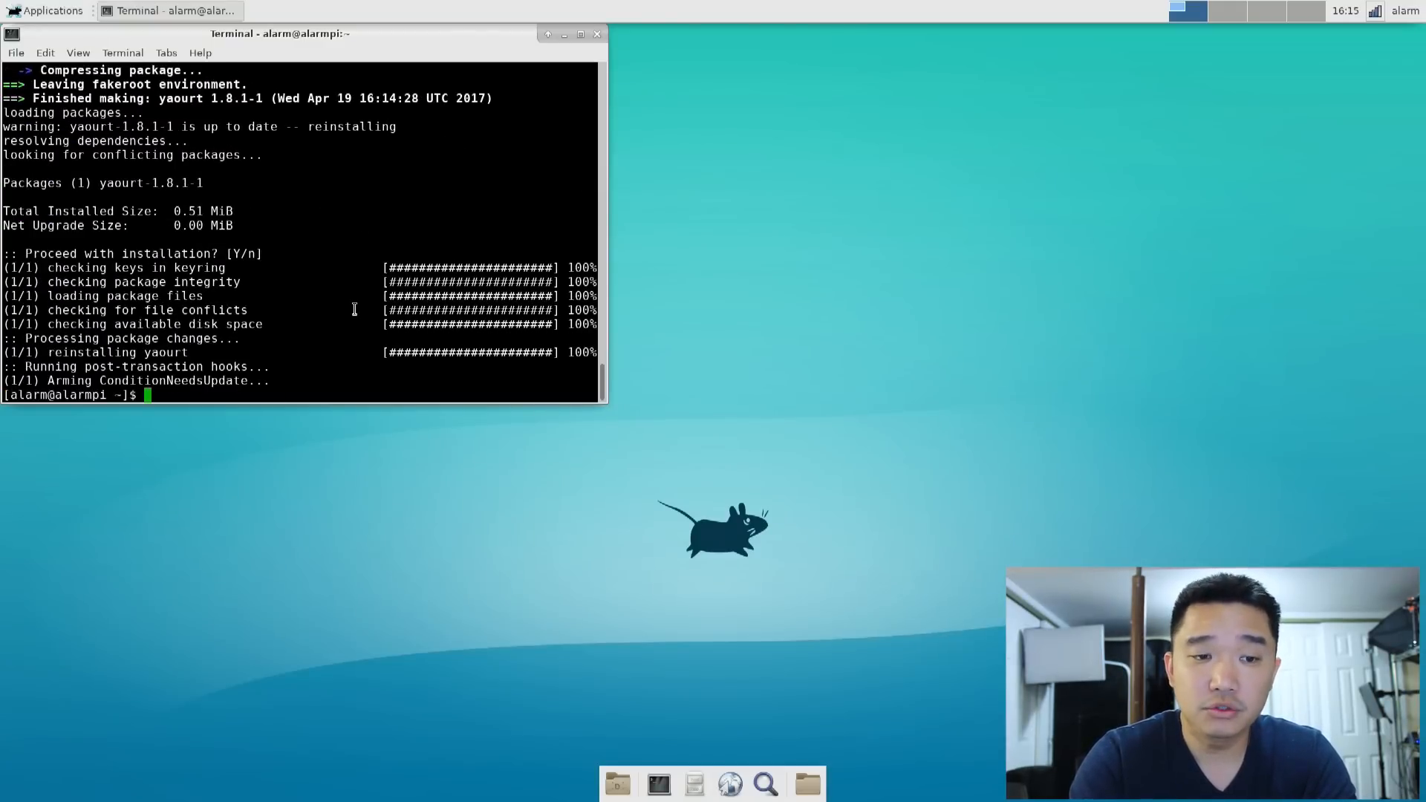
Step: Install the pi-bluetooth package using yaourt
text(y)
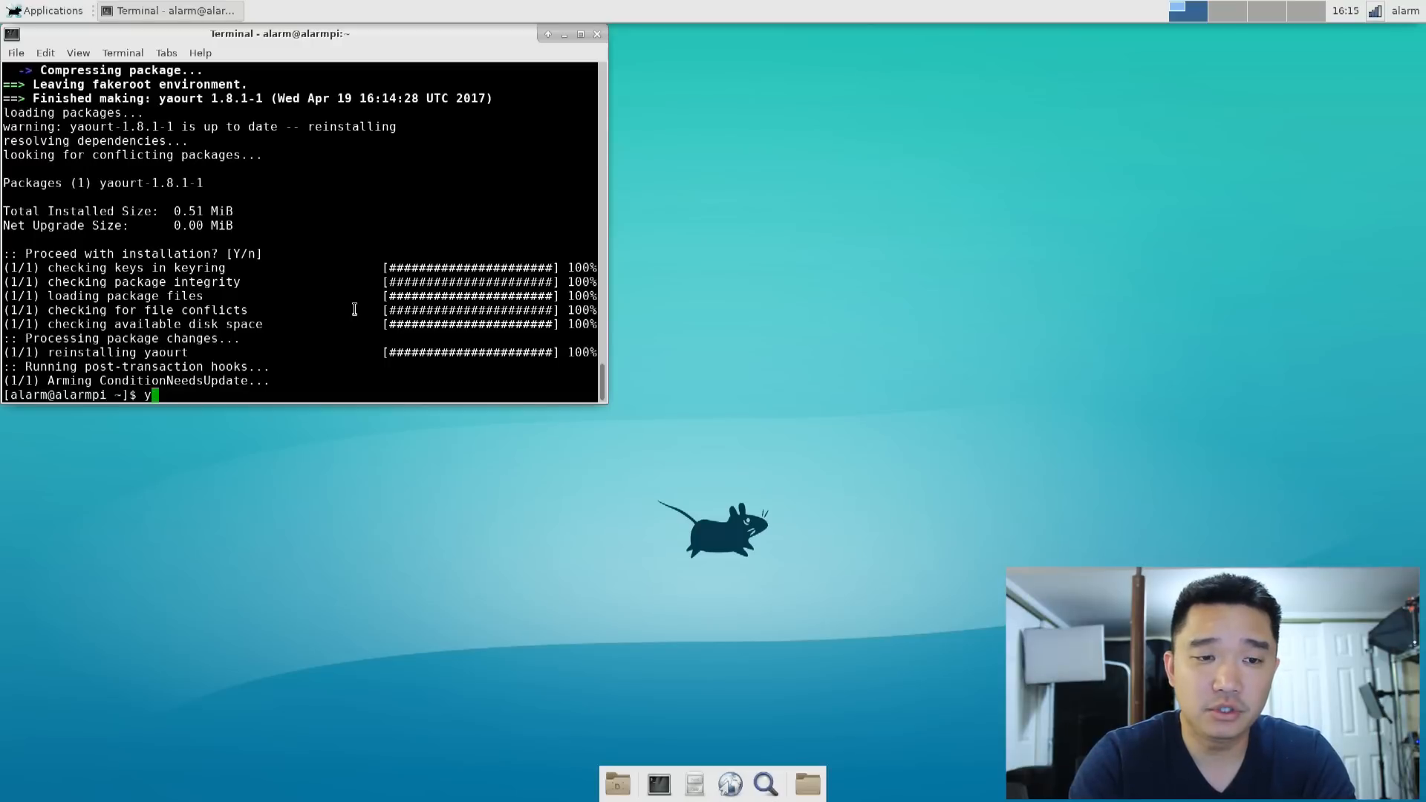
text(aourt -S)
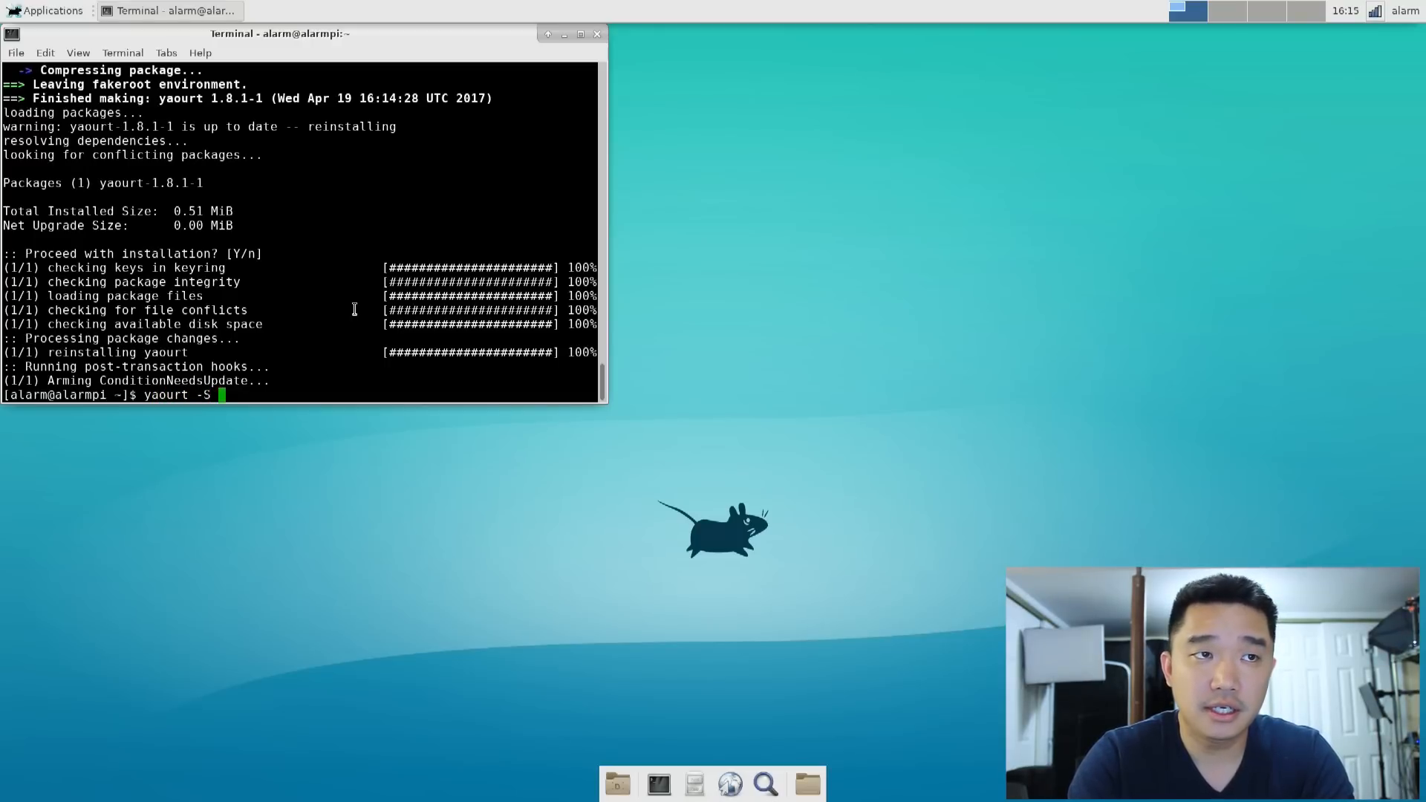
text(pi-bl)
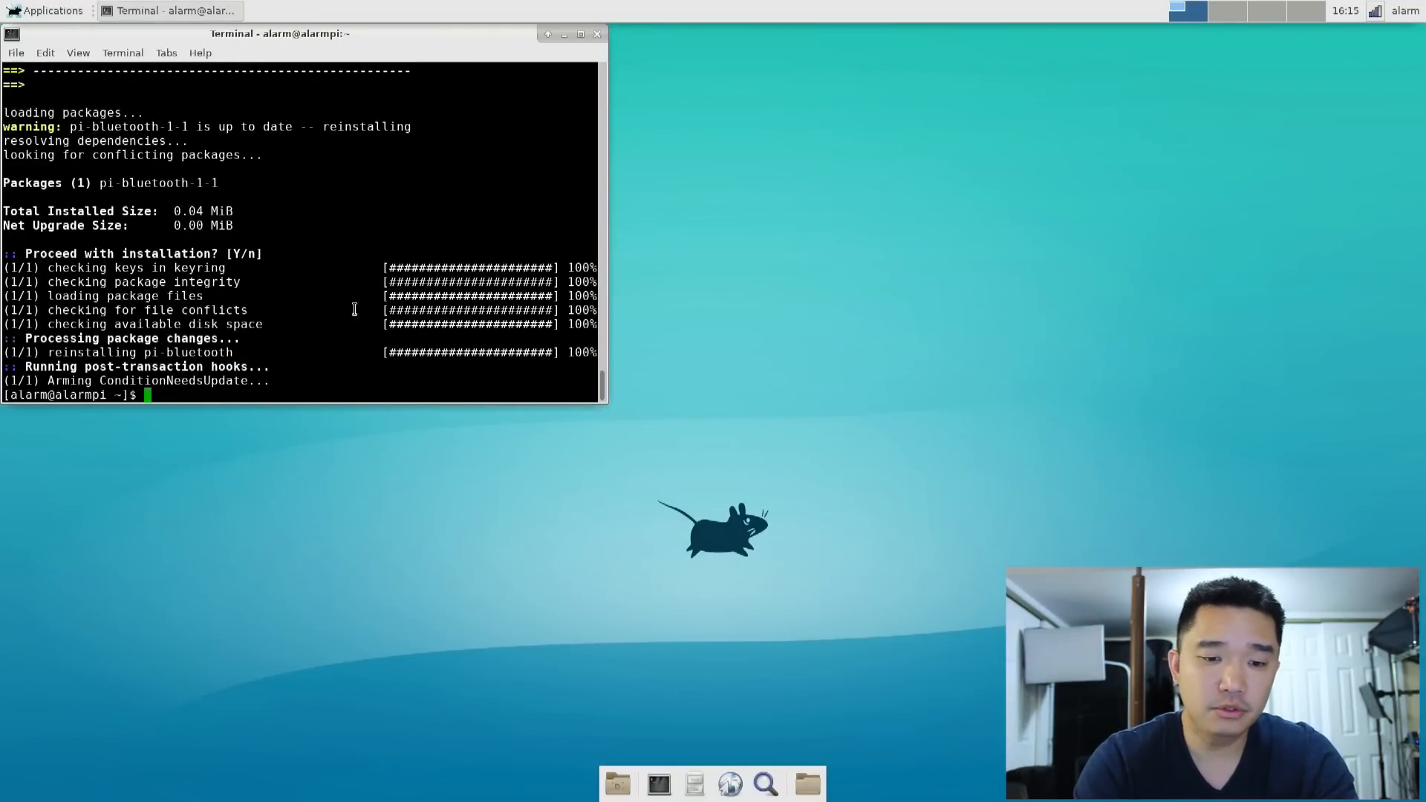
Step: Enable bluetooth.service at boot and start it with sudo systemctl
text(sudo systemctl)
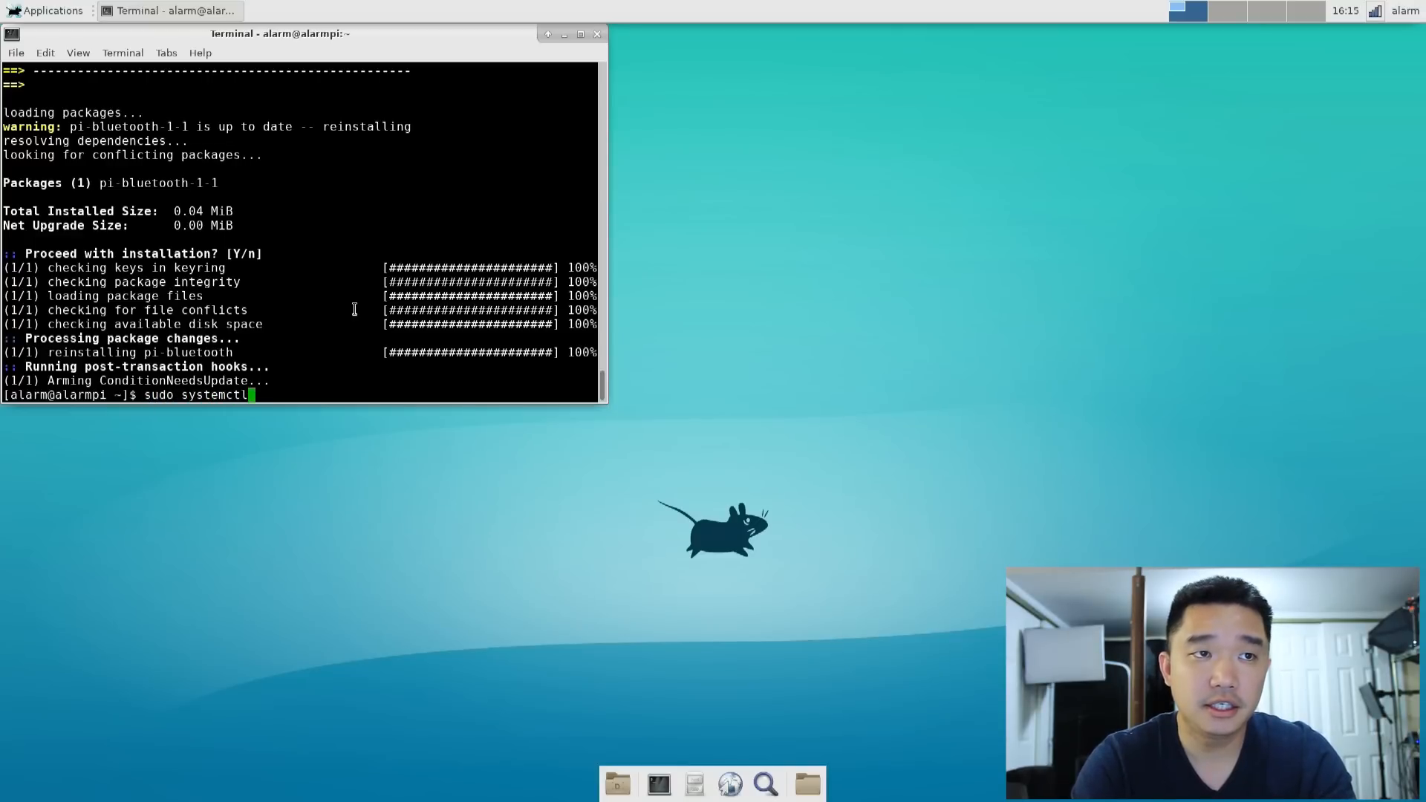
text(enable bluetooth.service)
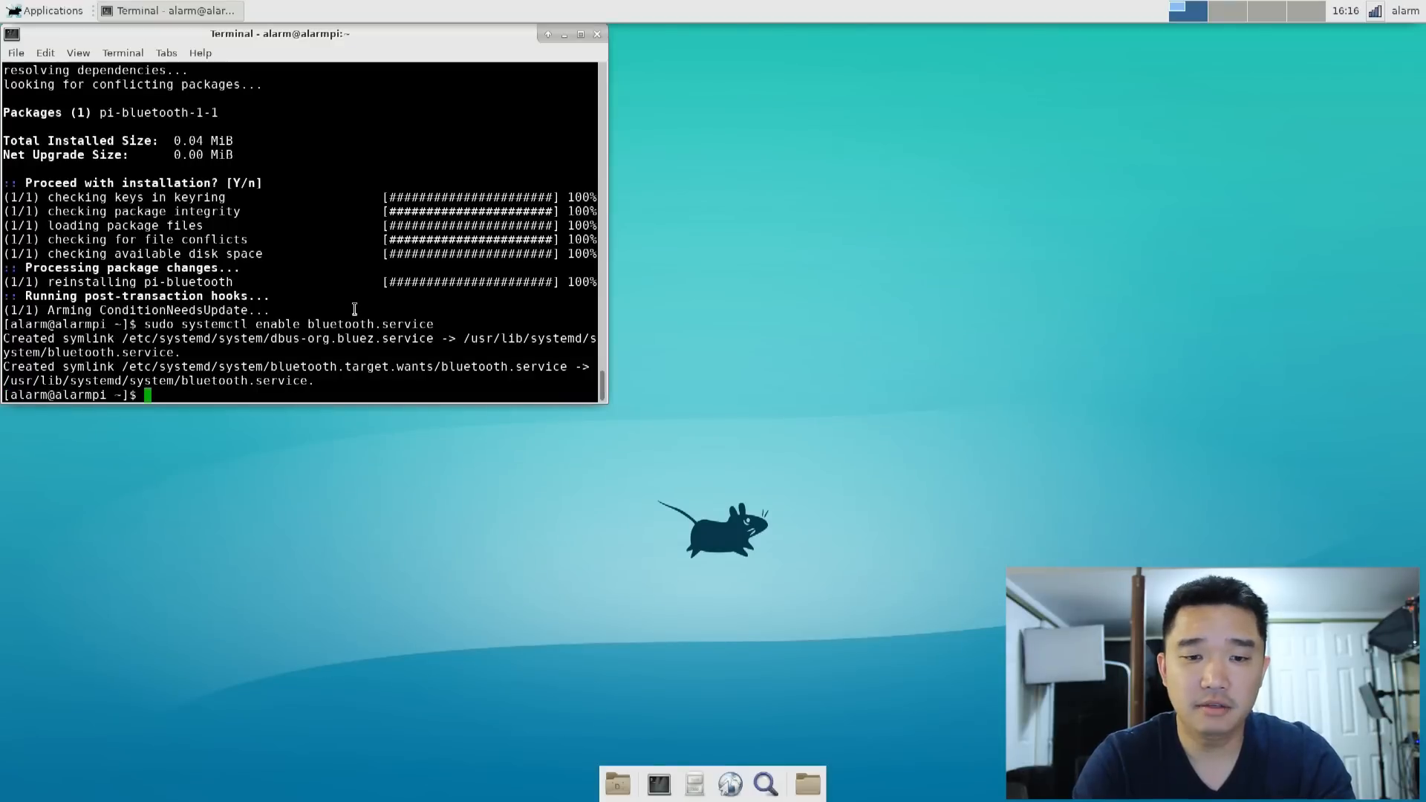
text(sudo systemctl enable bluetooth.service)
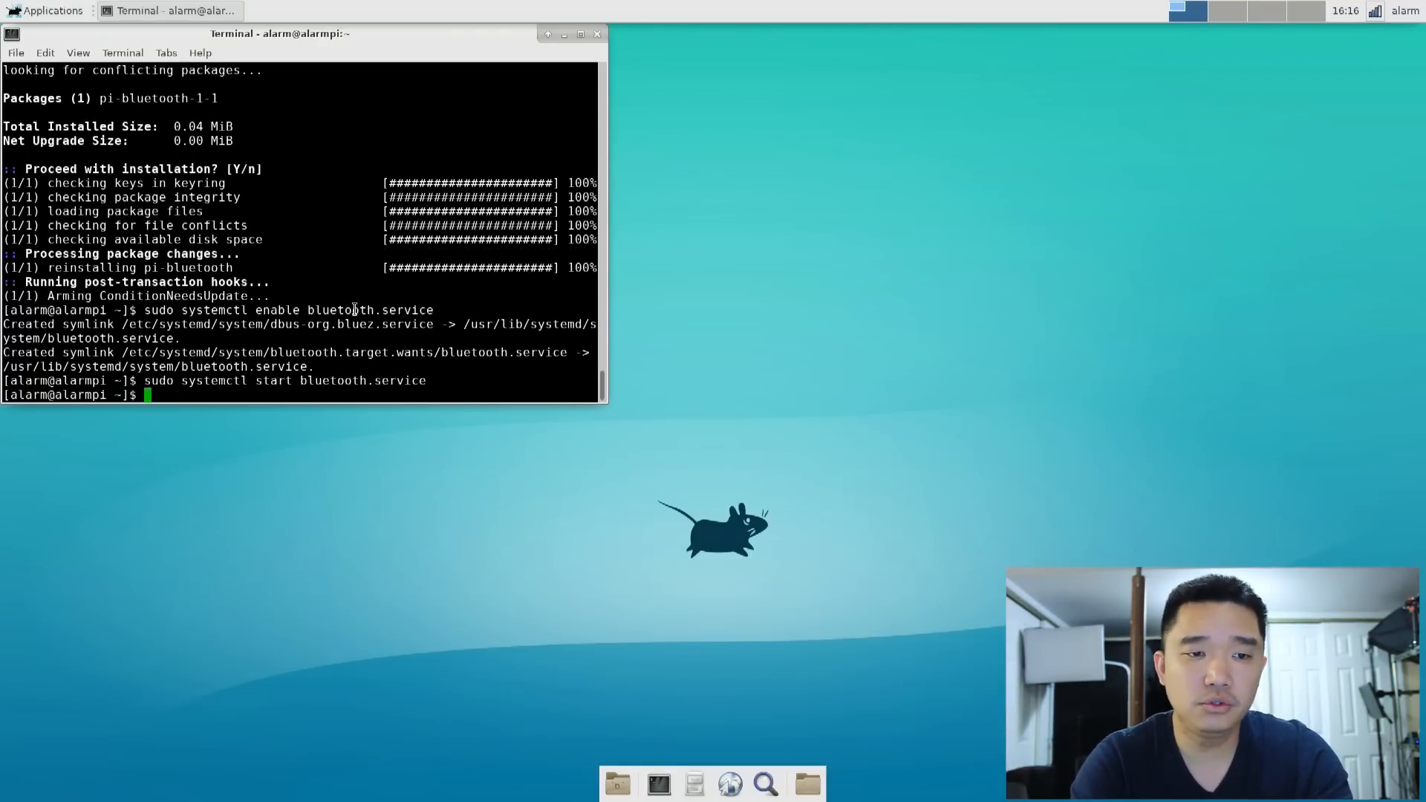
Step: Pacman-install pulseaudio-alsa, pulseaudio-bluetooth, pavucontrol, bluez, bluez-libs, bluez-utils and bluez-firmware, confirming with y
text(sudo pacman)
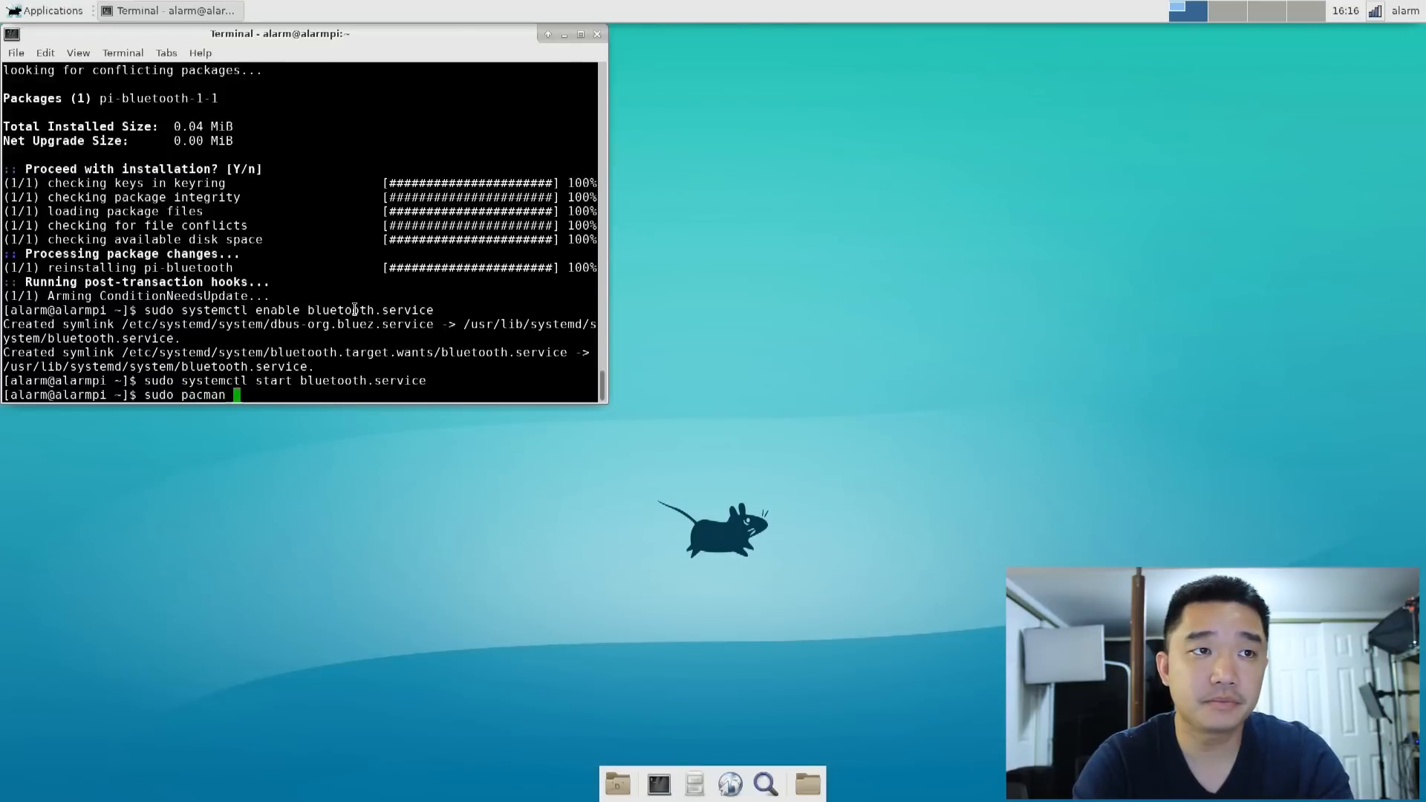
text(-S)
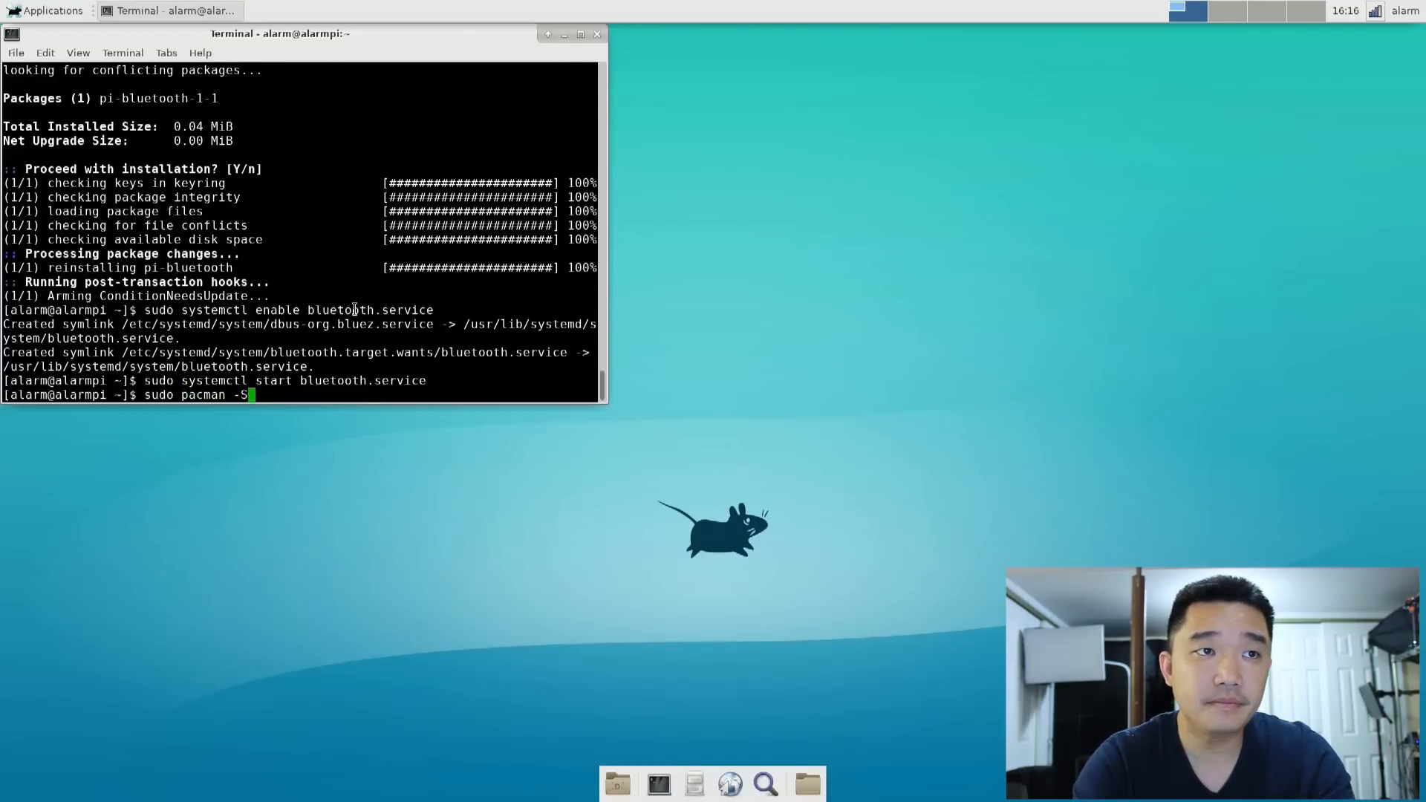
text(pus)
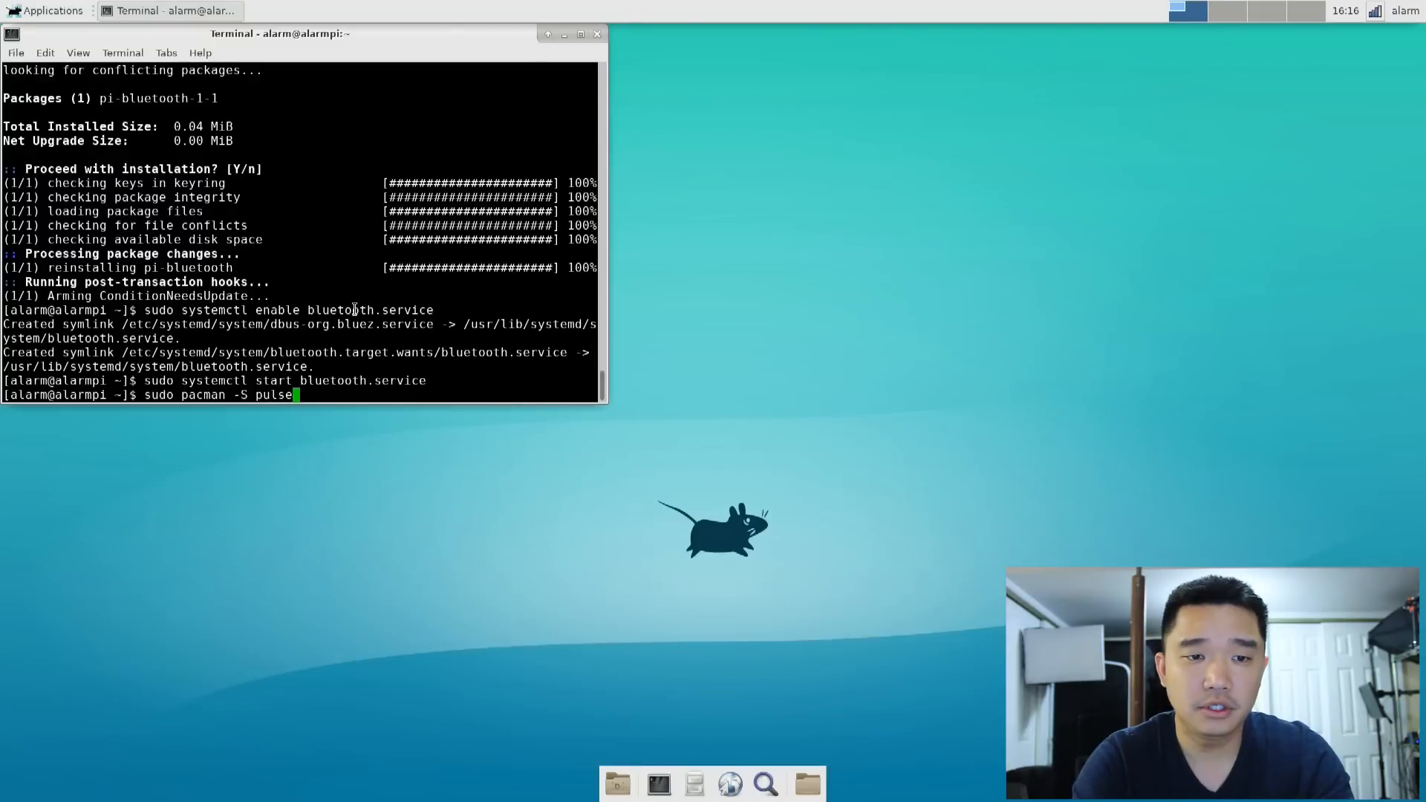
text(audio-)
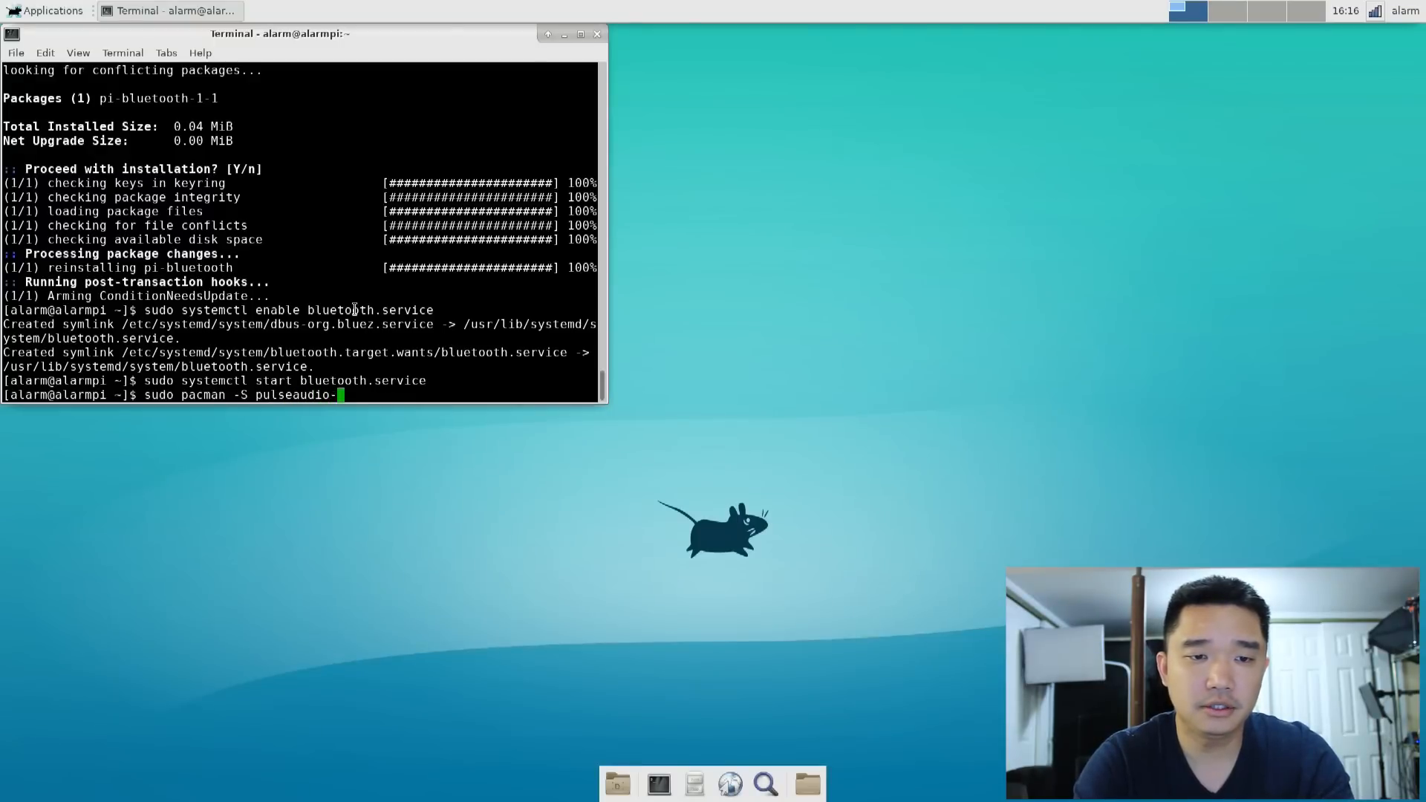
text(alsa pulseaudio-bluetooth pavucontrol)
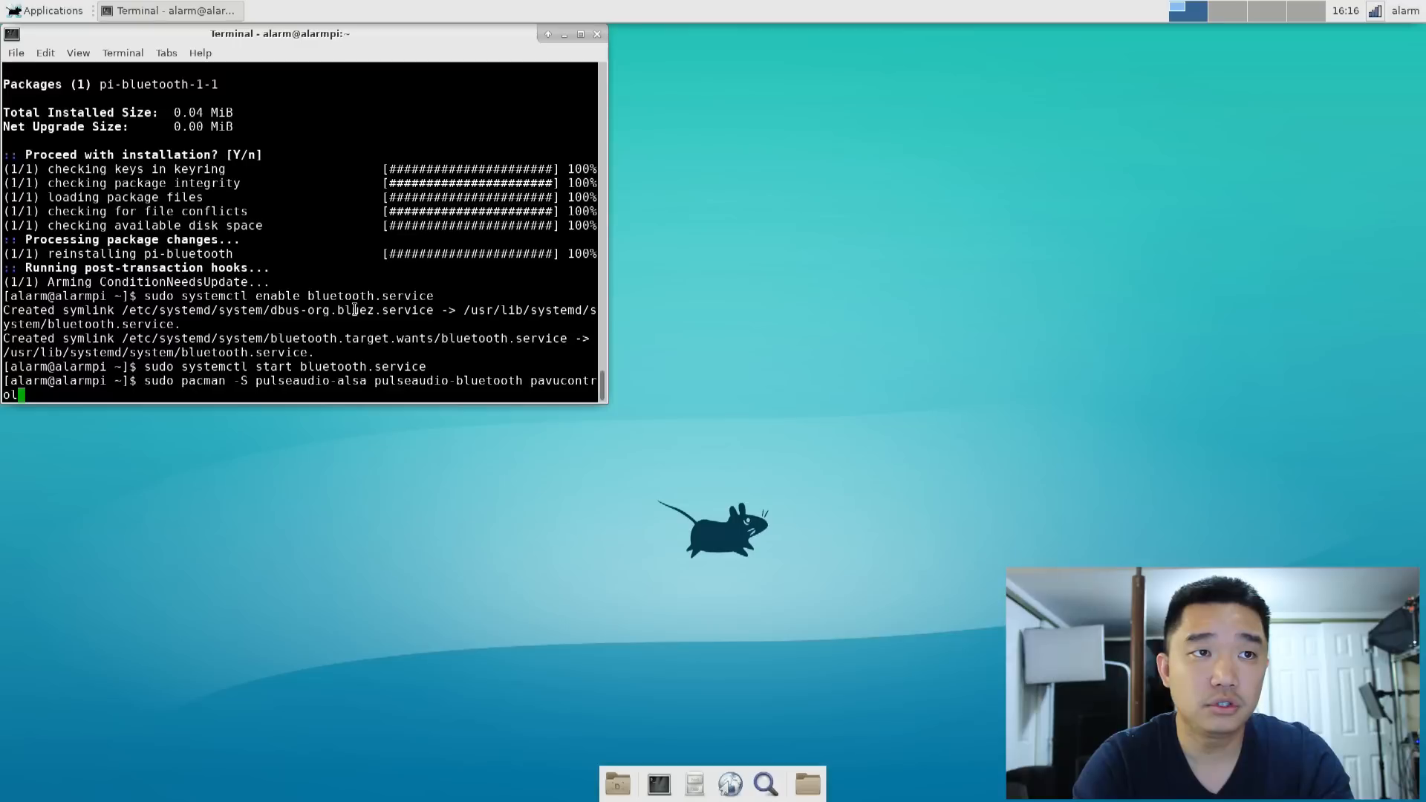
text(bluez bluez)
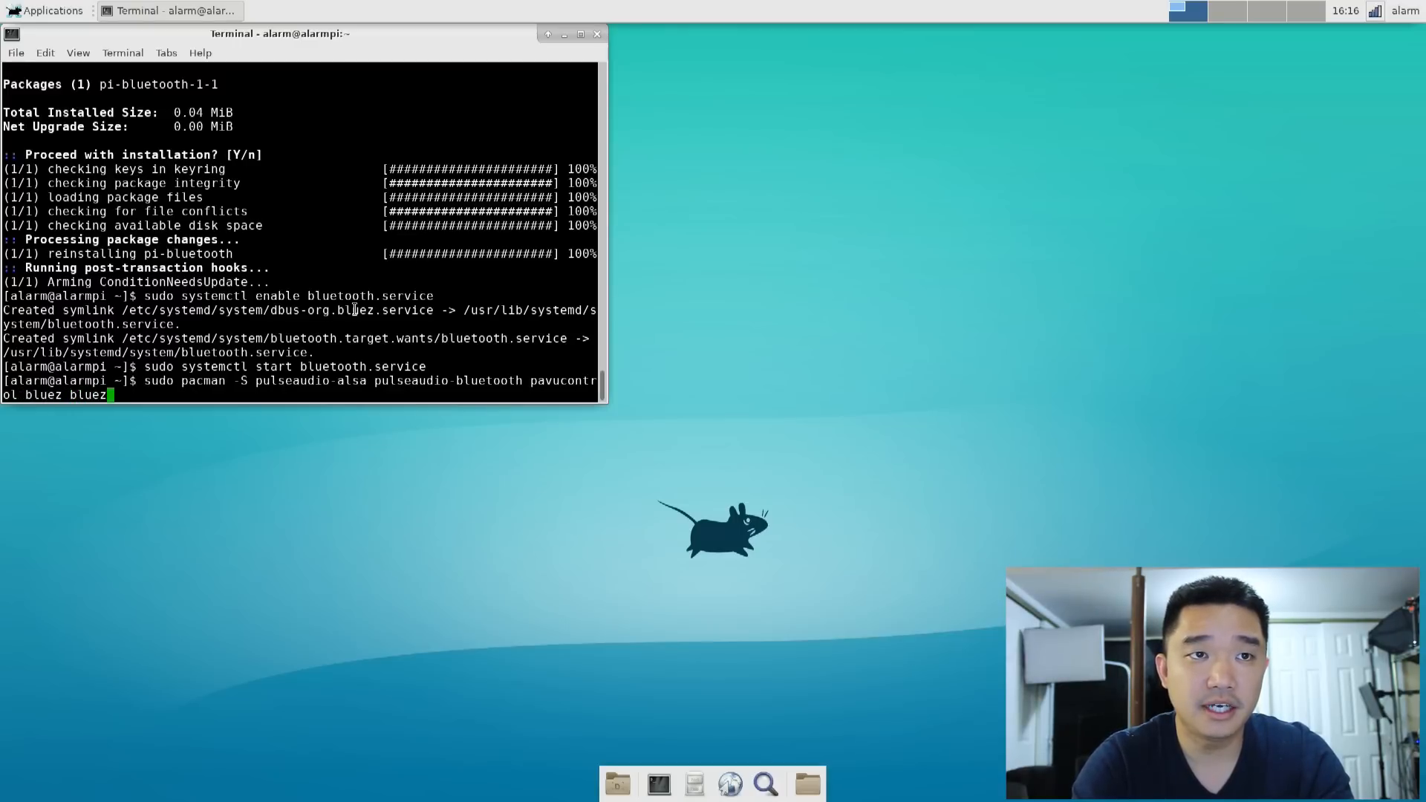
text(-libs)
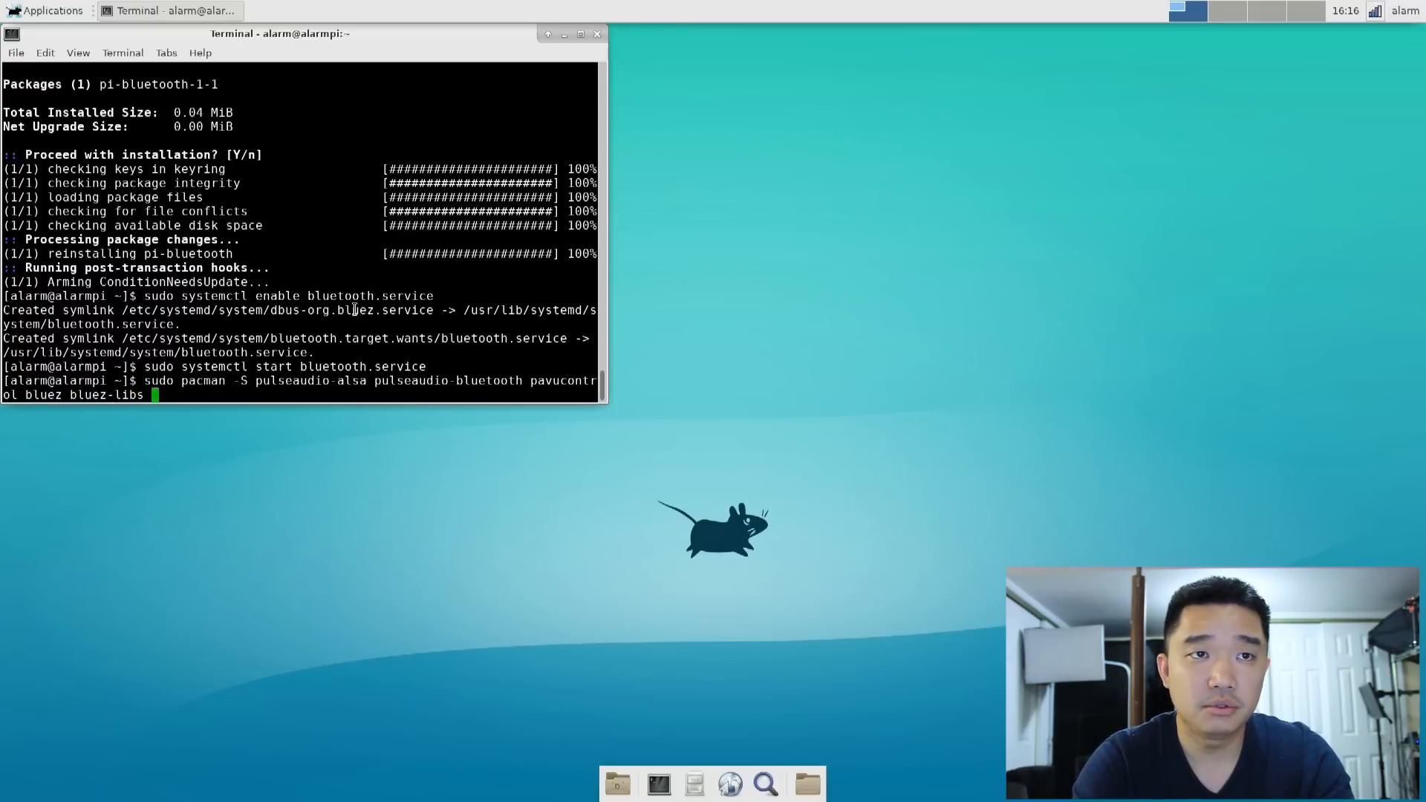
text(bluez-t)
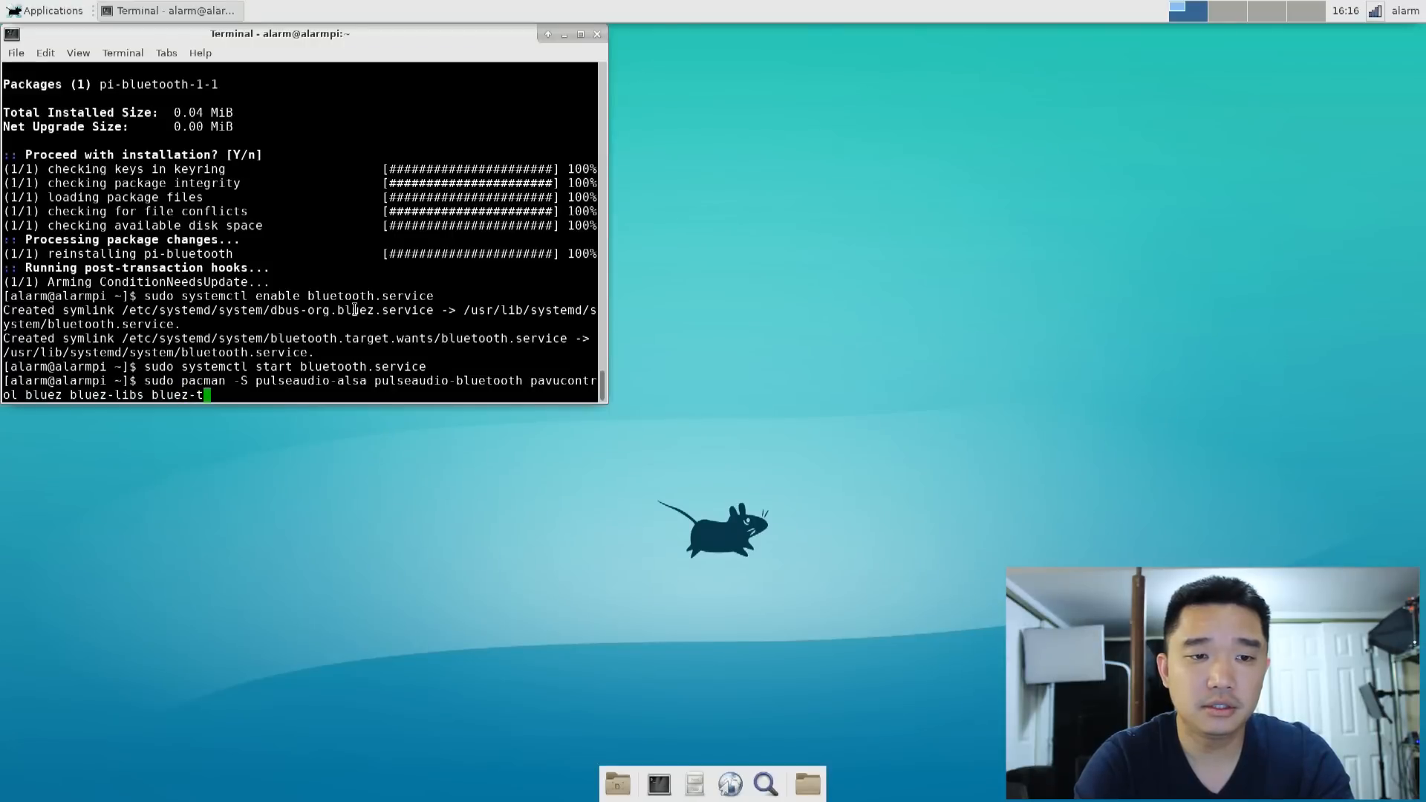
text(utils bluez-firmware)
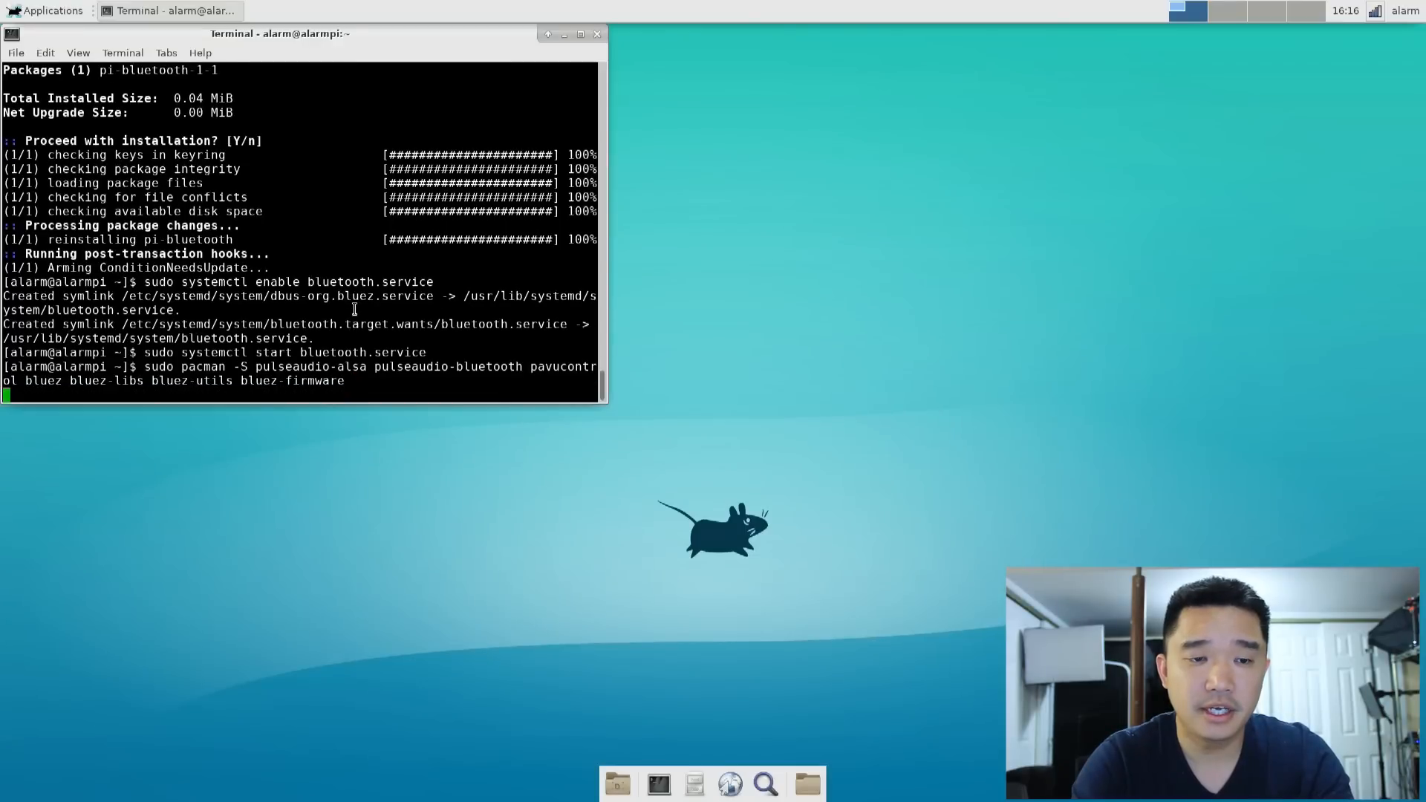
text(y)
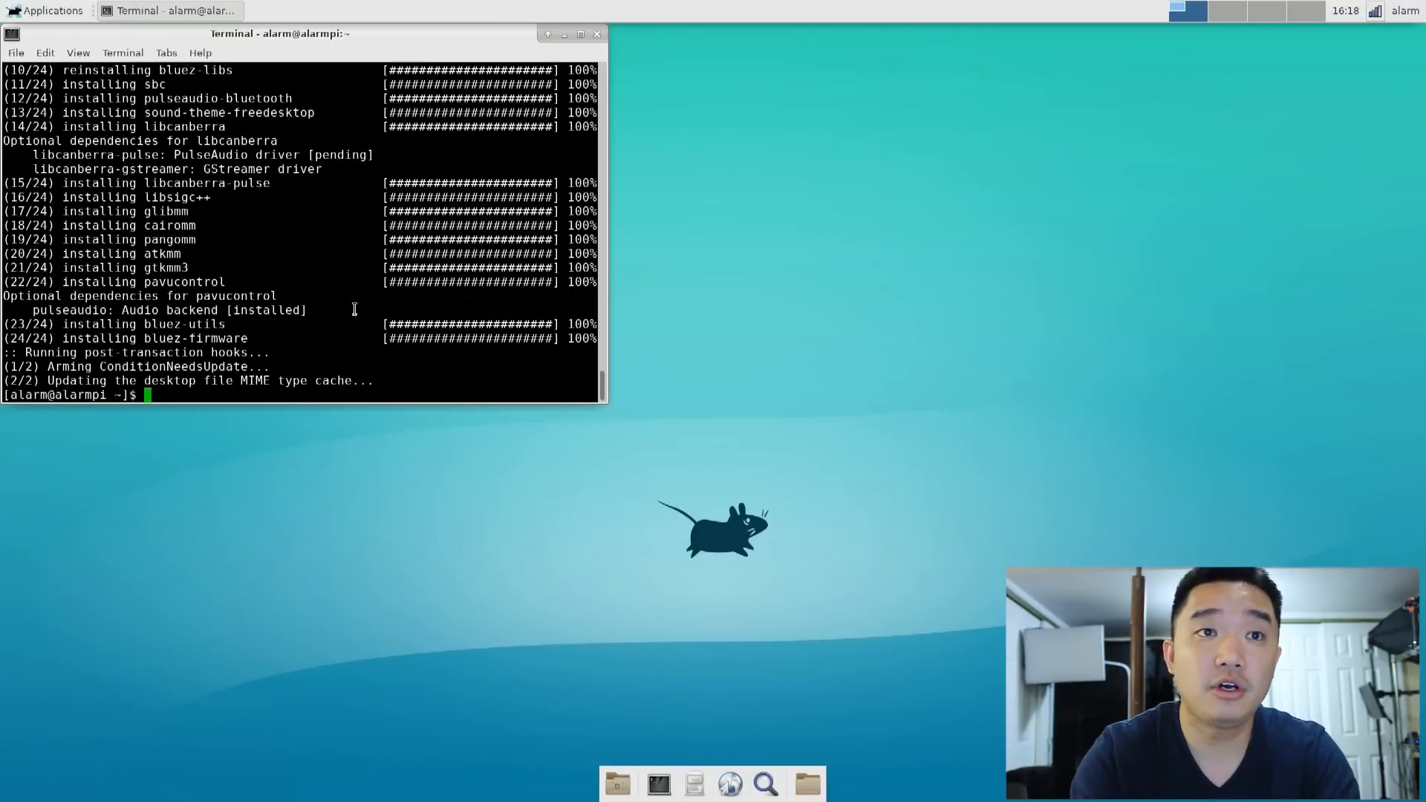
Step: Edit /boot/config.txt in nano with sudo, starting a dtparam line at the end
text(s)
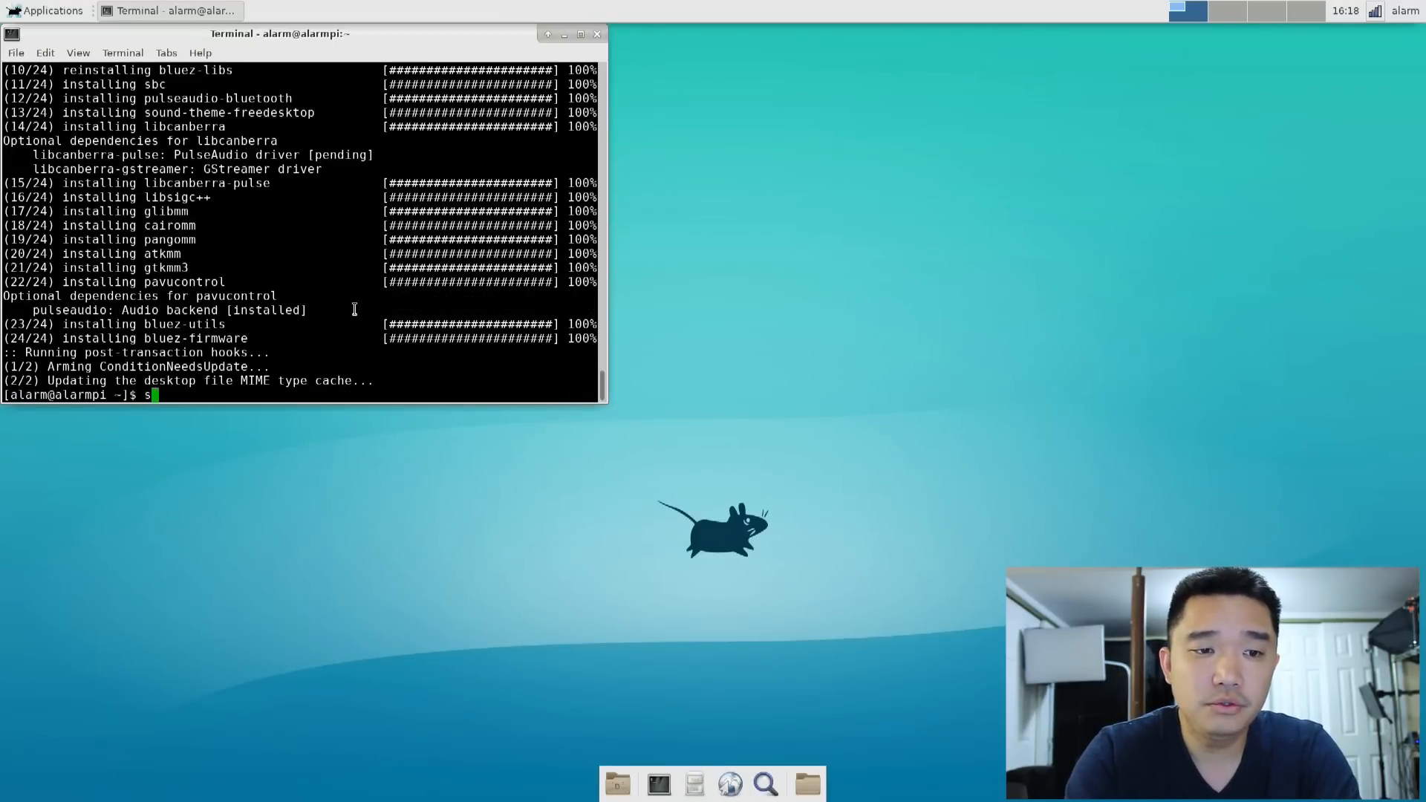
text(udo nano /bo)
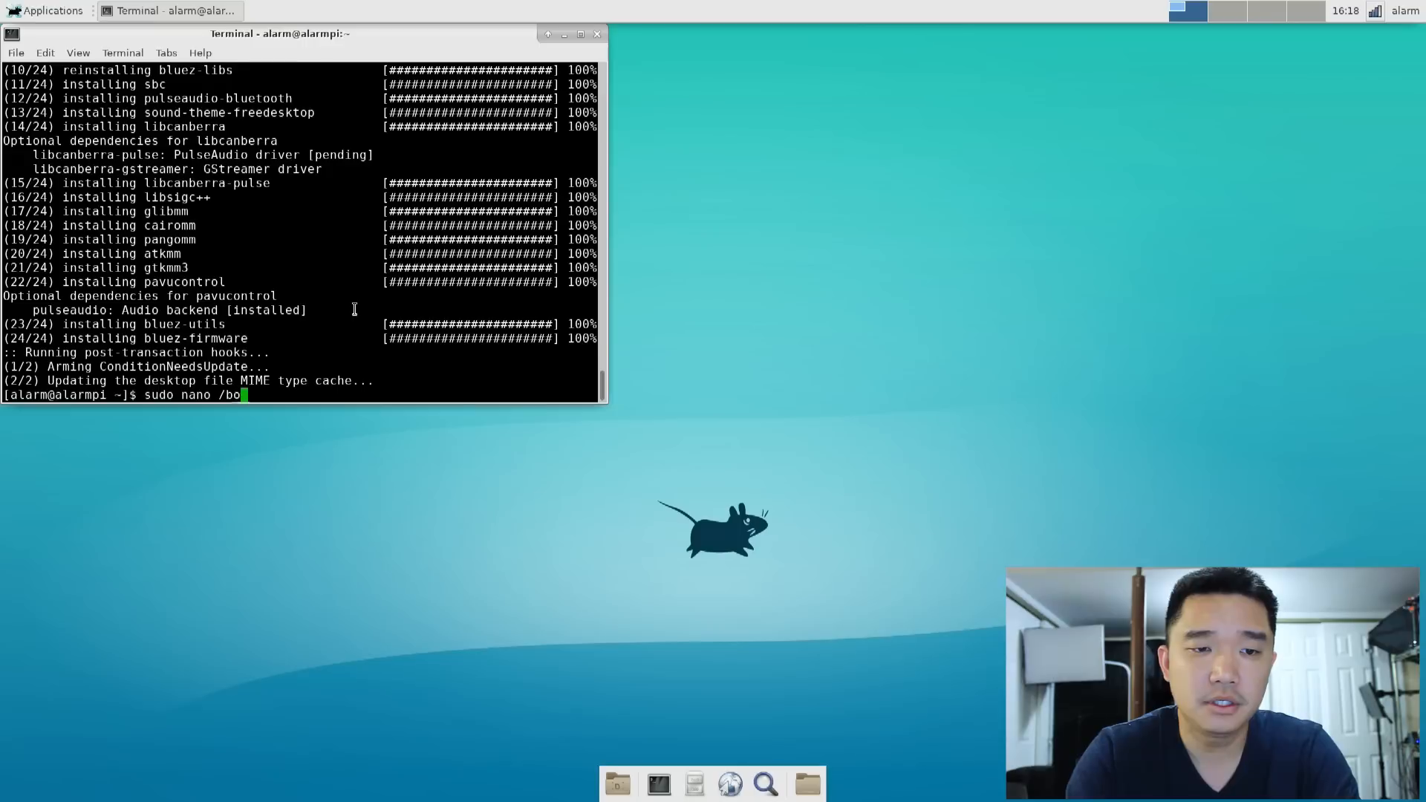
text(ot/confi)
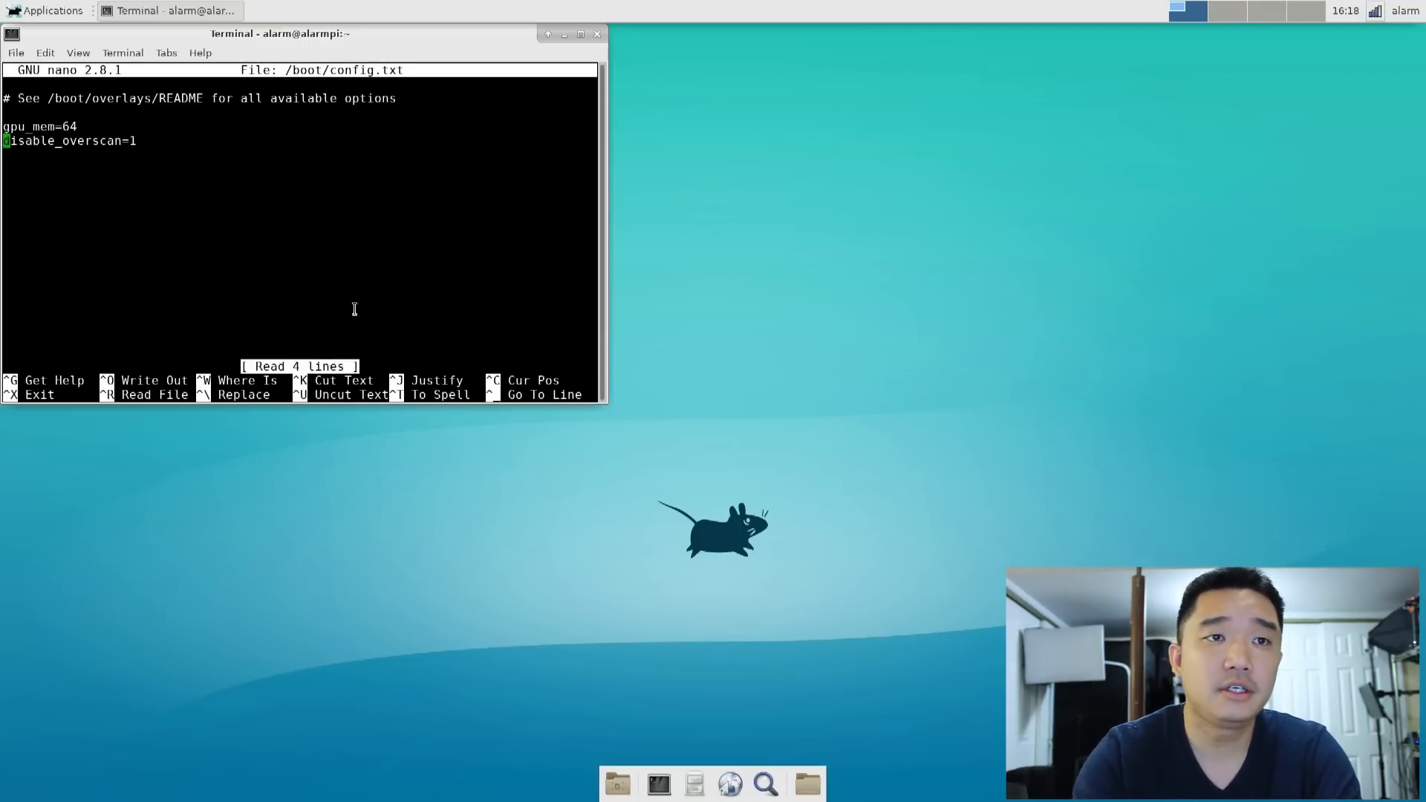
text(d)
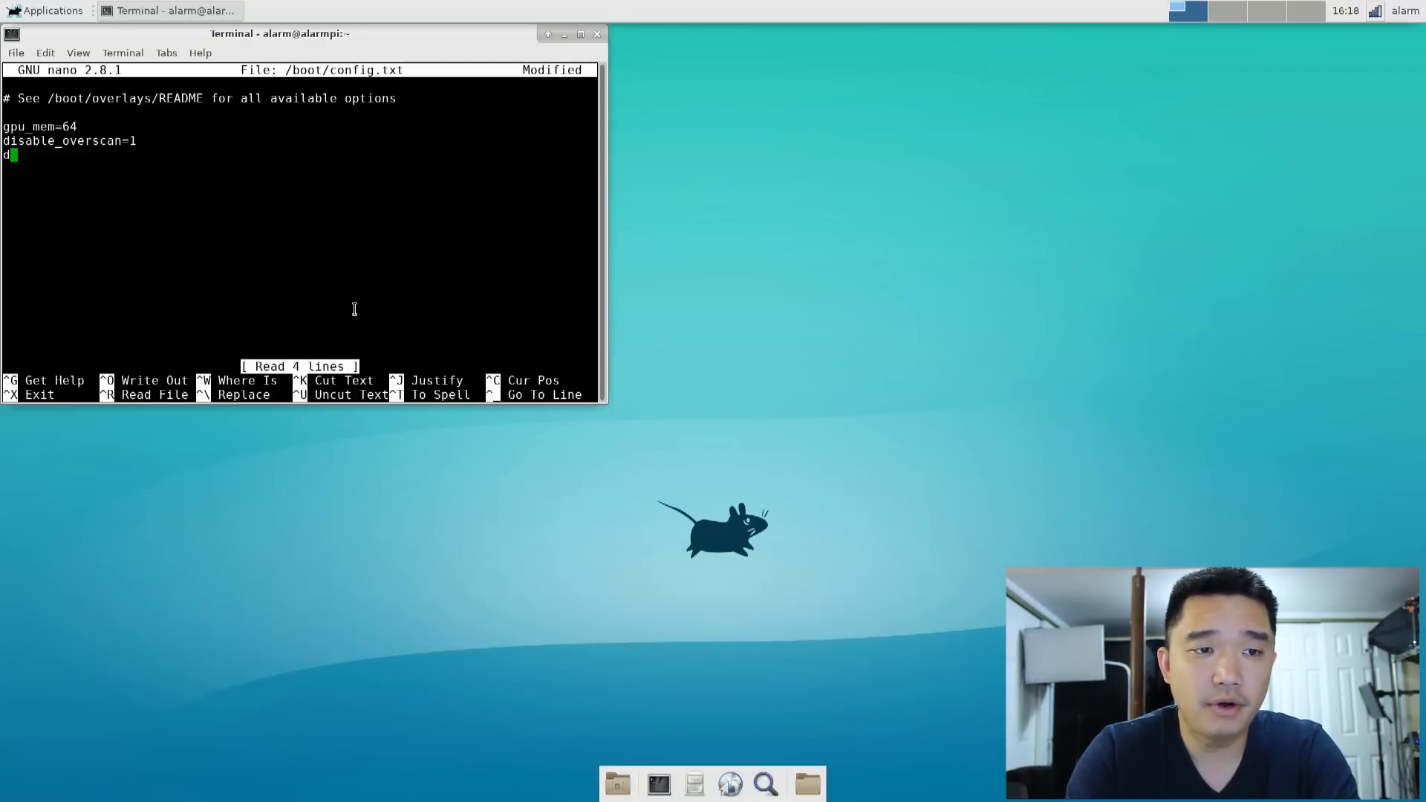
text(tpar)
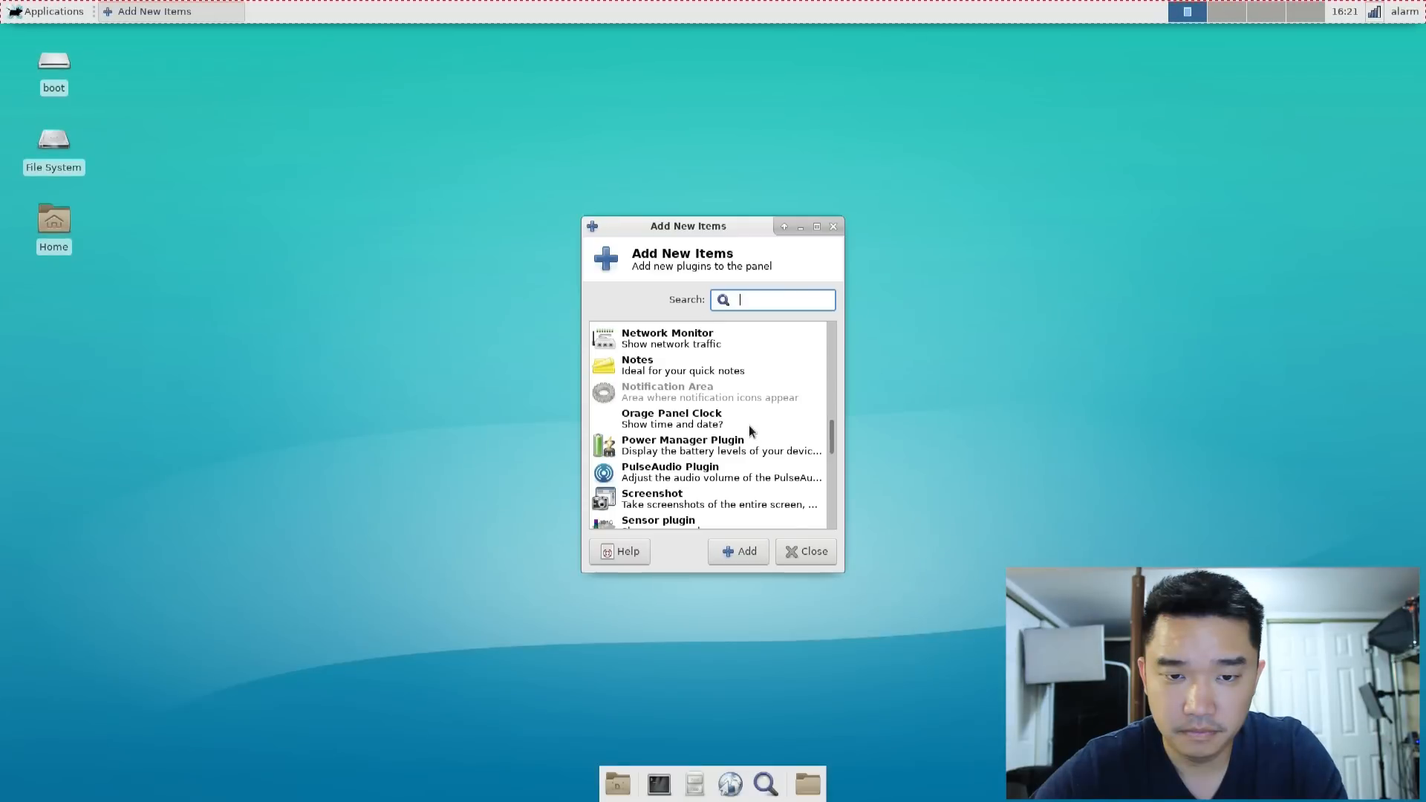
Step: Add the PulseAudio Plugin to the panel, test its volume control, and launch Terminal Emulator
scroll(down, 3)
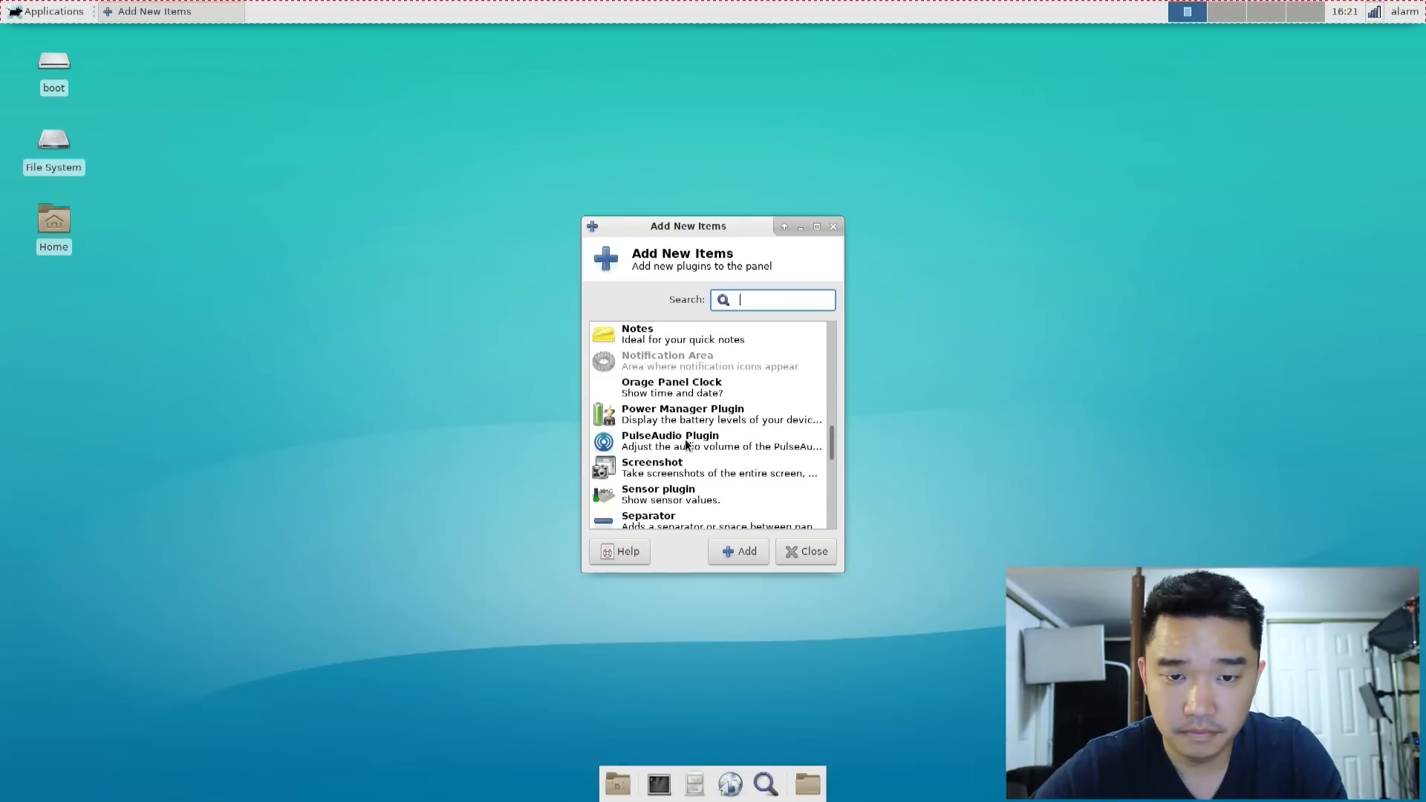
click(803, 551)
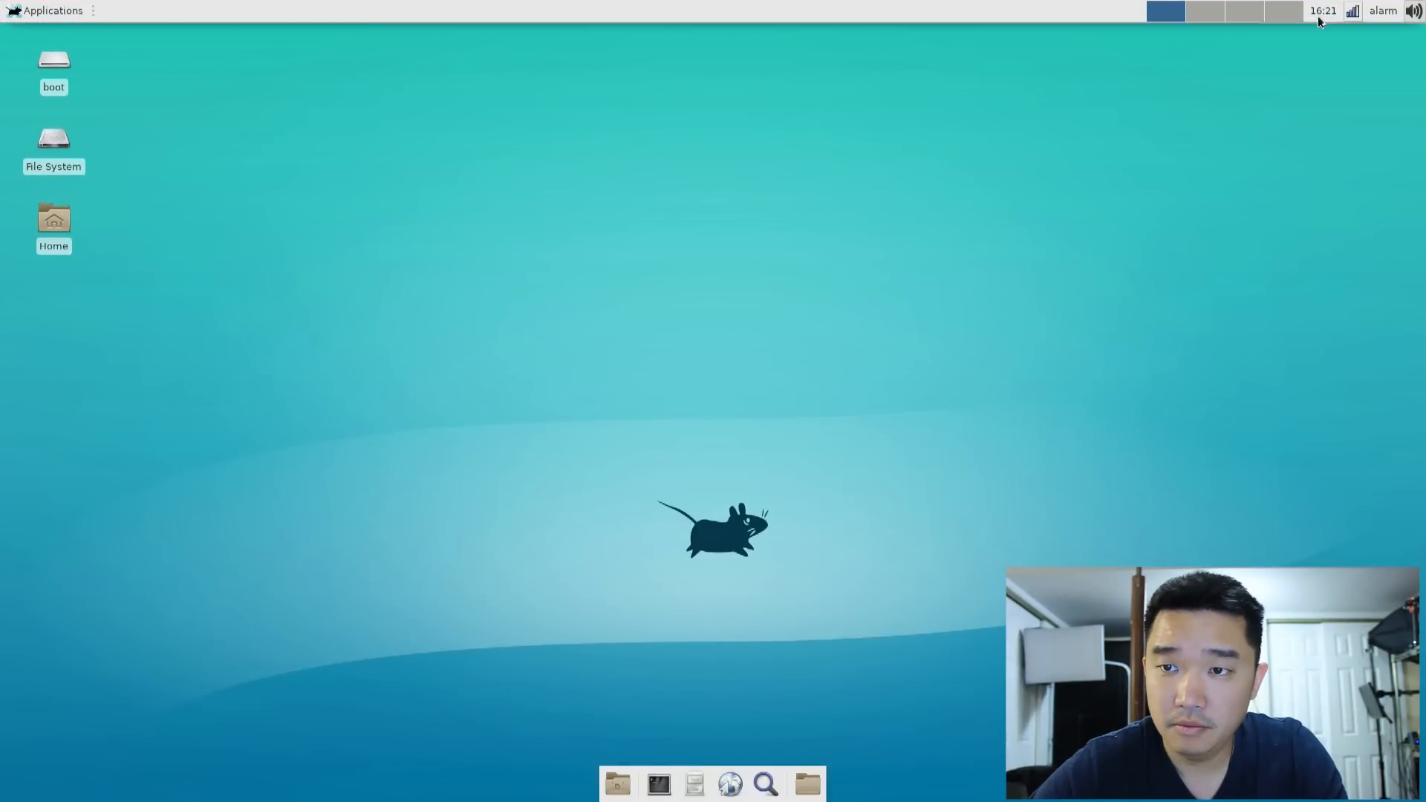
right_click(1415, 9)
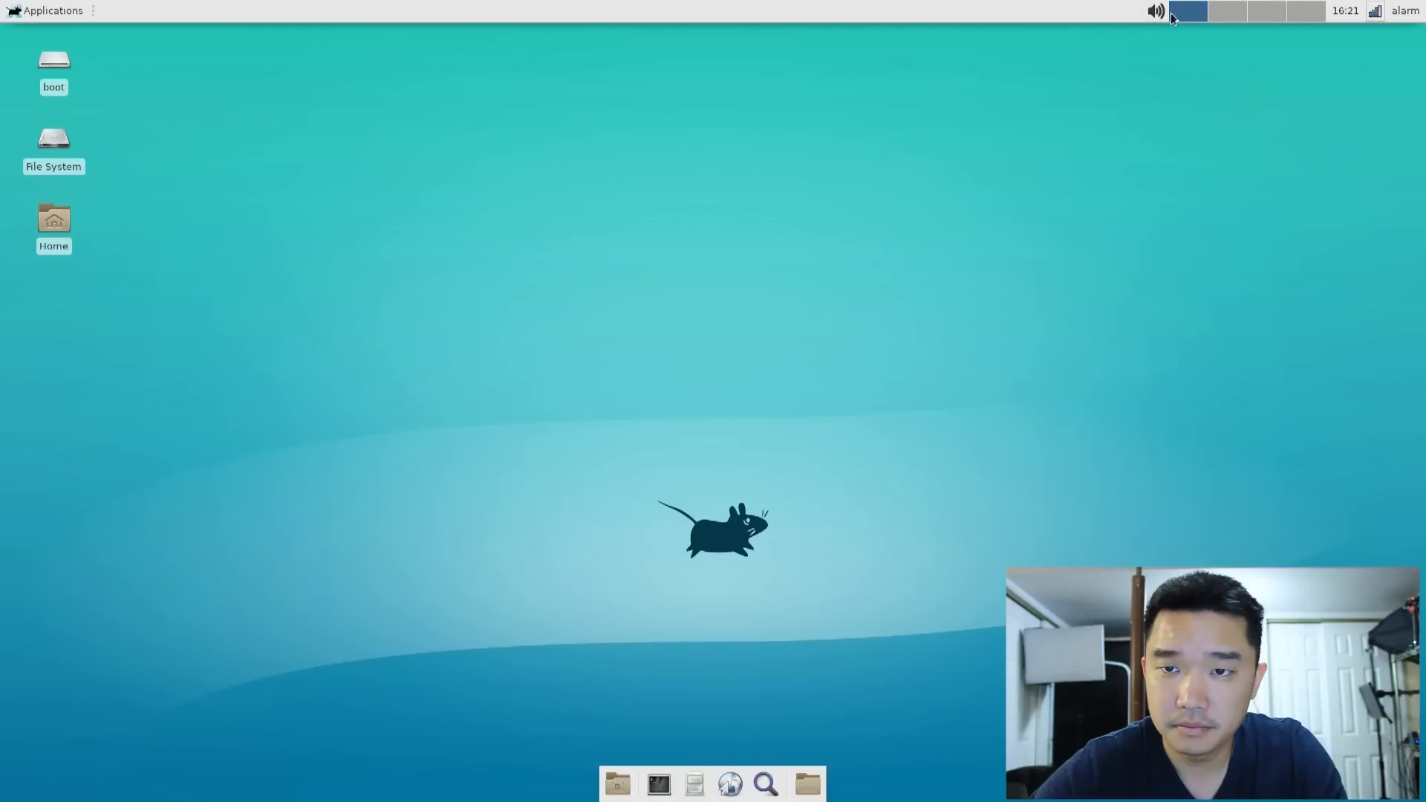
click(1155, 10)
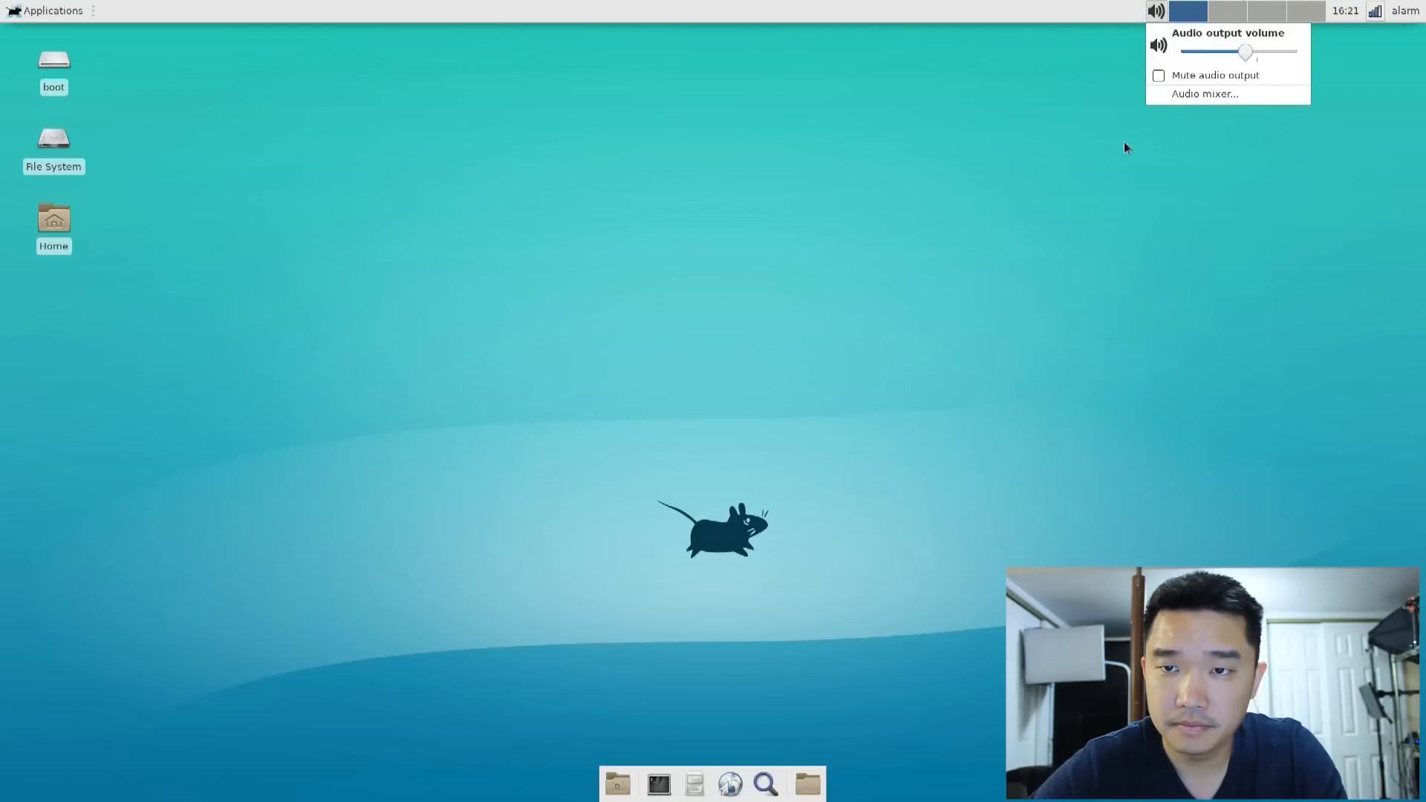
click(45, 9)
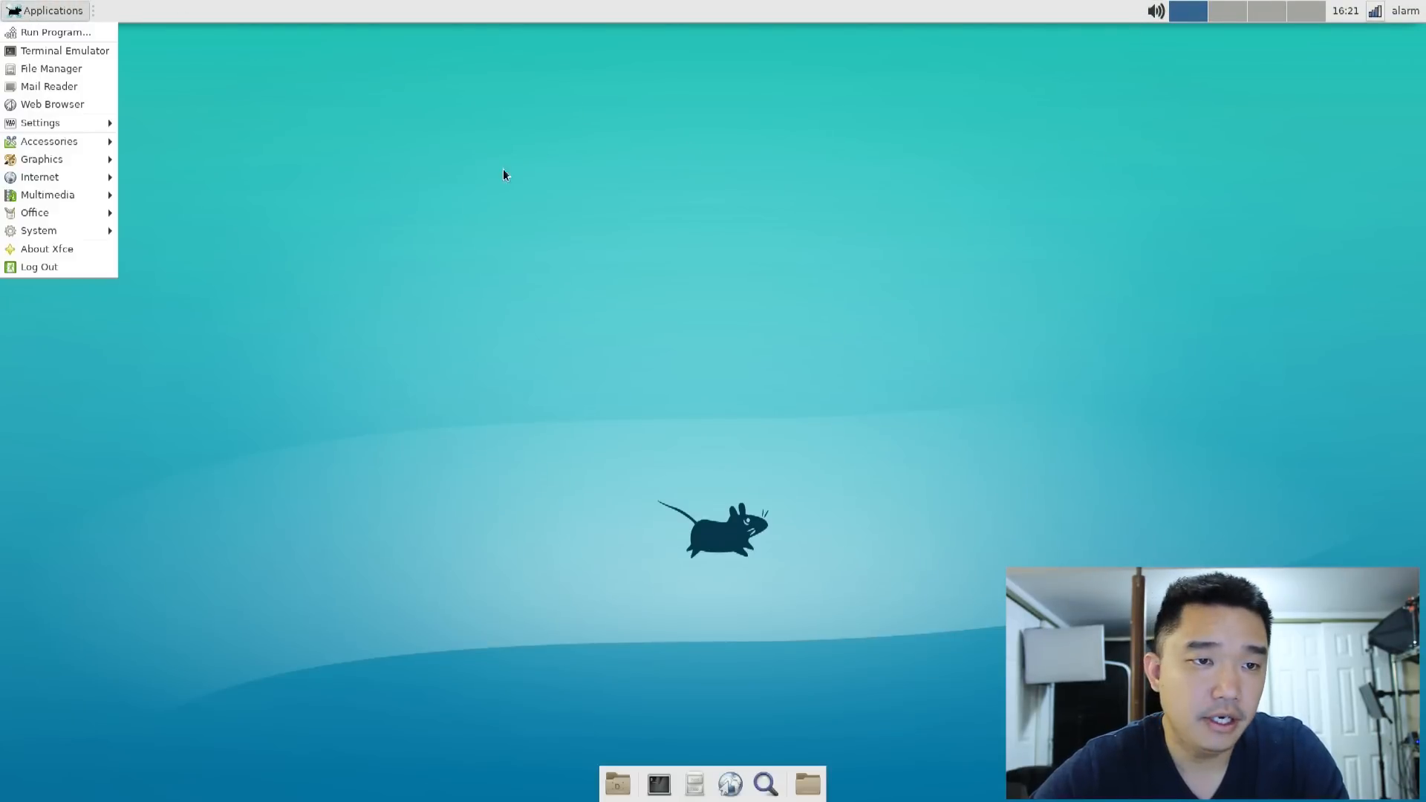
mouse_move(208, 111)
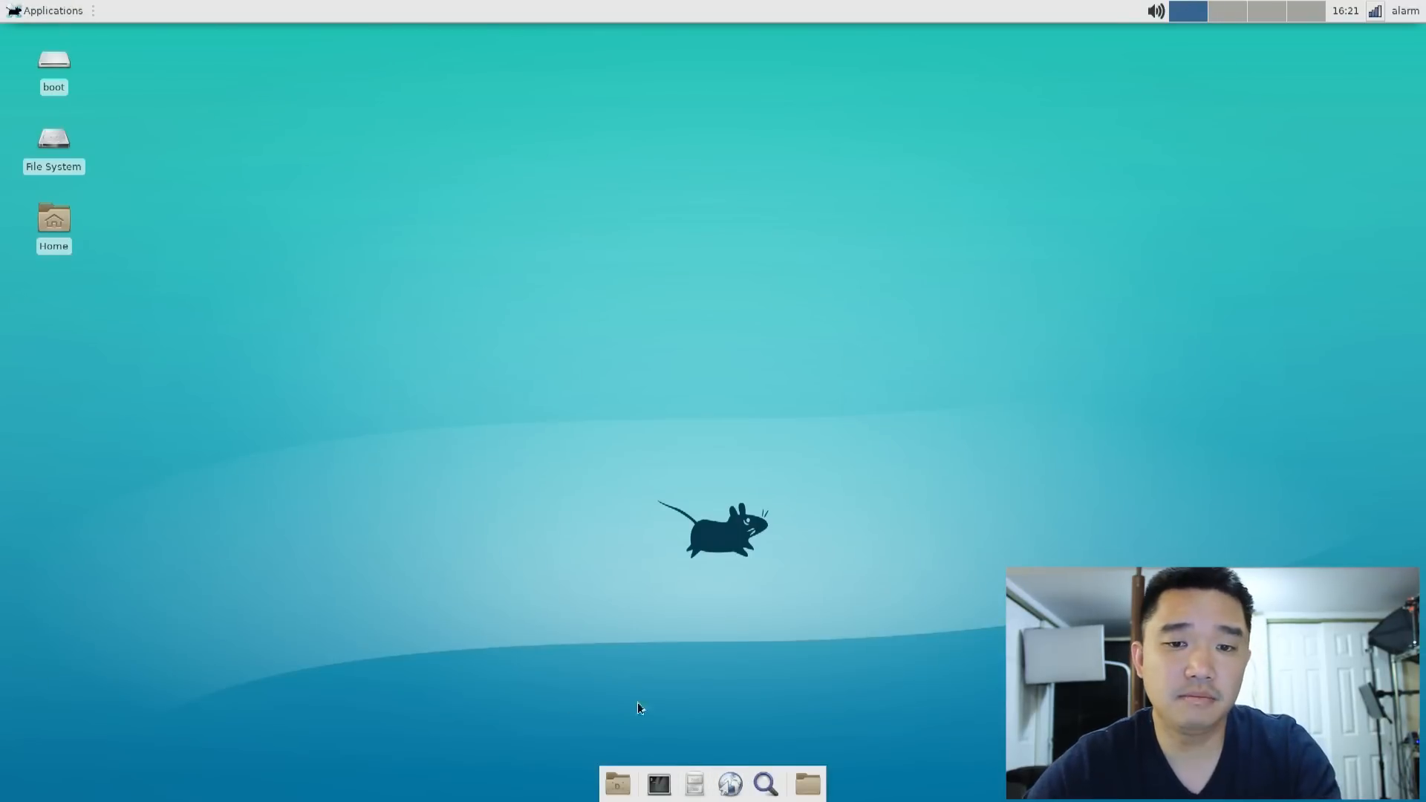
mouse_move(611, 302)
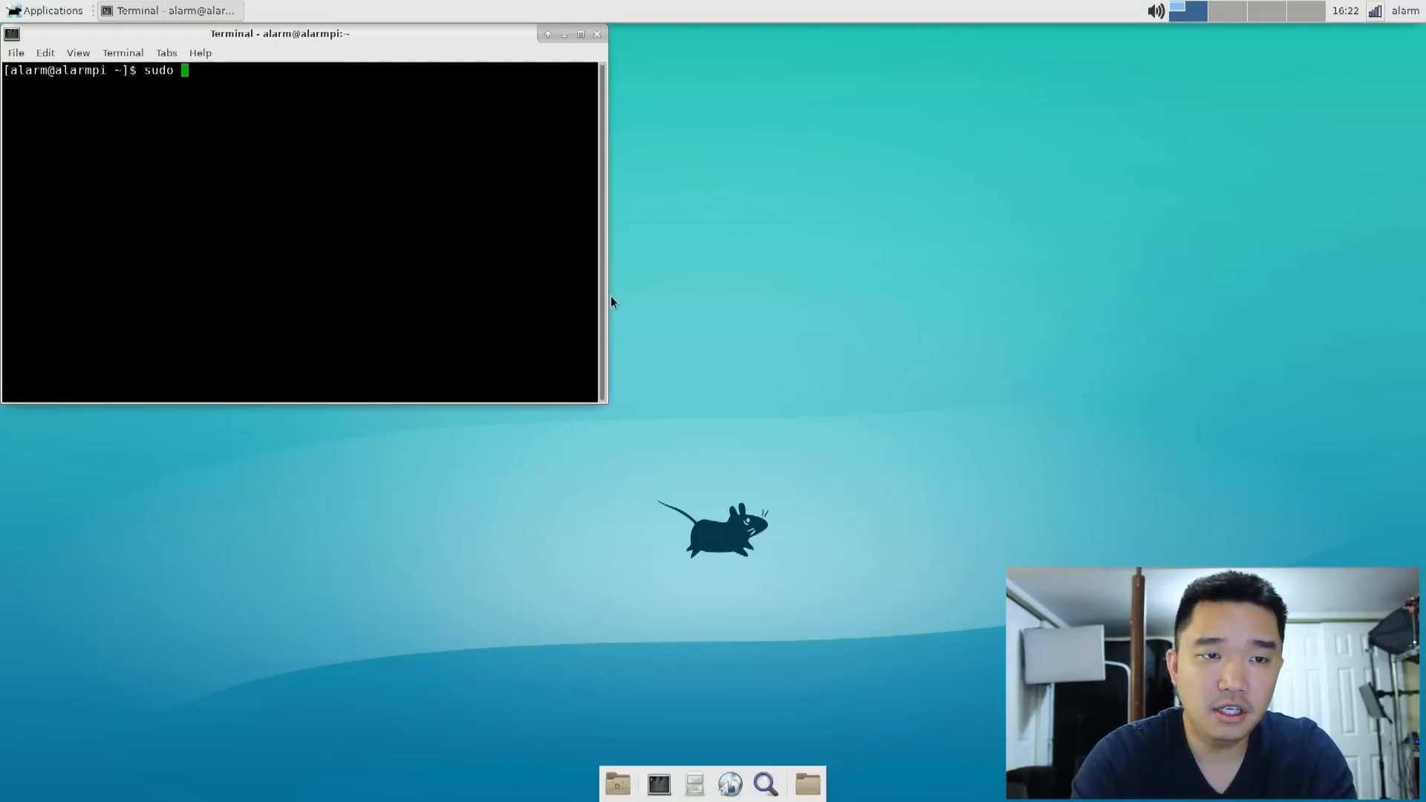
Step: Install the chromium package with pacman -S chromium
text(pacman -S)
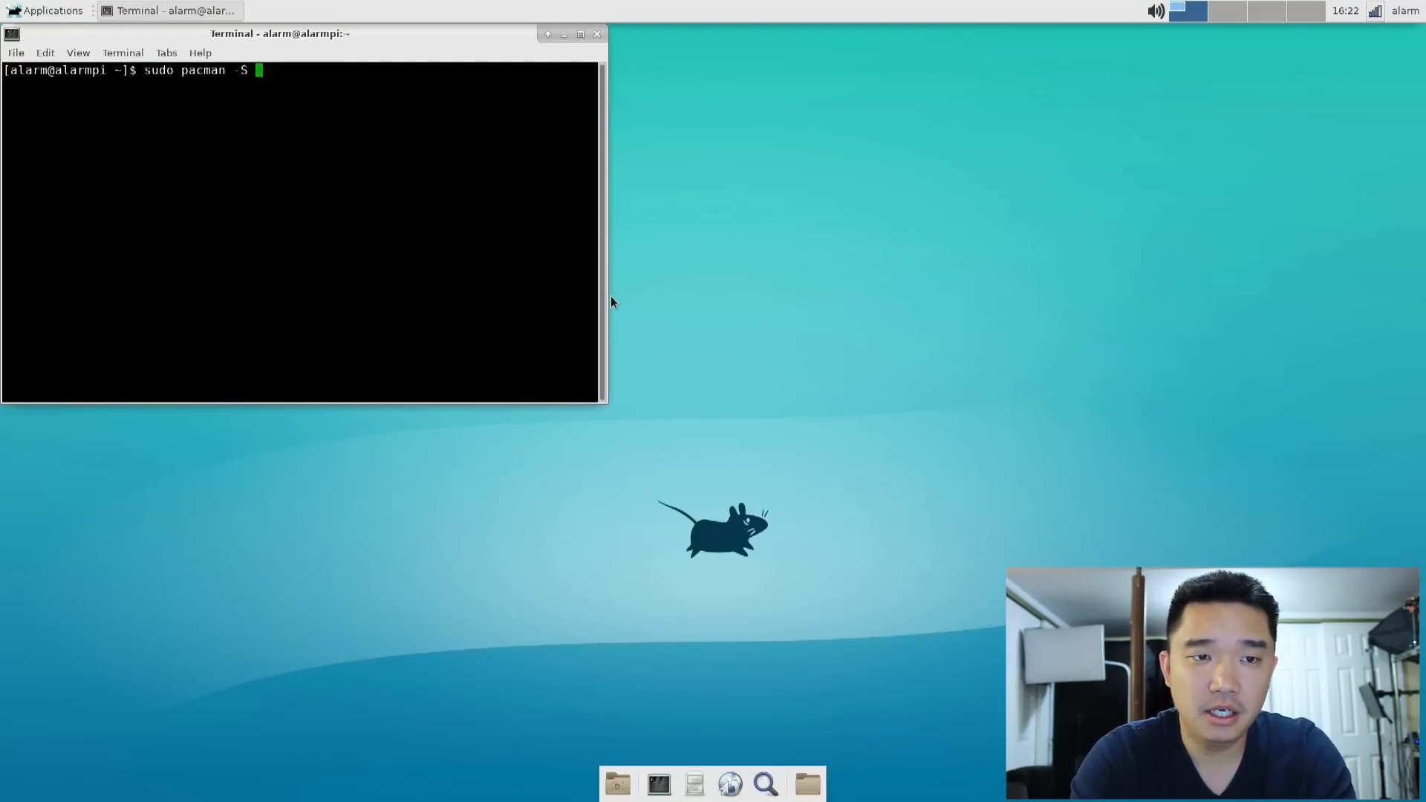
text(chromium)
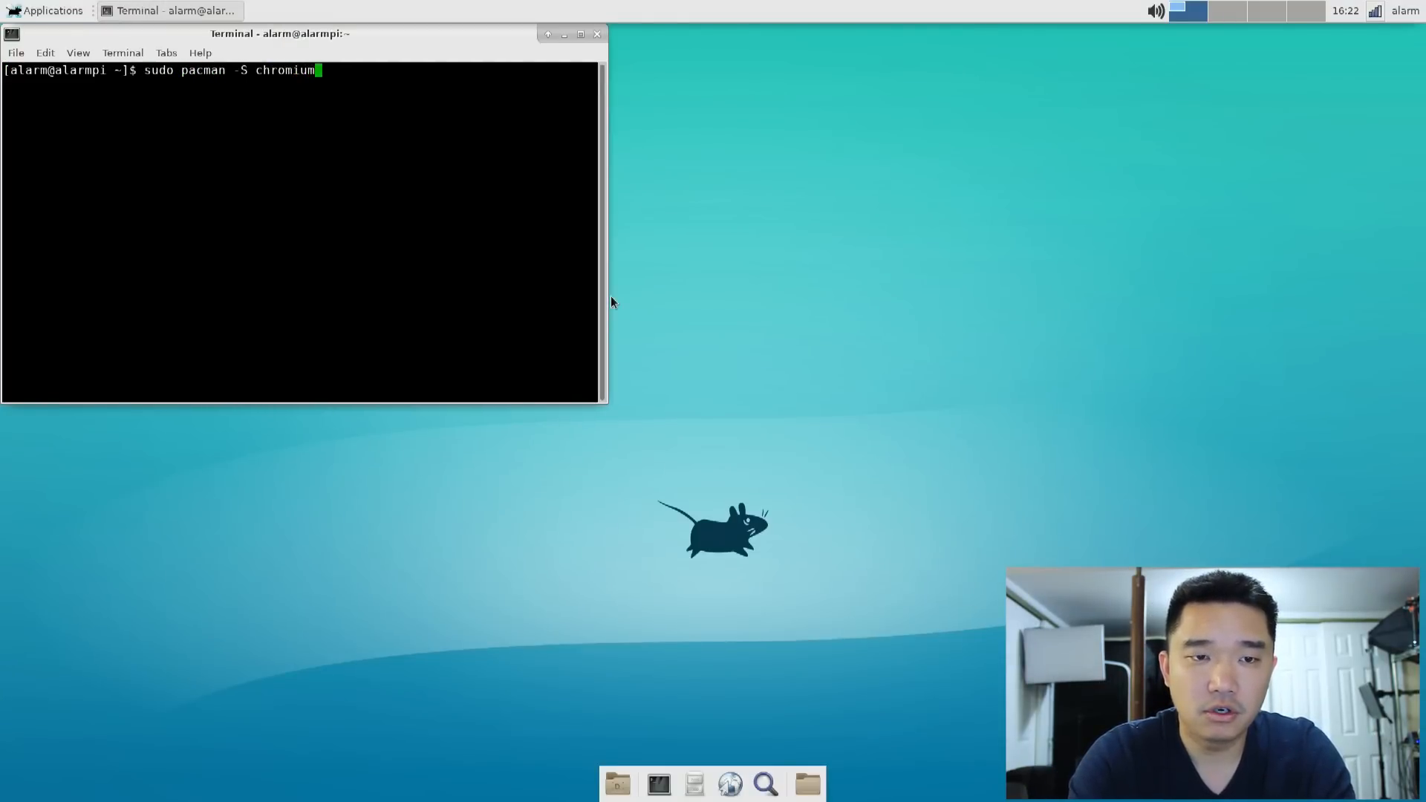
key(Return)
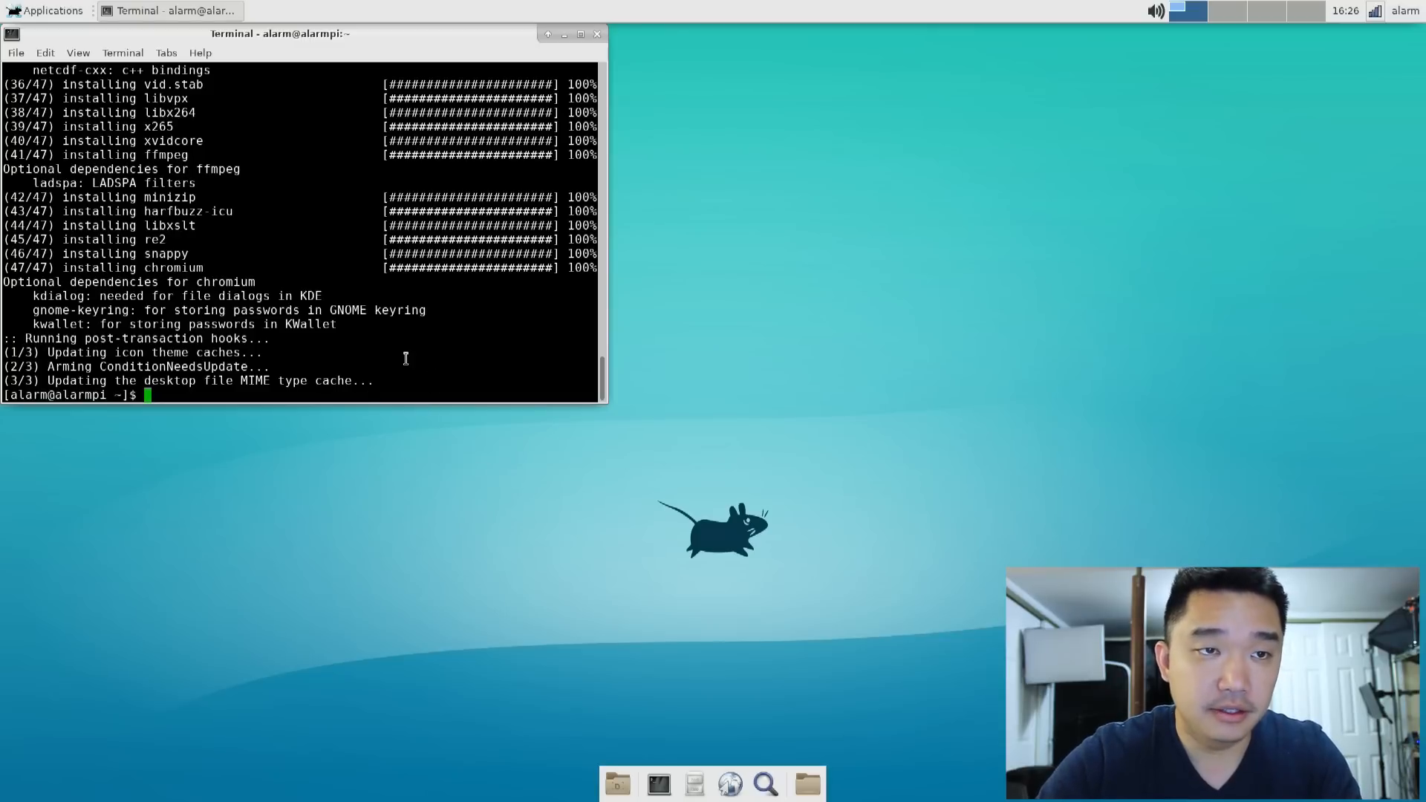
Step: Install arc-gtk-theme with gtk-engine-murrine after a mistyped pack command fails
text(pack -S arc-gtk-theme)
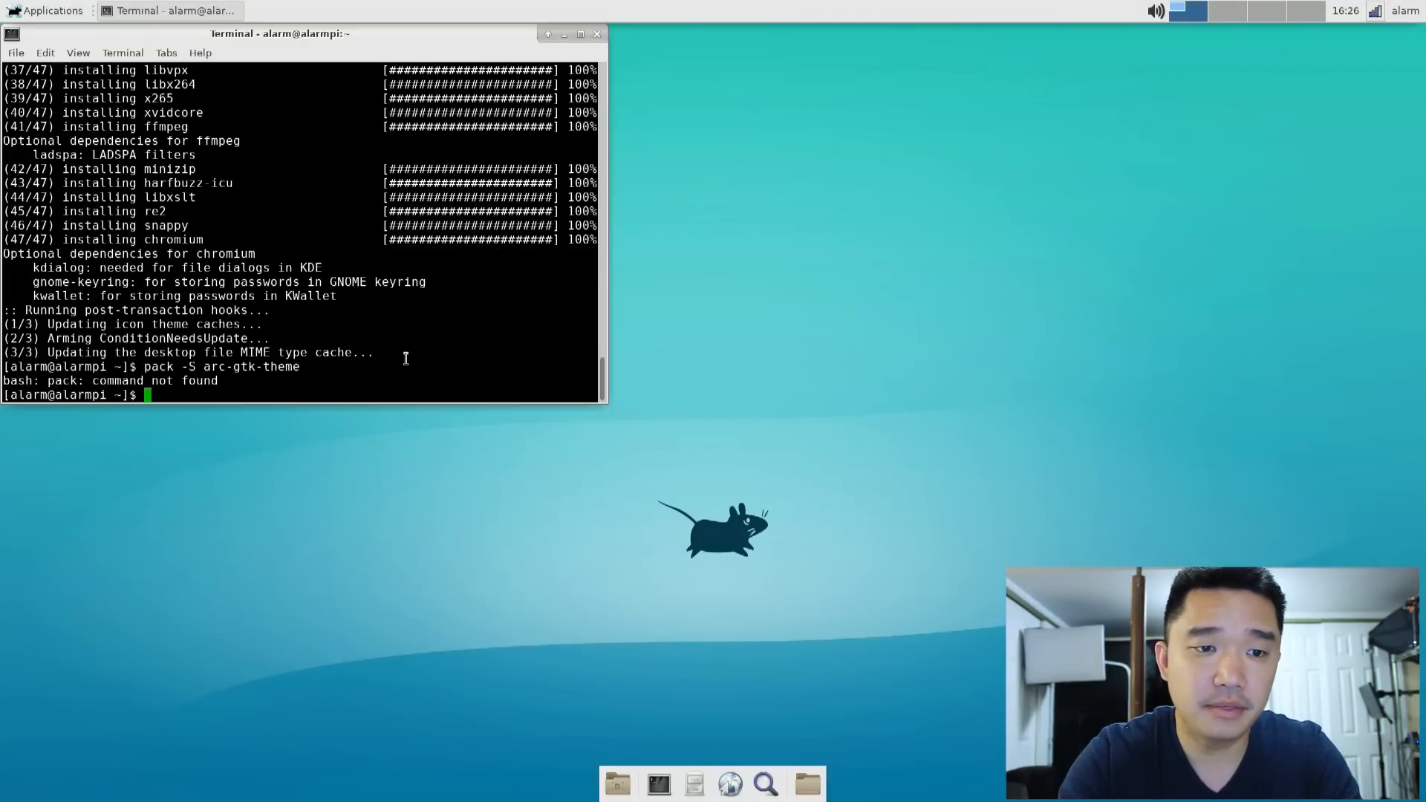
text(pack -S arc-gtk-theme)
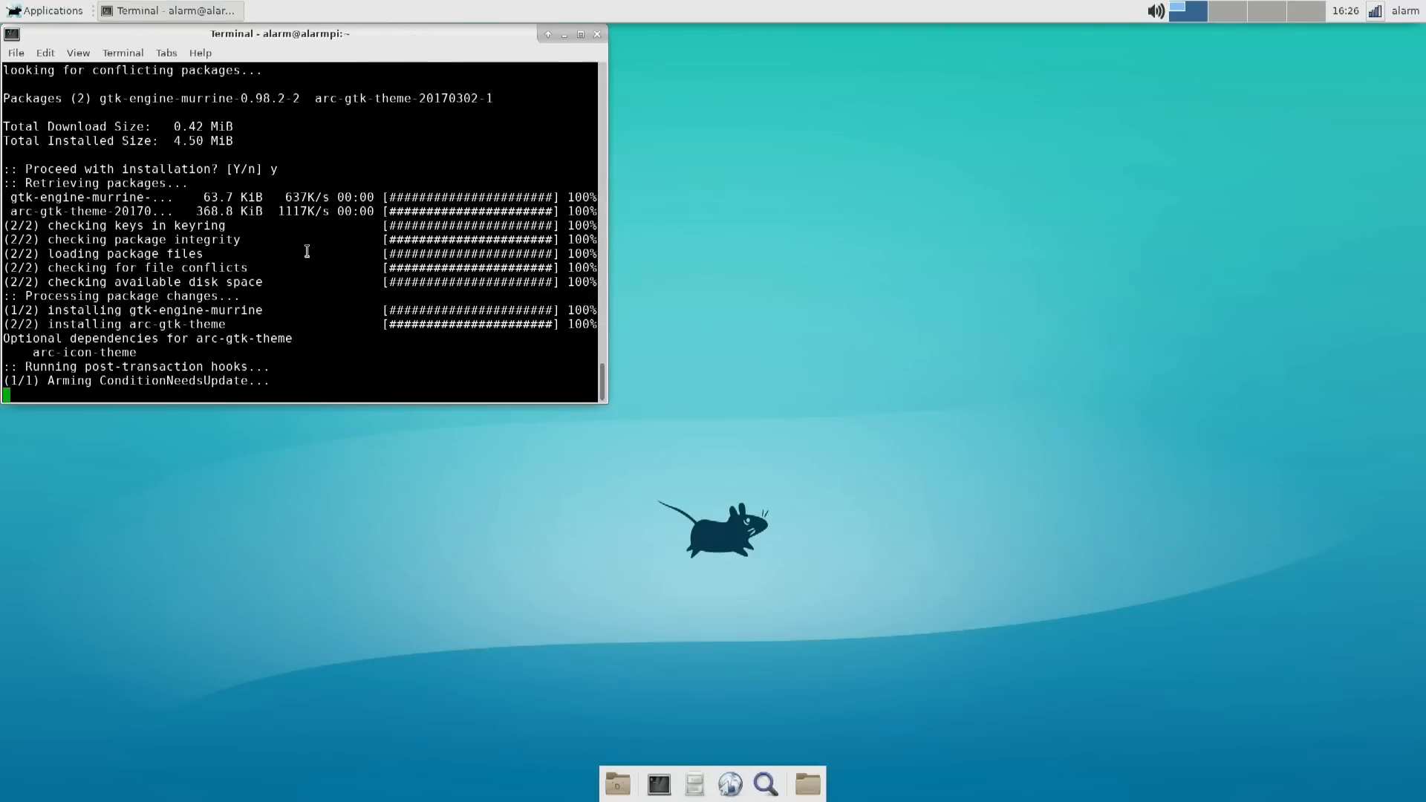
mouse_move(319, 264)
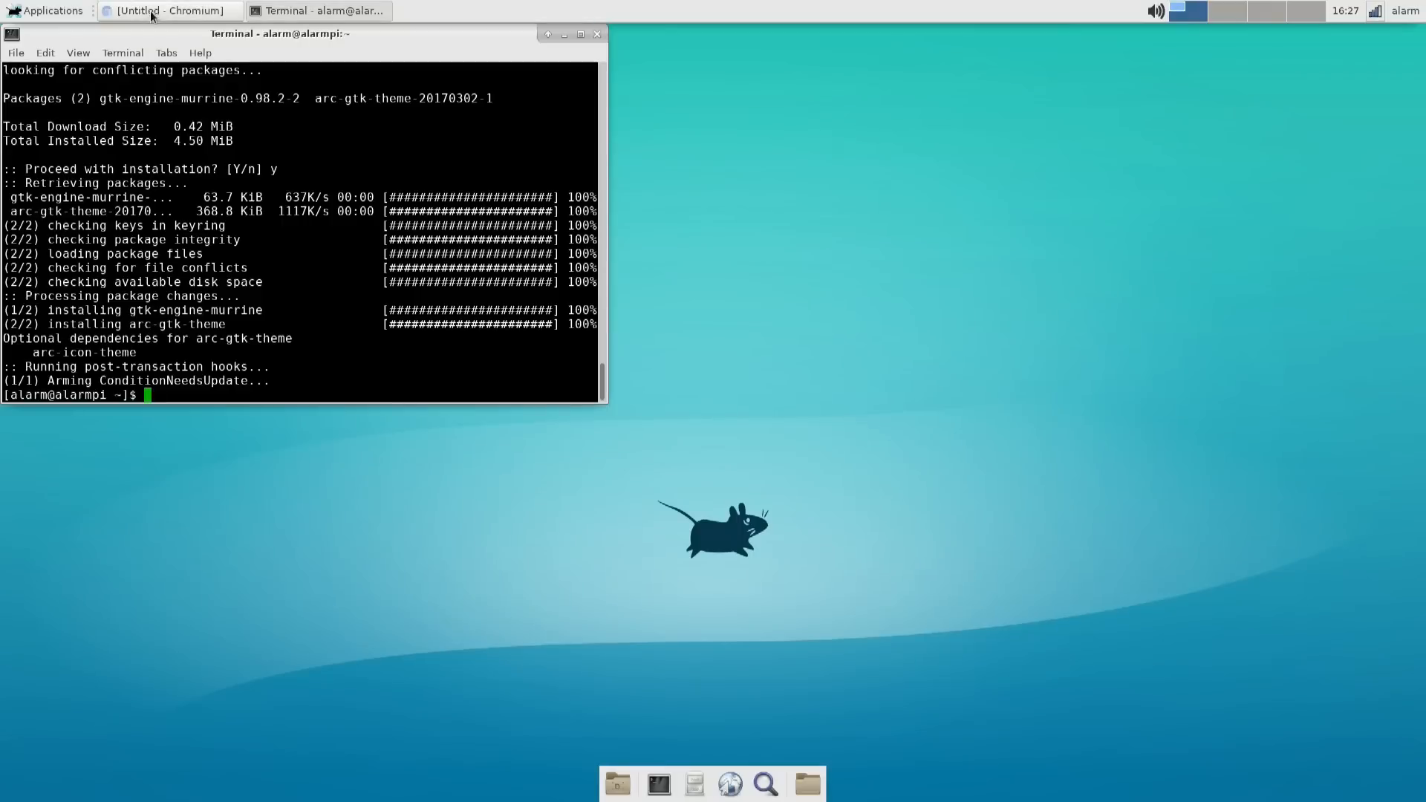
Step: Bring Chromium forward, then open Appearance settings, view Icons, and apply the Arc-Dark style
click(45, 10)
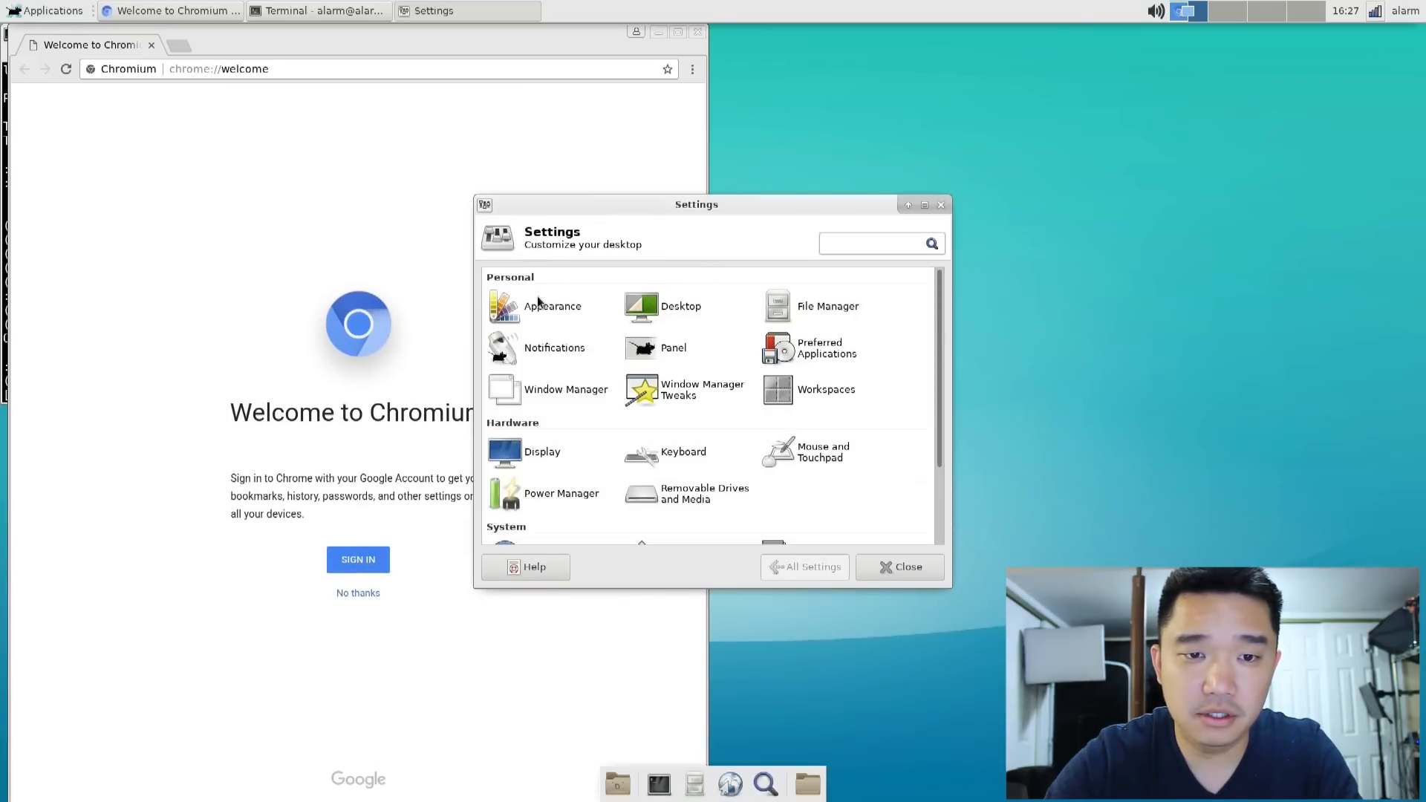
click(552, 305)
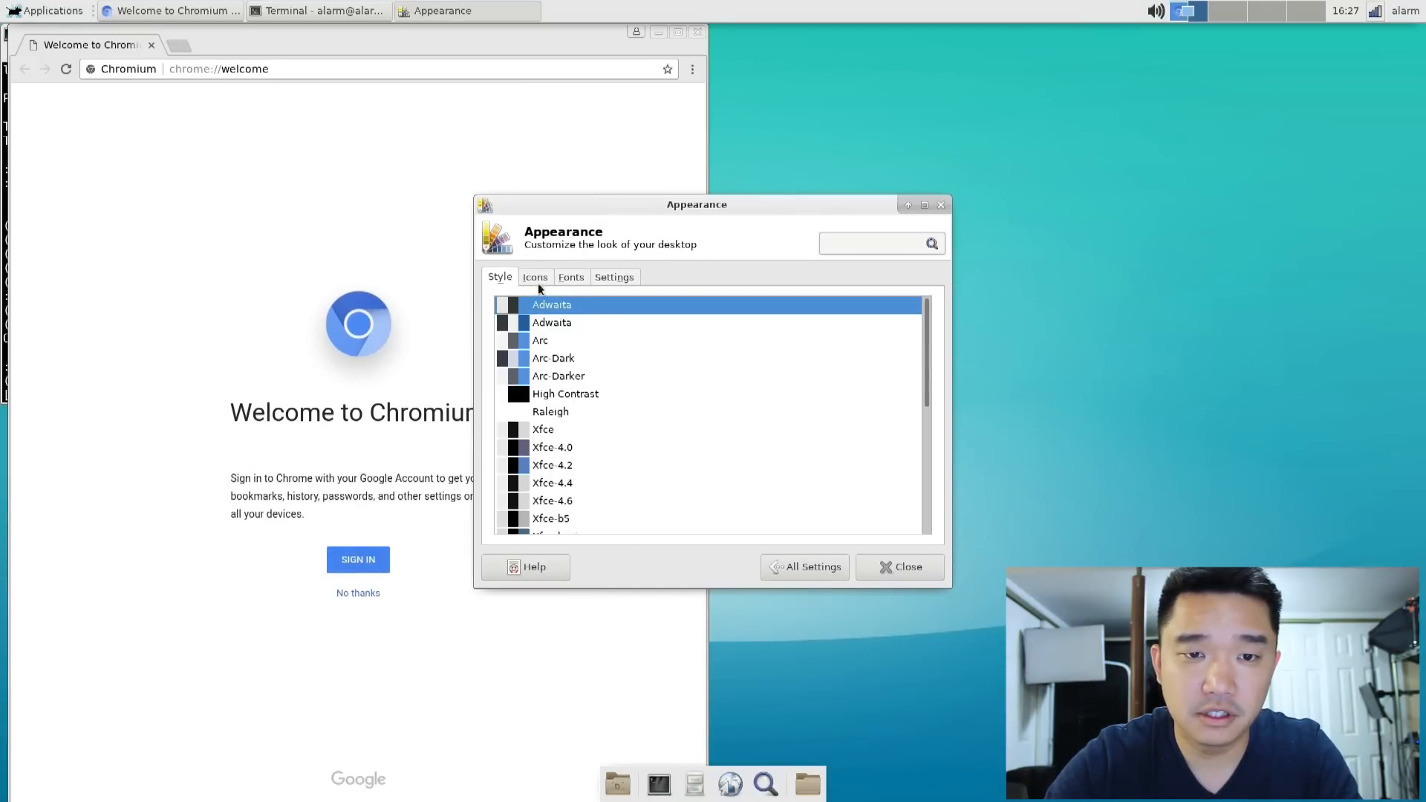
click(535, 277)
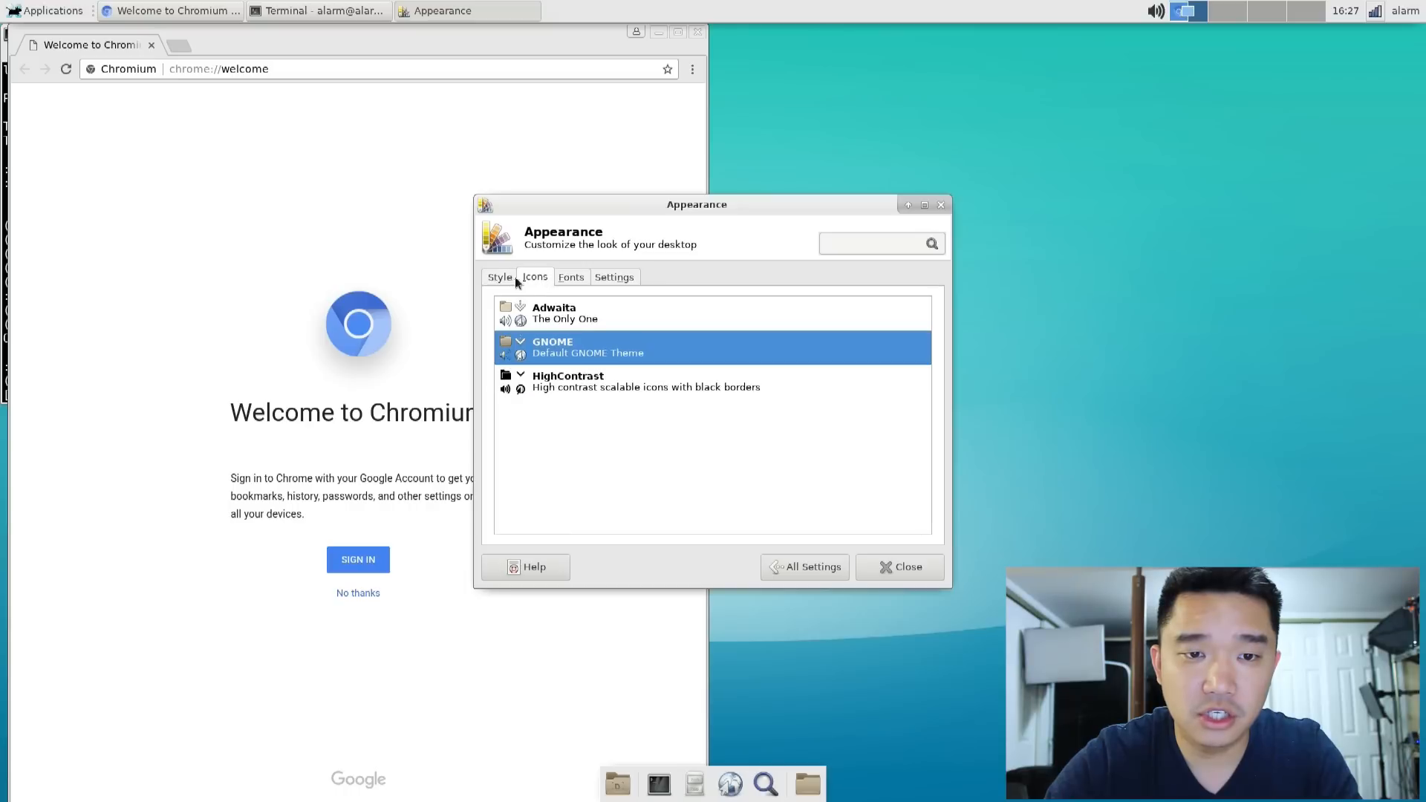
click(499, 276)
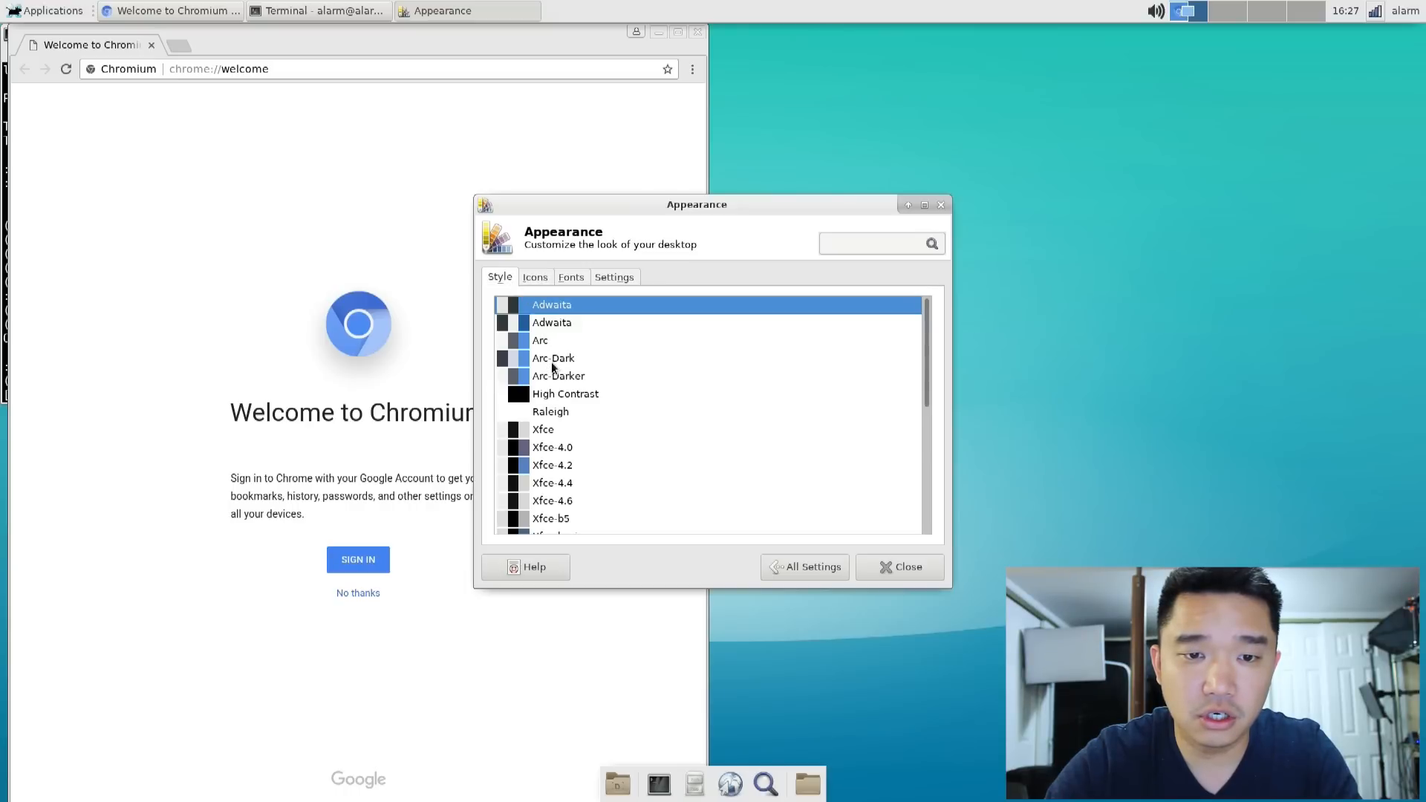
click(540, 339)
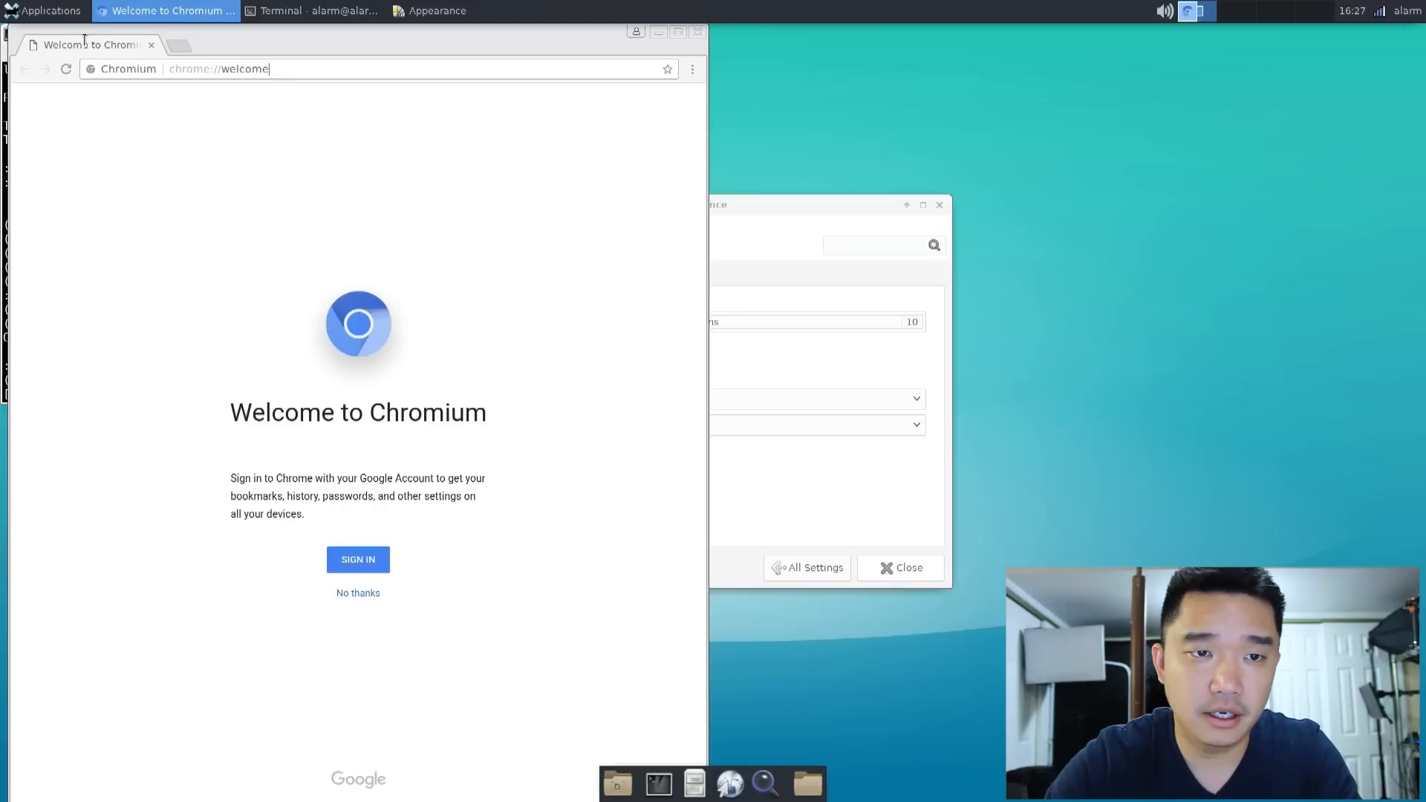
Step: Search Google for 'icon8 raspberry' and open the Icons8 free icons result
text(google.)
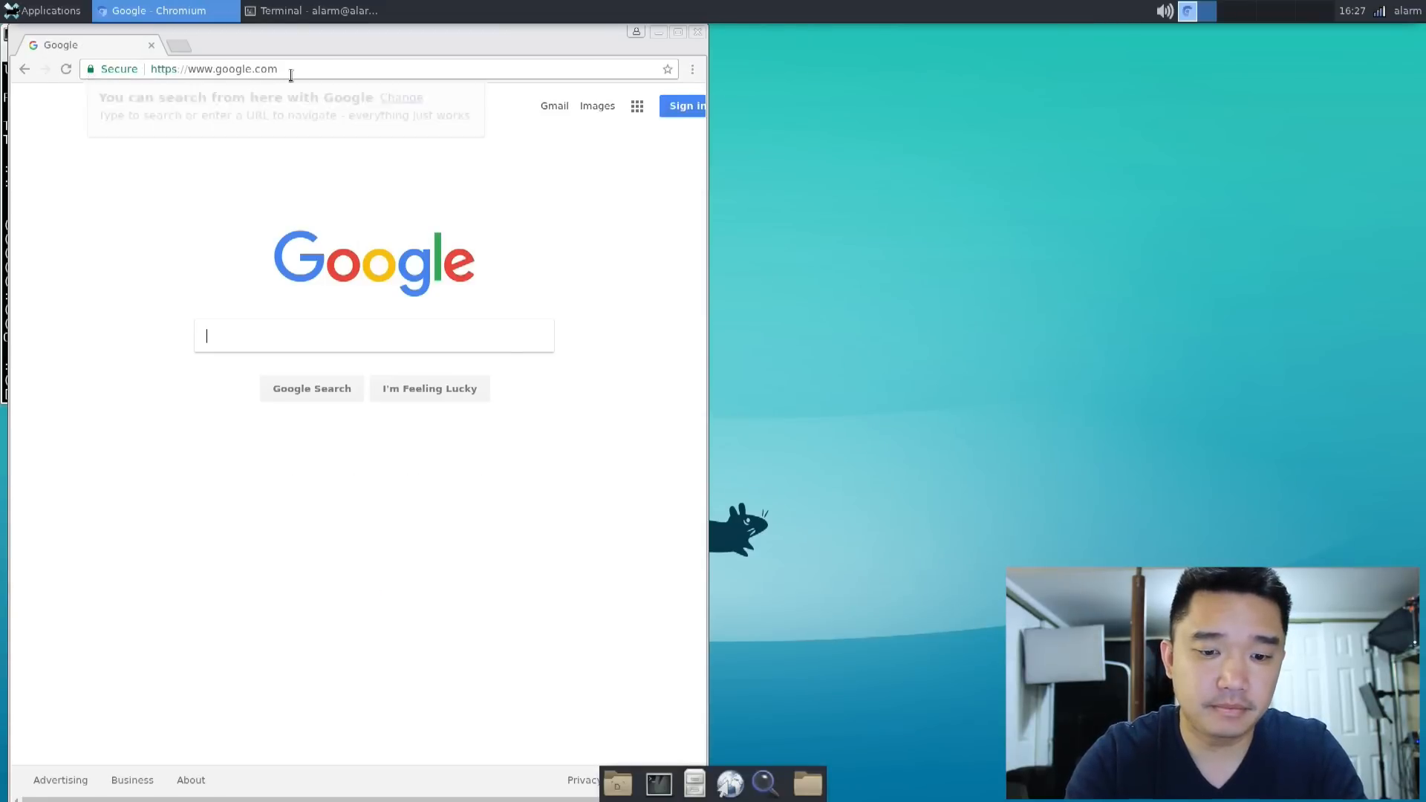
text(icon8 raspberry pi)
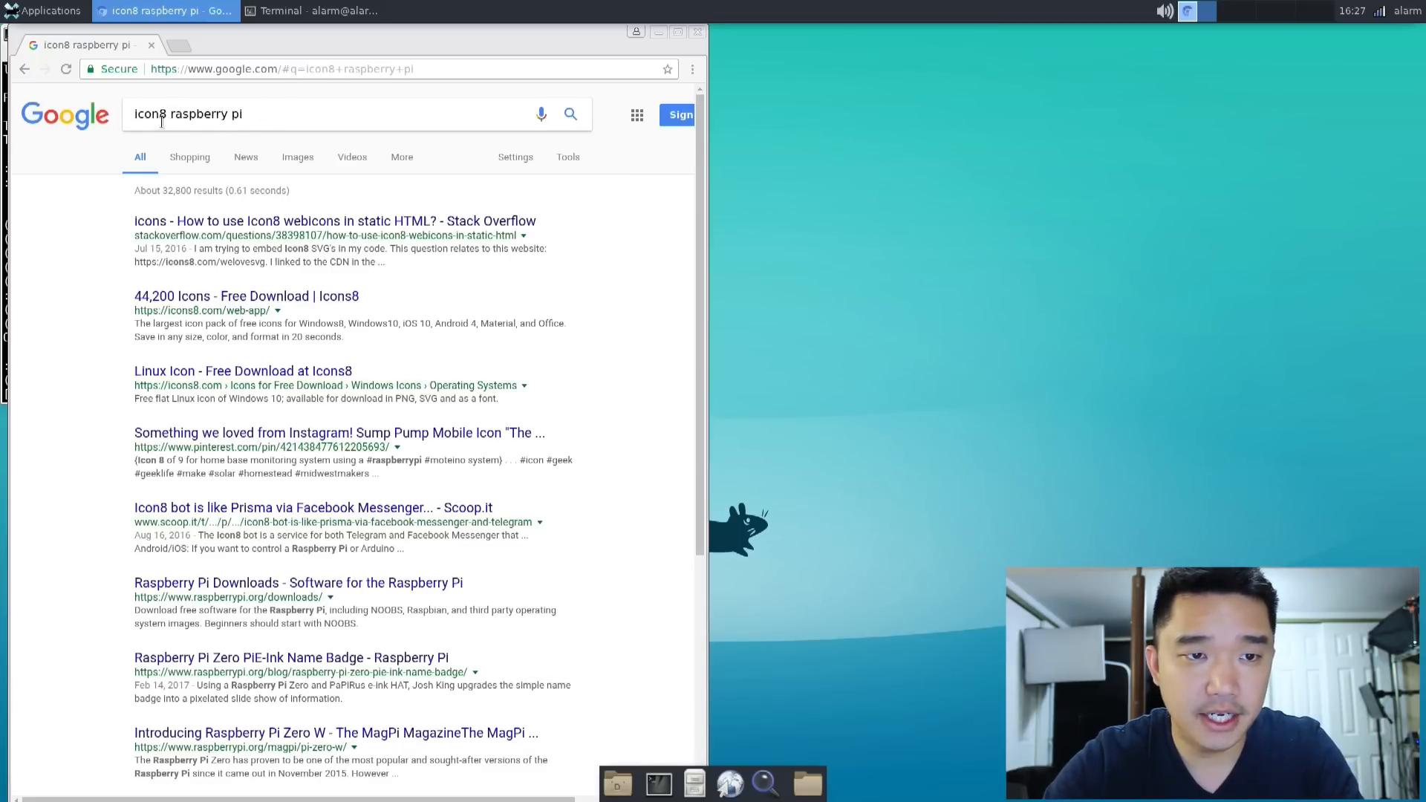
click(335, 222)
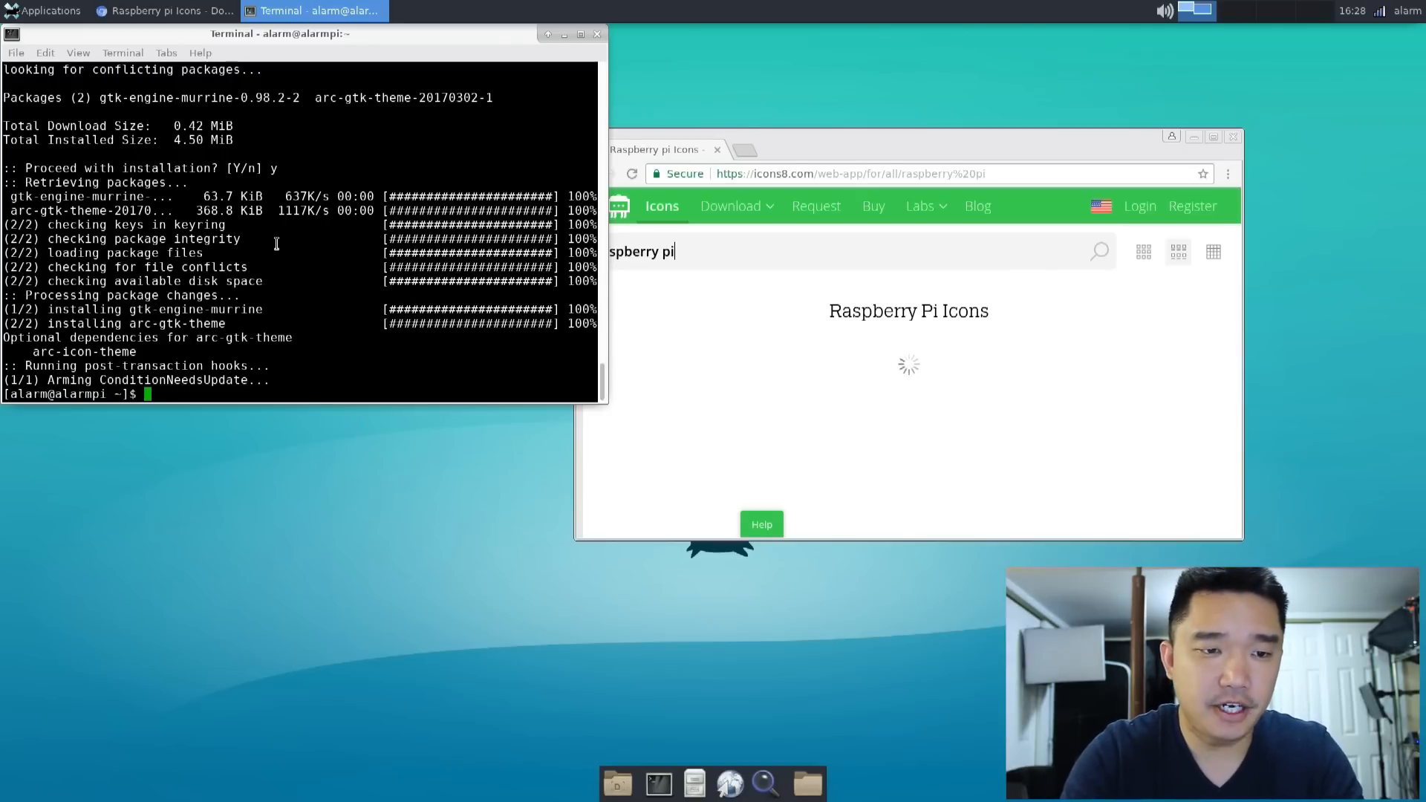
Step: Enter the 'packer -S ttf-roboto' install command and download the colour Raspberry Pi icon as PNG
text(packer -S)
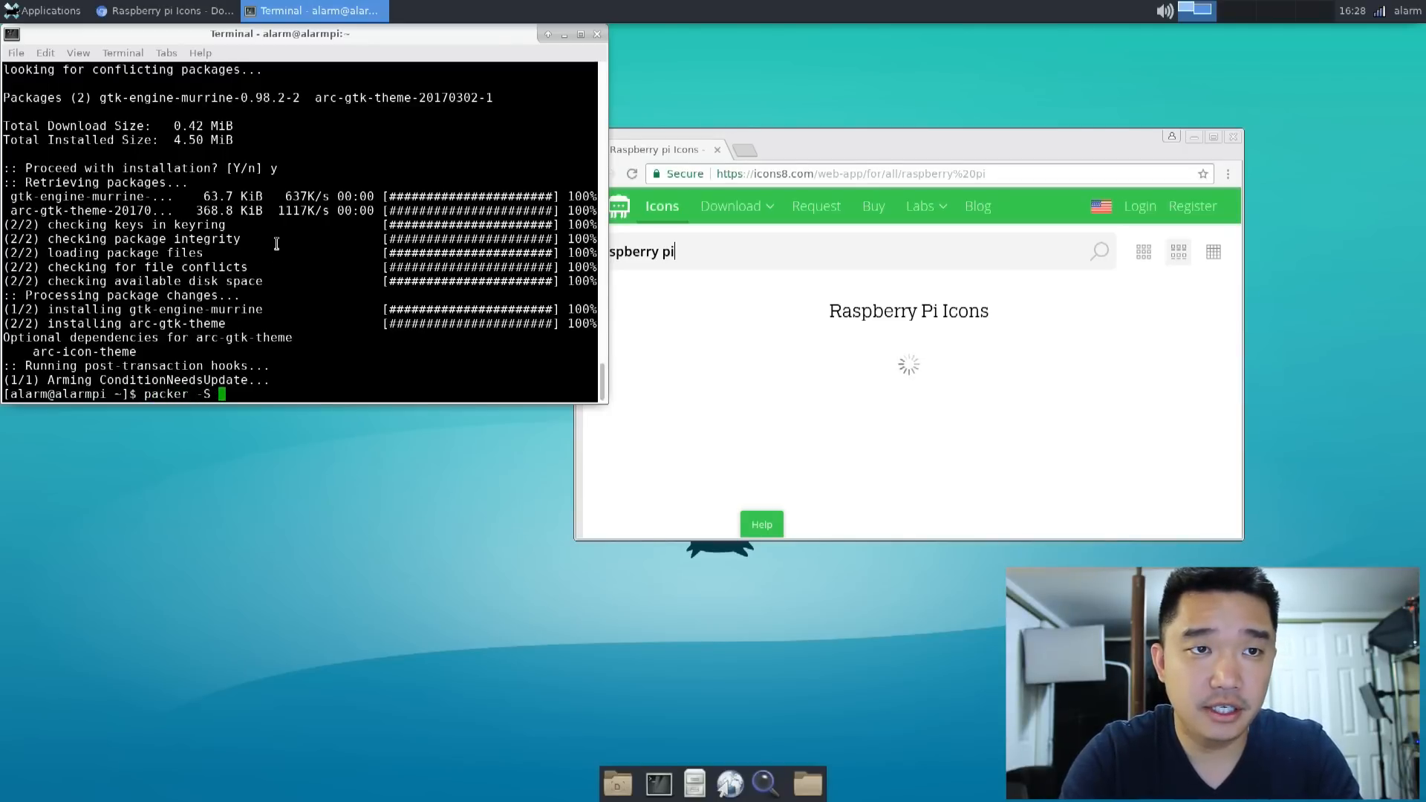
text(ttf-r)
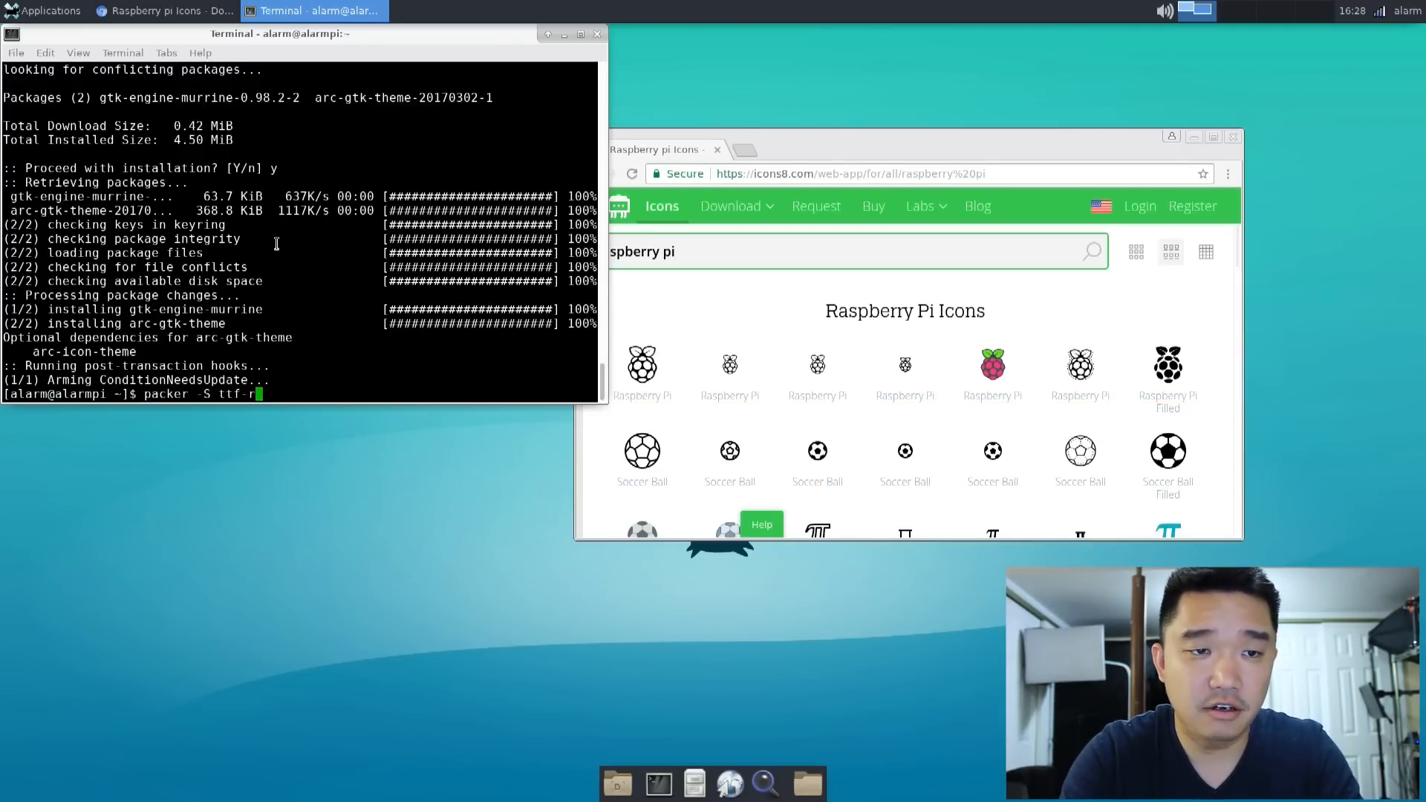
text(oboto)
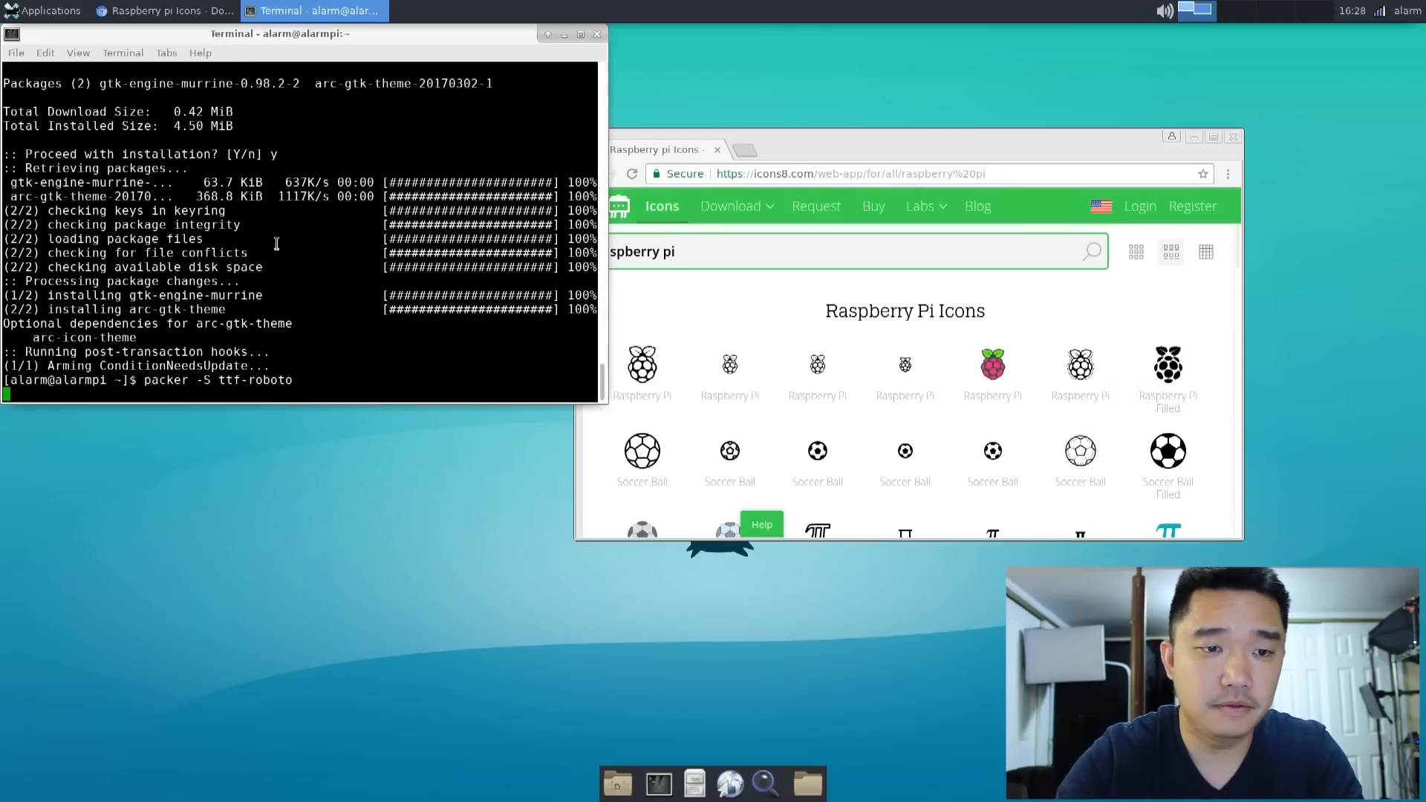
mouse_move(993, 366)
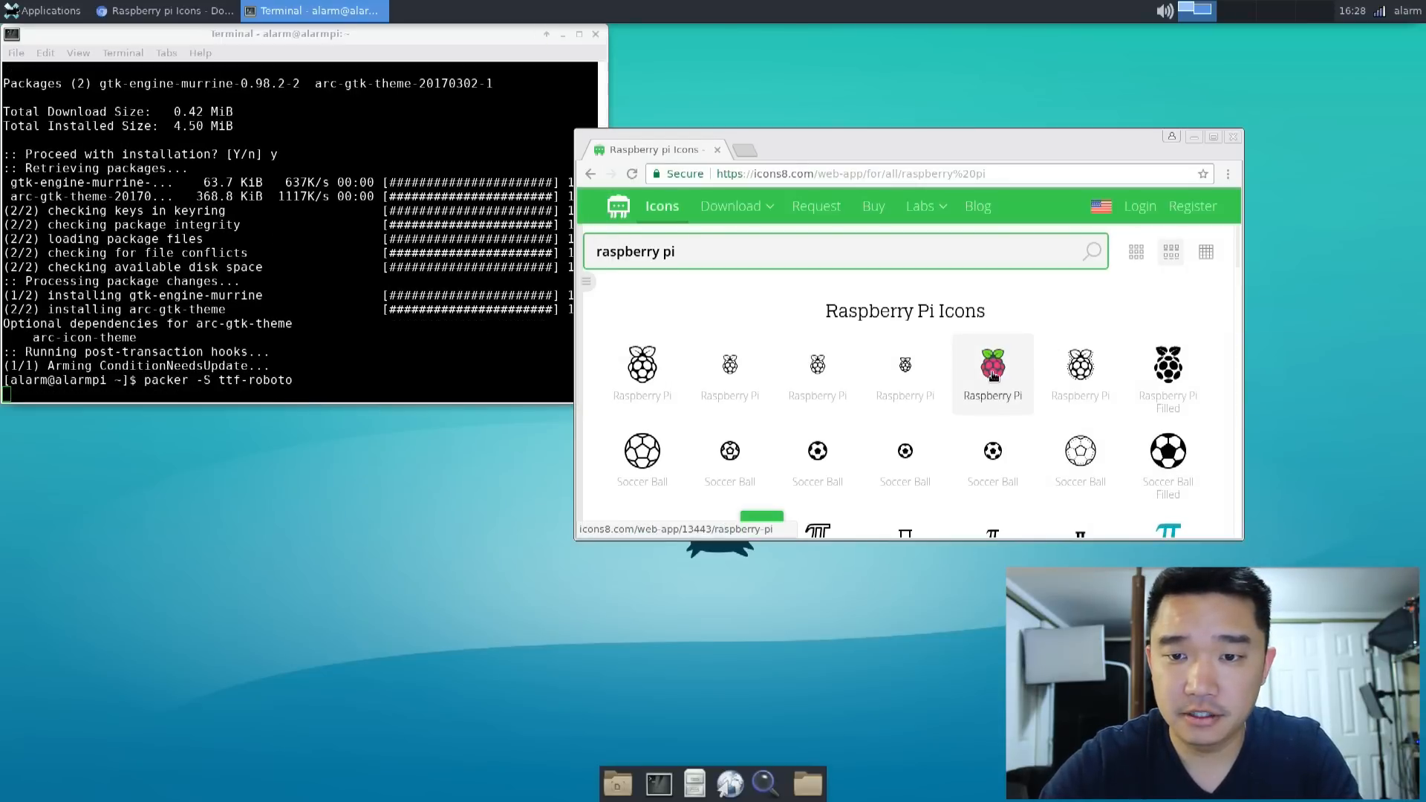
click(993, 365)
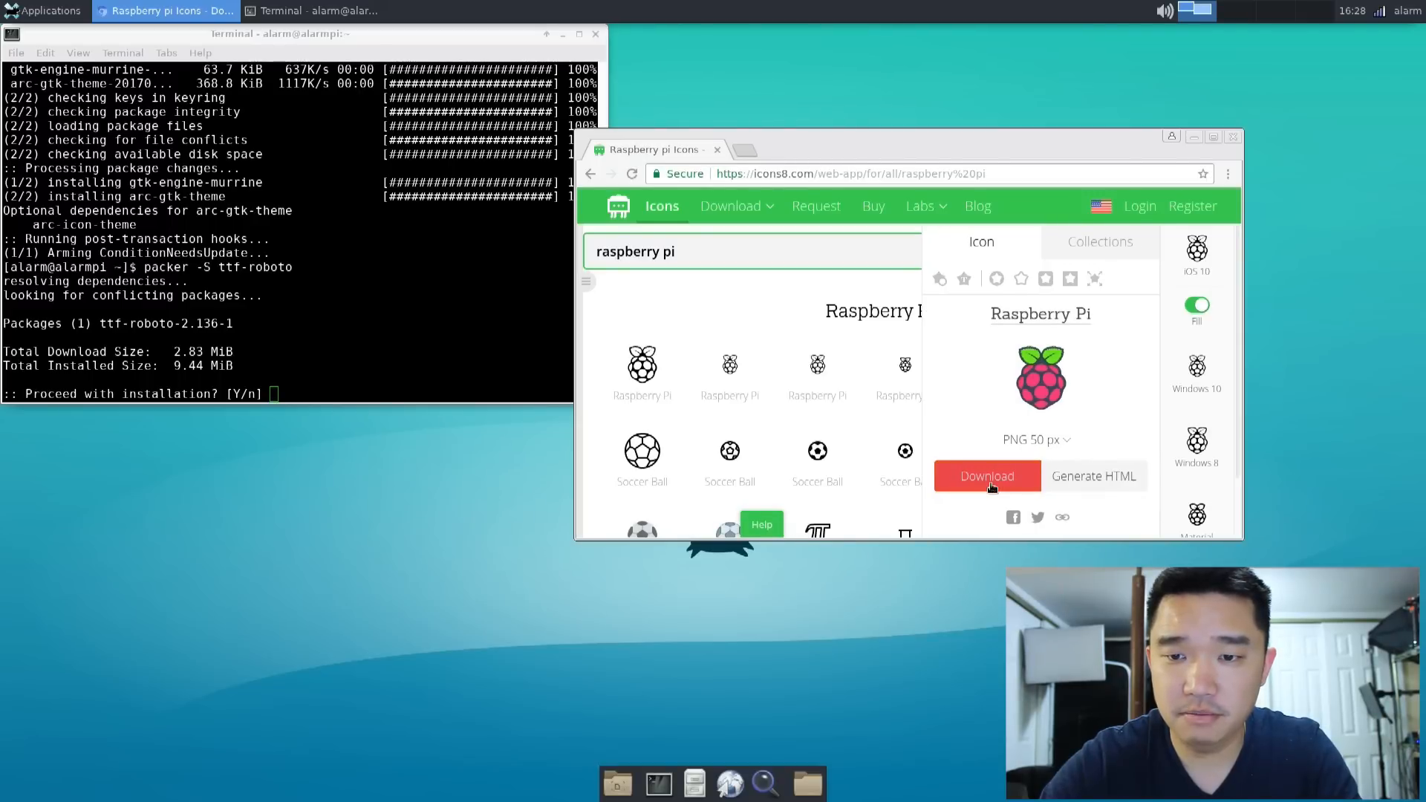
click(987, 475)
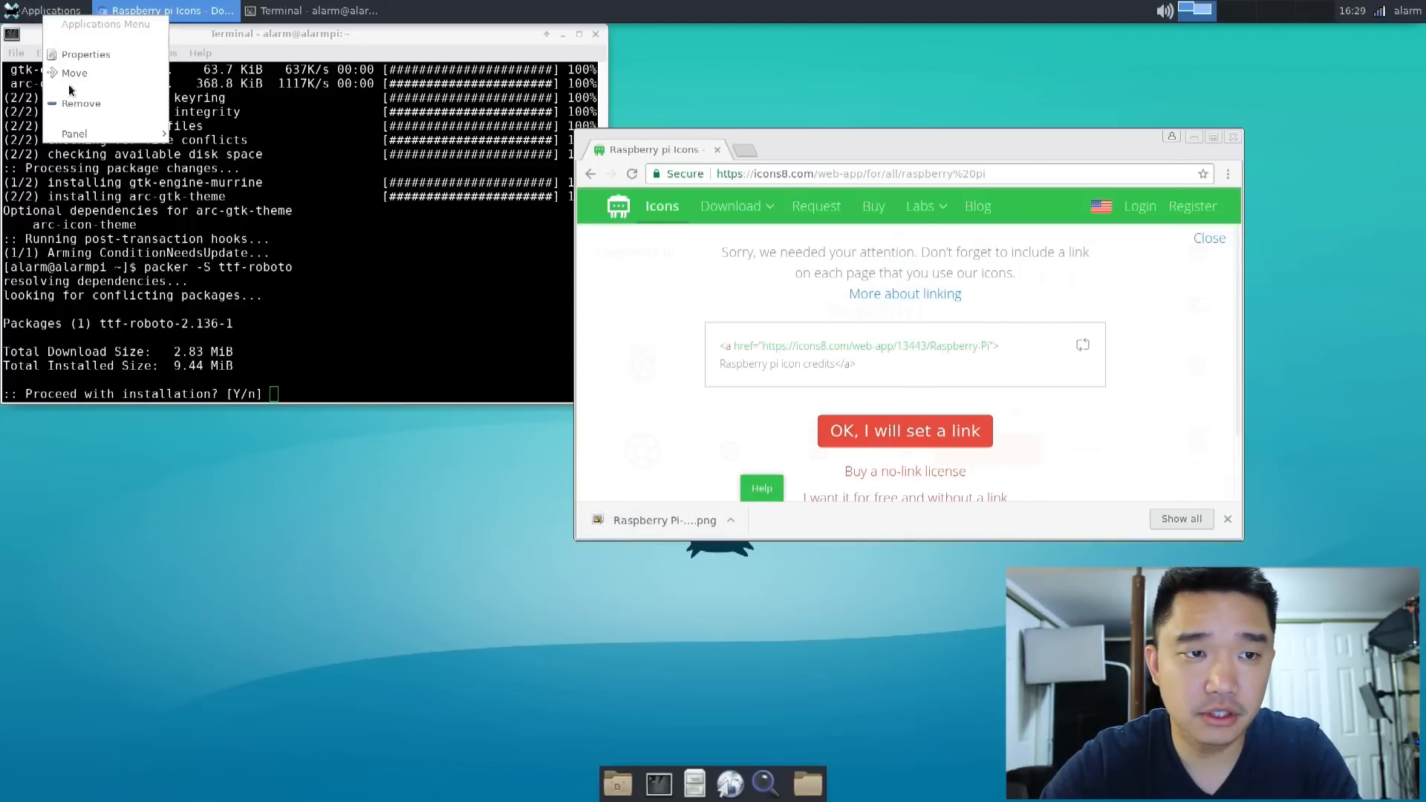
Step: Give the Applications Menu button the Downloads/Raspberry Pi-48.png image icon and title 'Menu'
click(85, 53)
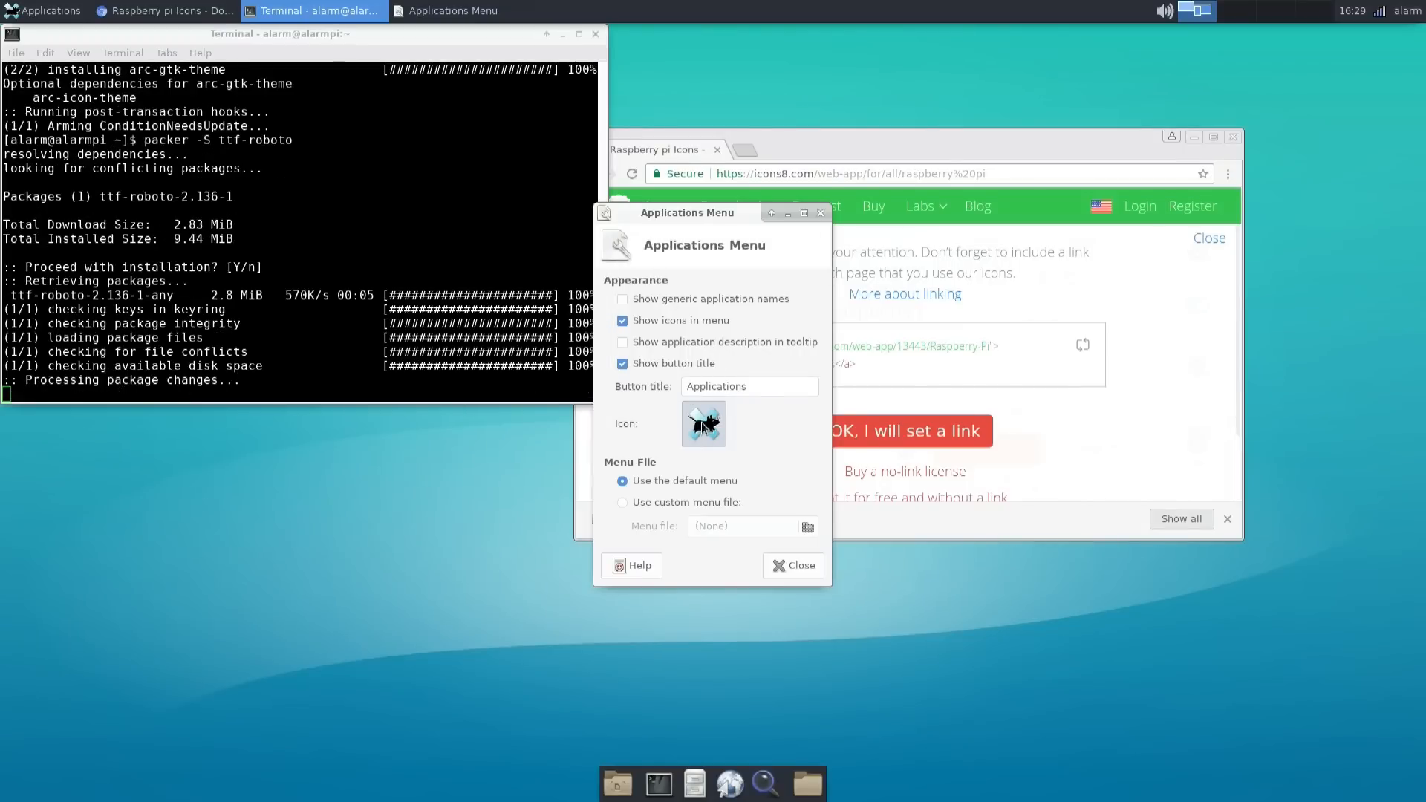
click(703, 422)
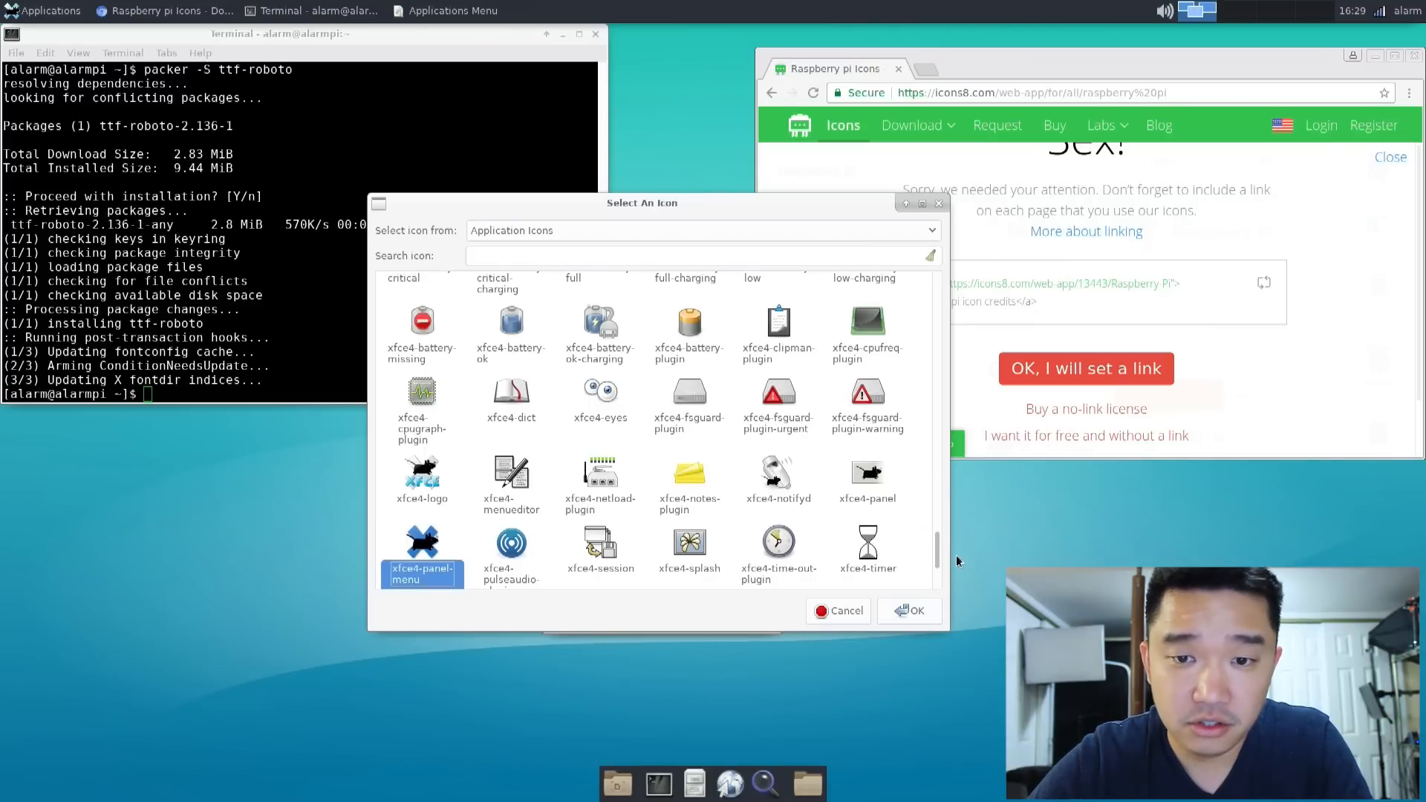
scroll(down, 3)
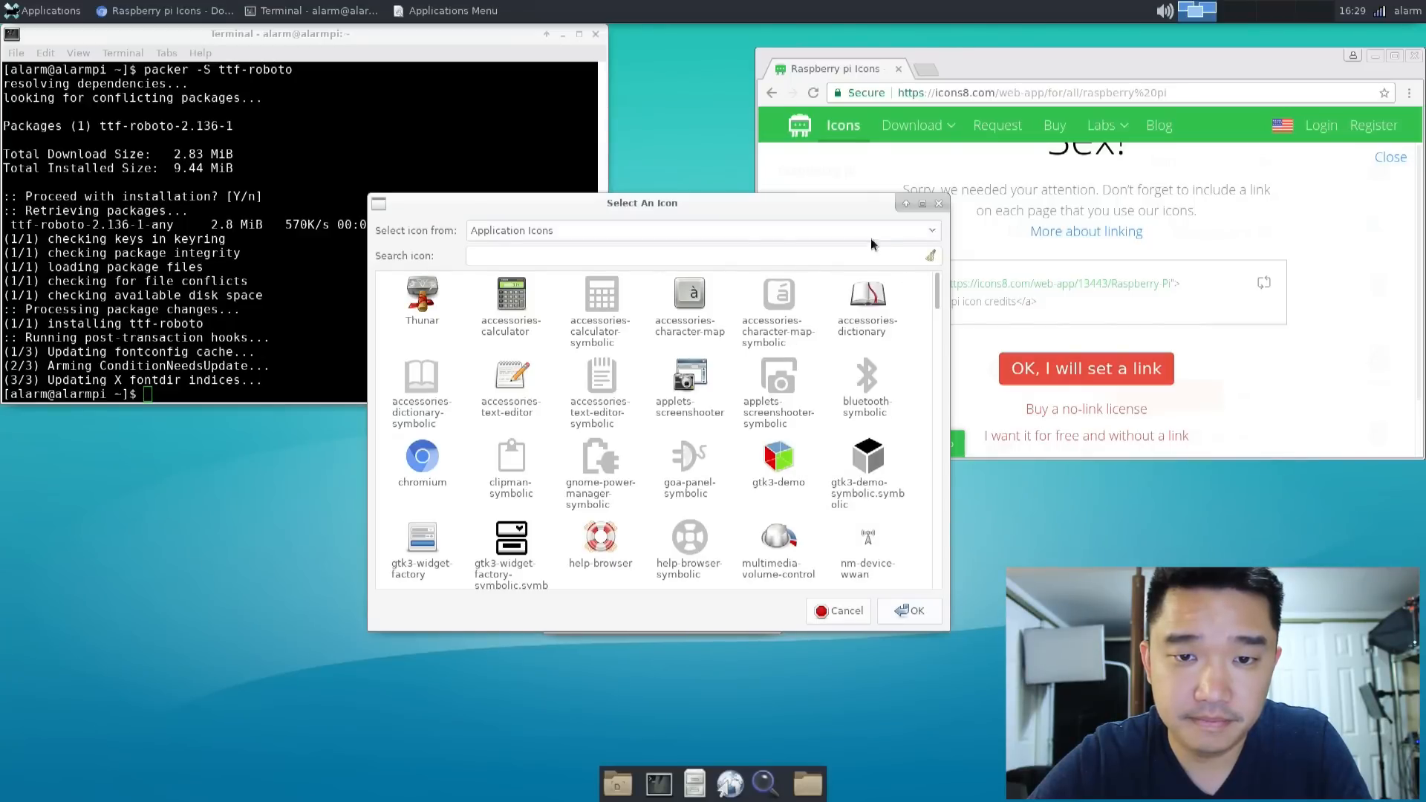
click(698, 231)
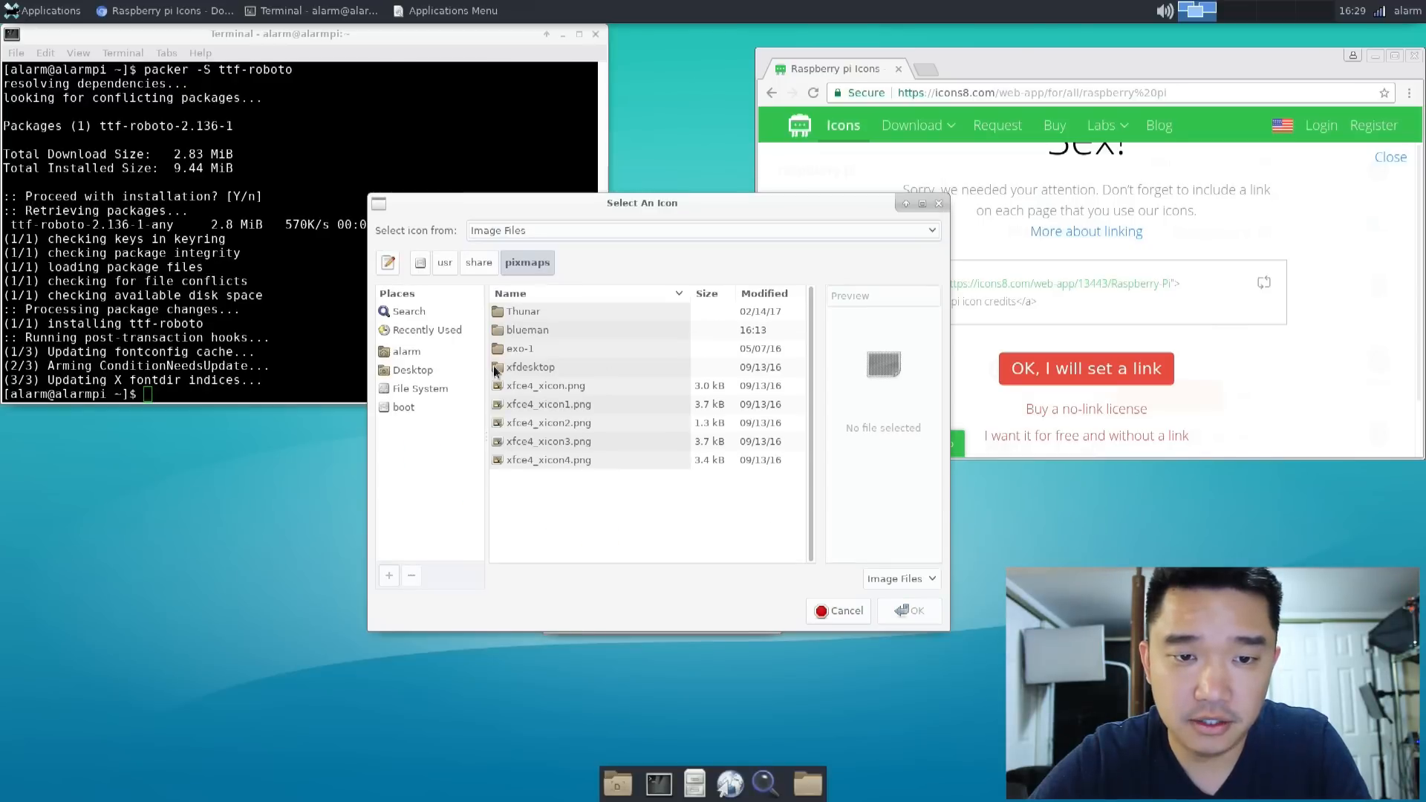
mouse_move(452, 377)
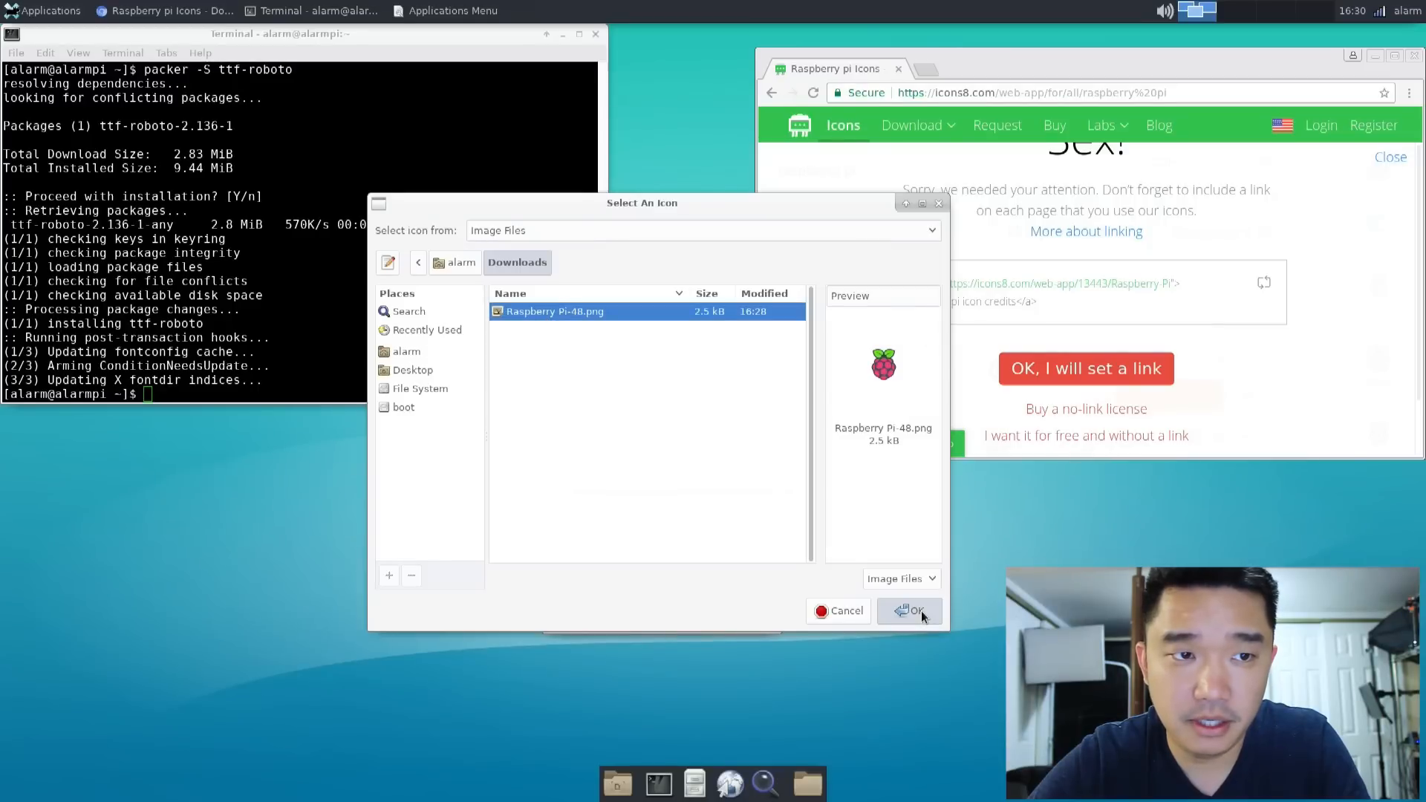
click(910, 610)
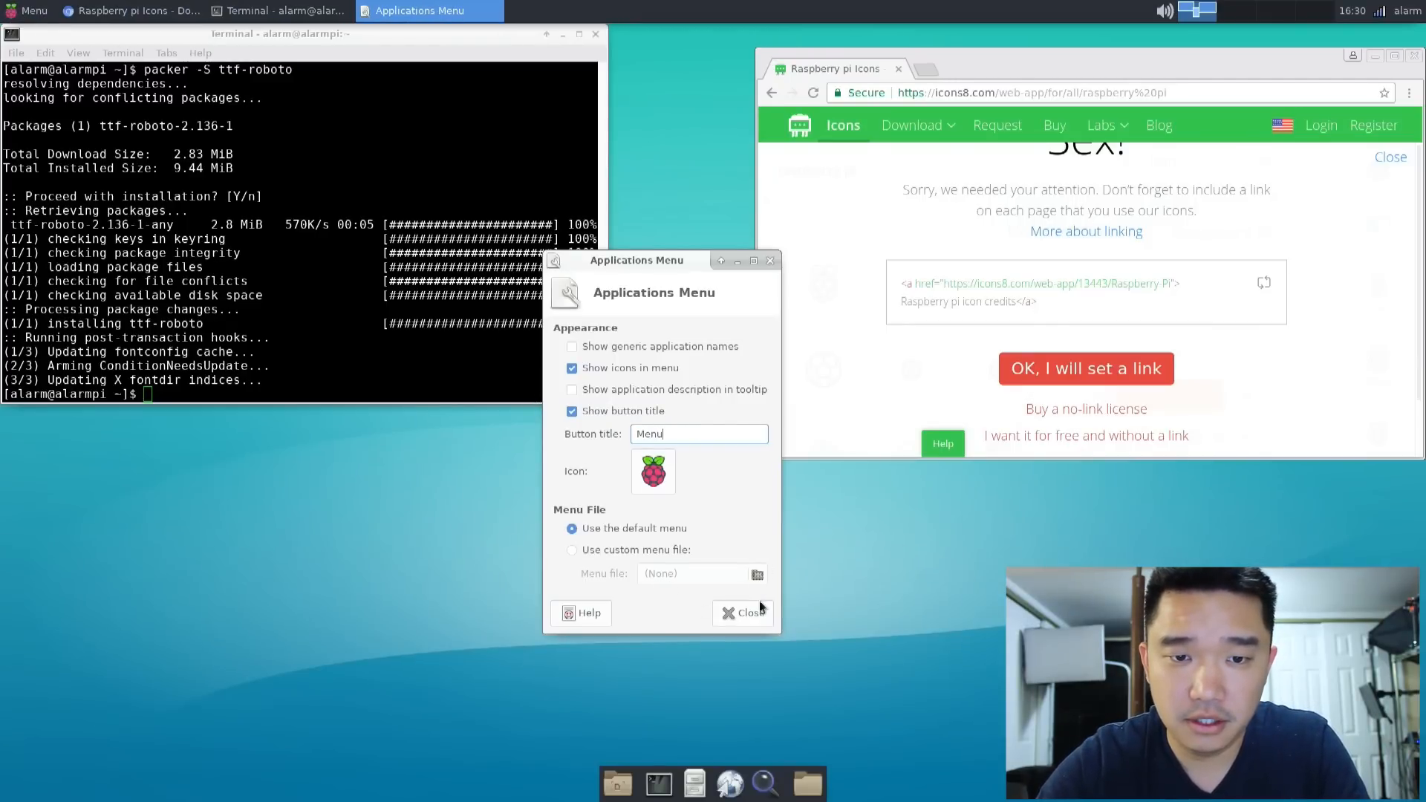
click(742, 612)
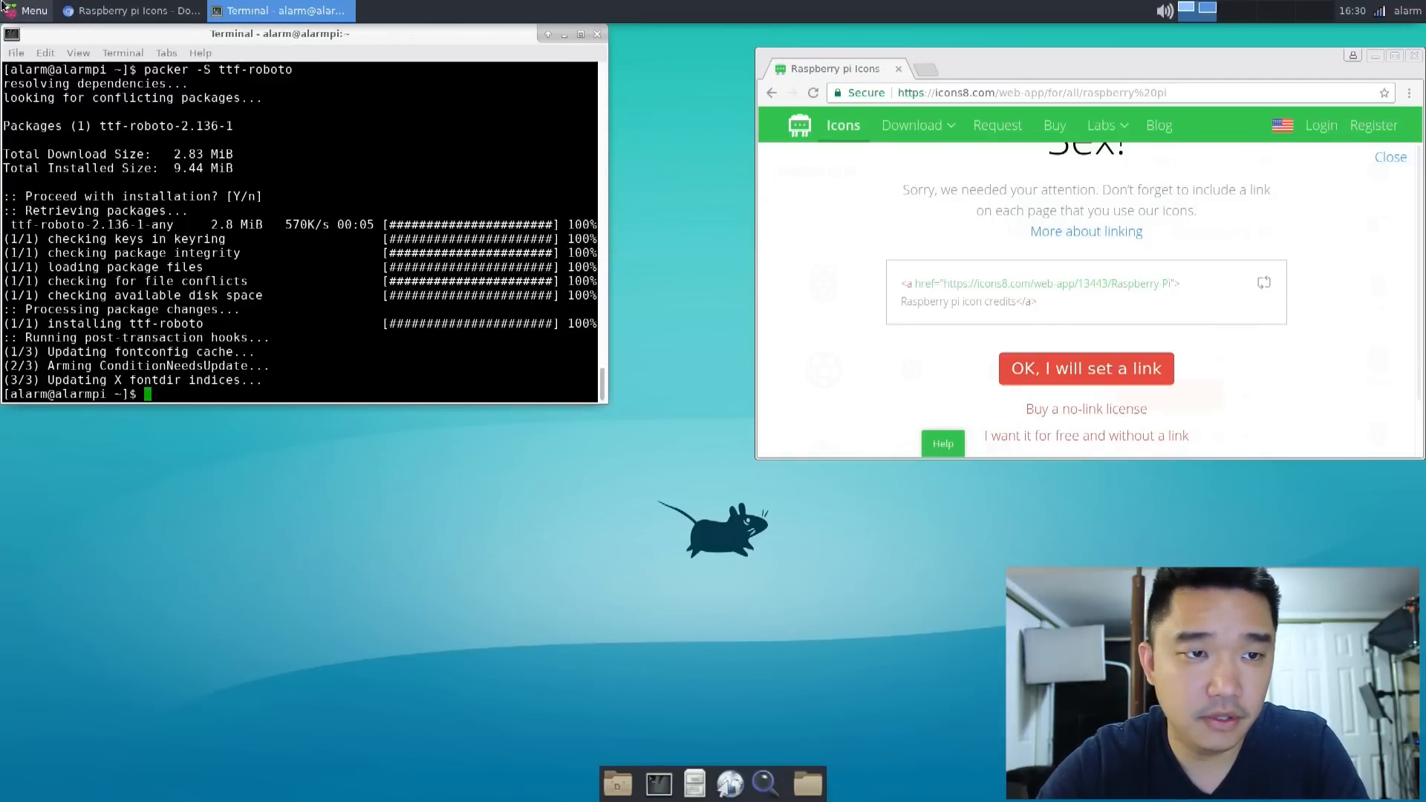
Step: Set the Appearance default font to Roboto, Regular style, size 10
click(28, 9)
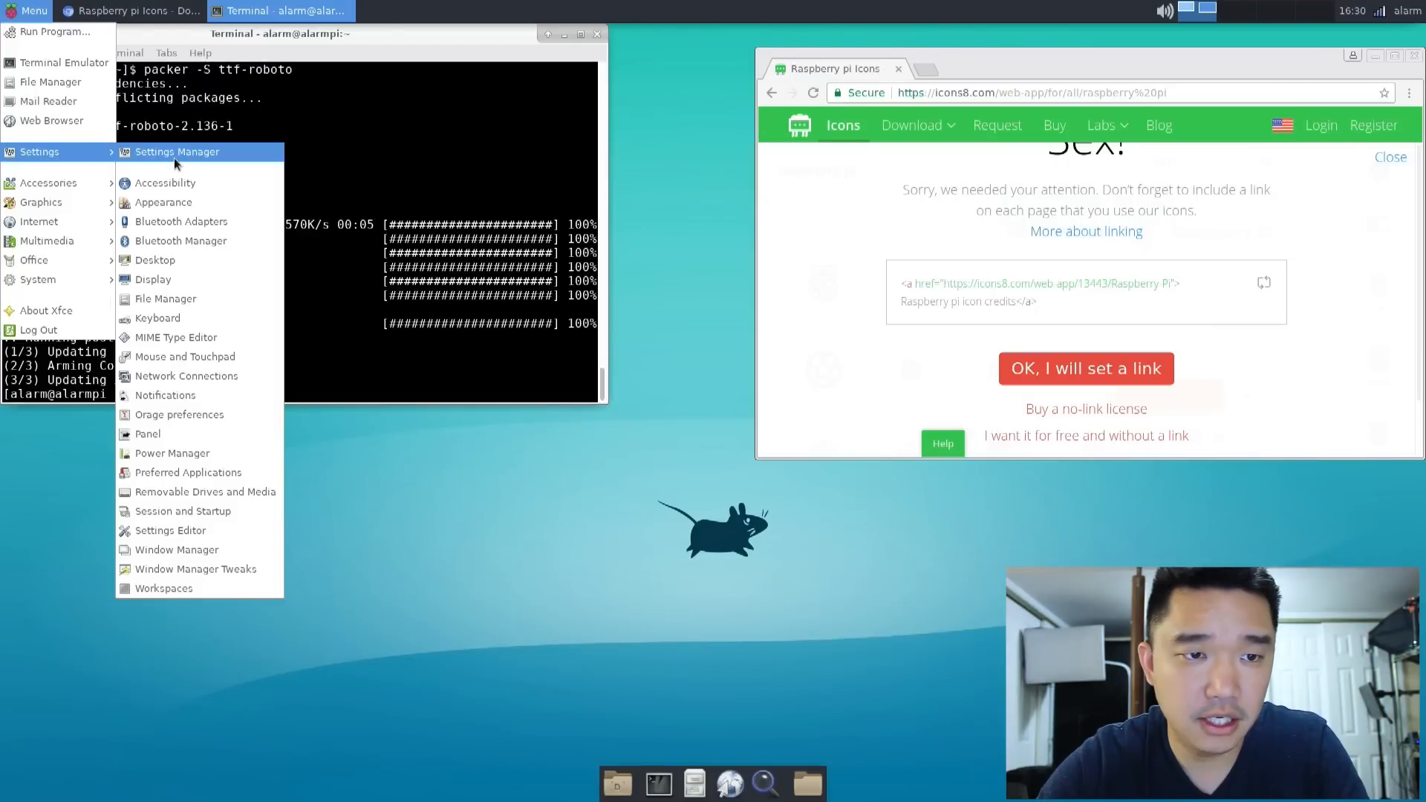
click(177, 151)
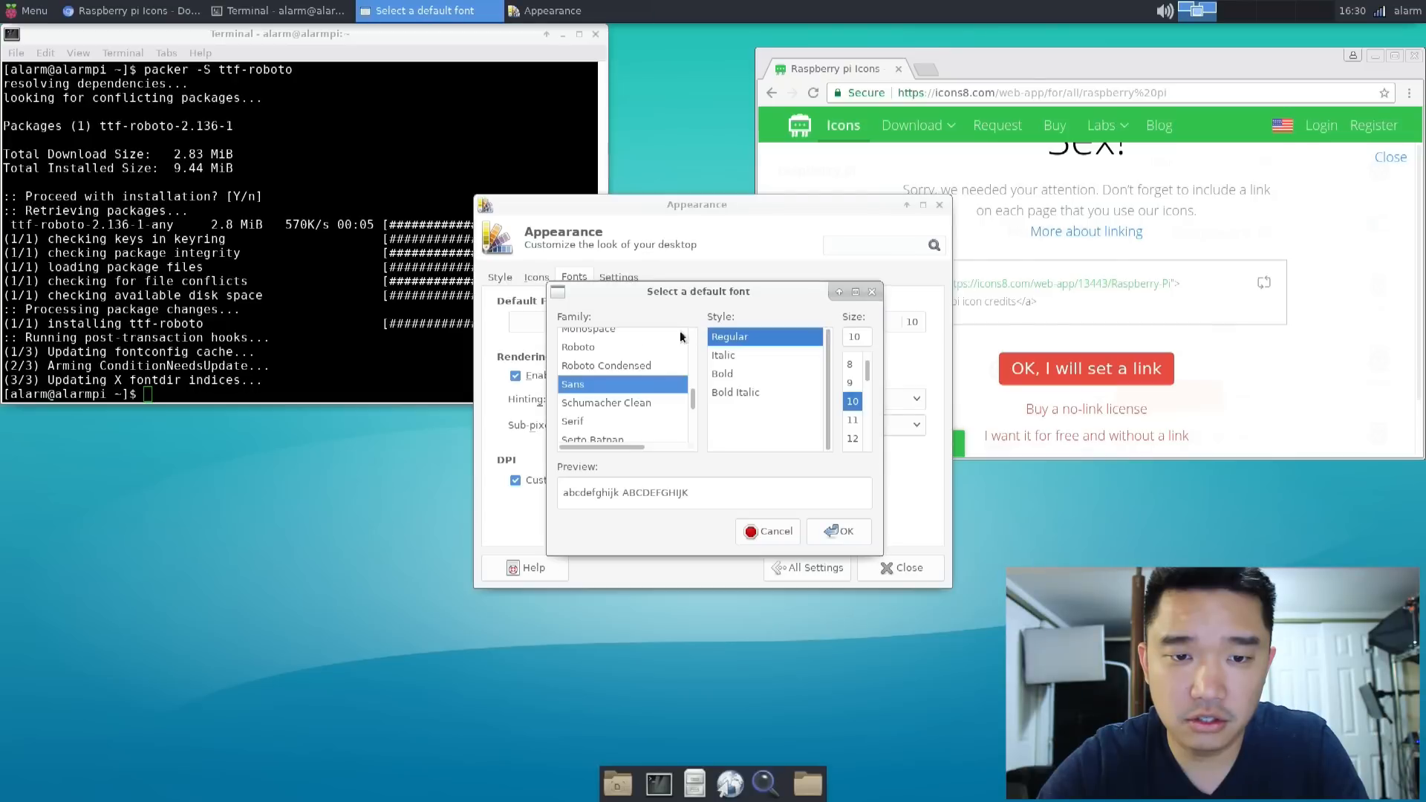
click(578, 347)
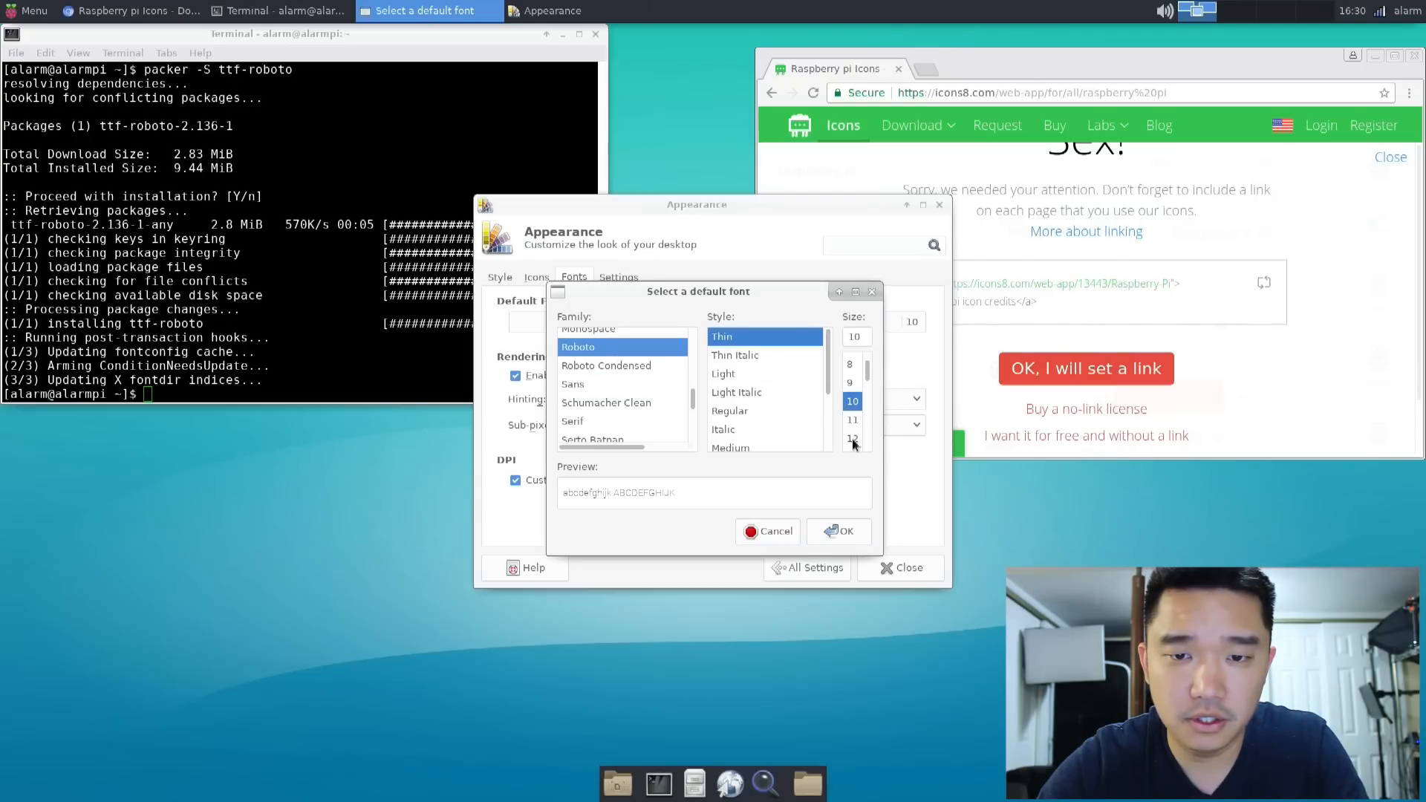
click(837, 531)
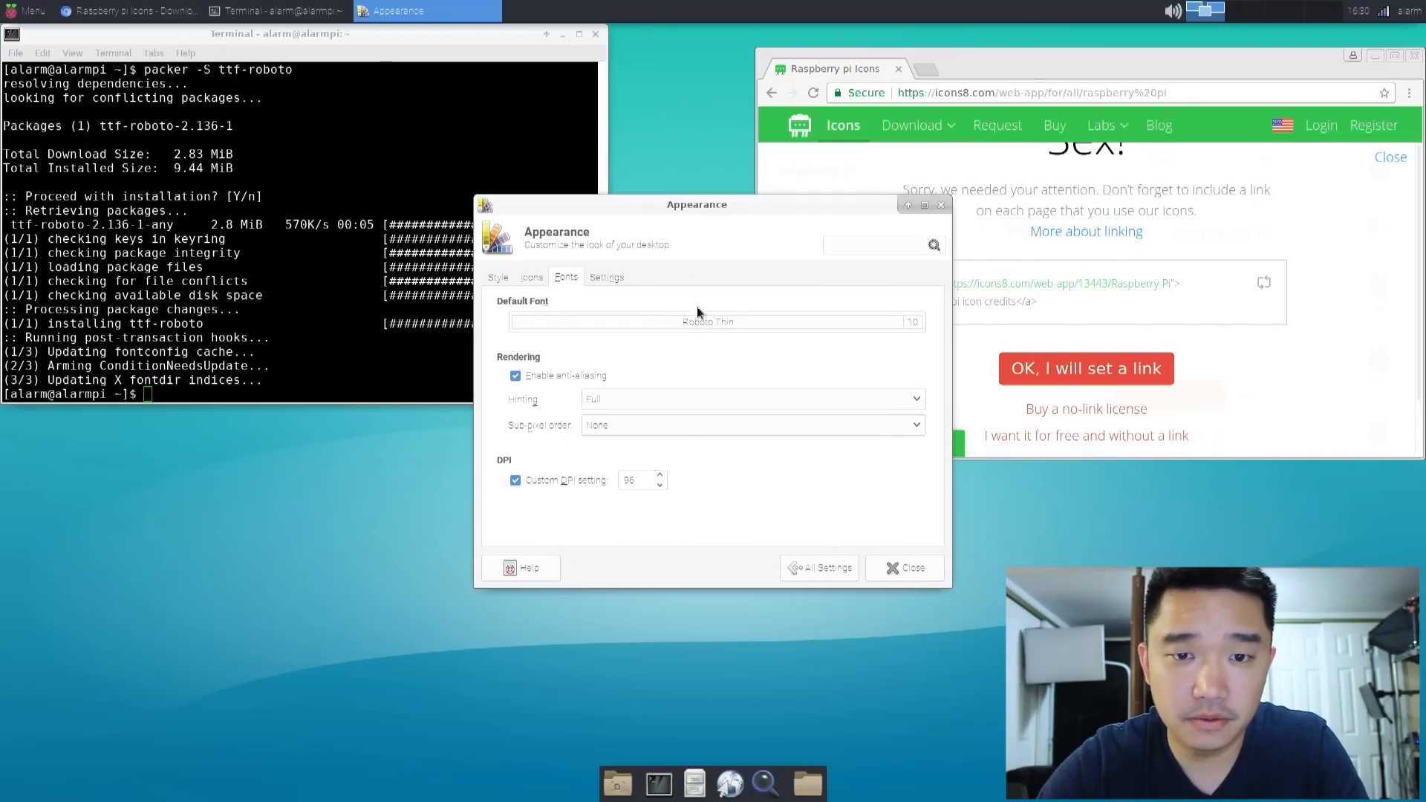
click(707, 320)
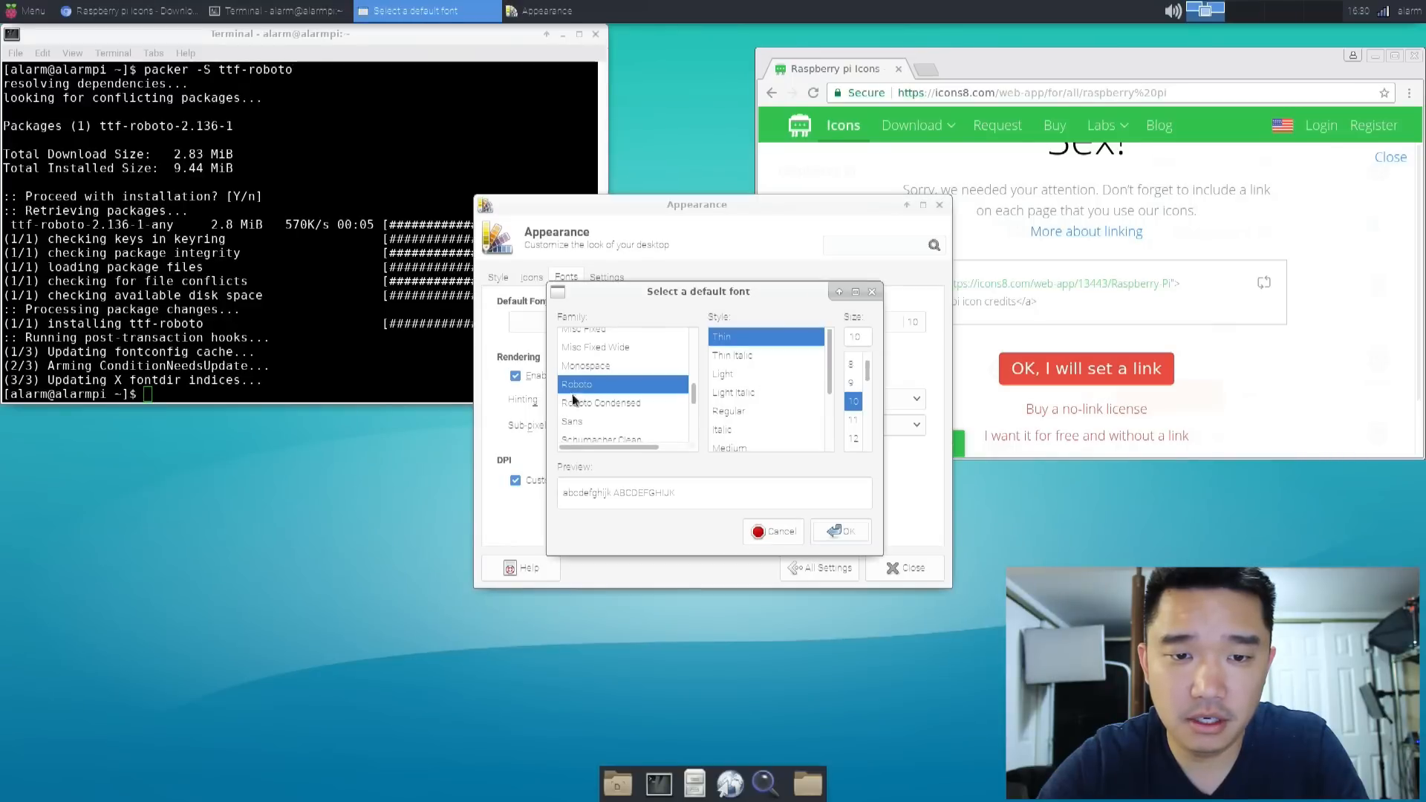
click(729, 388)
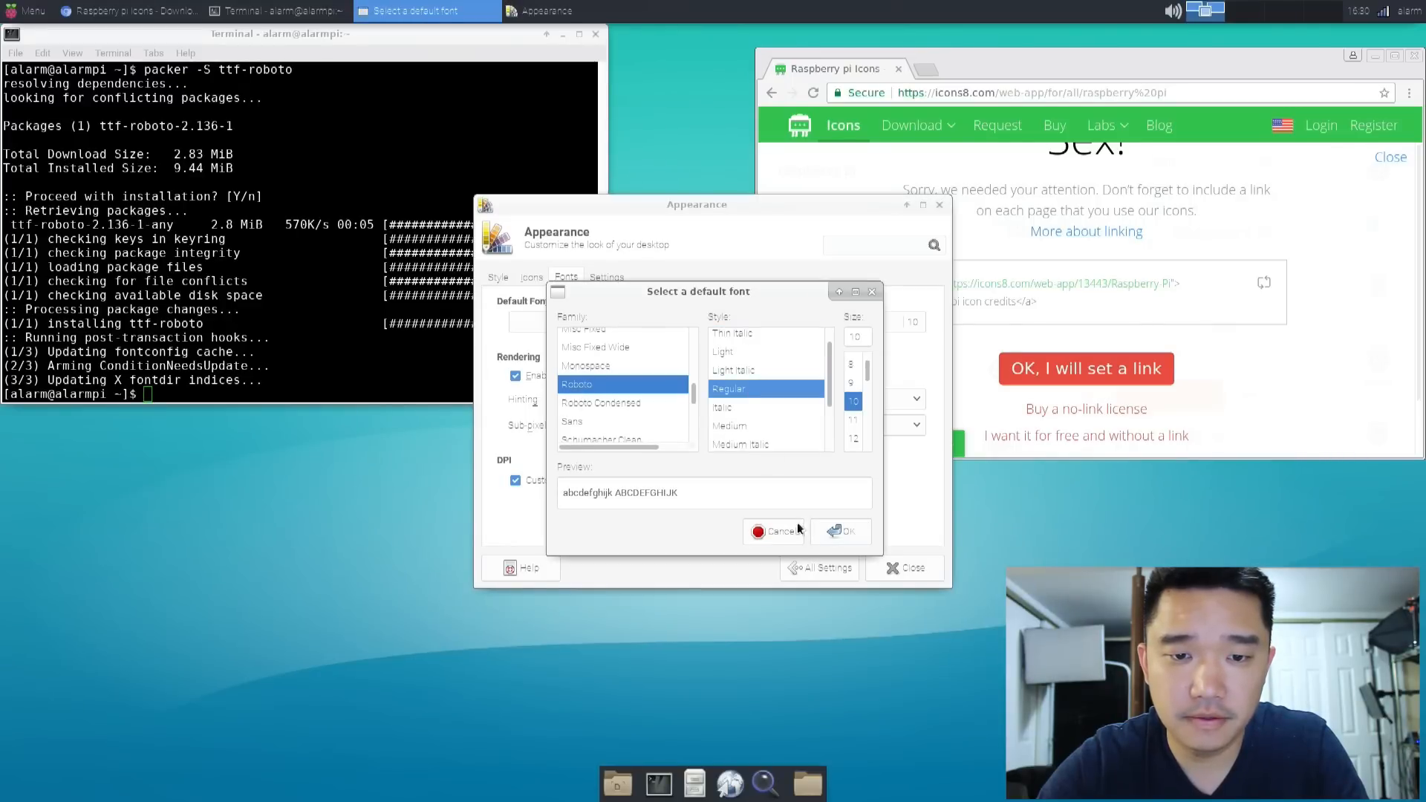
click(841, 531)
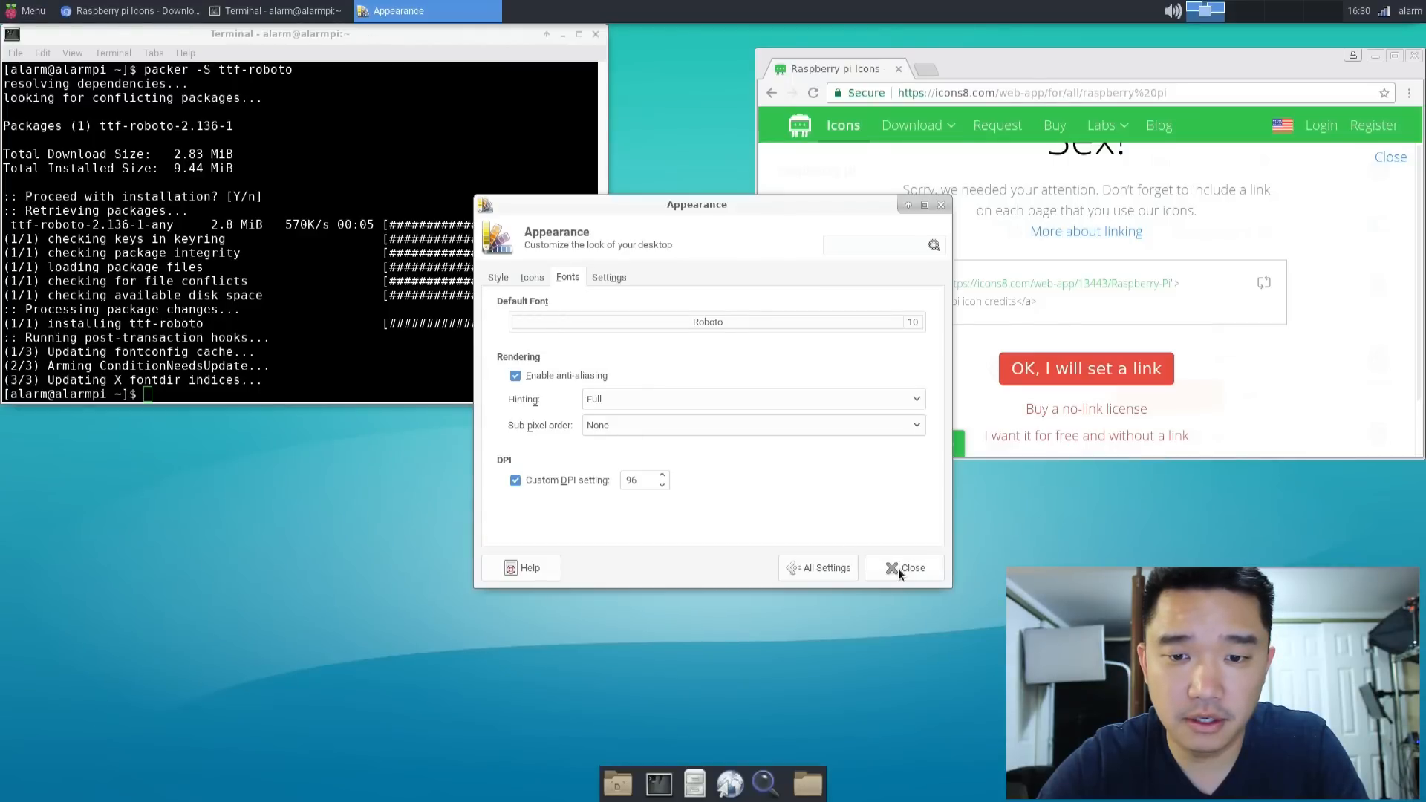
mouse_move(661, 408)
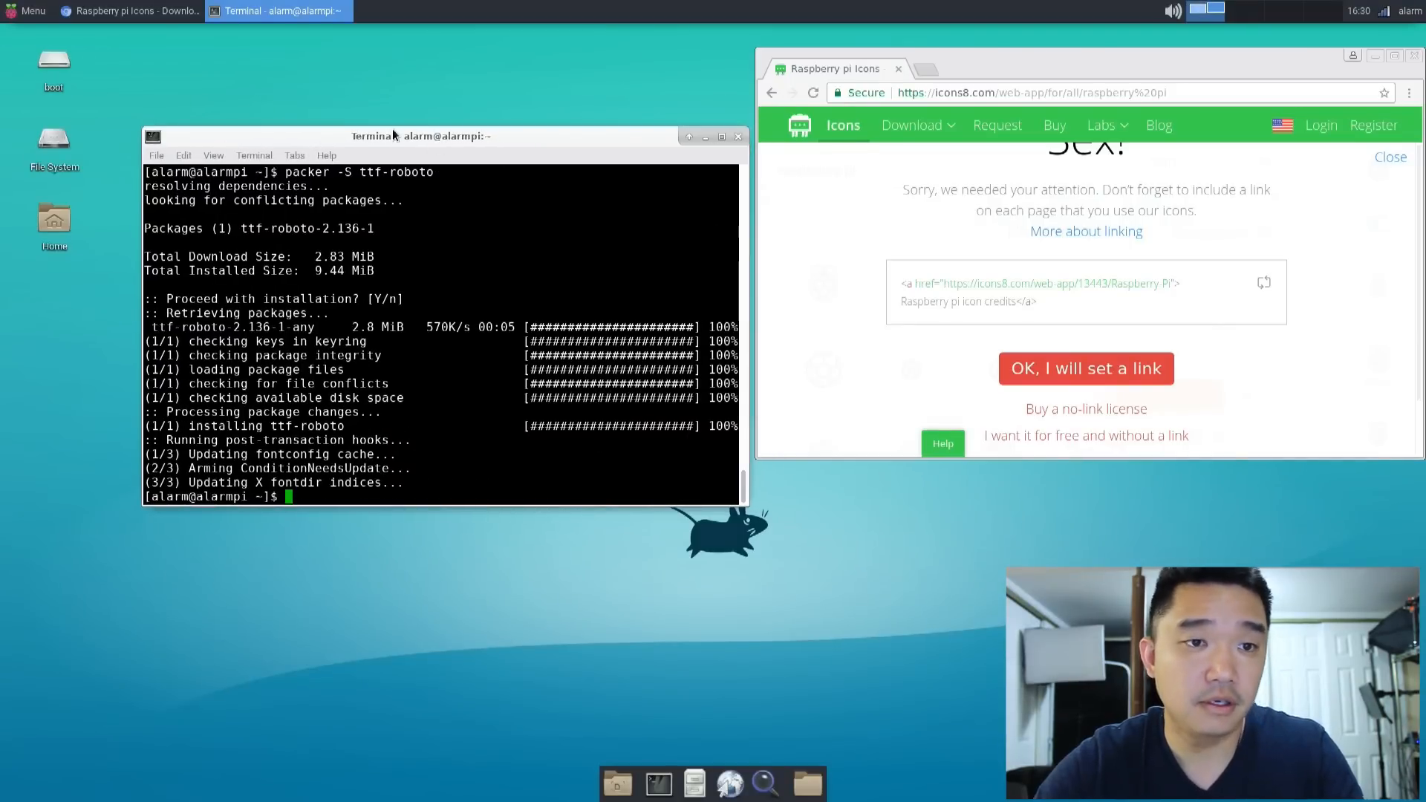
Step: In Chromium's Google page, type 'hexigon' into the search box
click(1028, 92)
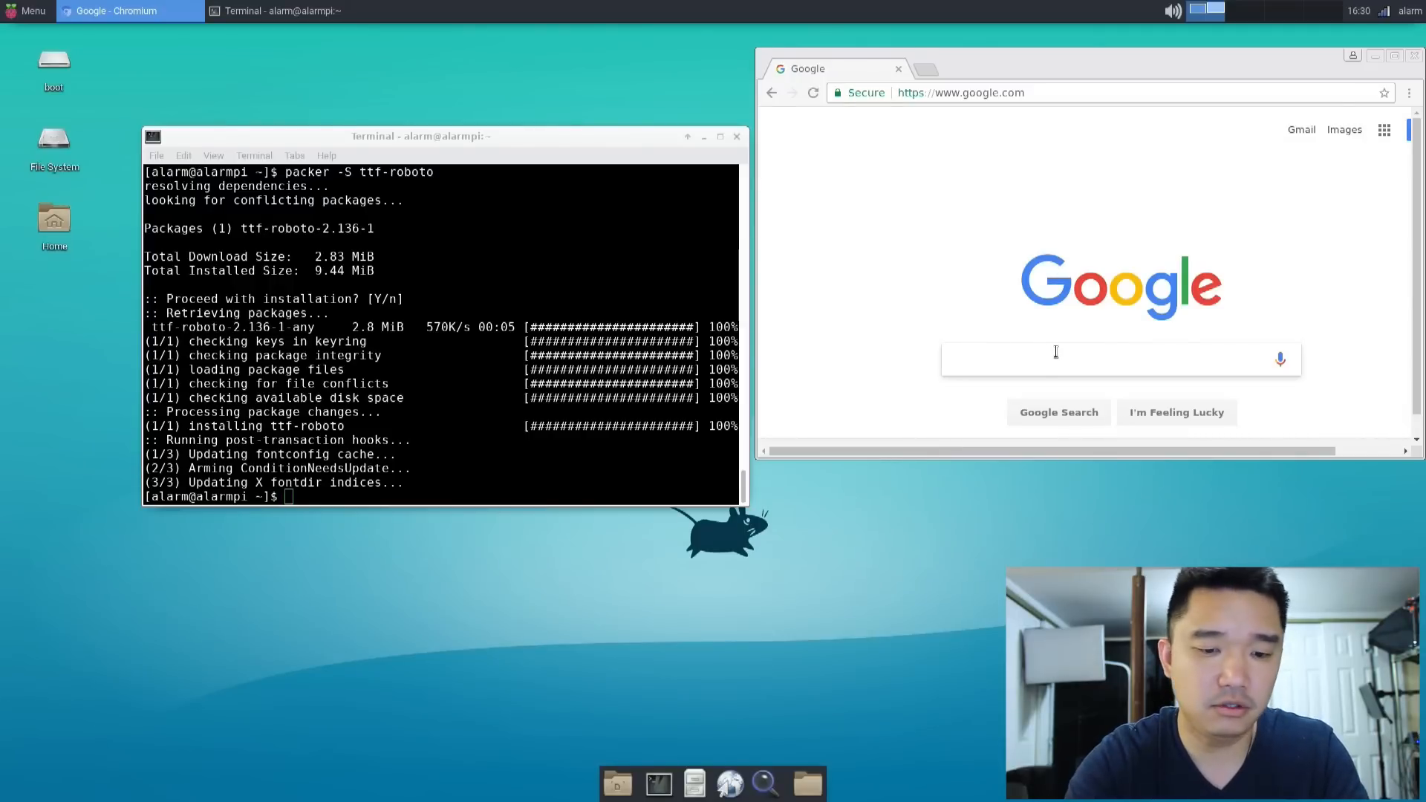
text(hexigon)
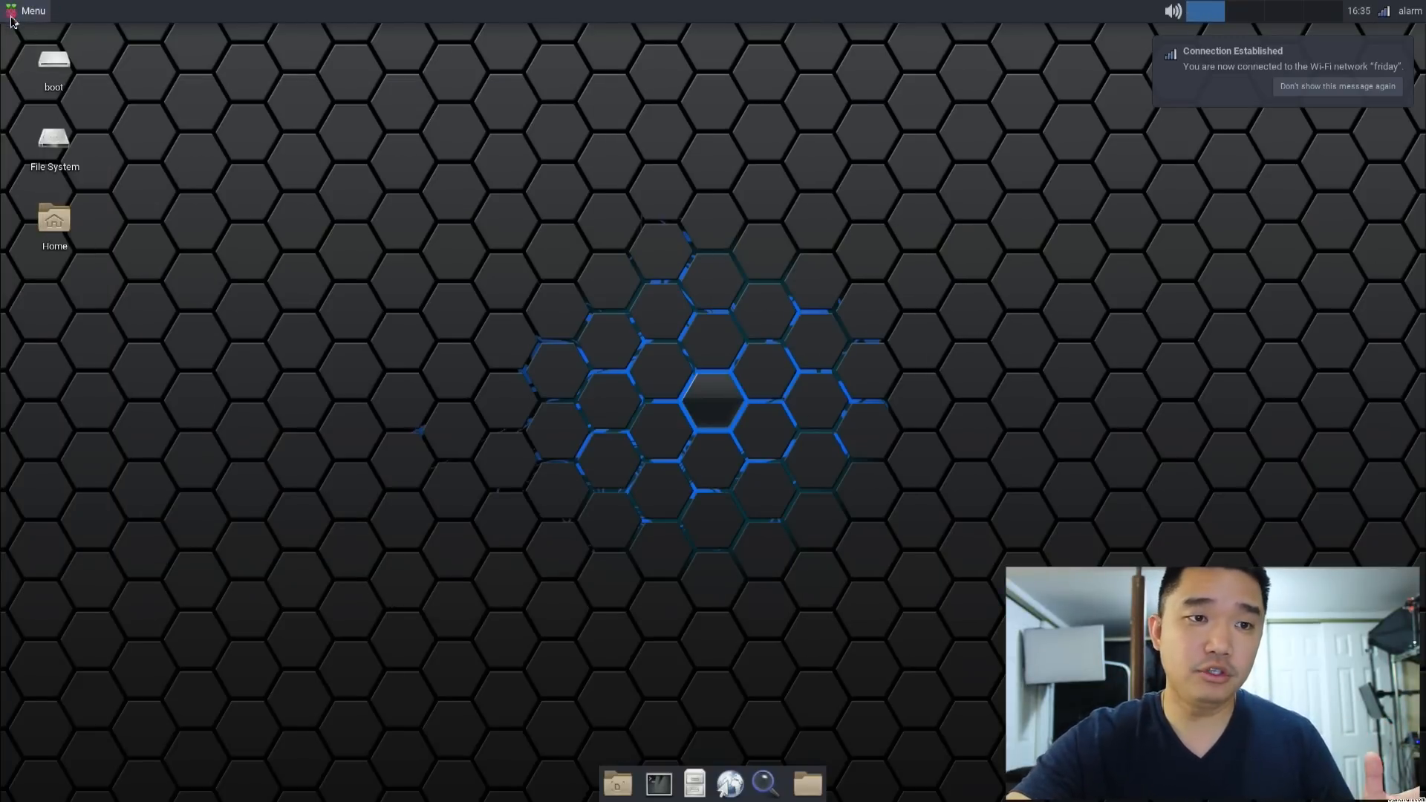
mouse_move(644, 450)
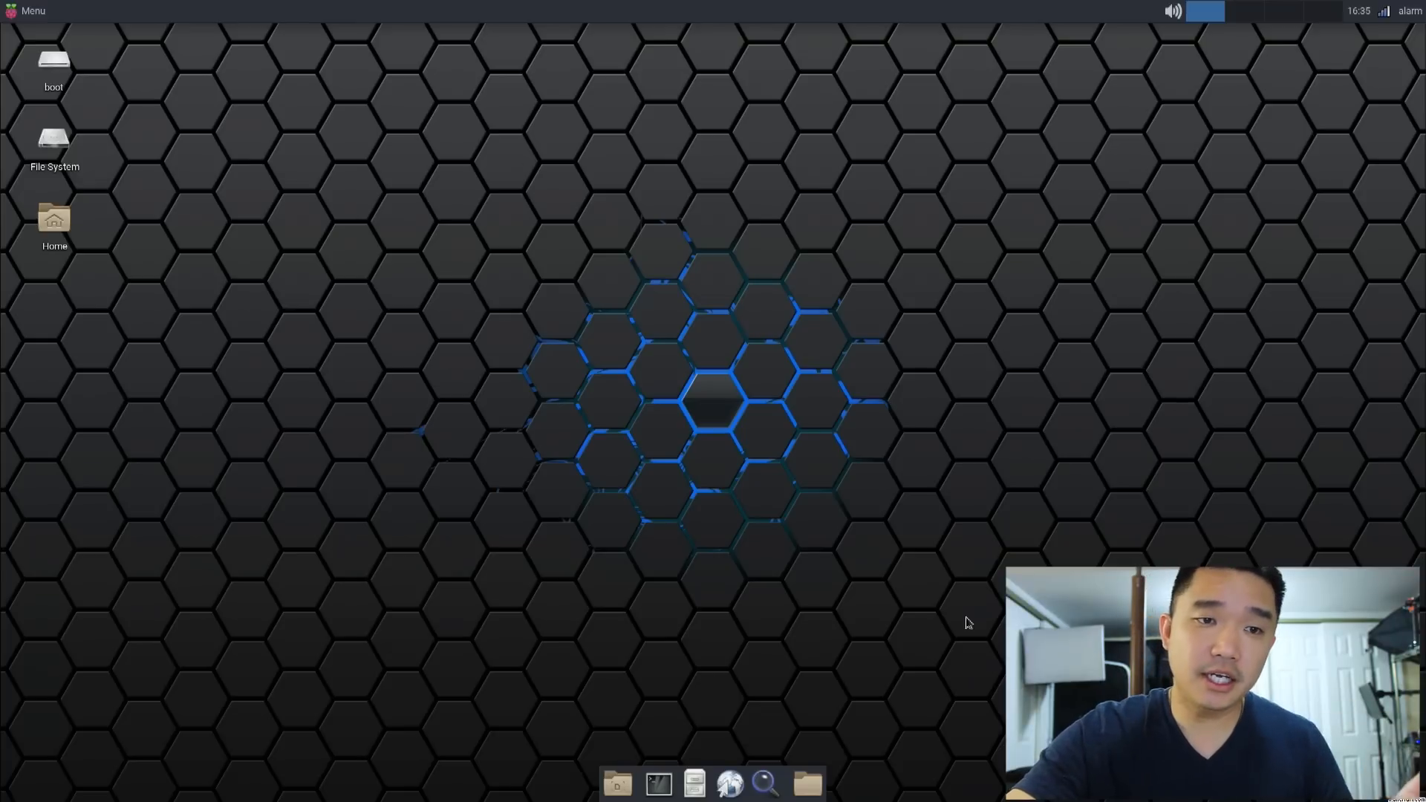
mouse_move(832, 636)
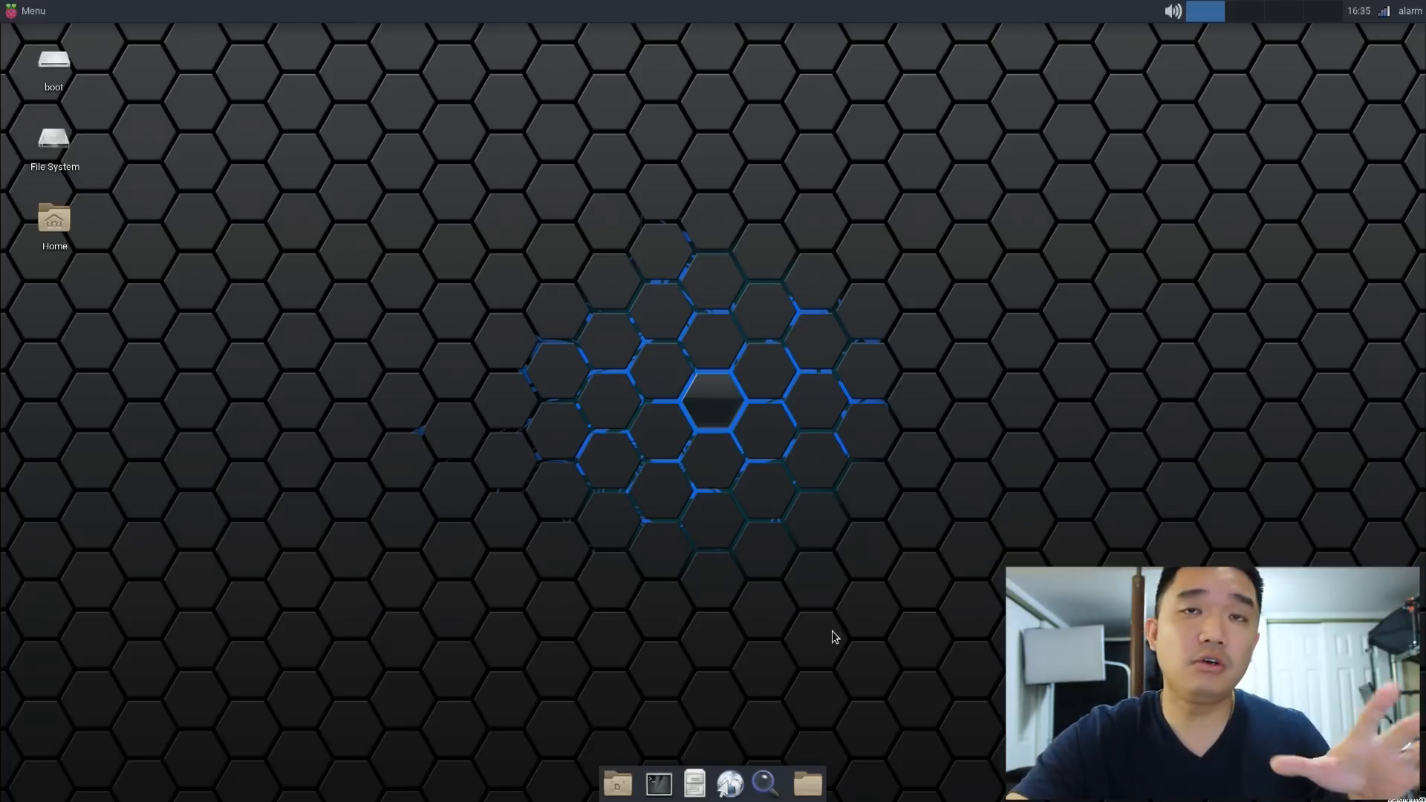
mouse_move(837, 636)
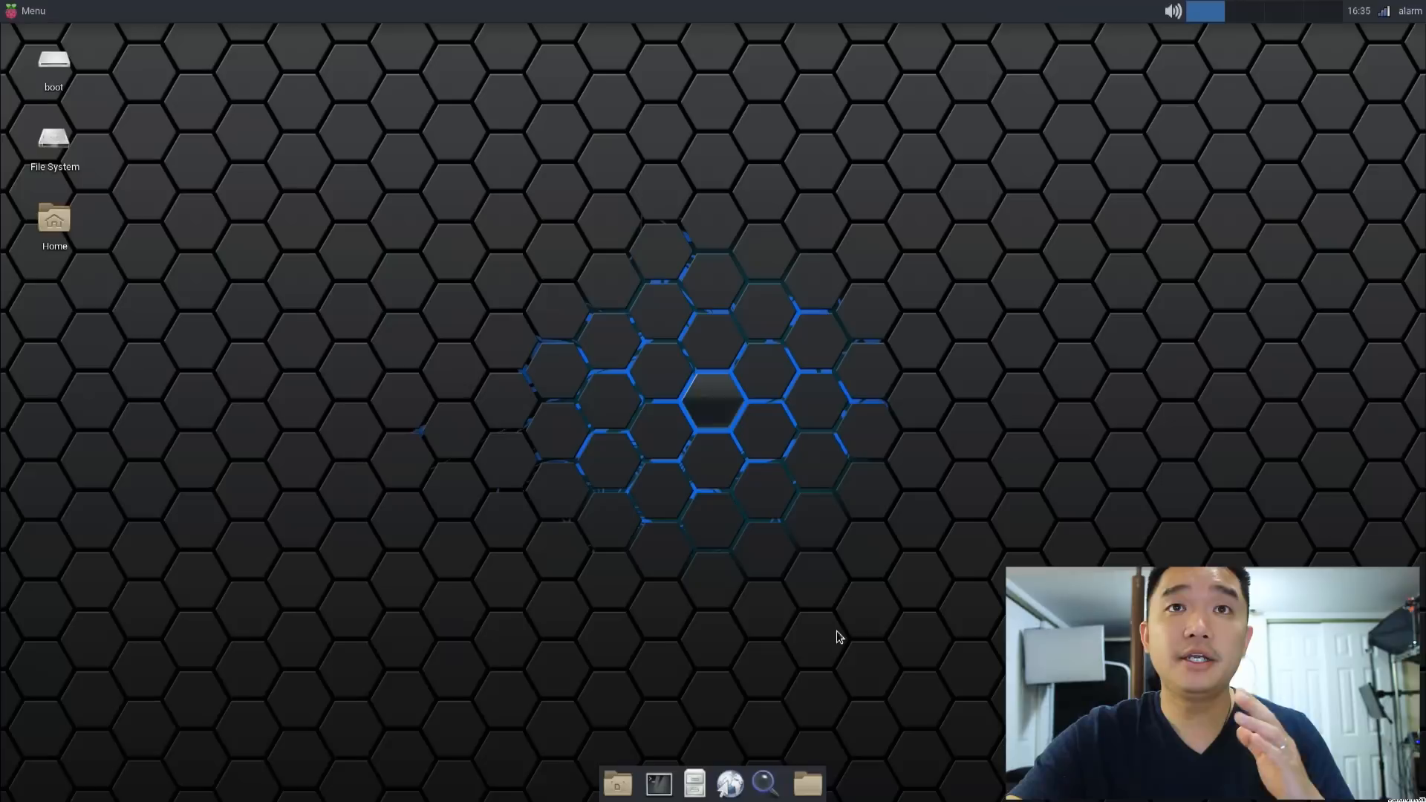